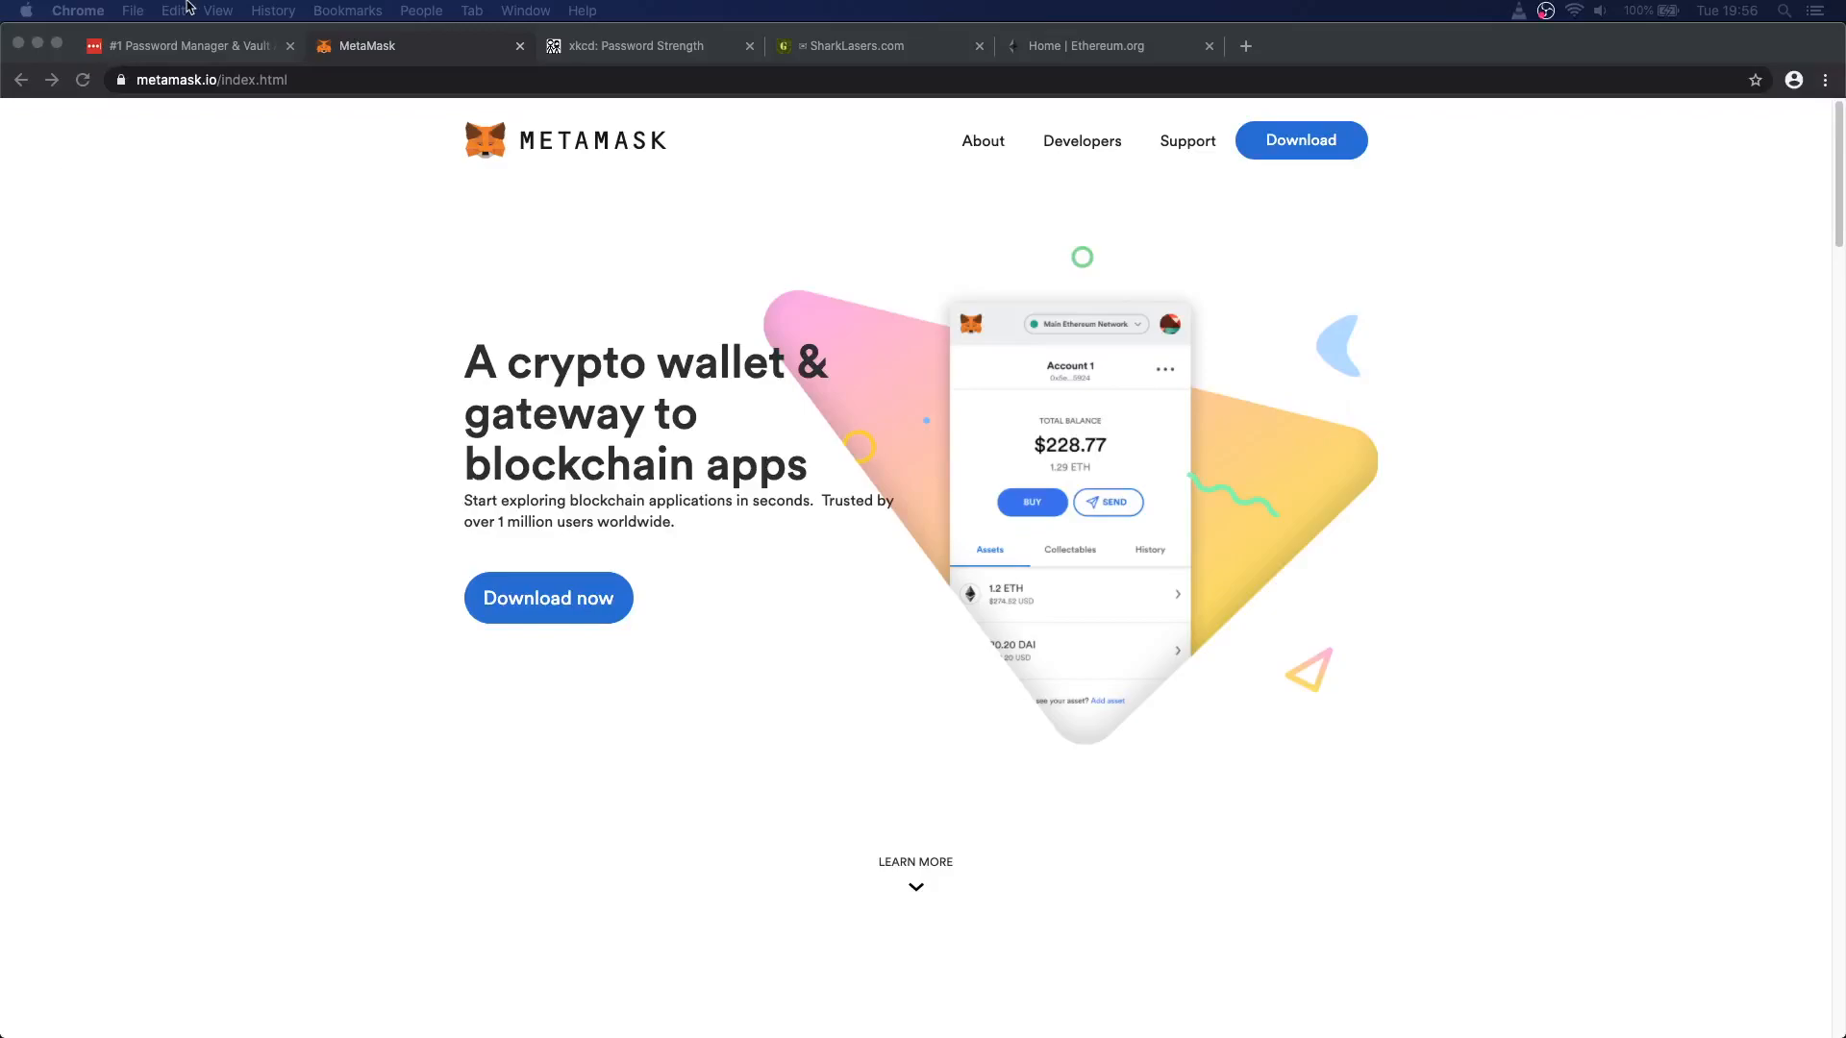
pyautogui.moveTo(414, 337)
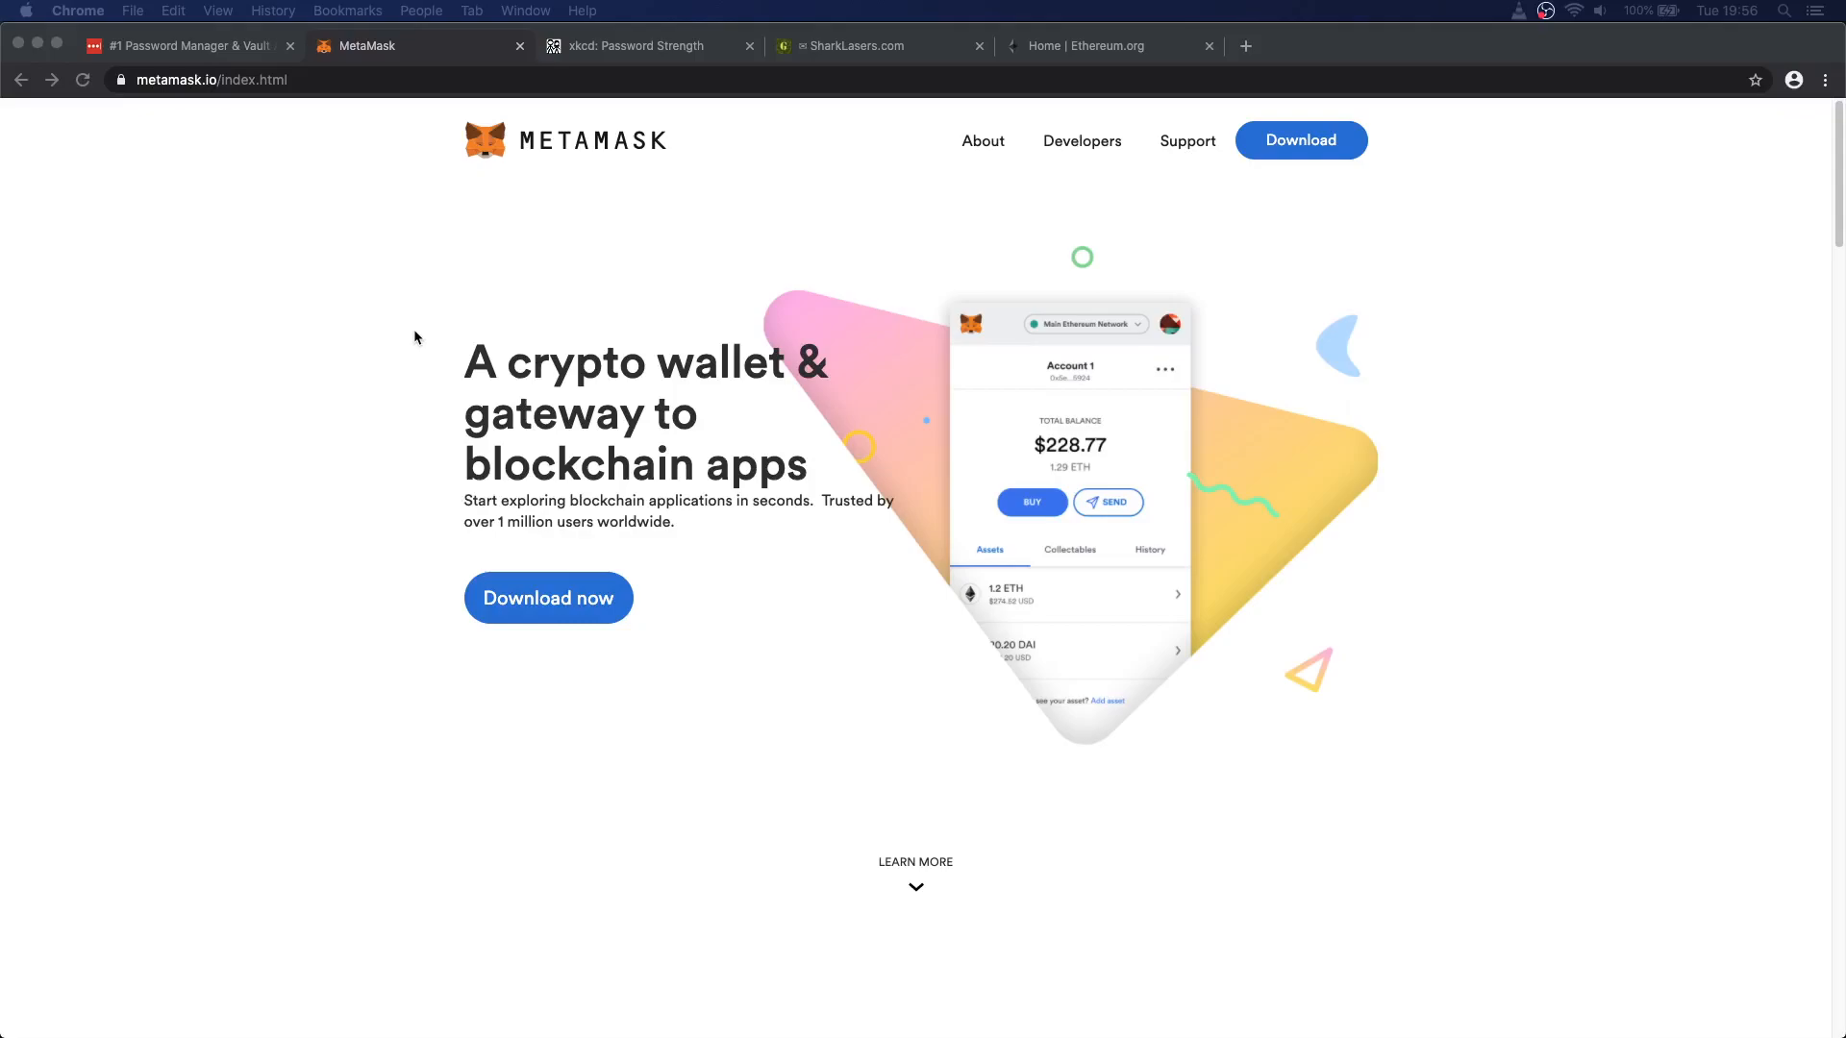
pyautogui.moveTo(418, 345)
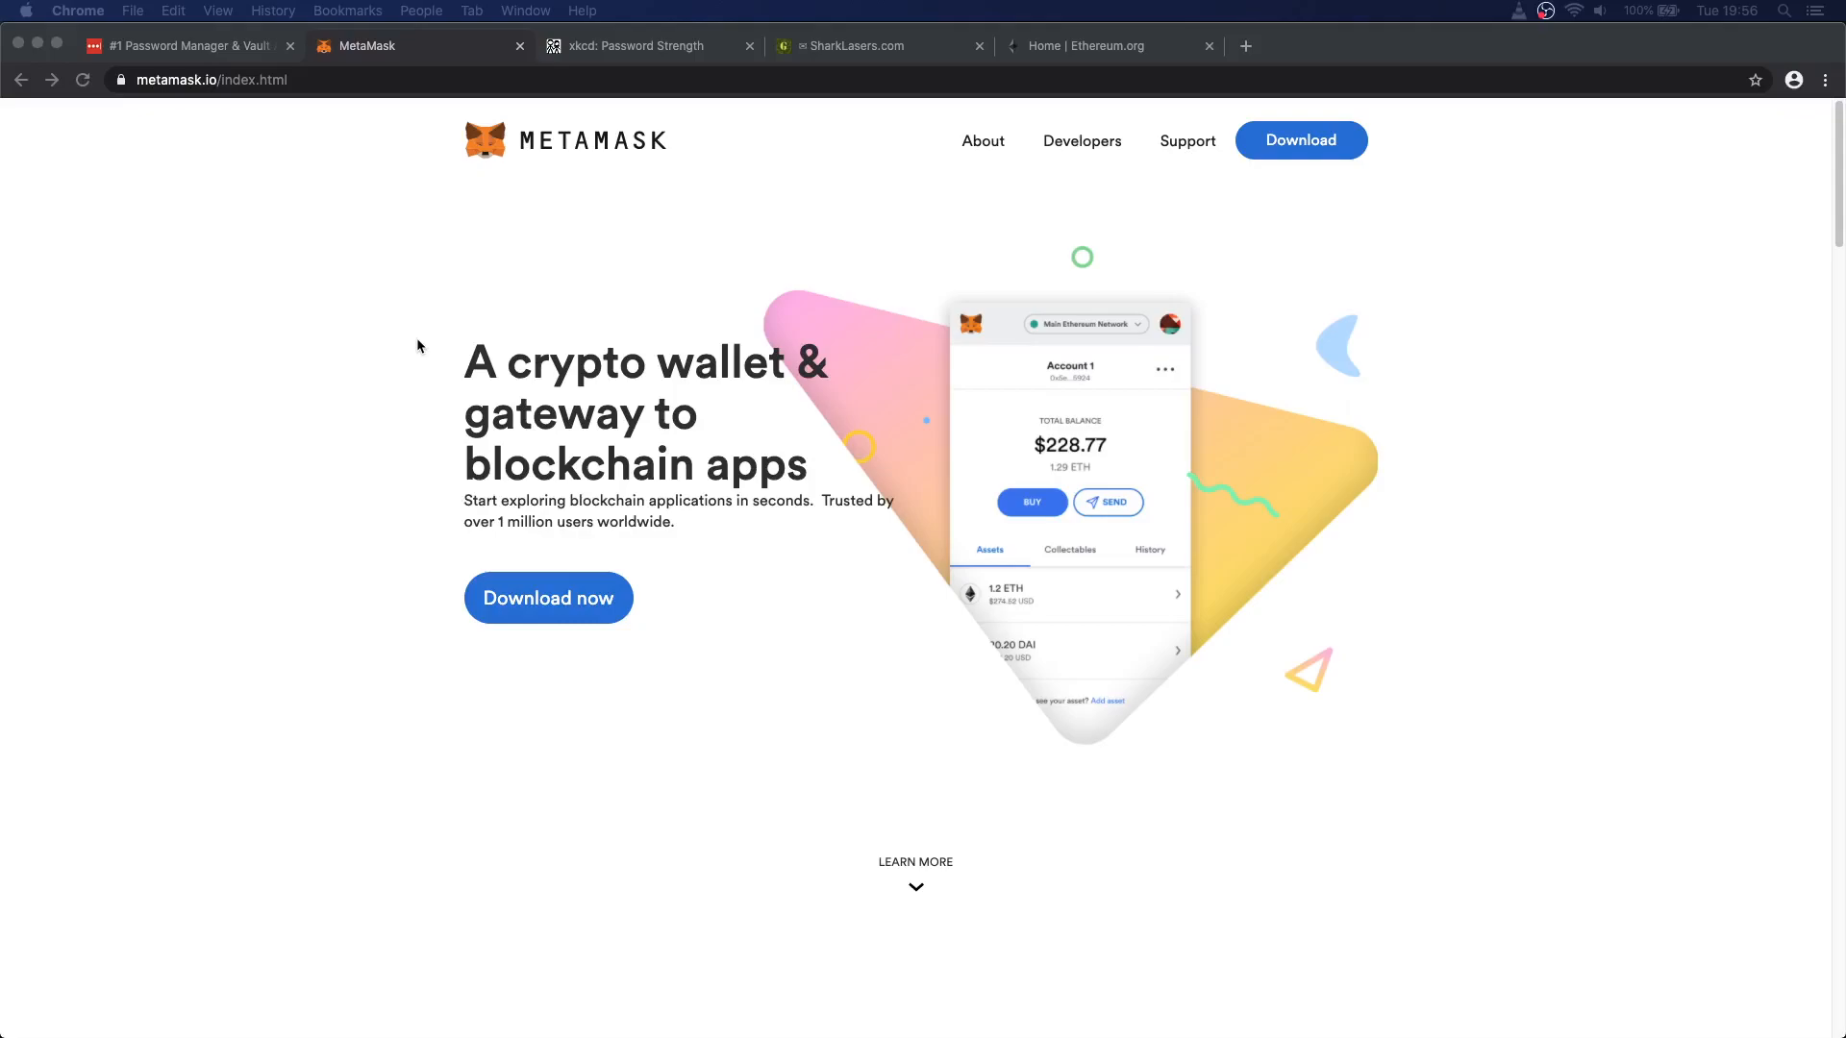
pyautogui.moveTo(421, 353)
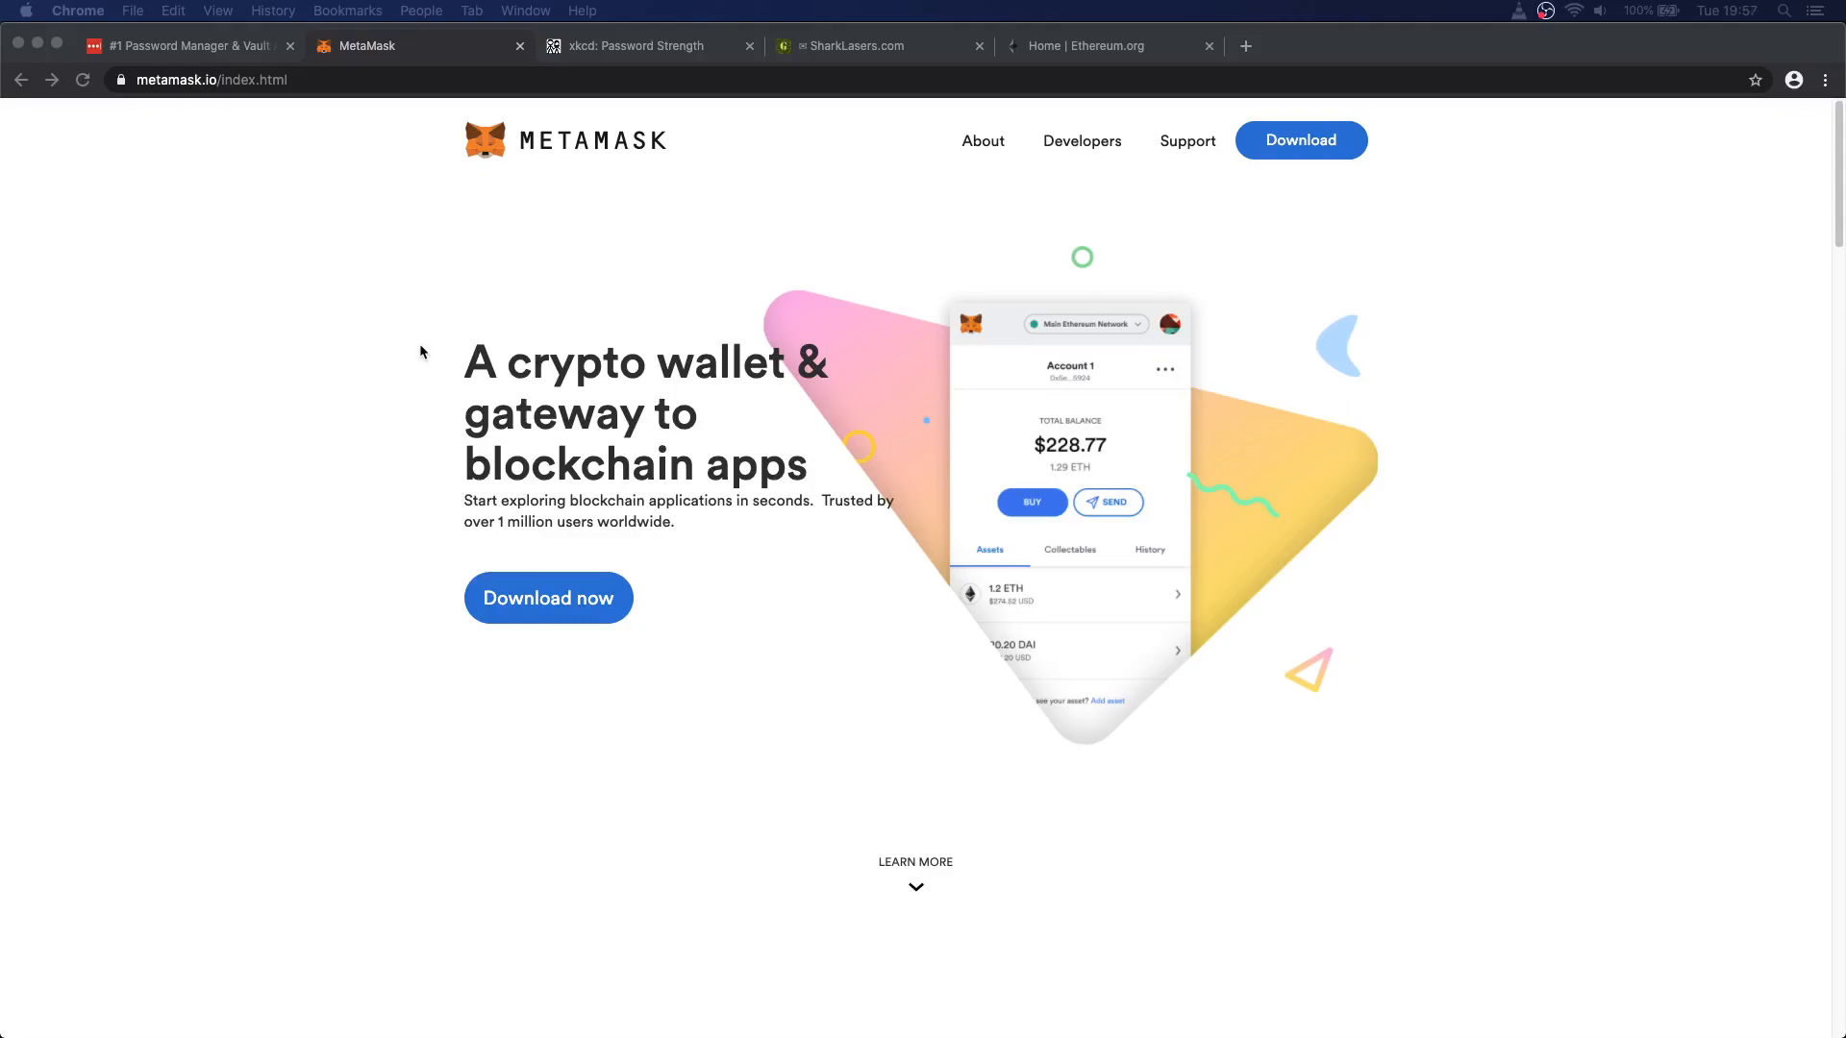
pyautogui.moveTo(359, 415)
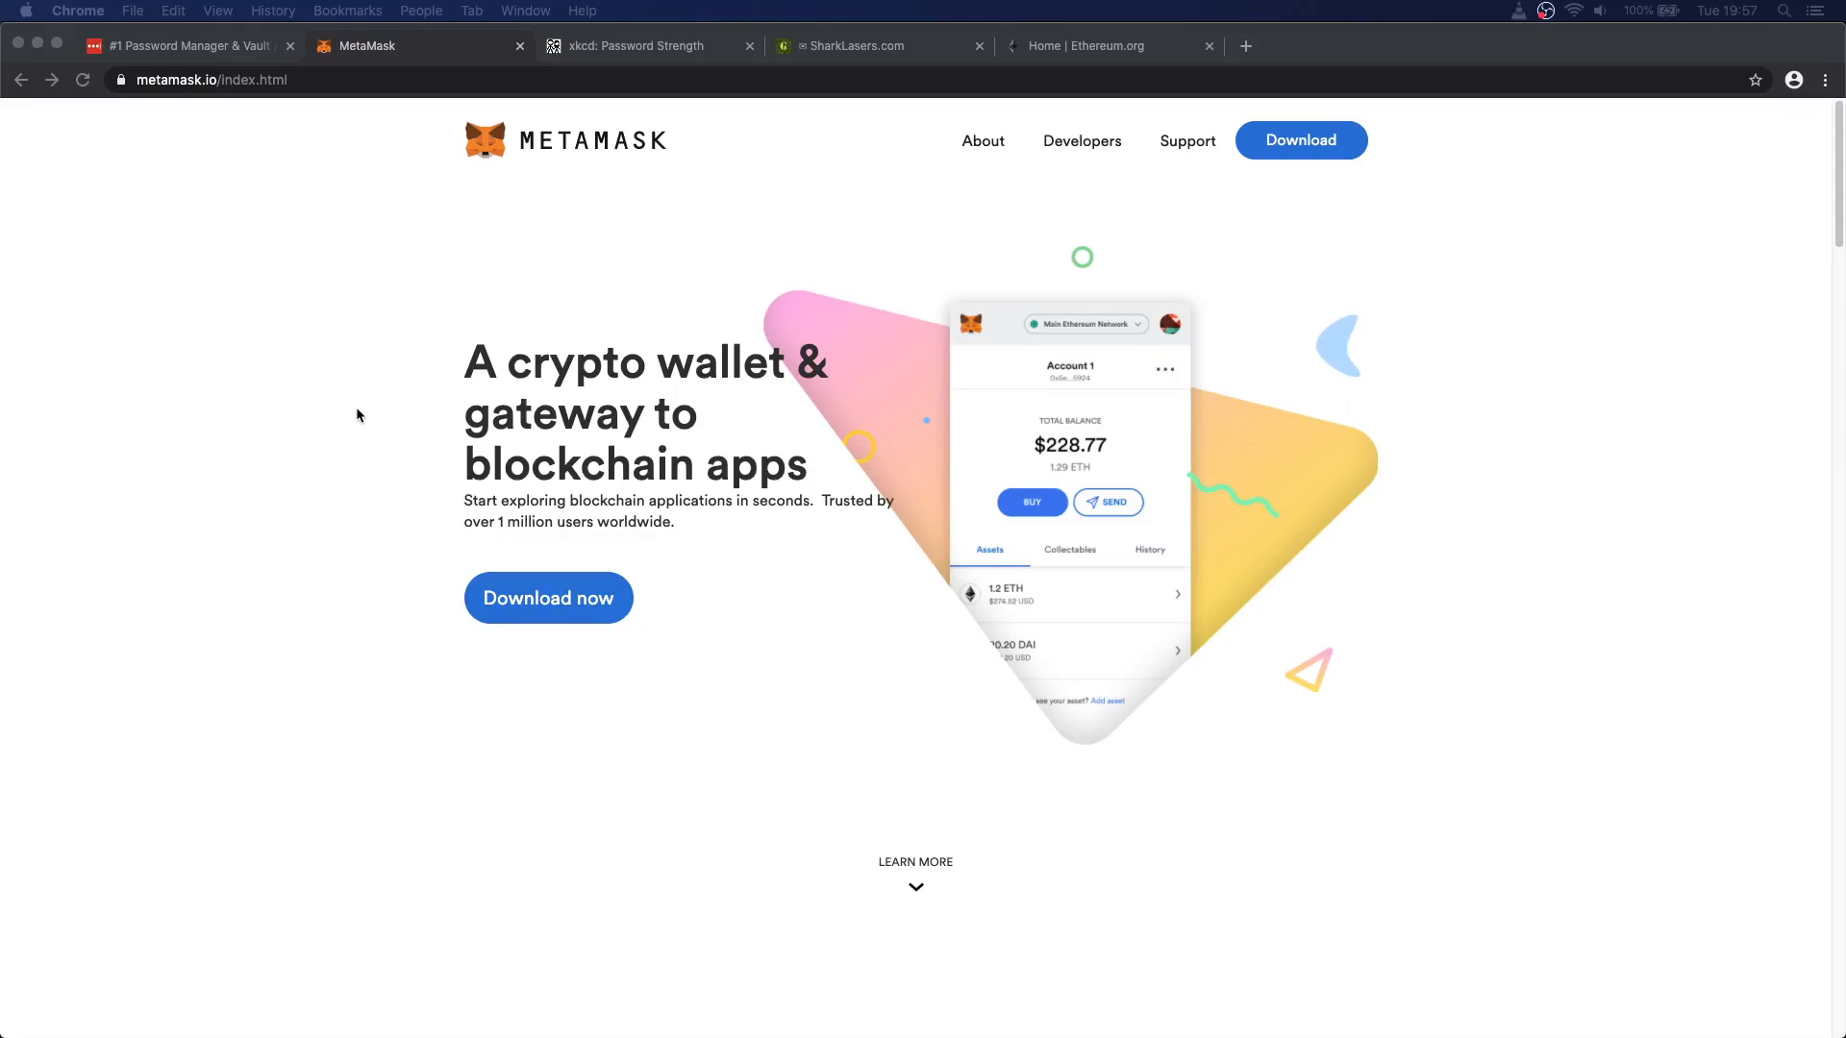
pyautogui.moveTo(395, 382)
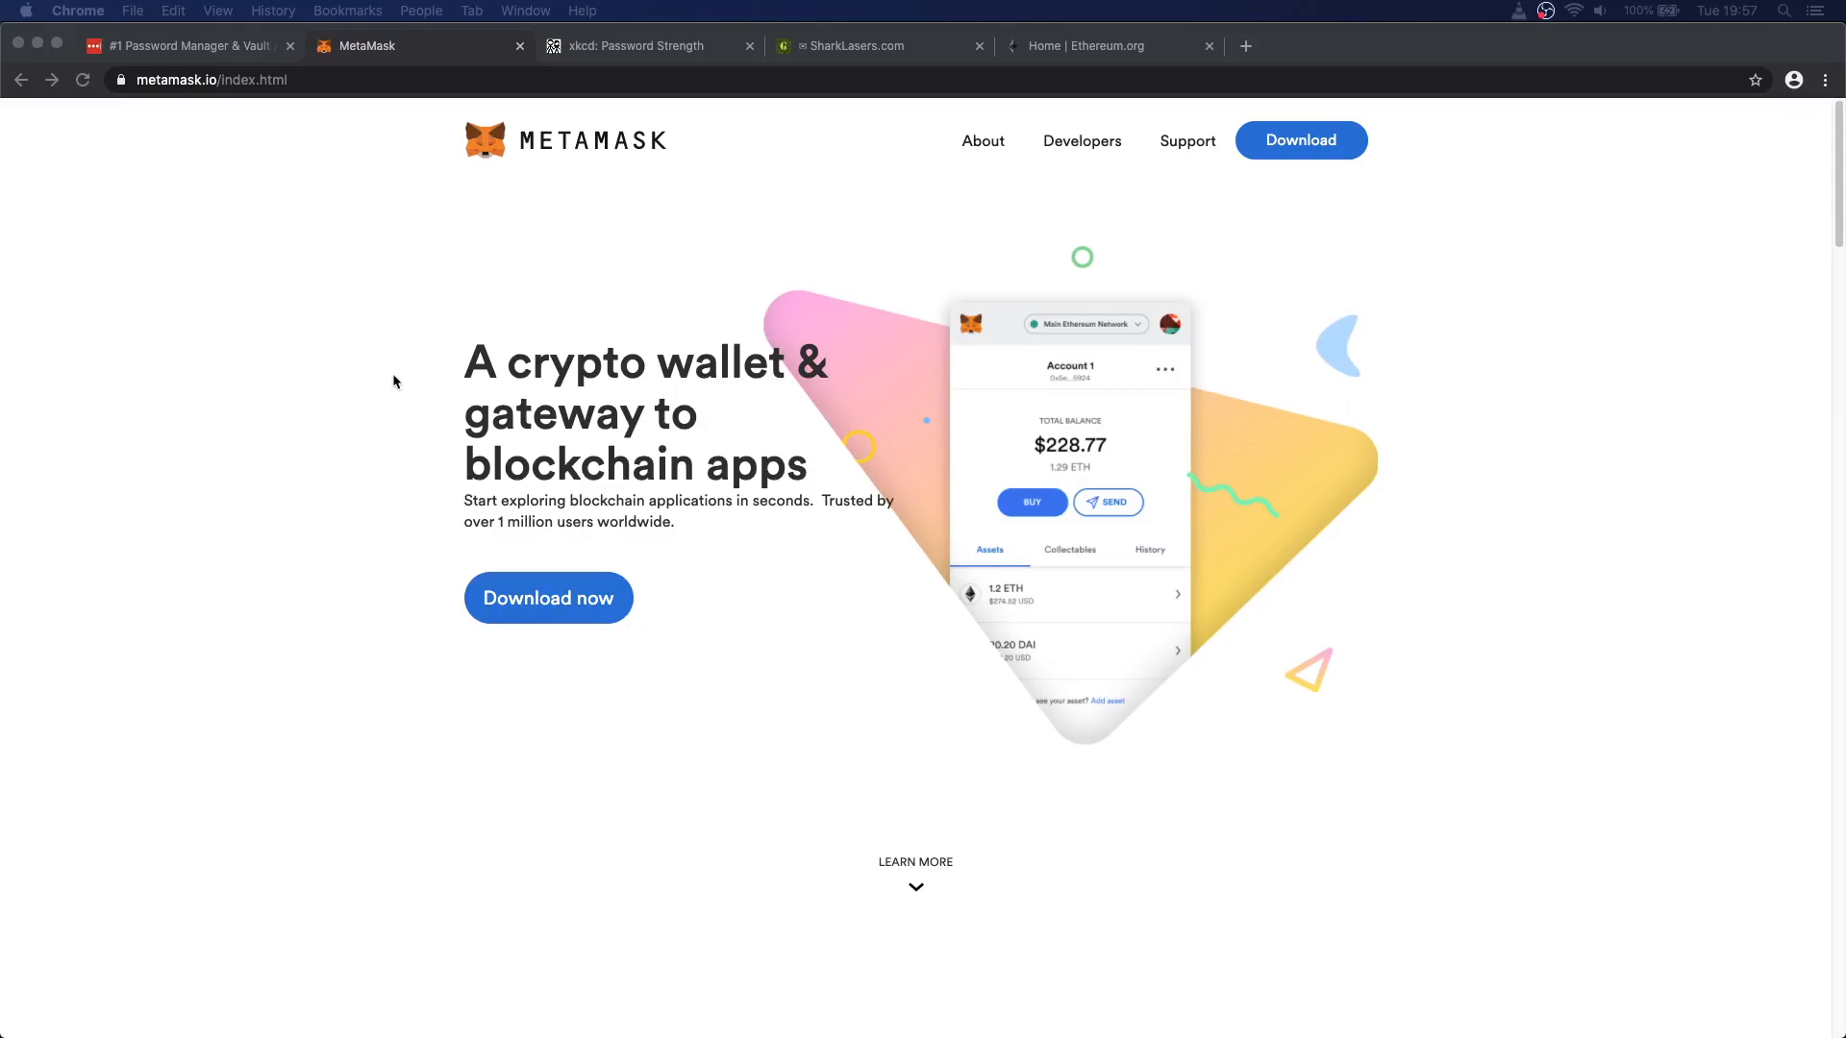
pyautogui.moveTo(408, 357)
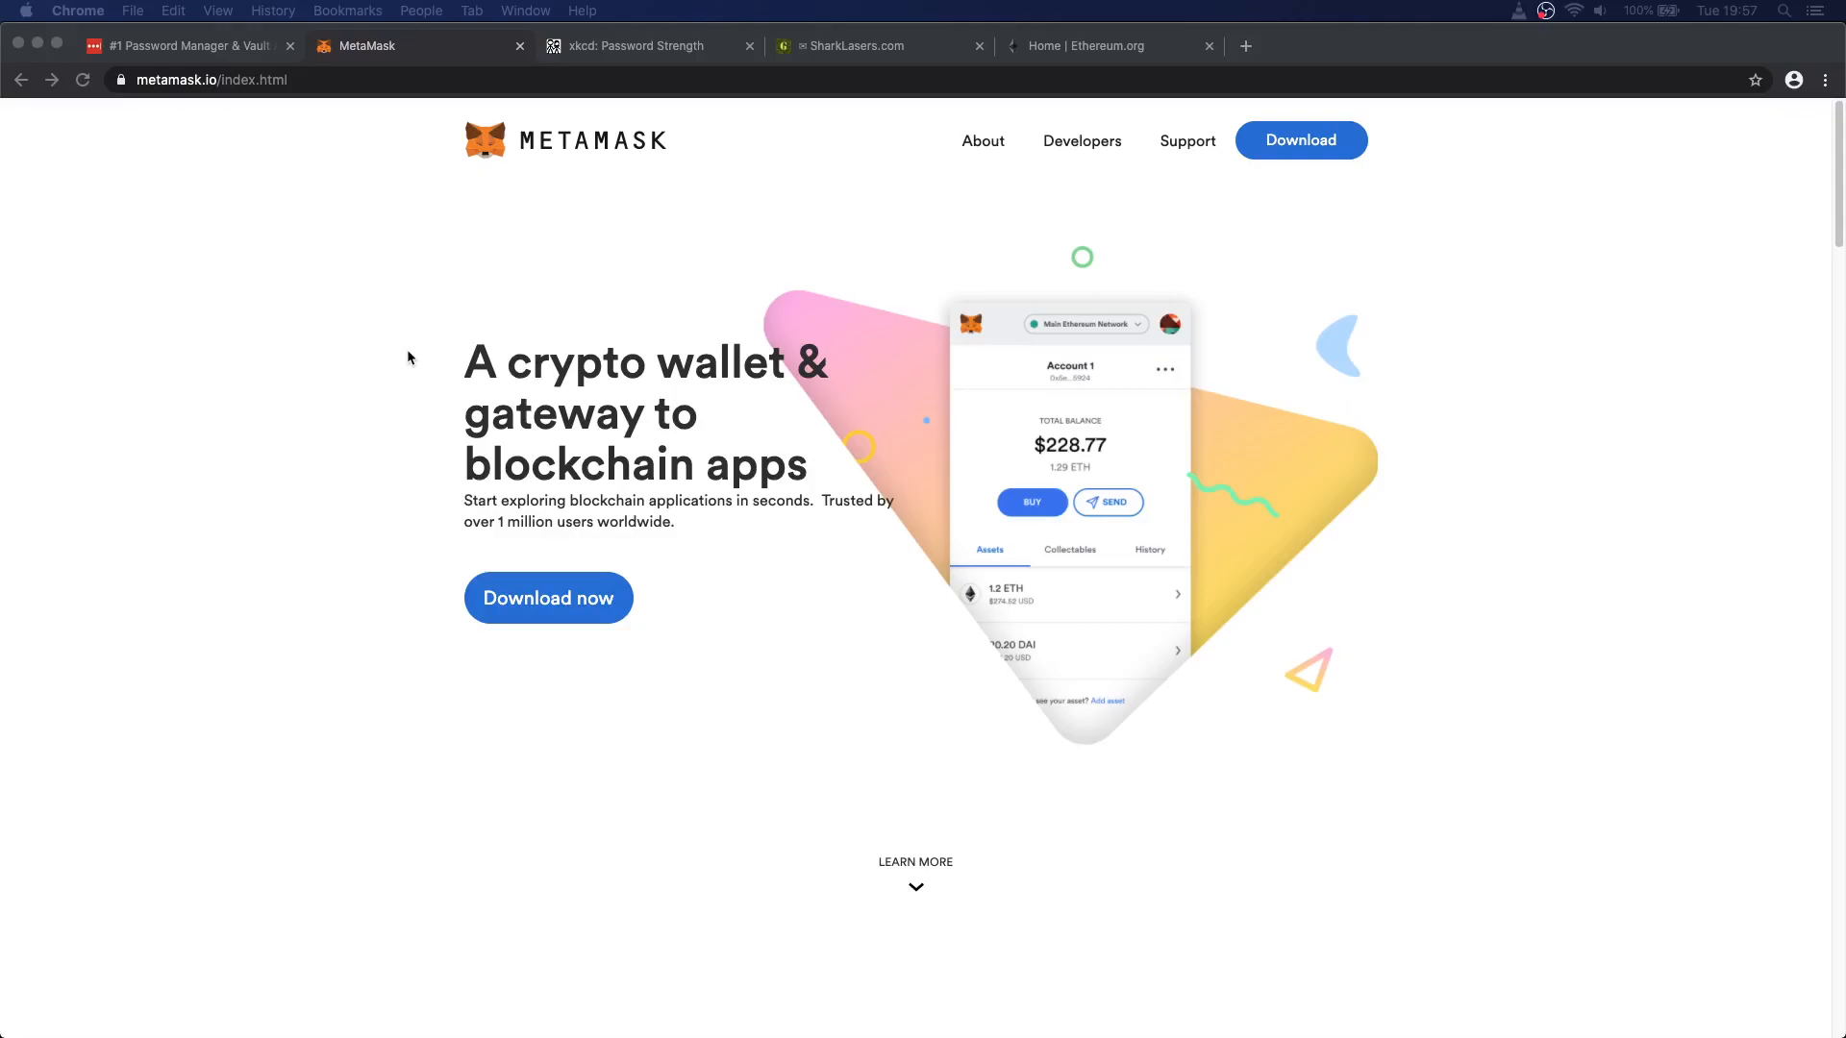
pyautogui.moveTo(382, 388)
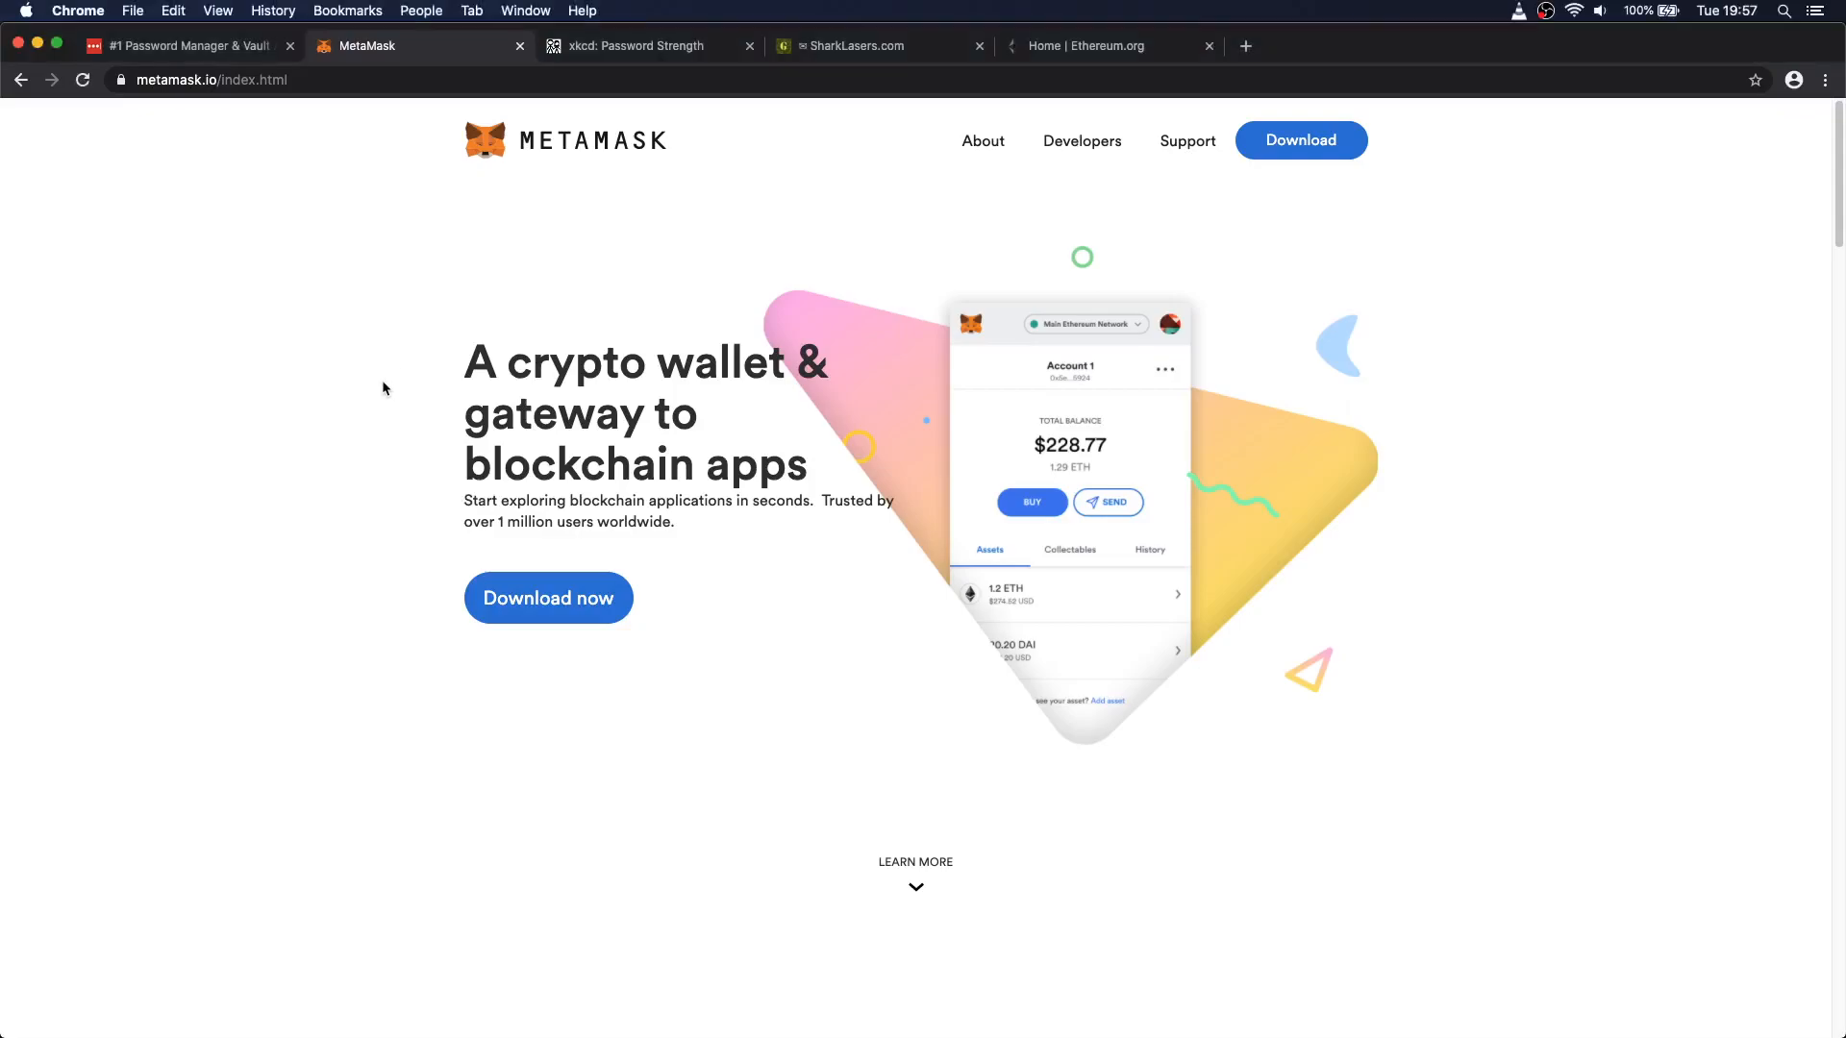
pyautogui.moveTo(376, 287)
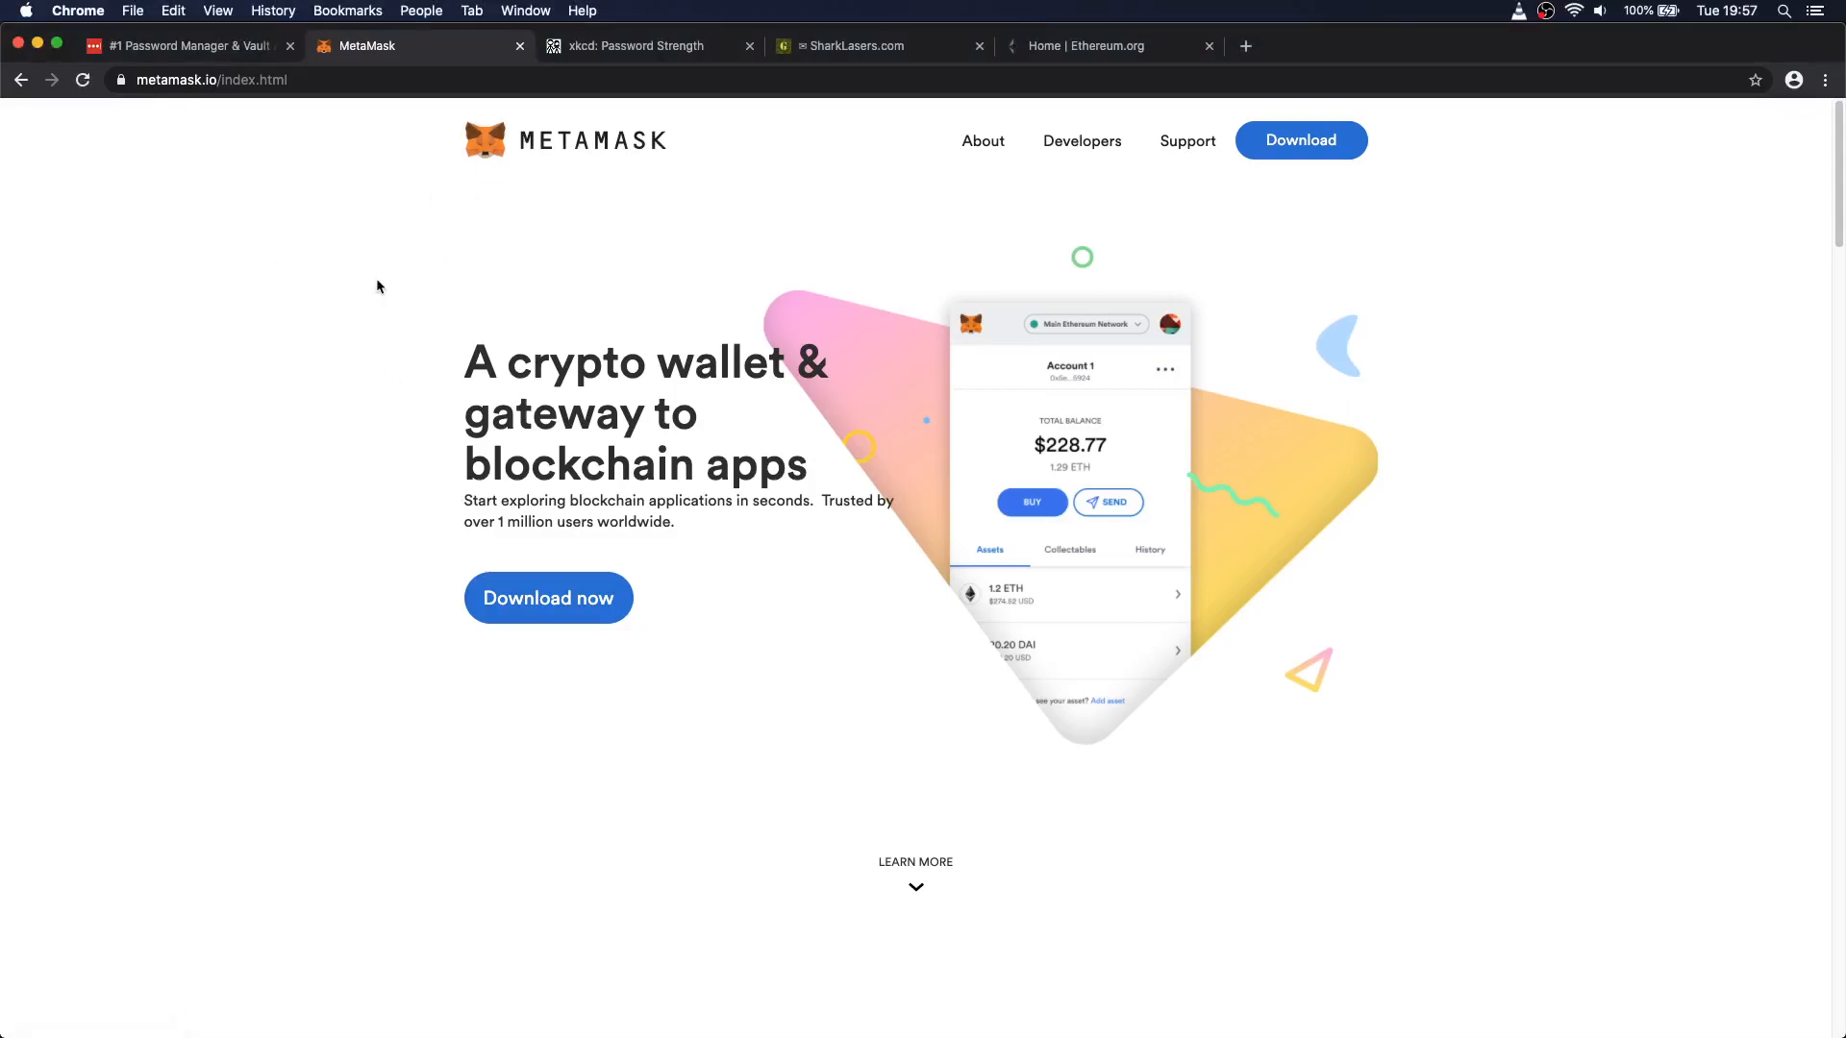
pyautogui.moveTo(568, 280)
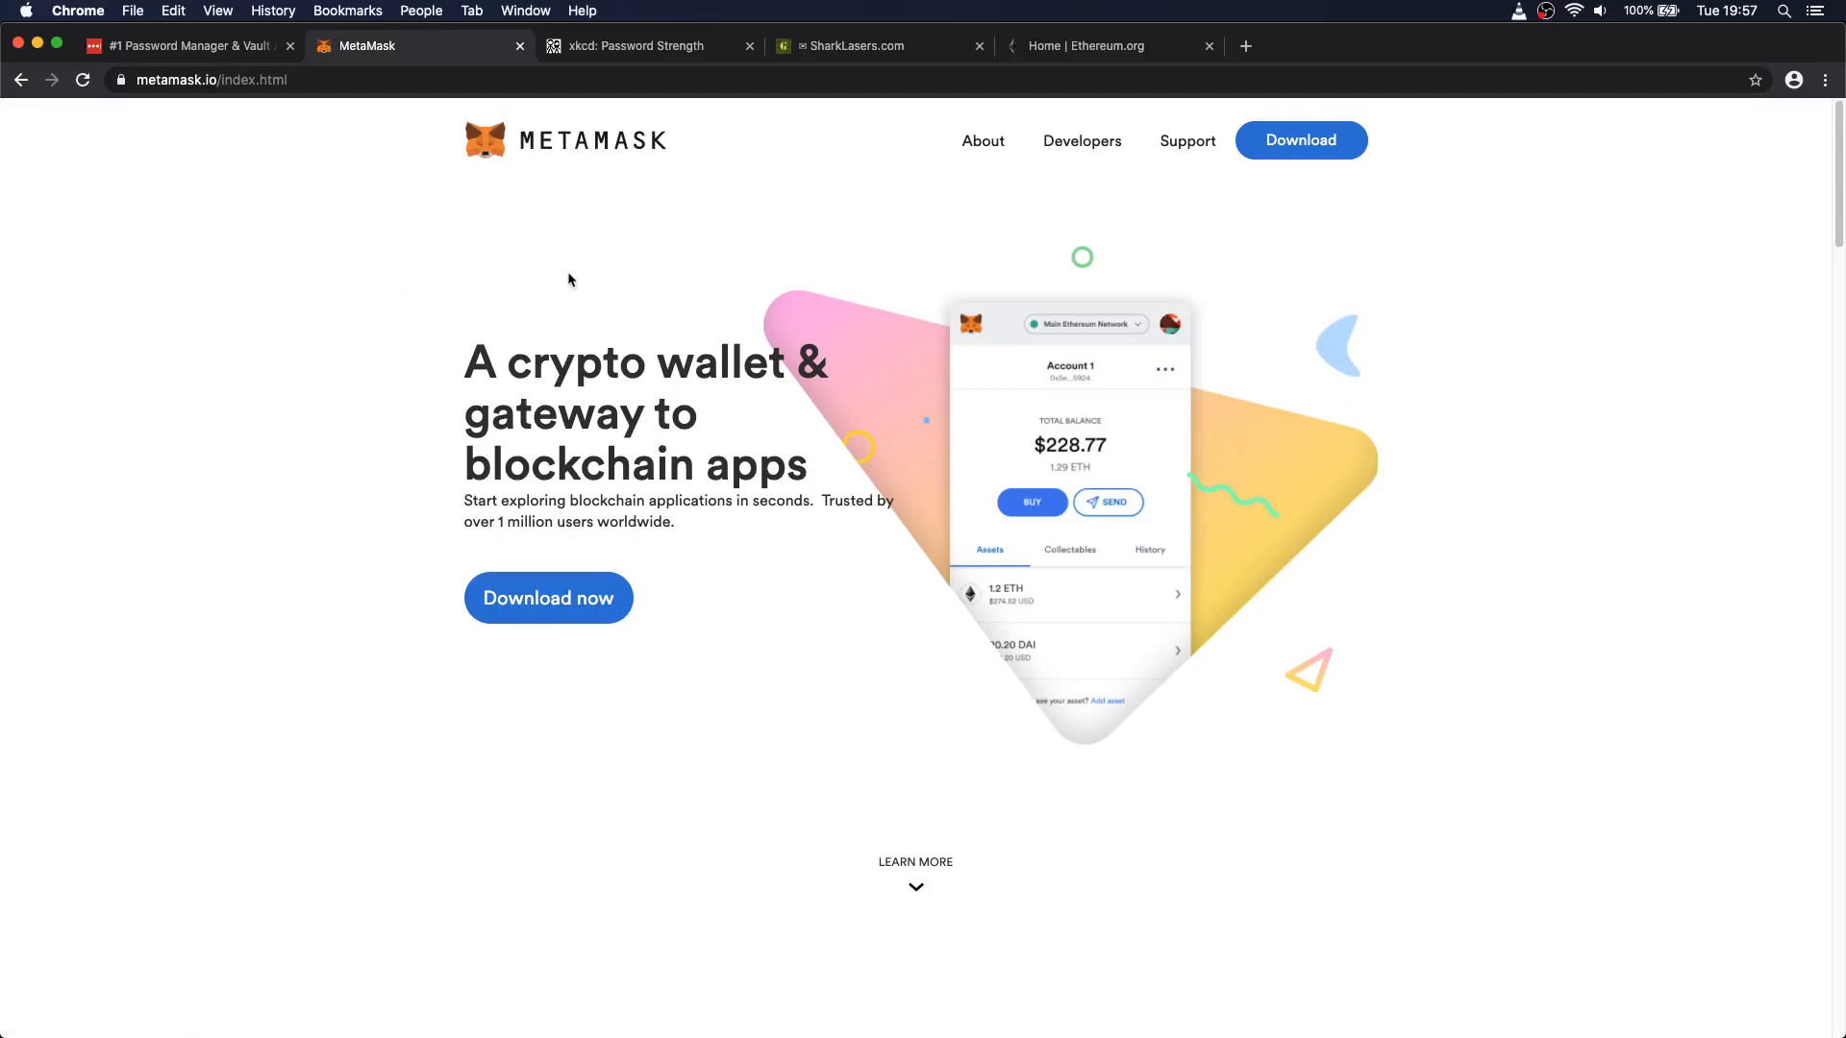
pyautogui.moveTo(1644, 211)
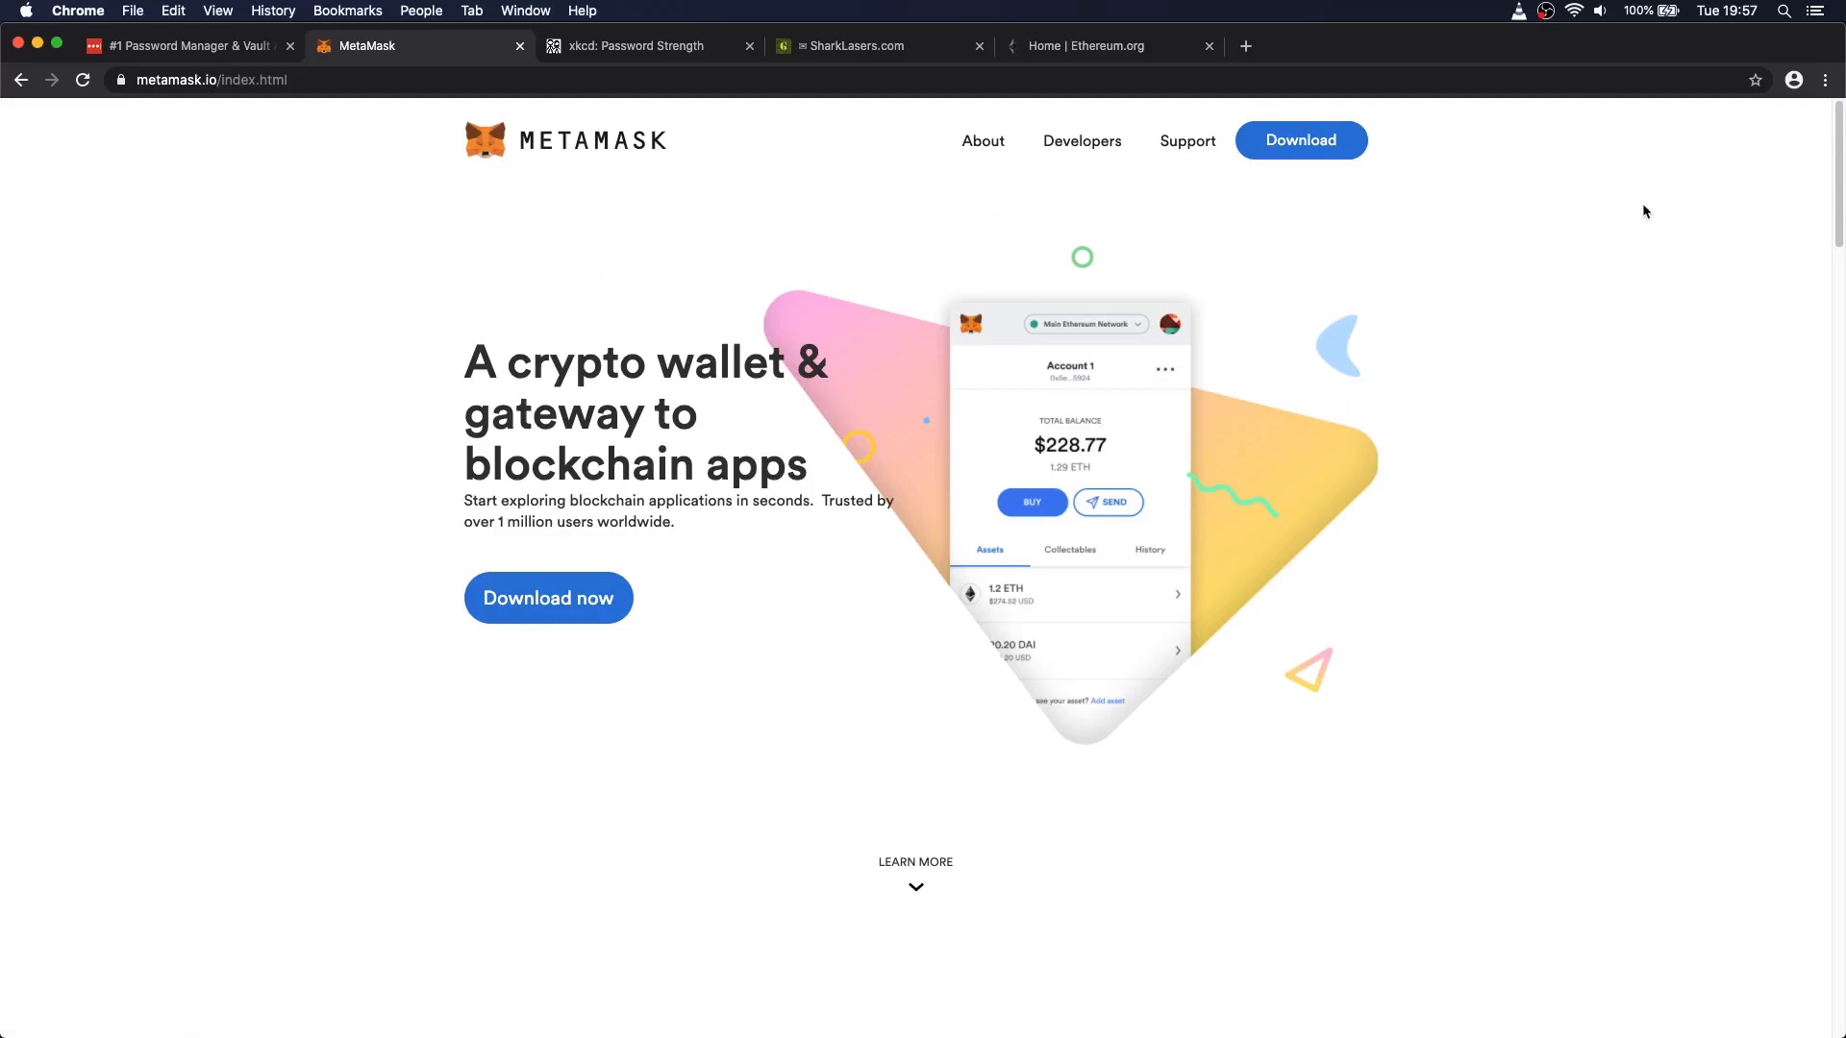
pyautogui.moveTo(1681, 351)
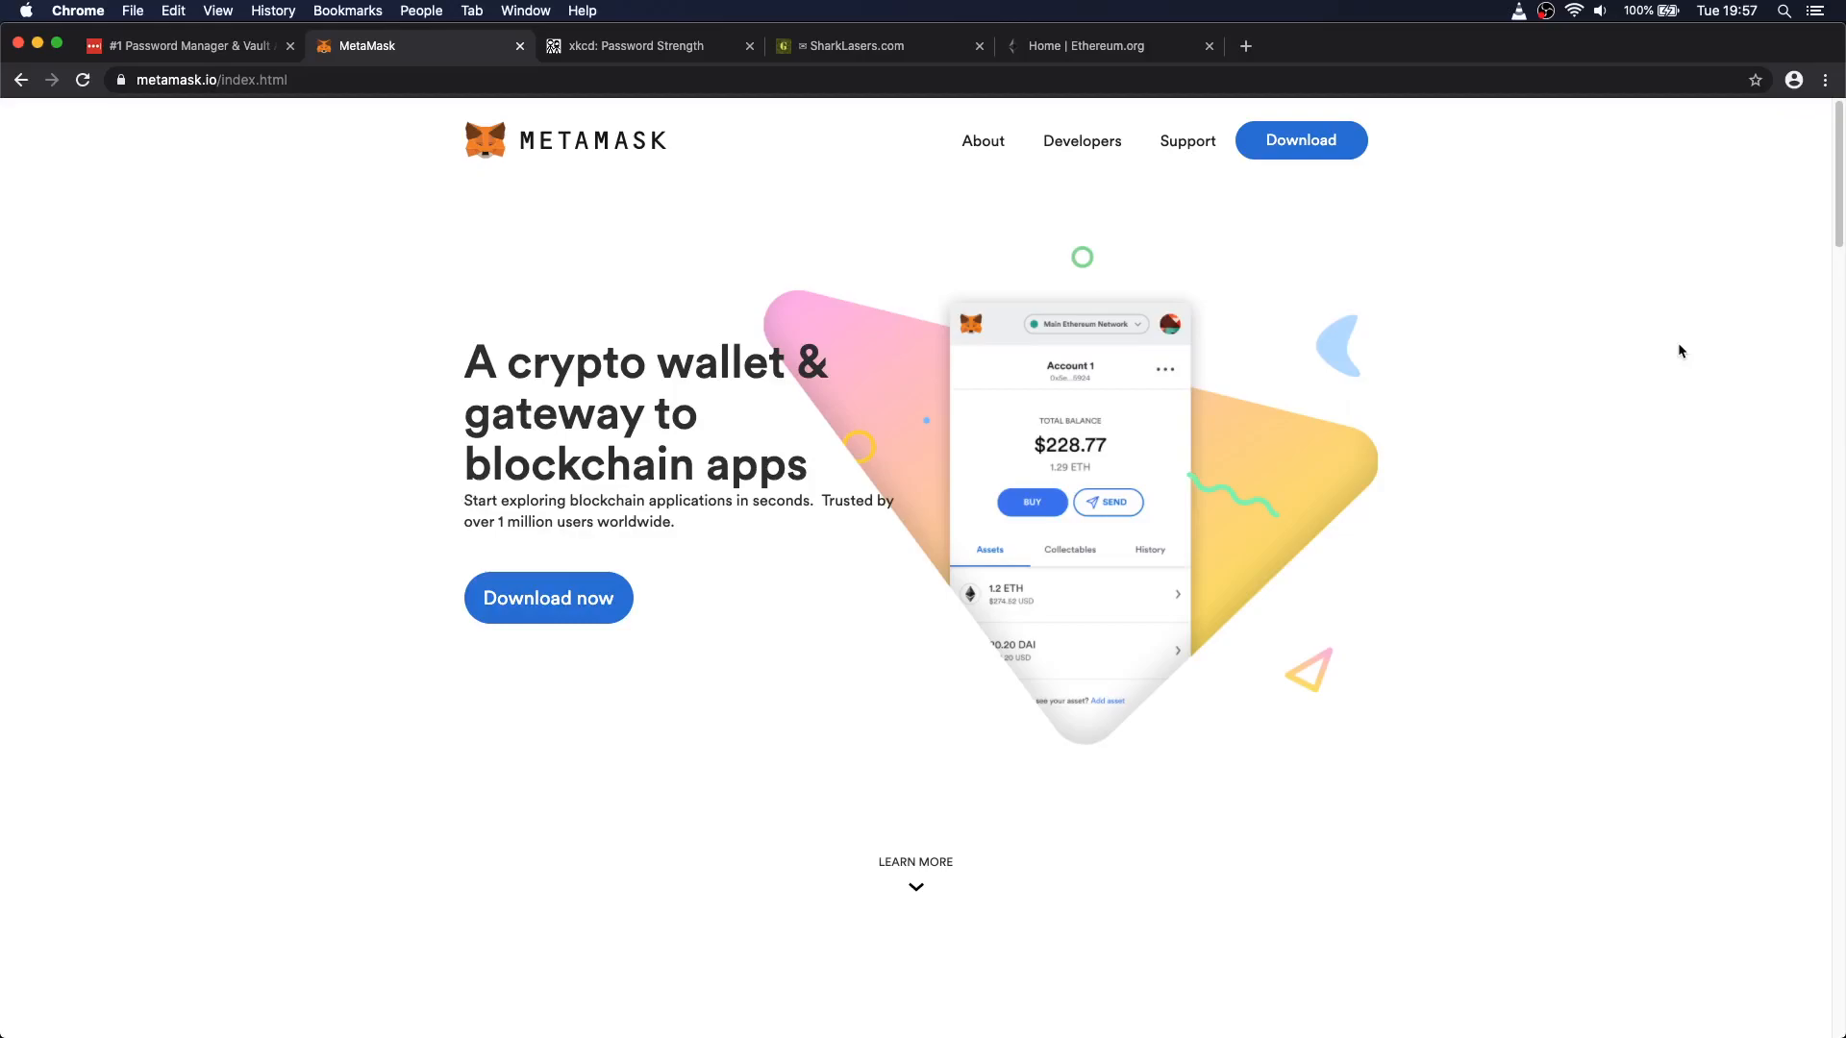
pyautogui.moveTo(1147, 538)
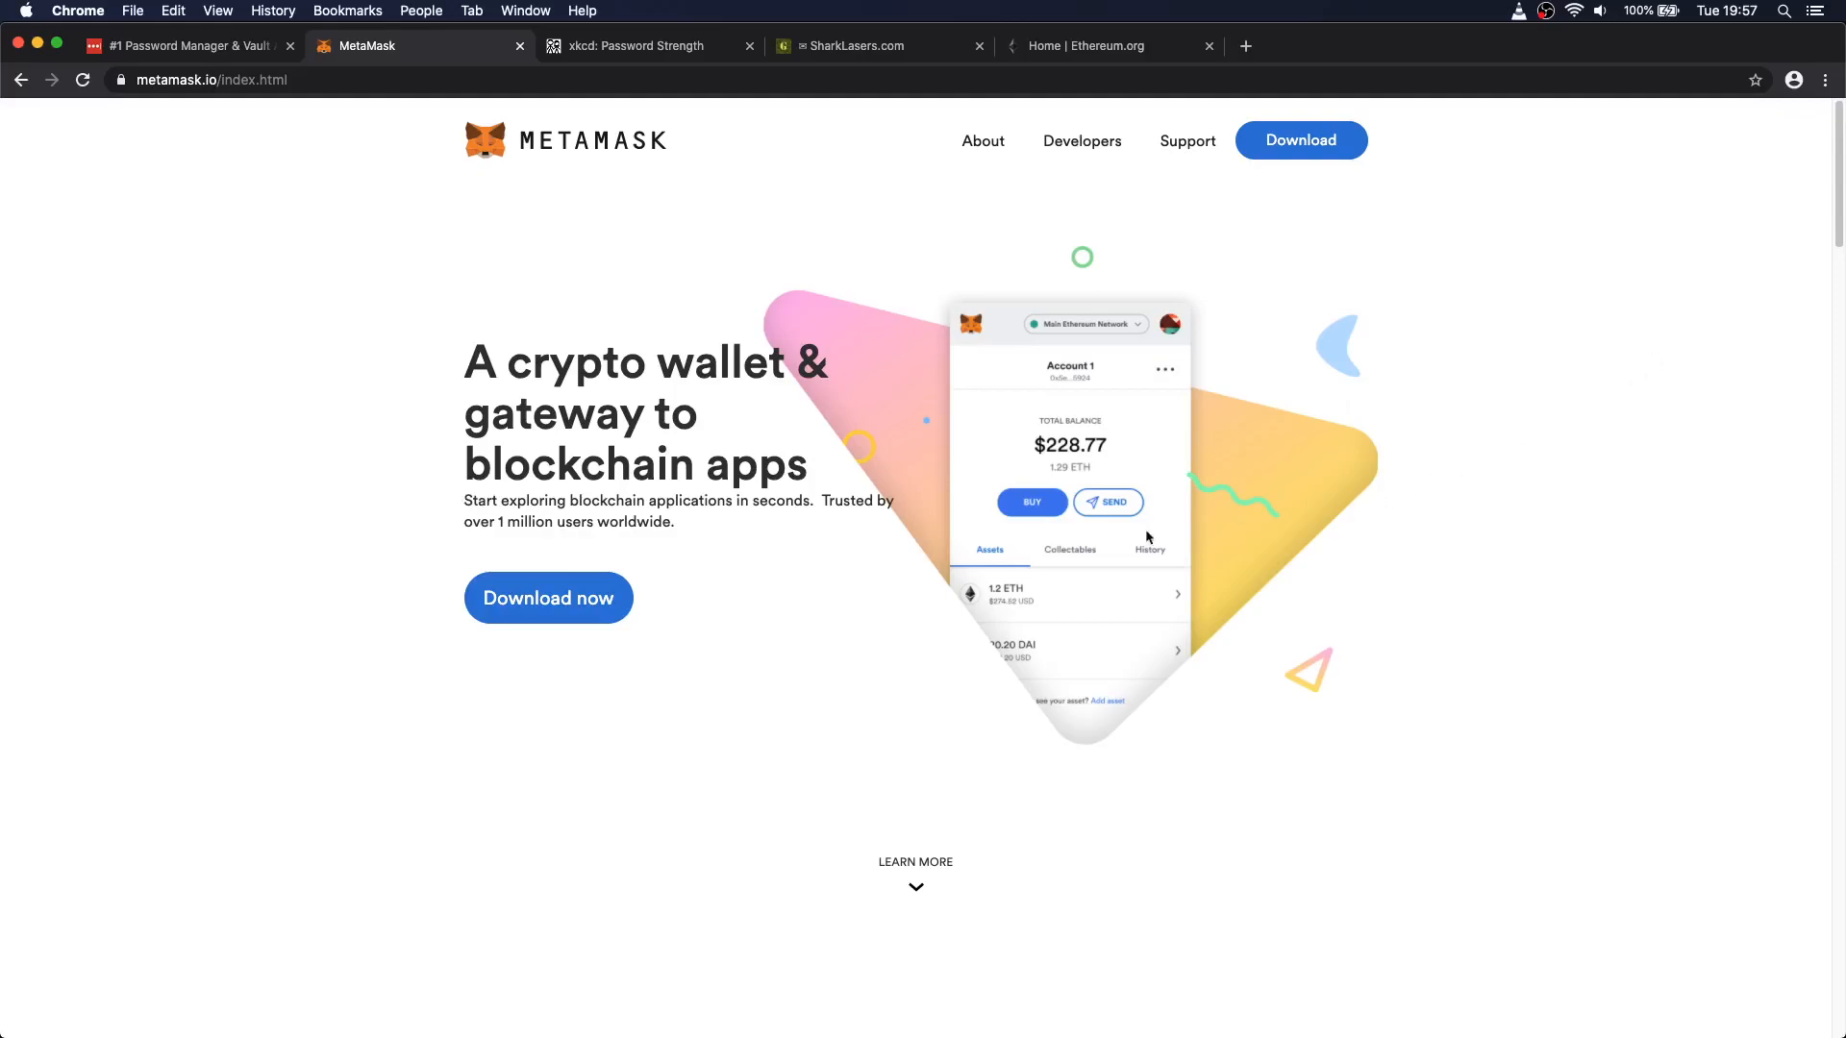
pyautogui.moveTo(759, 560)
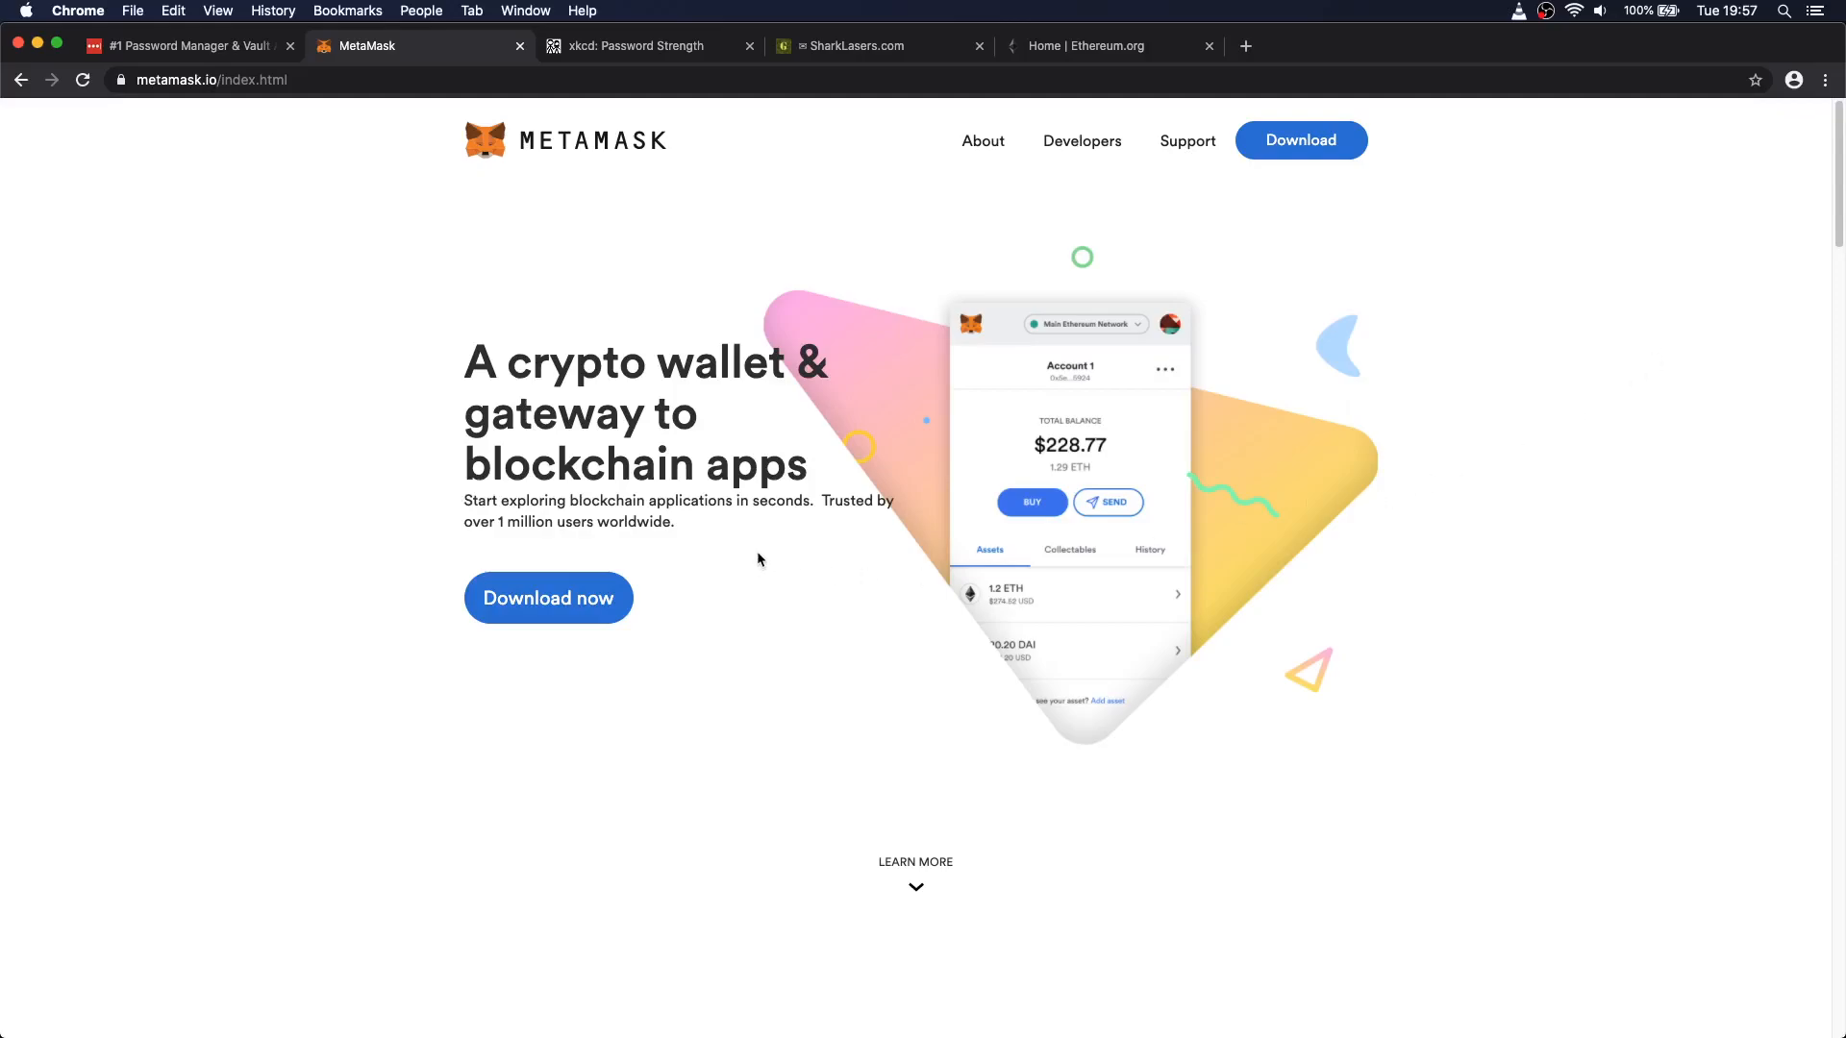
pyautogui.moveTo(588, 251)
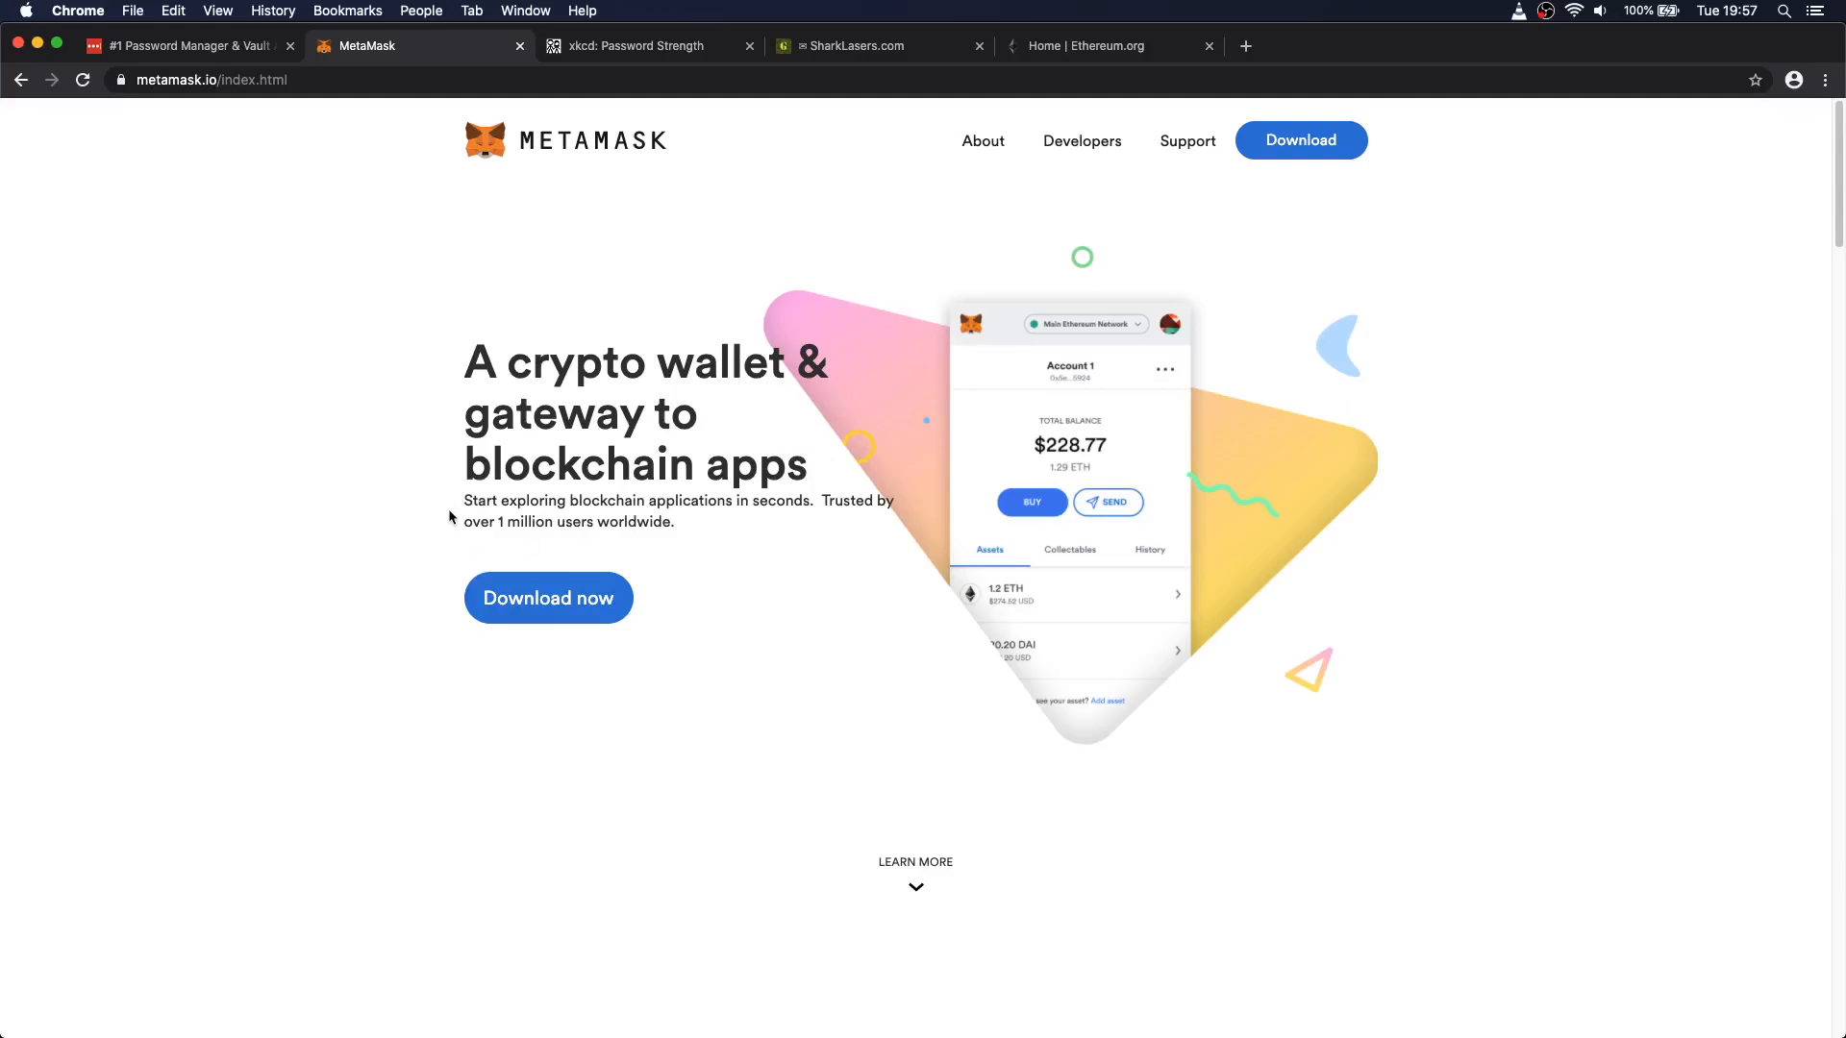
pyautogui.moveTo(533, 554)
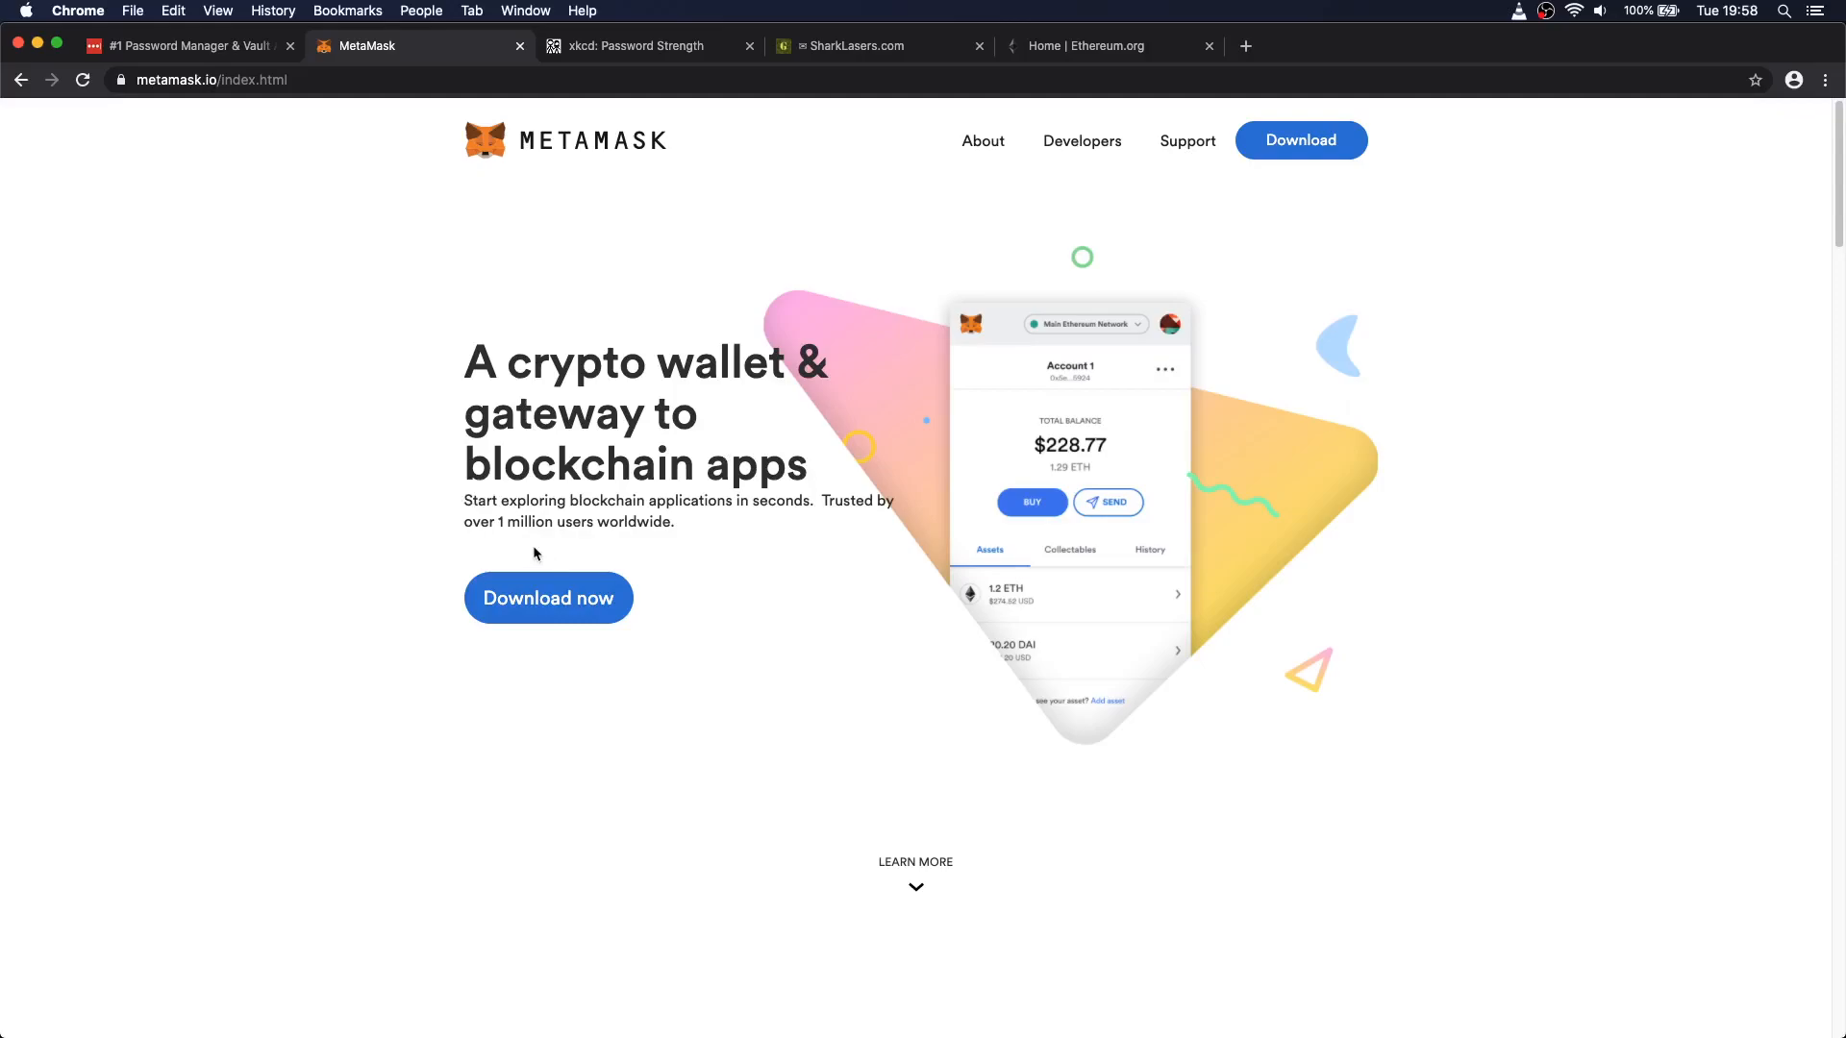
pyautogui.moveTo(504, 376)
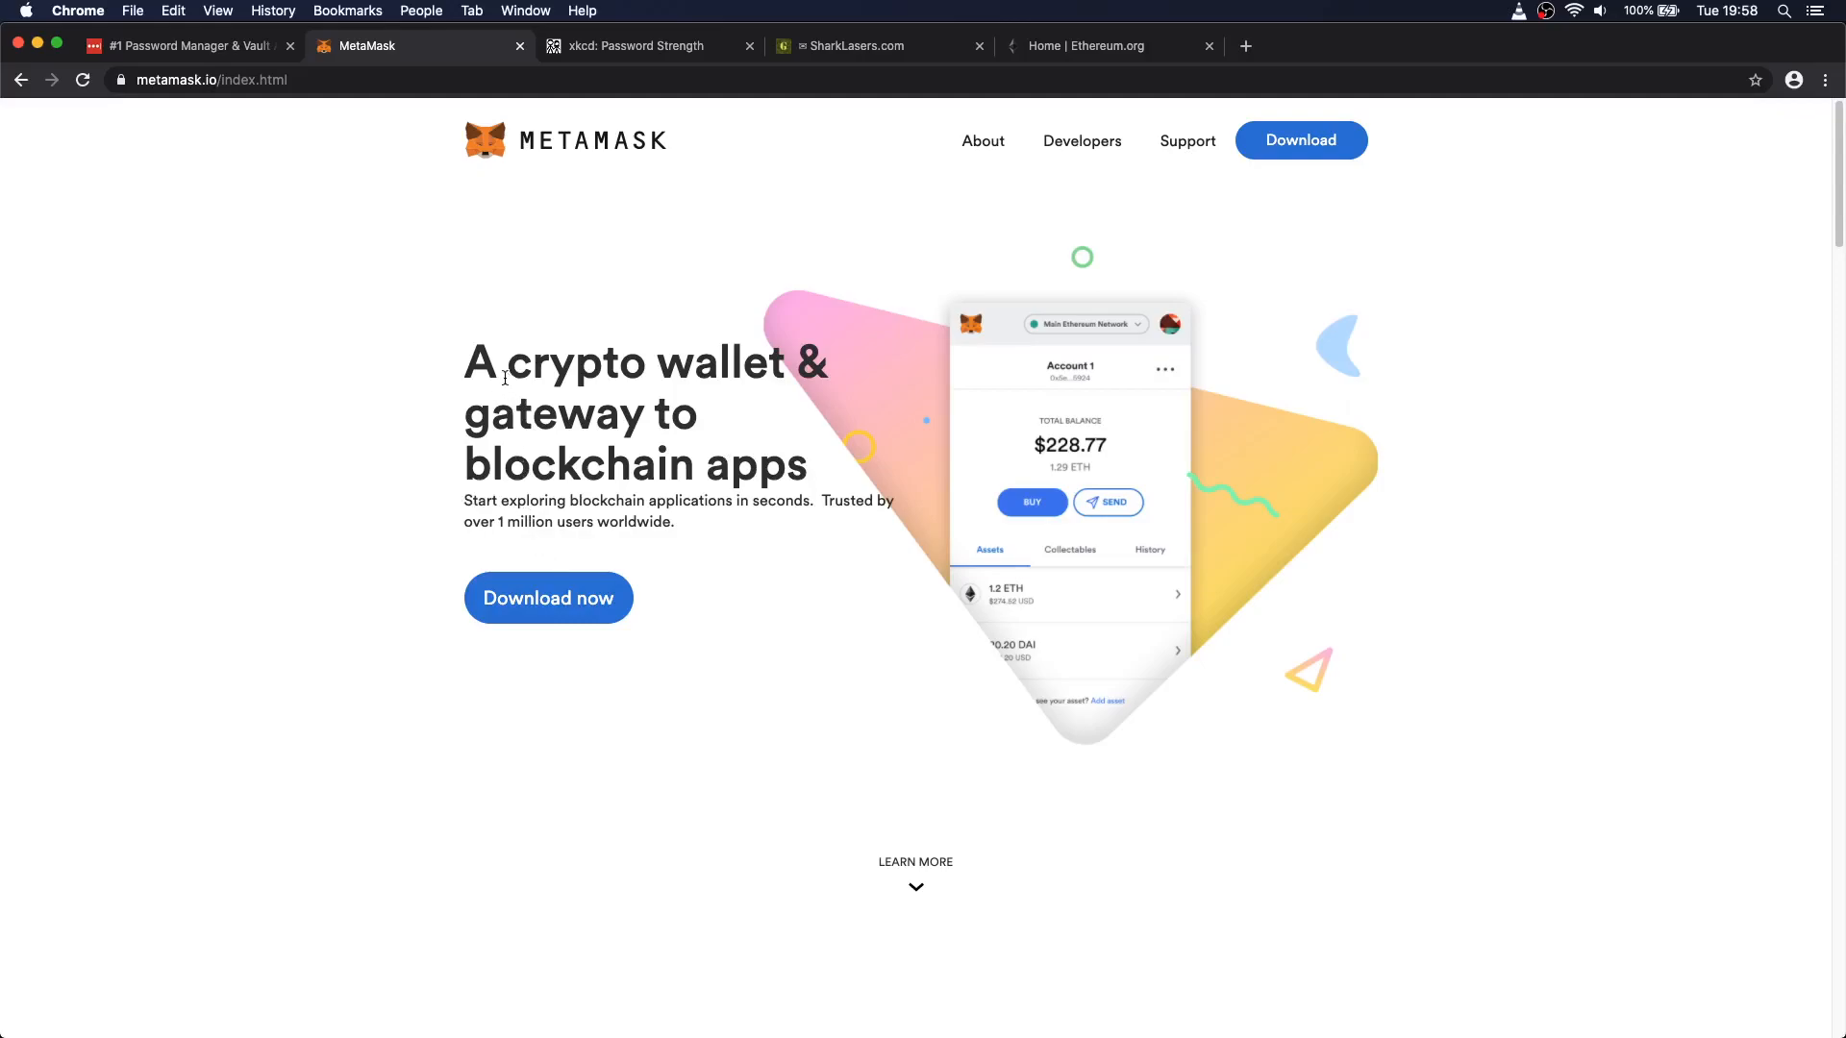
pyautogui.moveTo(393, 227)
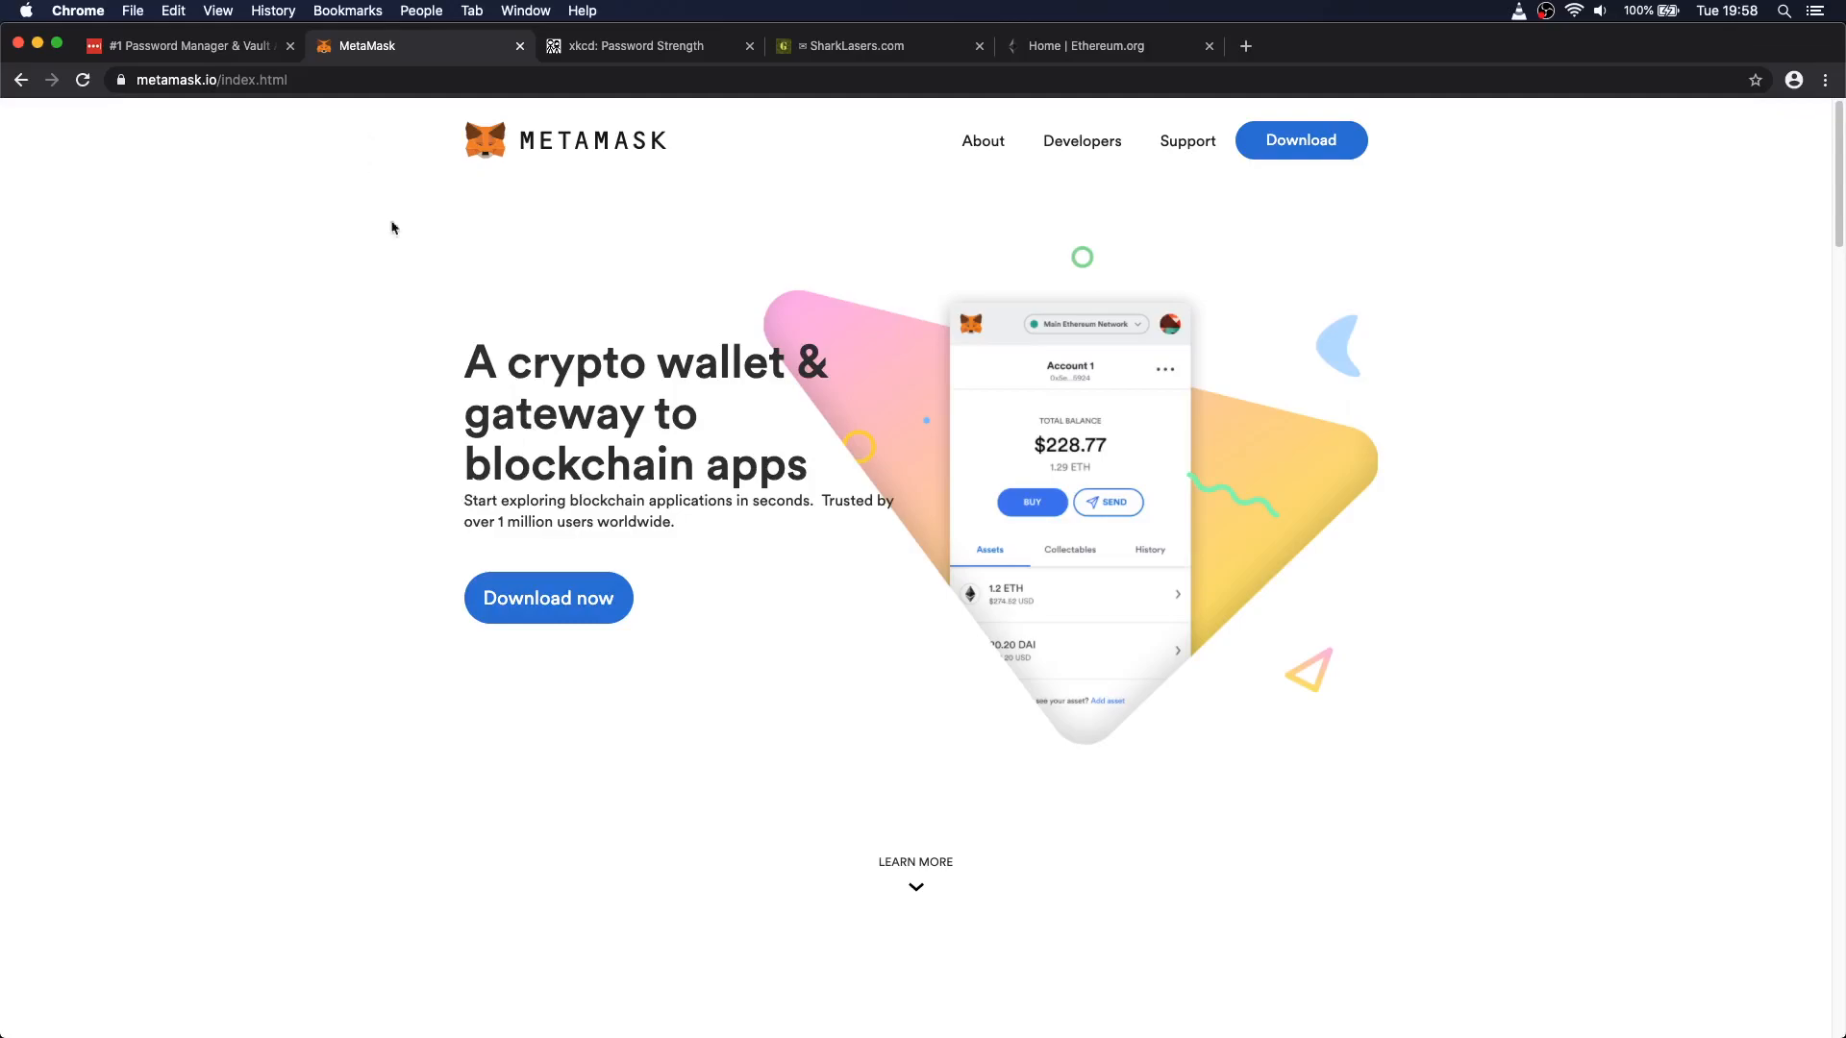
pyautogui.moveTo(404, 274)
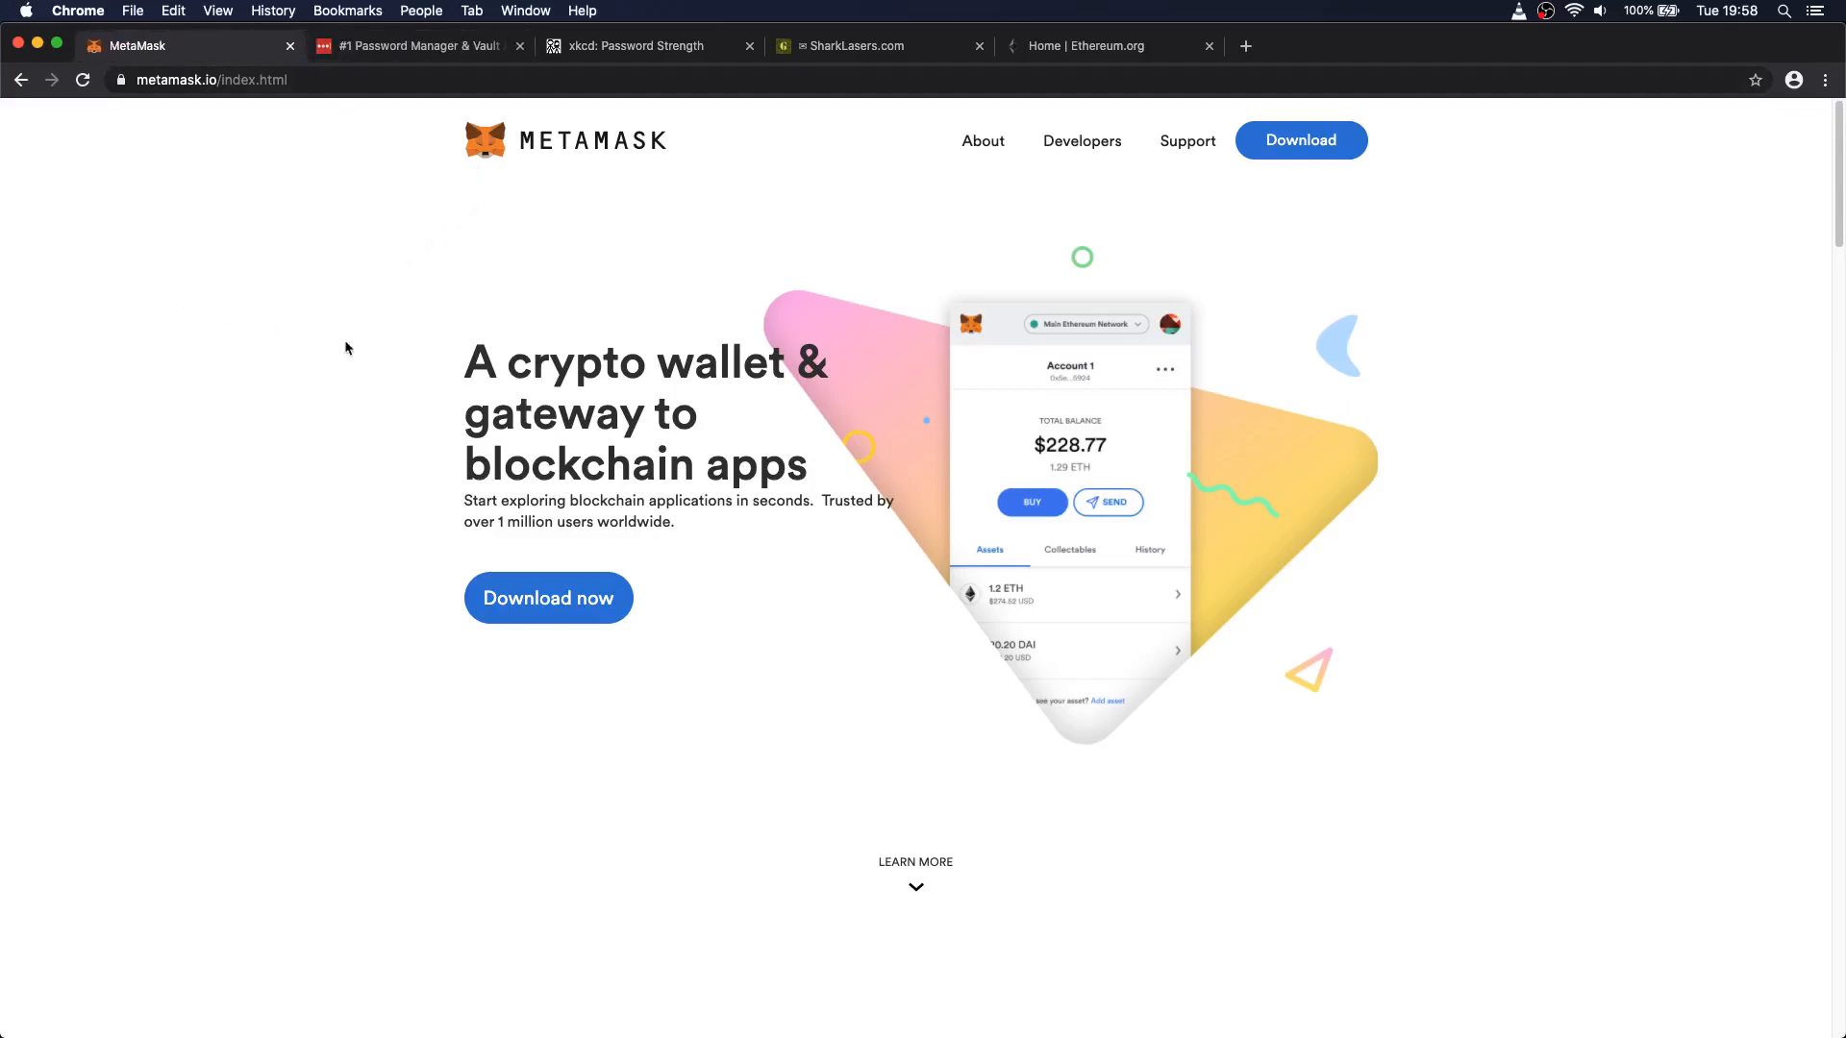
pyautogui.moveTo(350, 378)
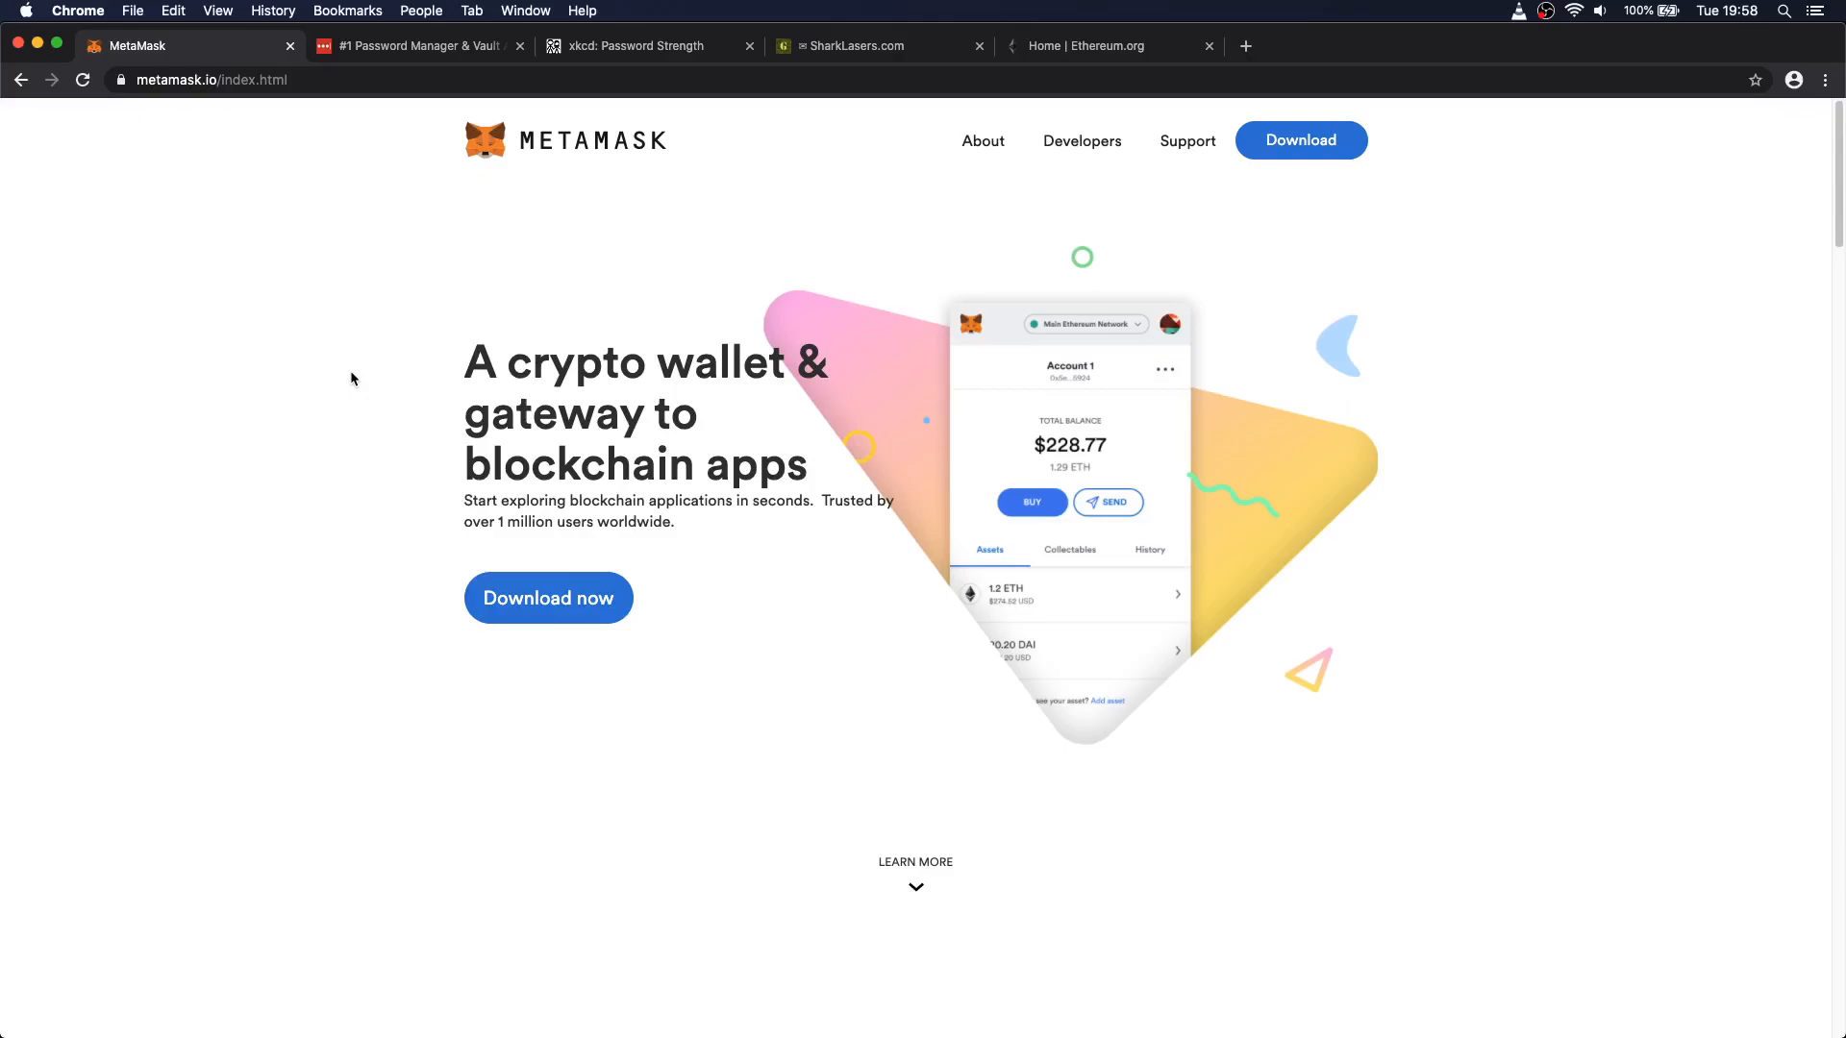
pyautogui.moveTo(521, 250)
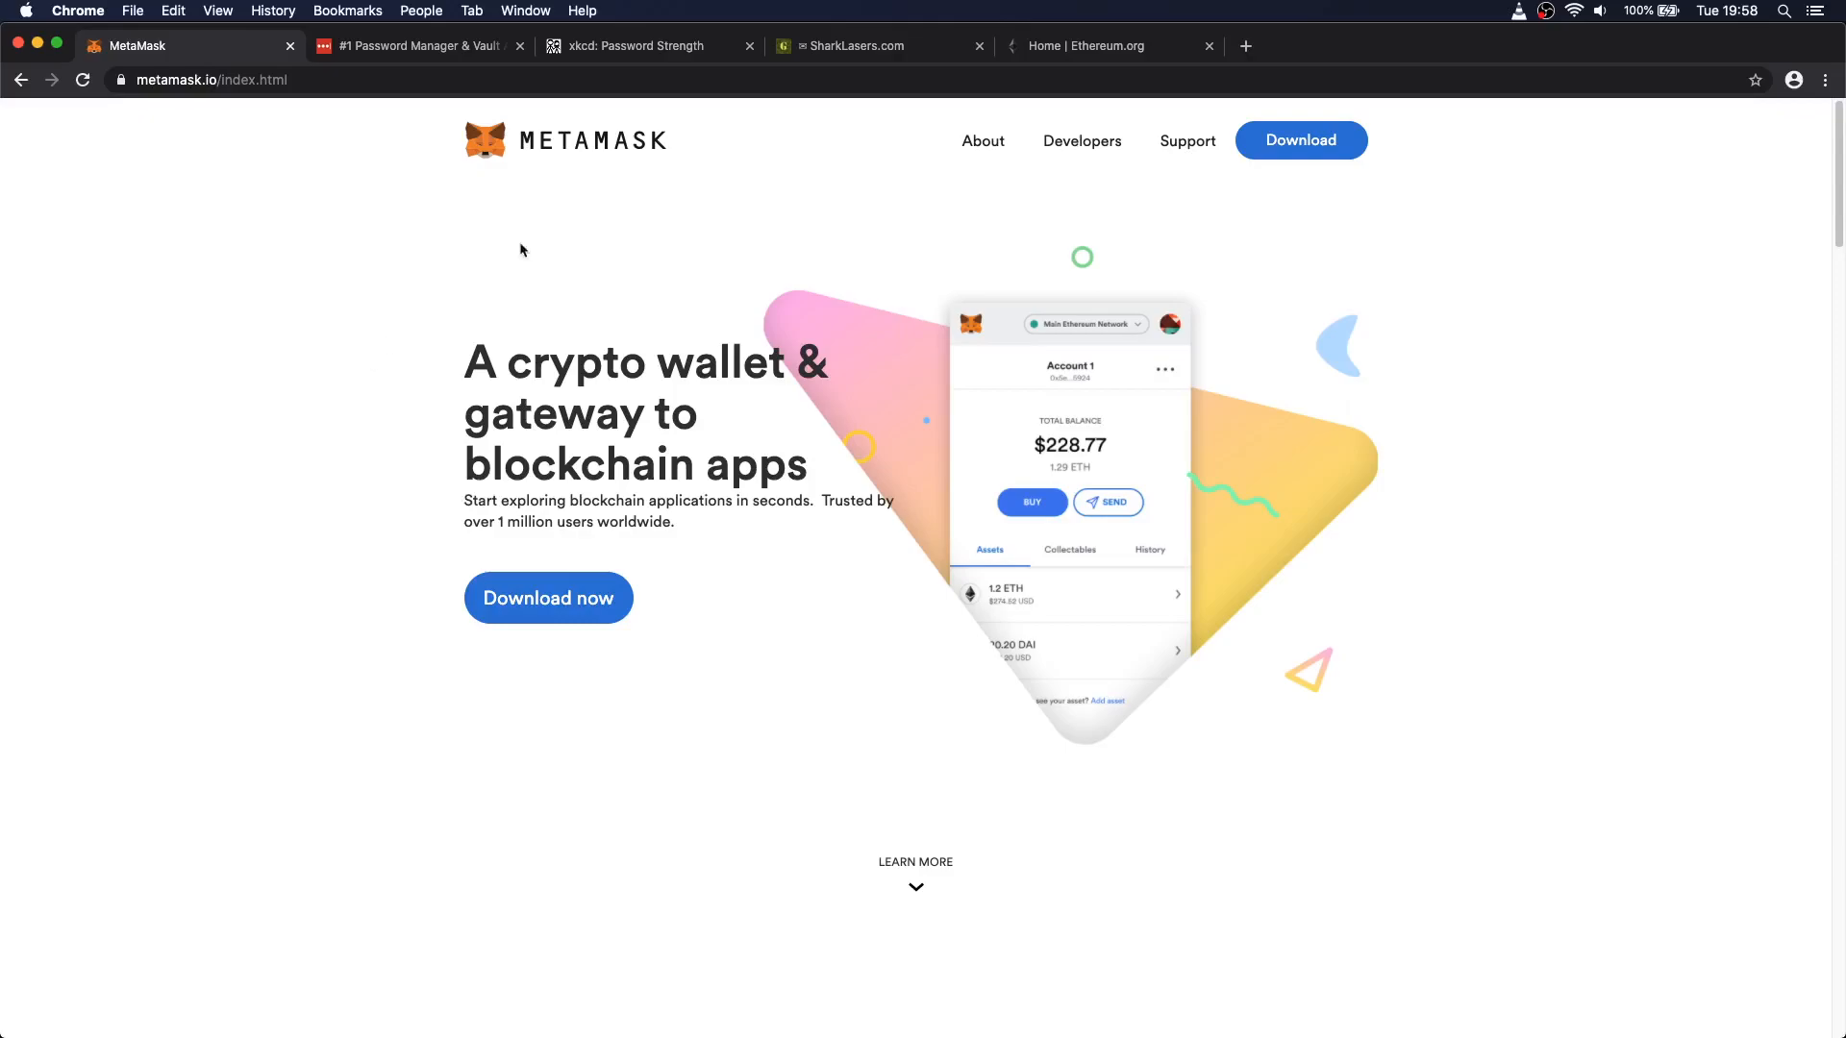
pyautogui.moveTo(513, 222)
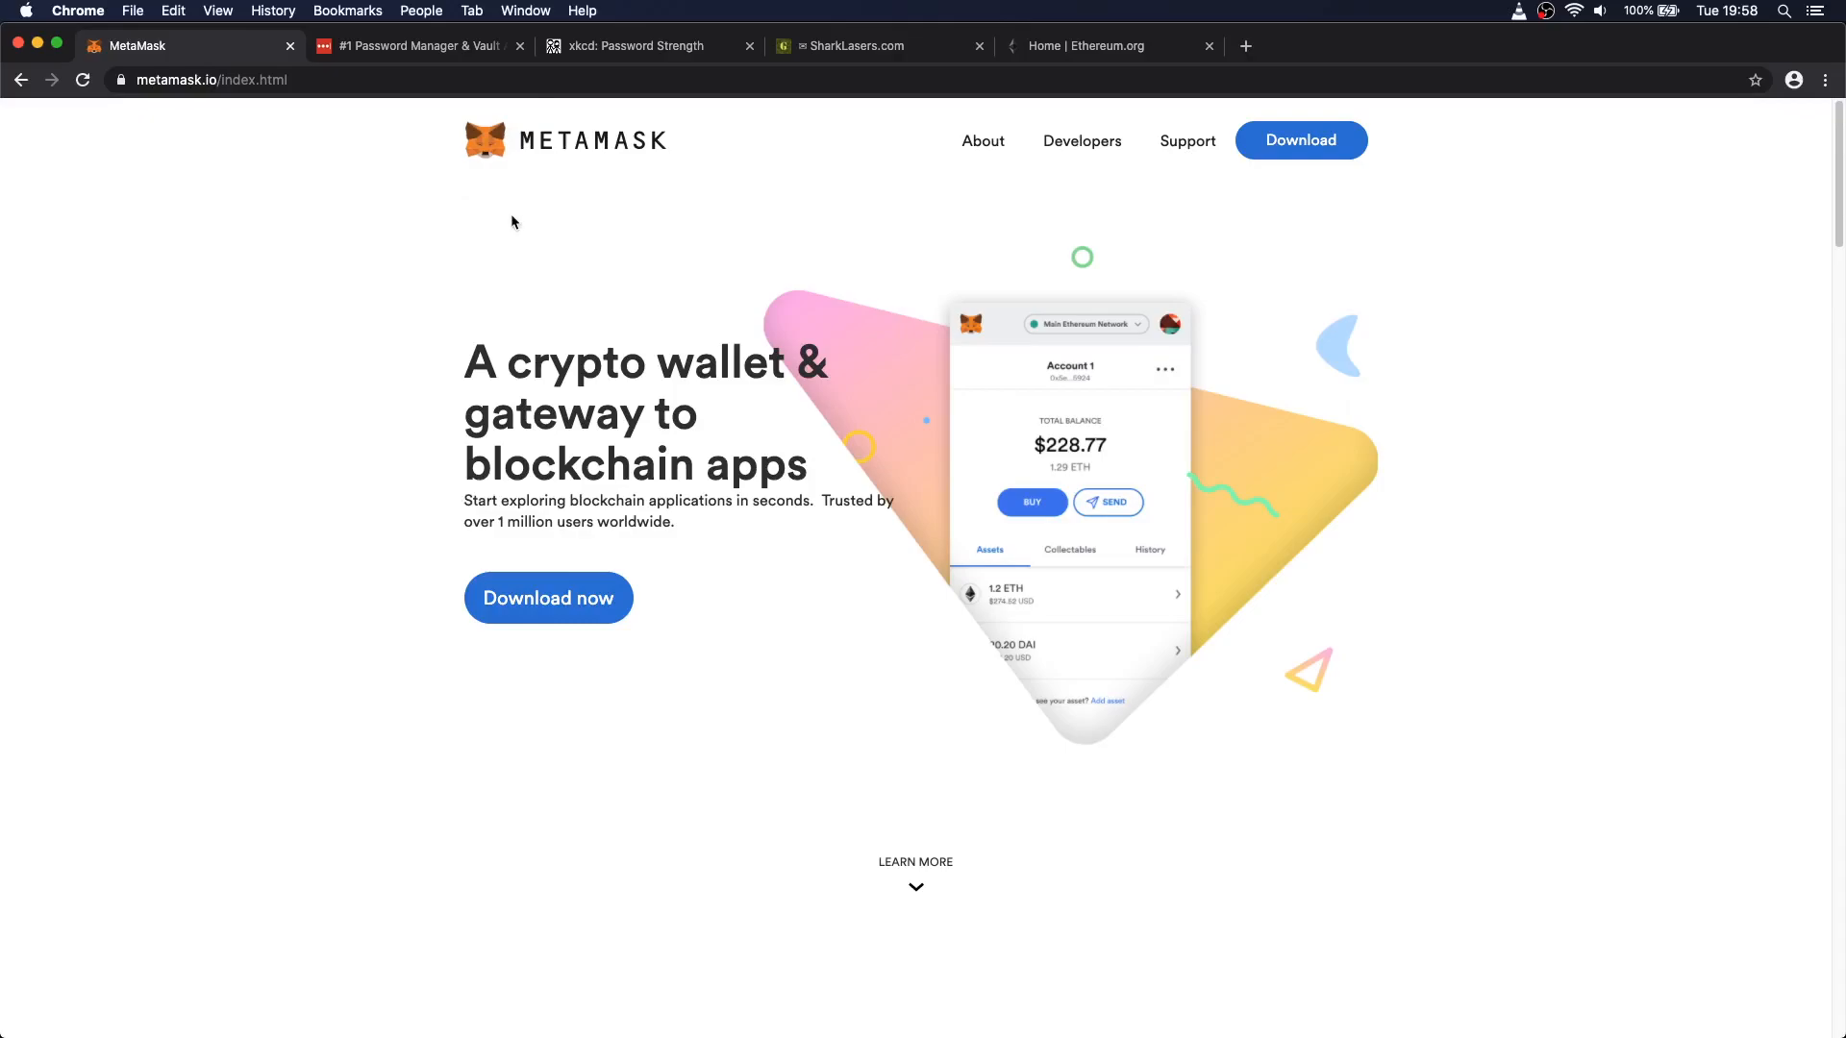
pyautogui.moveTo(470, 194)
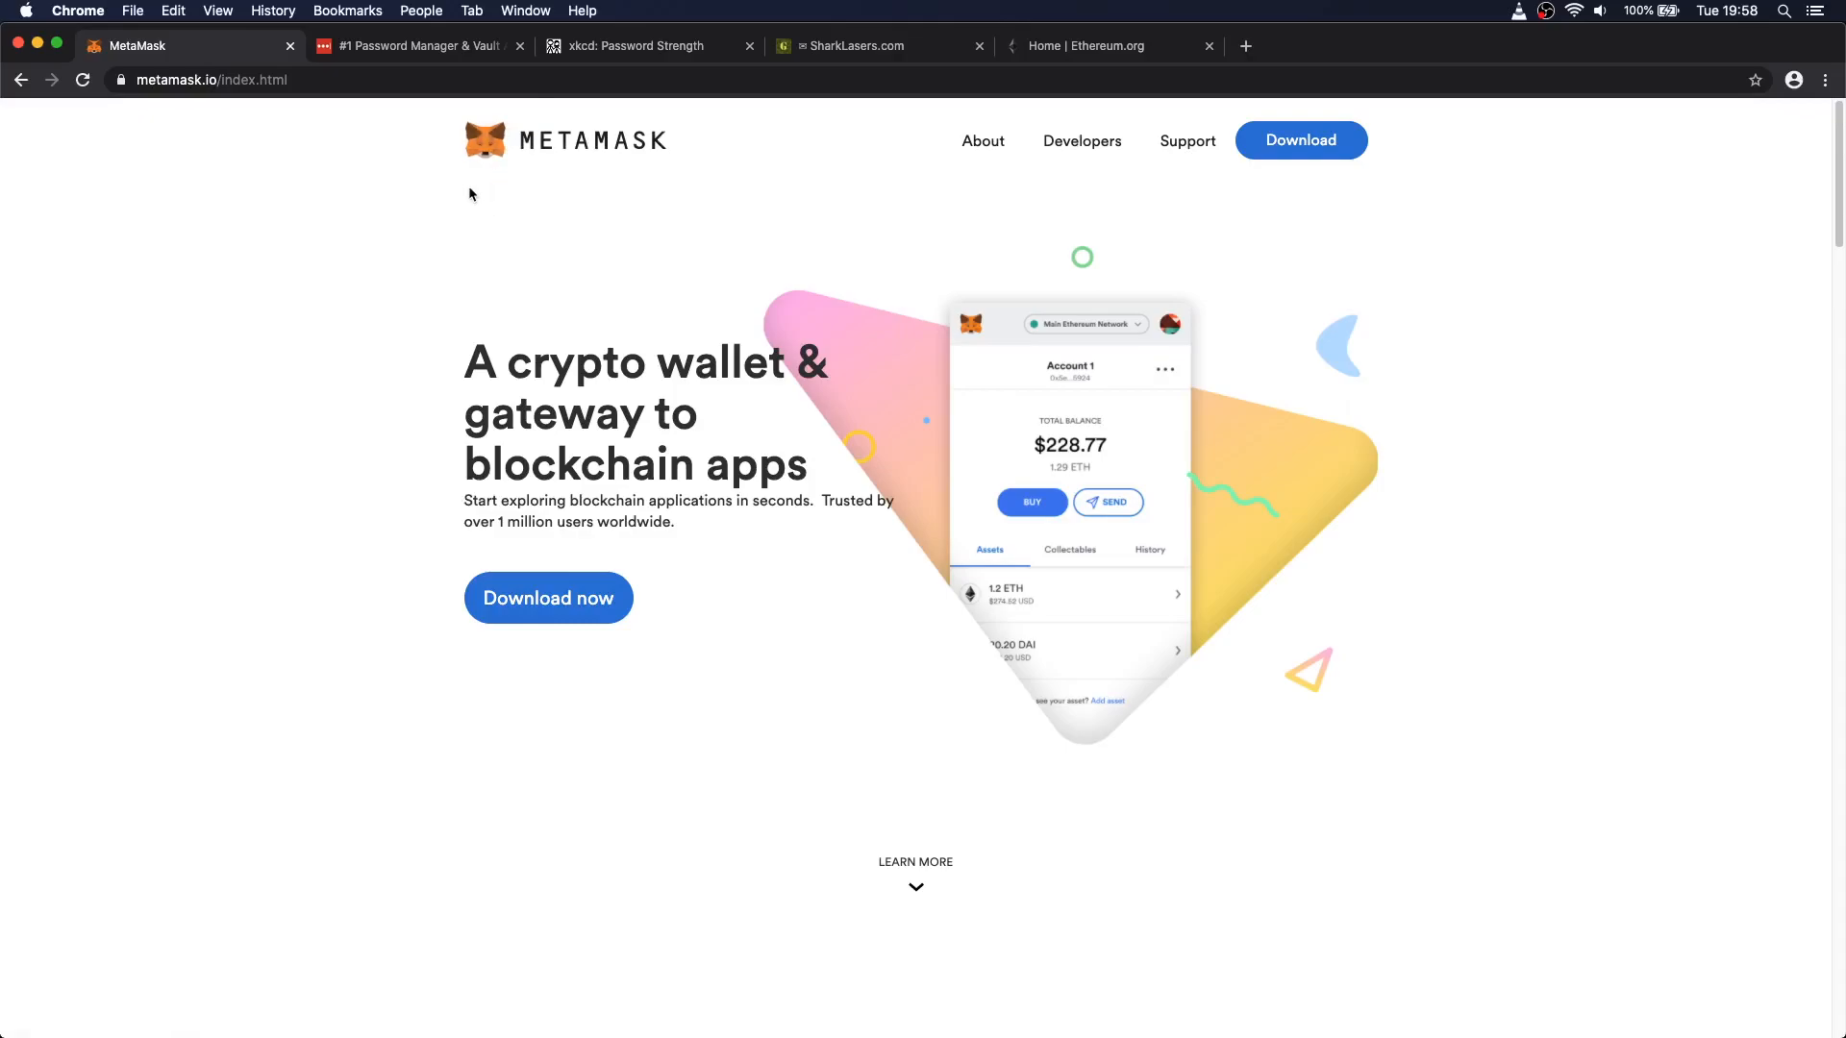
pyautogui.moveTo(618, 227)
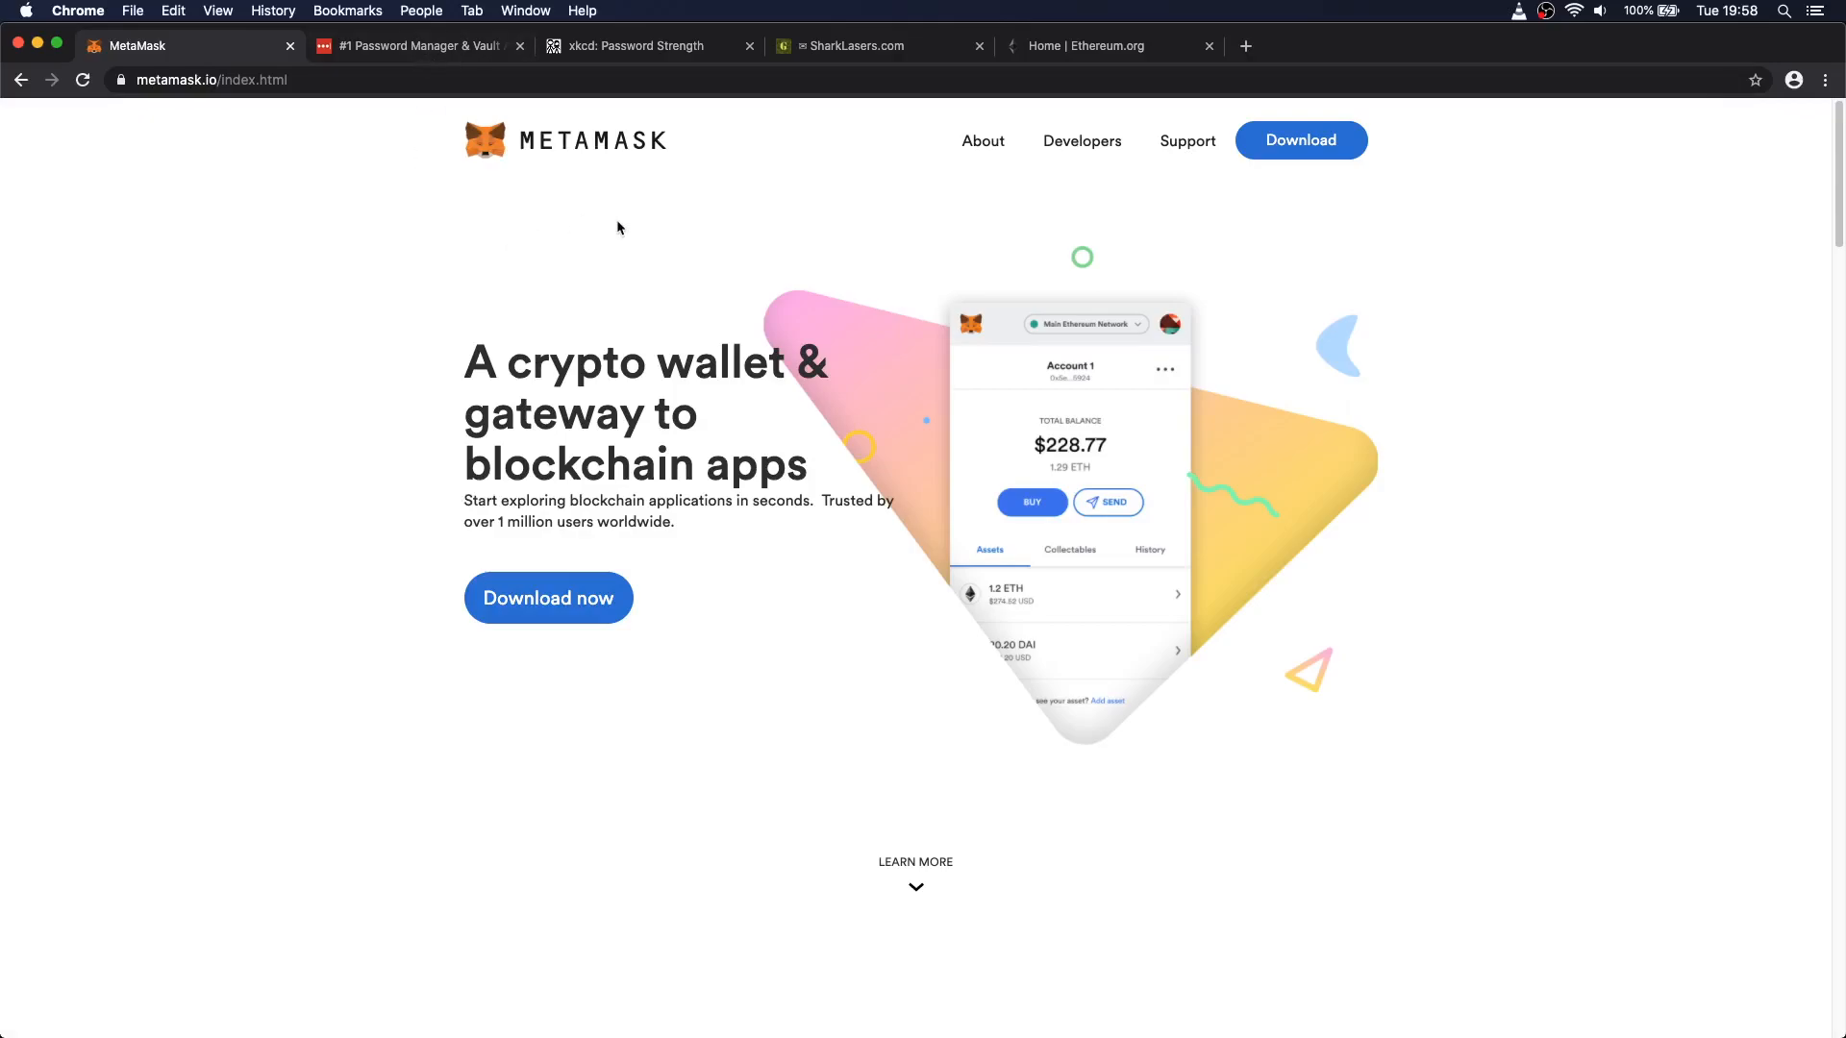
pyautogui.moveTo(640, 198)
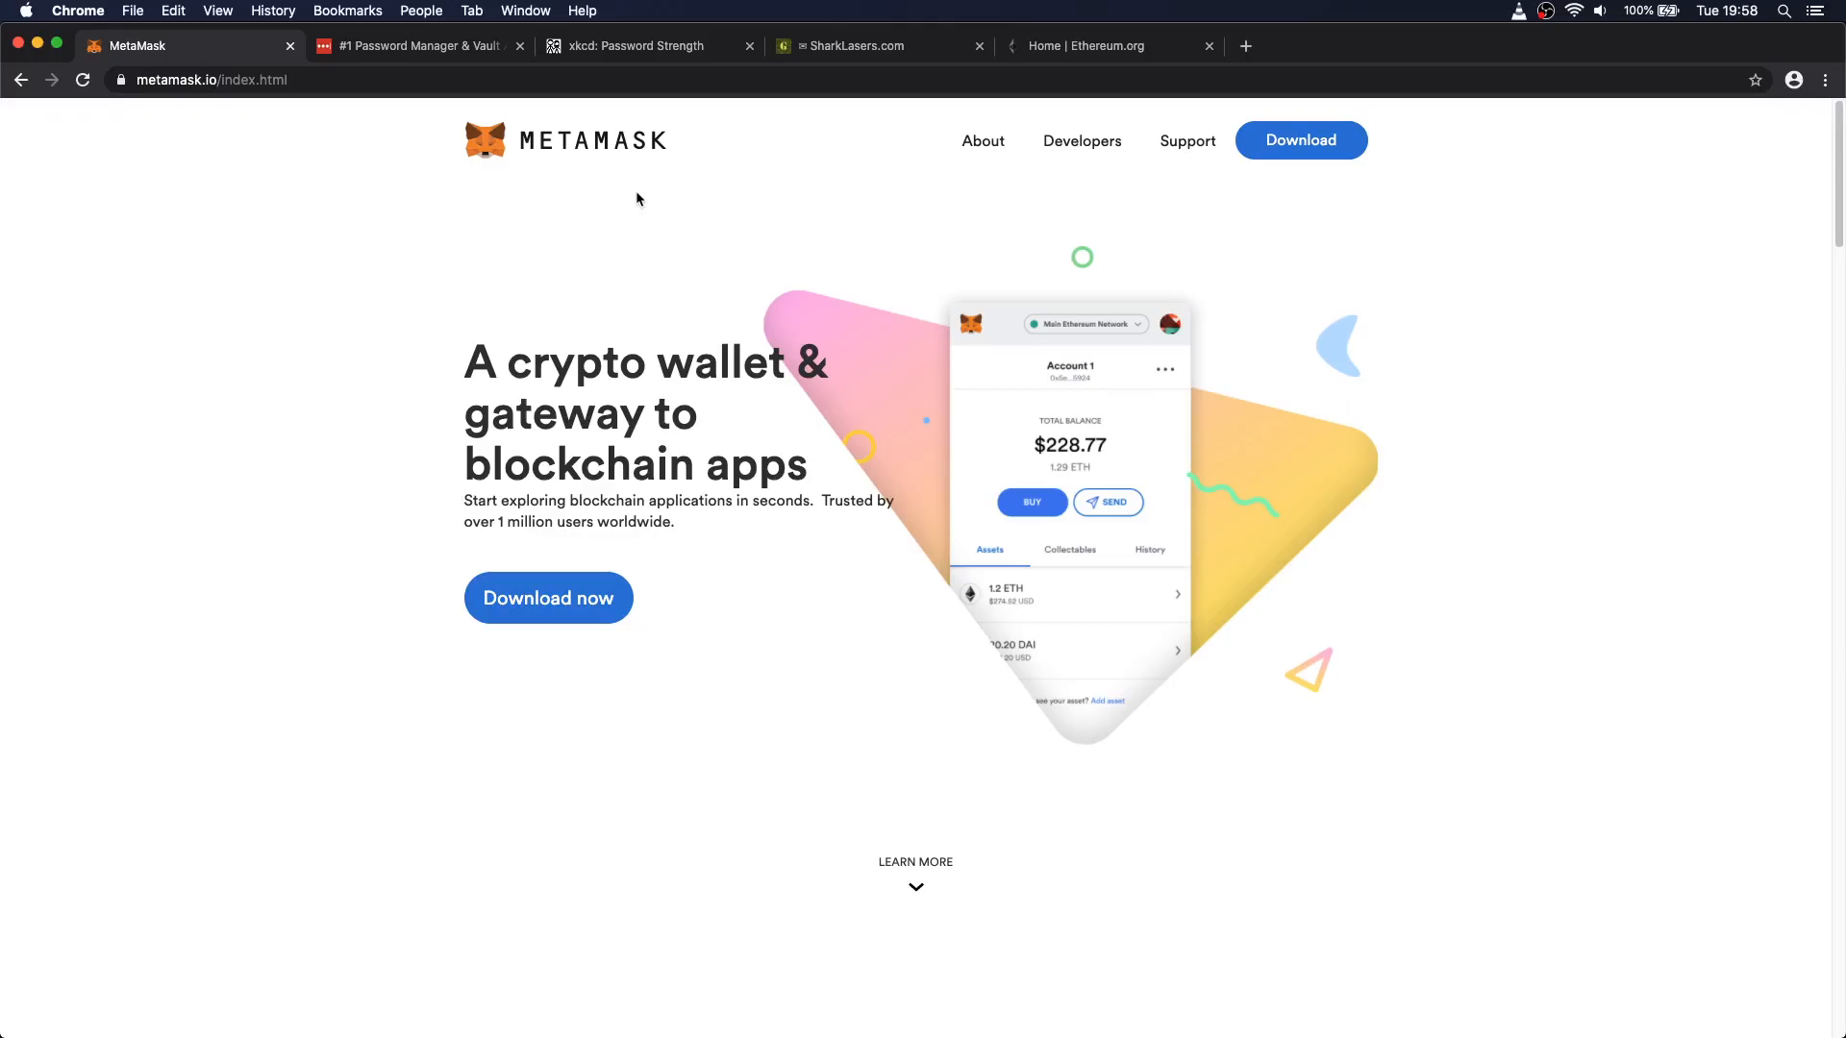
pyautogui.click(641, 46)
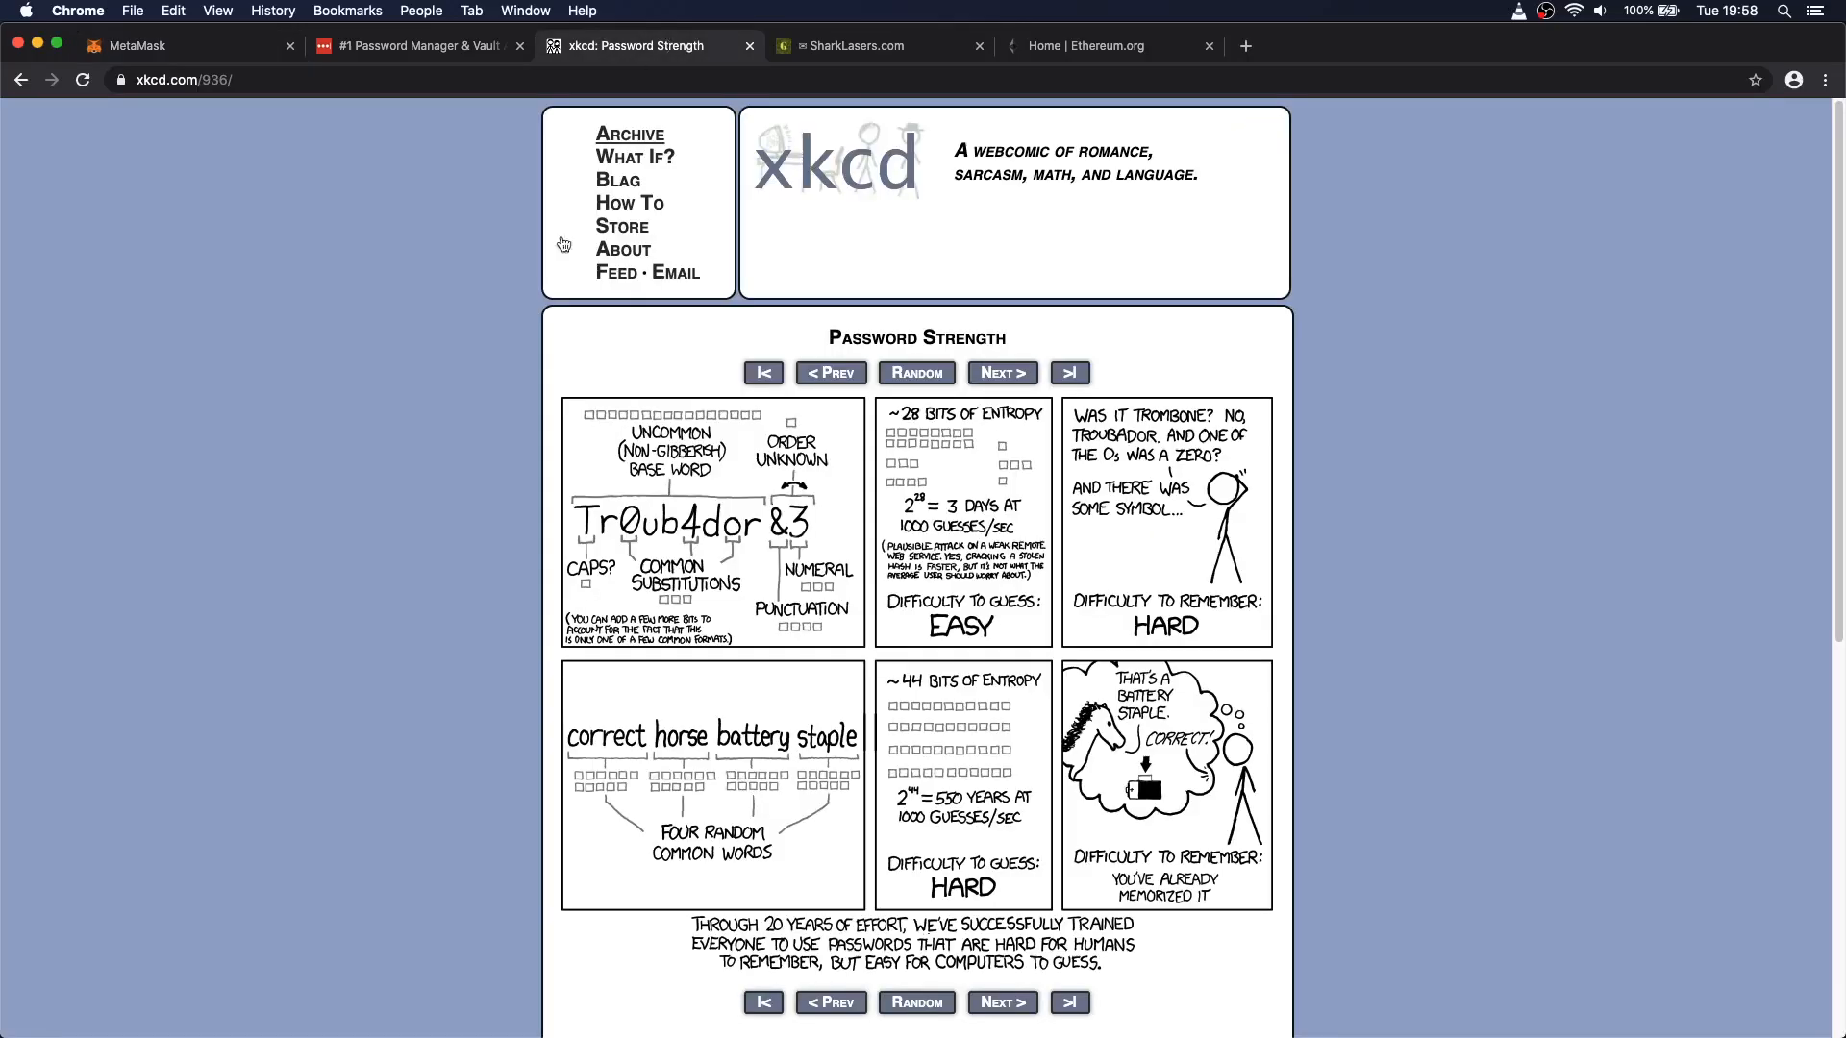
pyautogui.scroll(-3)
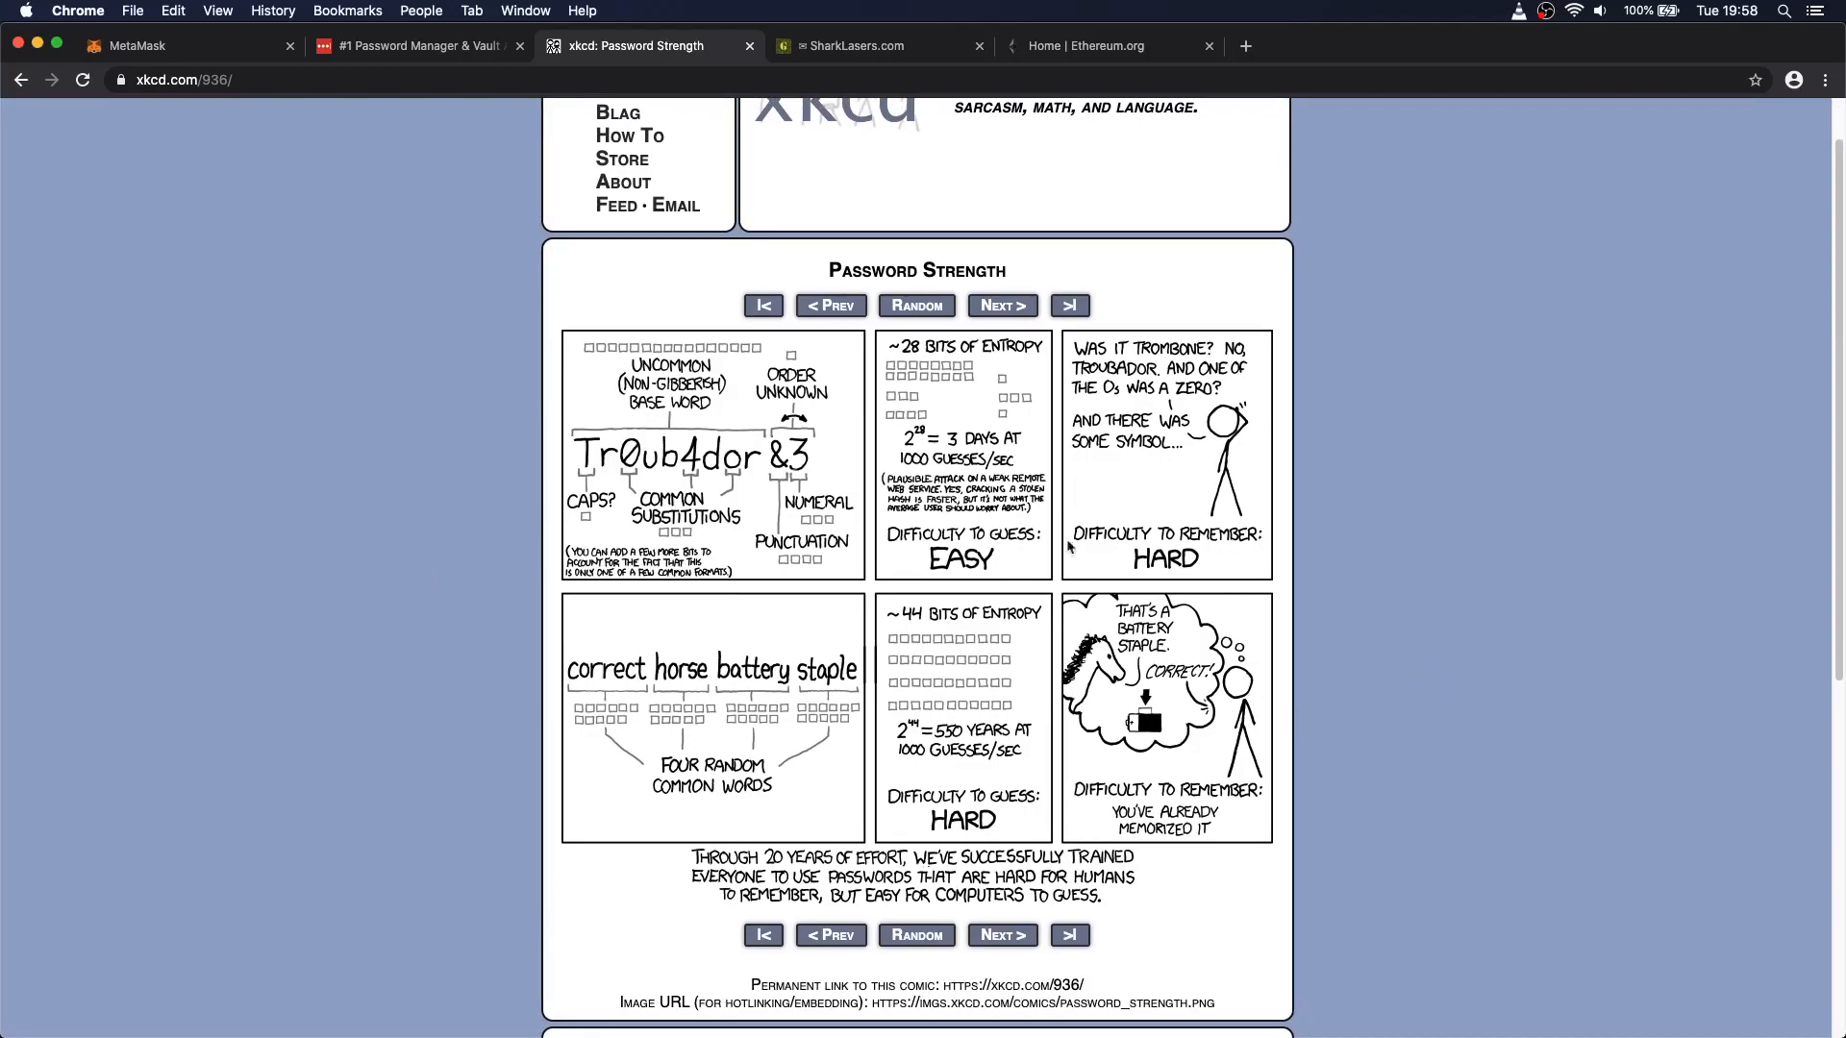
pyautogui.moveTo(1565, 442)
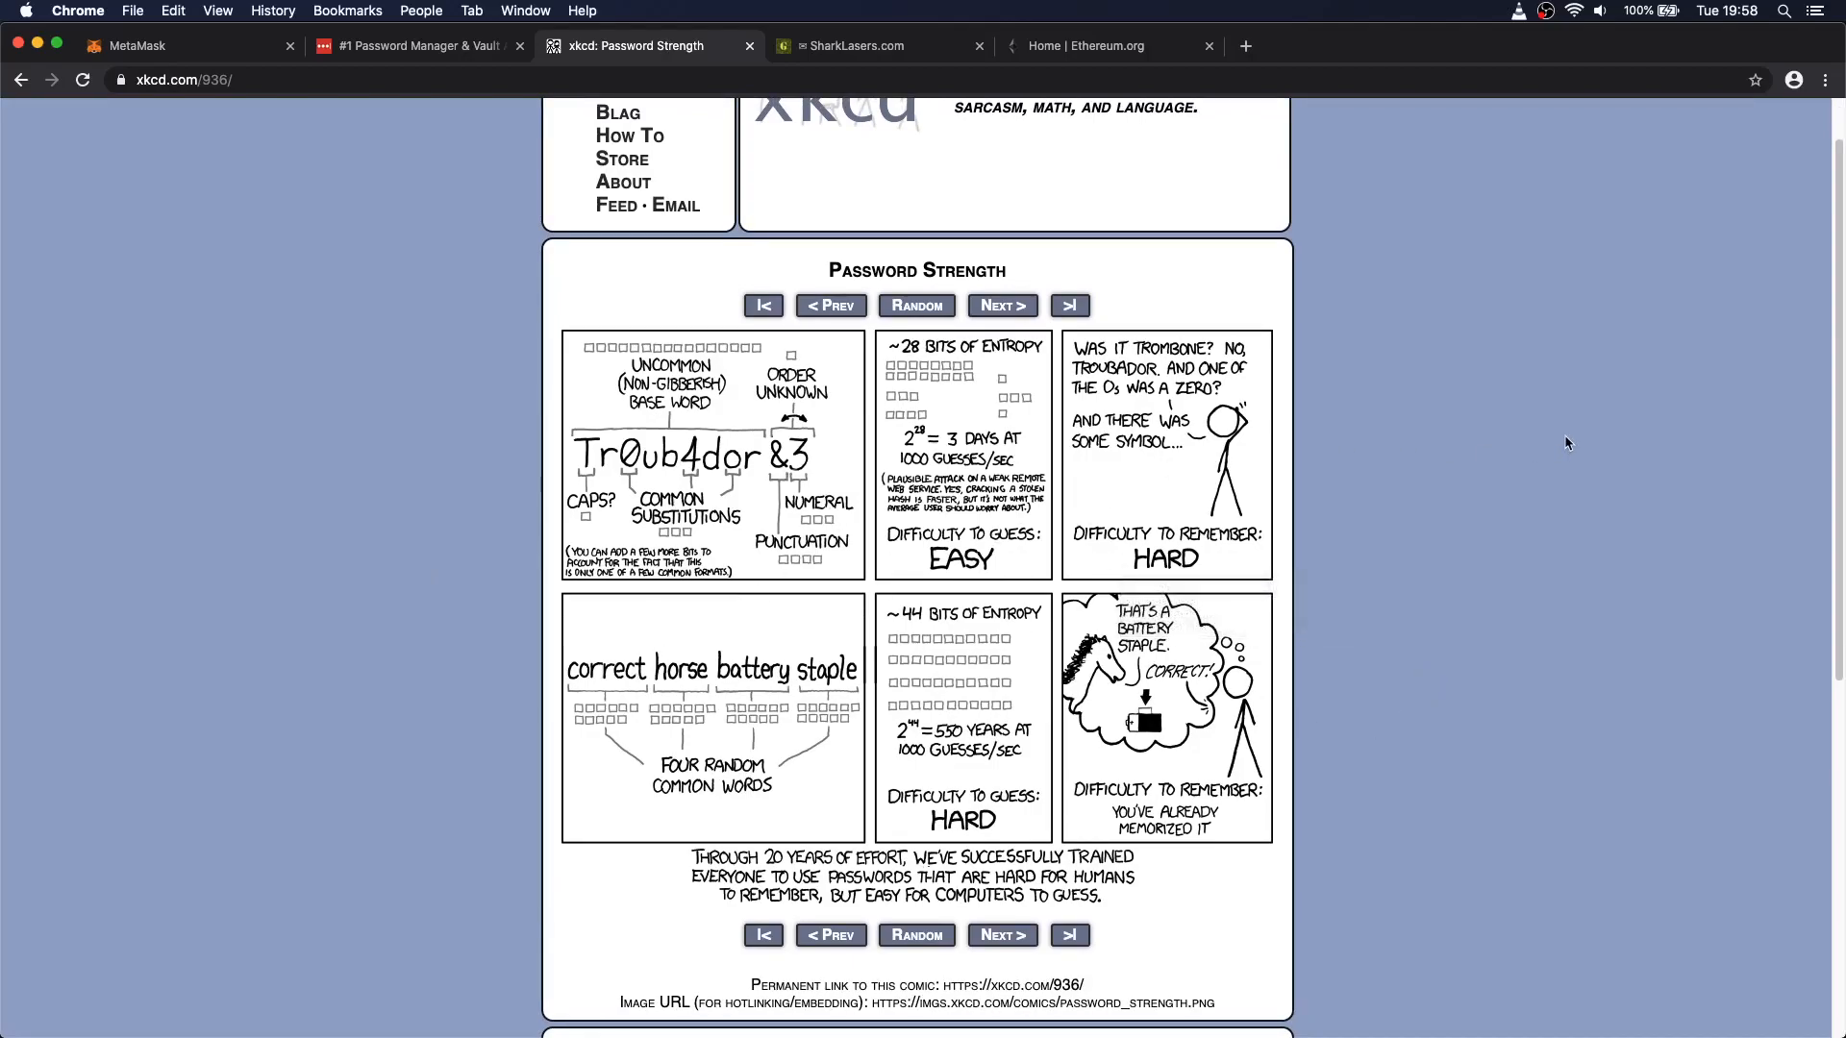
pyautogui.moveTo(1538, 456)
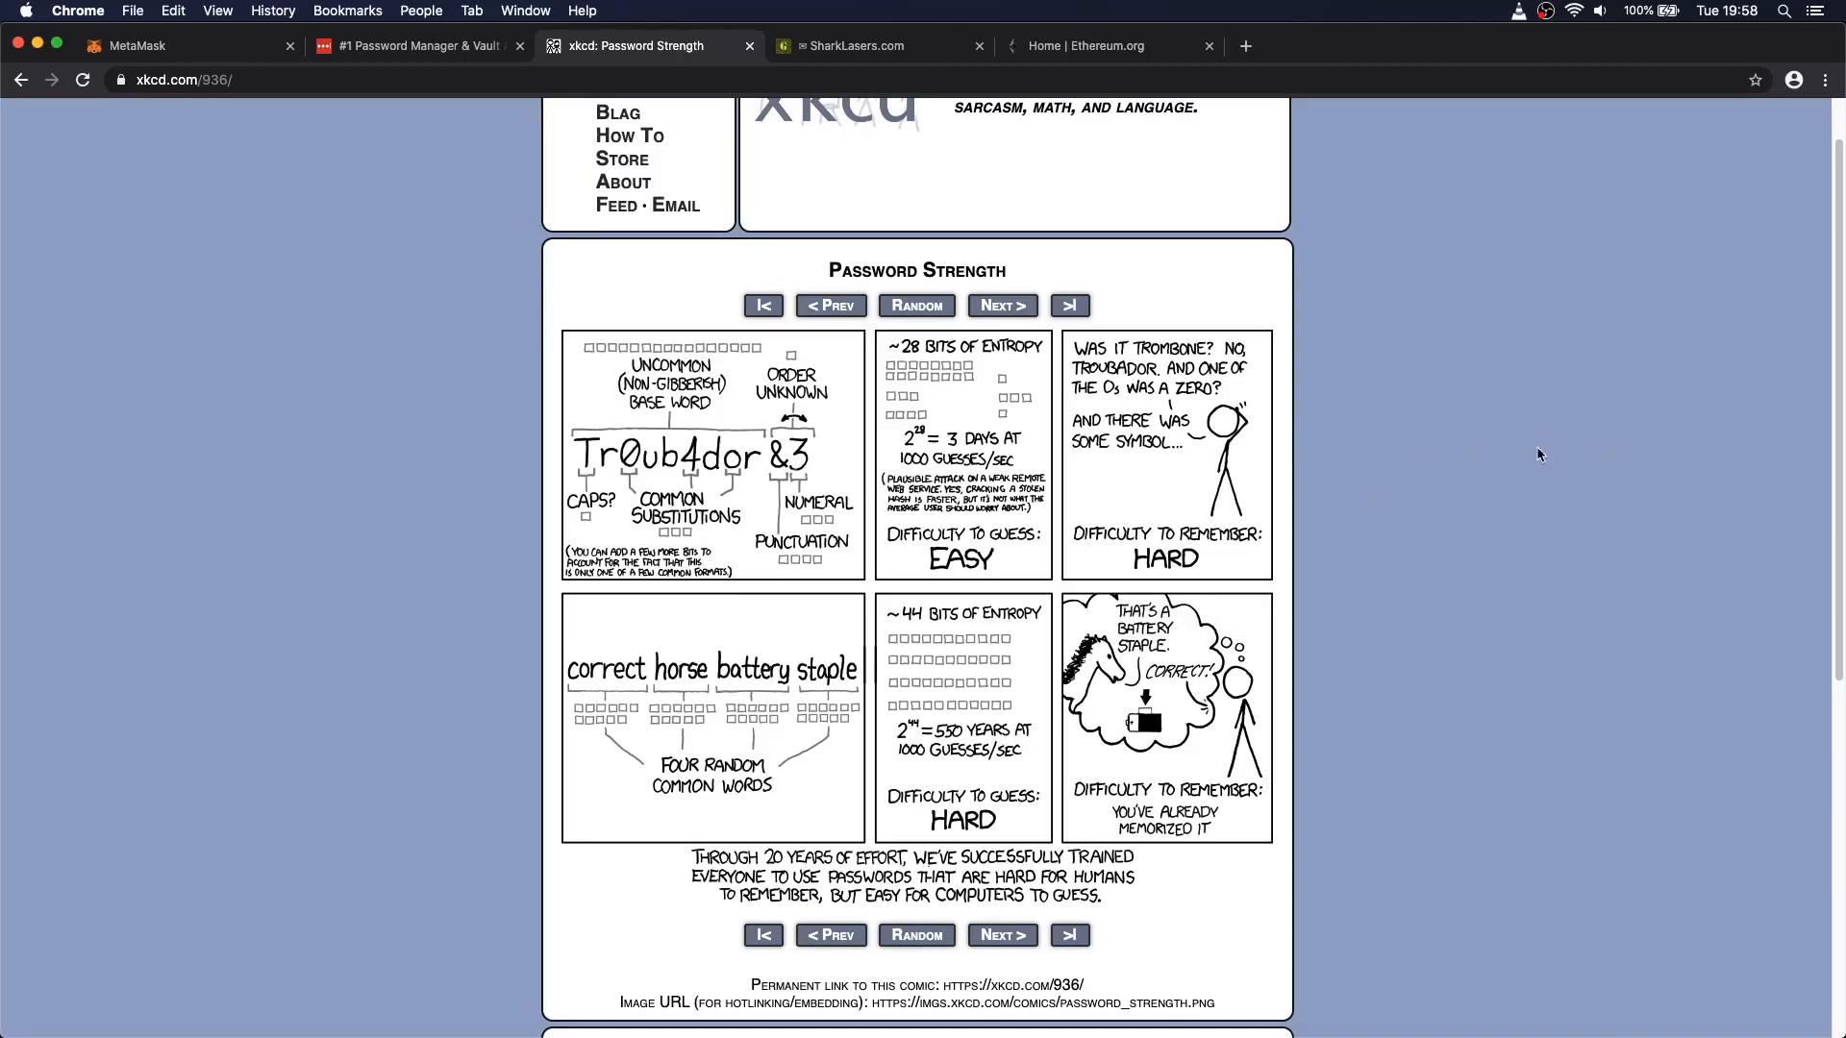
pyautogui.moveTo(633, 456)
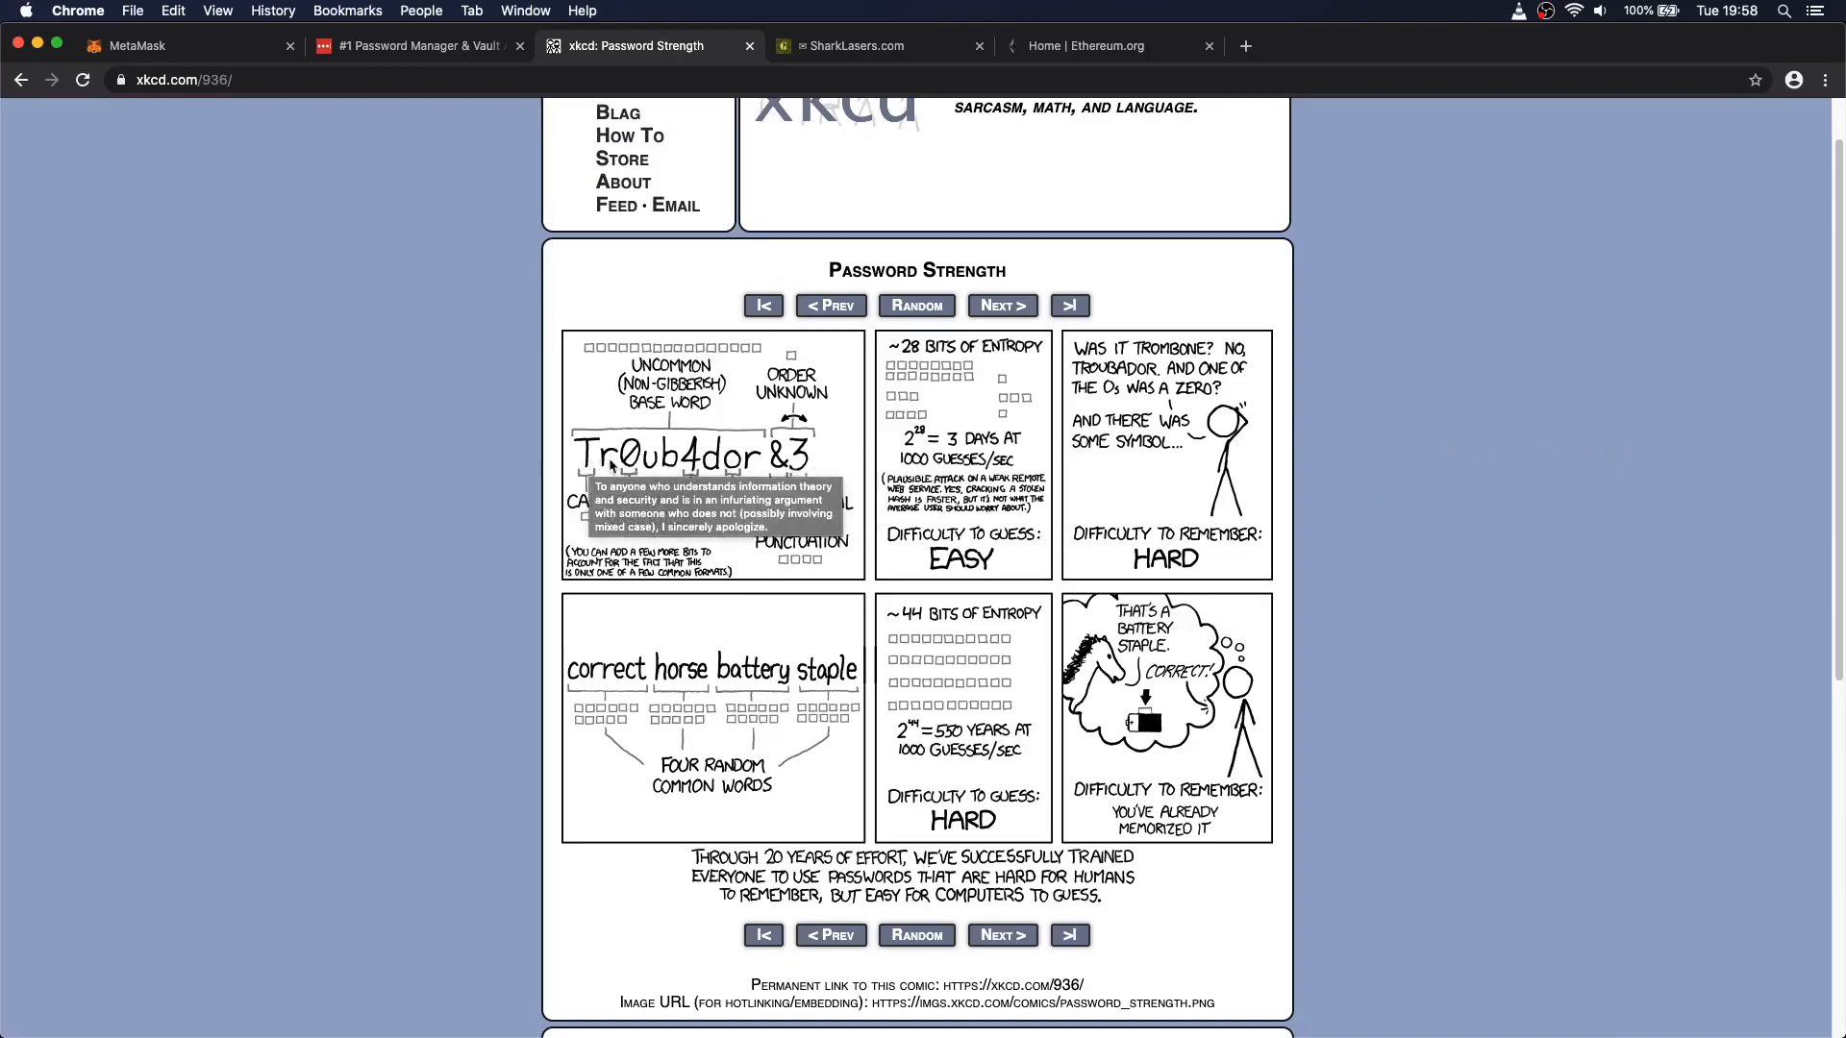
pyautogui.moveTo(493, 440)
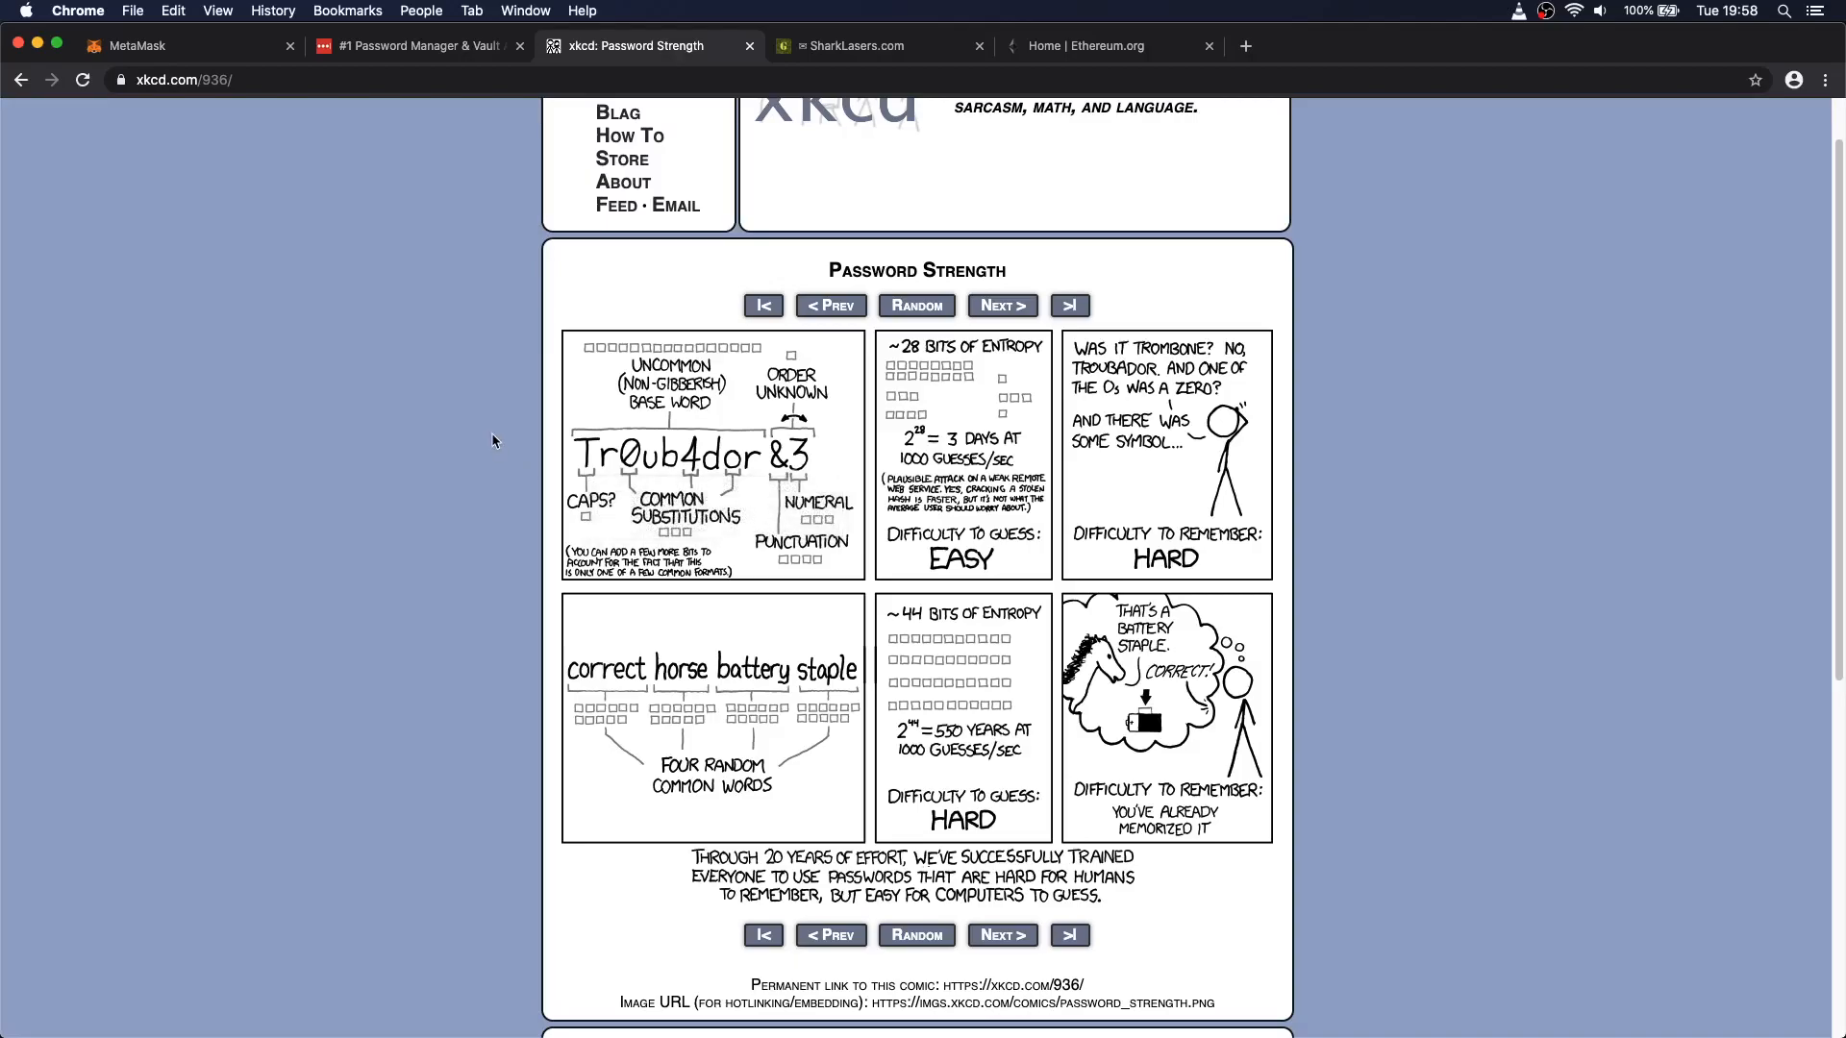
pyautogui.moveTo(489, 445)
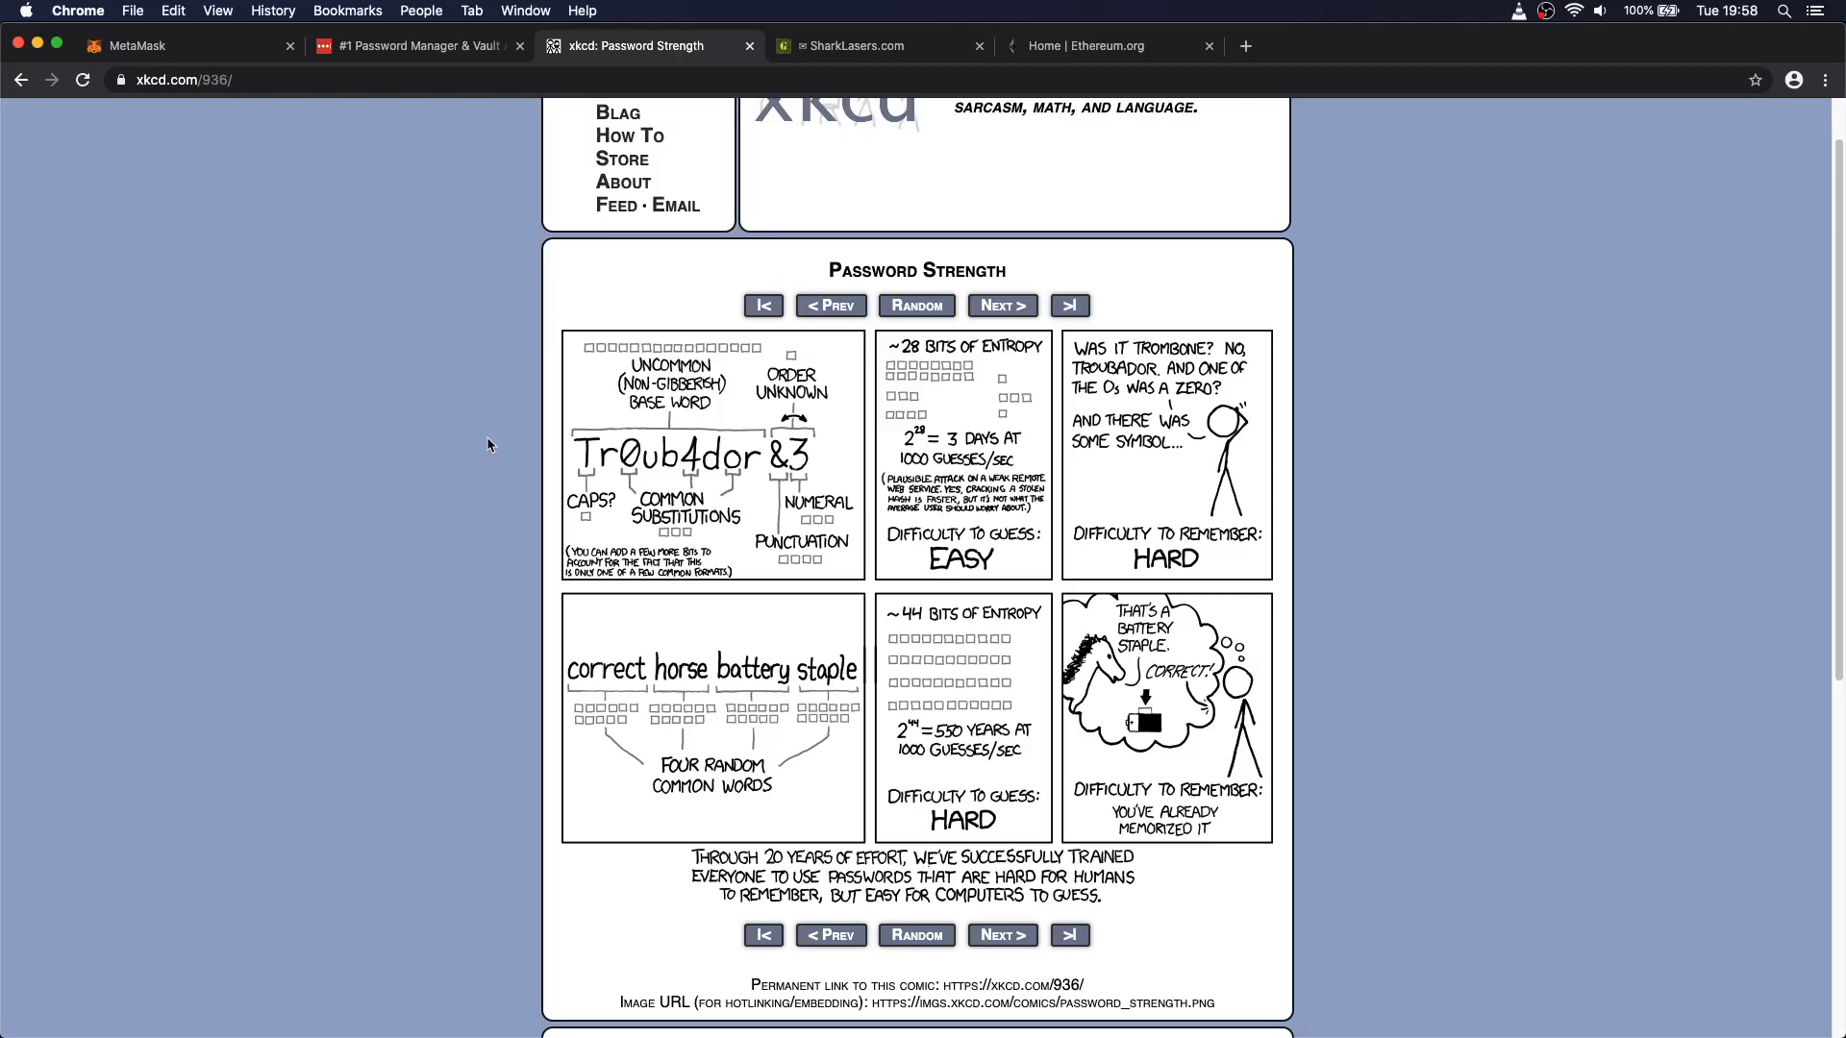
pyautogui.moveTo(468, 439)
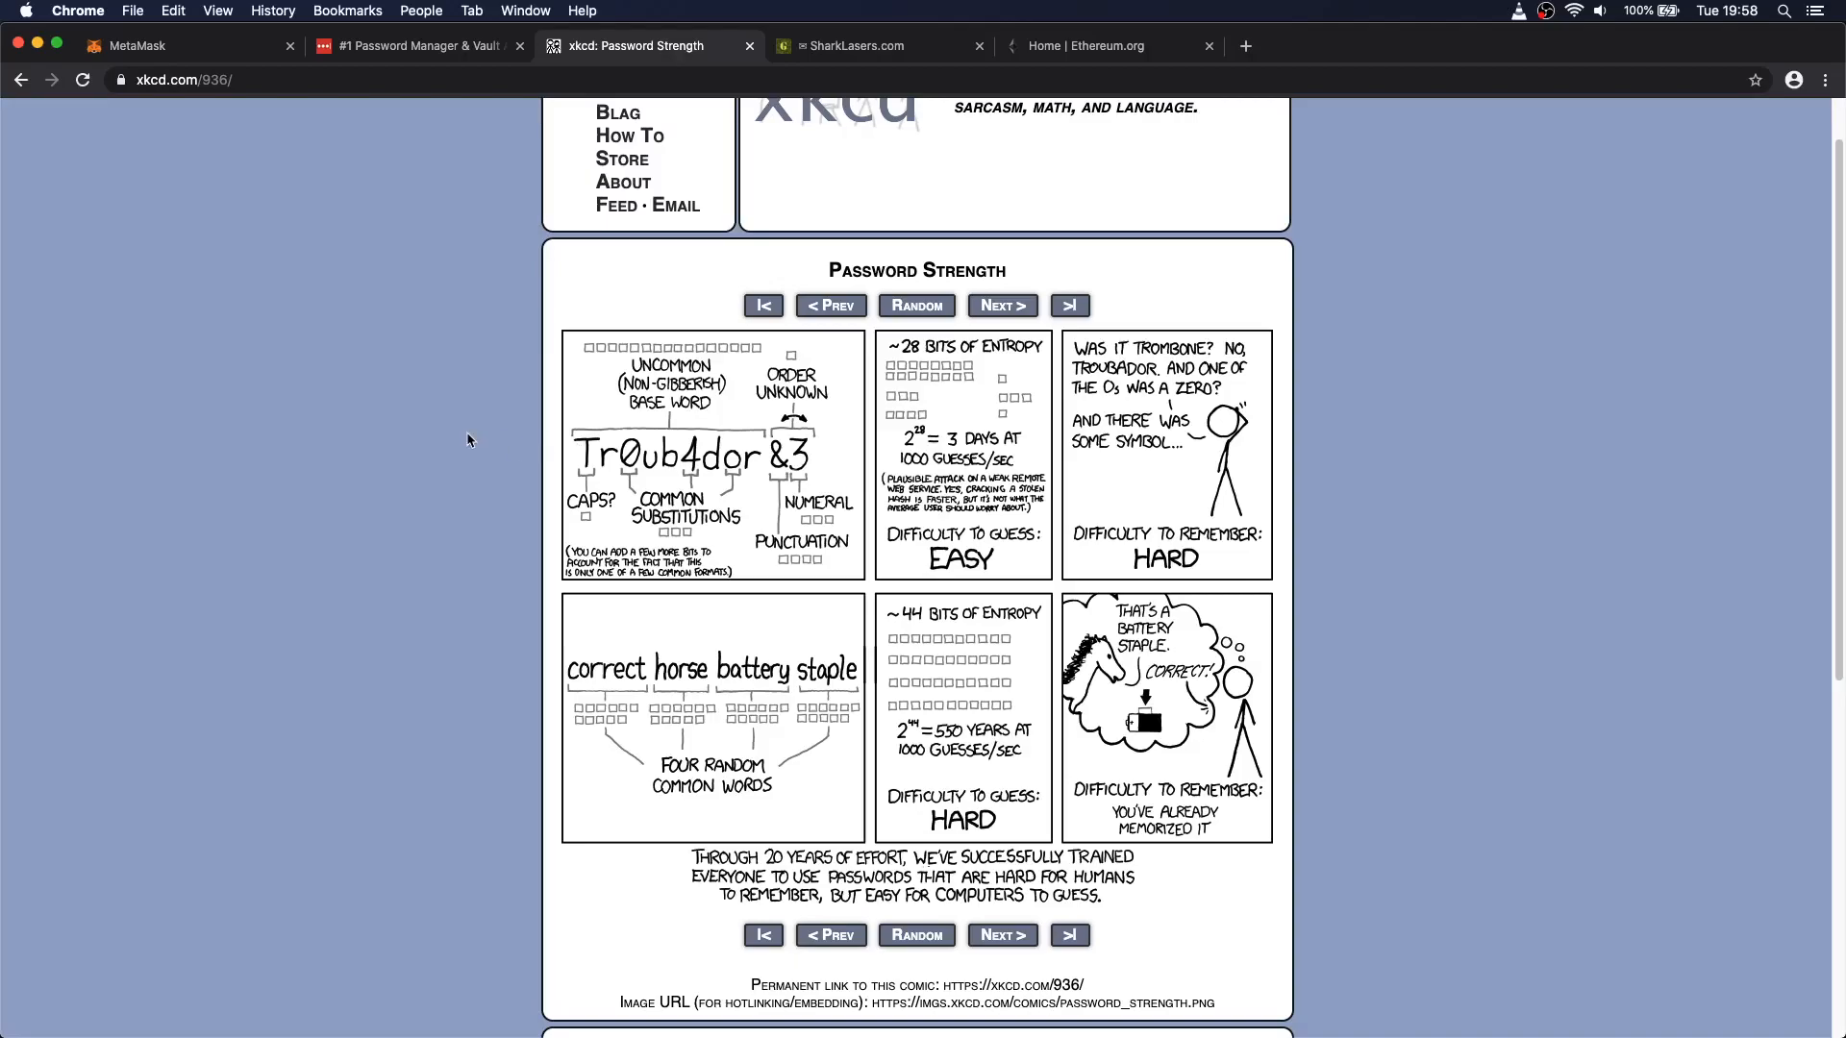
pyautogui.moveTo(467, 440)
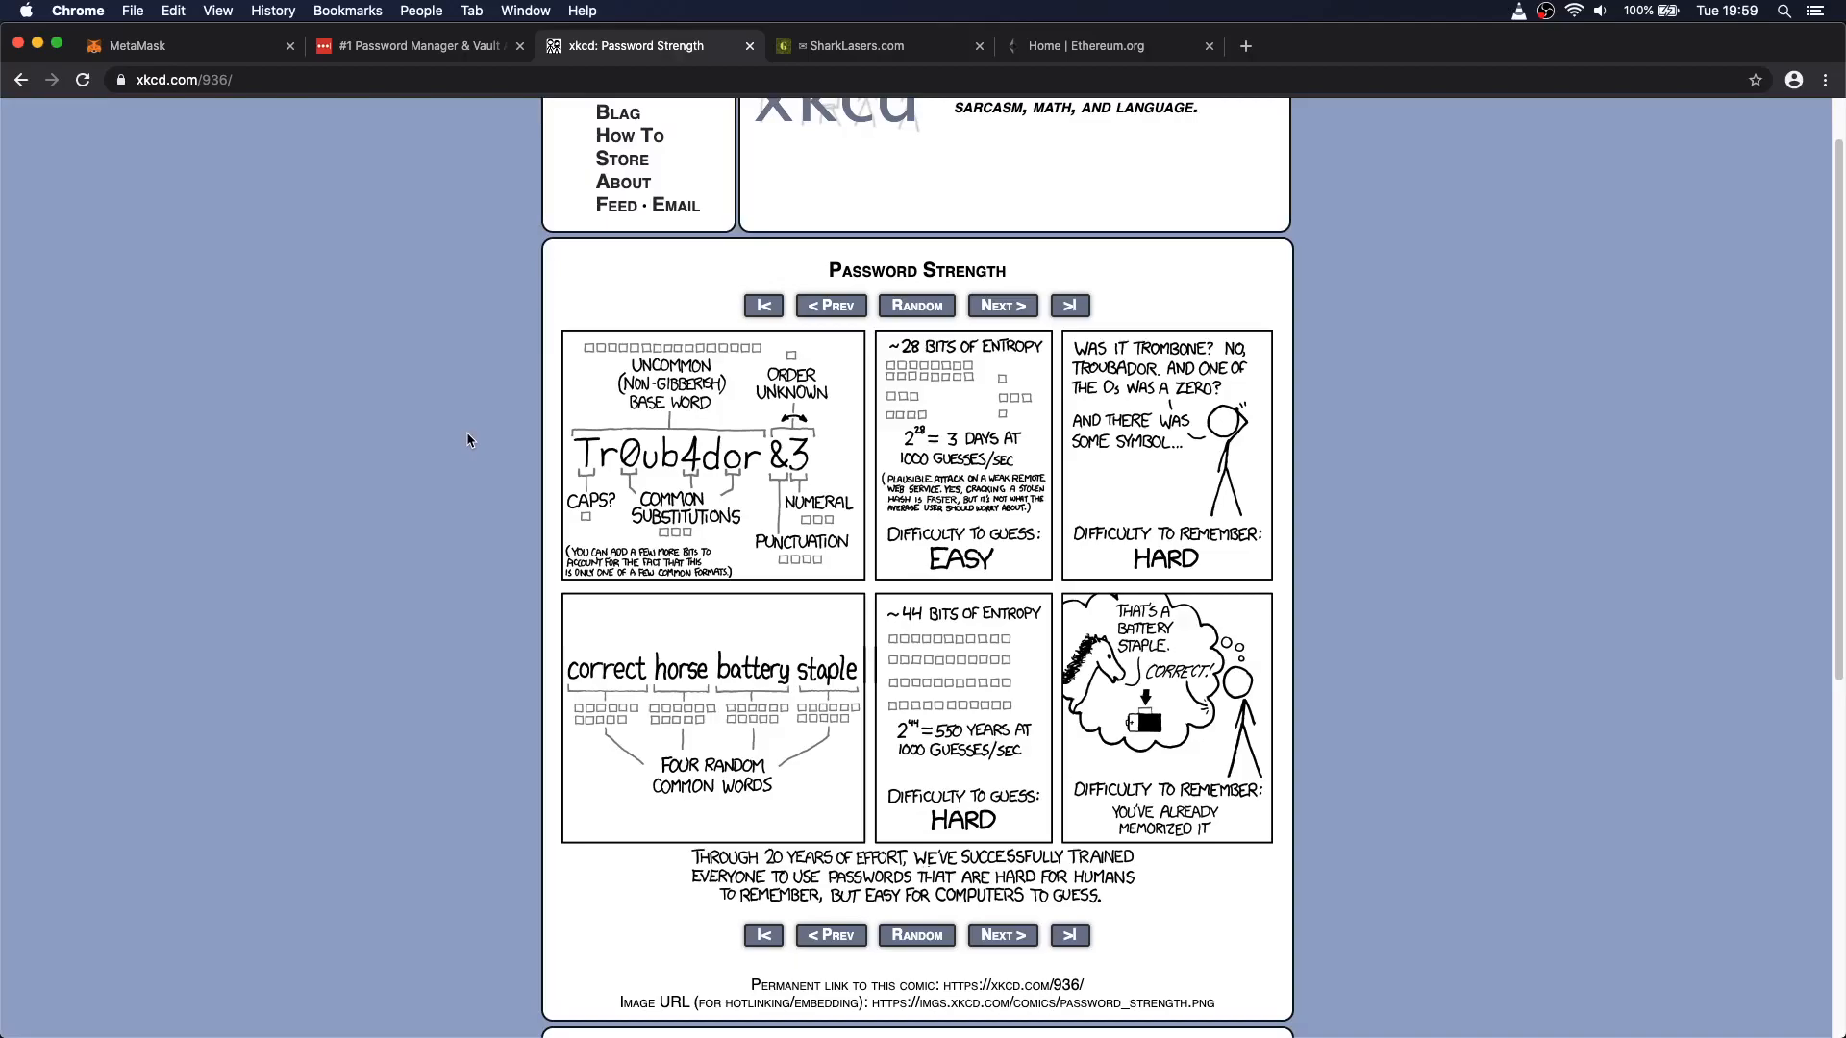
pyautogui.moveTo(692, 477)
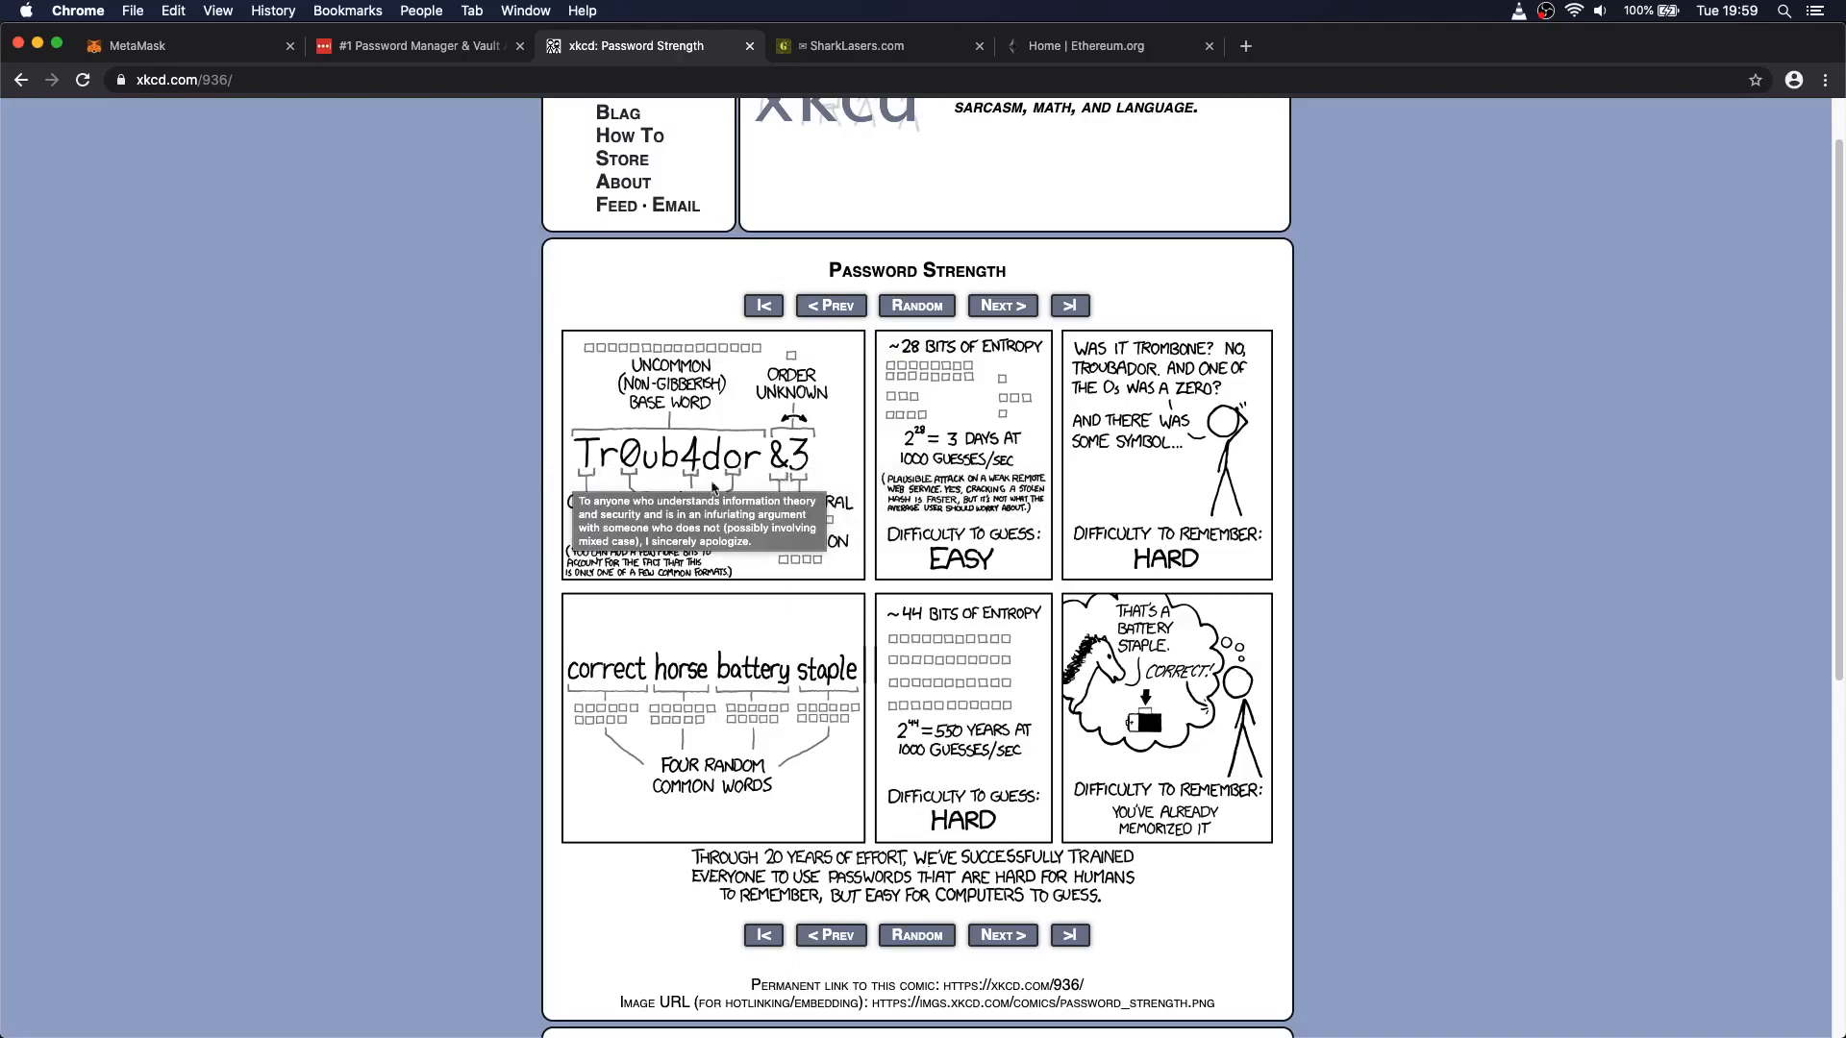
pyautogui.moveTo(457, 480)
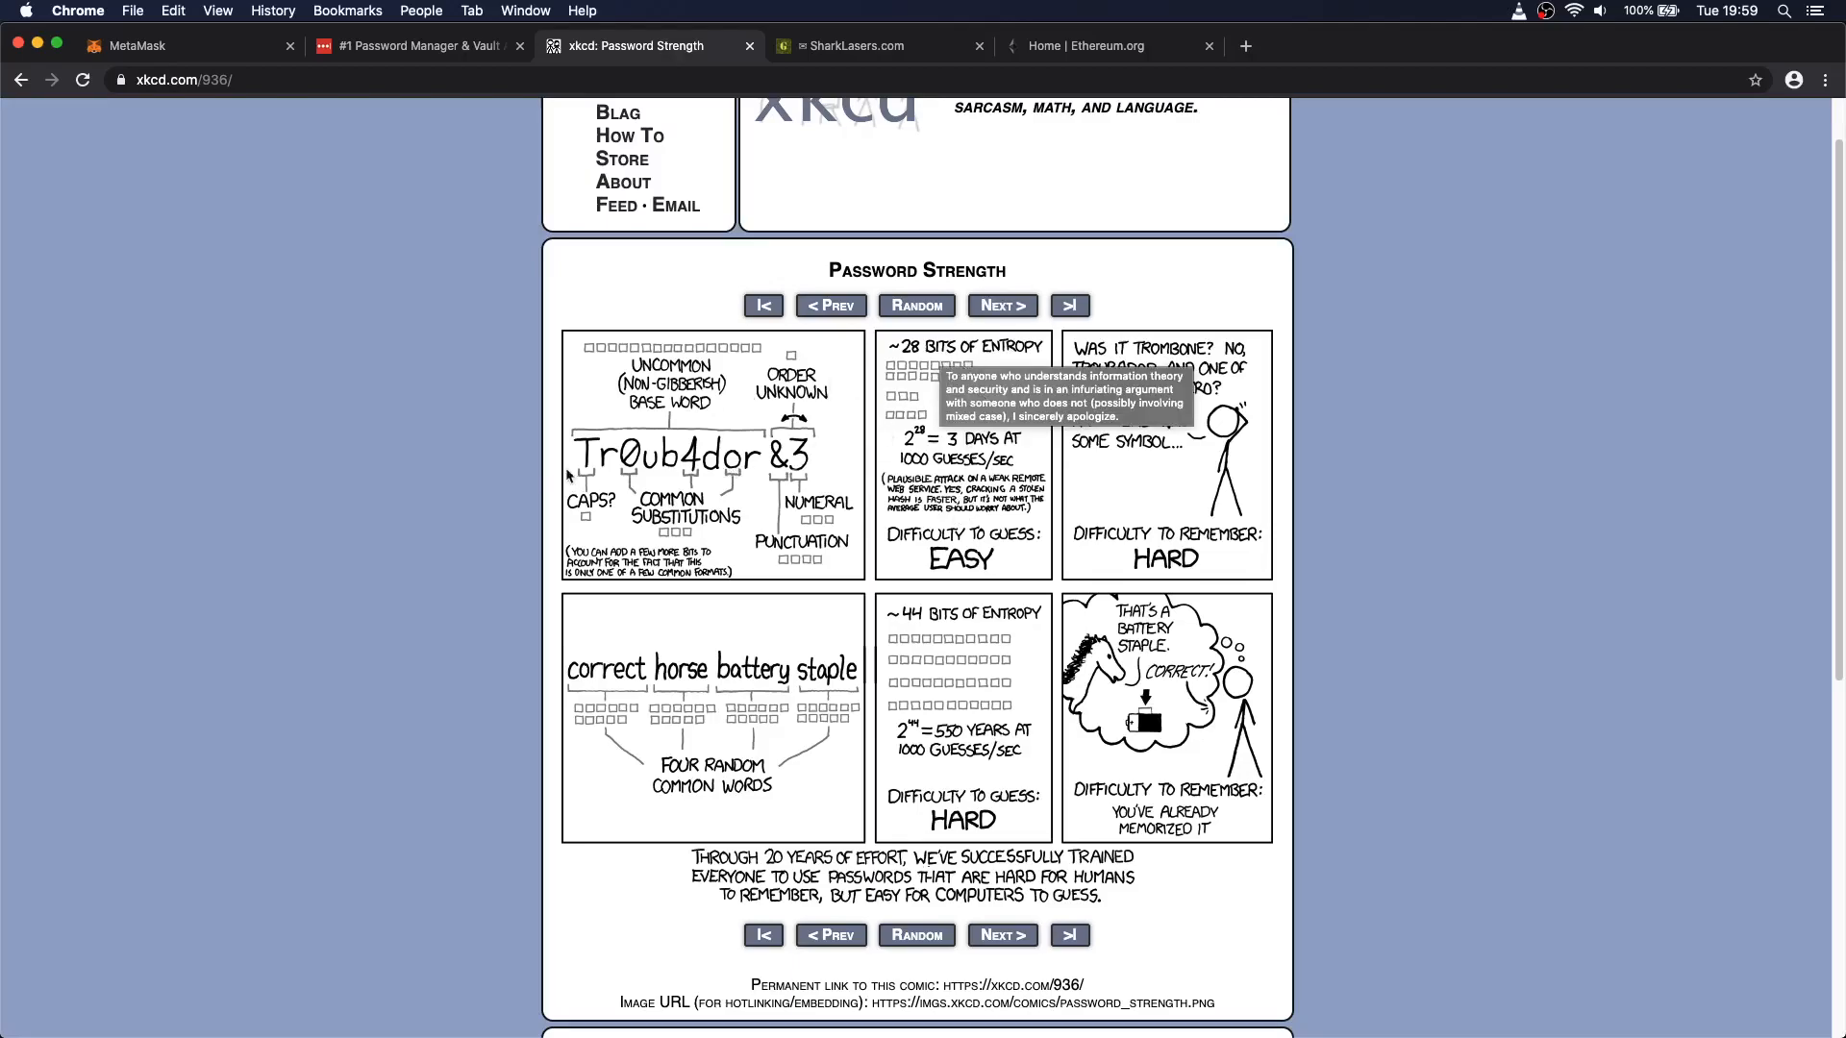
pyautogui.moveTo(1306, 497)
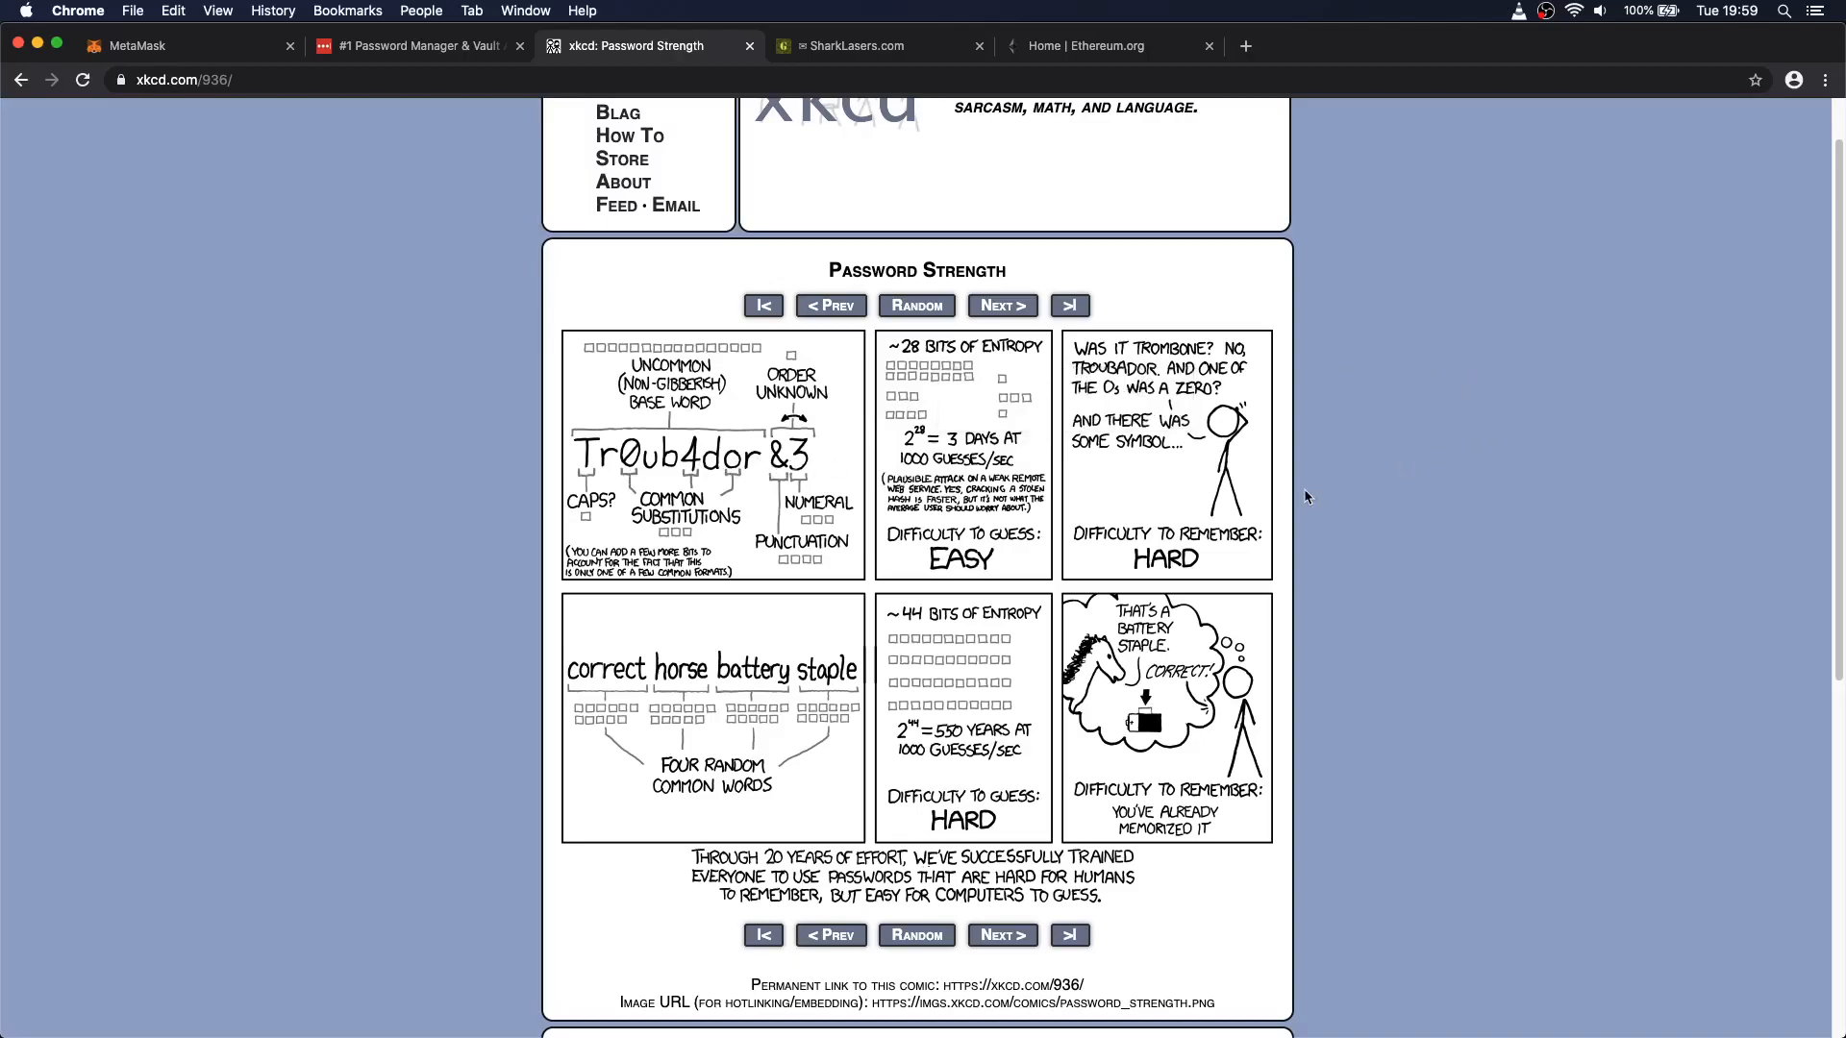
pyautogui.moveTo(1400, 358)
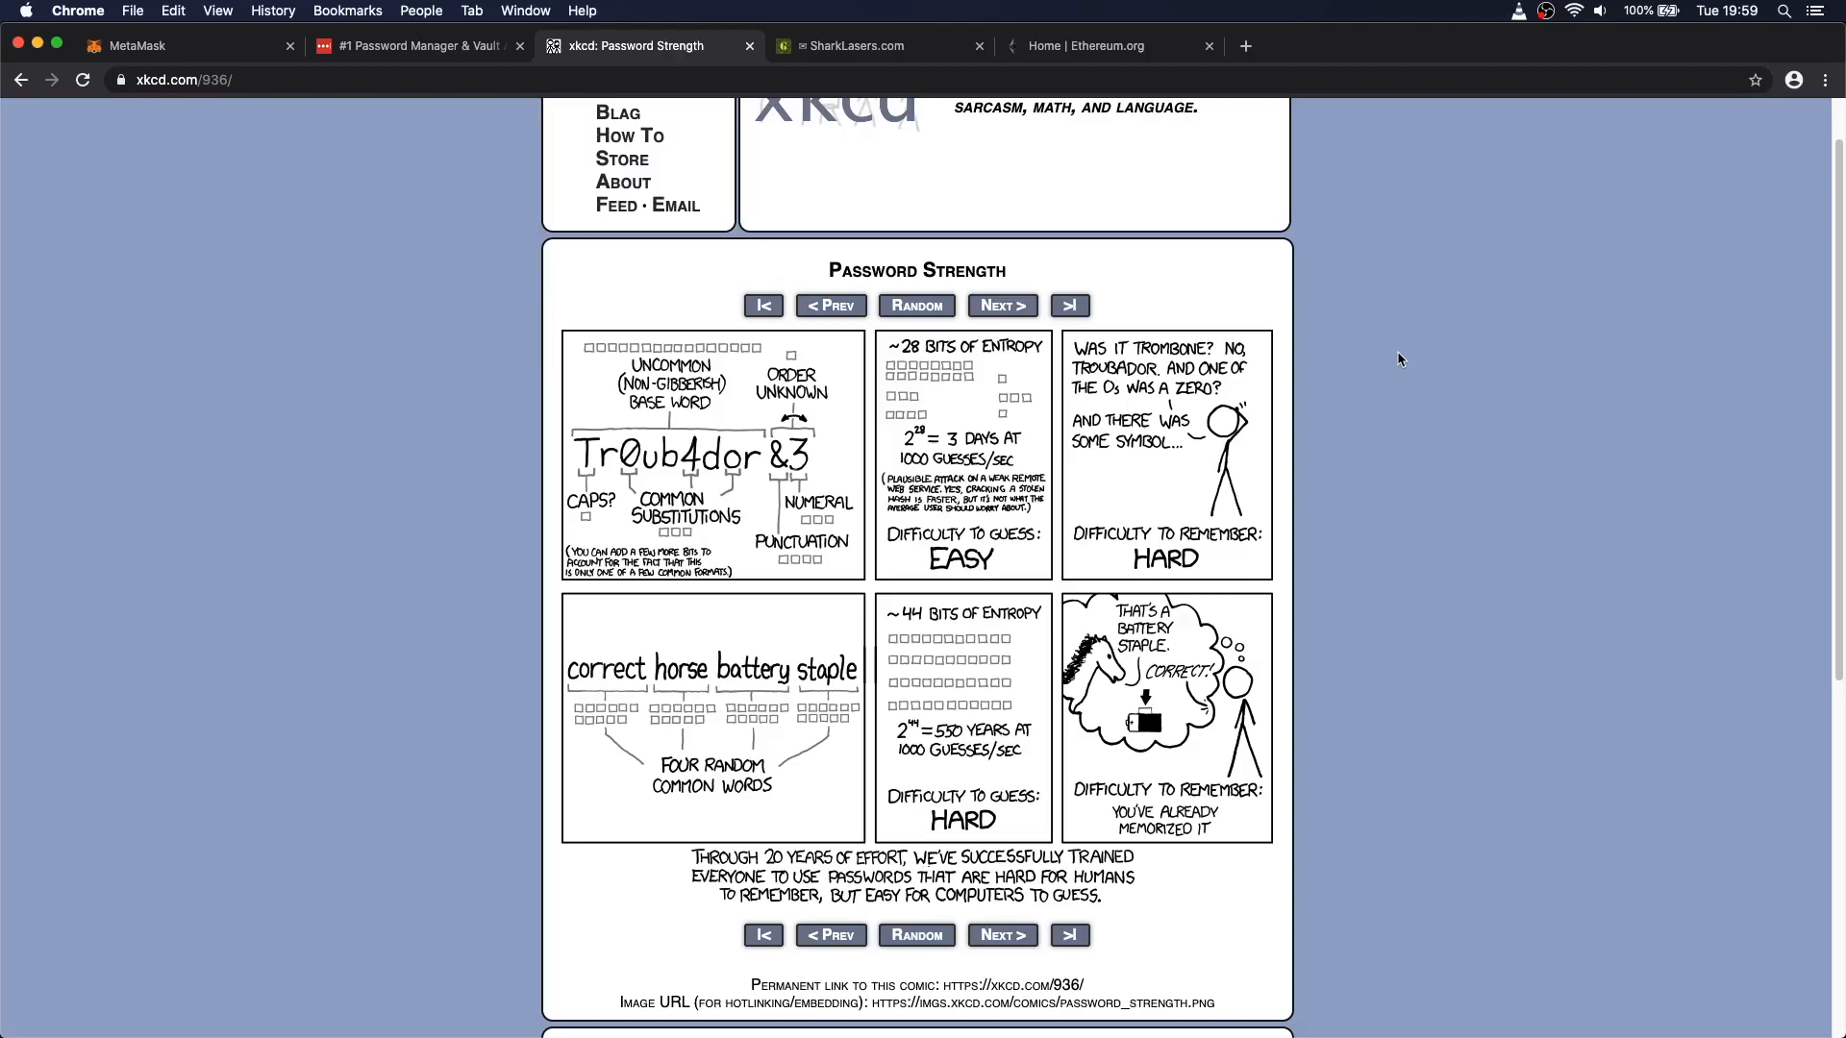
pyautogui.moveTo(1203, 566)
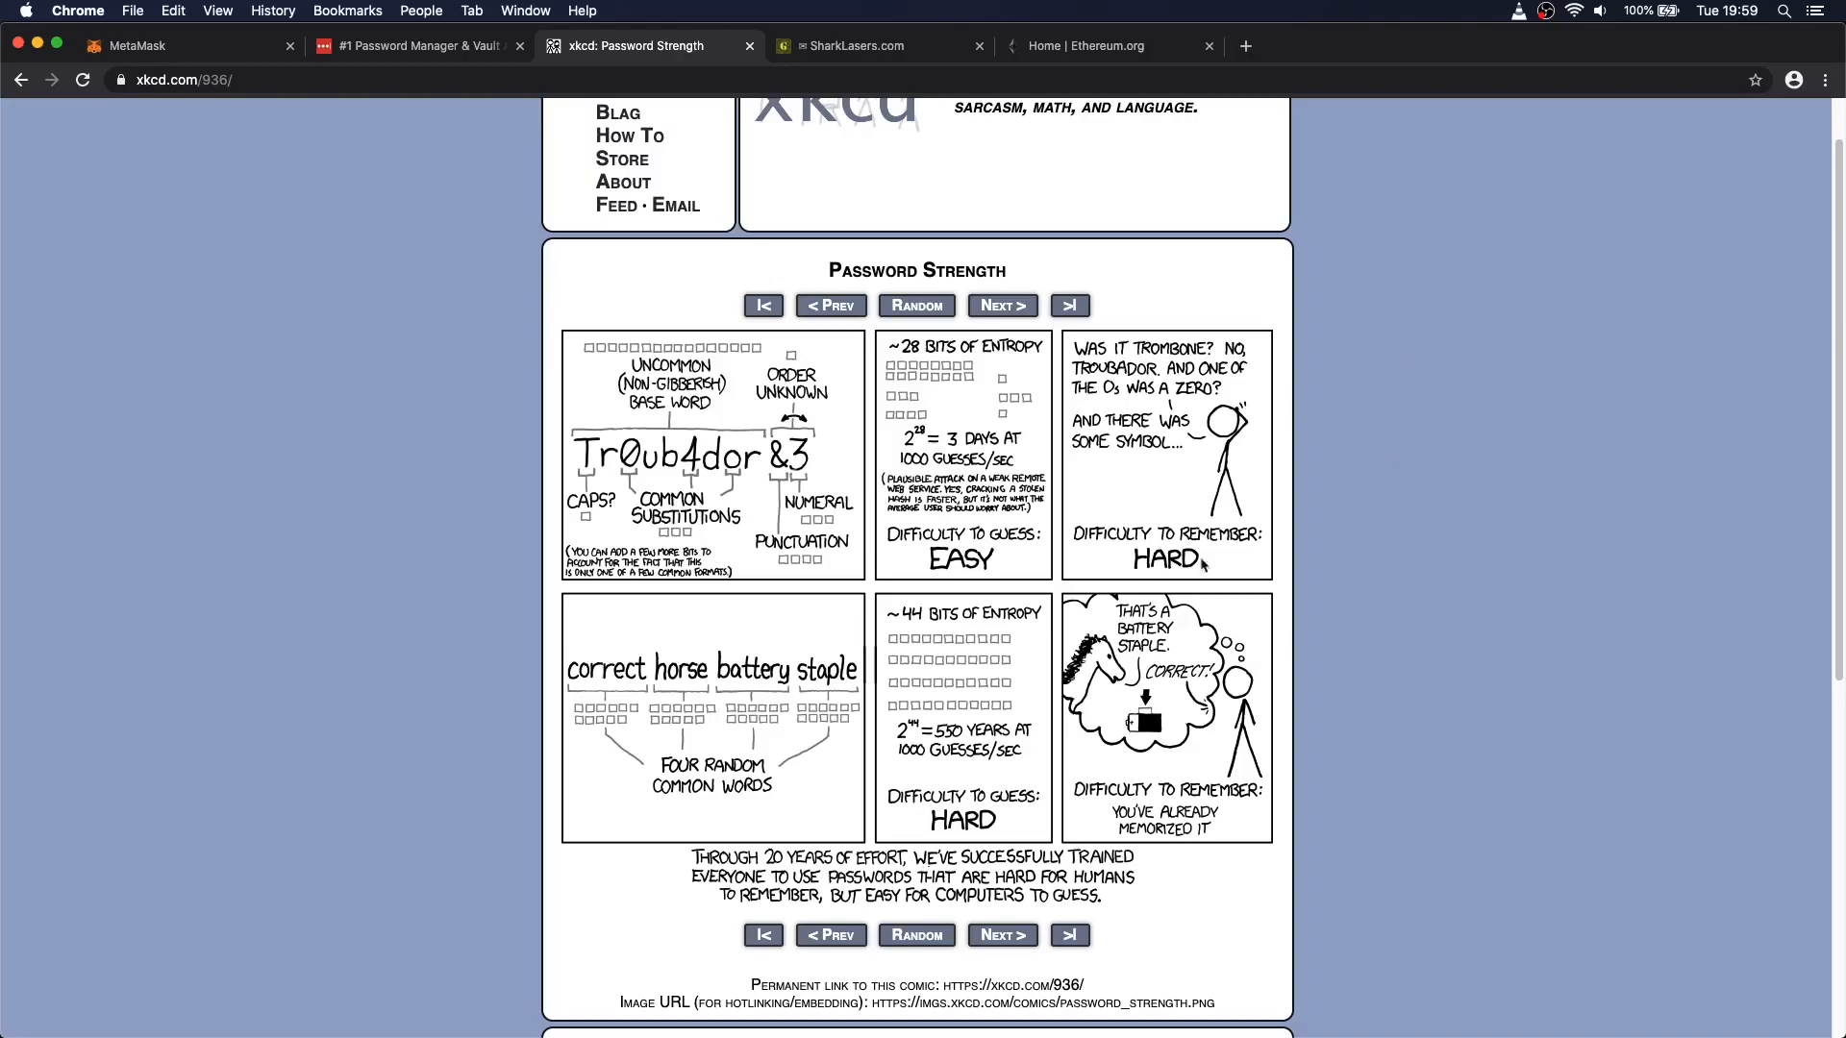
pyautogui.moveTo(1433, 509)
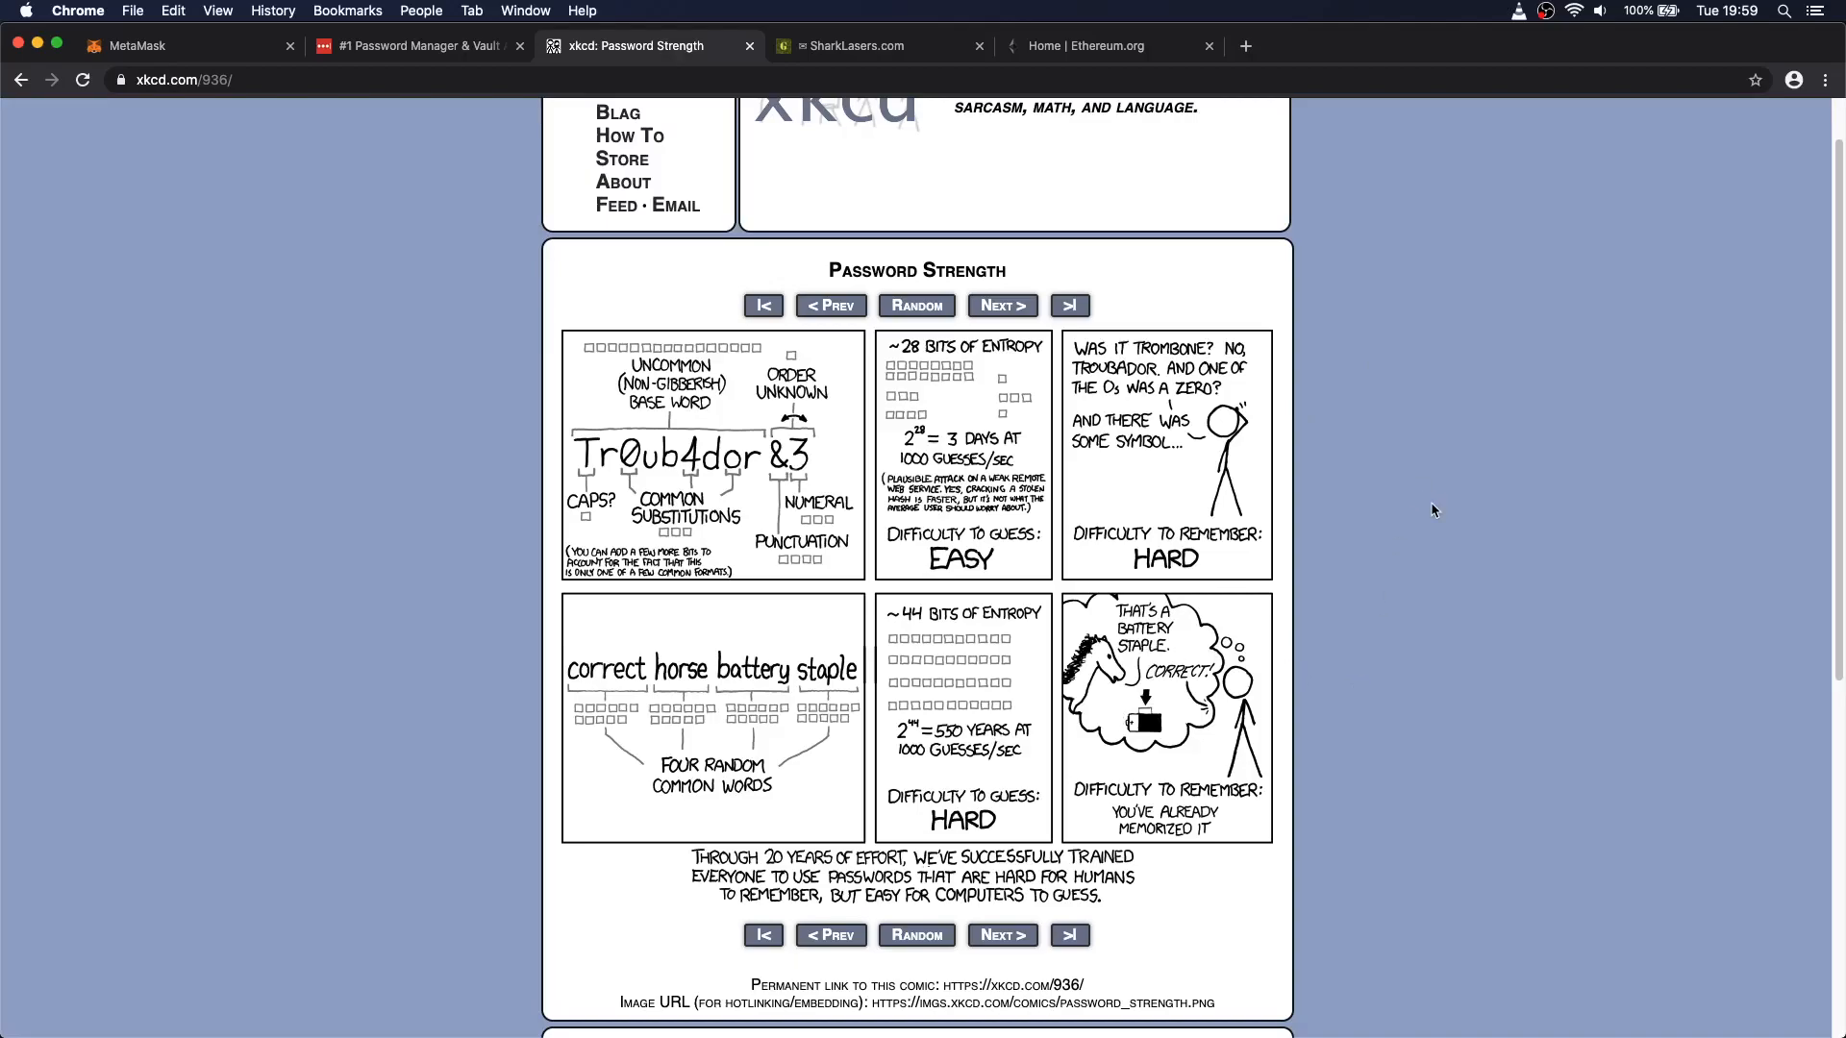
pyautogui.moveTo(1384, 555)
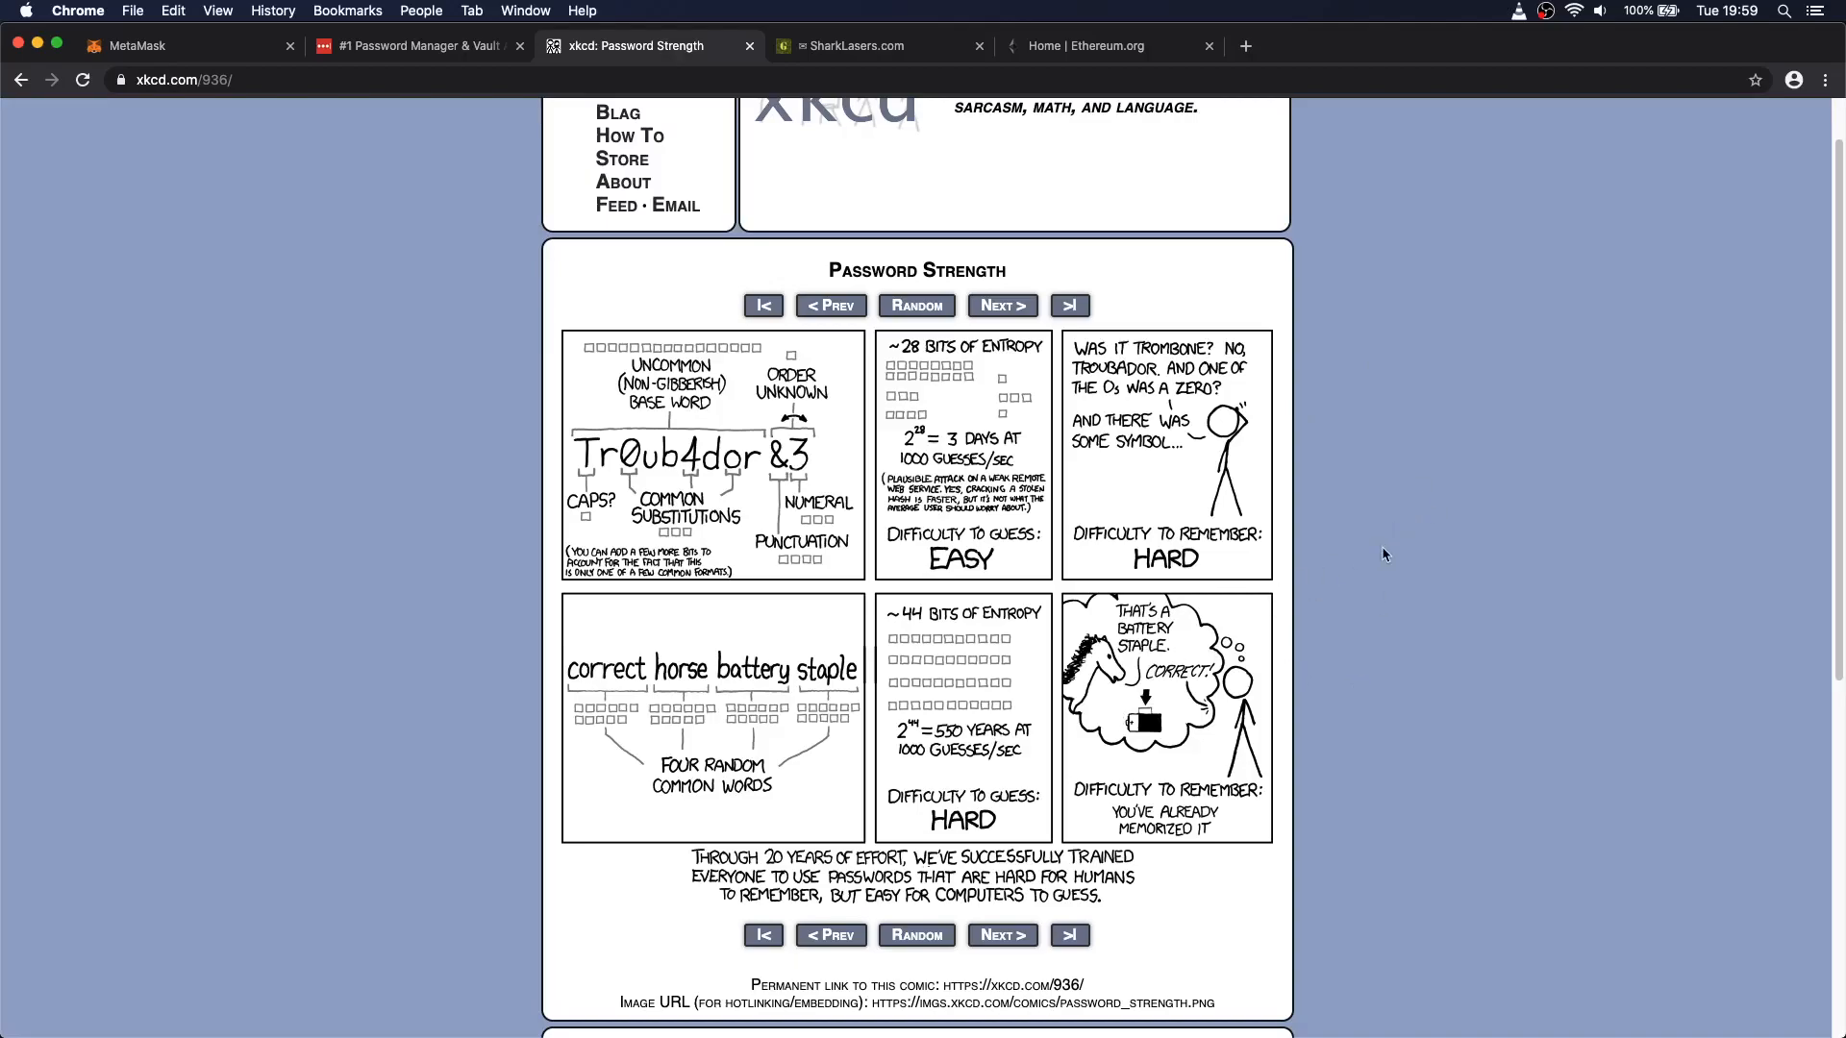
pyautogui.moveTo(796, 470)
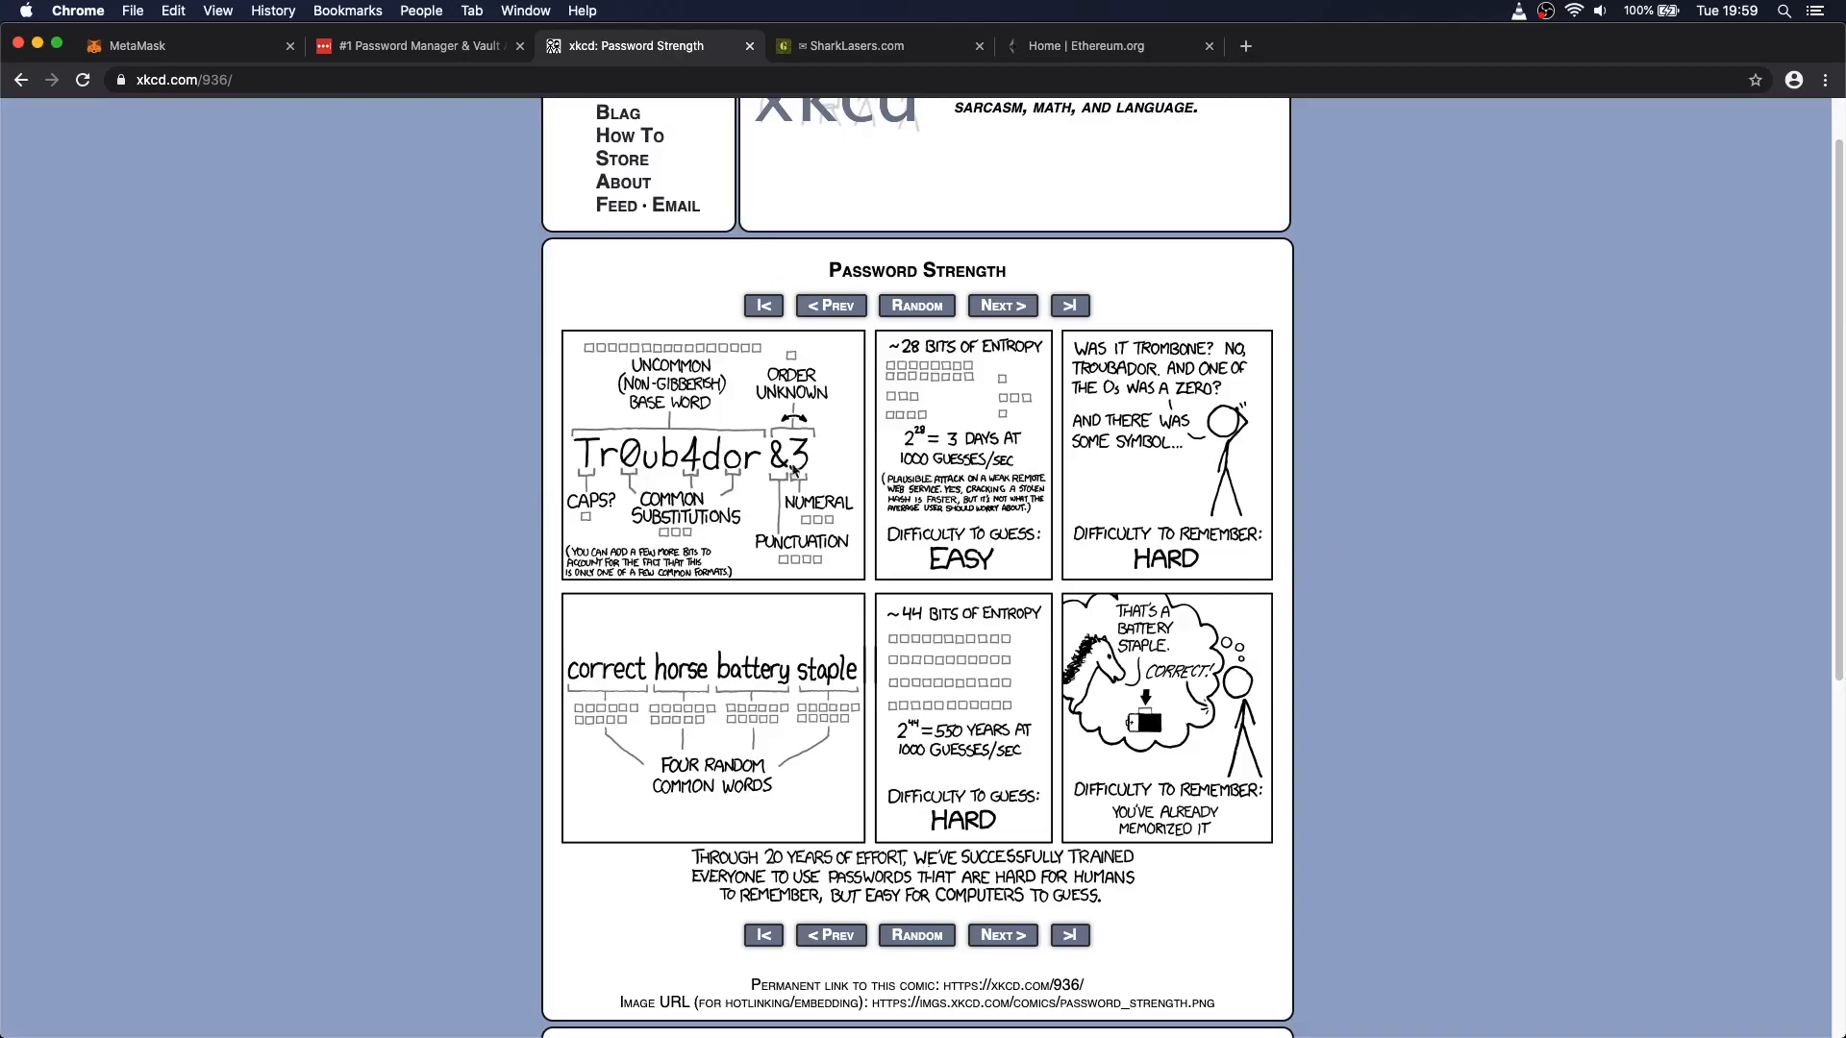
pyautogui.moveTo(1438, 421)
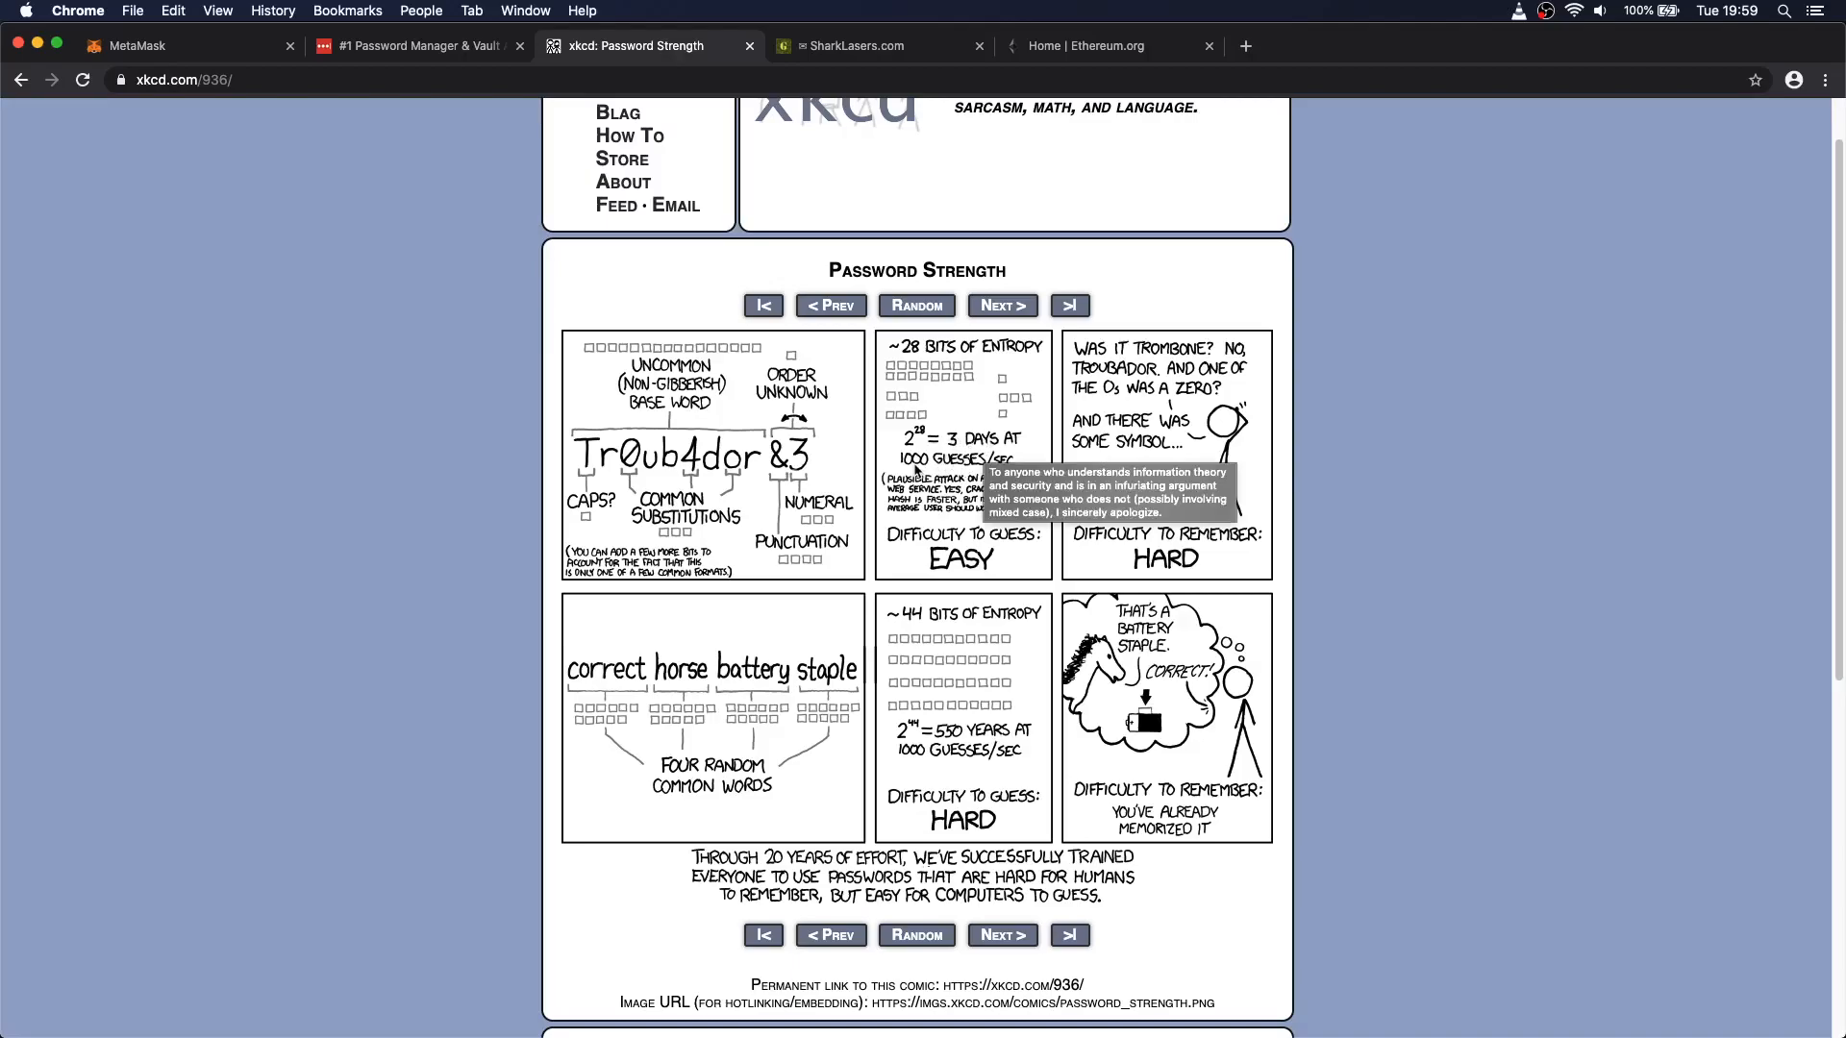
pyautogui.moveTo(545, 477)
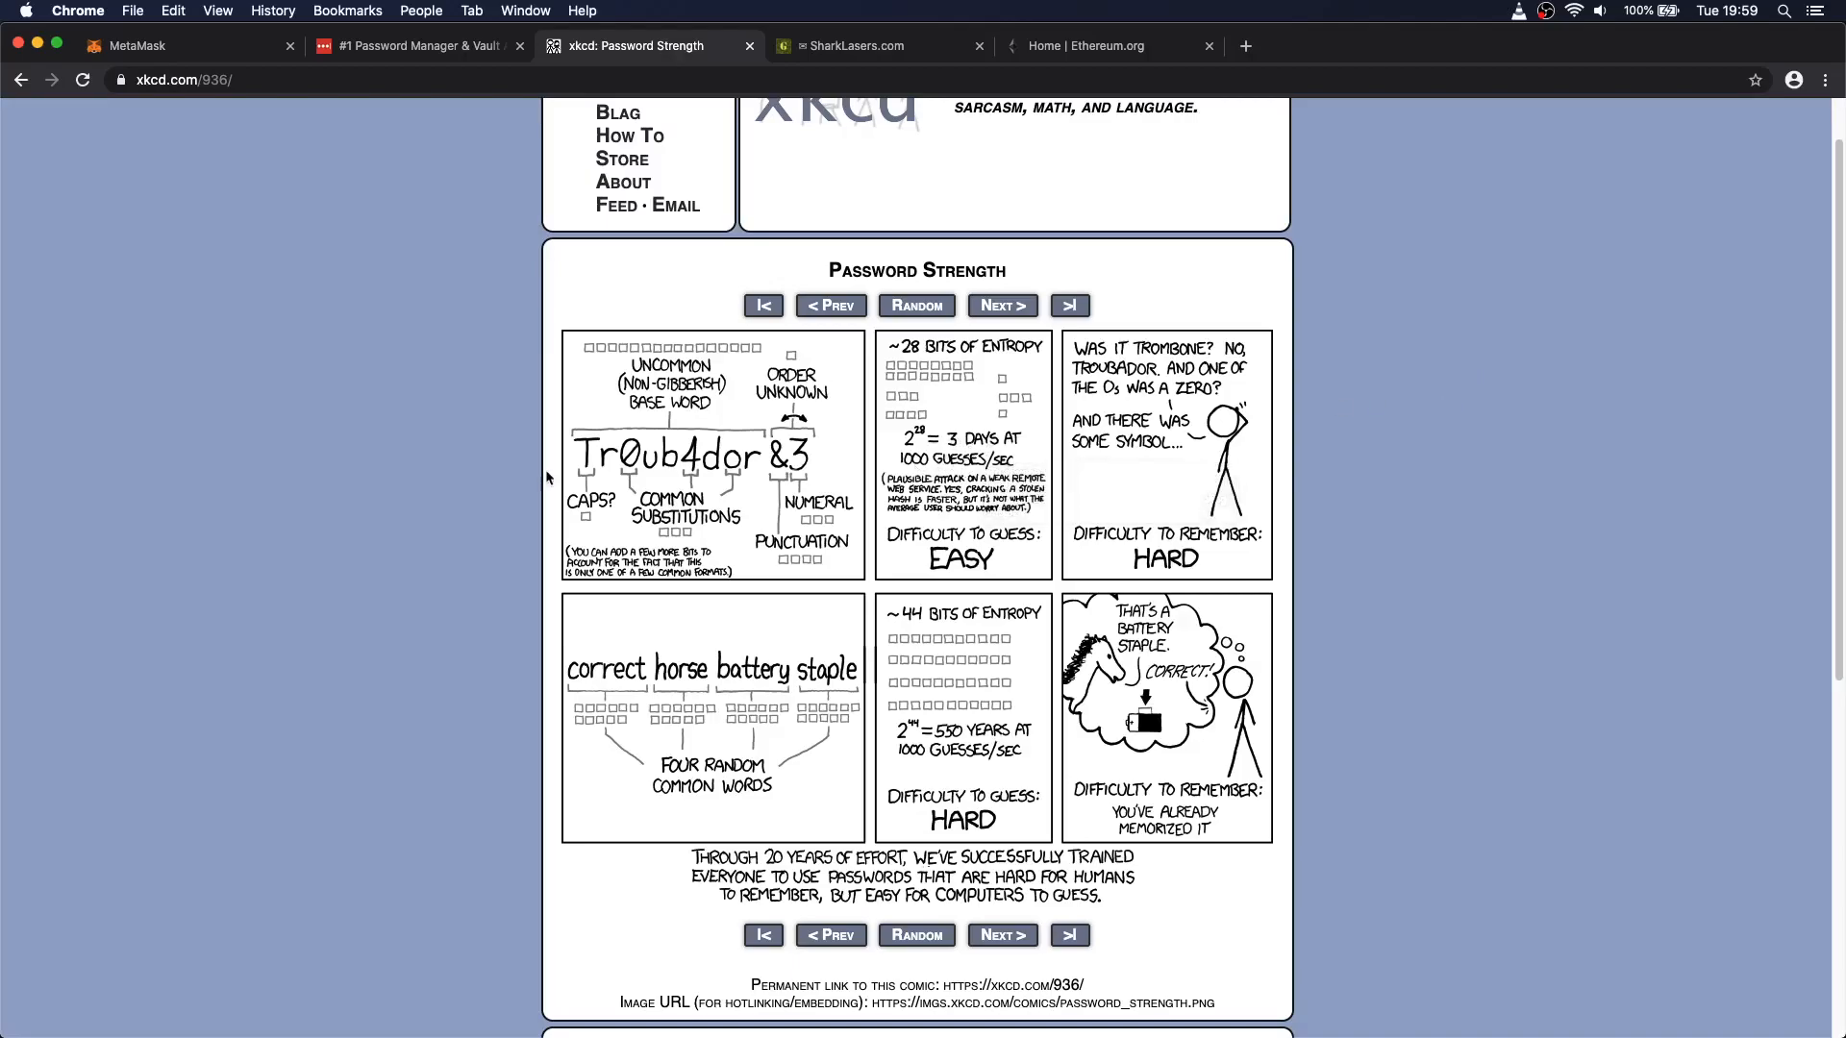
pyautogui.moveTo(1237, 193)
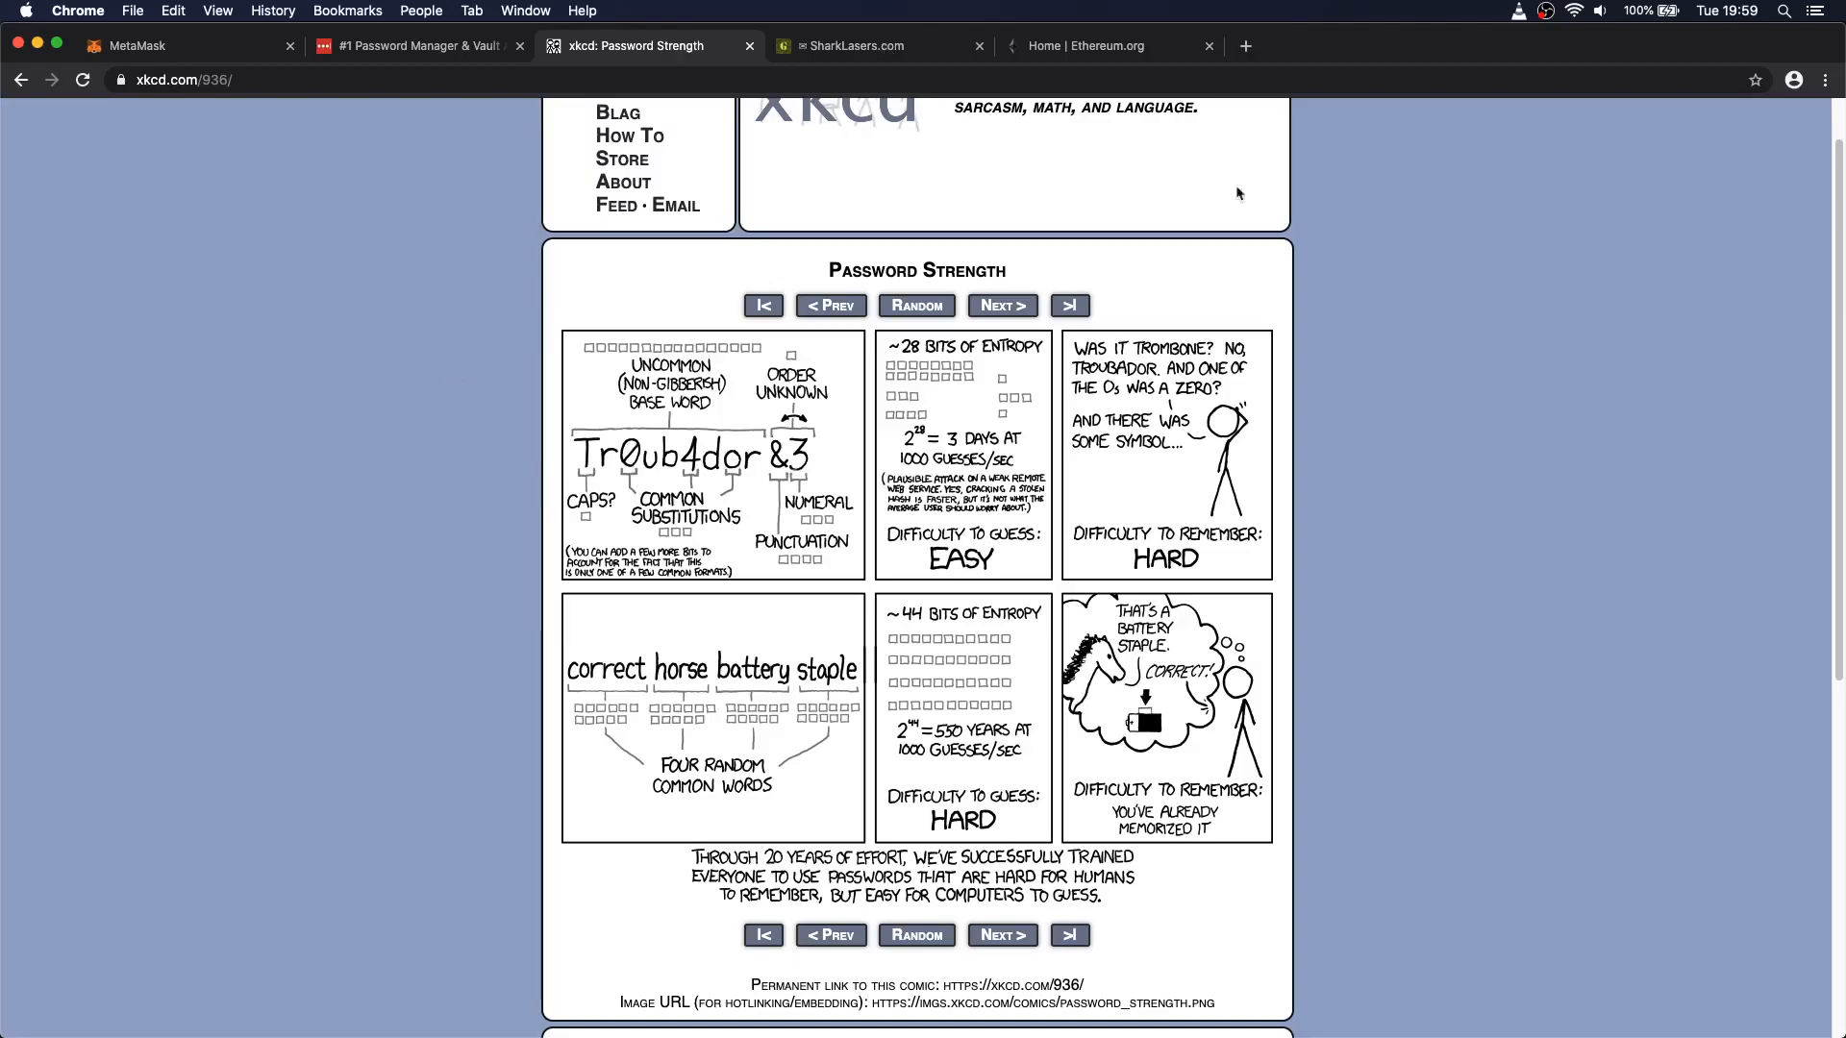
pyautogui.moveTo(1202, 463)
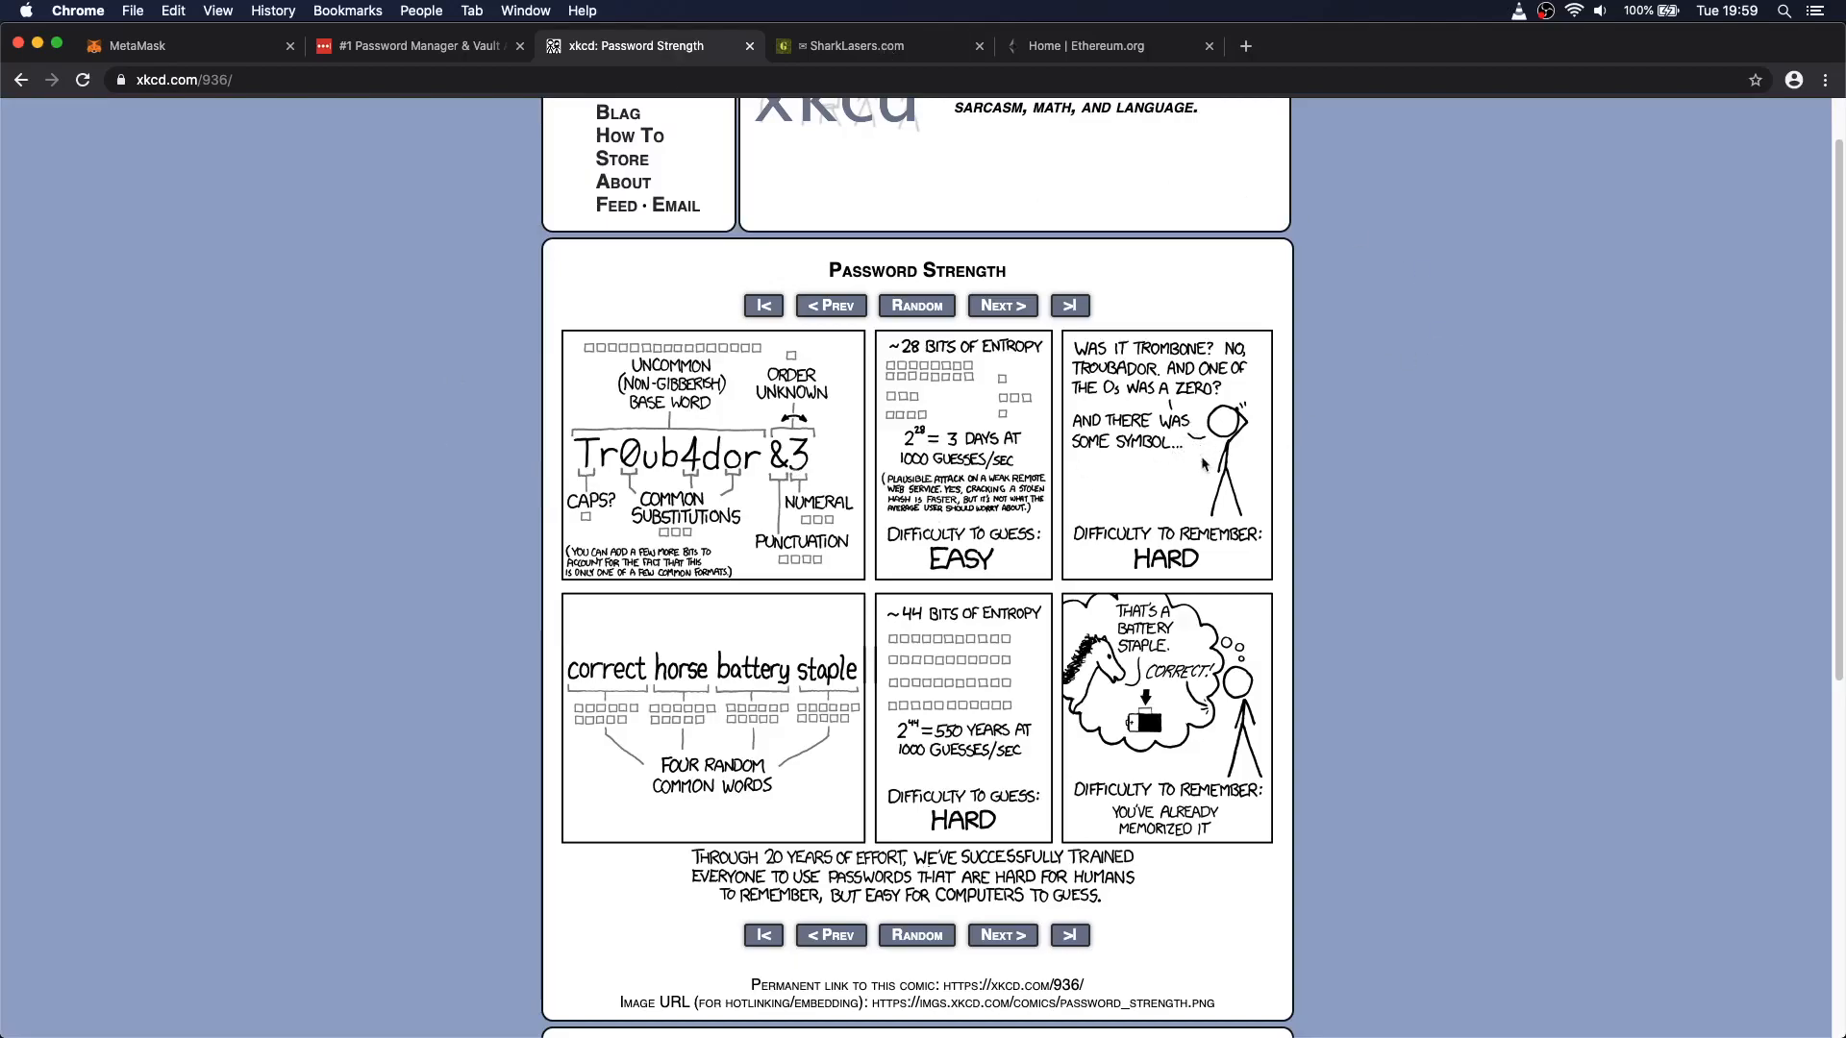
pyautogui.moveTo(1407, 436)
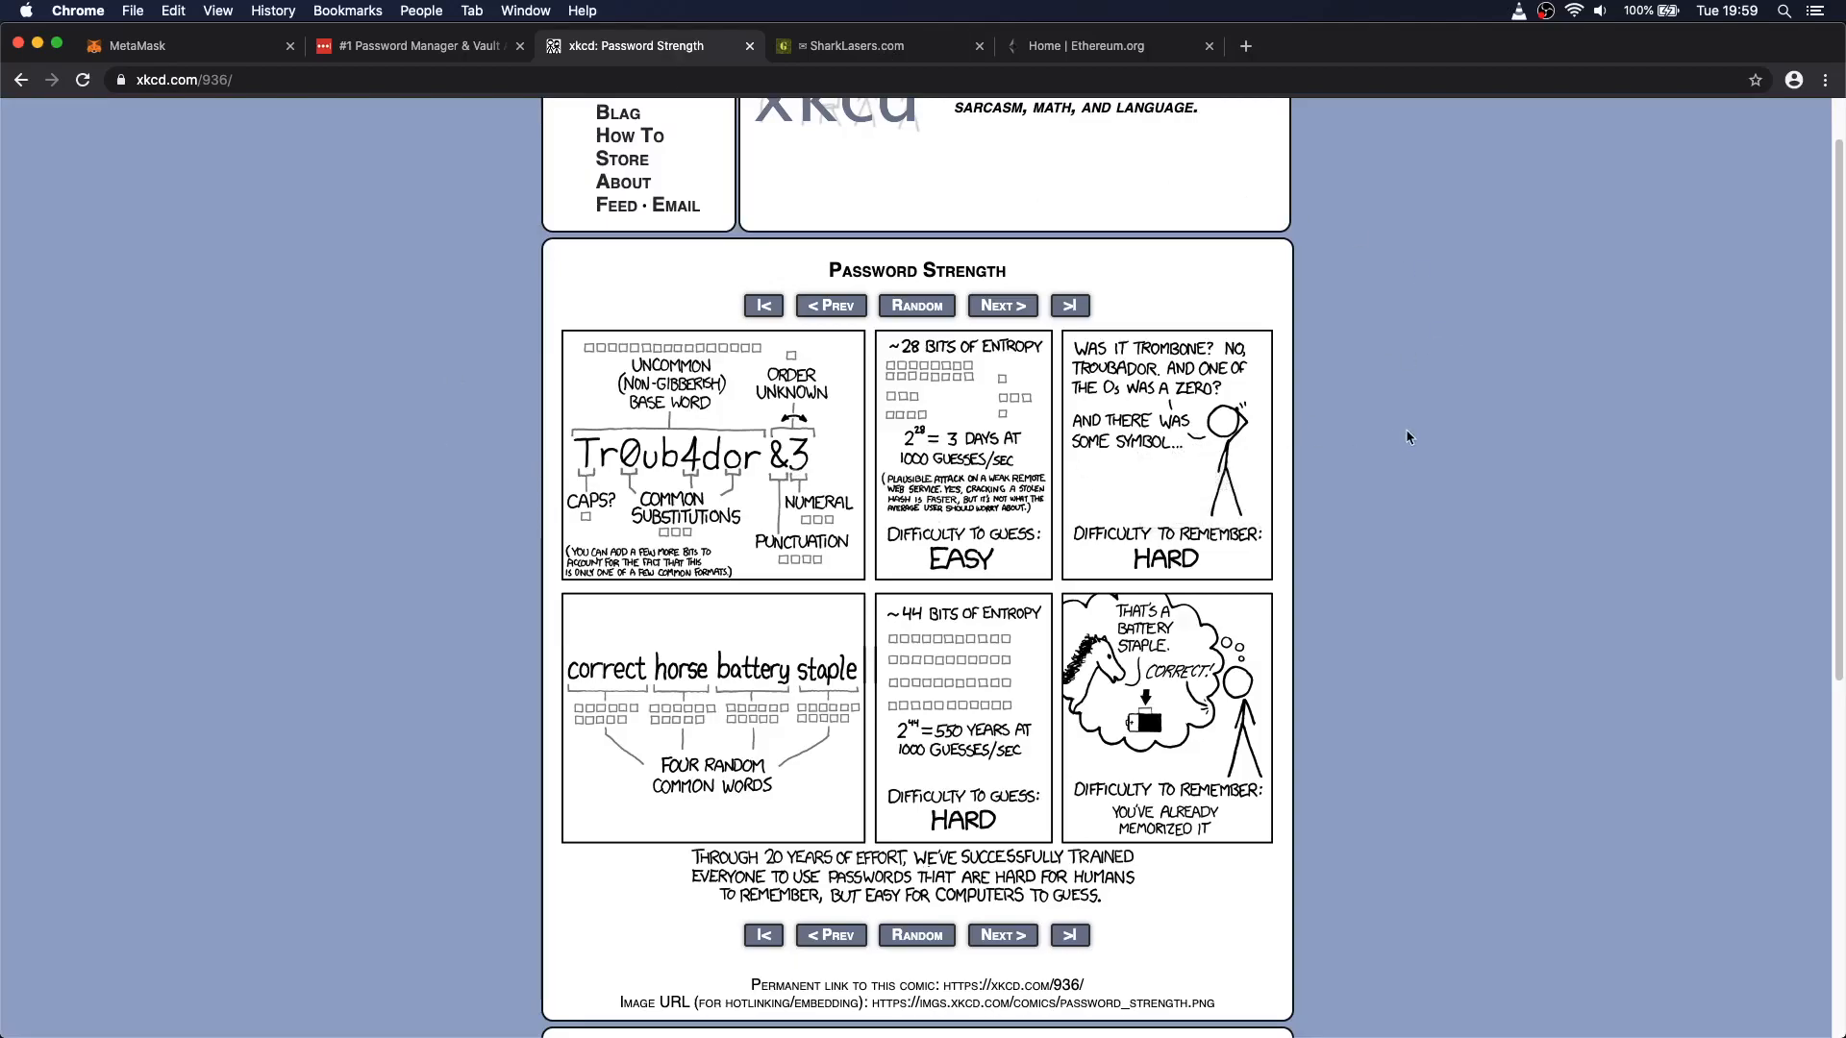
pyautogui.moveTo(1521, 455)
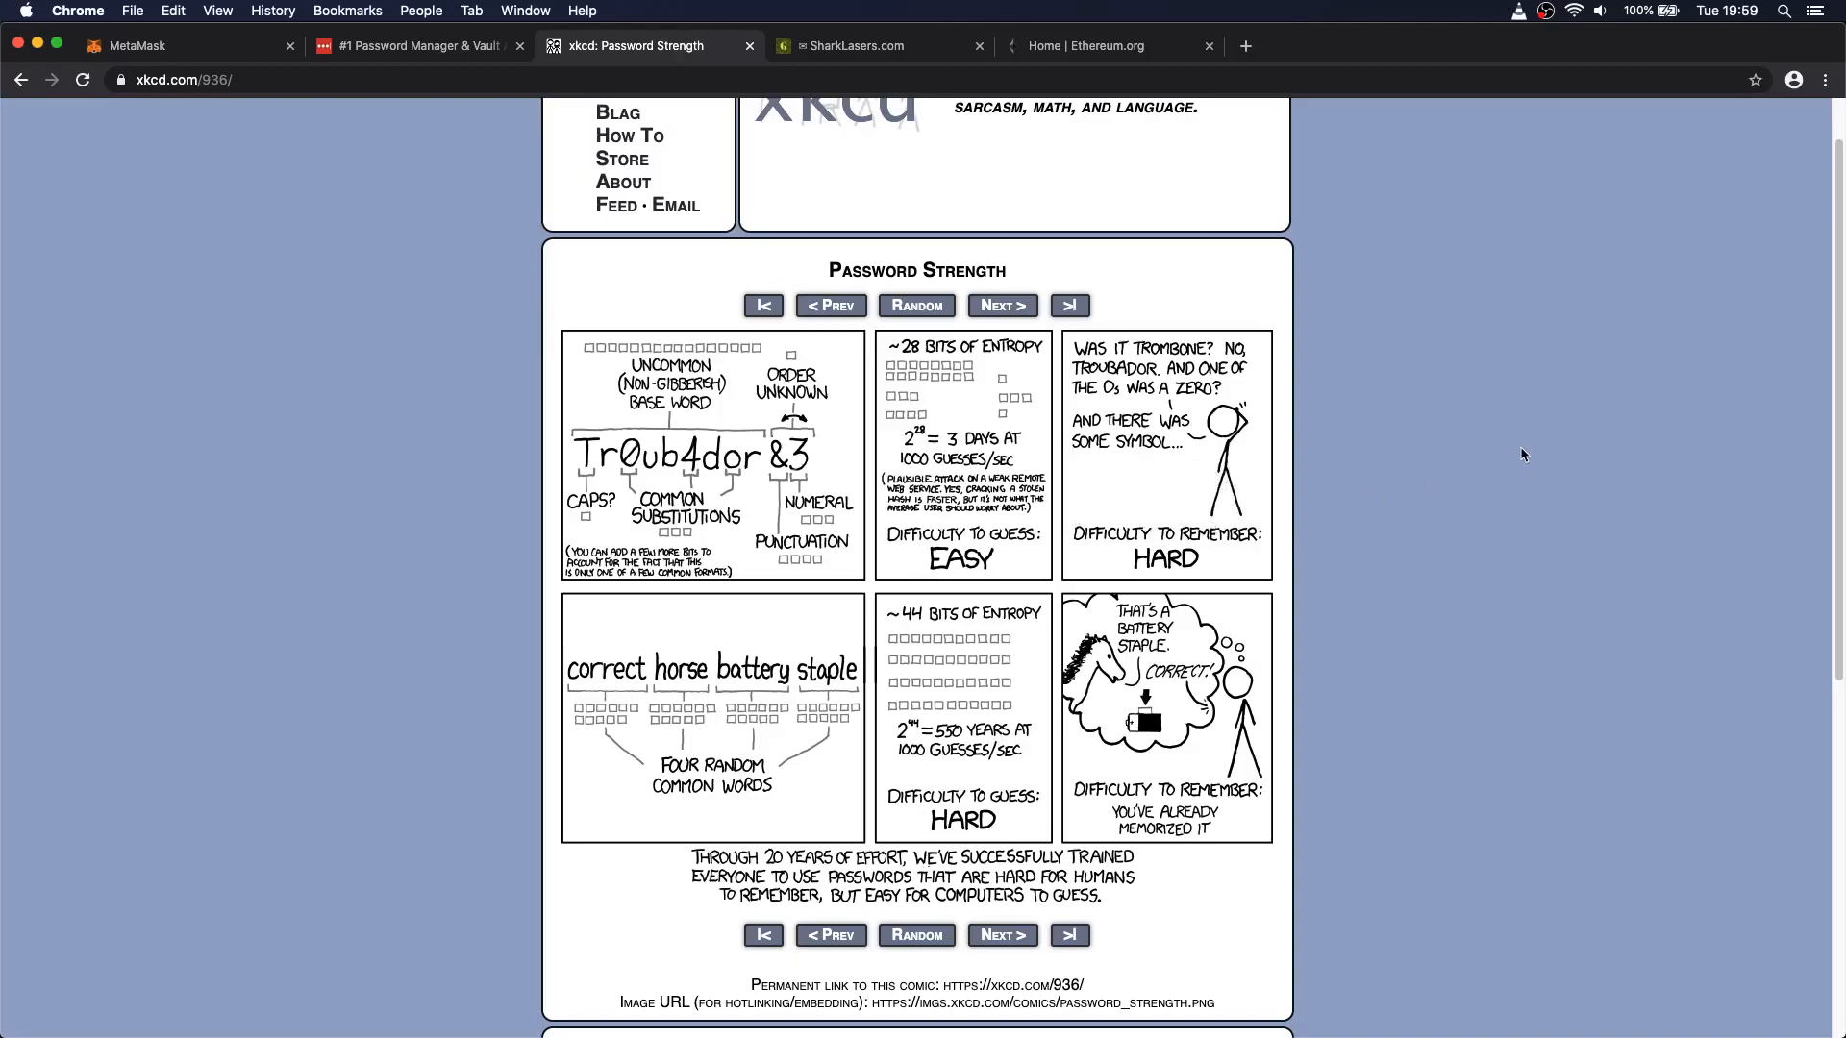
pyautogui.moveTo(612, 487)
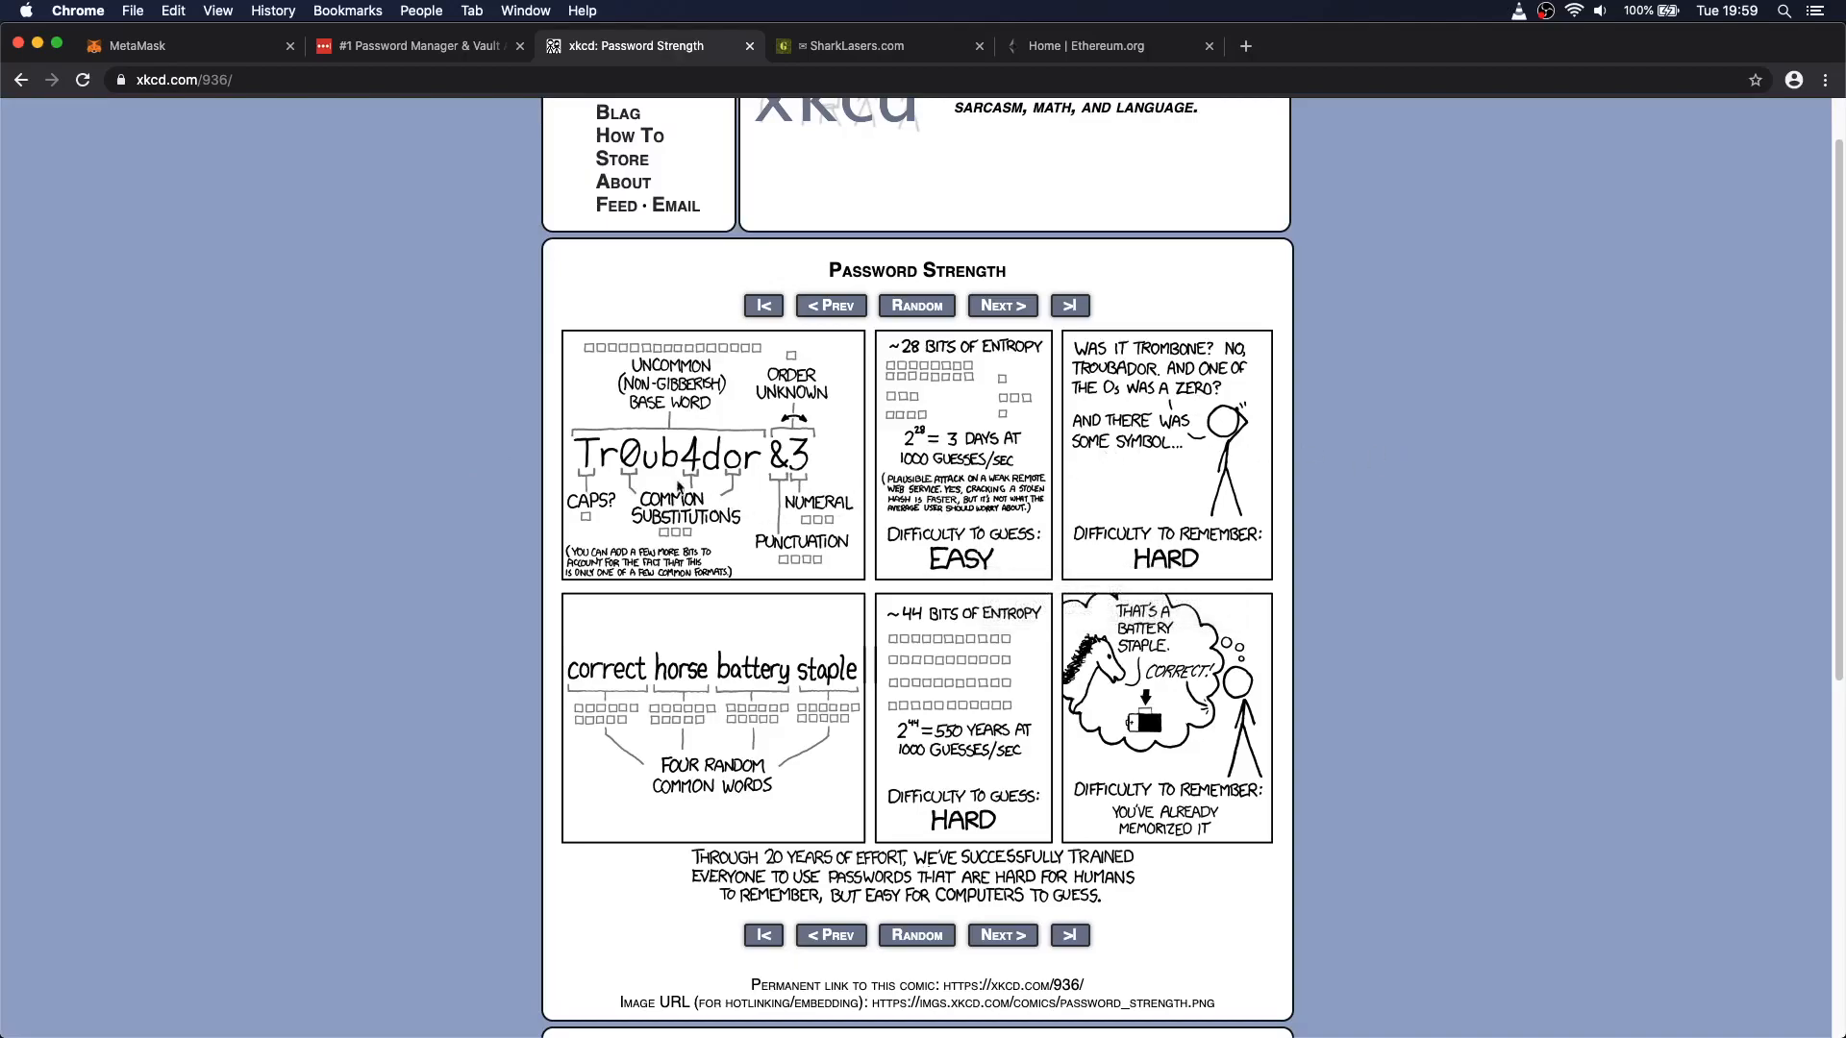
pyautogui.moveTo(677, 489)
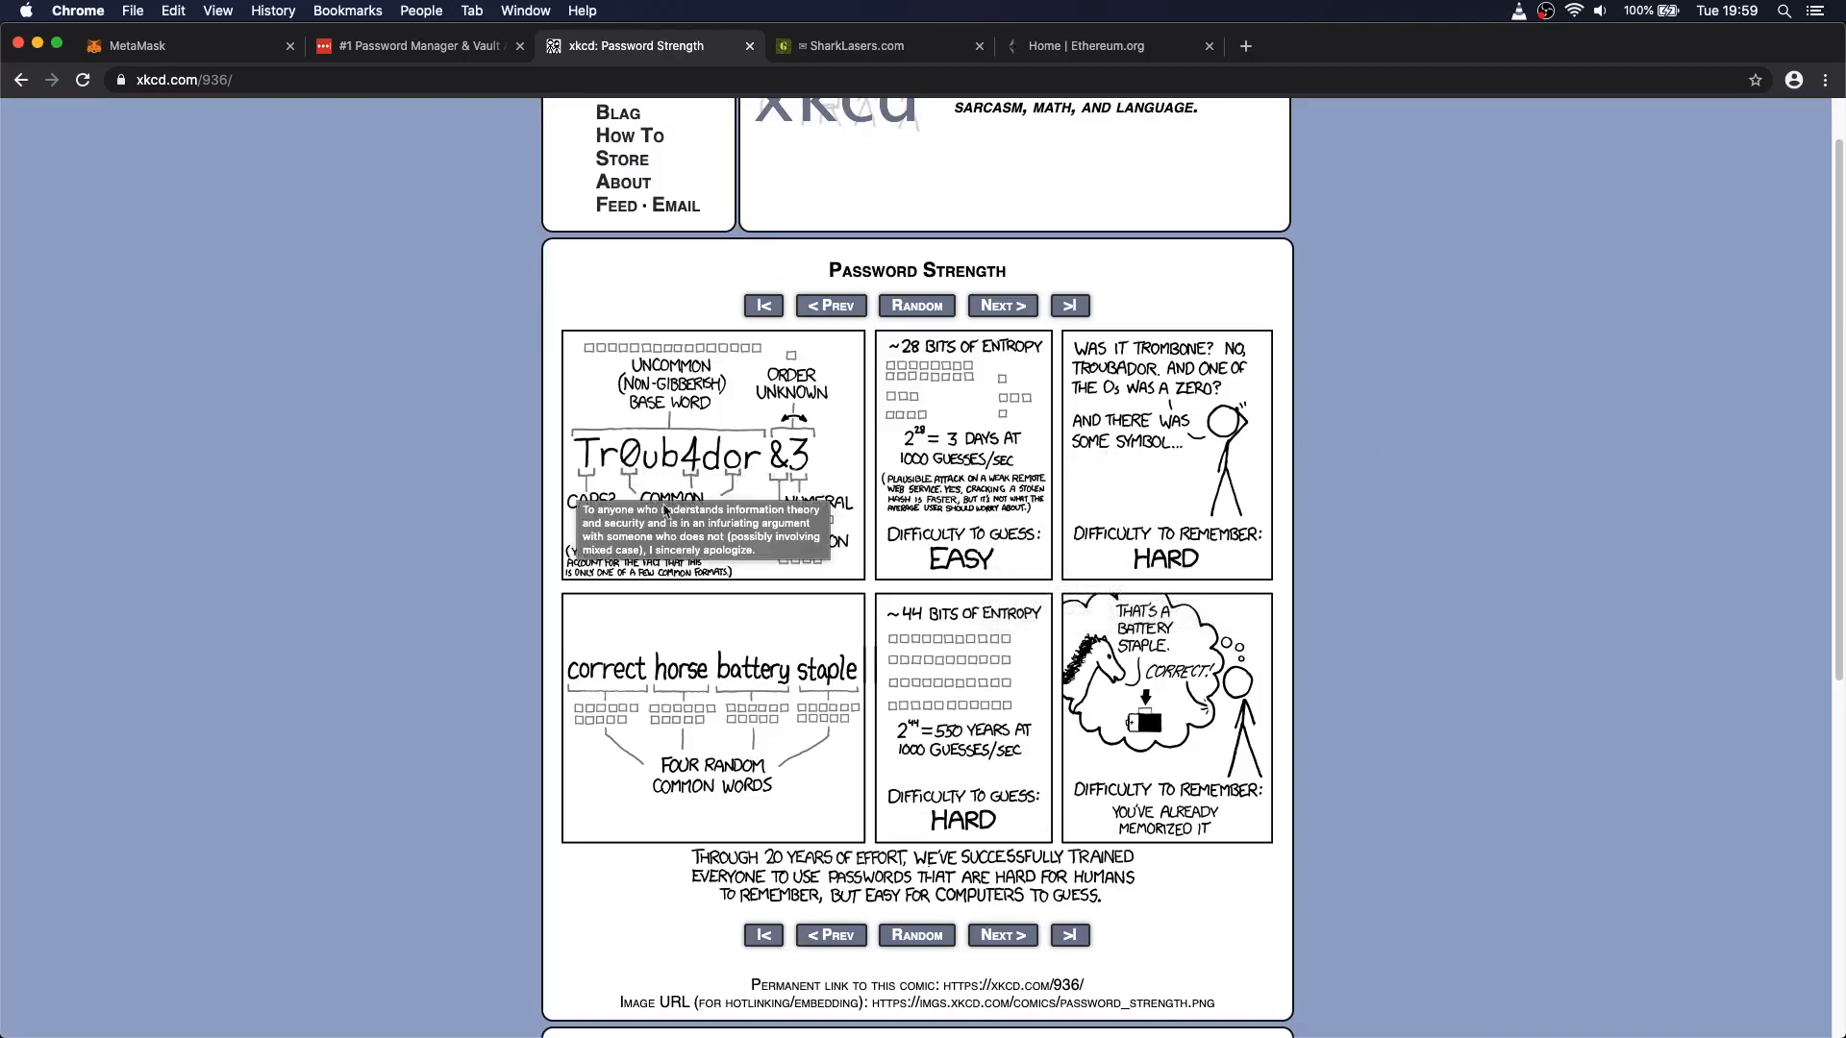
pyautogui.moveTo(636, 639)
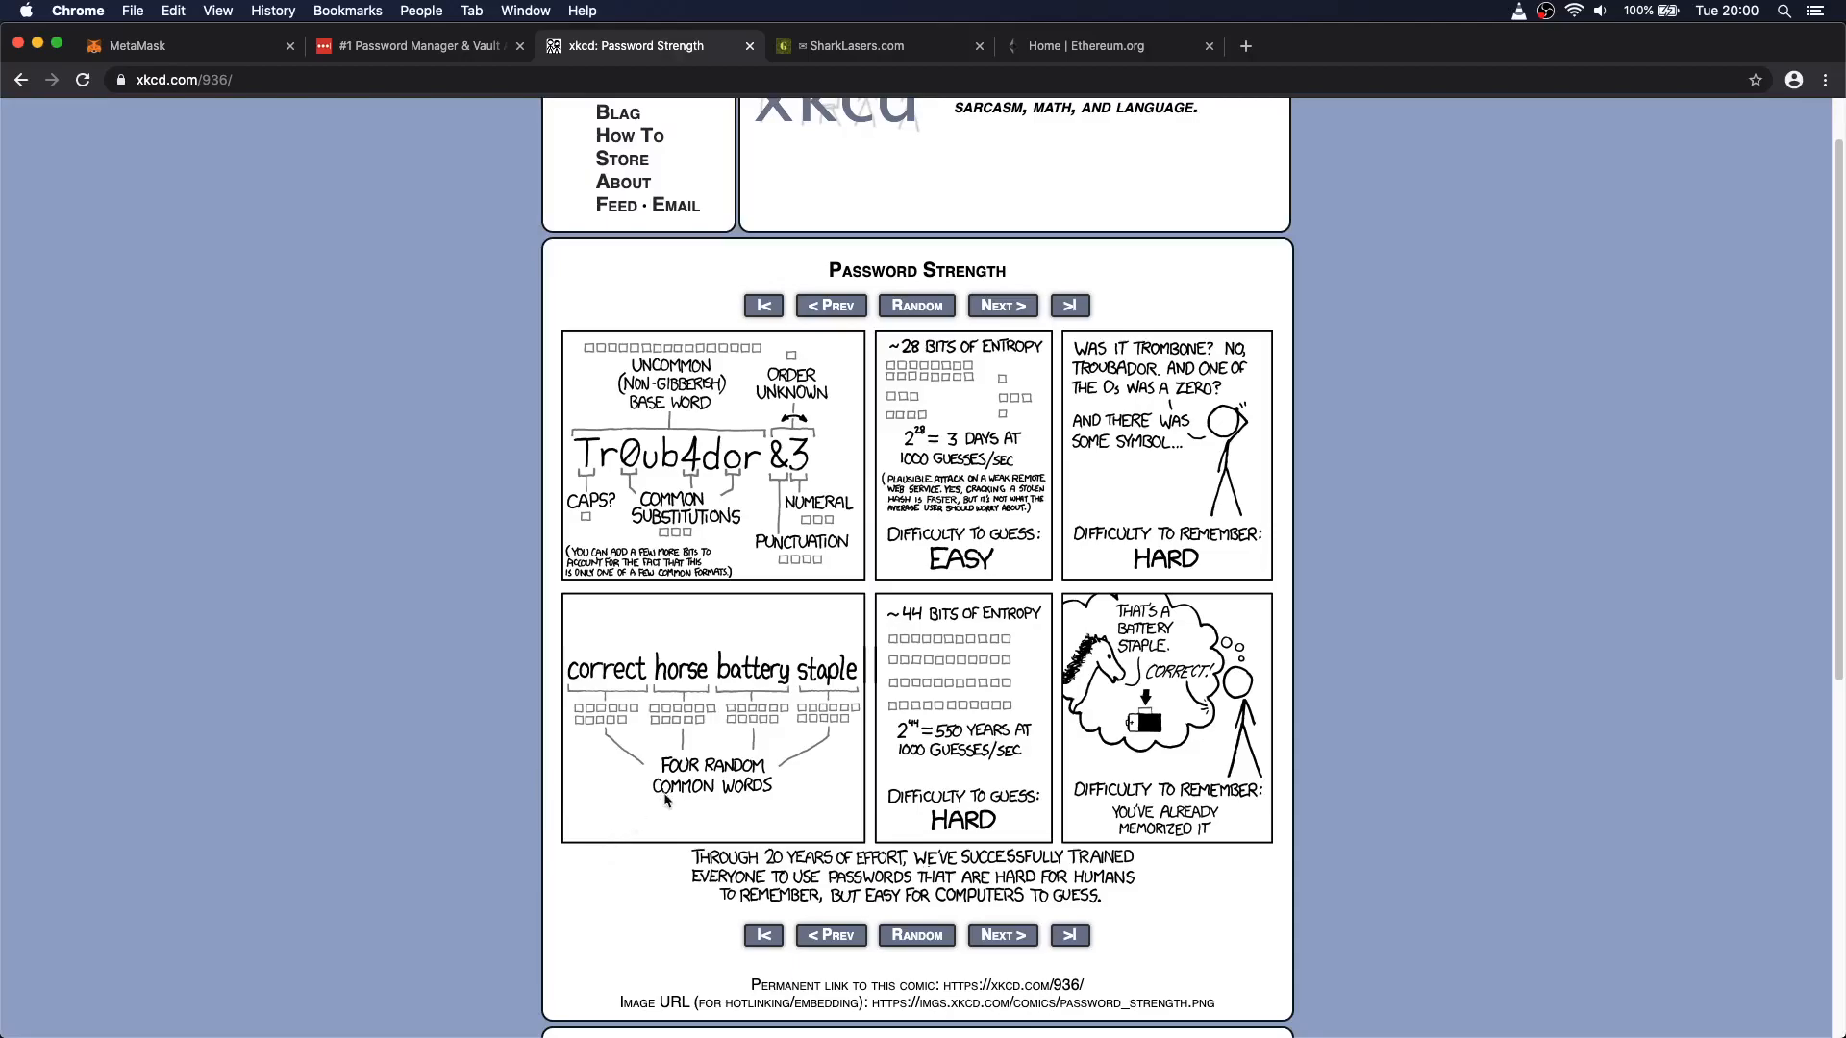
pyautogui.moveTo(615, 830)
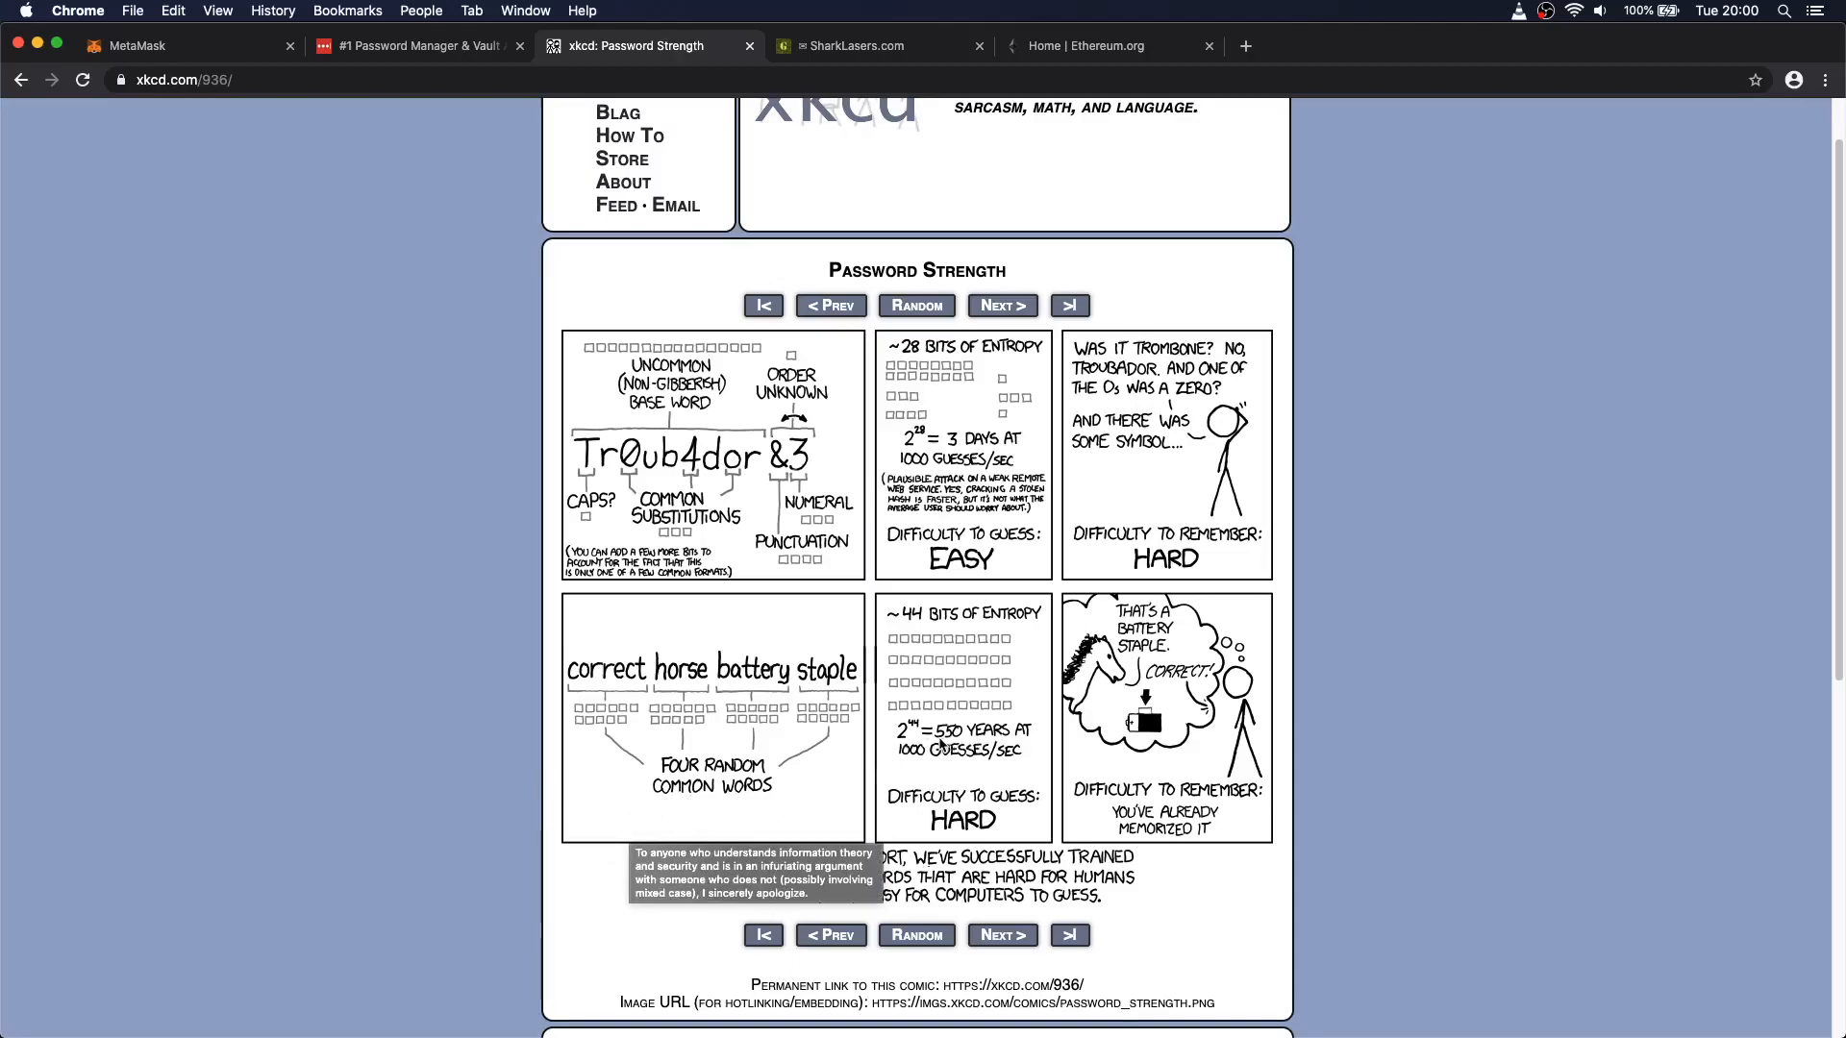
pyautogui.moveTo(936, 763)
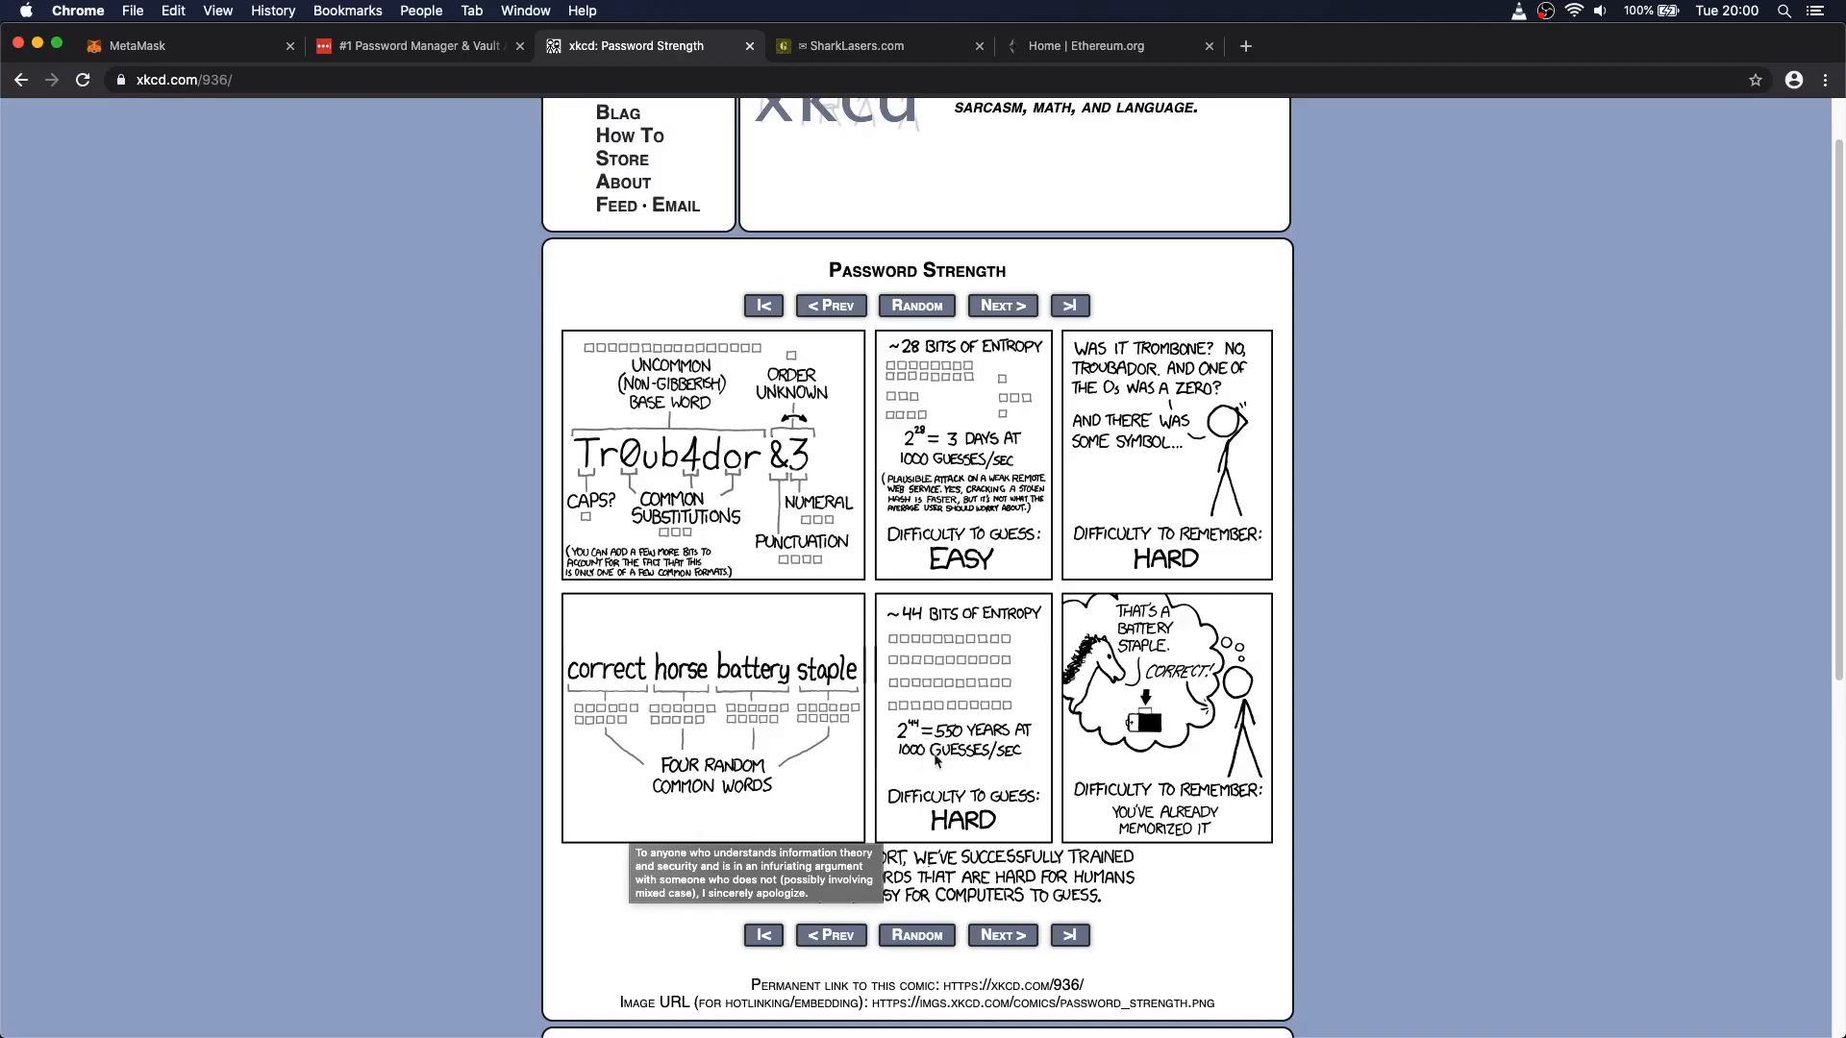
pyautogui.moveTo(880, 766)
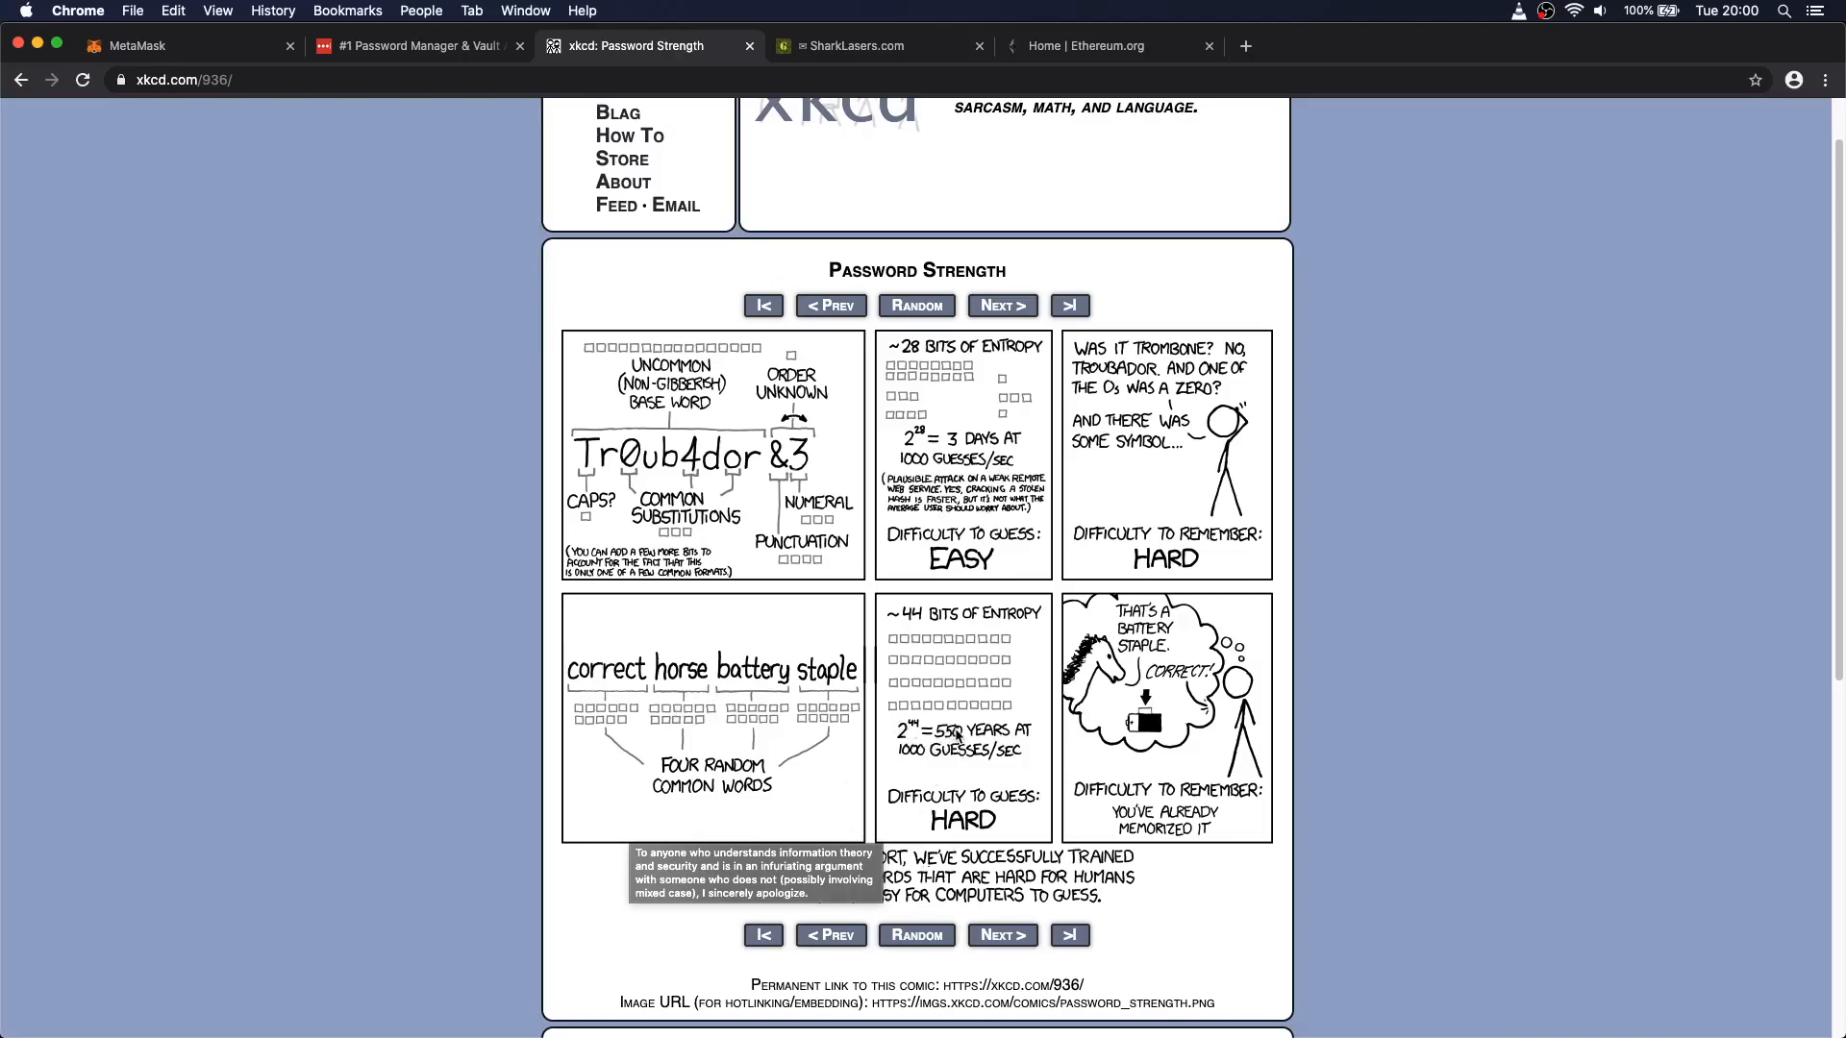
pyautogui.moveTo(581, 825)
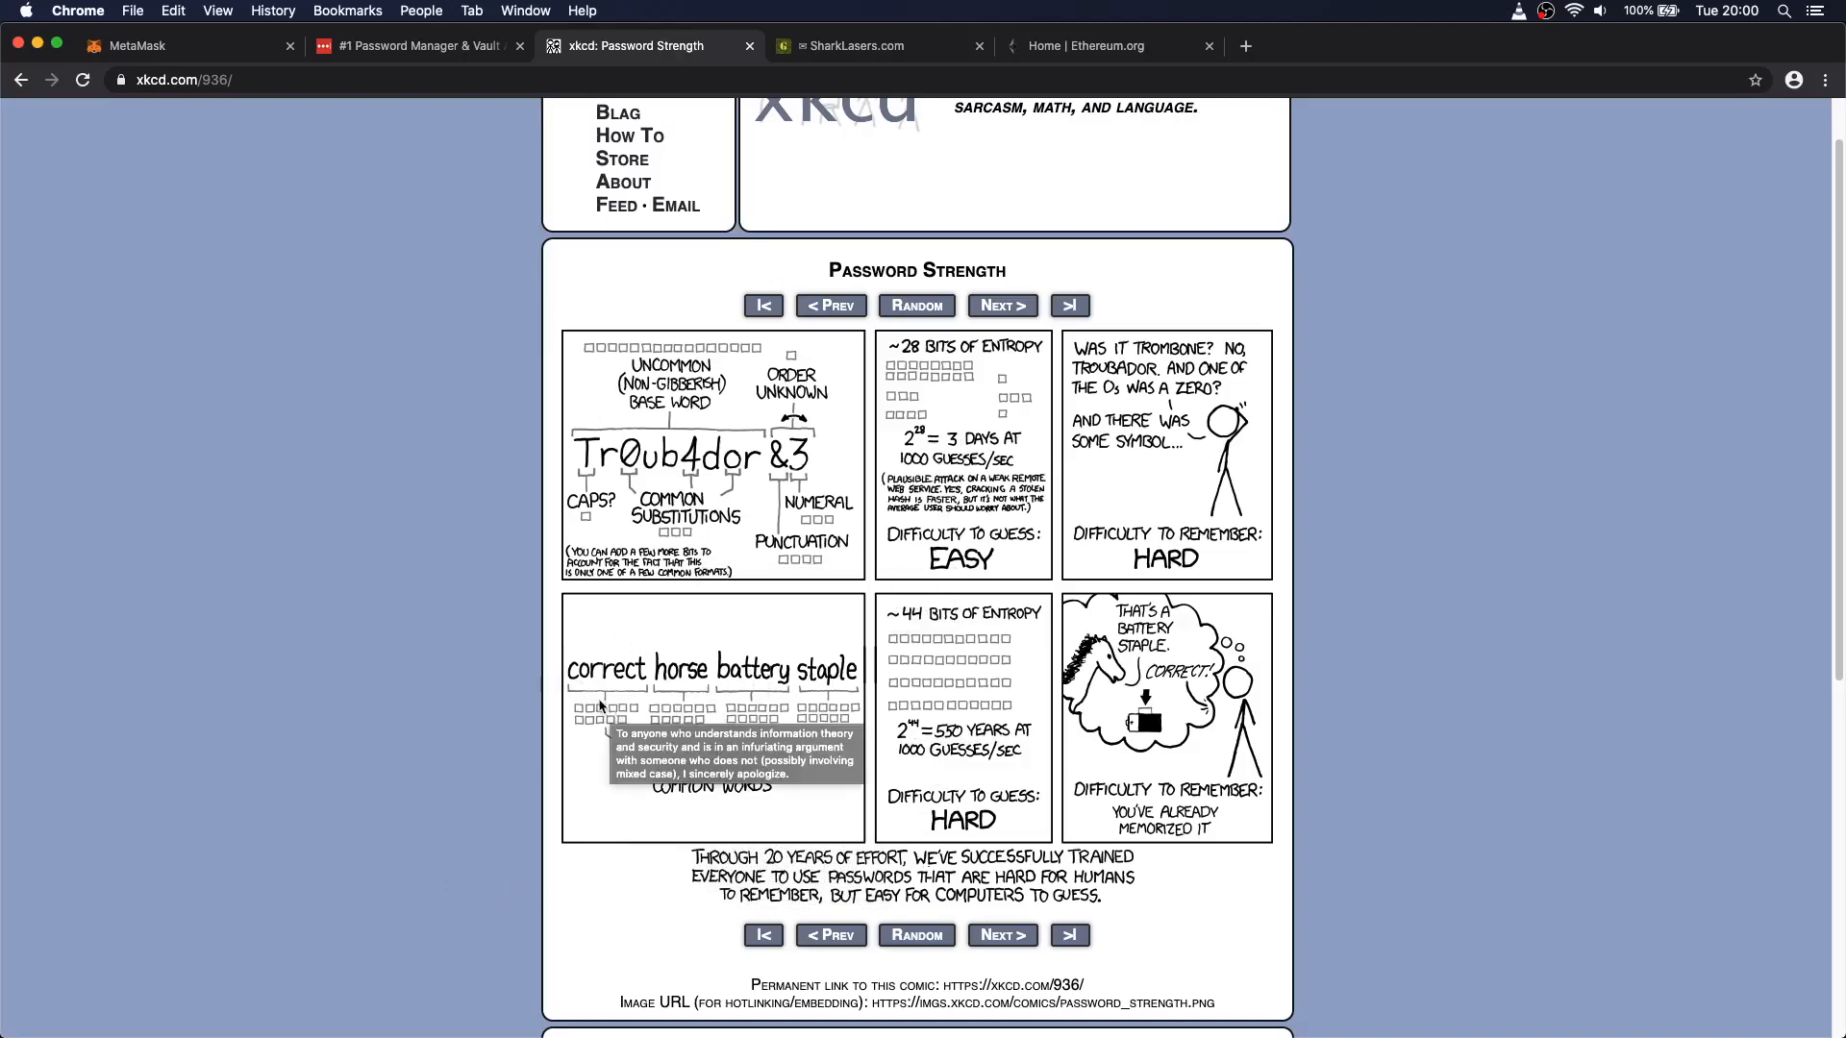
pyautogui.moveTo(850, 694)
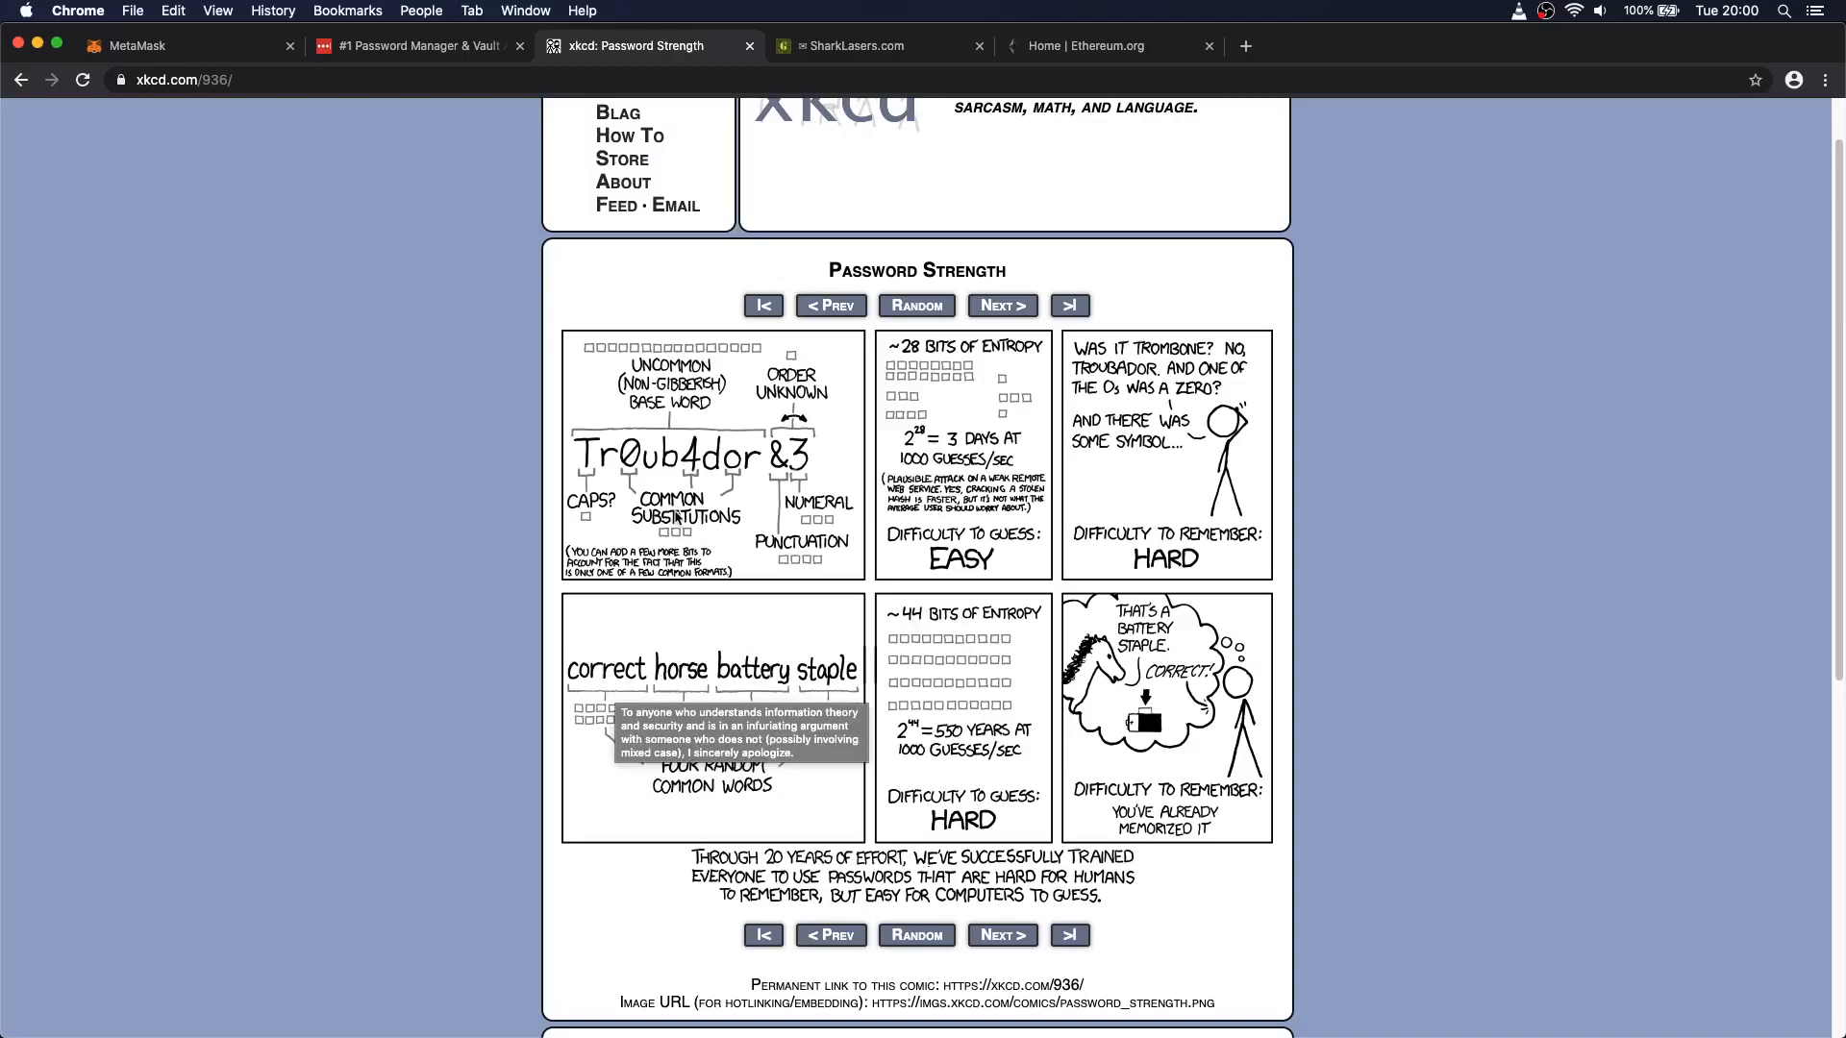
pyautogui.moveTo(342, 656)
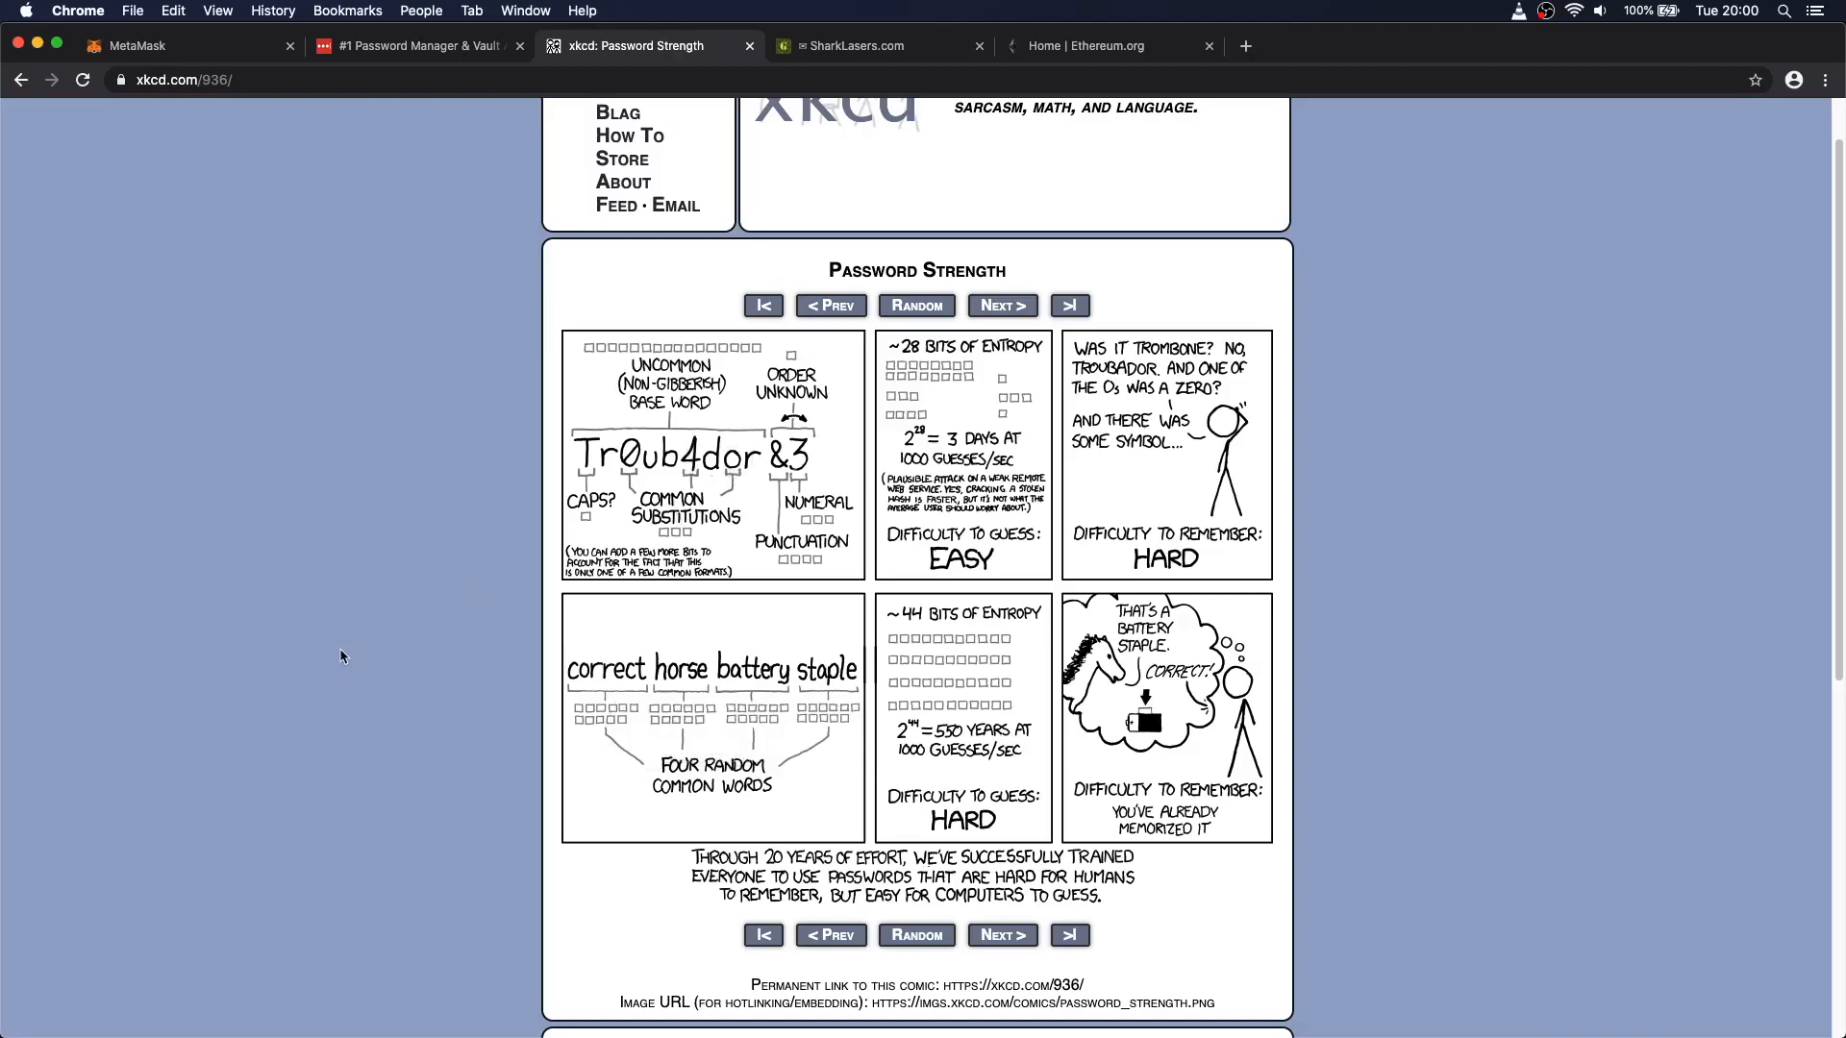
pyautogui.moveTo(397, 649)
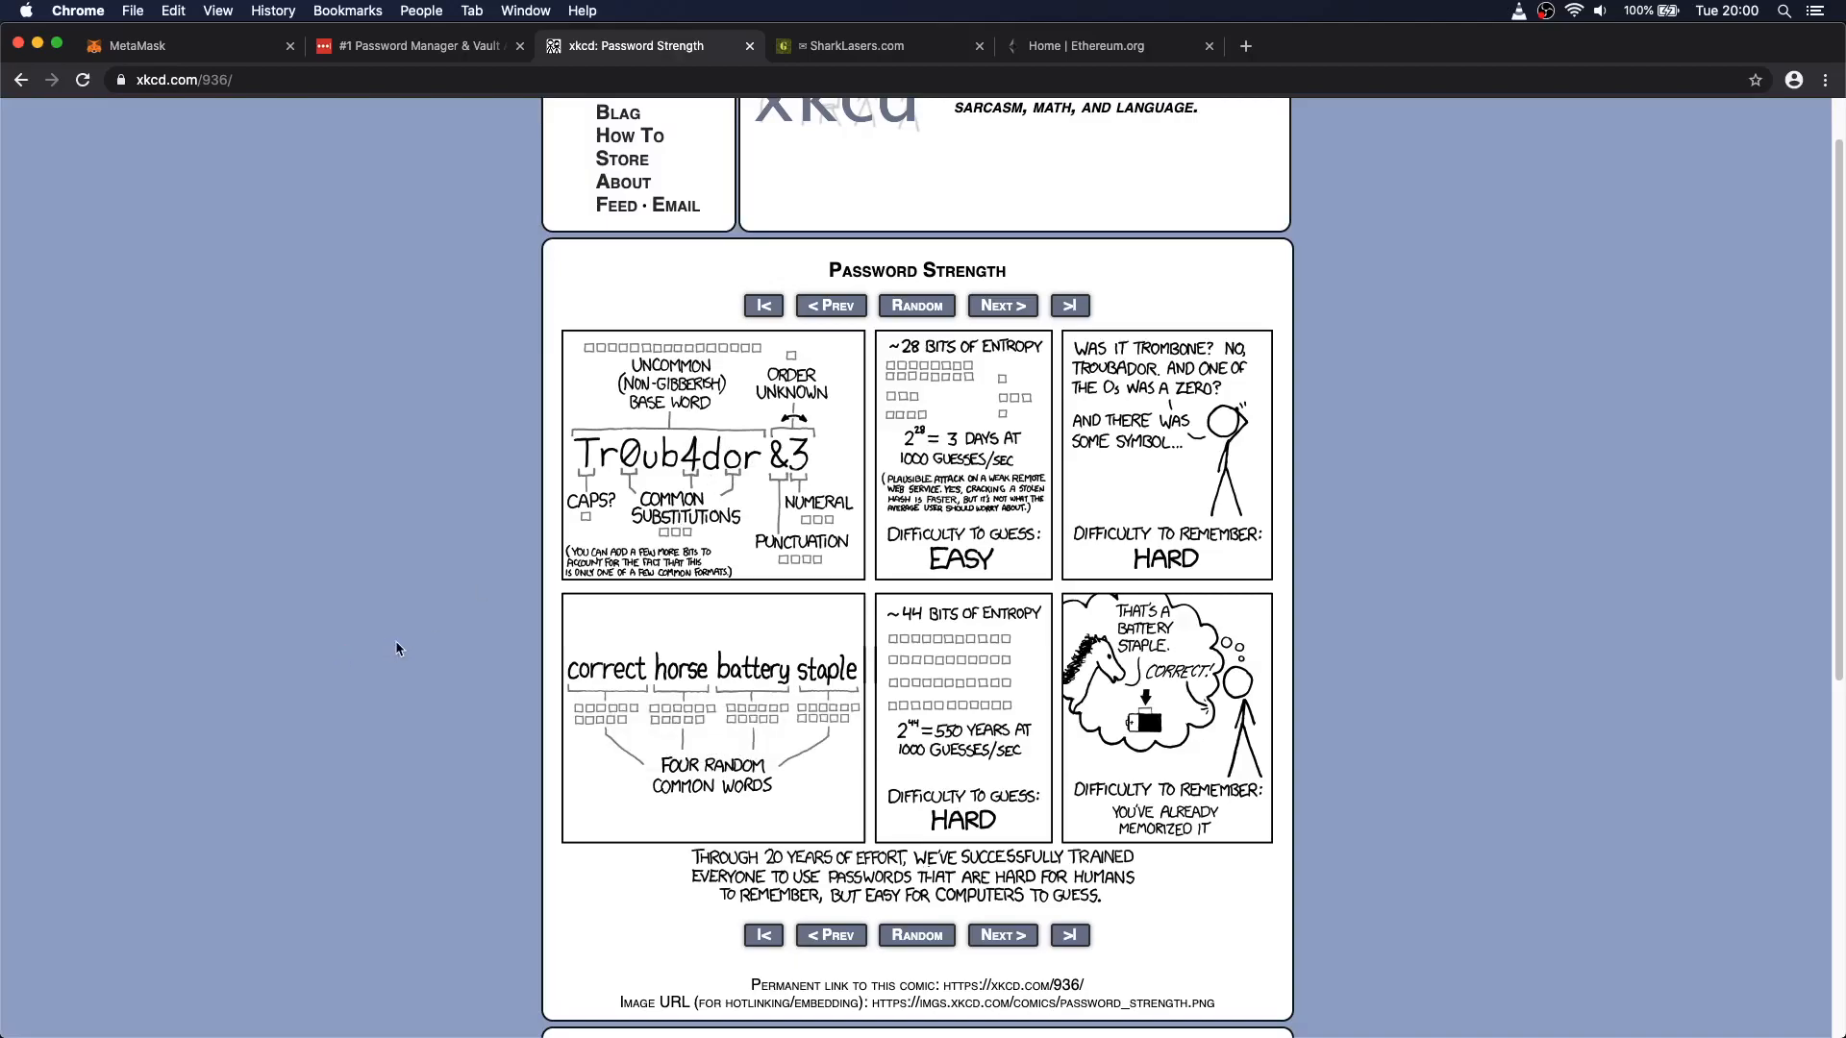
pyautogui.moveTo(571, 738)
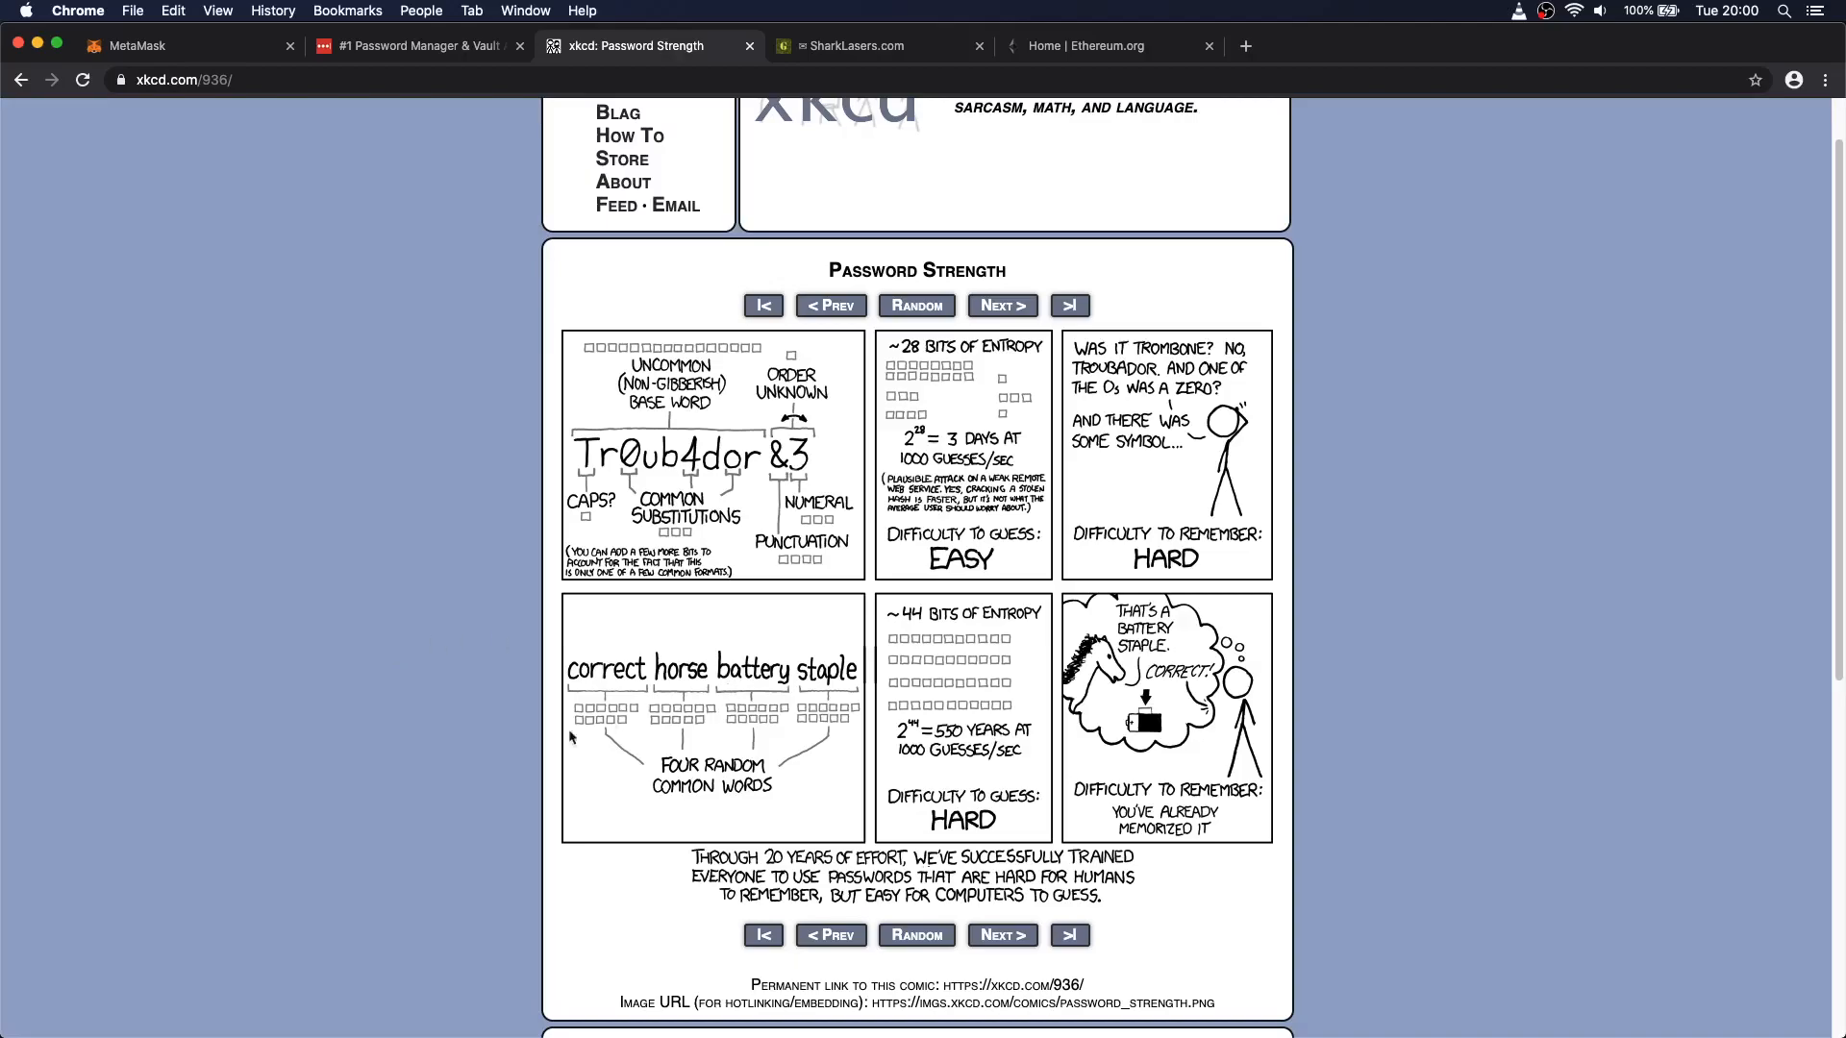
pyautogui.moveTo(325, 786)
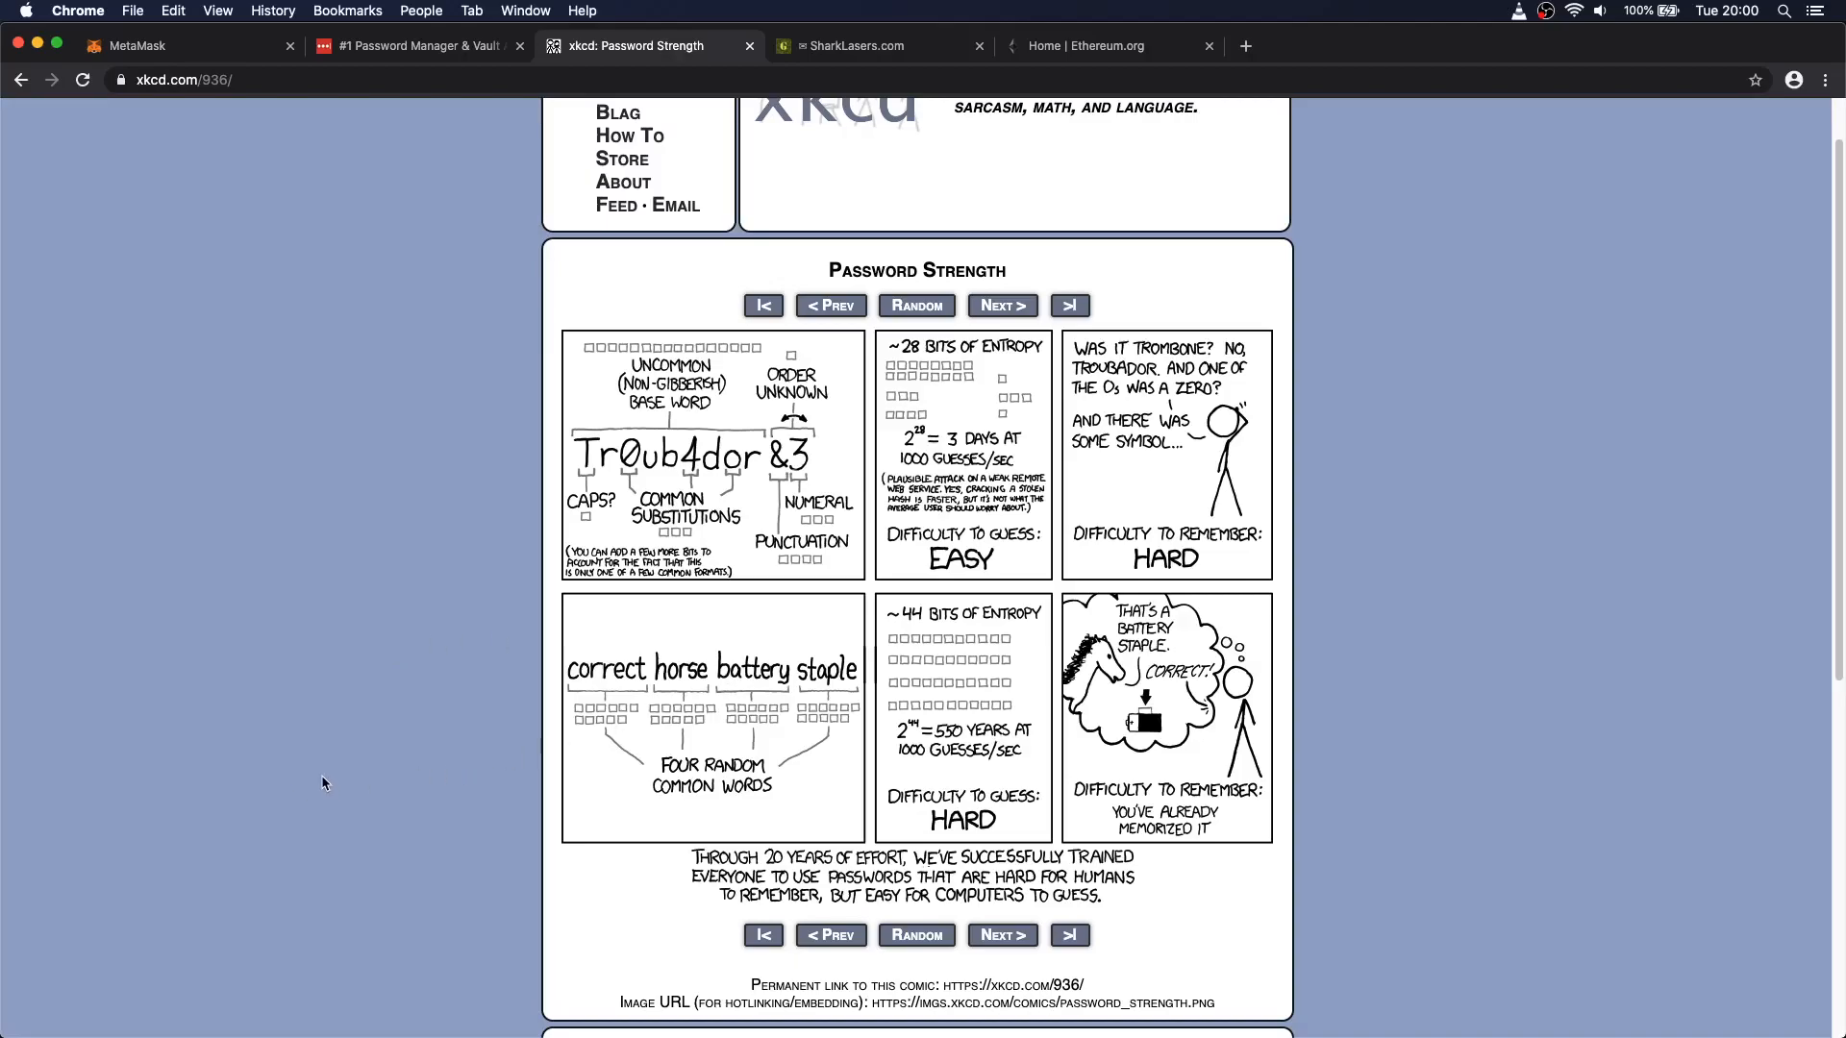
pyautogui.moveTo(392, 801)
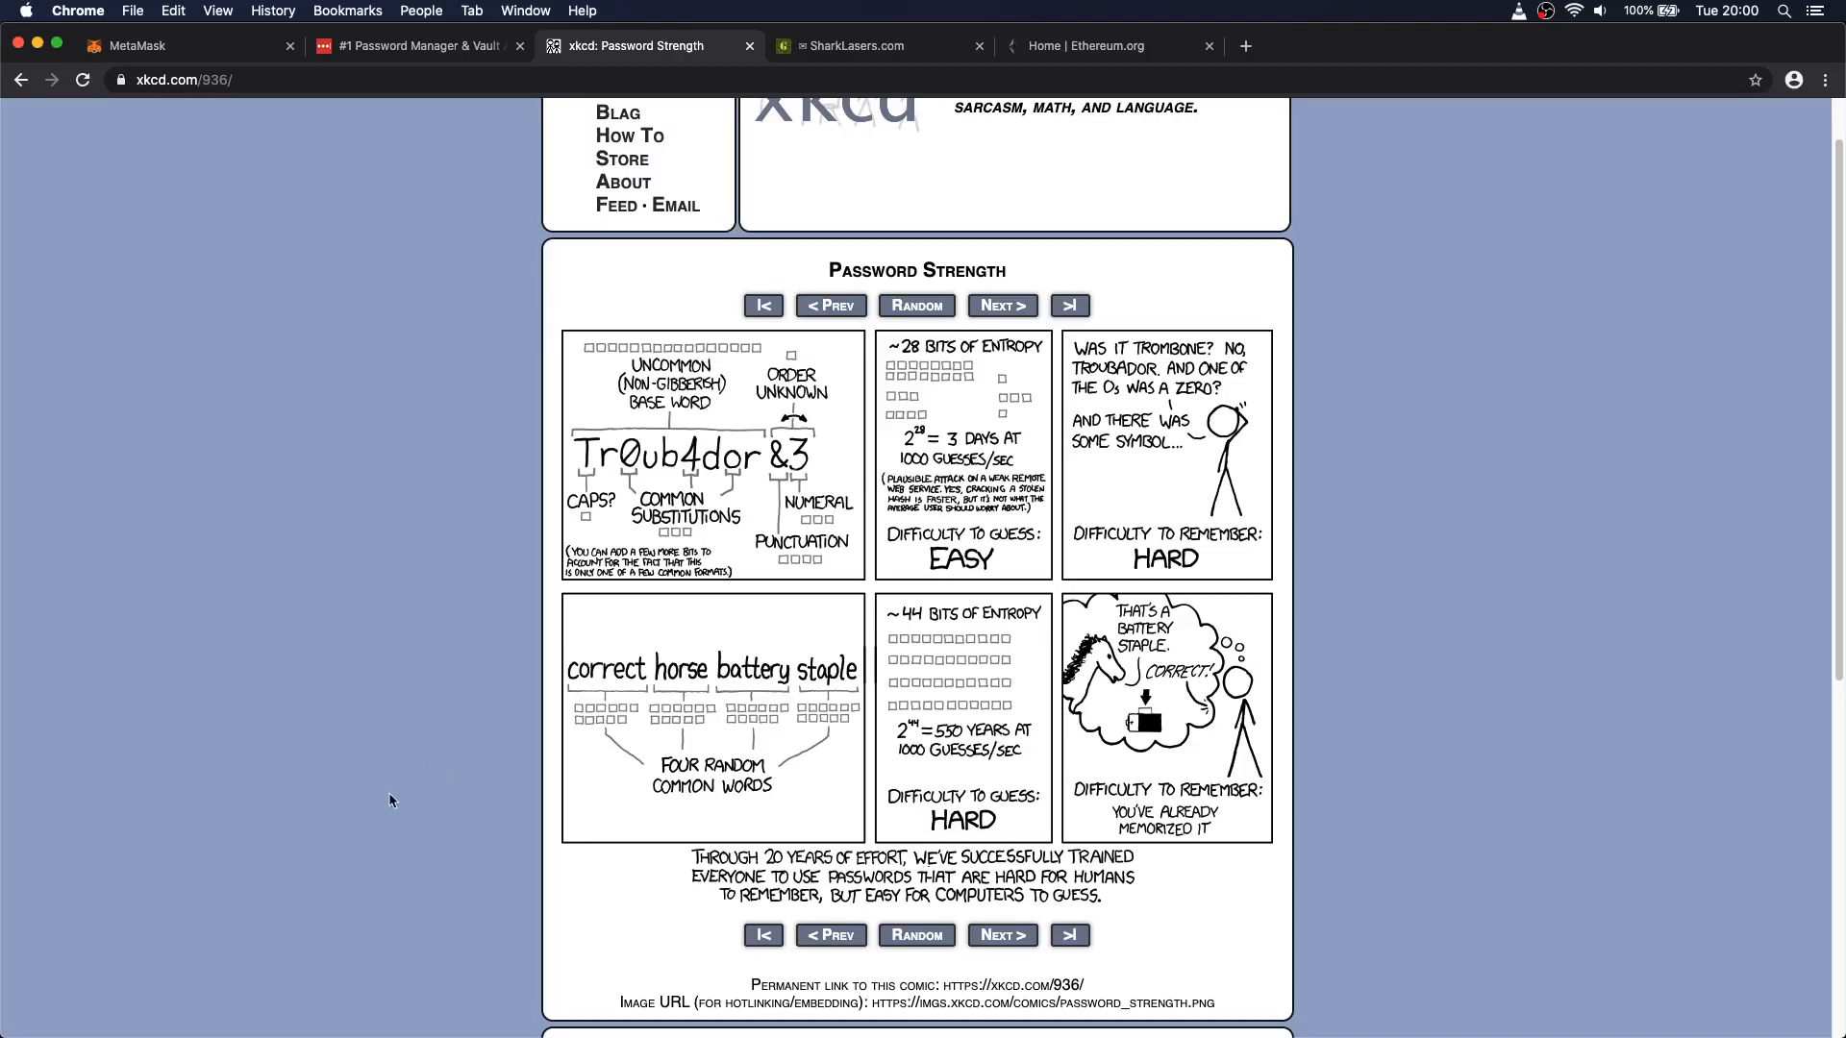
pyautogui.moveTo(402, 812)
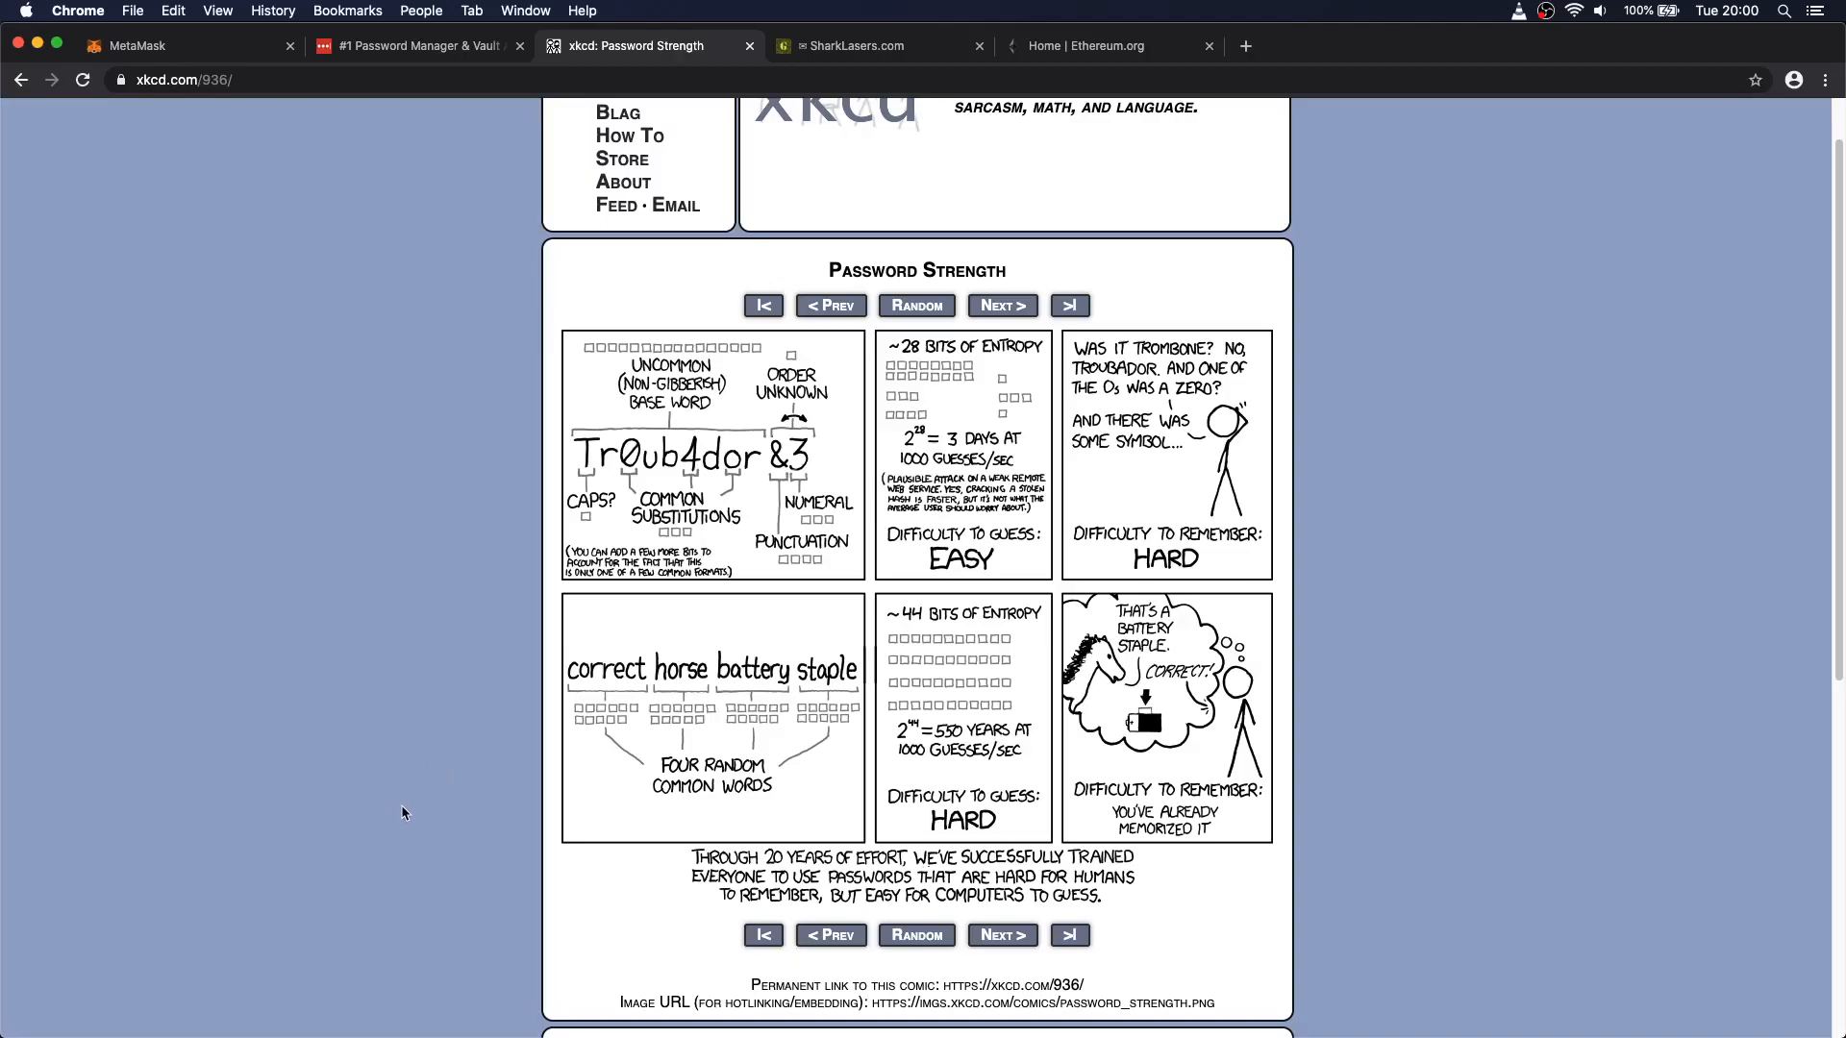
pyautogui.moveTo(466, 821)
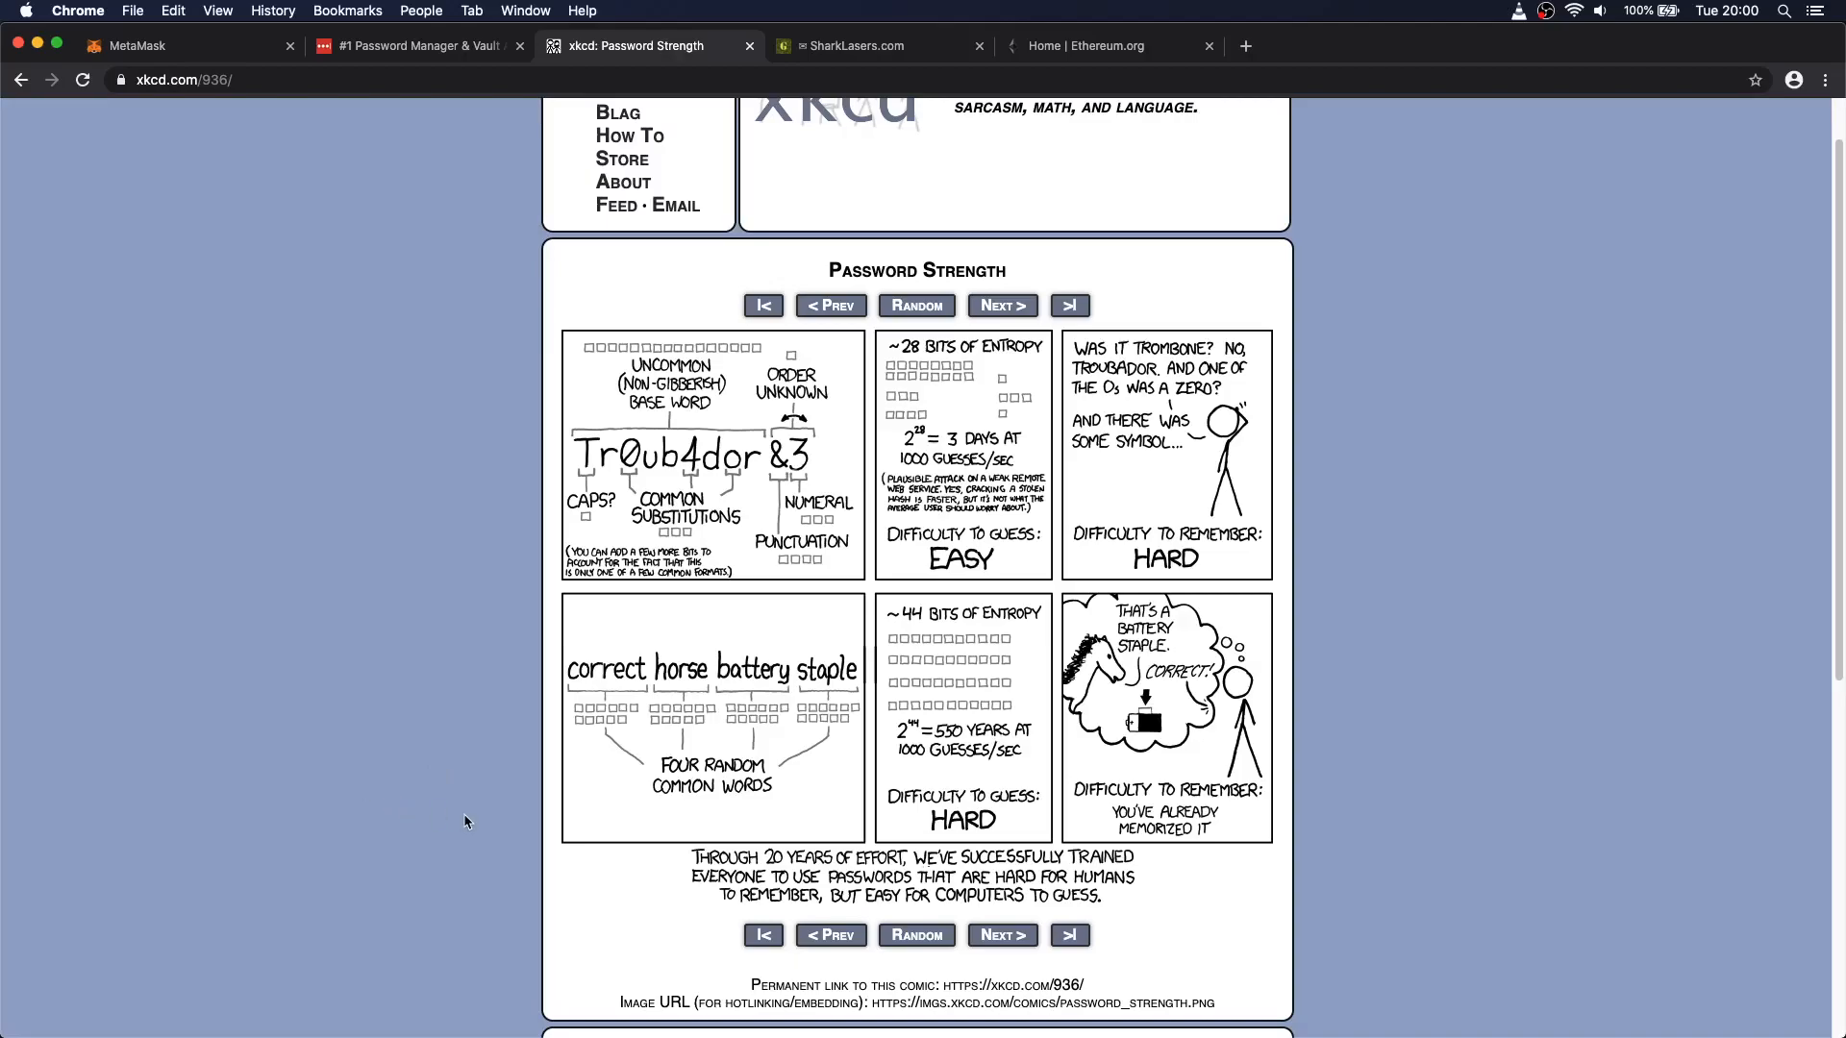
pyautogui.moveTo(478, 819)
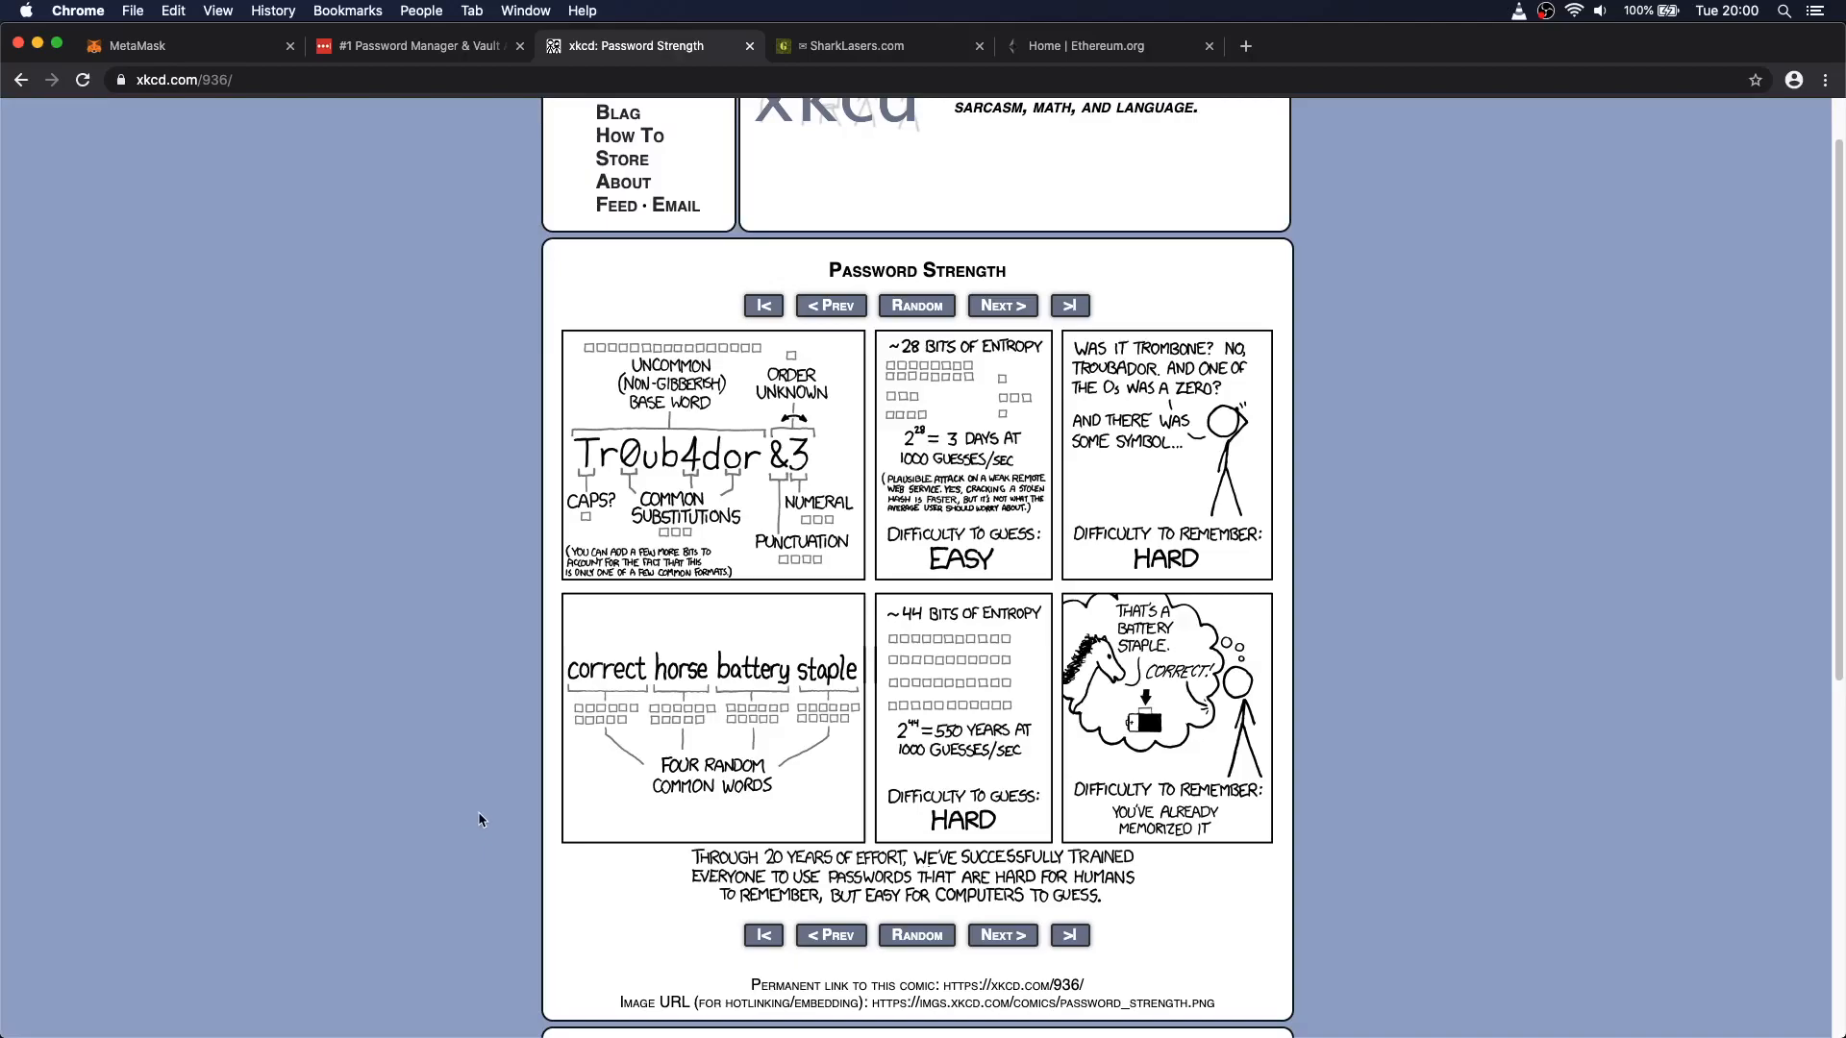
pyautogui.moveTo(543, 539)
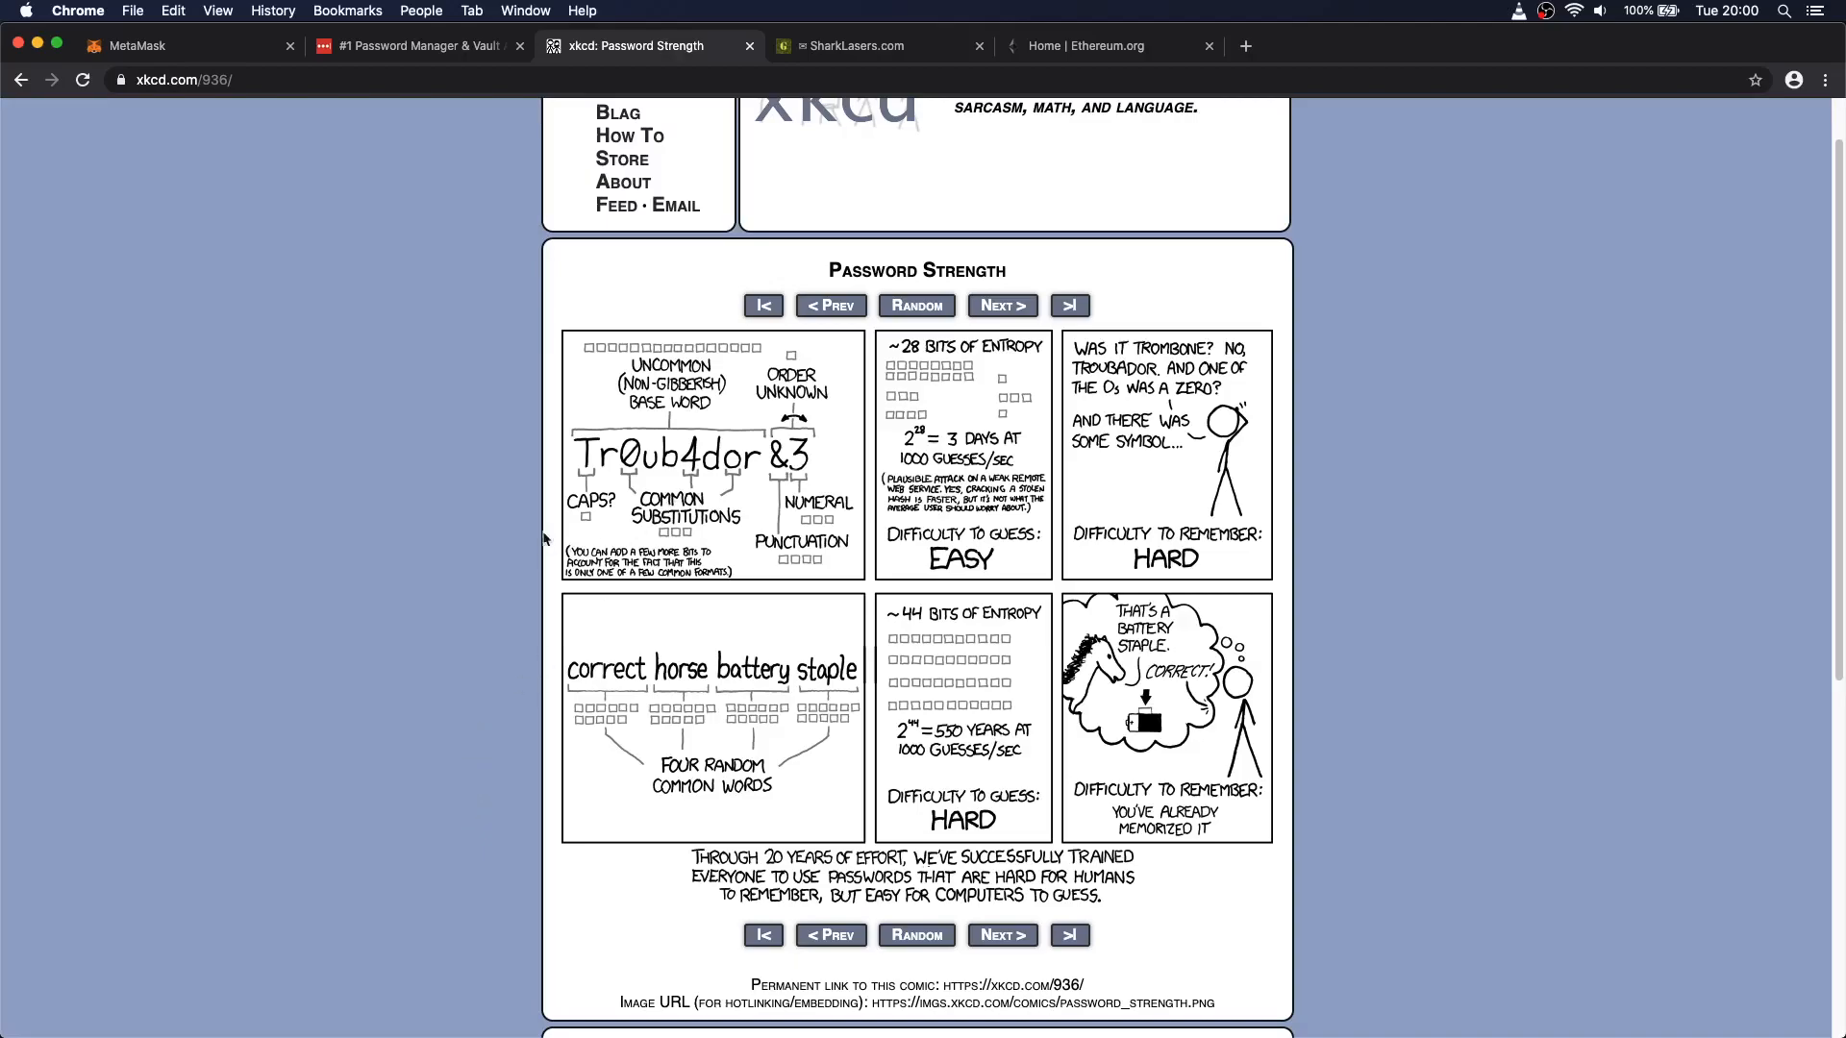
pyautogui.moveTo(391, 656)
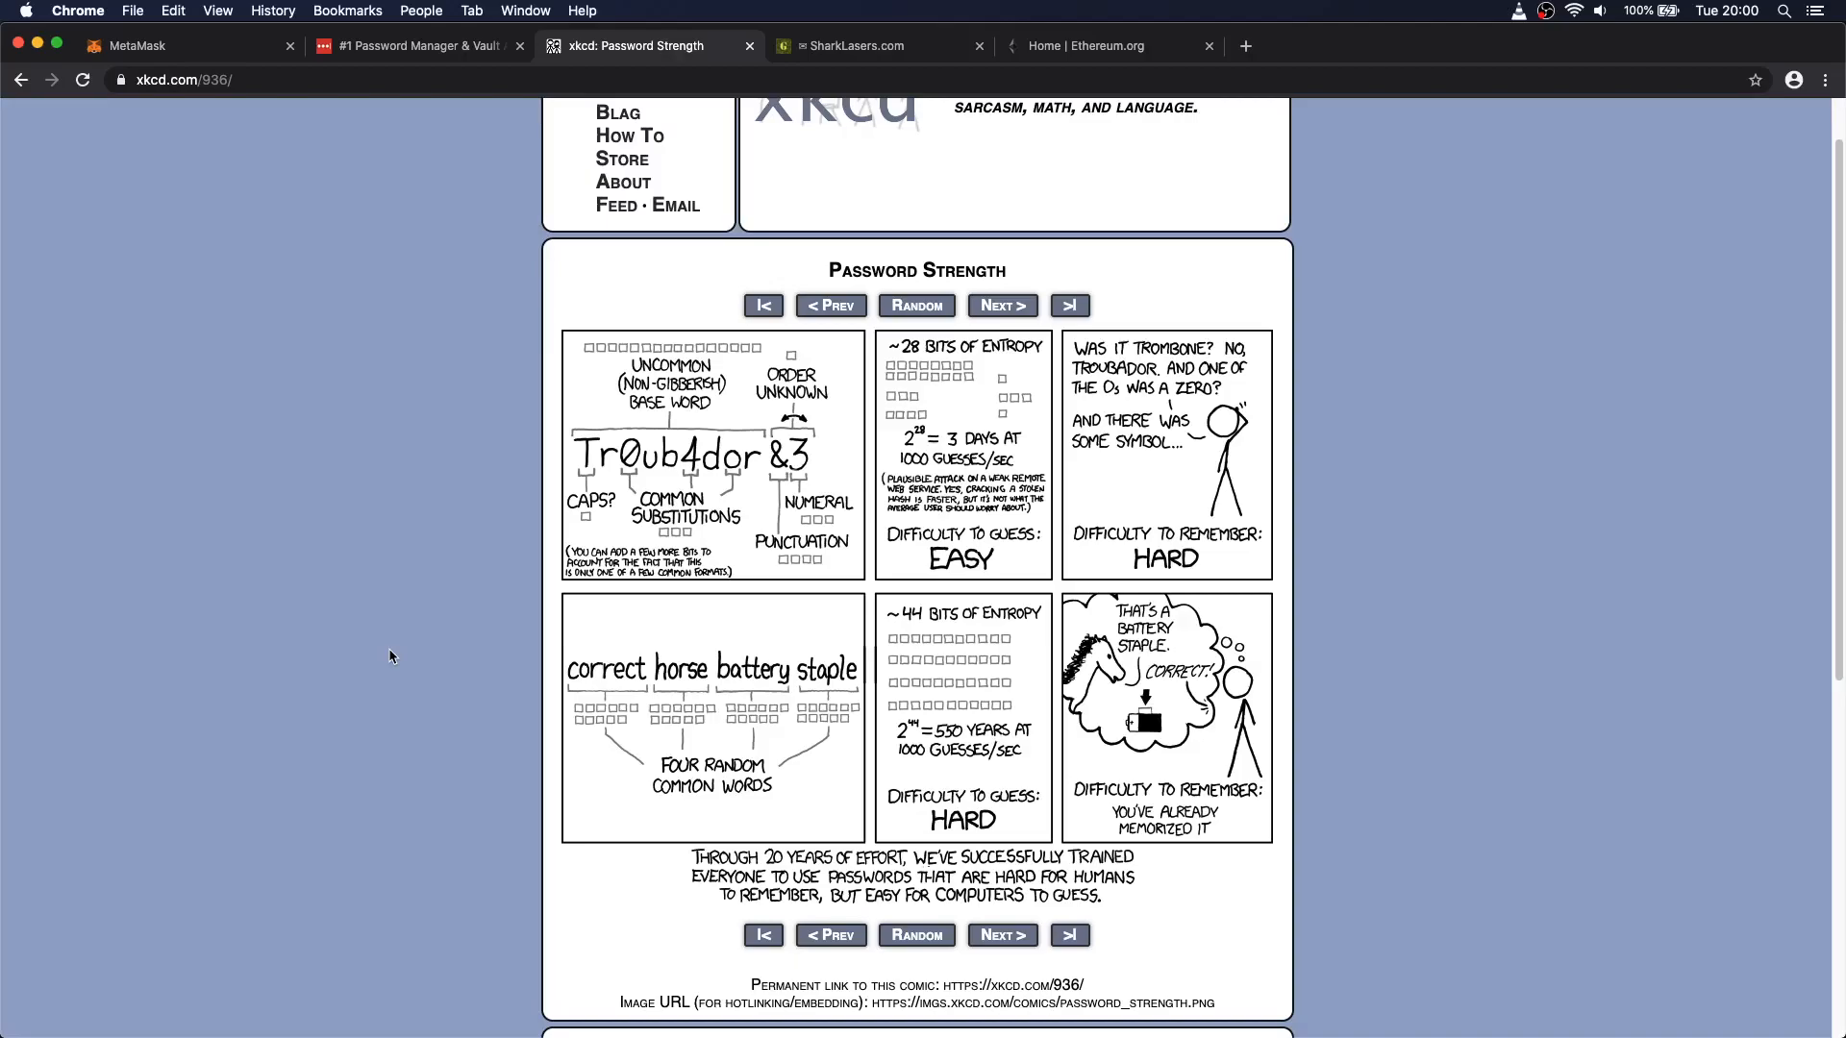
pyautogui.moveTo(477, 640)
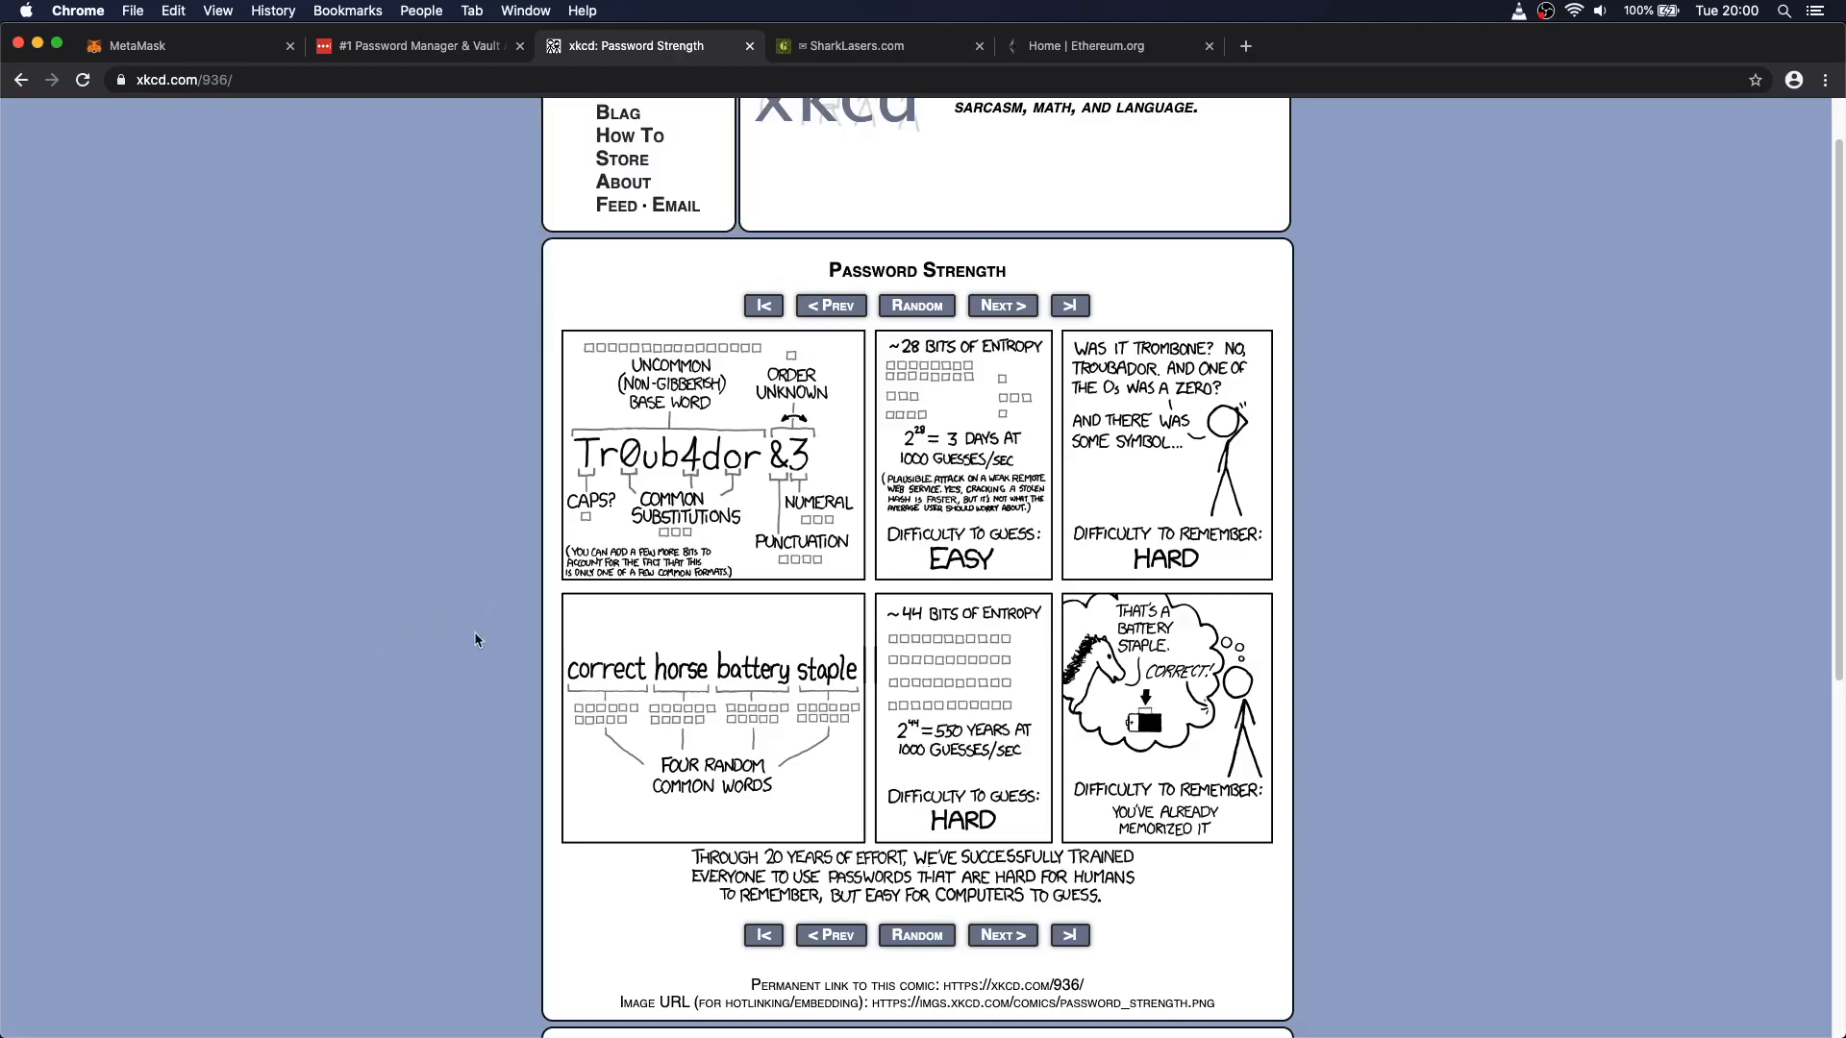
pyautogui.moveTo(576, 641)
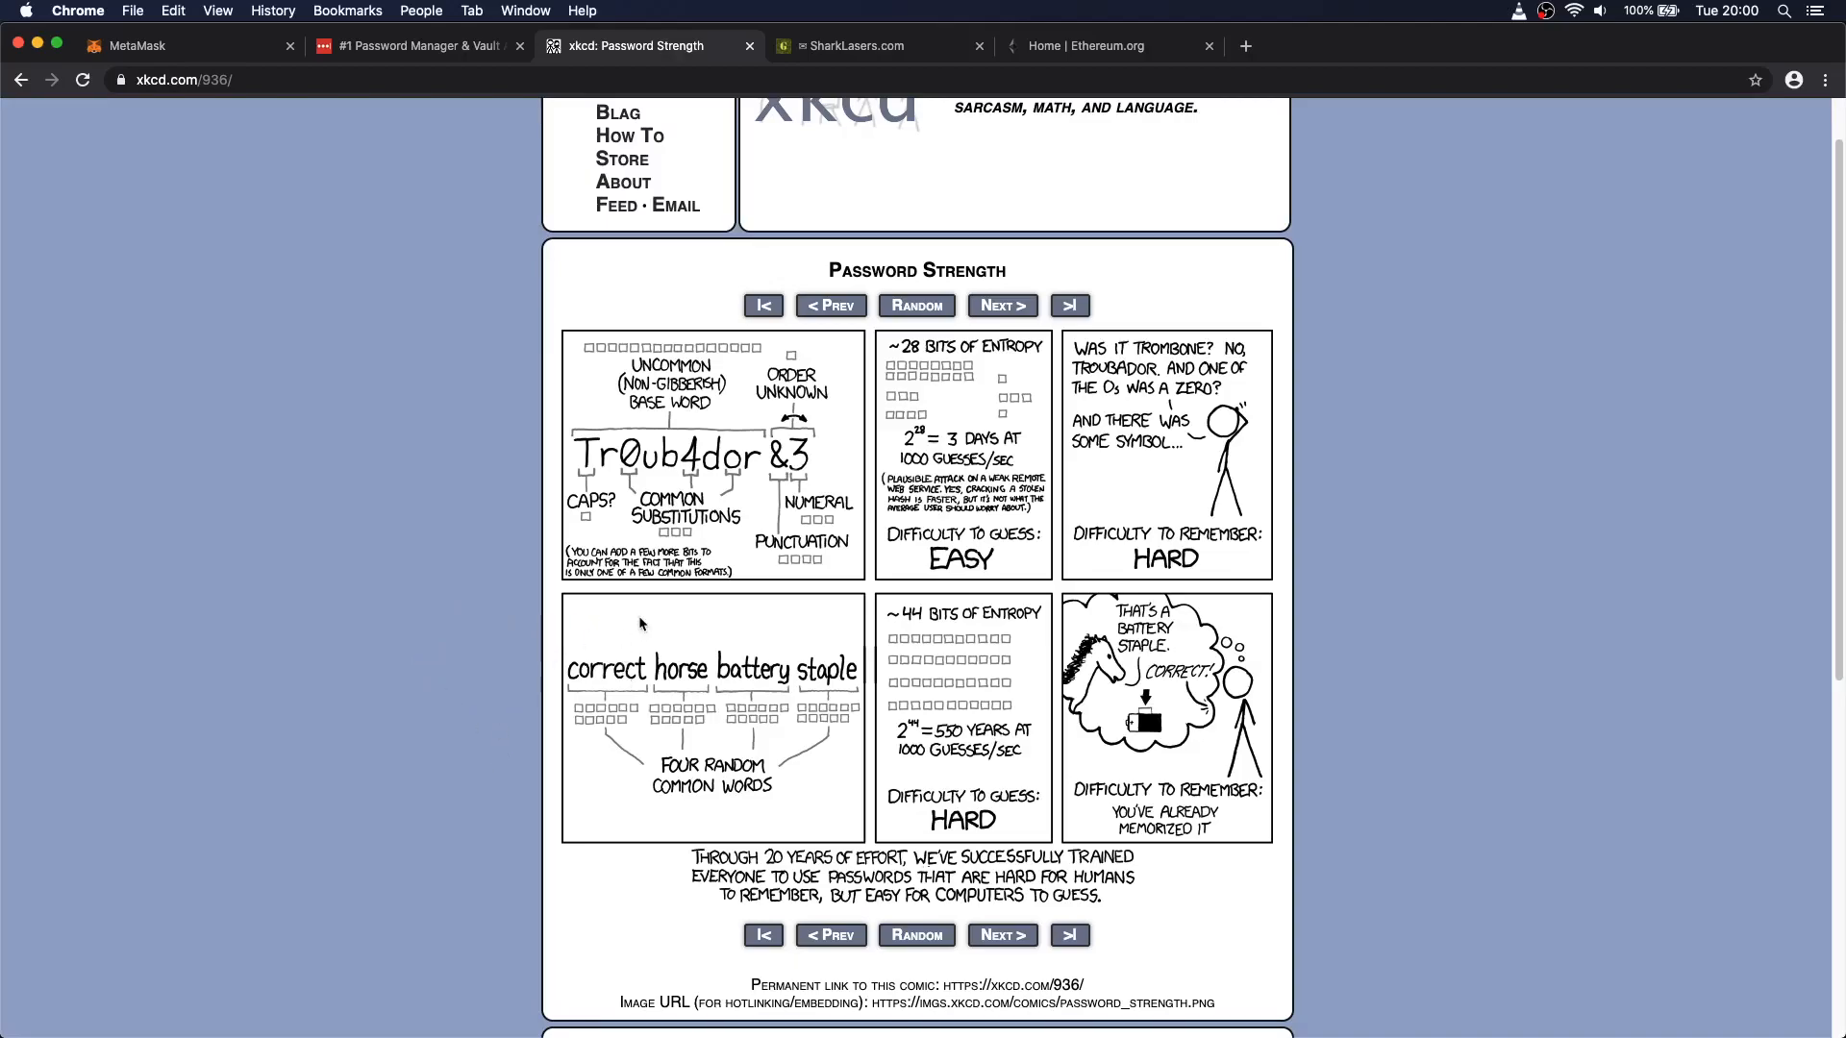
pyautogui.moveTo(420, 743)
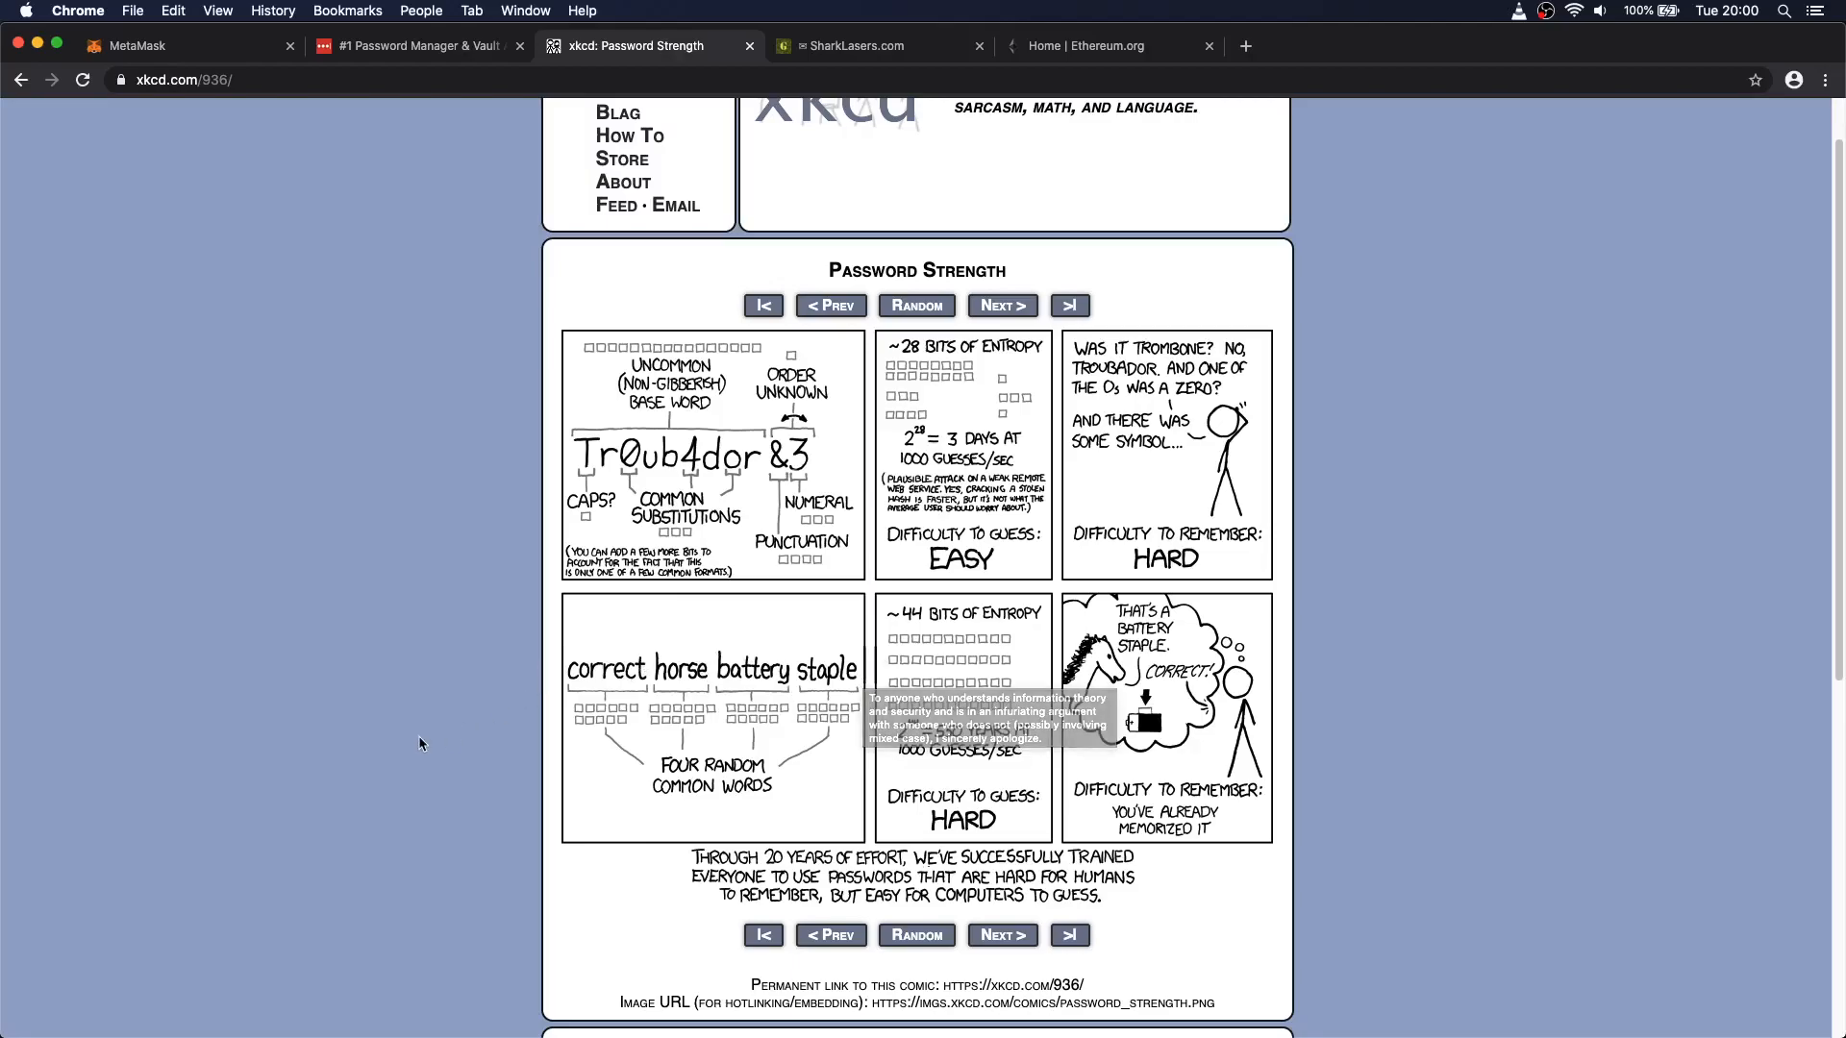
pyautogui.moveTo(859, 682)
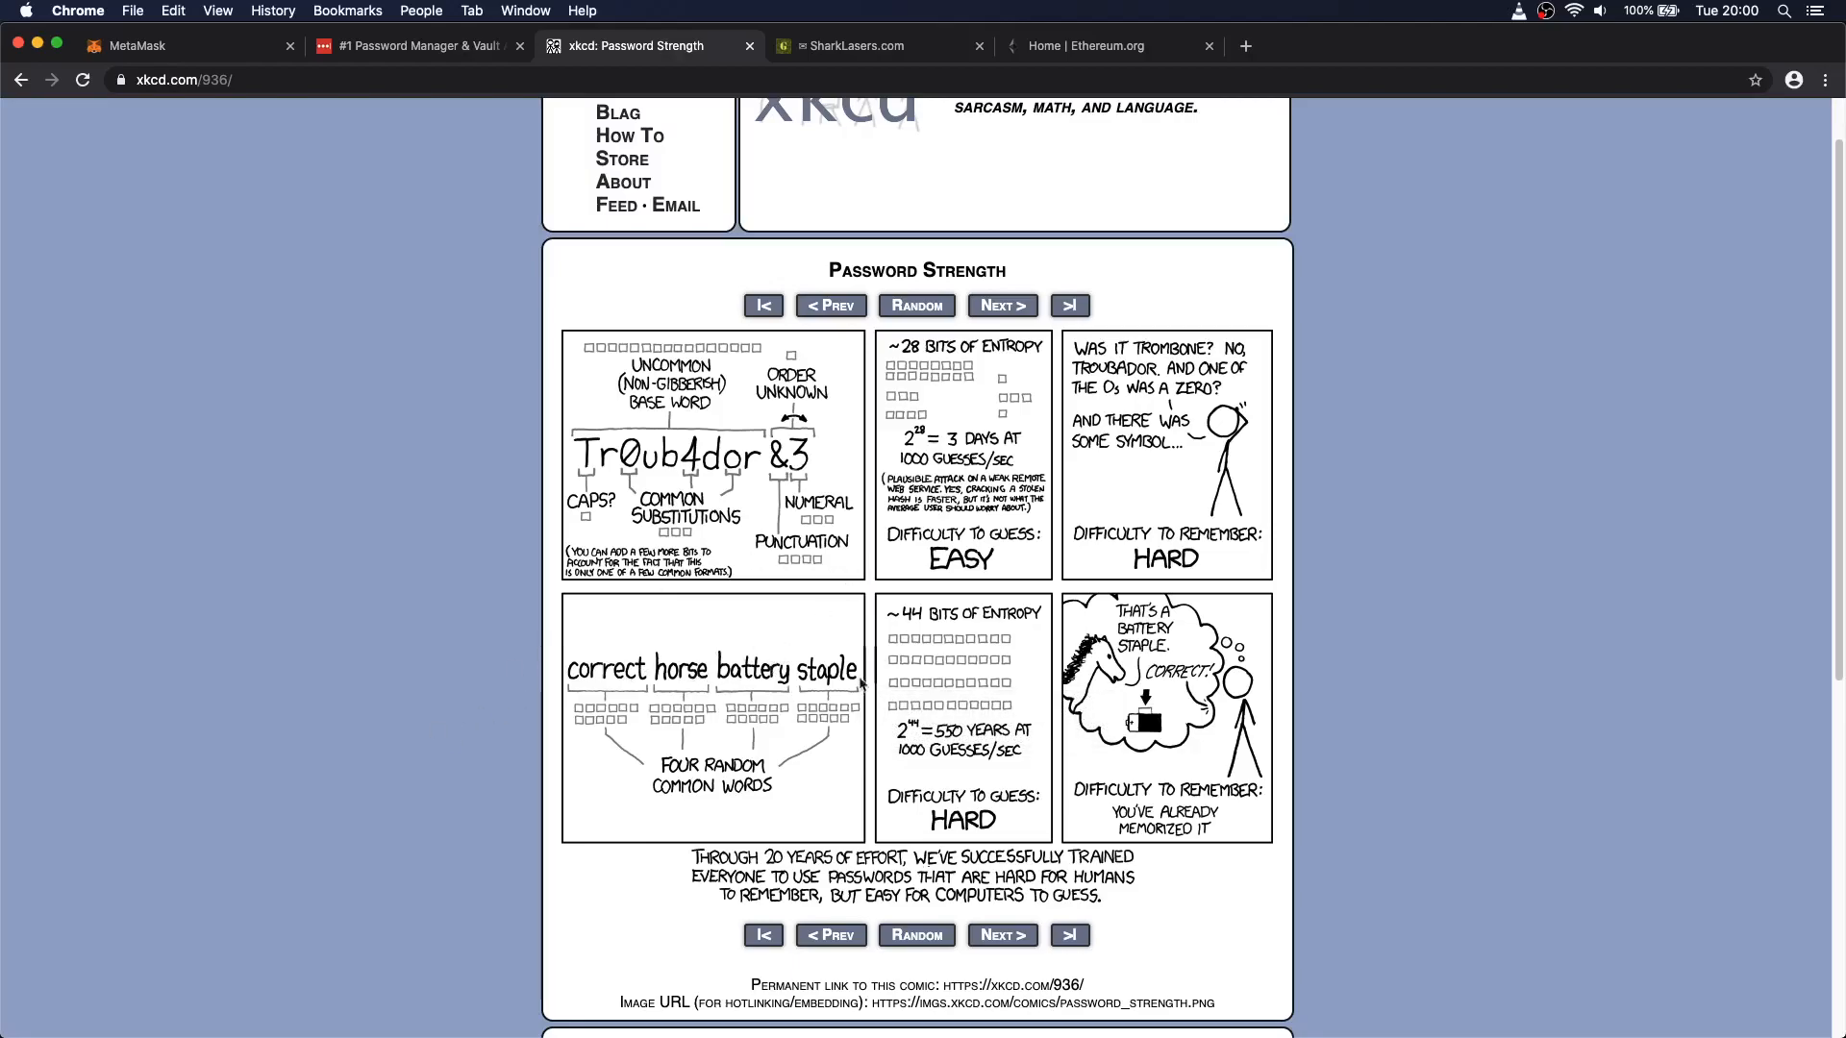
pyautogui.moveTo(477, 692)
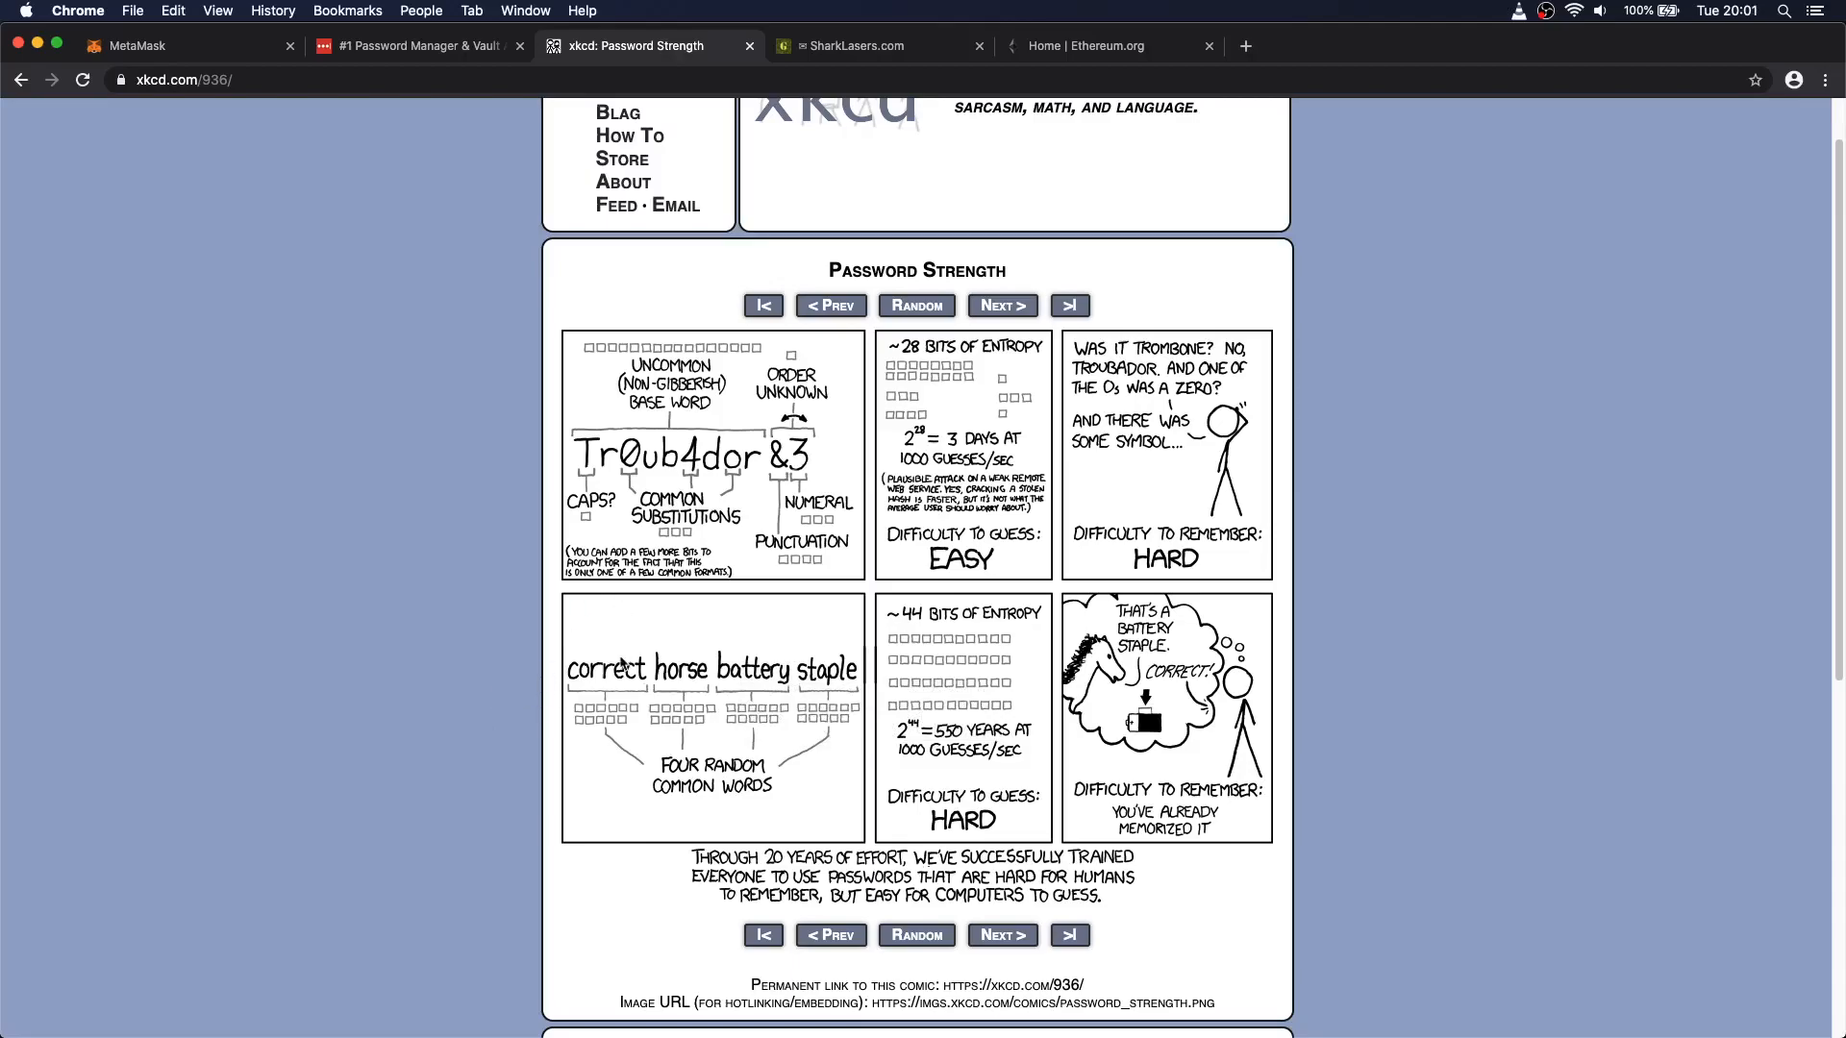
pyautogui.moveTo(659, 637)
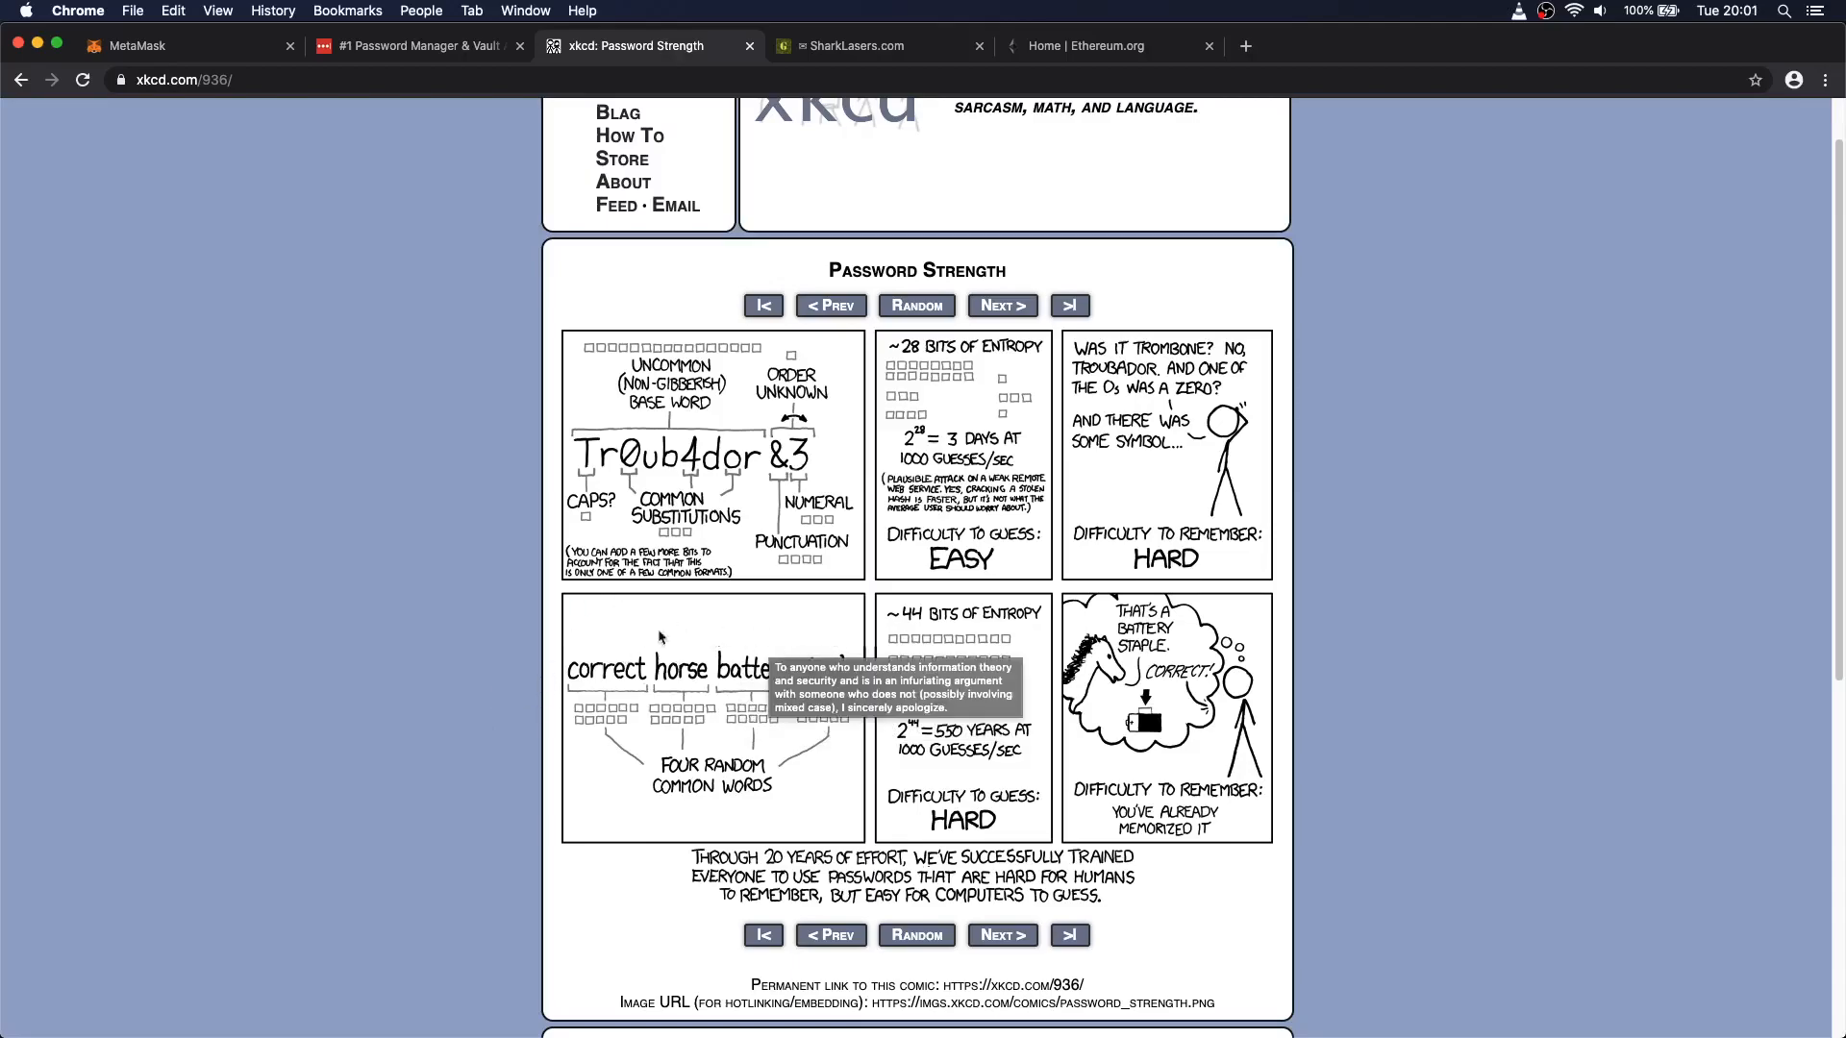
pyautogui.moveTo(1395, 710)
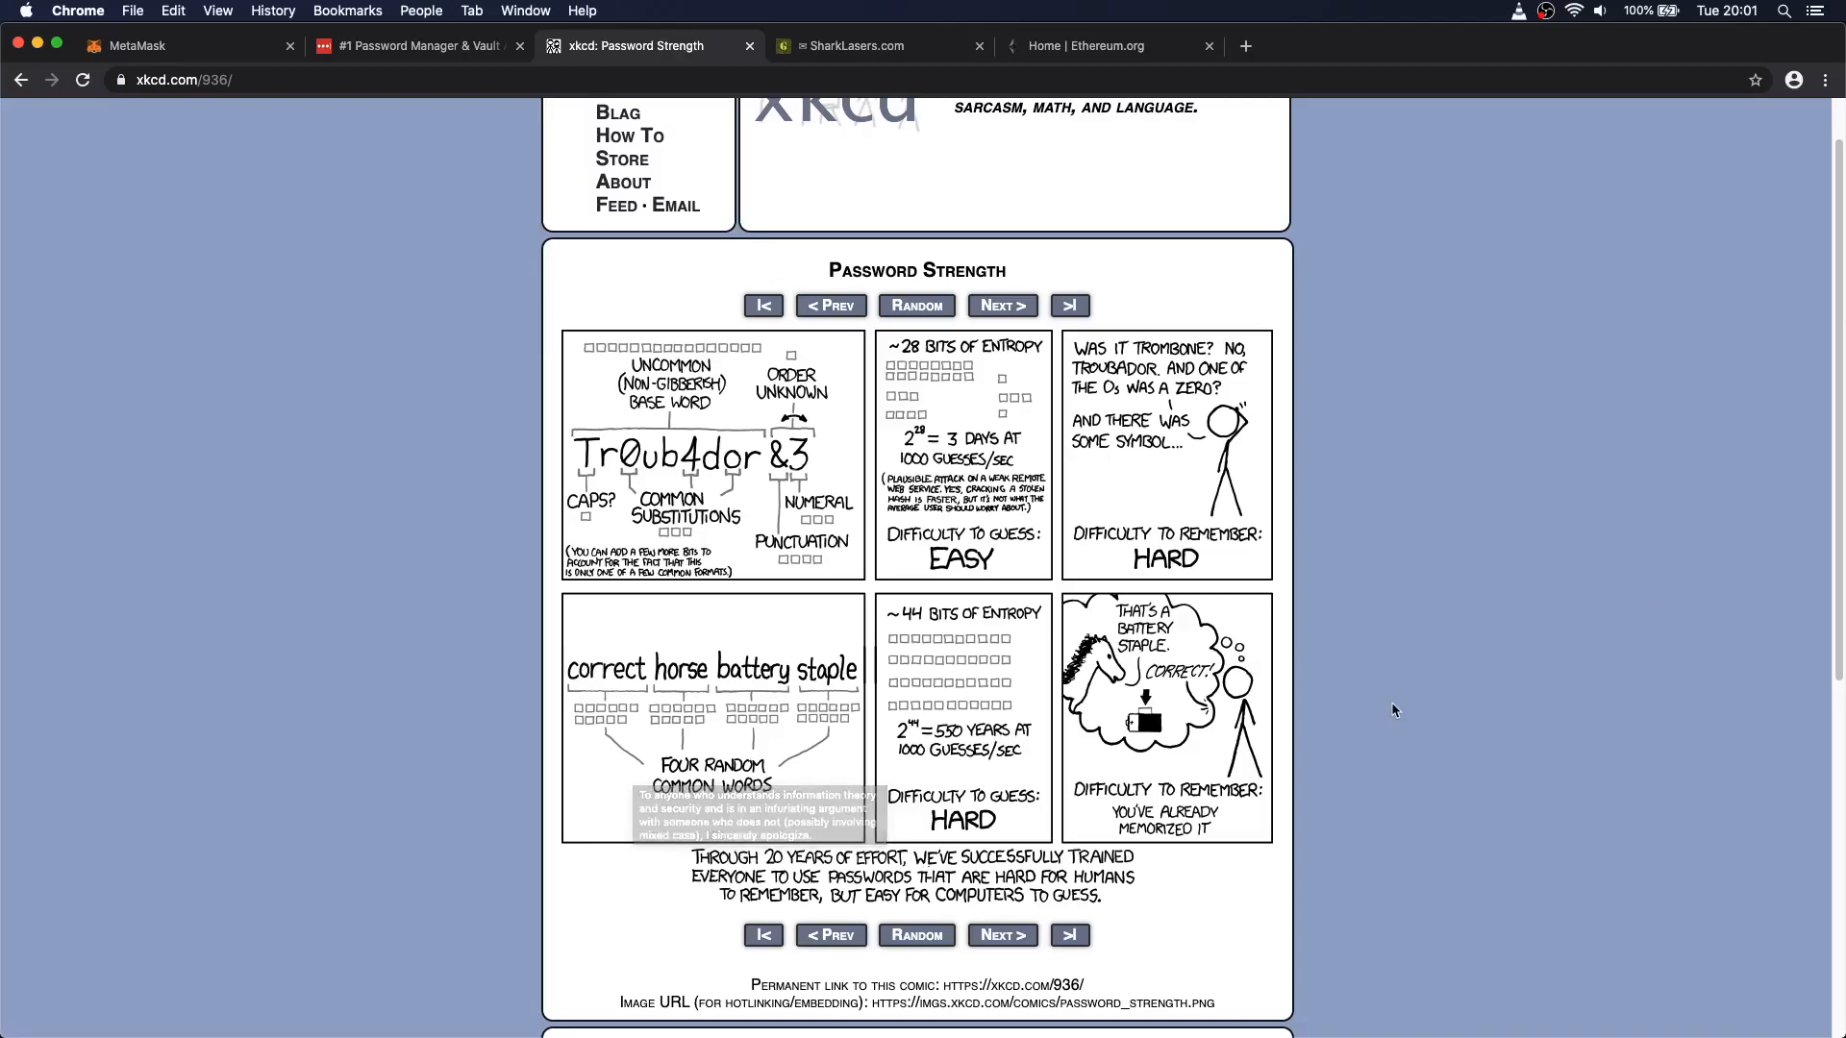
pyautogui.moveTo(953, 724)
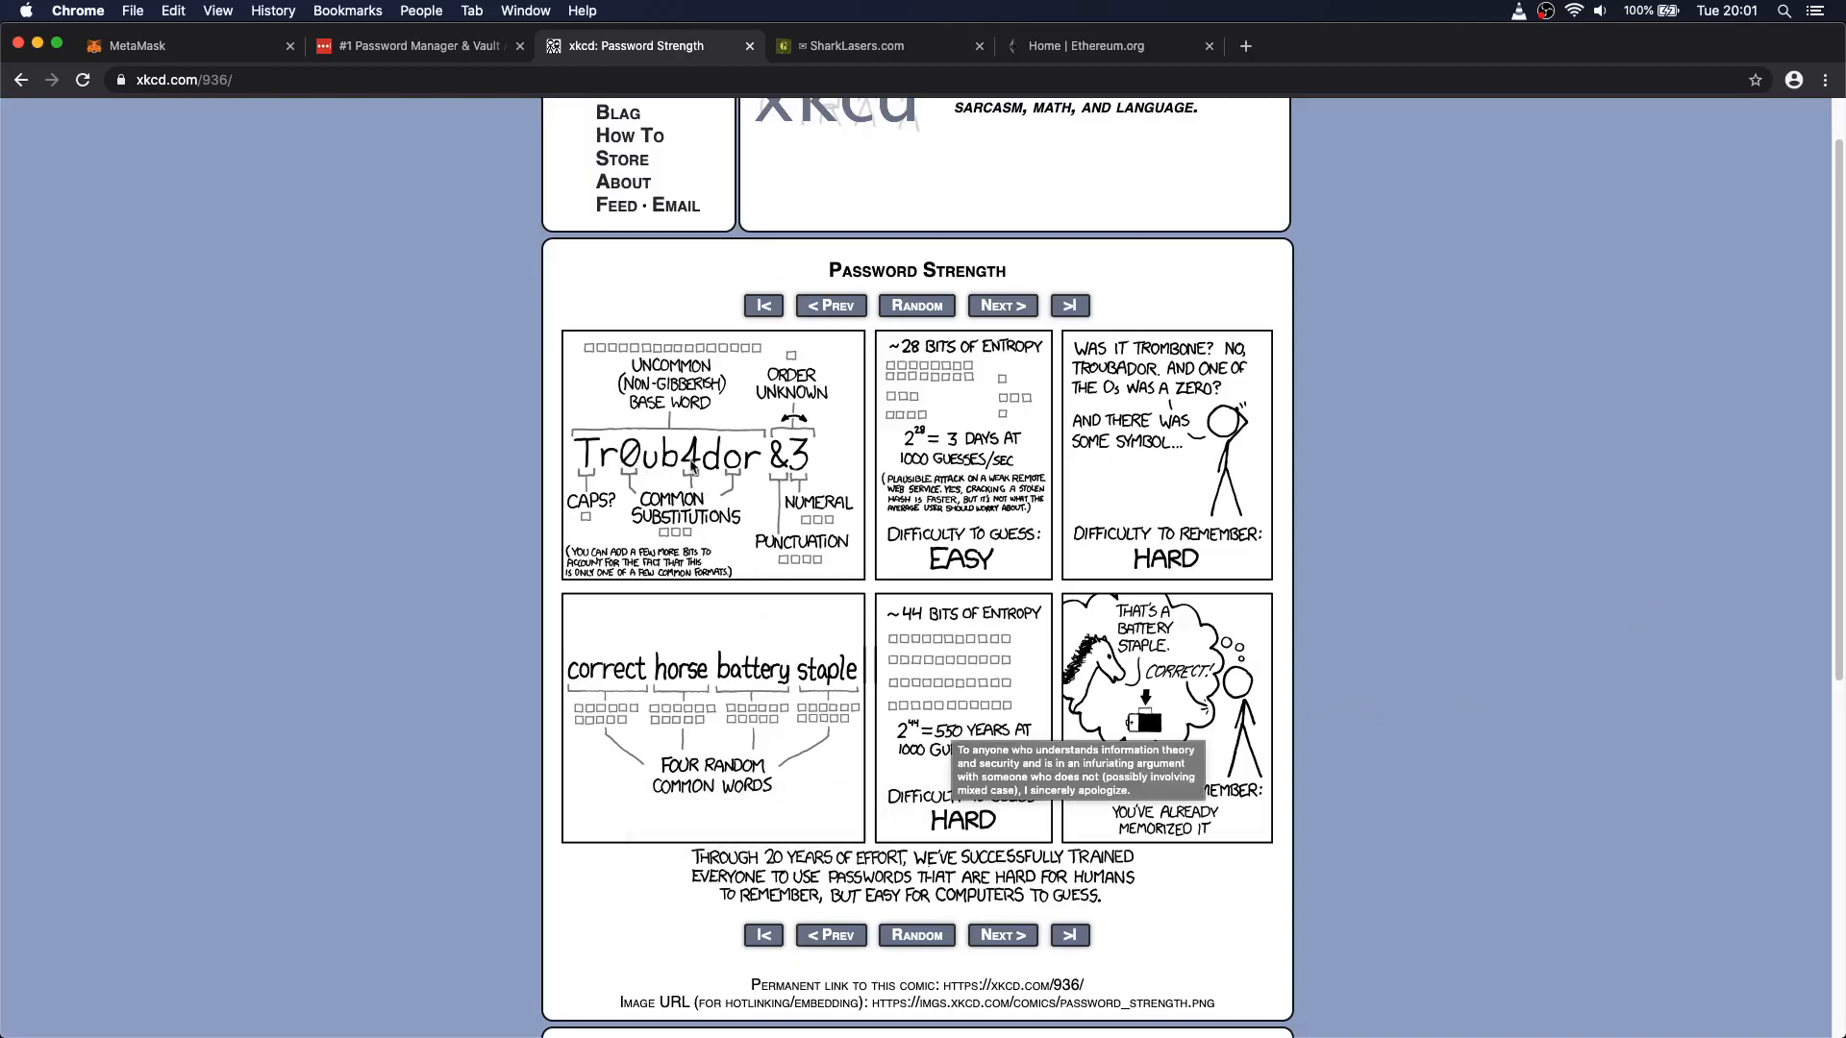
pyautogui.moveTo(1089, 709)
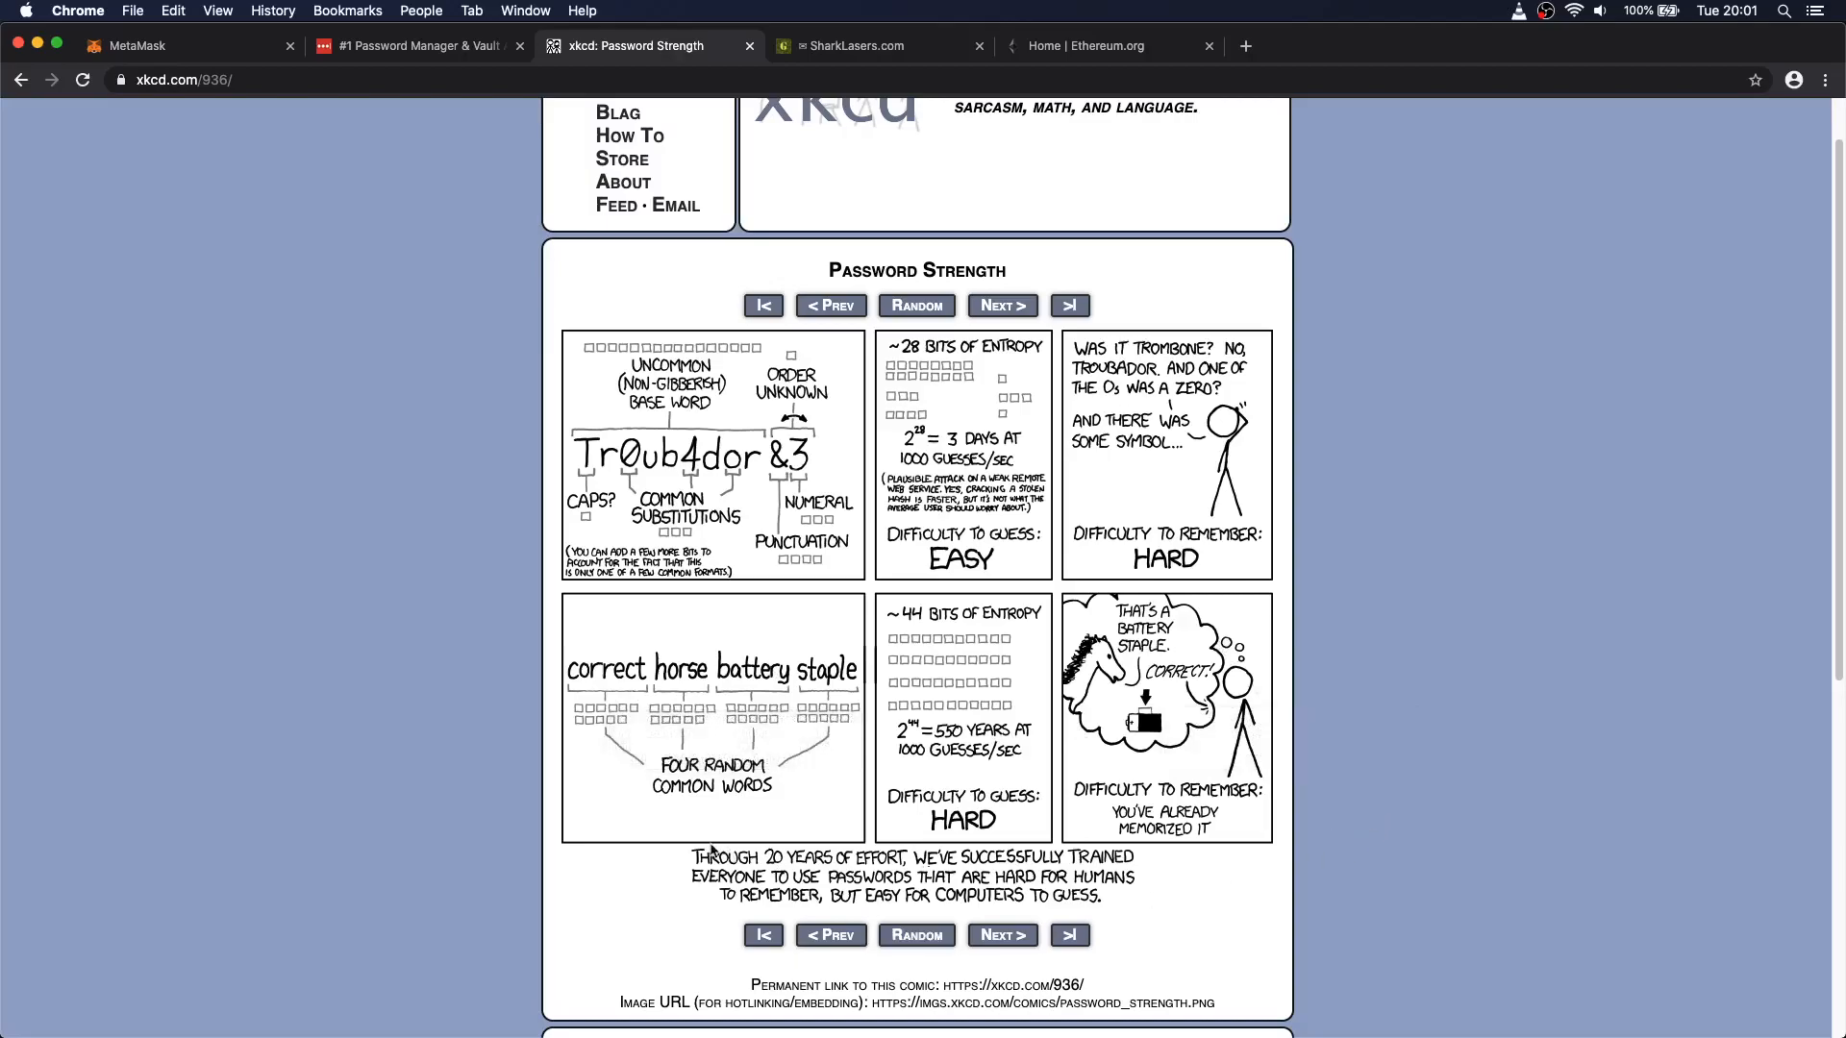
pyautogui.moveTo(711, 848)
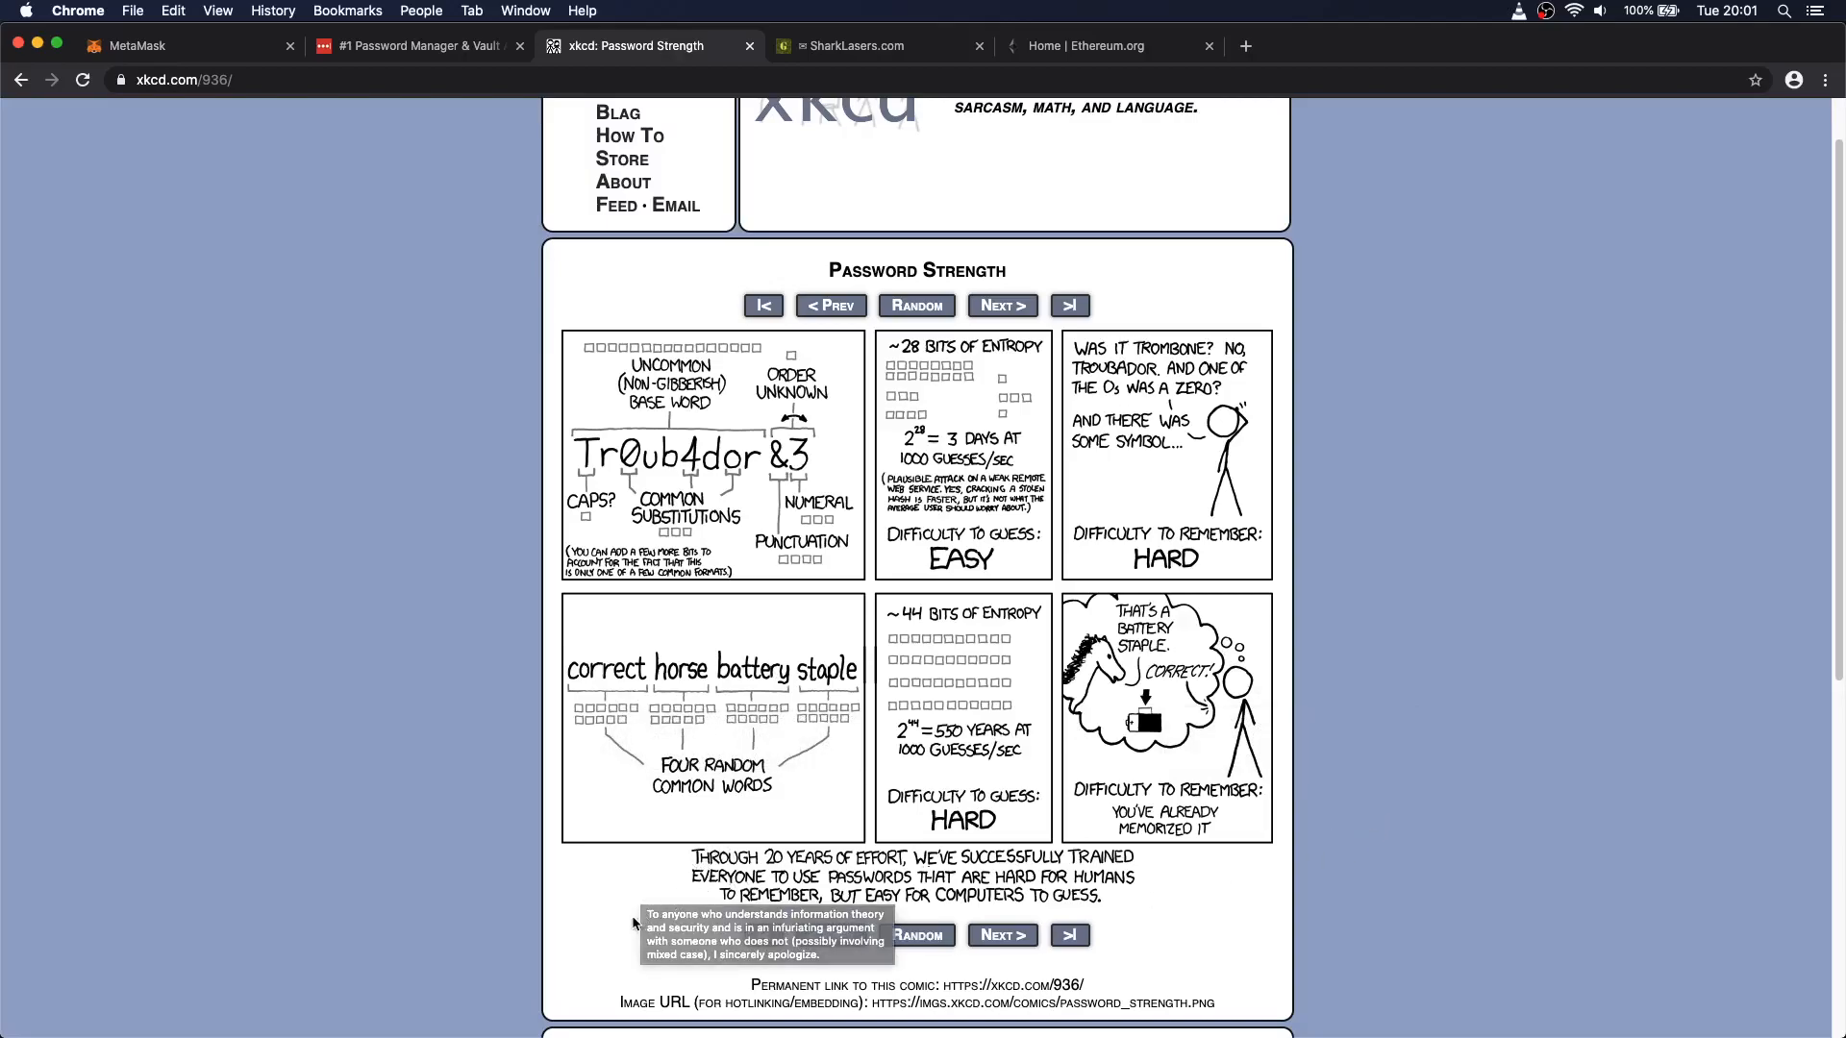
pyautogui.moveTo(630, 905)
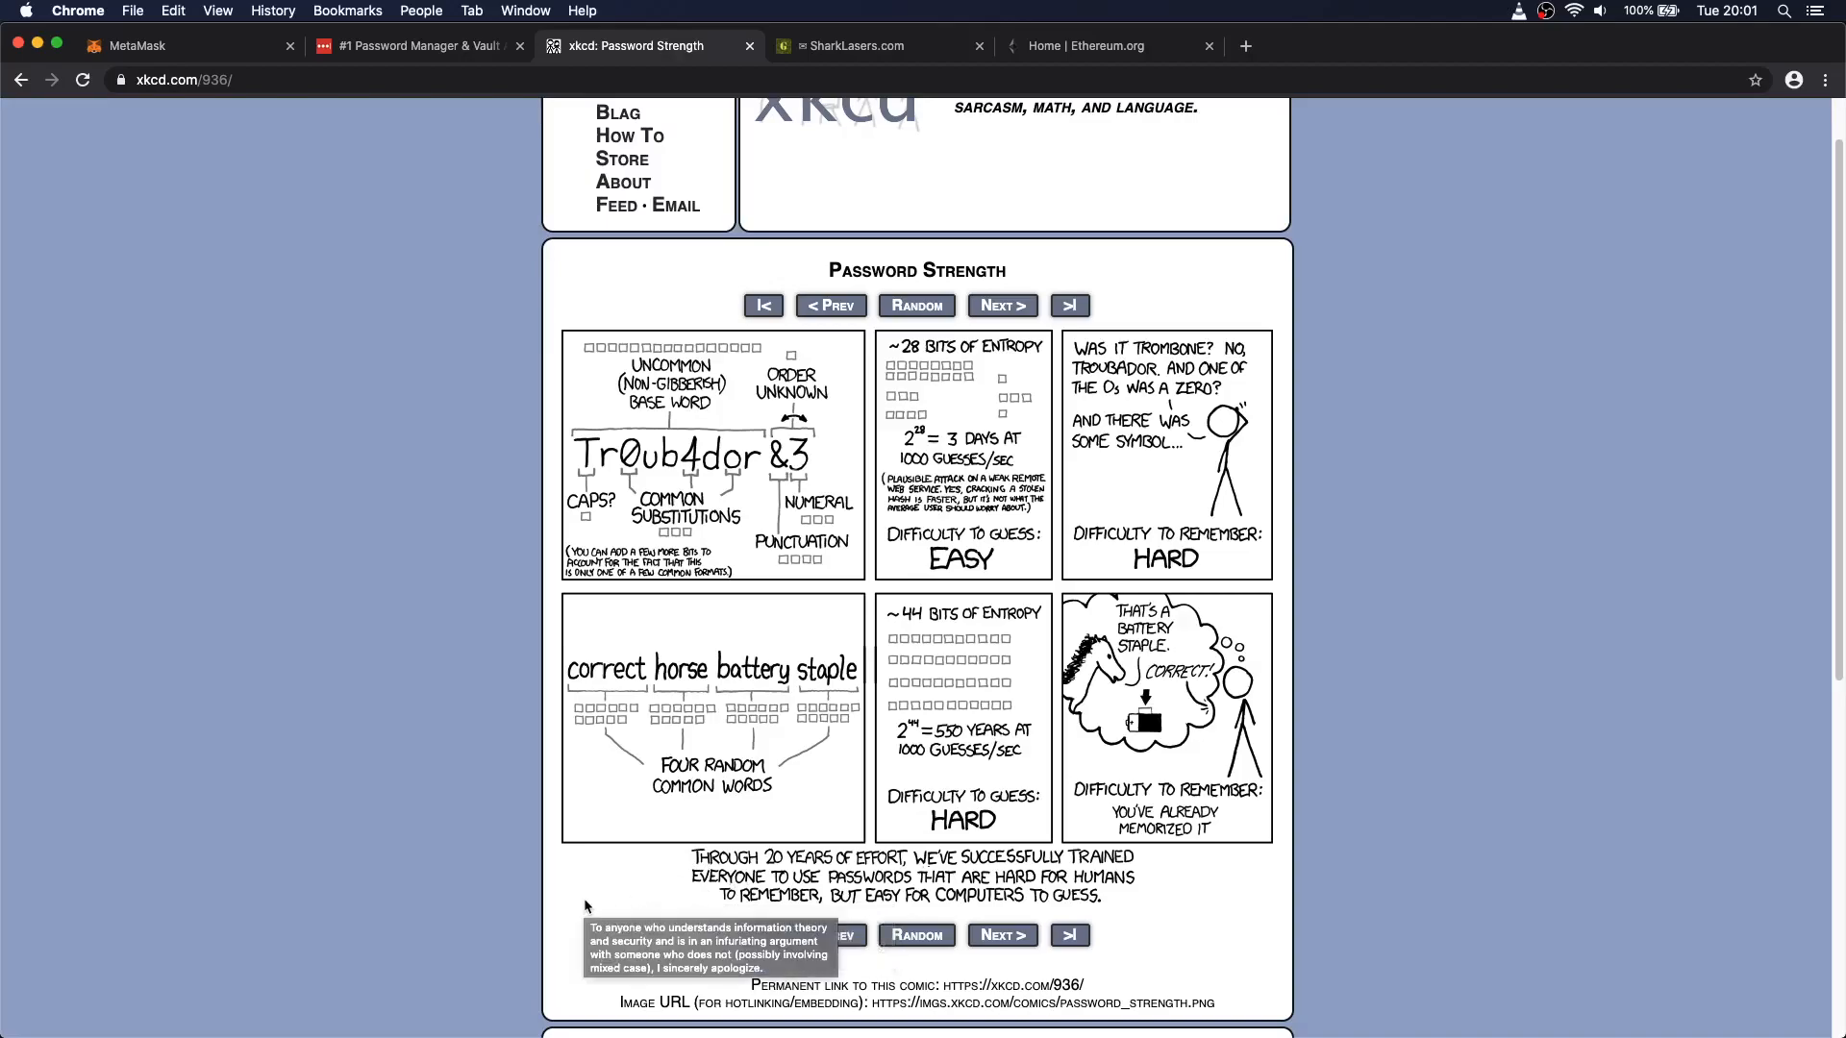
pyautogui.moveTo(530, 921)
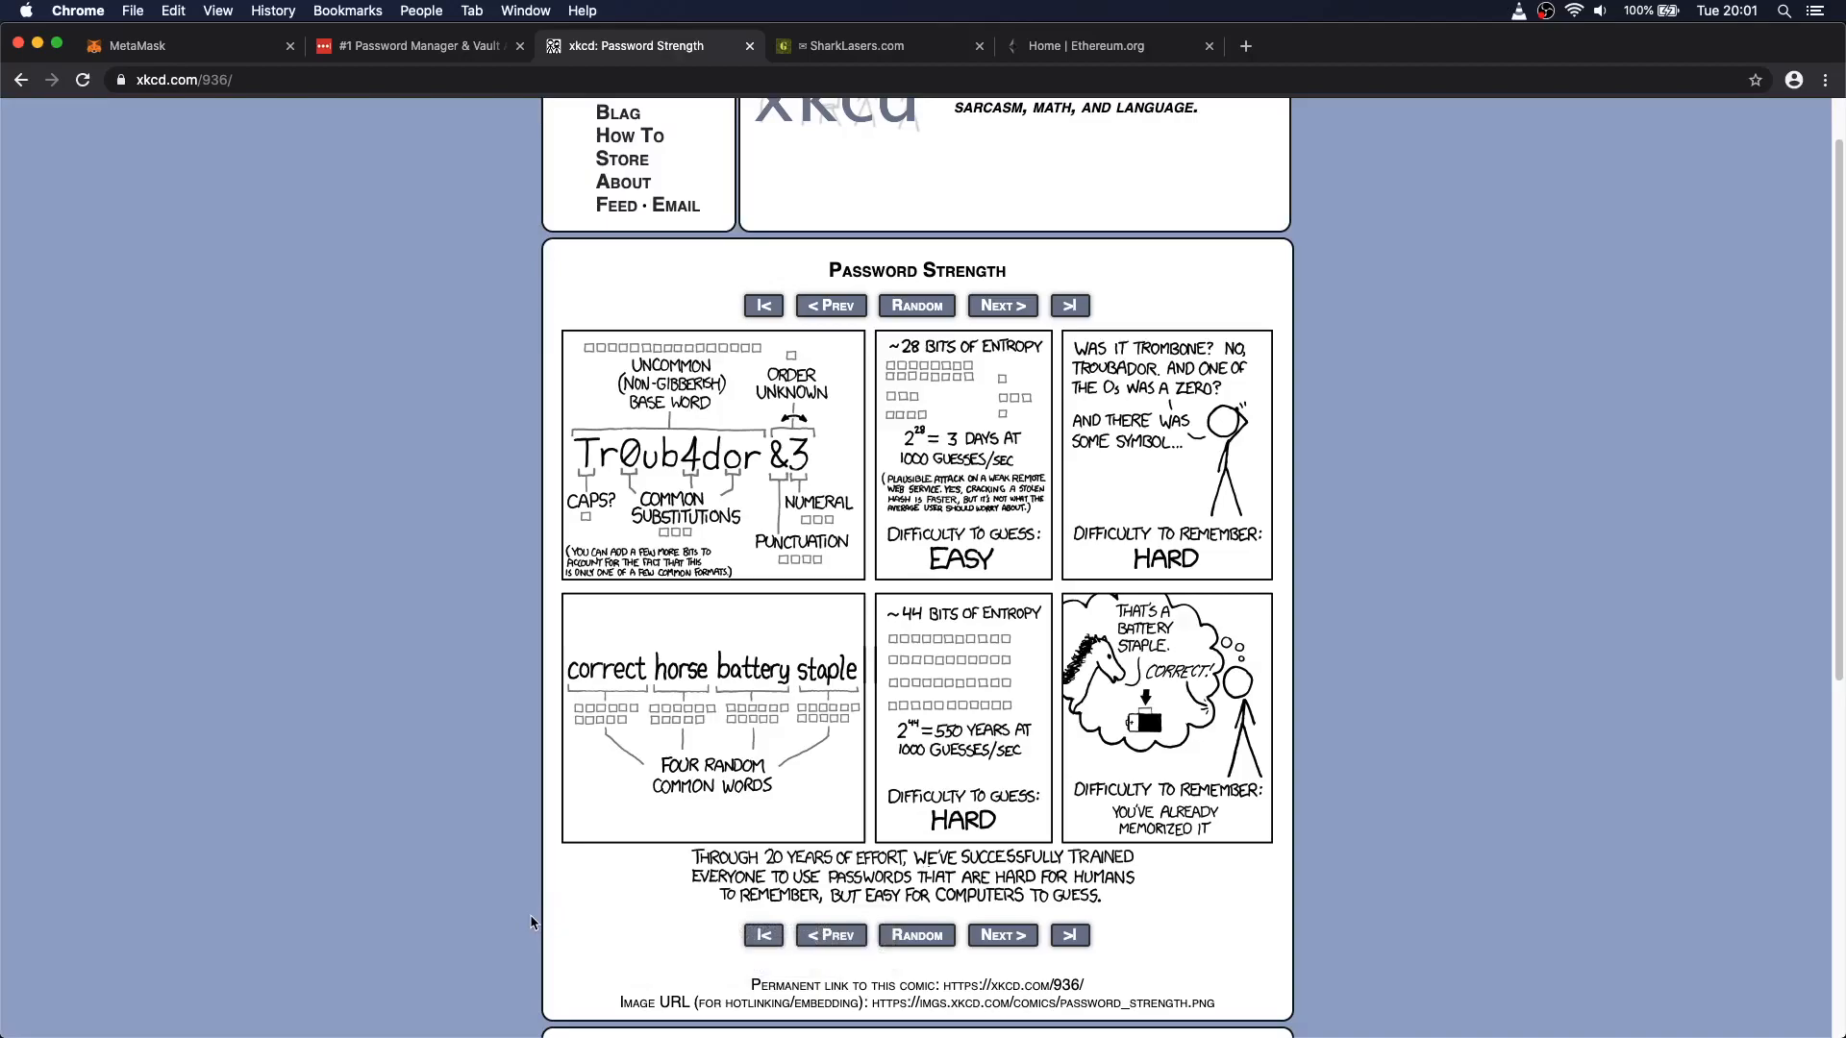
pyautogui.moveTo(534, 903)
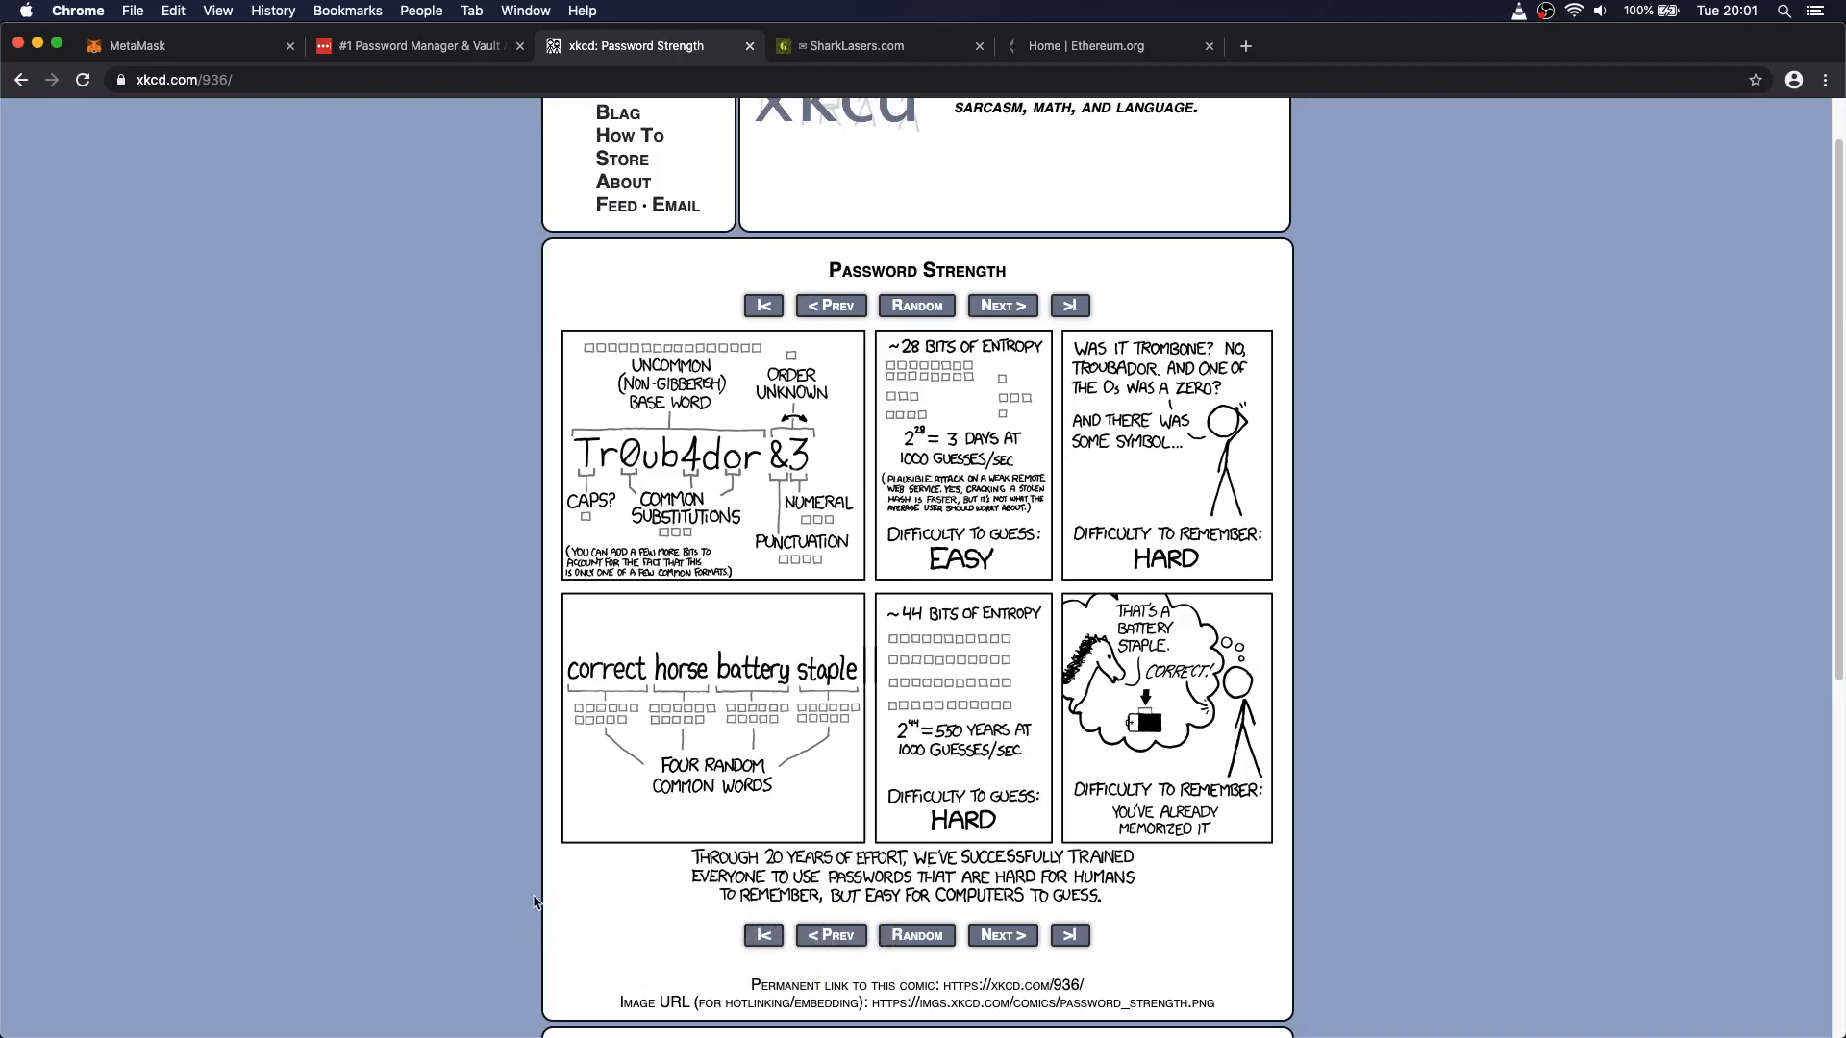
pyautogui.moveTo(579, 410)
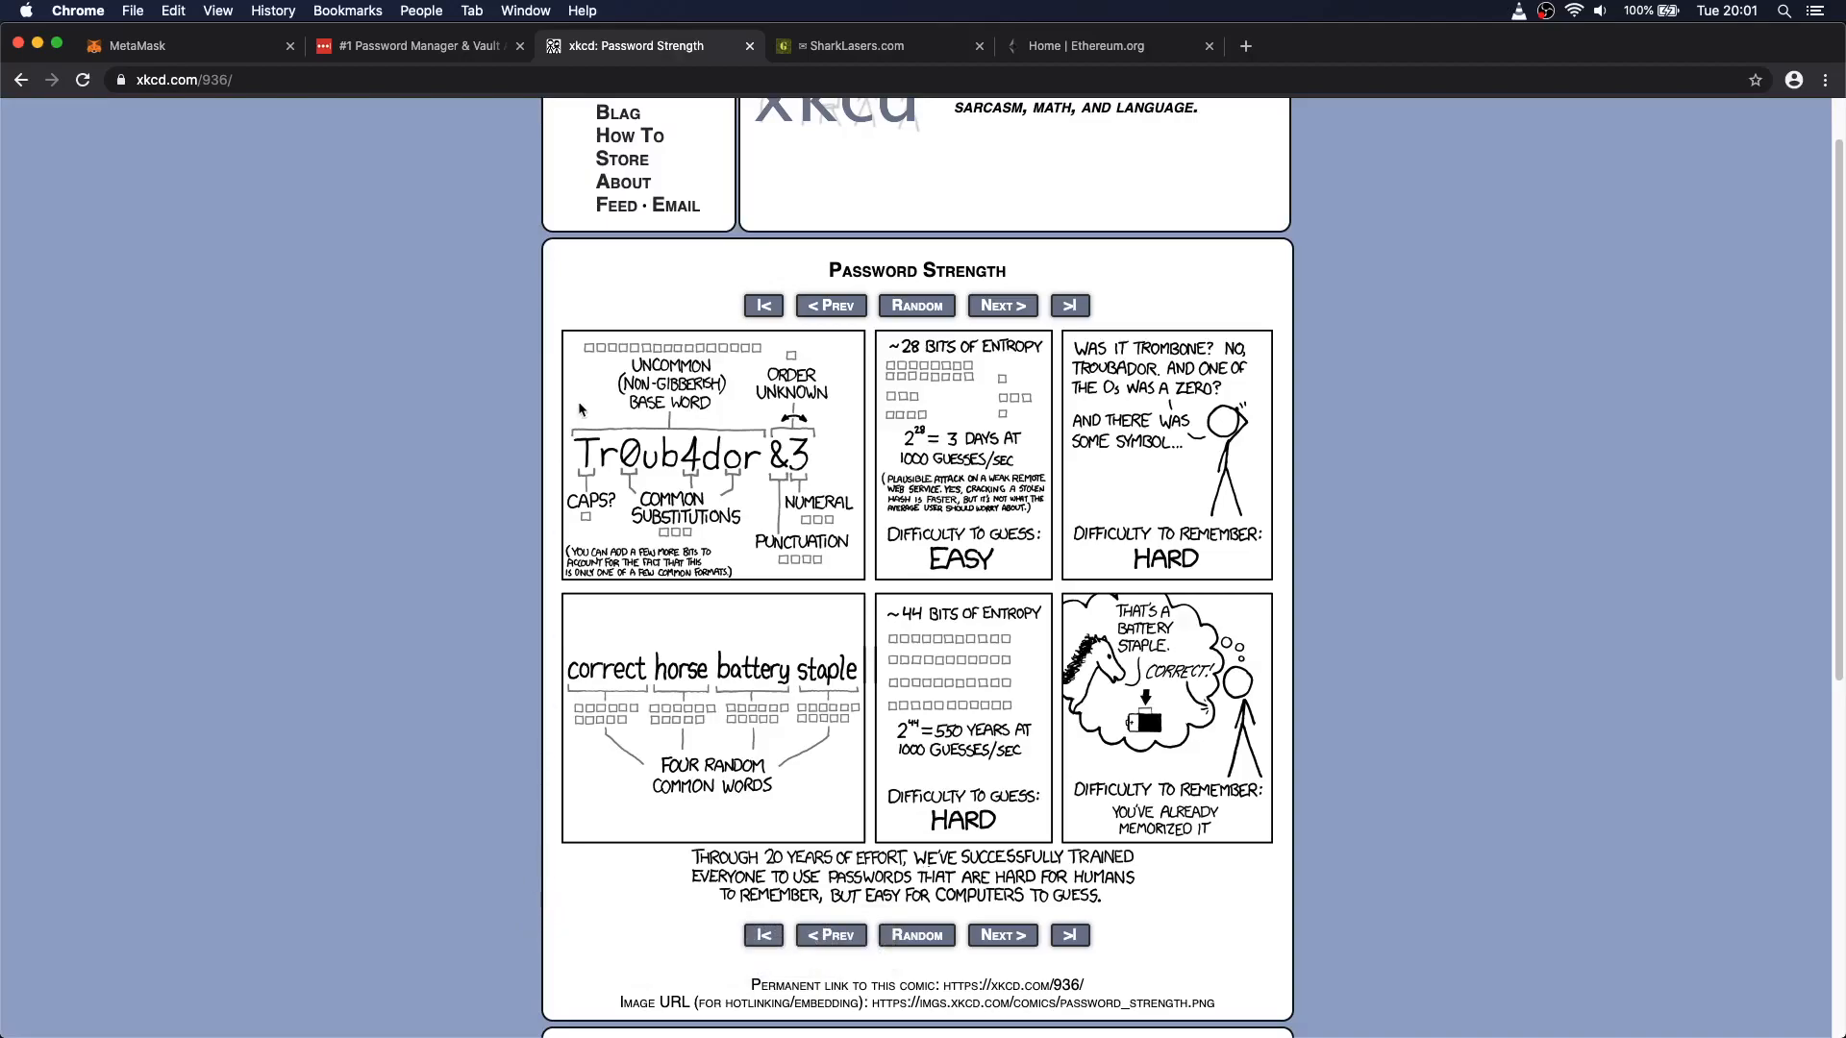
pyautogui.moveTo(369, 348)
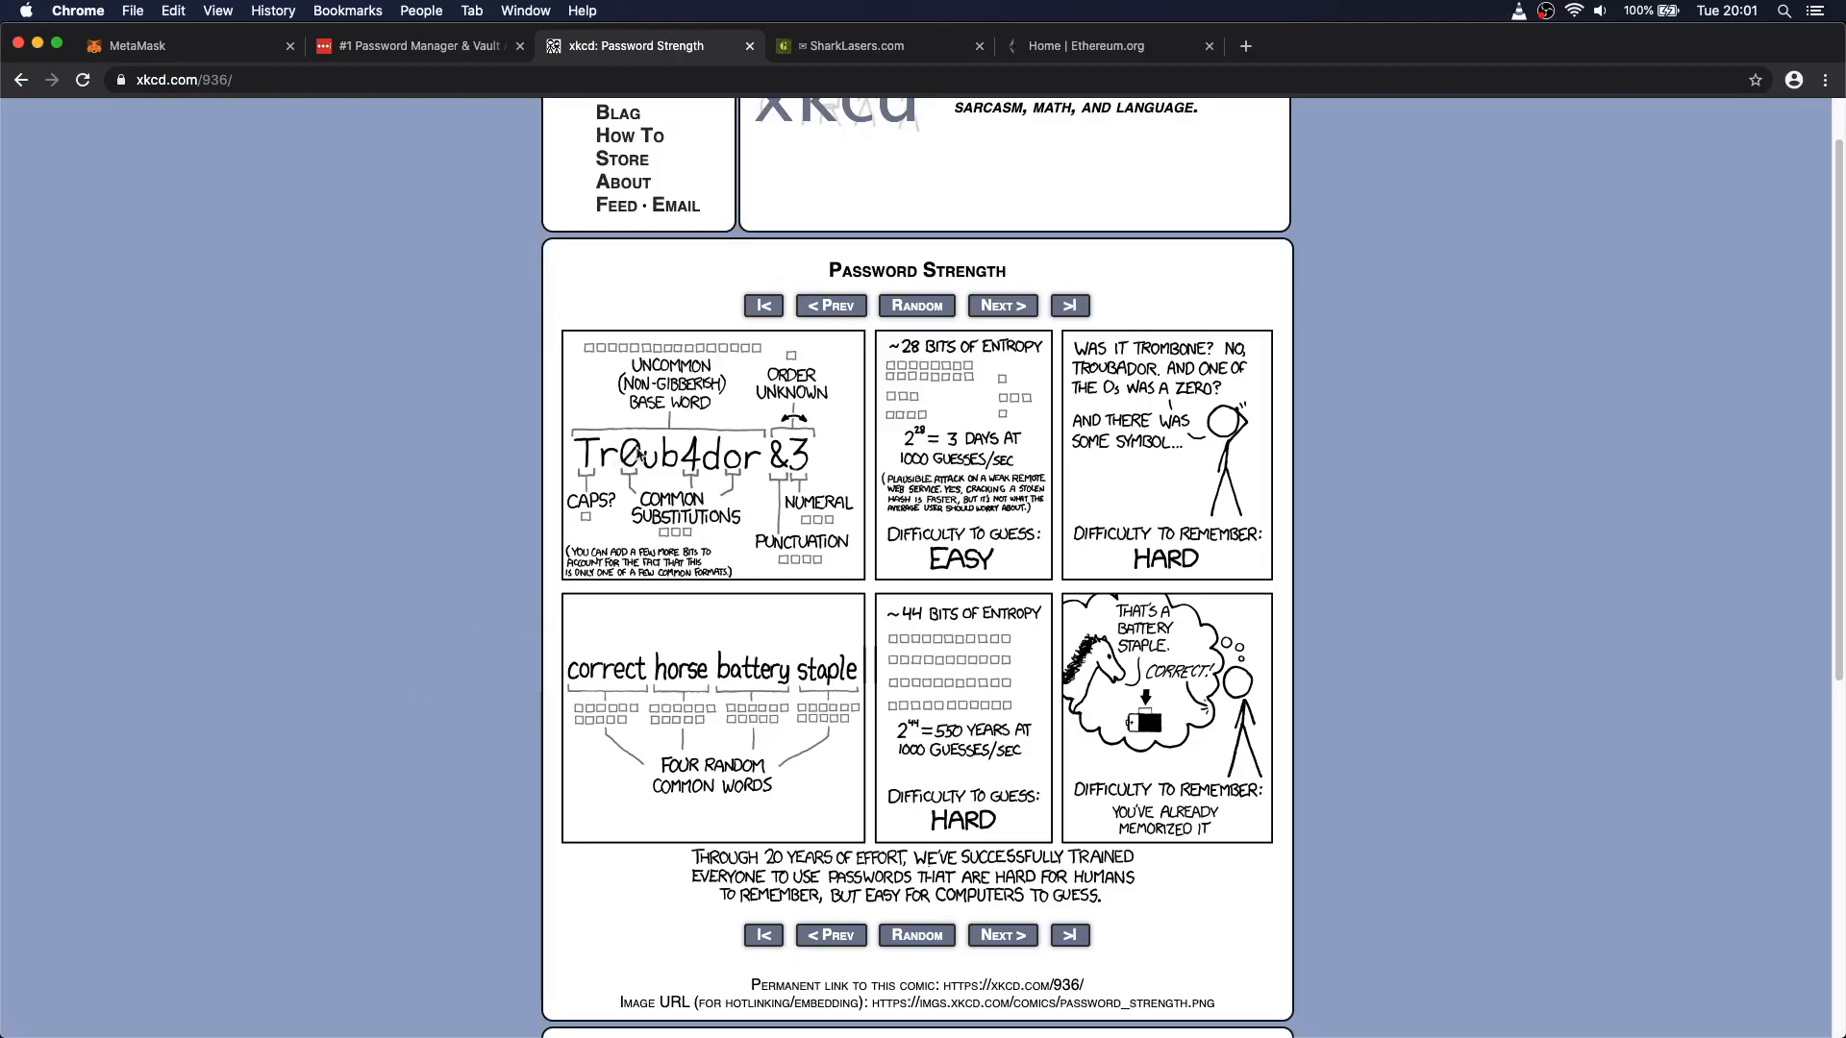
pyautogui.moveTo(471, 718)
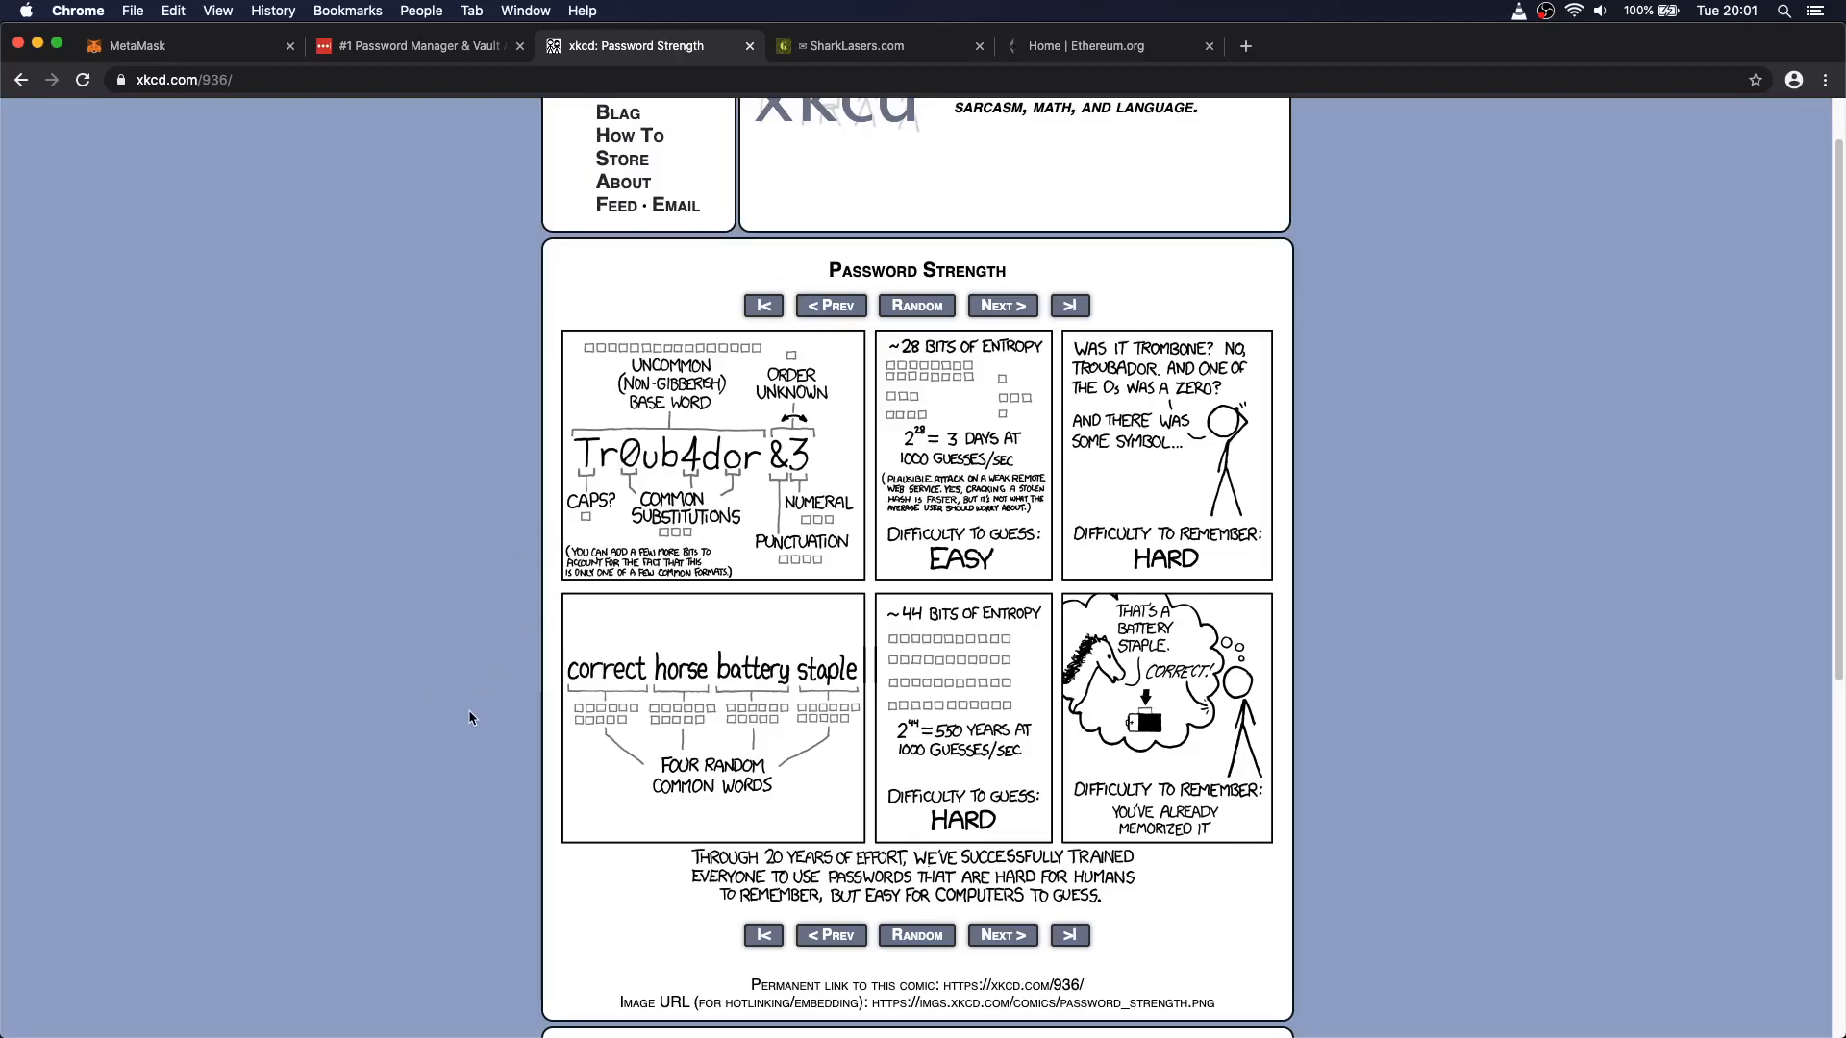
pyautogui.moveTo(509, 697)
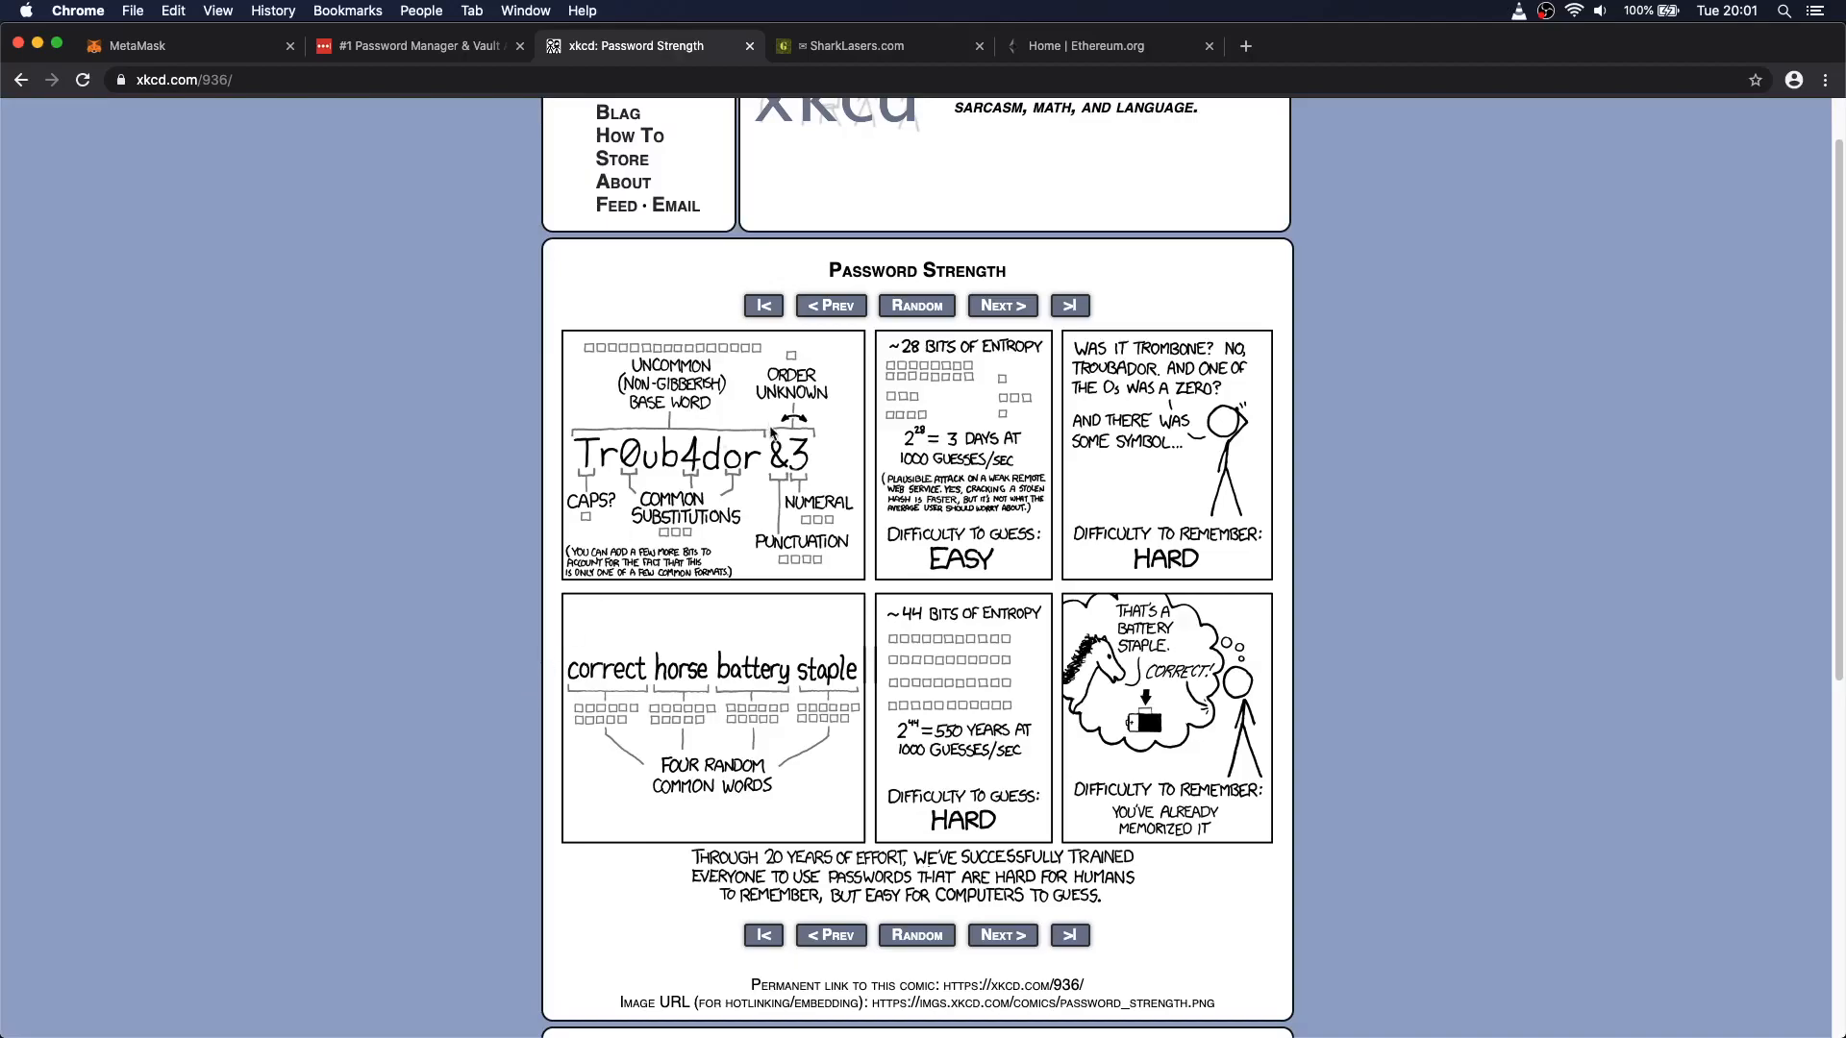
pyautogui.moveTo(459, 715)
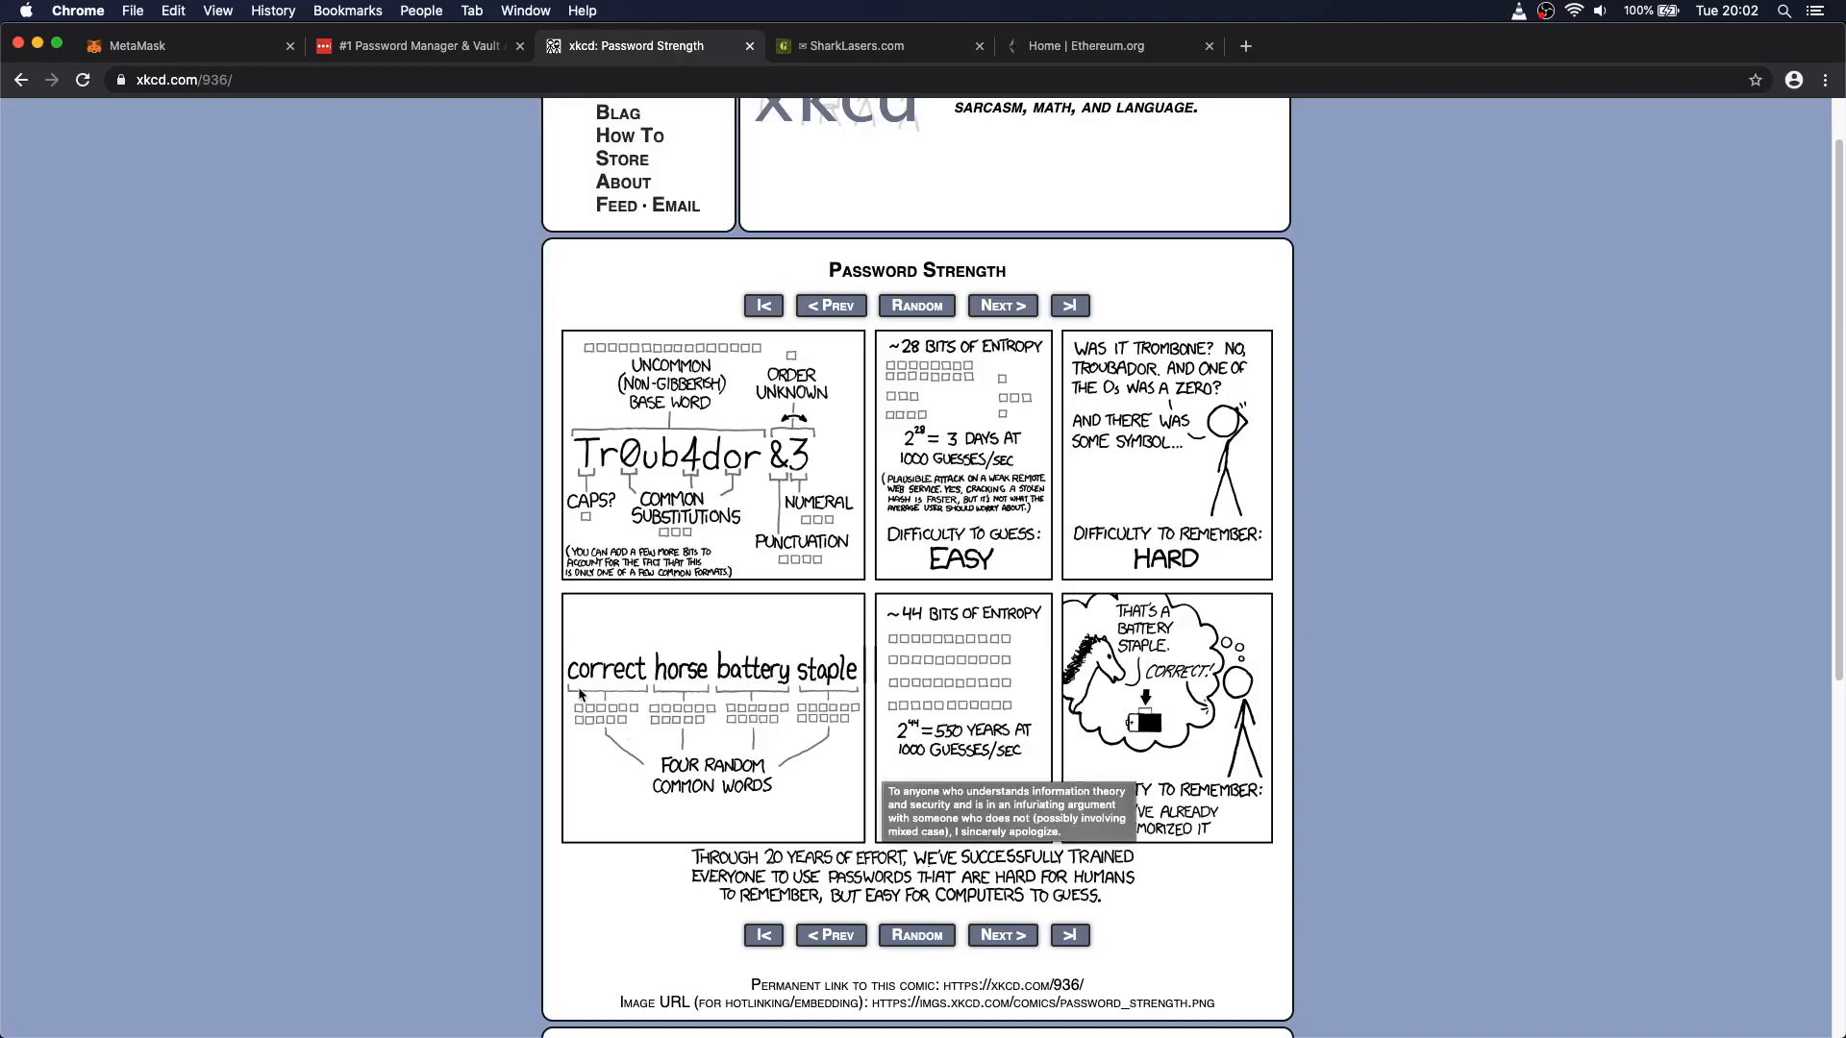
pyautogui.moveTo(480, 737)
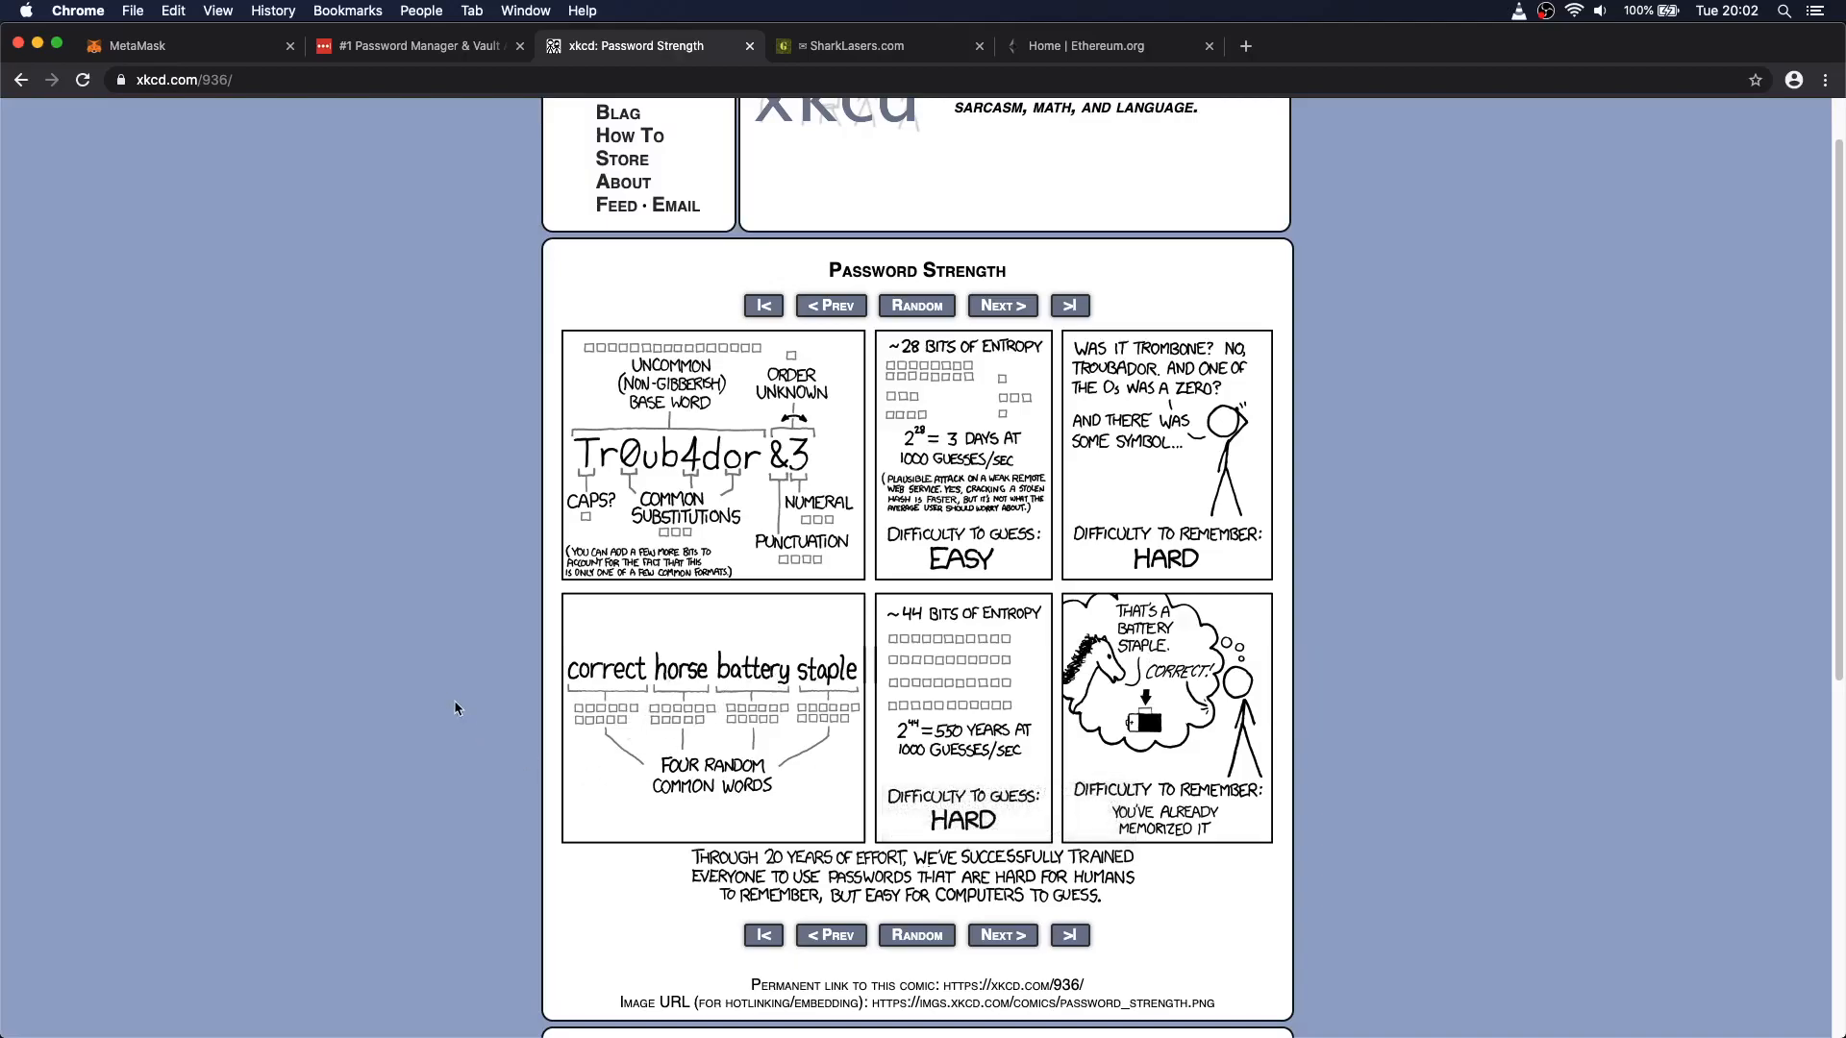
pyautogui.moveTo(465, 694)
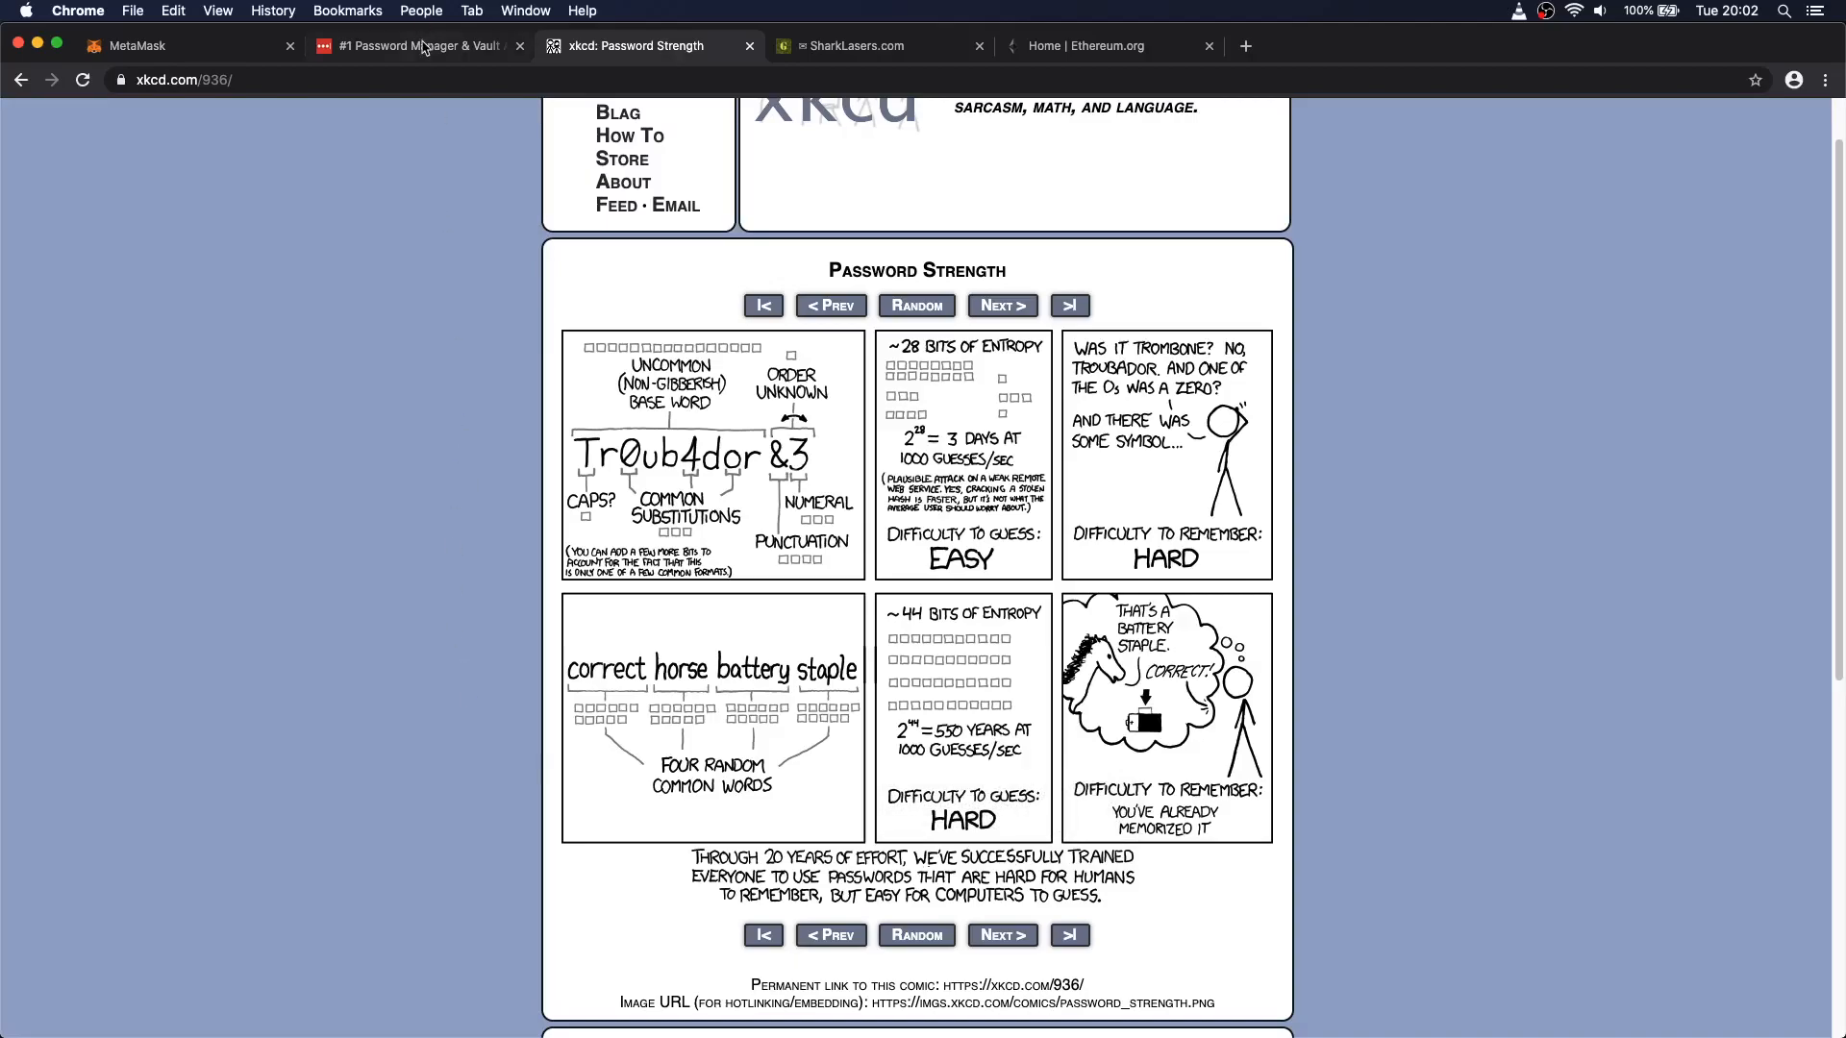
# Copy the SharkLasers address into LastPass's Email field and enter a strong master password.
pyautogui.click(418, 46)
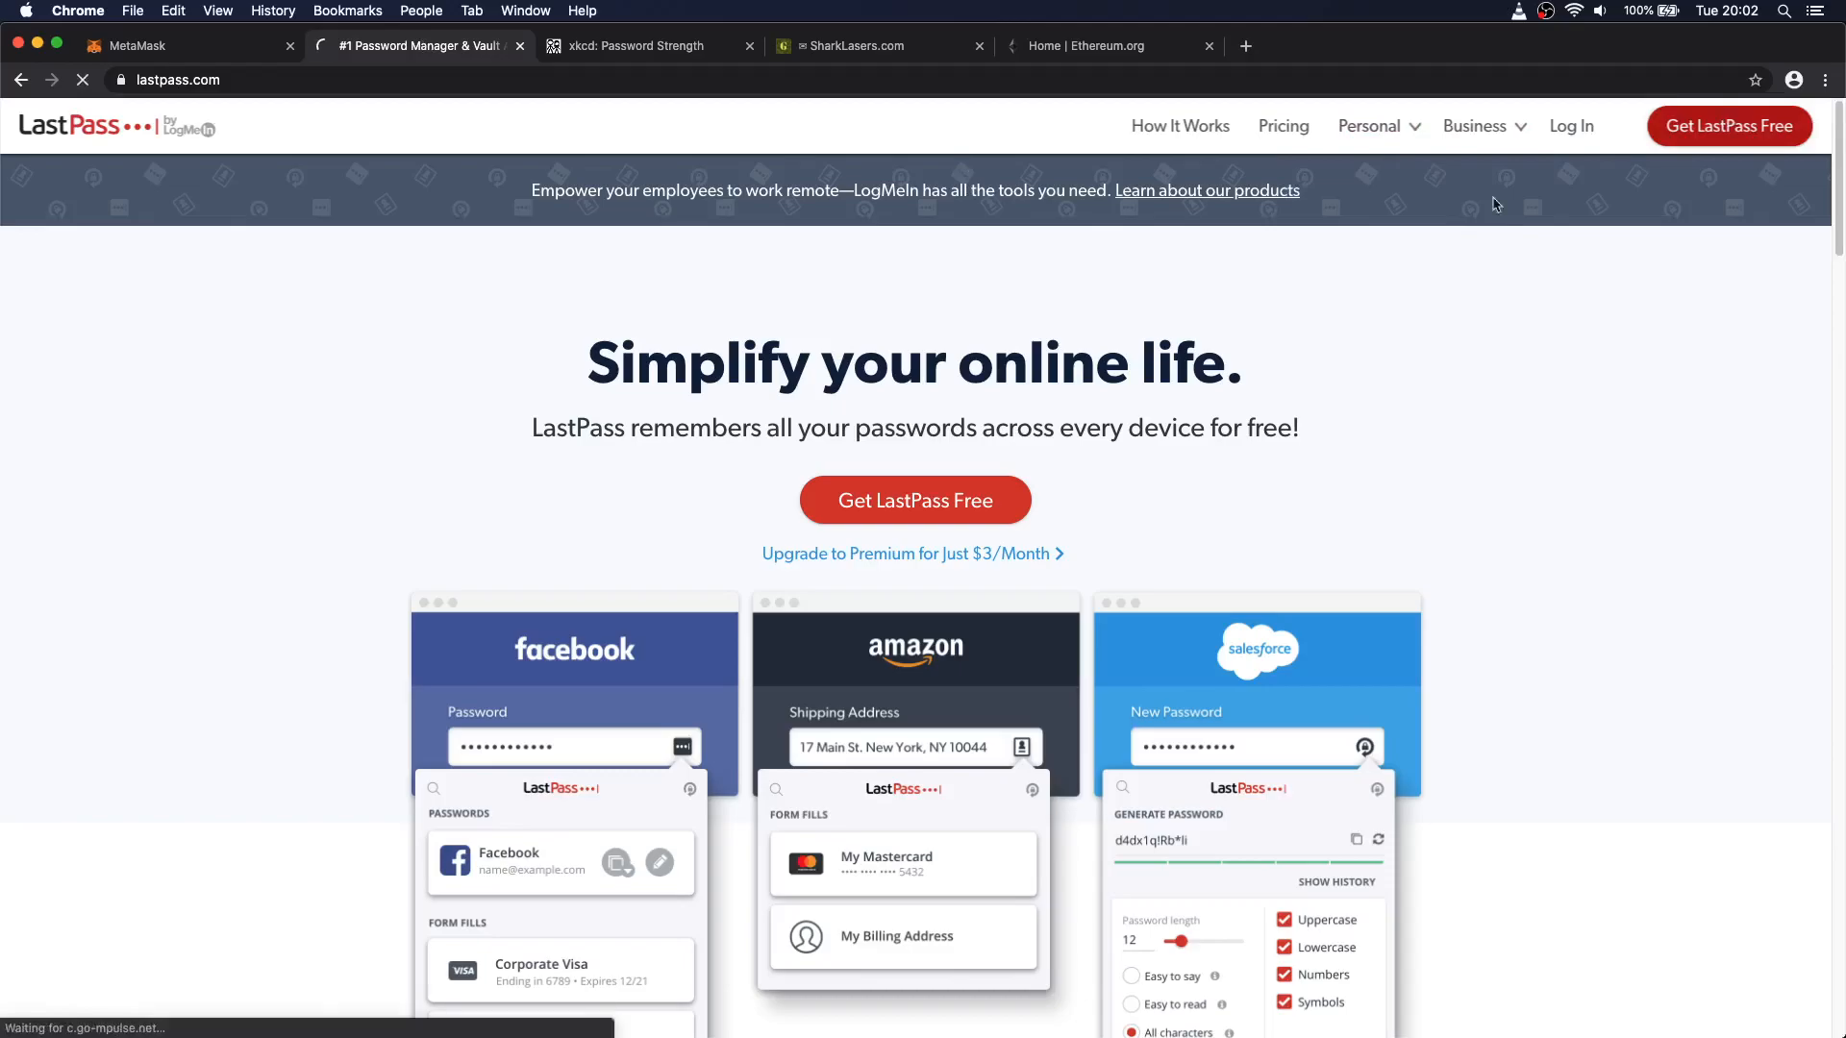
pyautogui.click(913, 499)
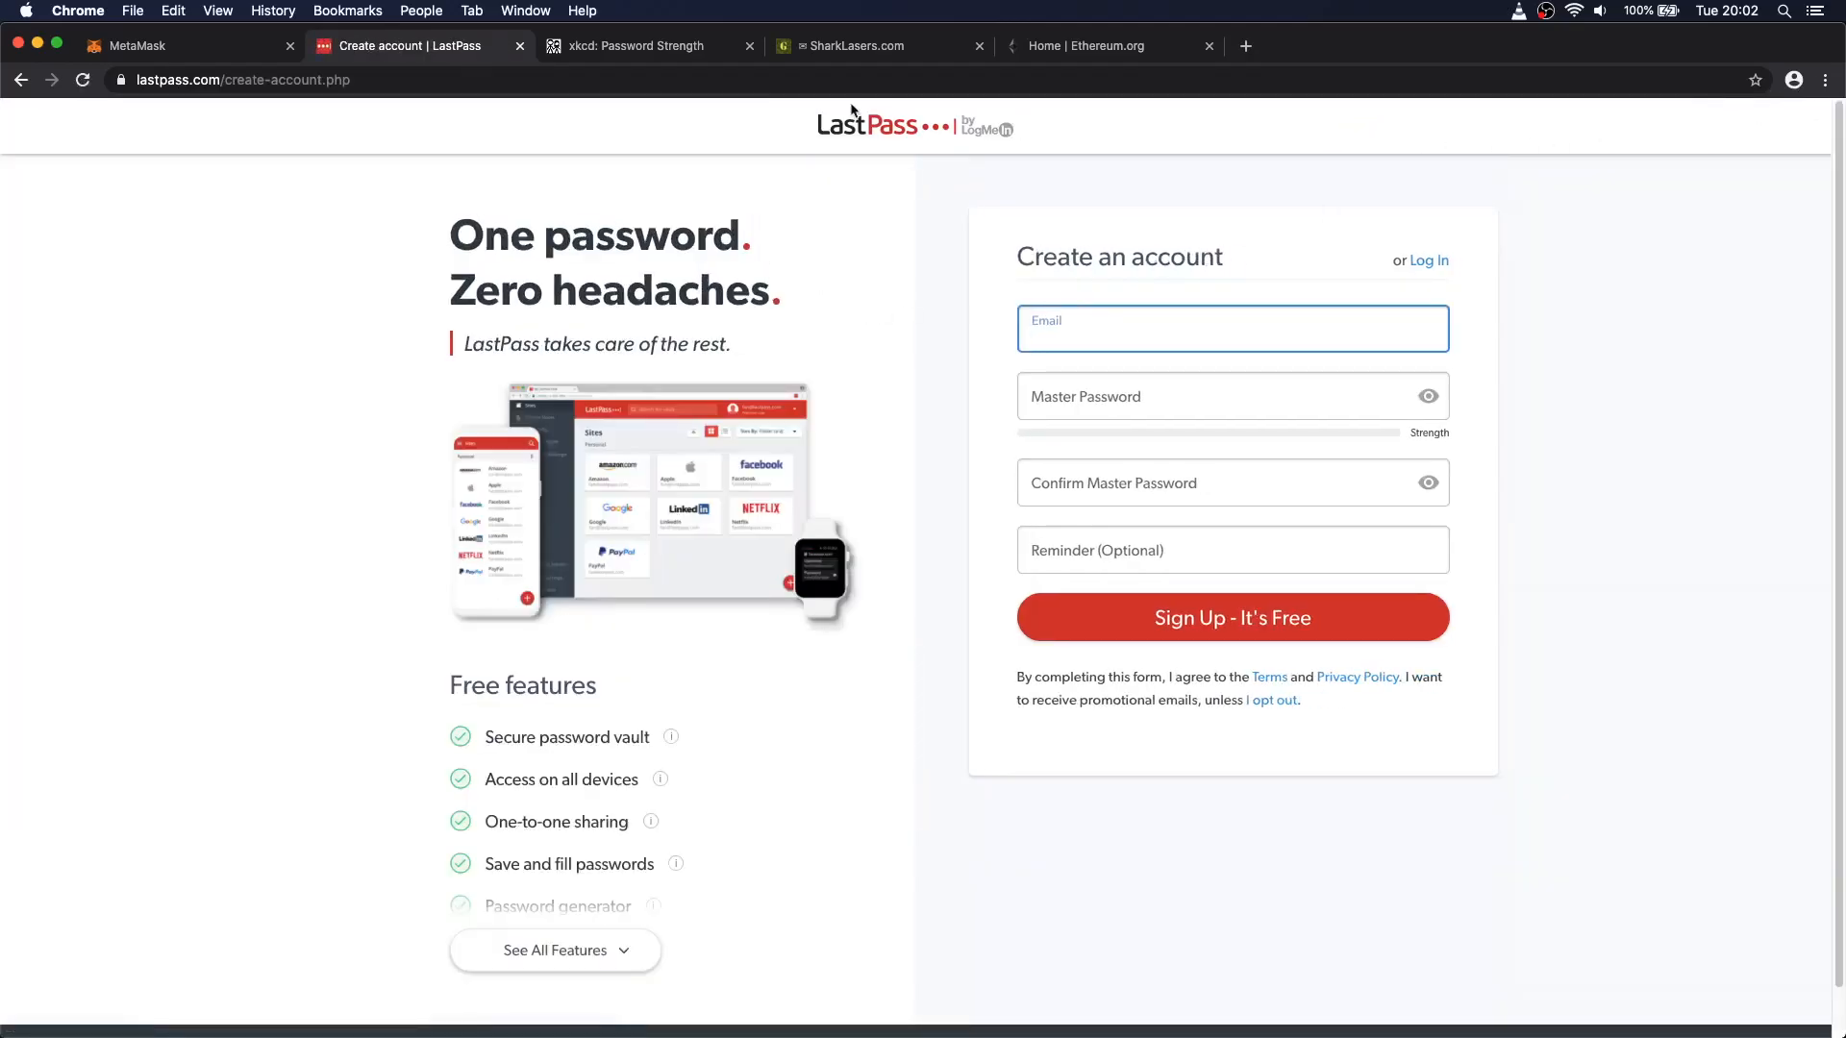
pyautogui.moveTo(942, 273)
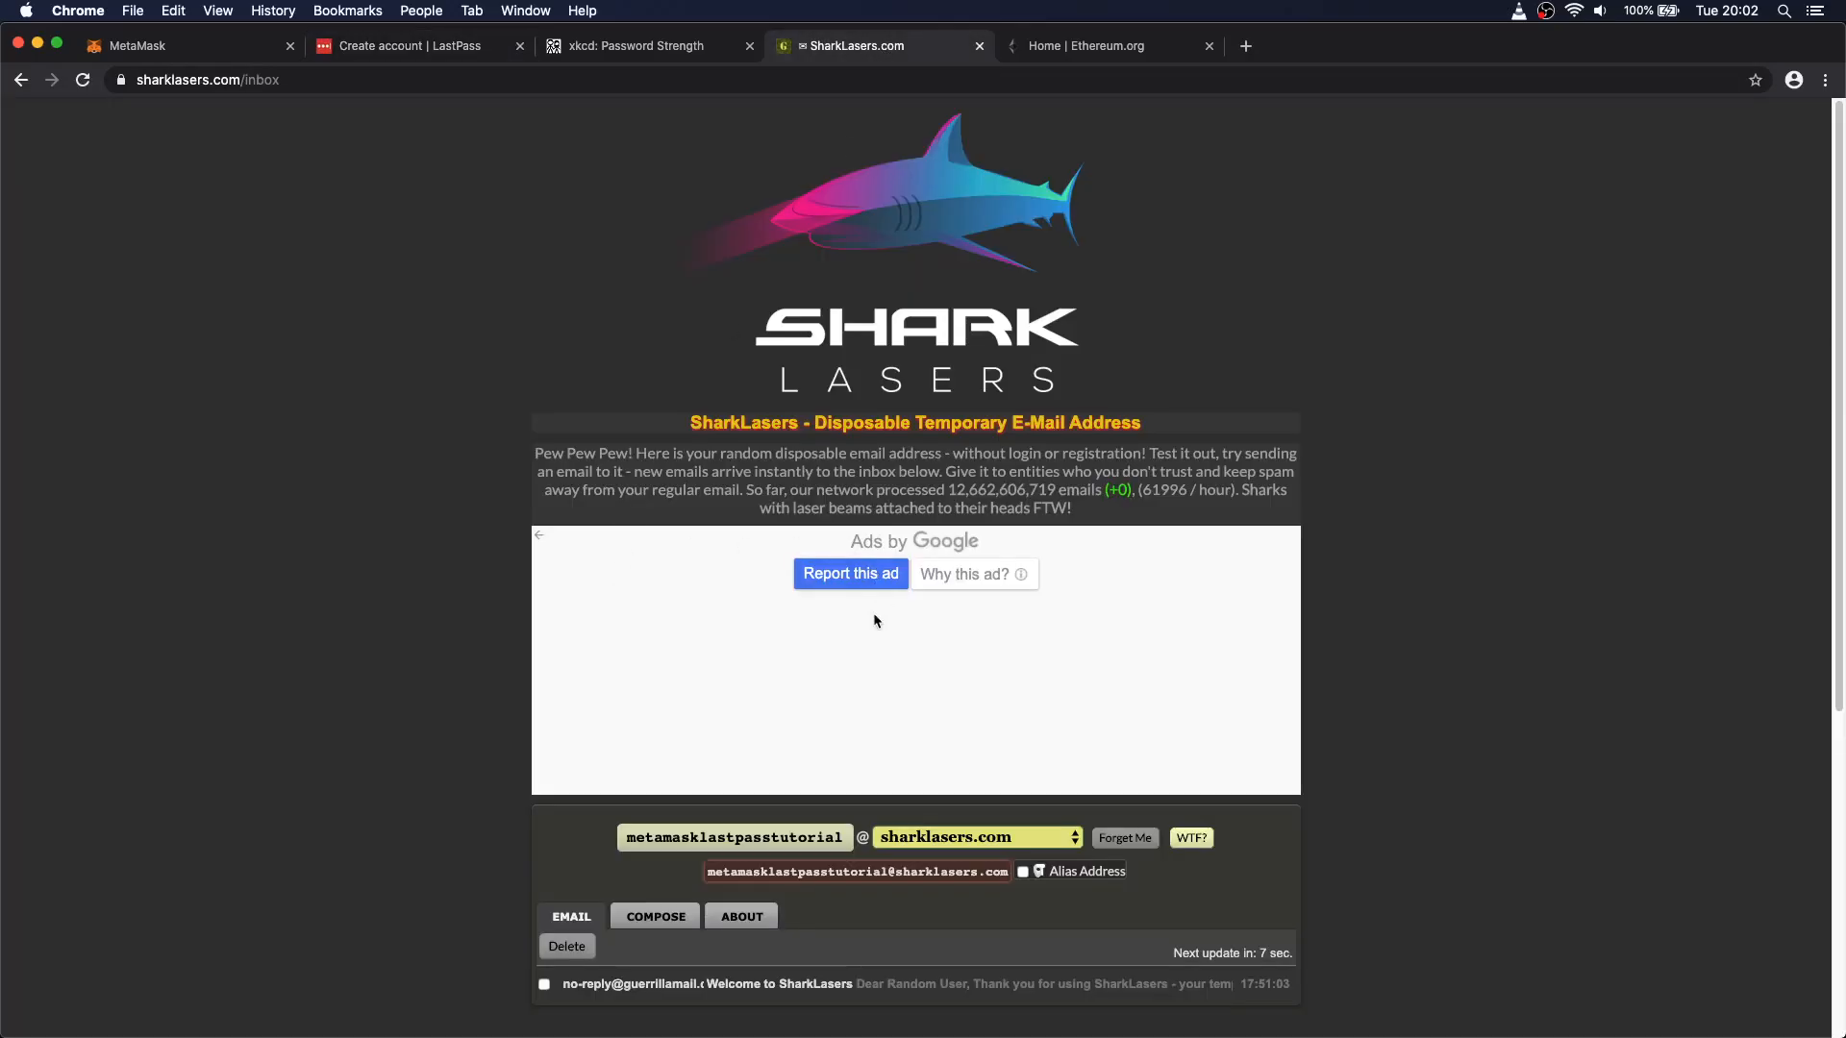
pyautogui.doubleClick(855, 871)
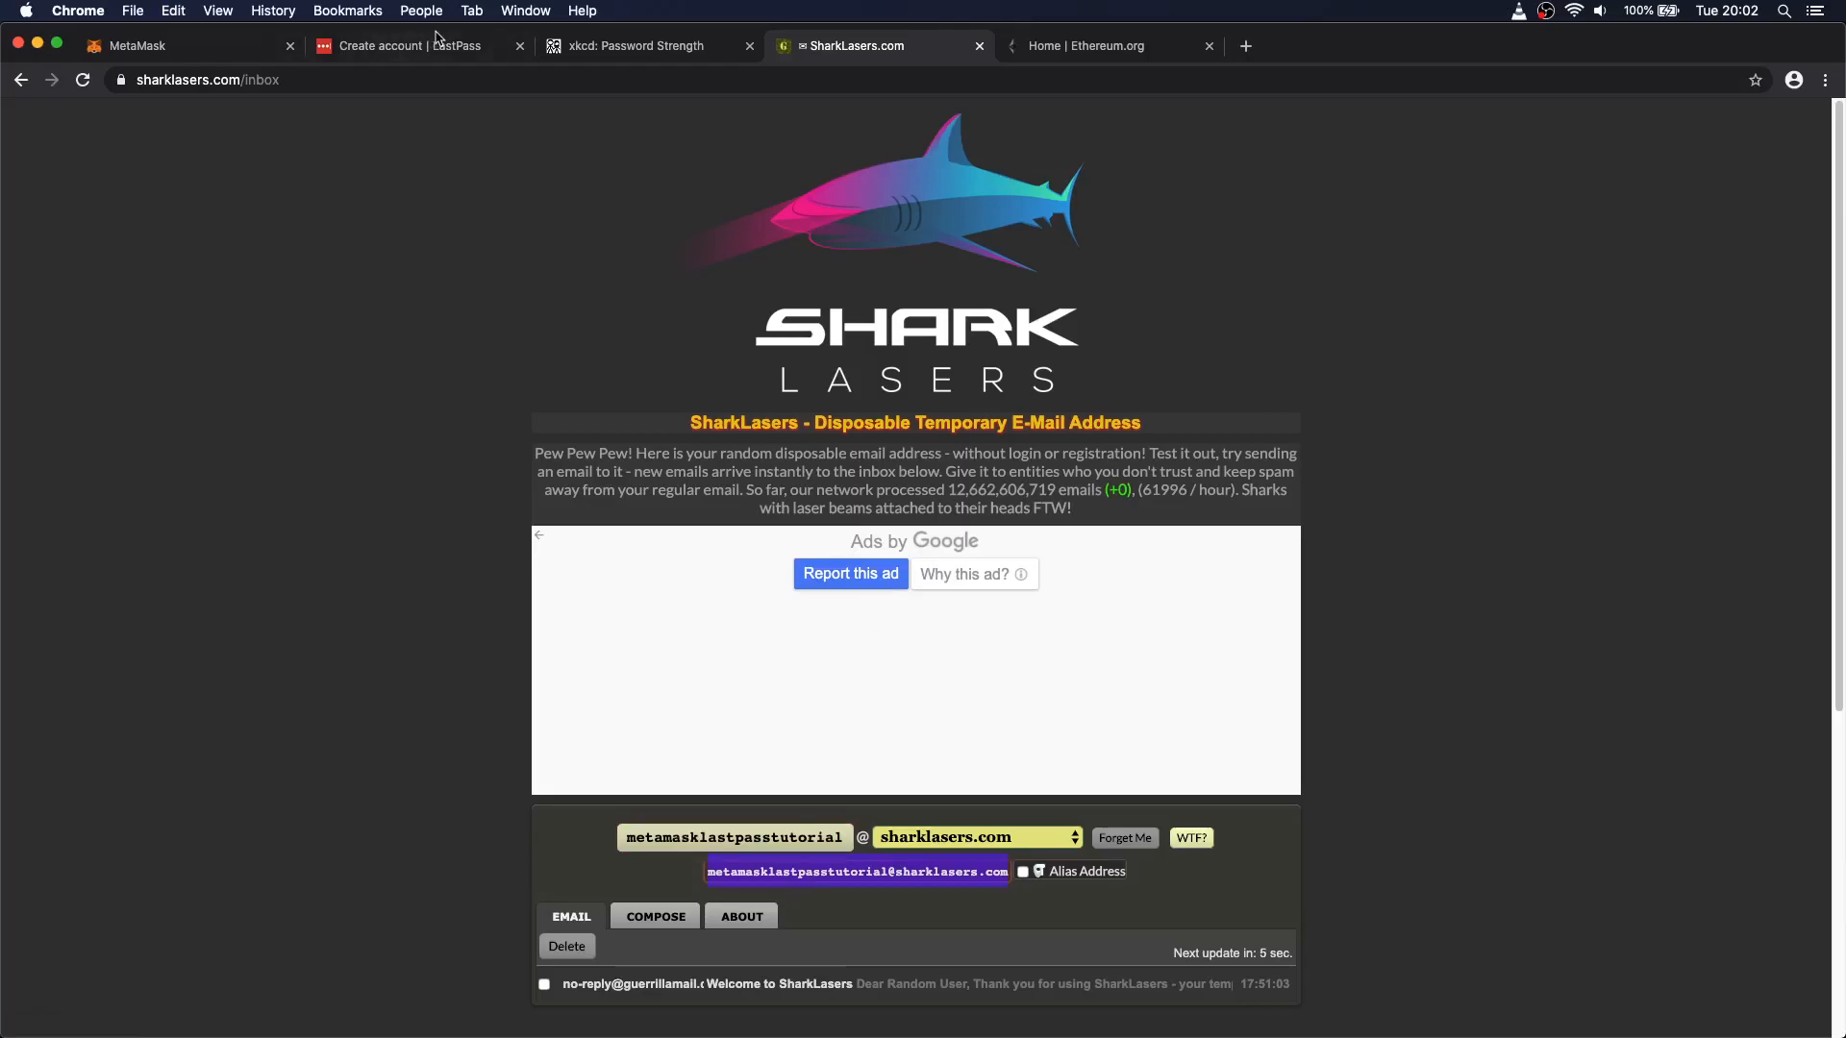
pyautogui.click(405, 45)
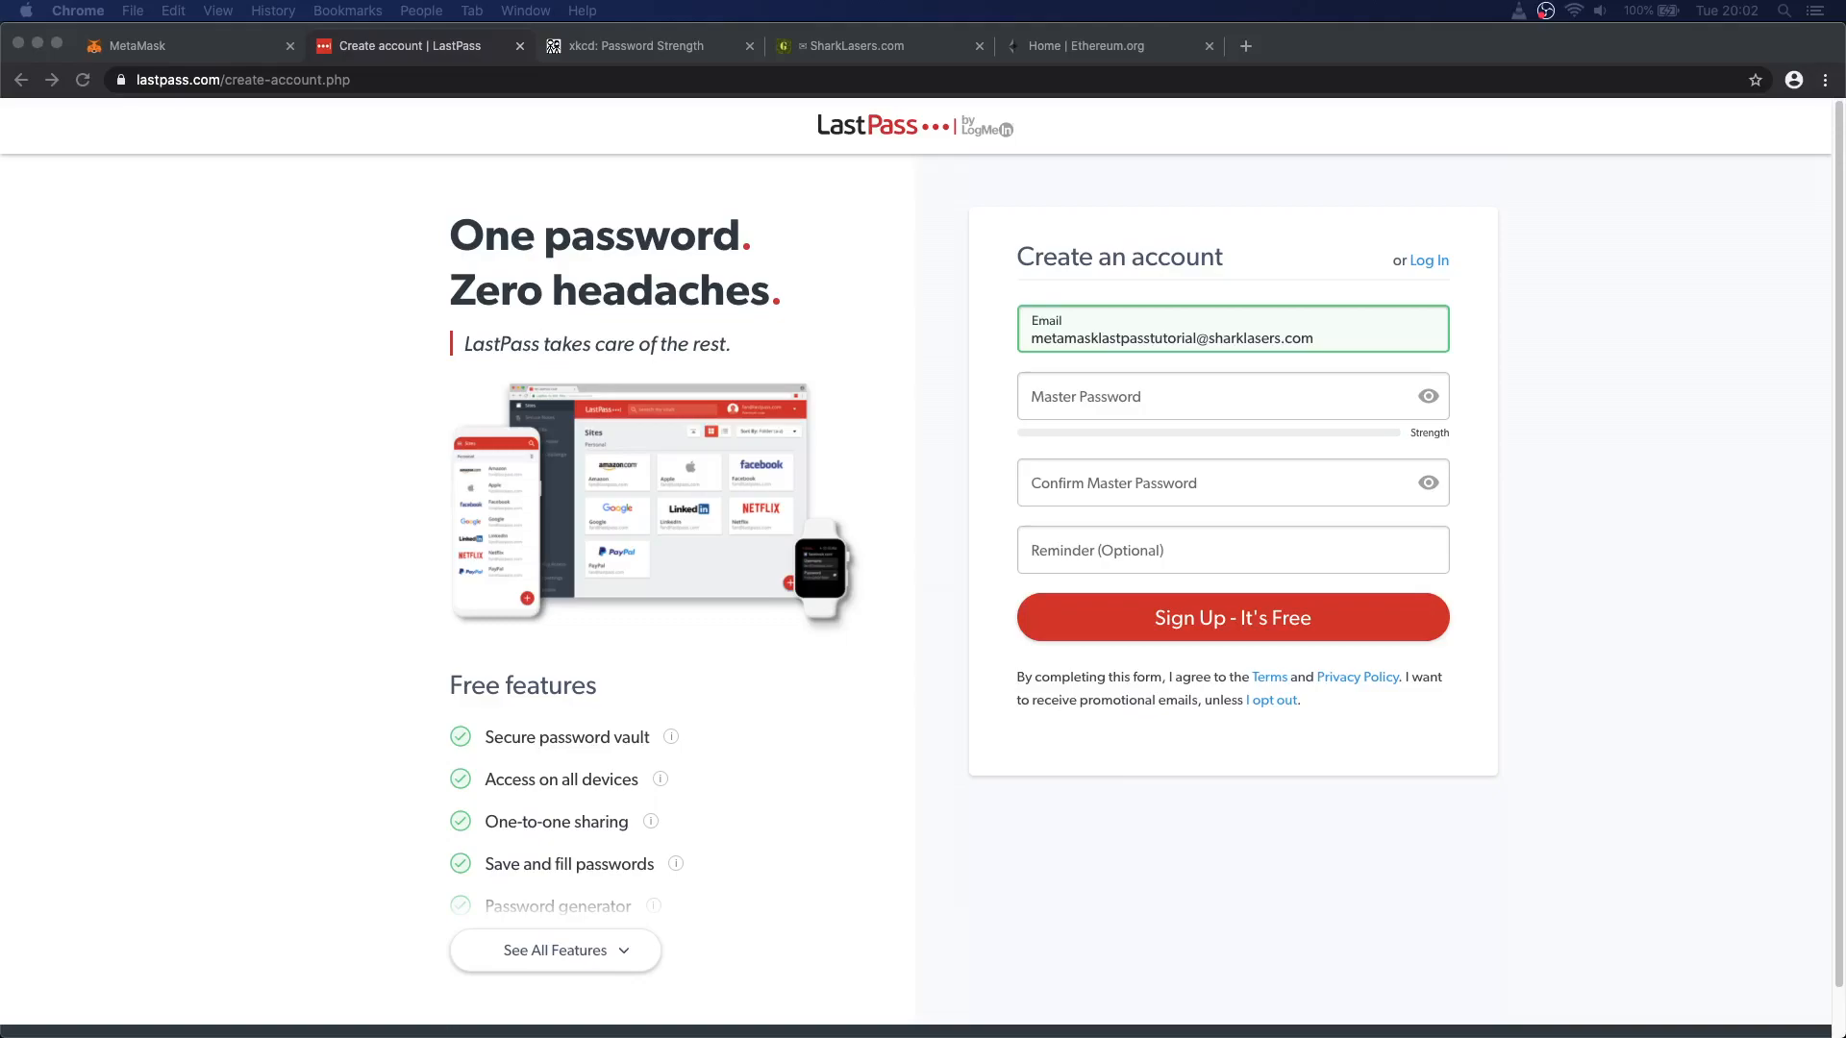
pyautogui.moveTo(1019, 361)
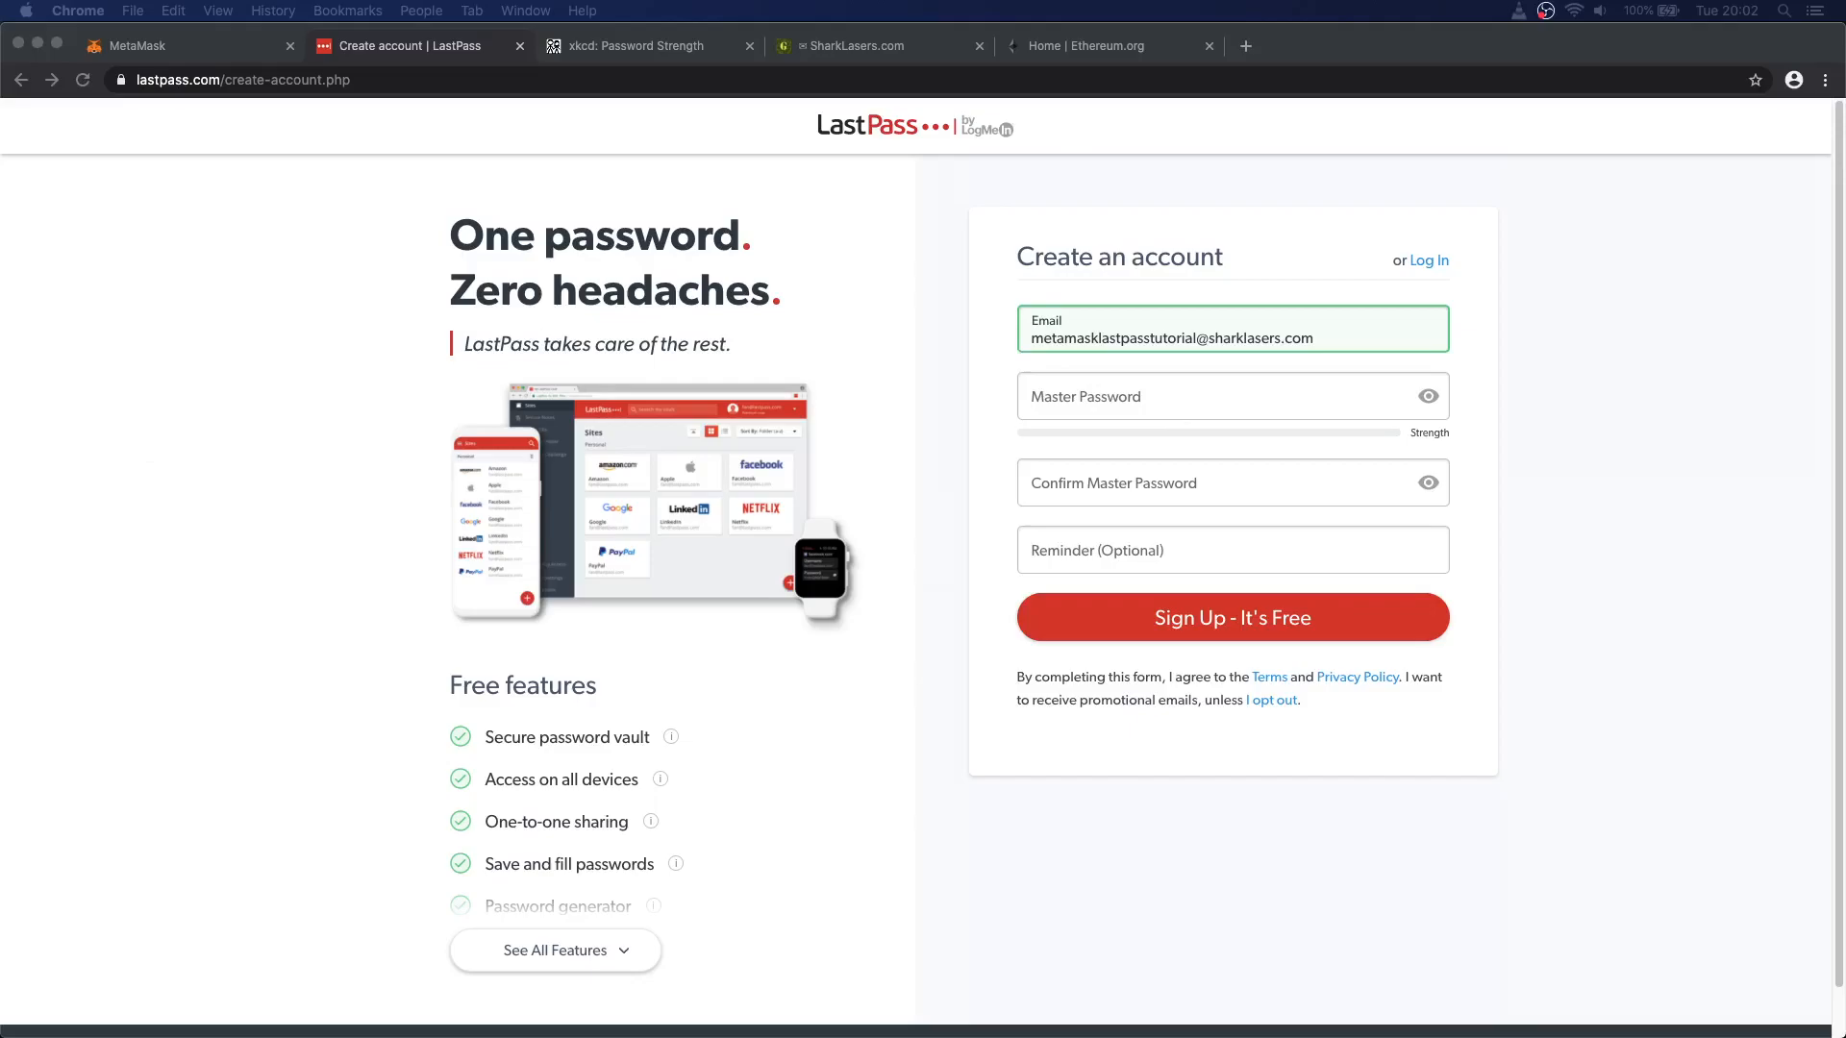
pyautogui.moveTo(1108, 410)
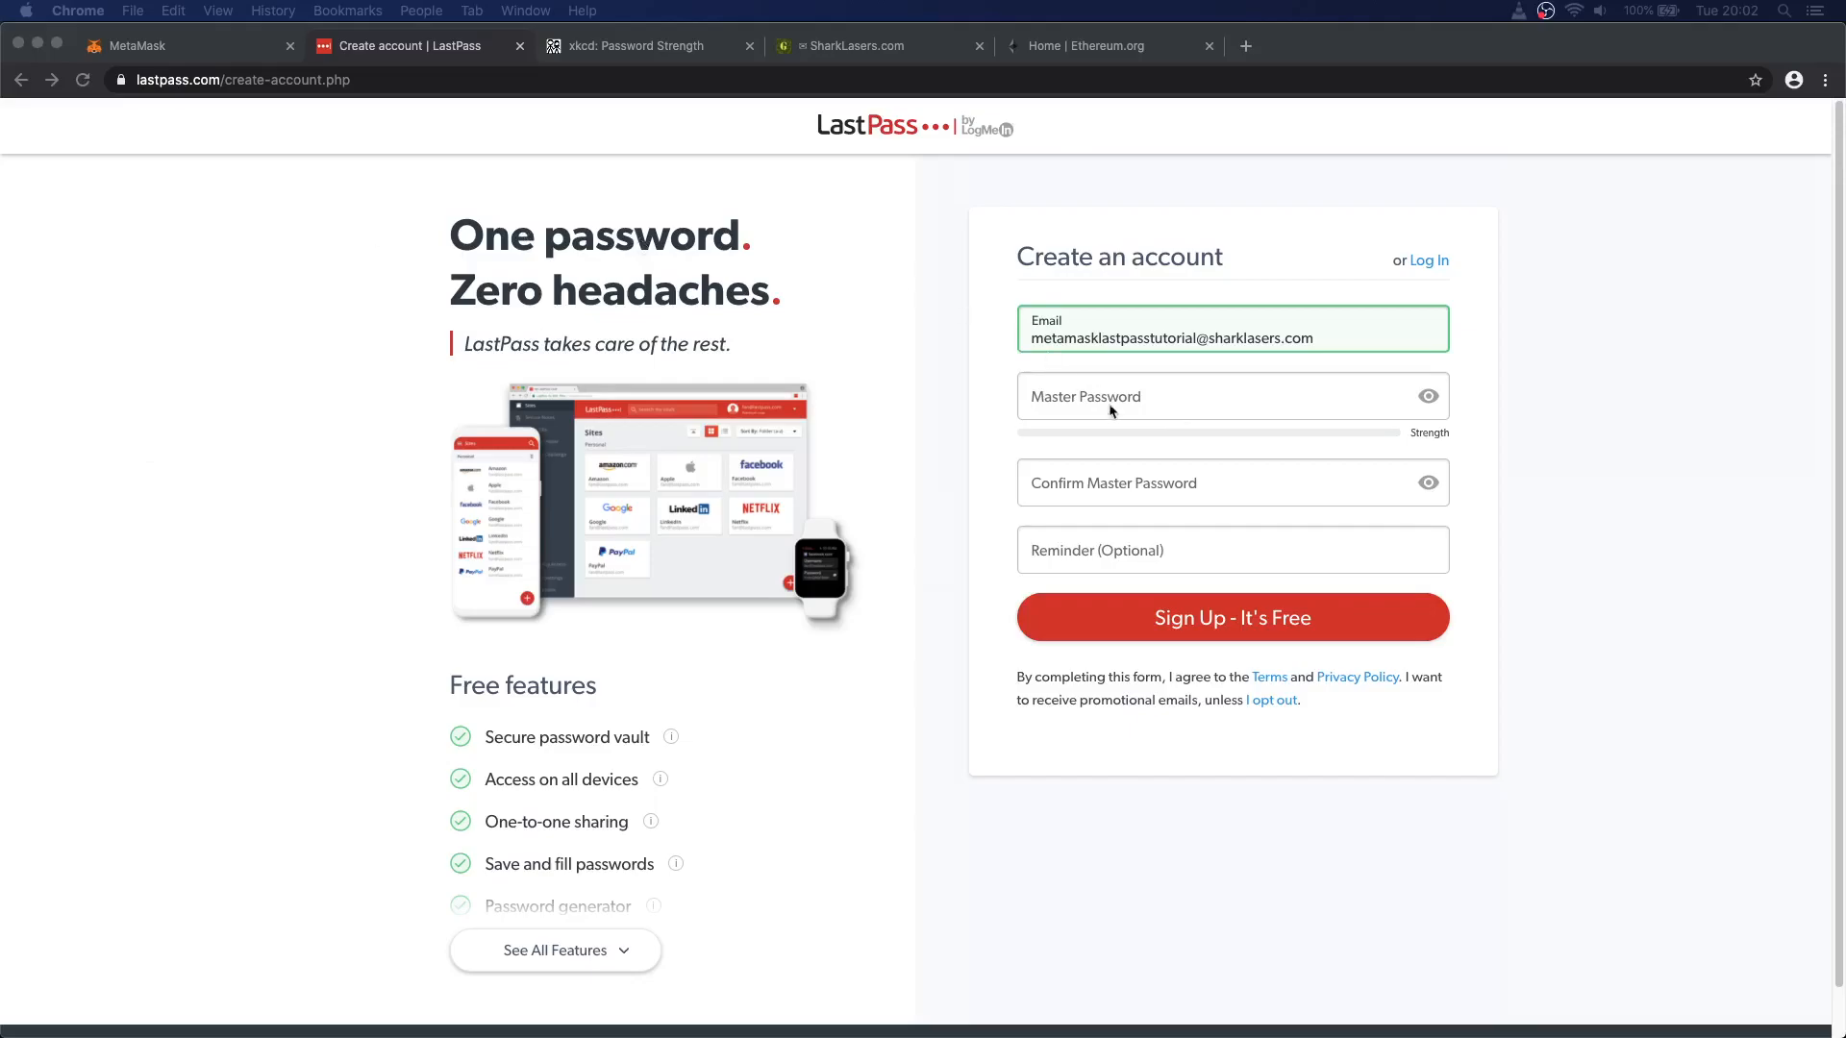
pyautogui.click(1232, 397)
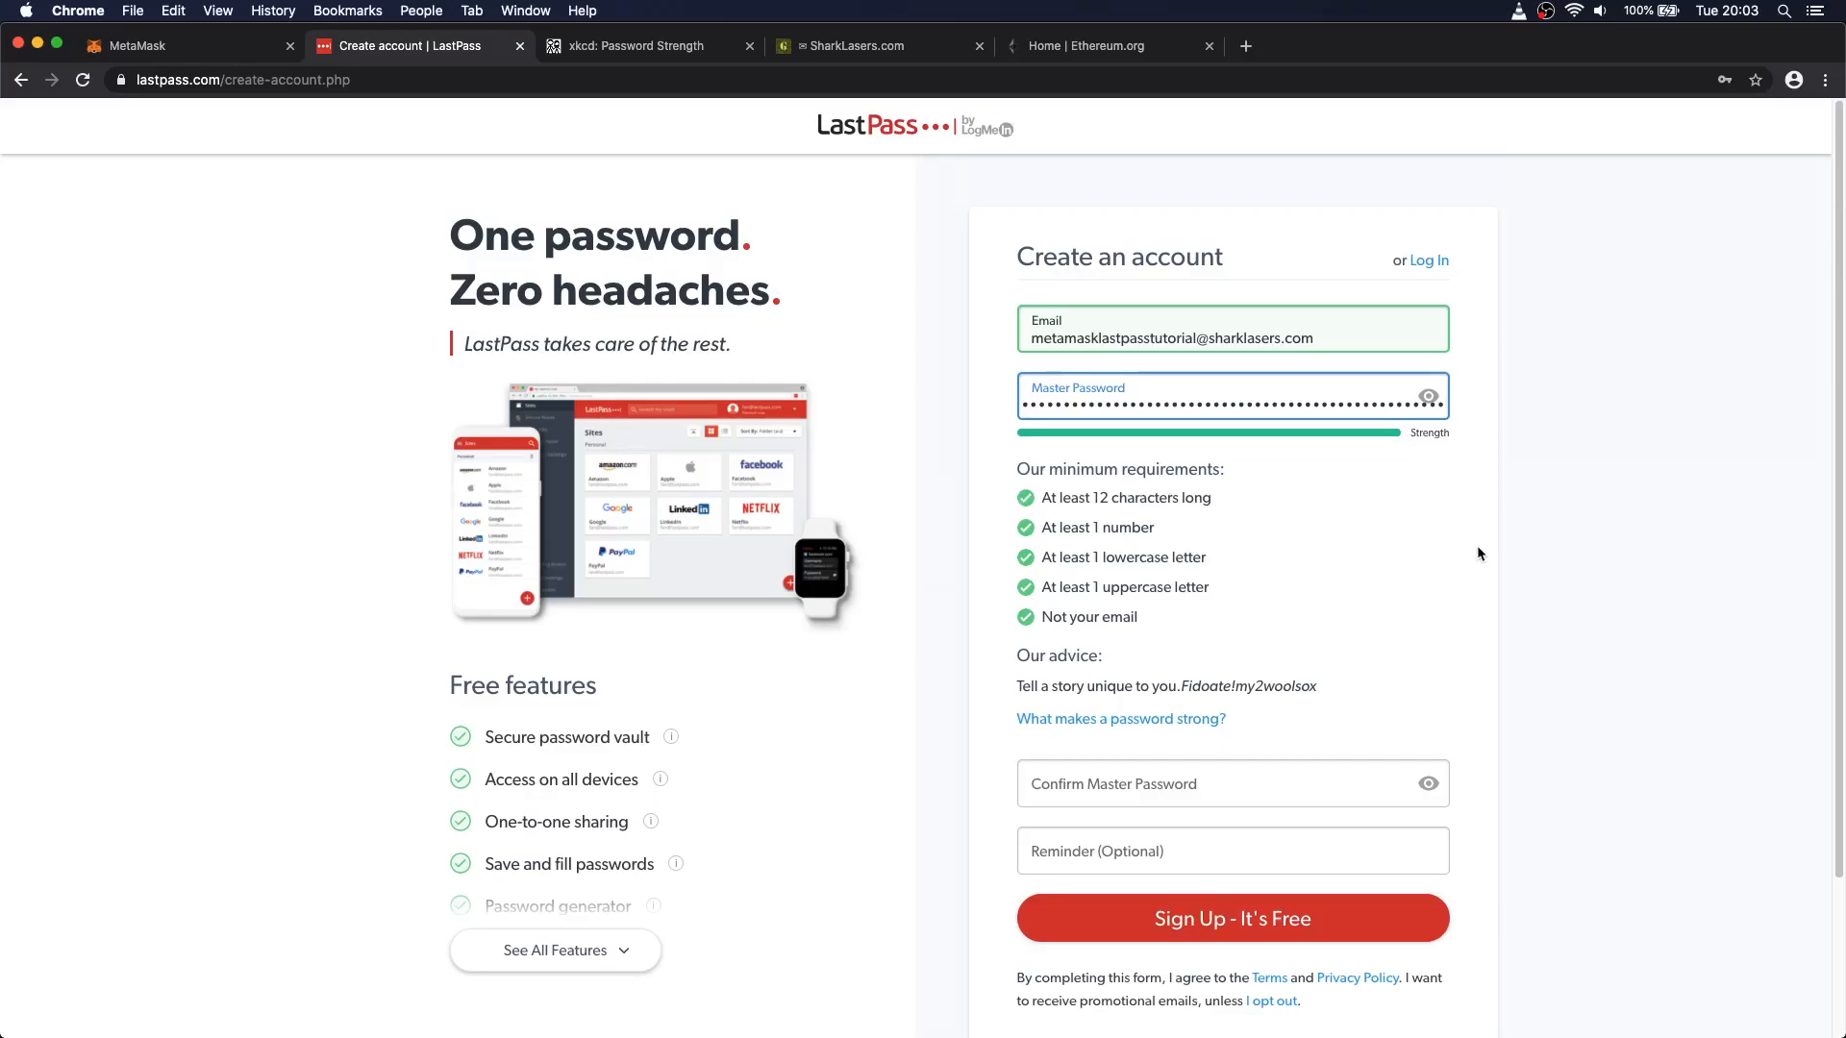
# Confirm the master password and submit the LastPass sign-up.
pyautogui.click(1231, 783)
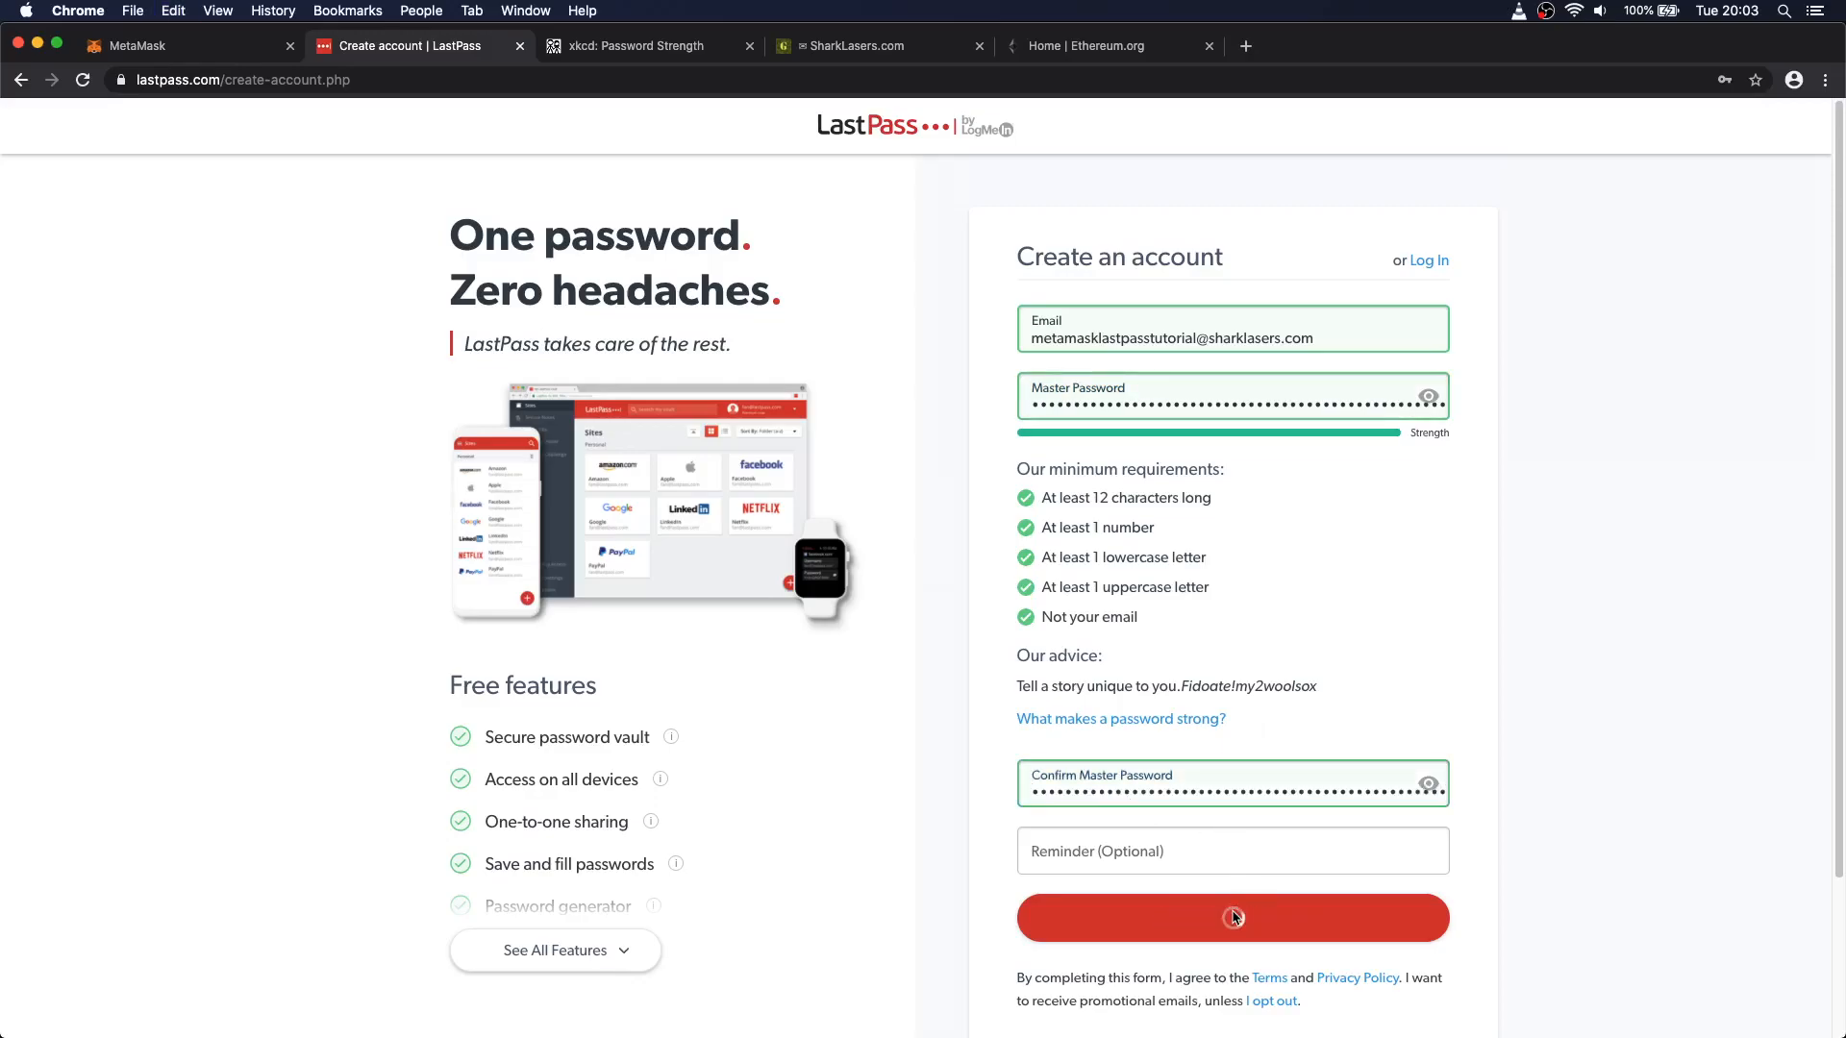
pyautogui.click(1232, 917)
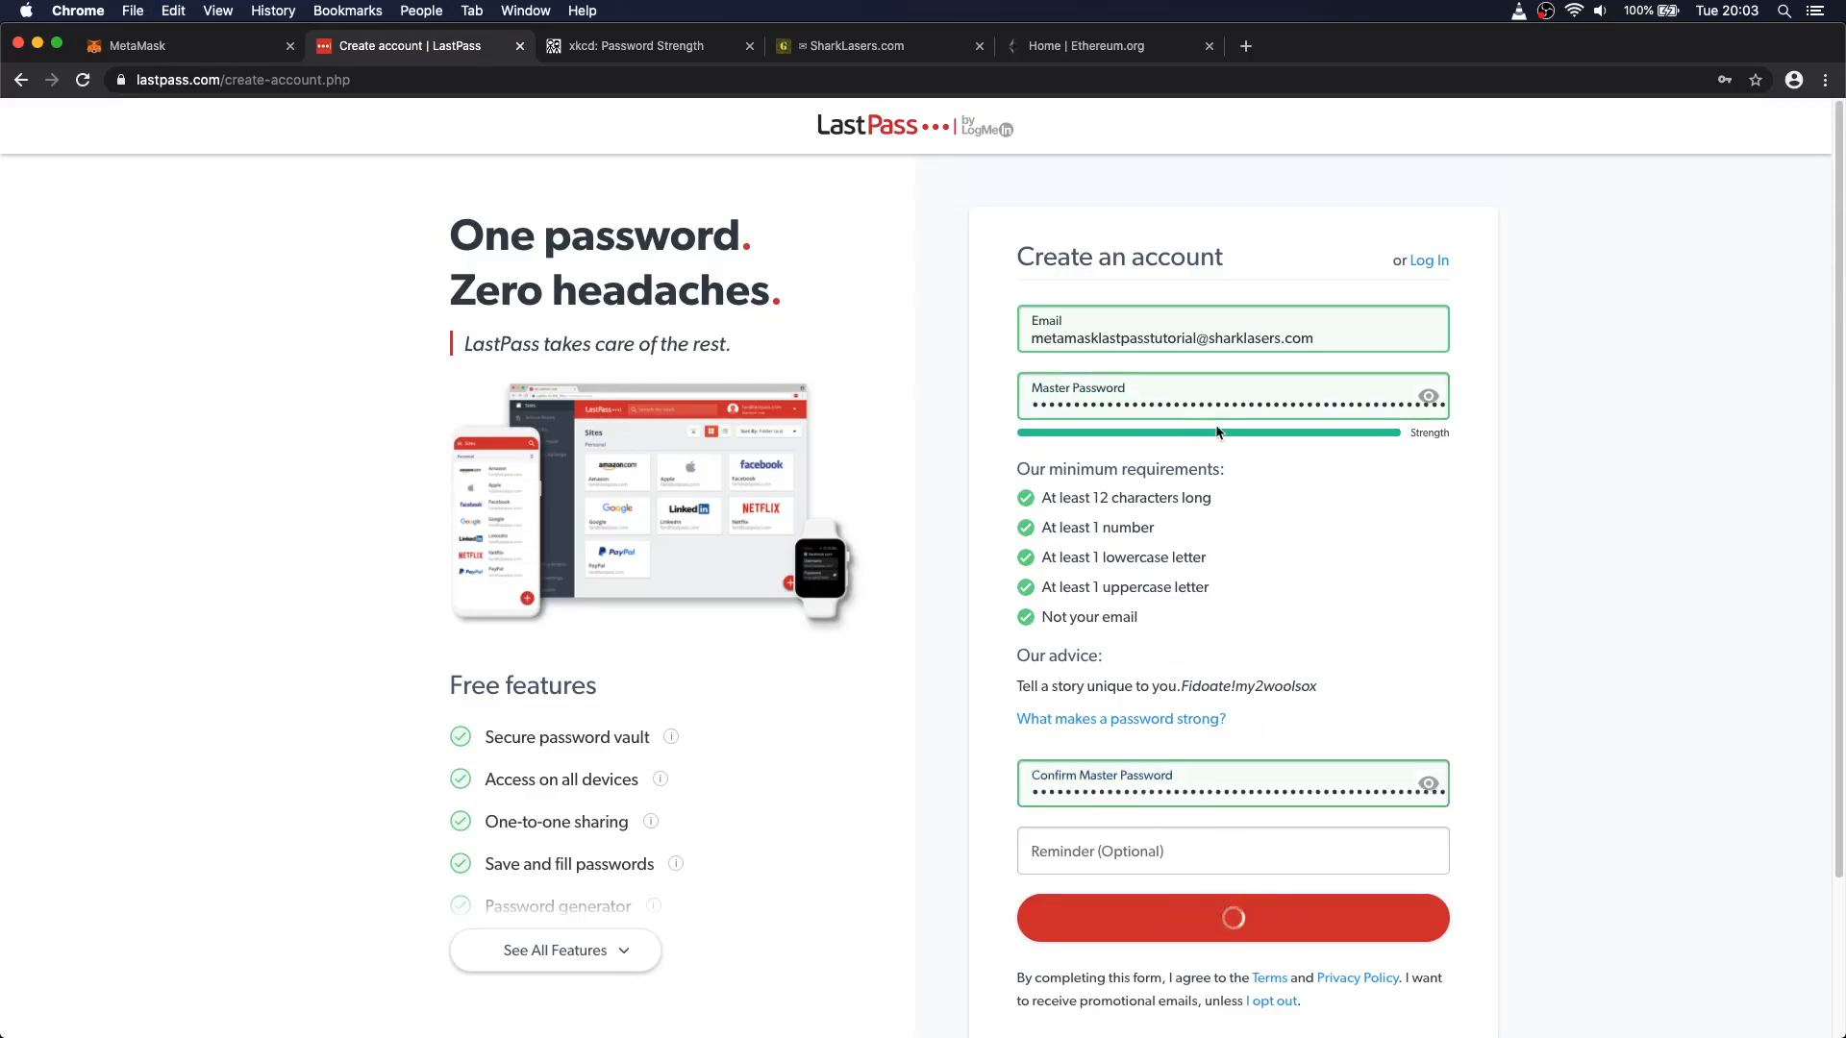
pyautogui.click(1231, 917)
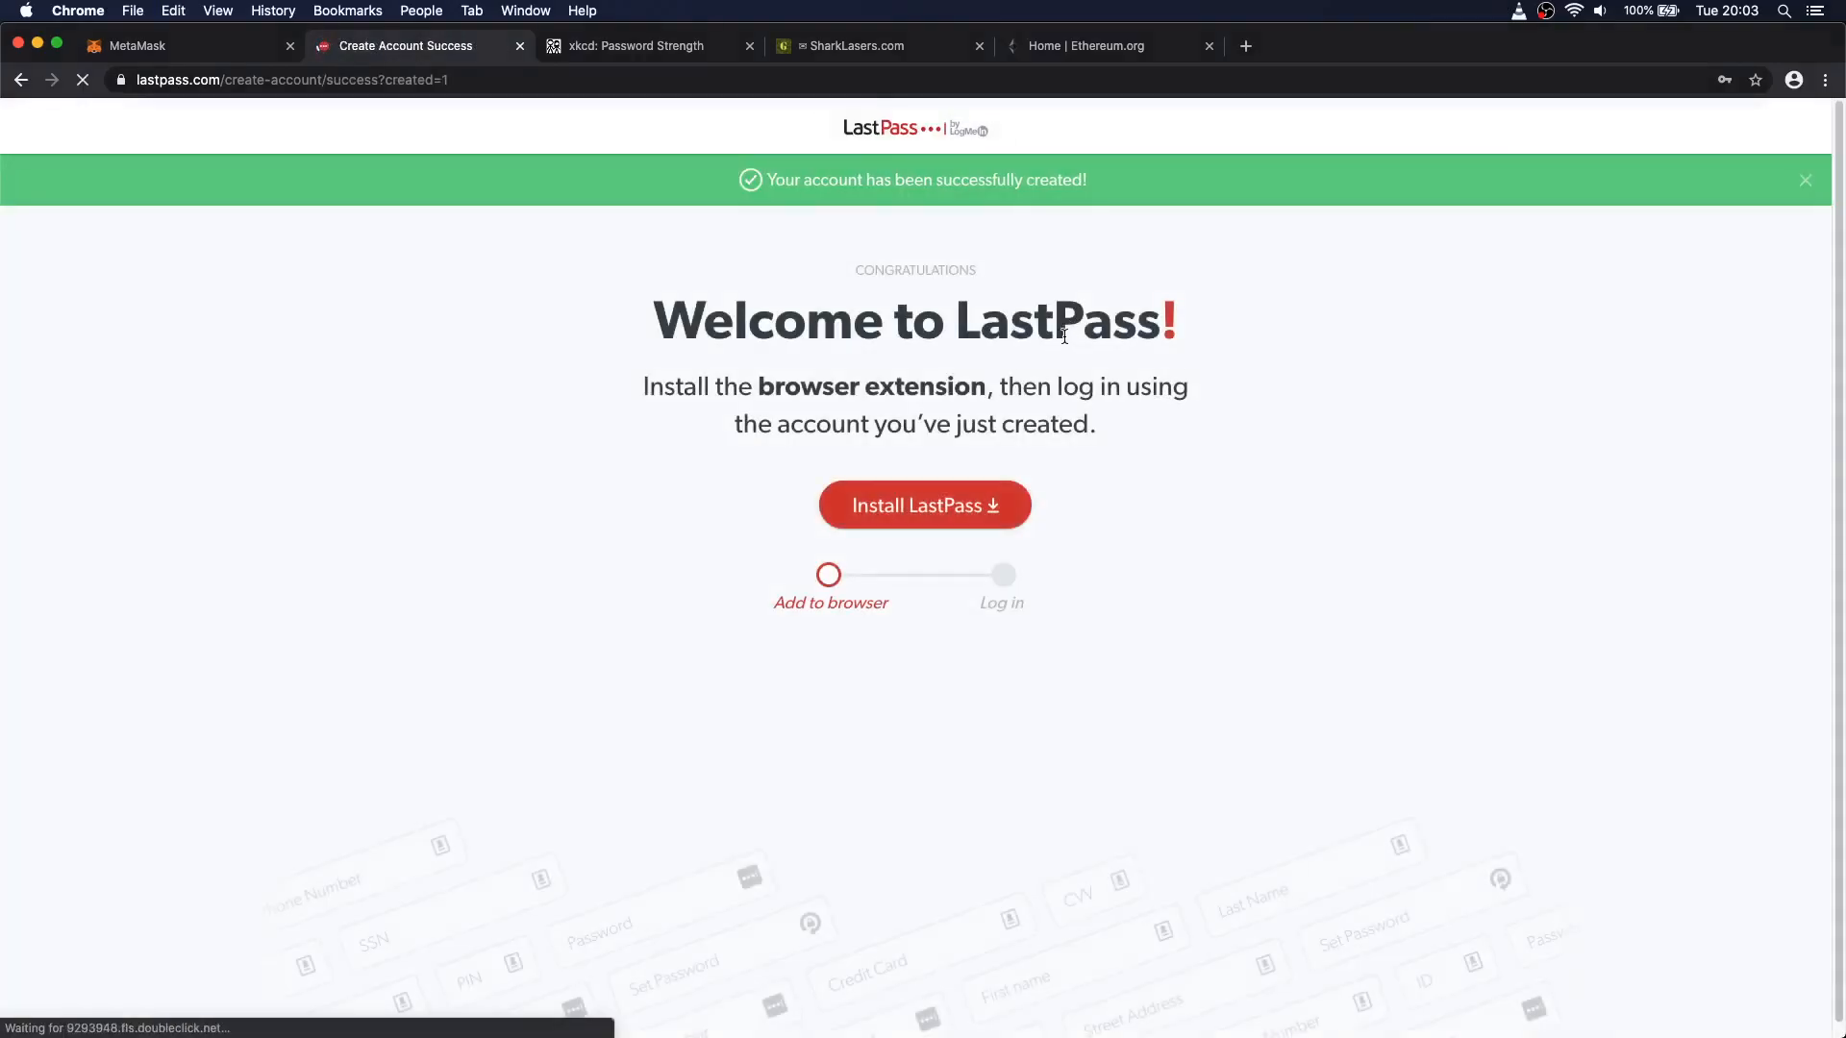
# Add the LastPass: Free Password Manager extension to Chrome from the Web Store.
pyautogui.click(924, 505)
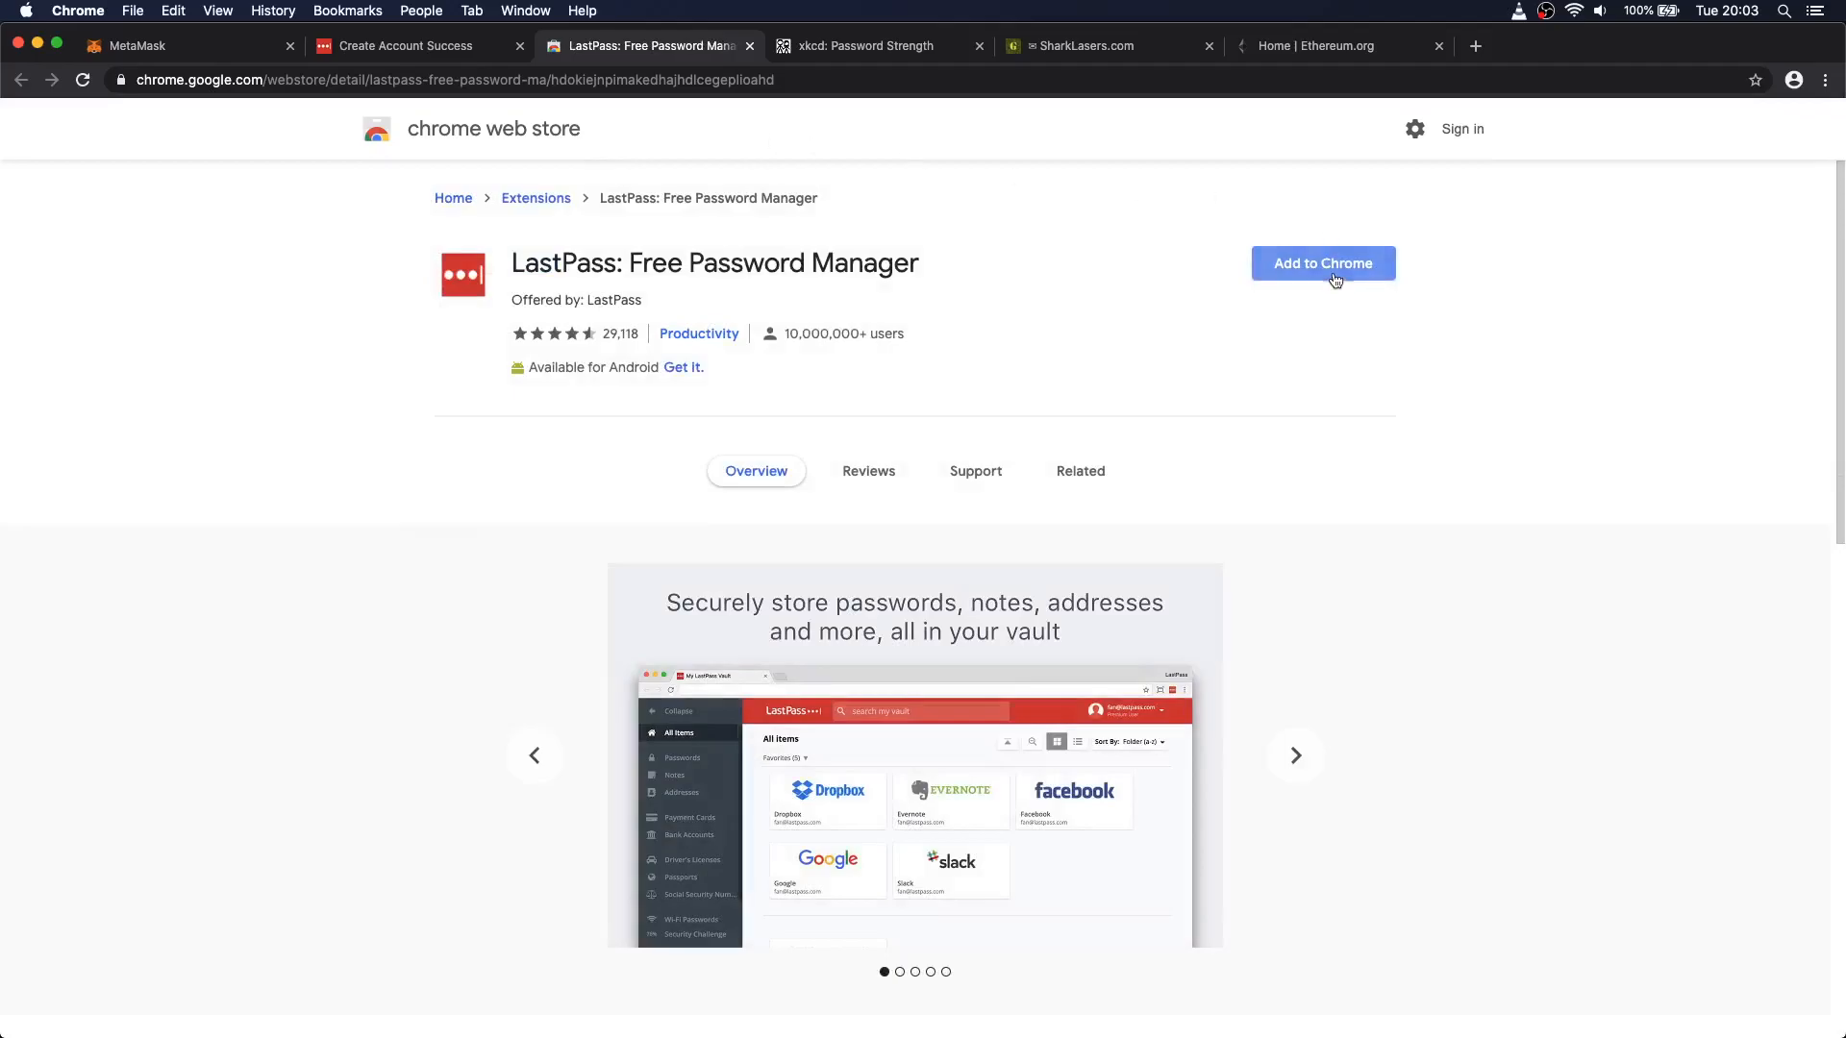
pyautogui.click(1322, 262)
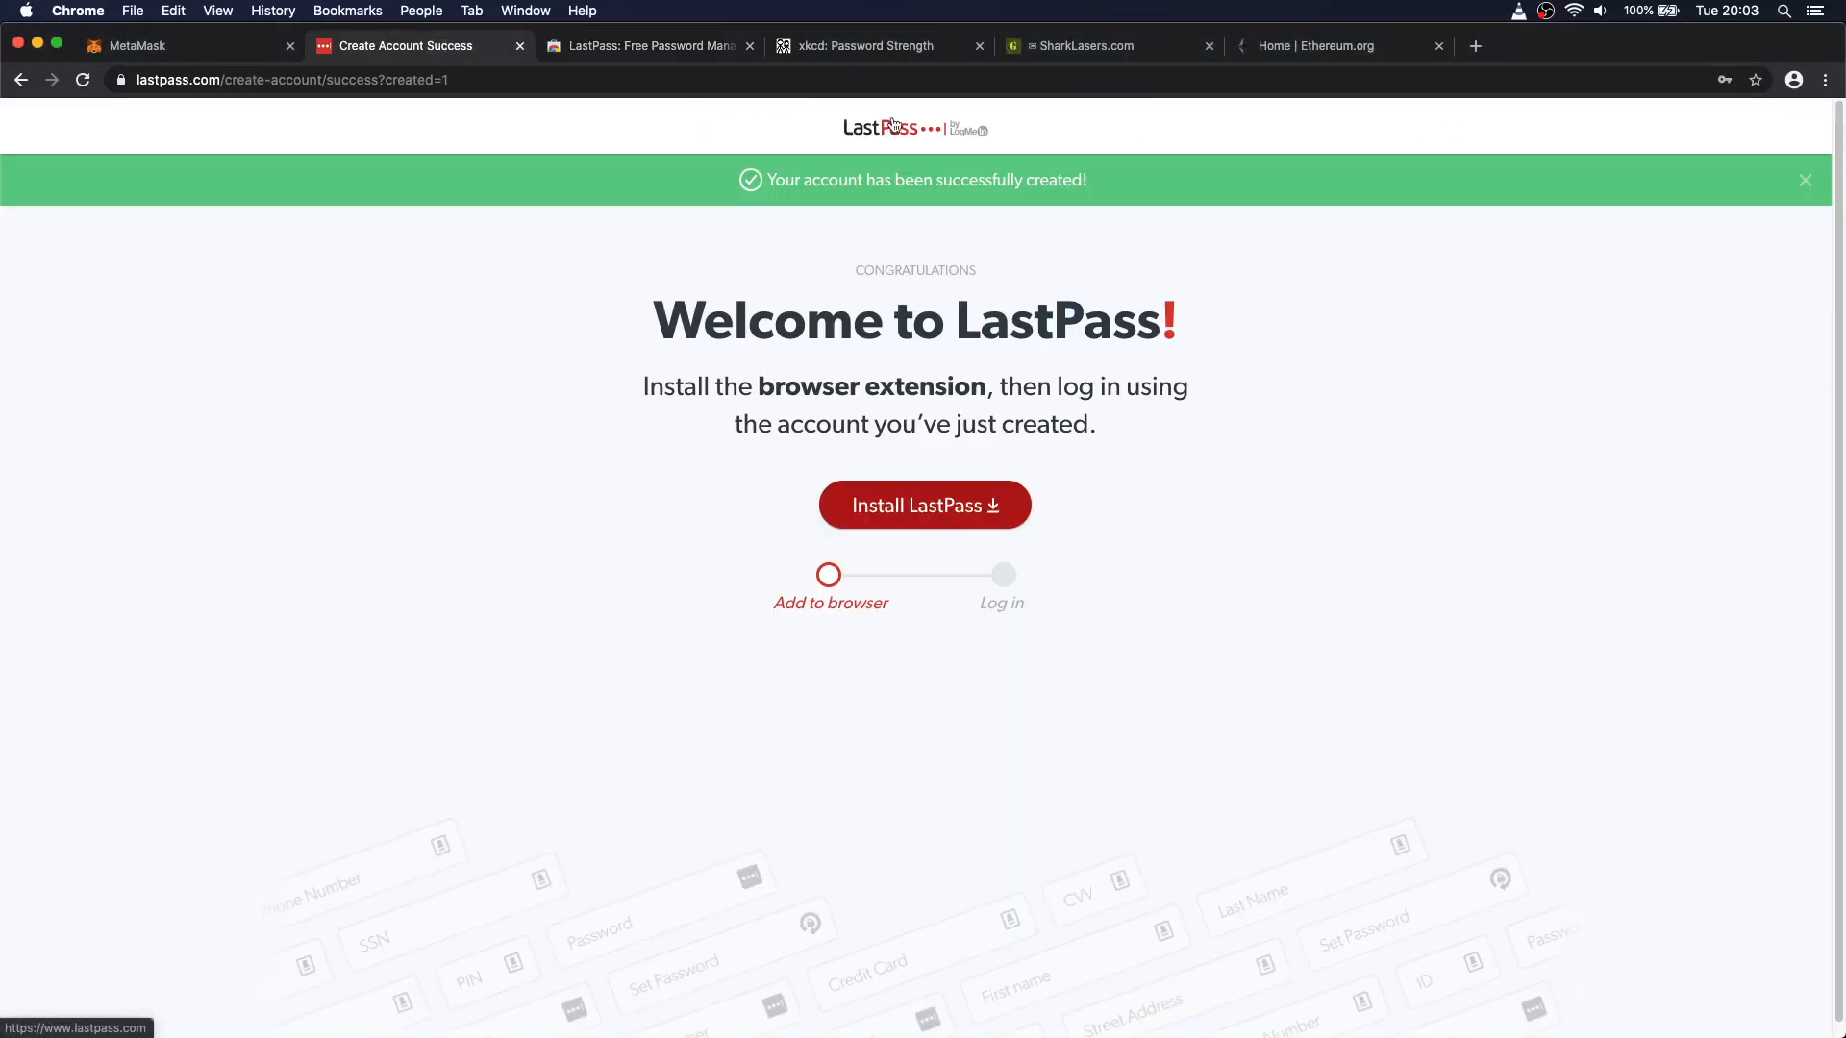
pyautogui.click(923, 505)
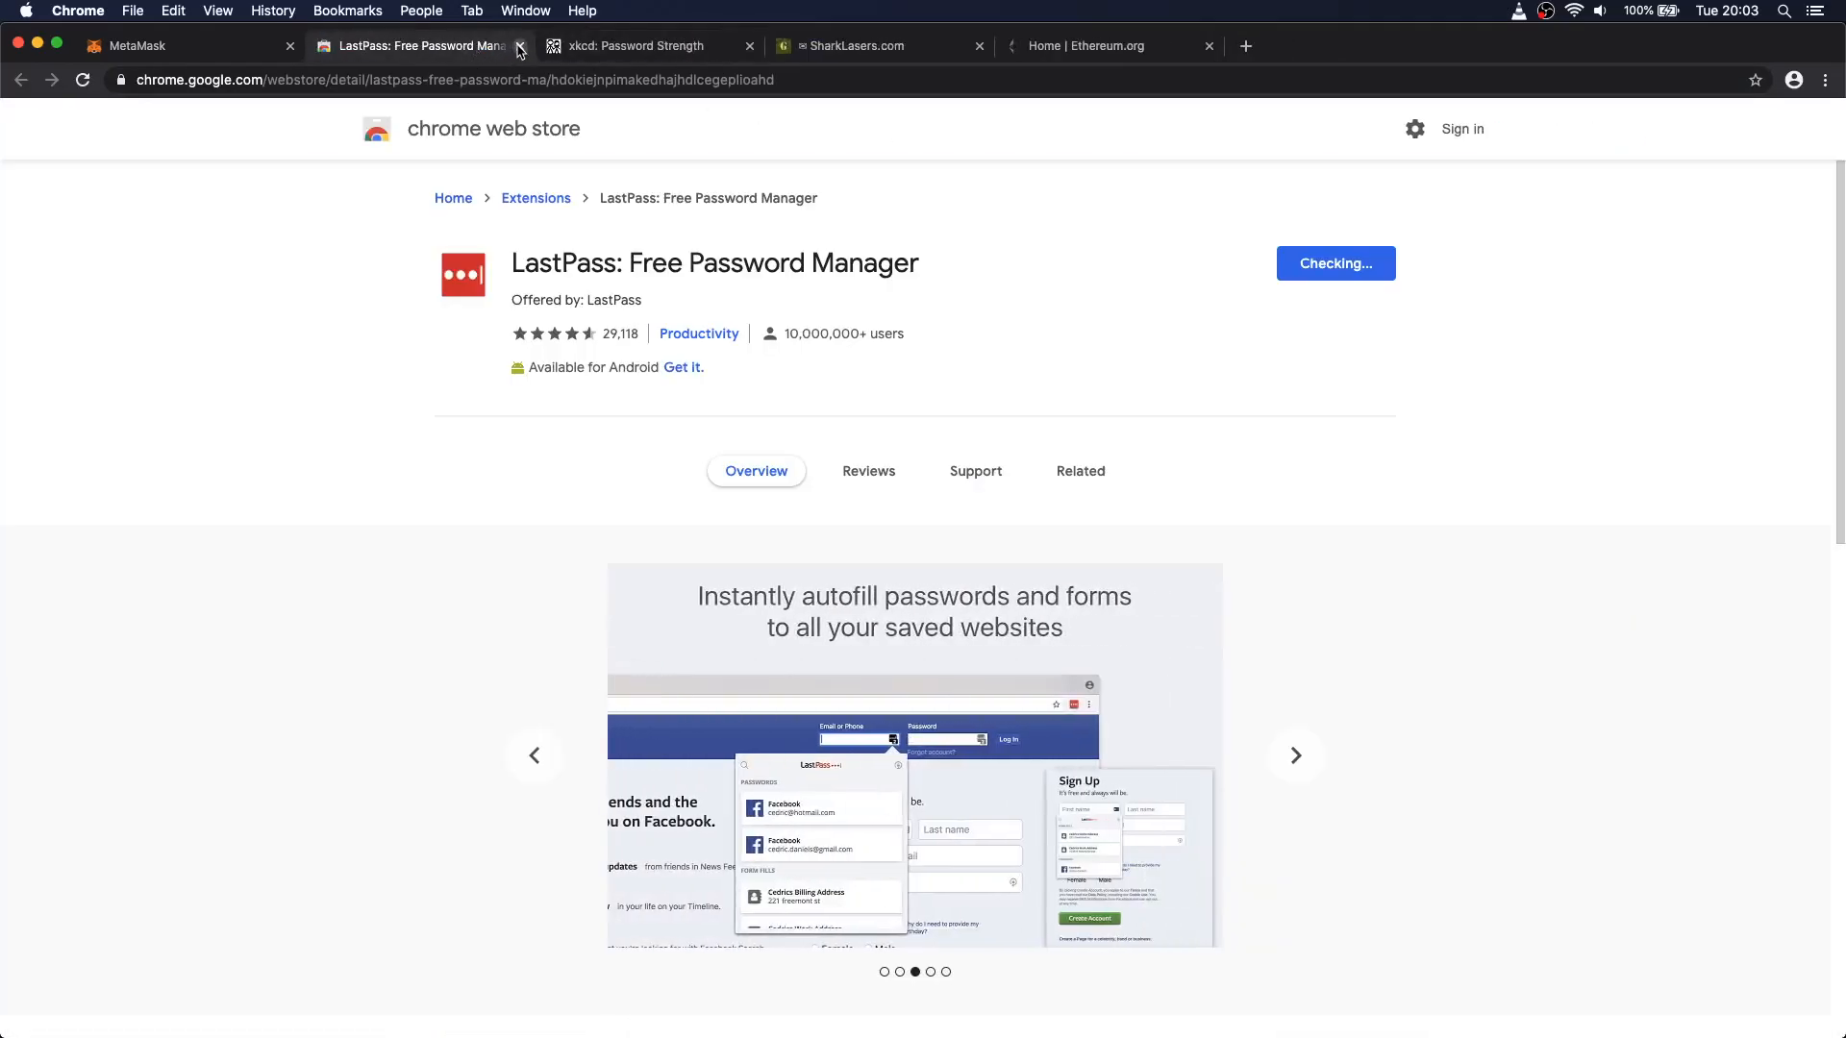
pyautogui.click(1079, 471)
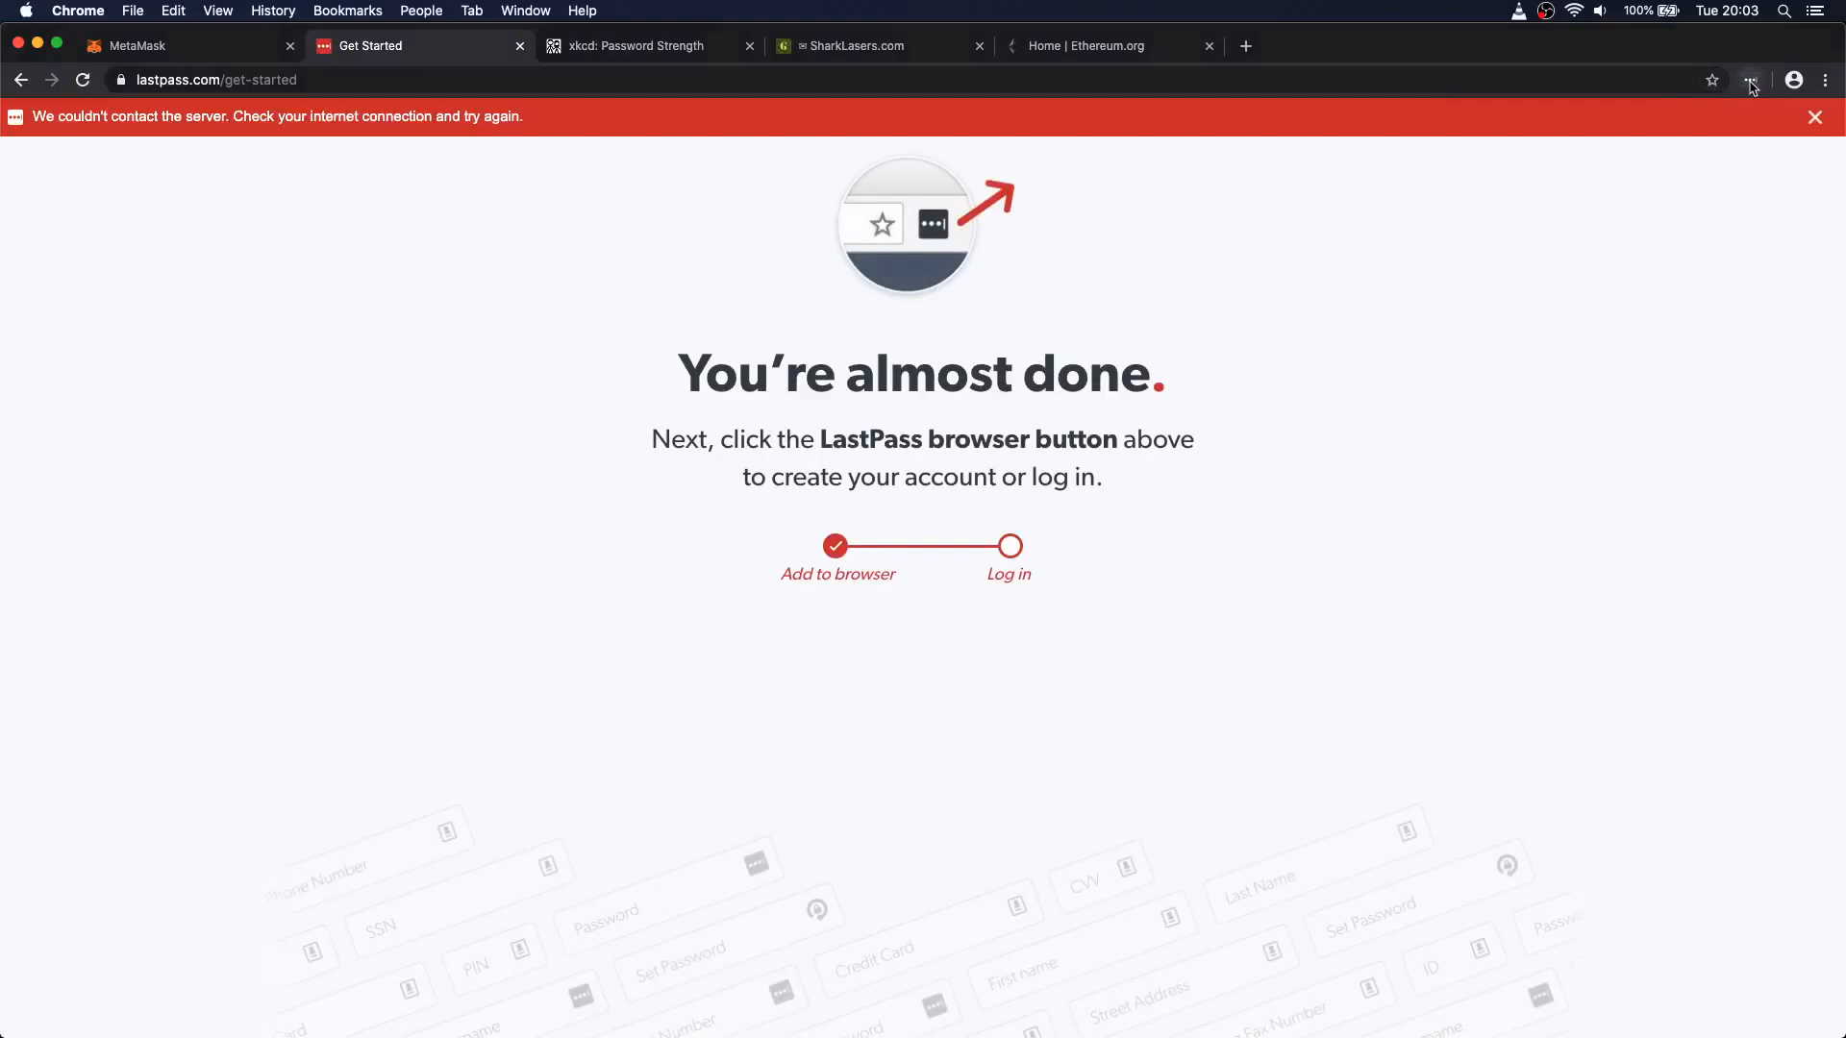
pyautogui.click(1750, 80)
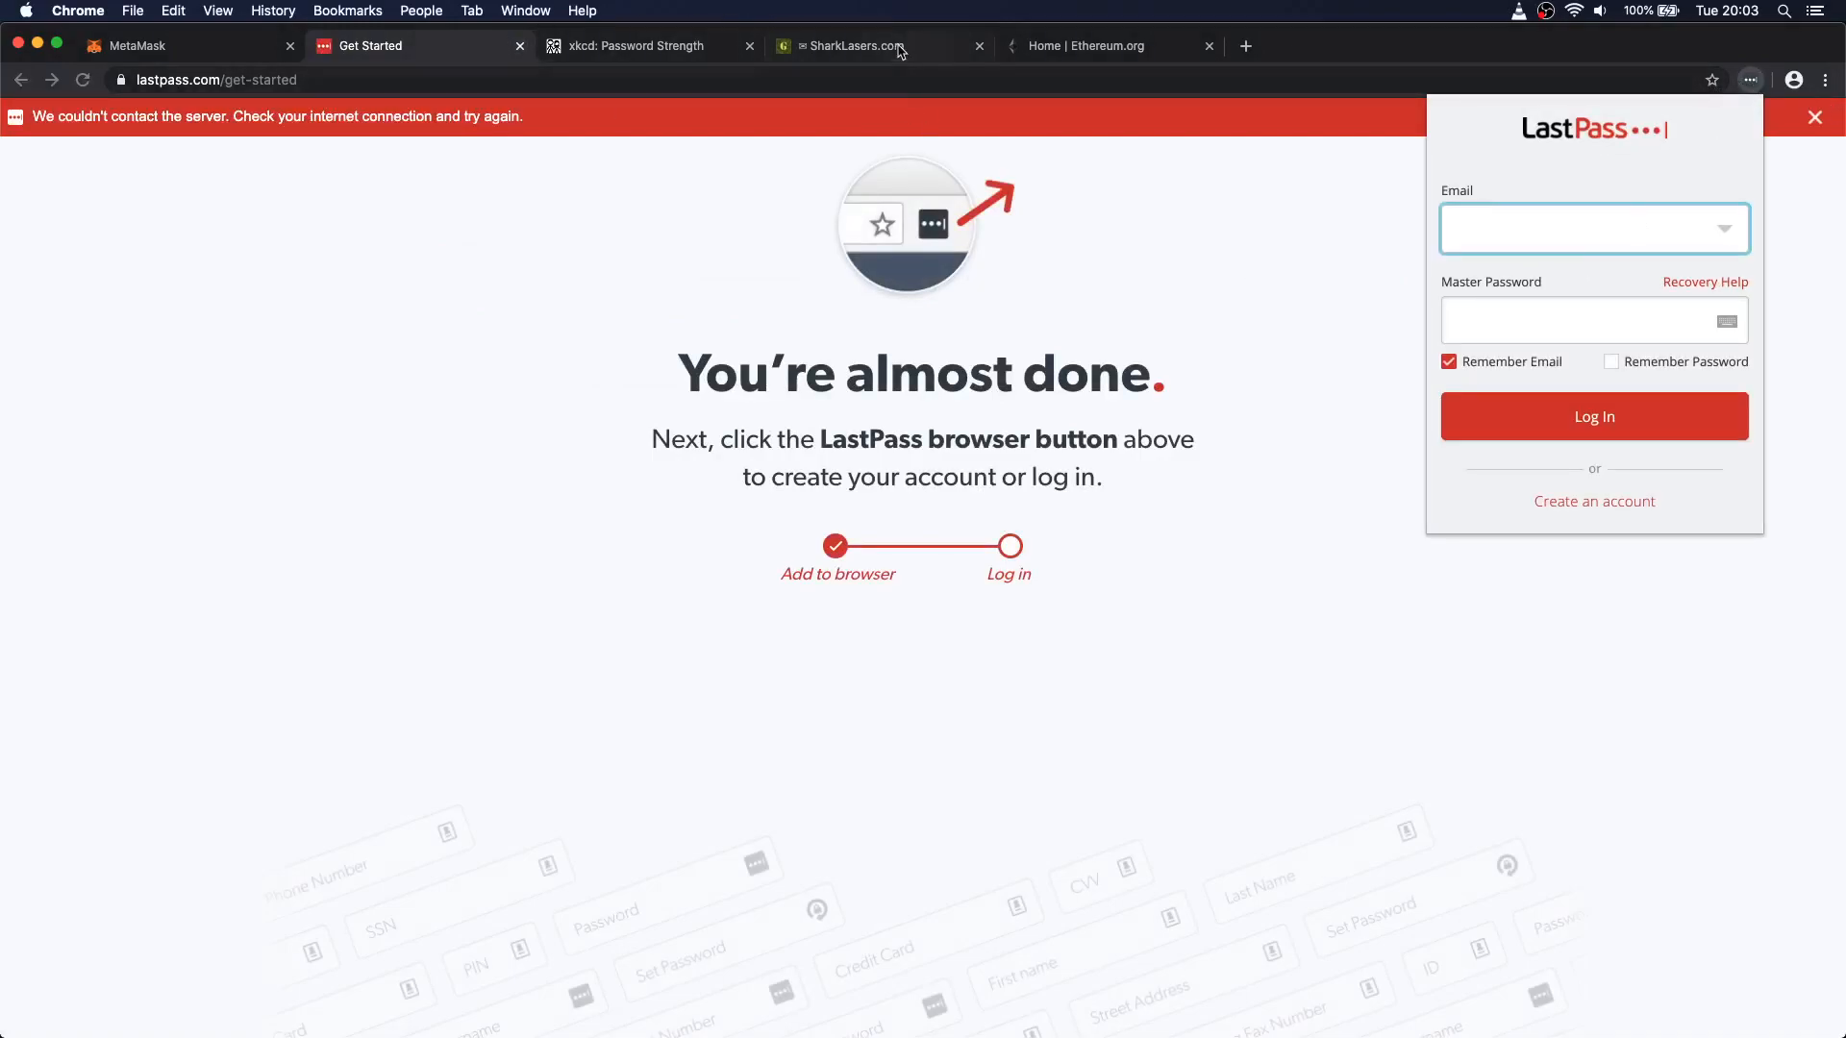
pyautogui.click(855, 46)
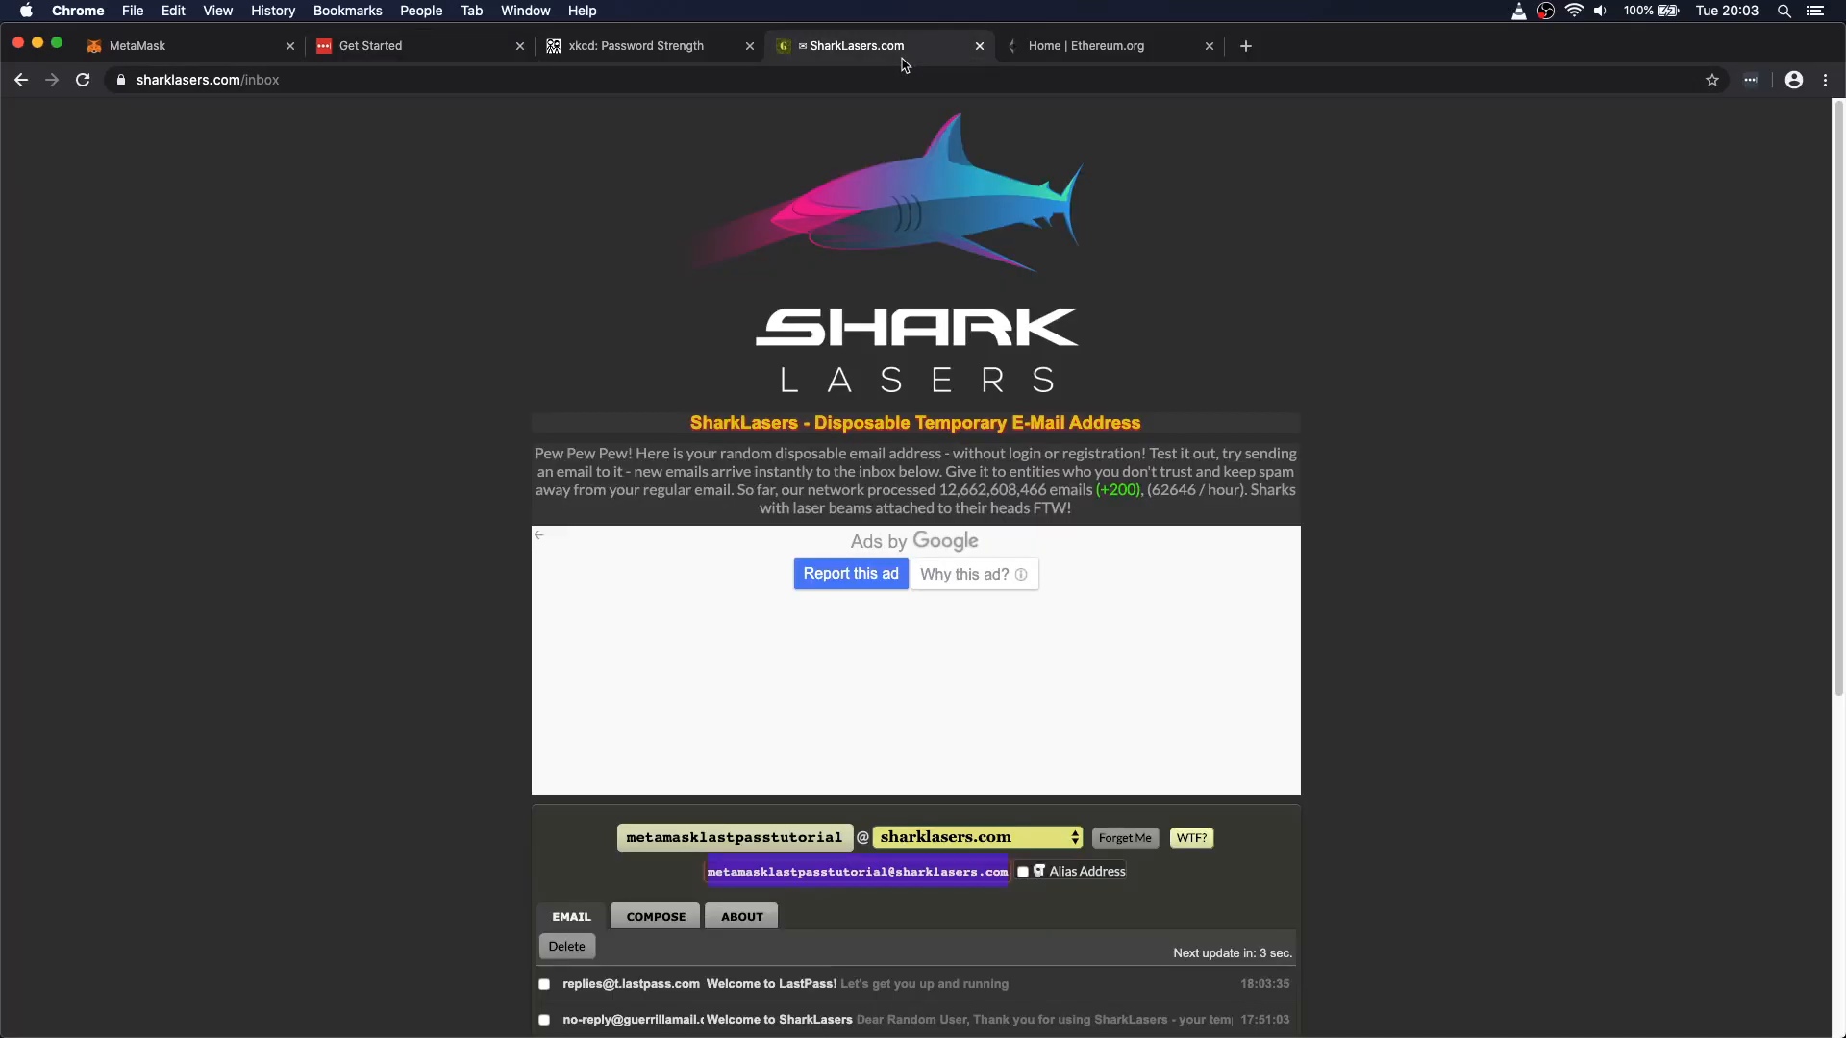
pyautogui.moveTo(744, 683)
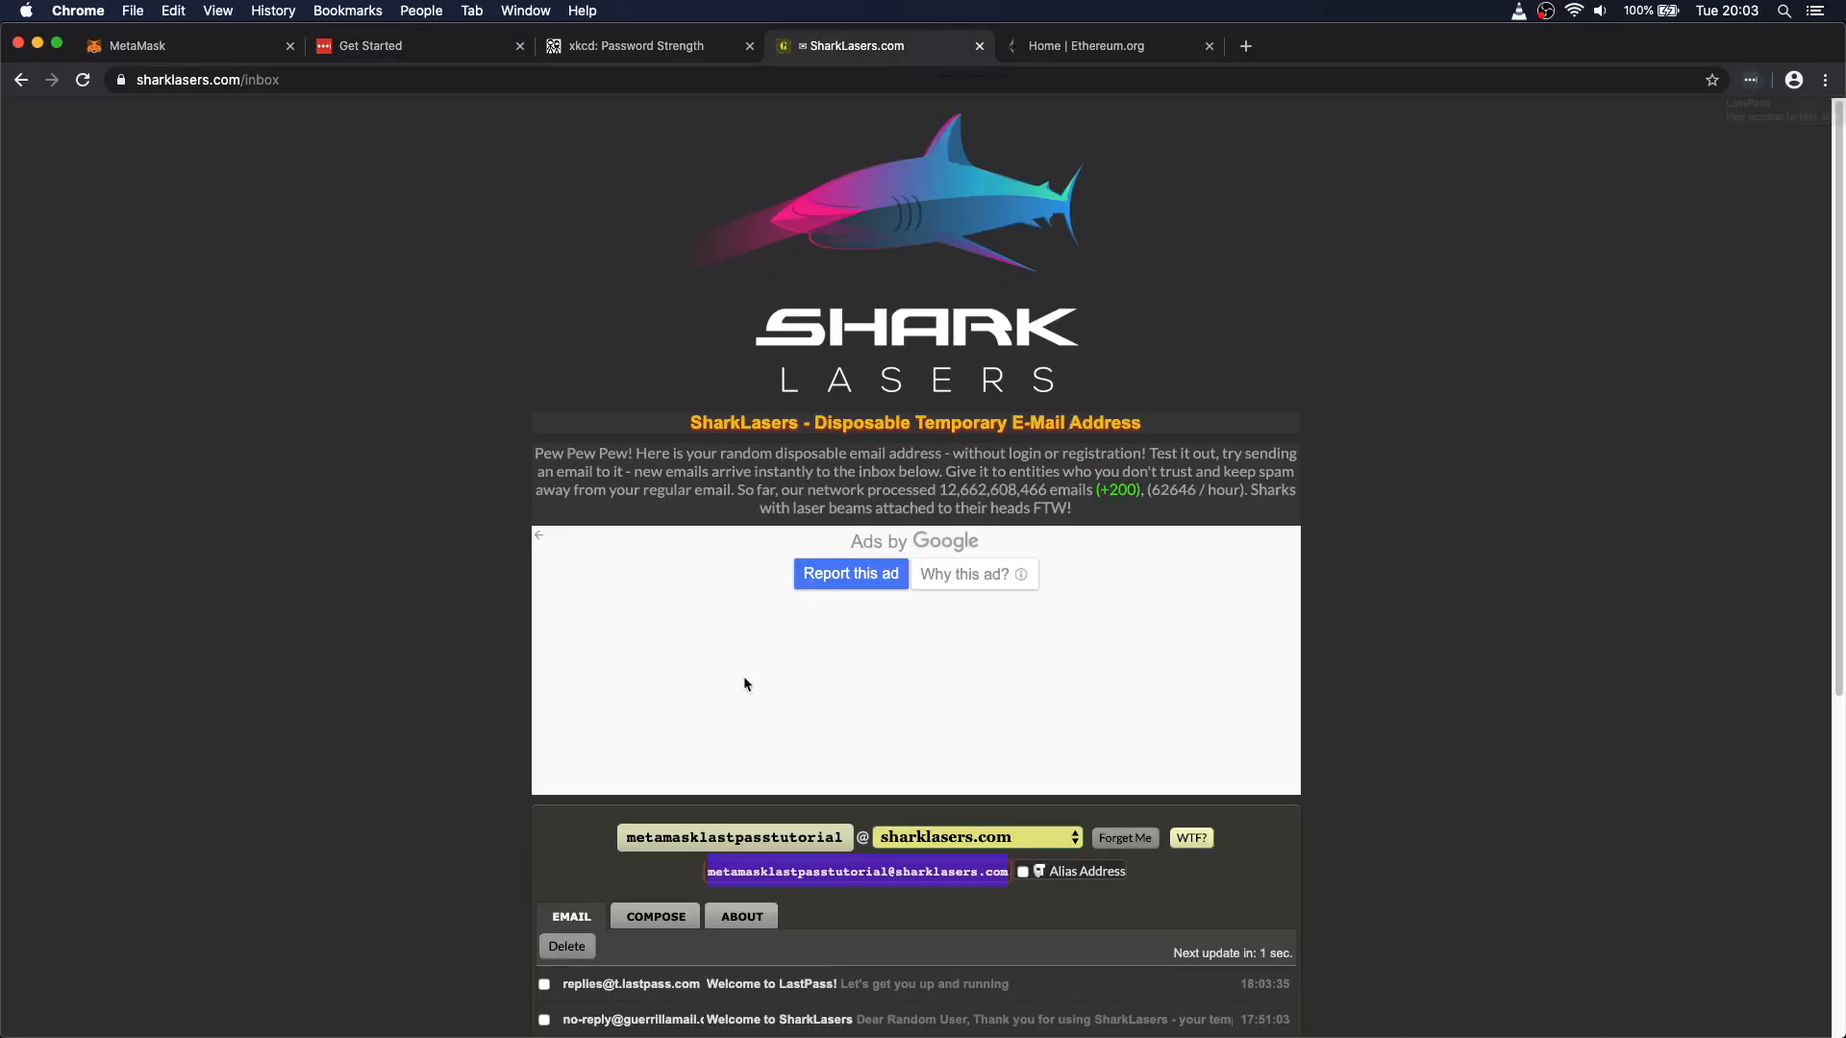
pyautogui.click(418, 46)
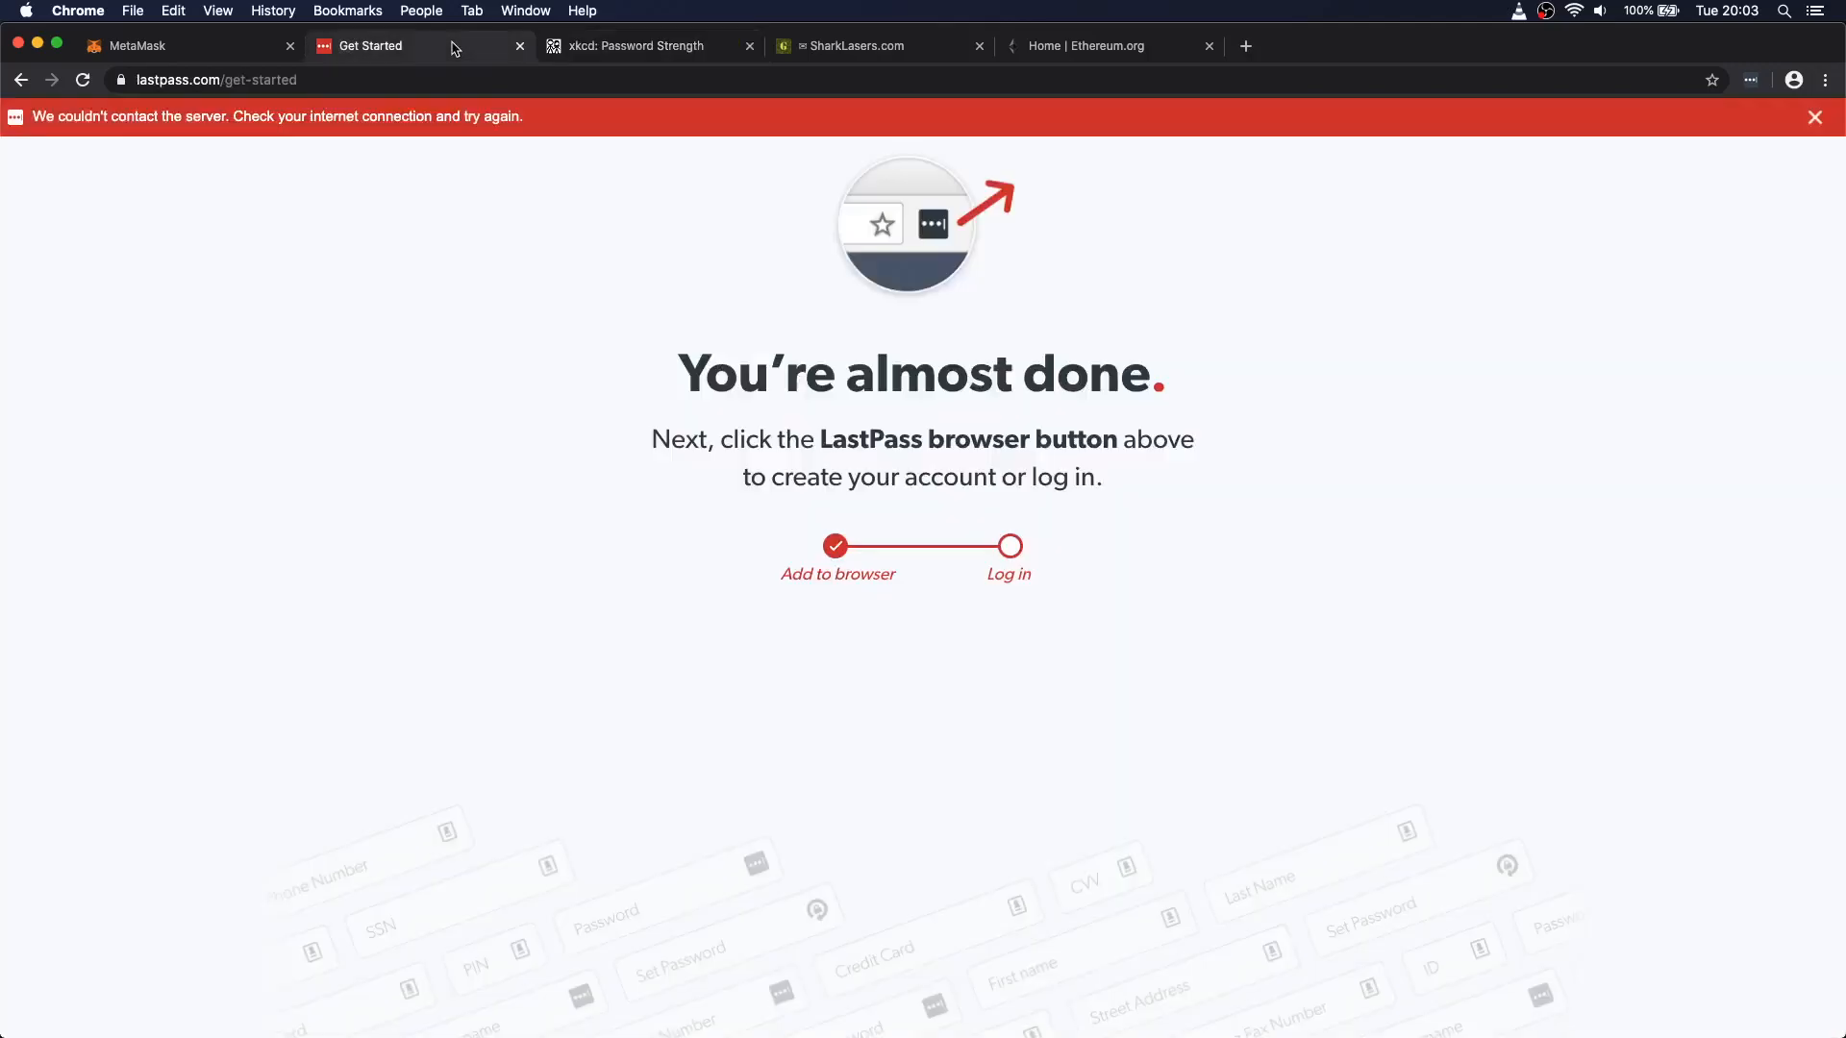
pyautogui.click(1749, 80)
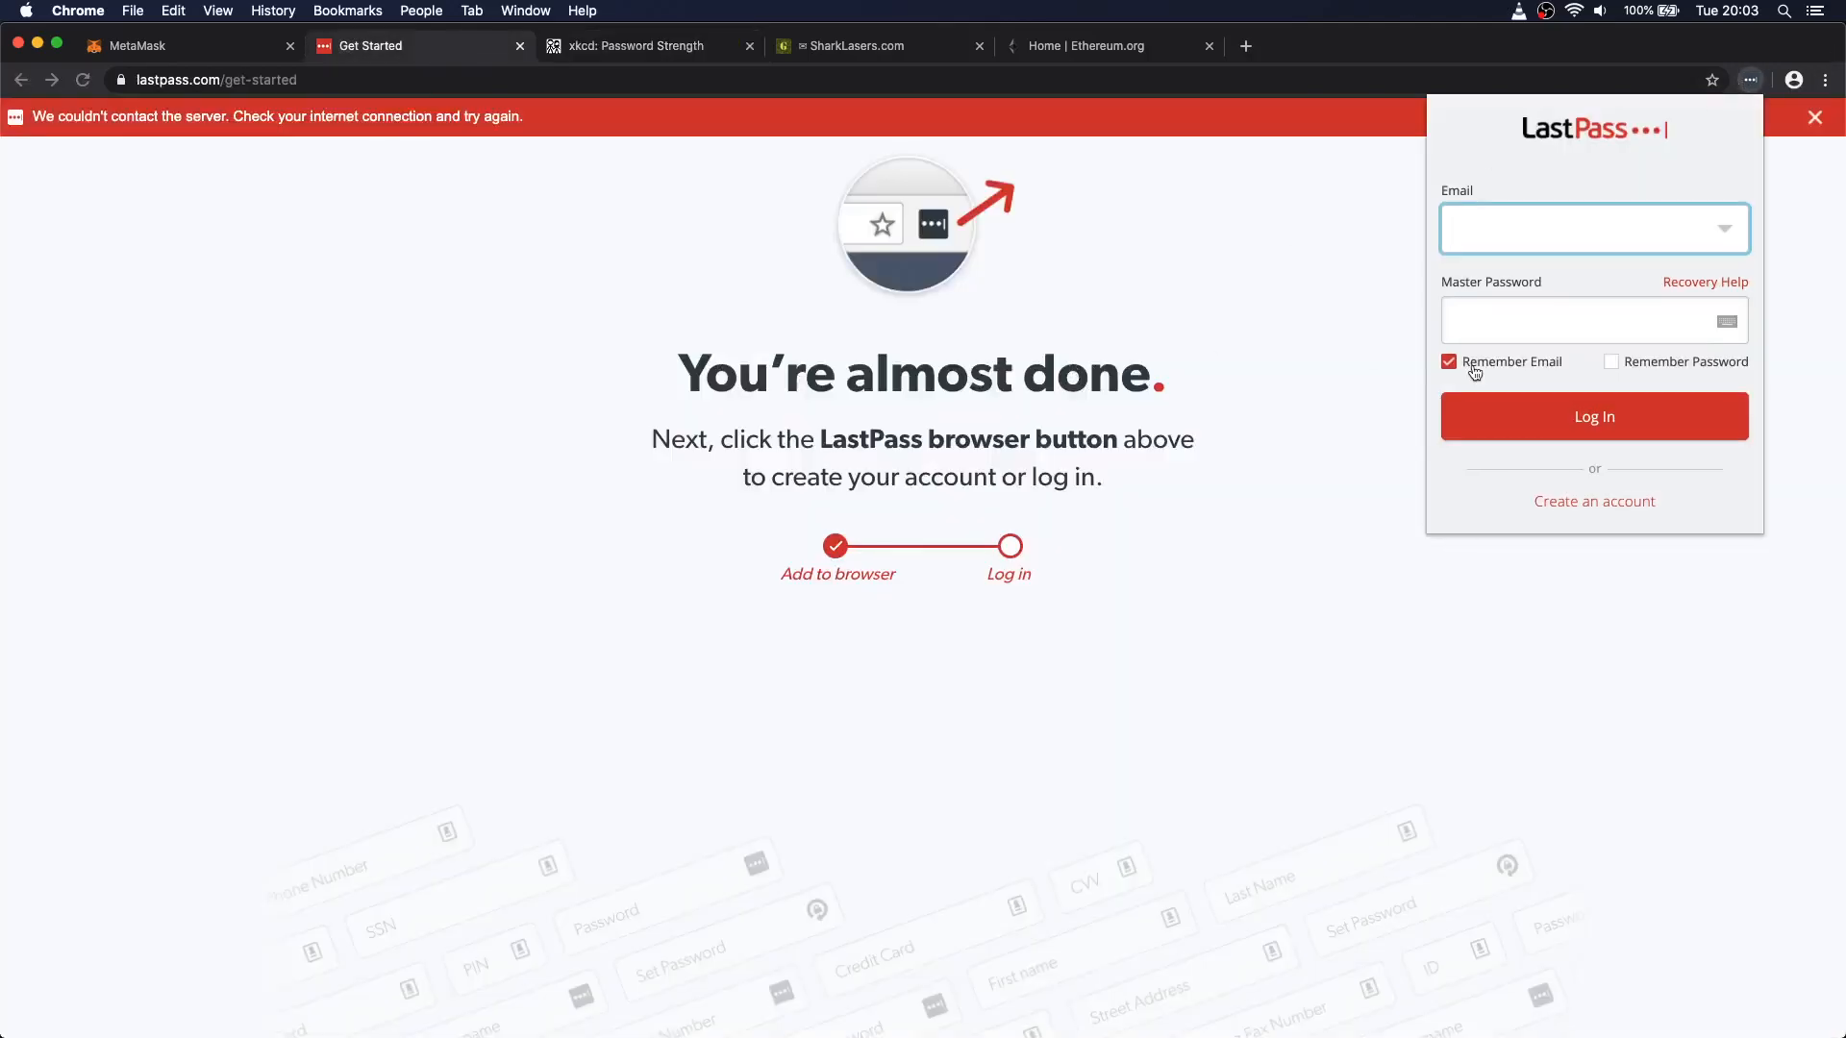
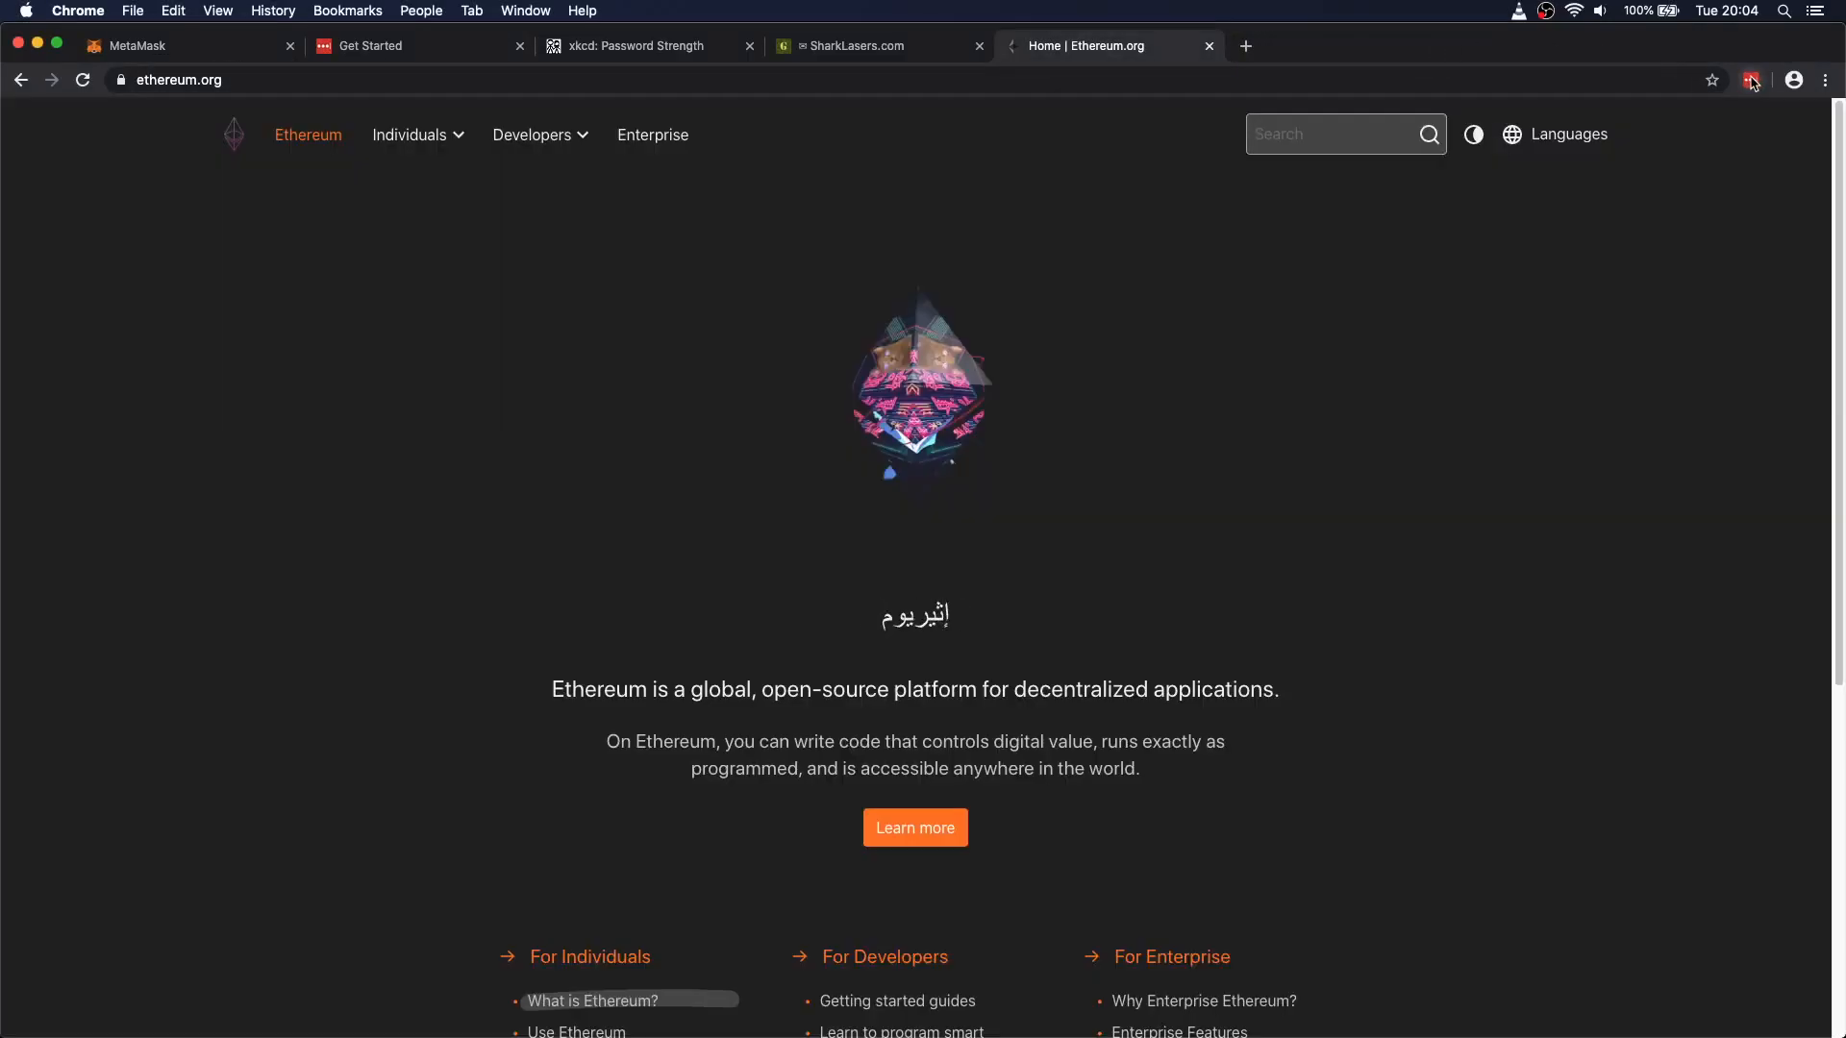
# Add a Password item to the vault with Name and Username both 'MetaMask'.
pyautogui.click(1750, 80)
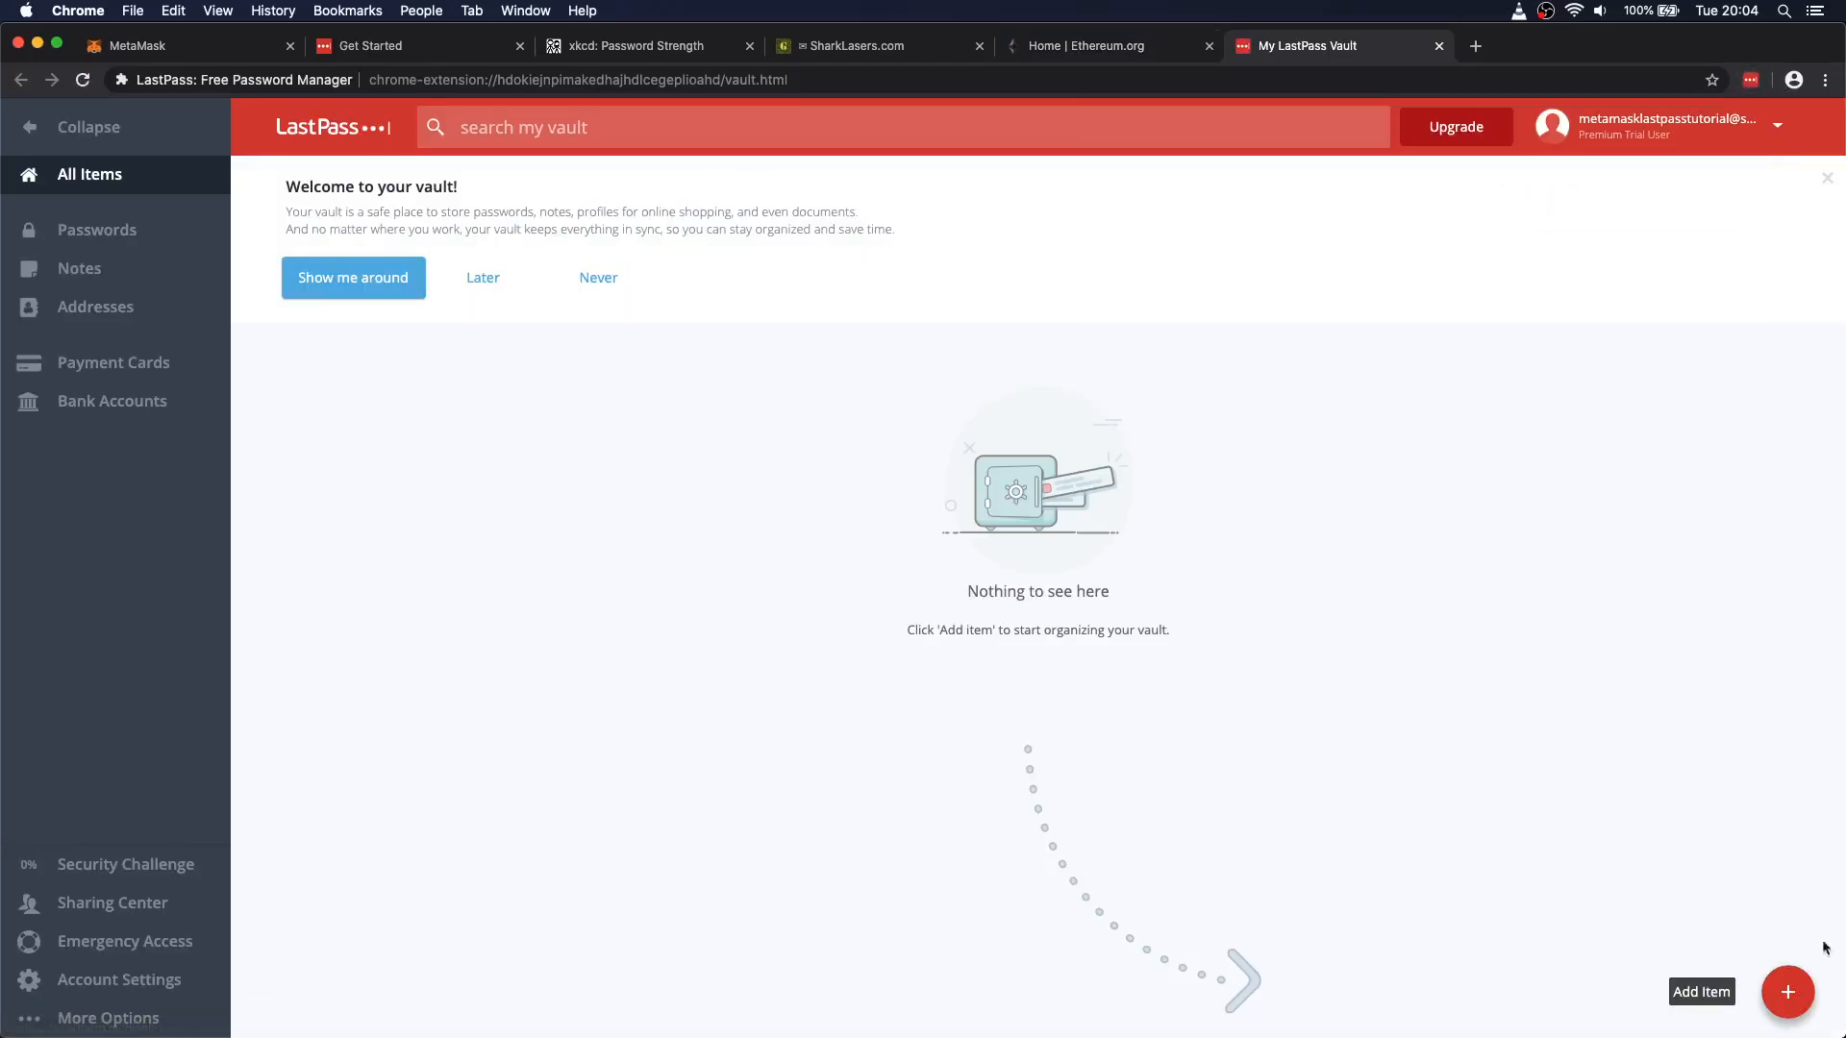
pyautogui.click(1787, 991)
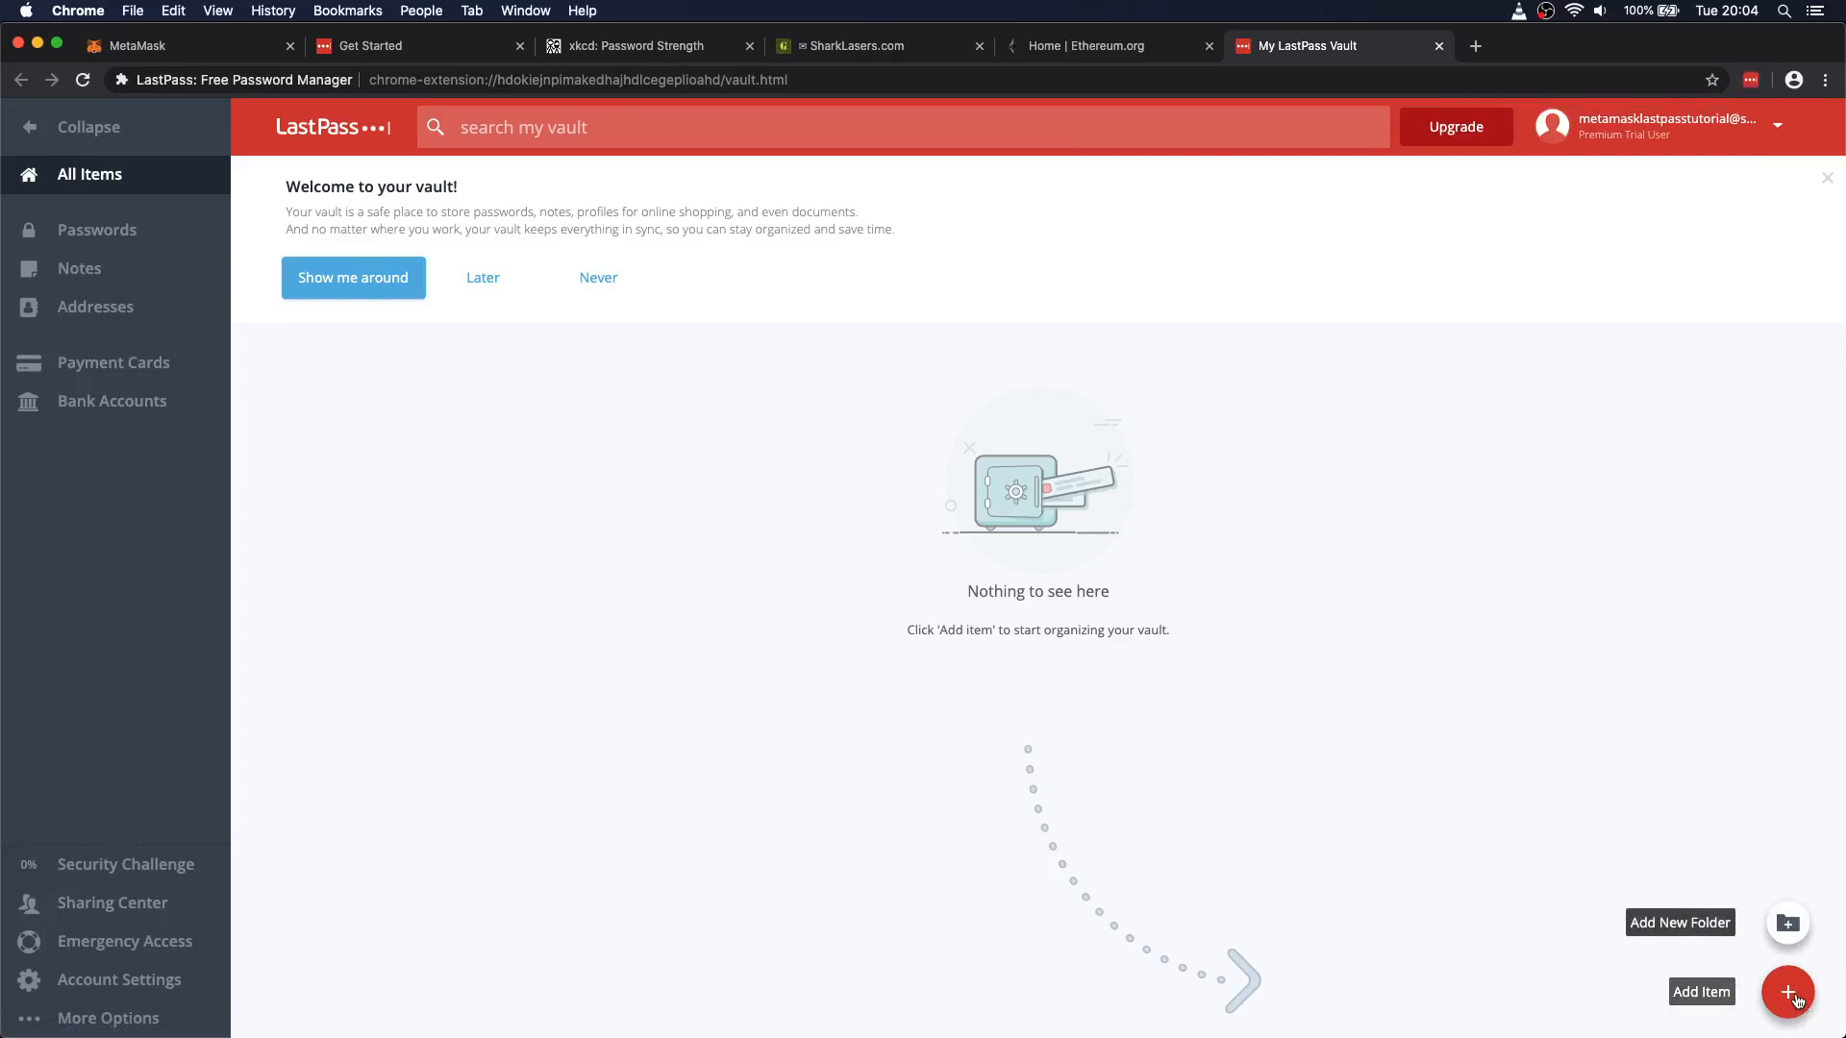
pyautogui.click(1787, 992)
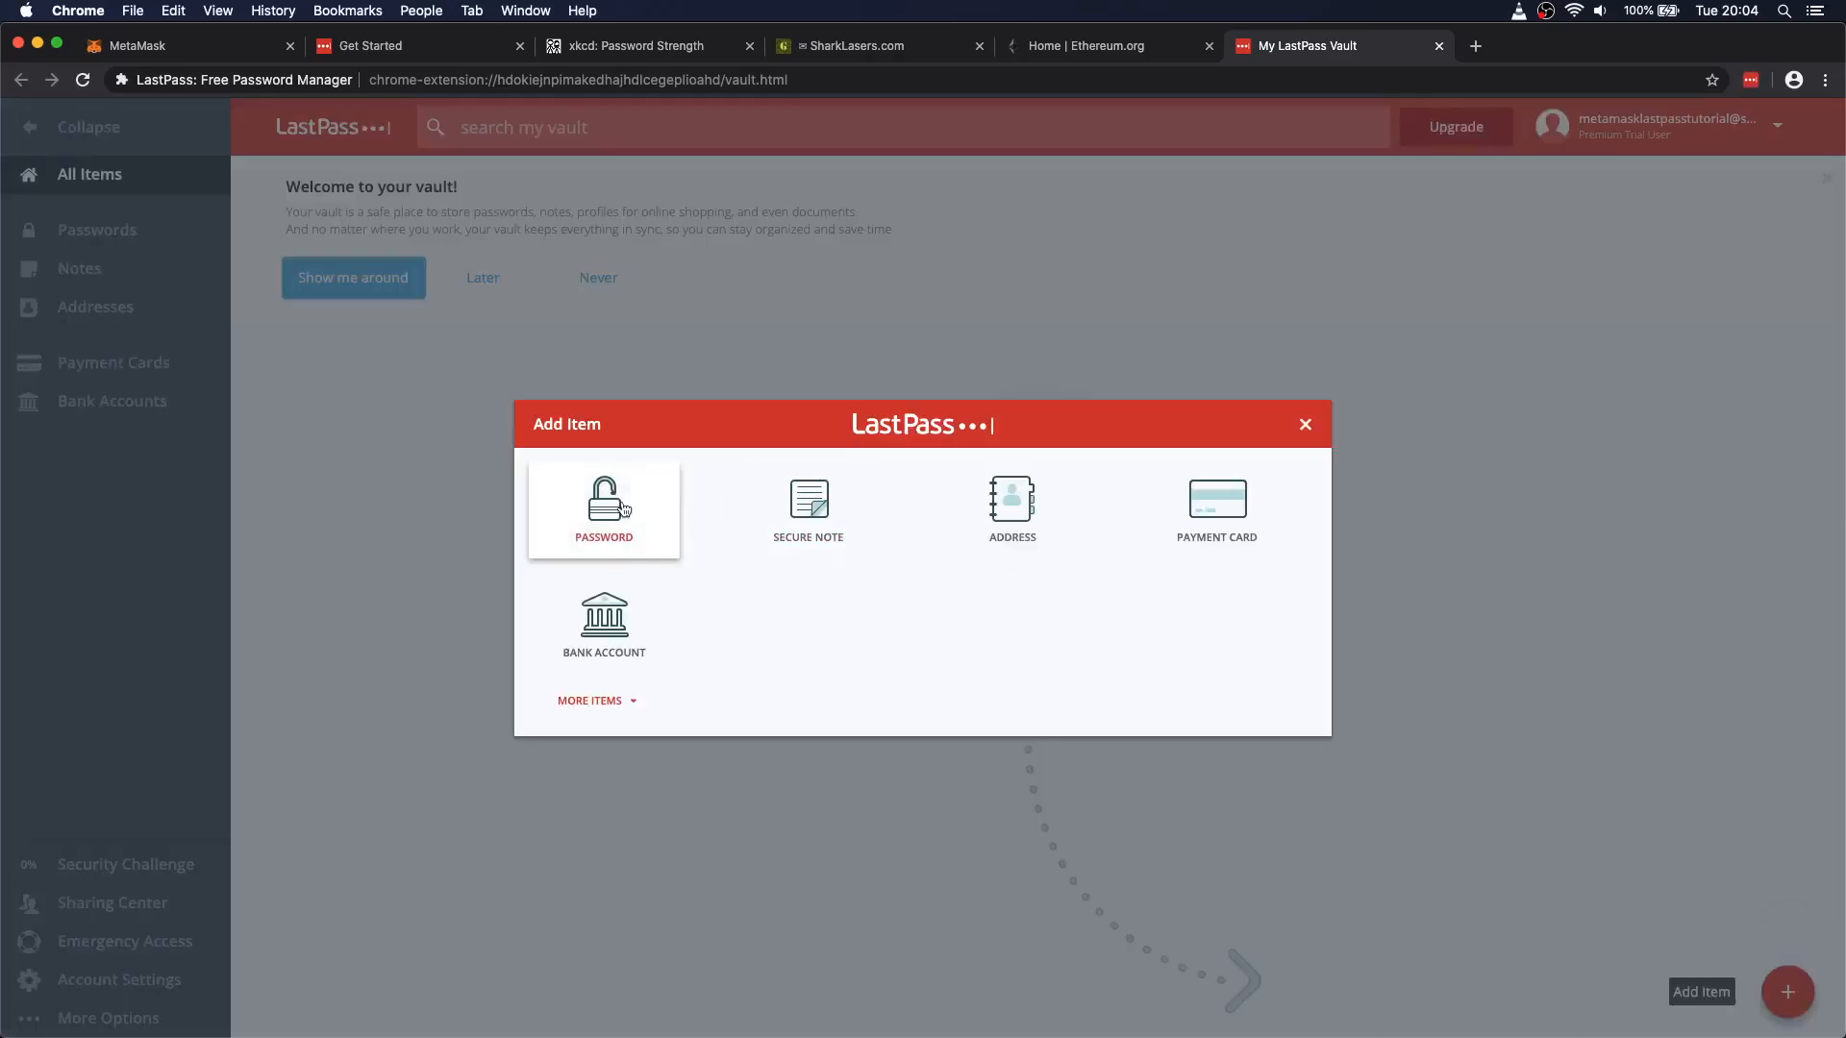
pyautogui.click(603, 509)
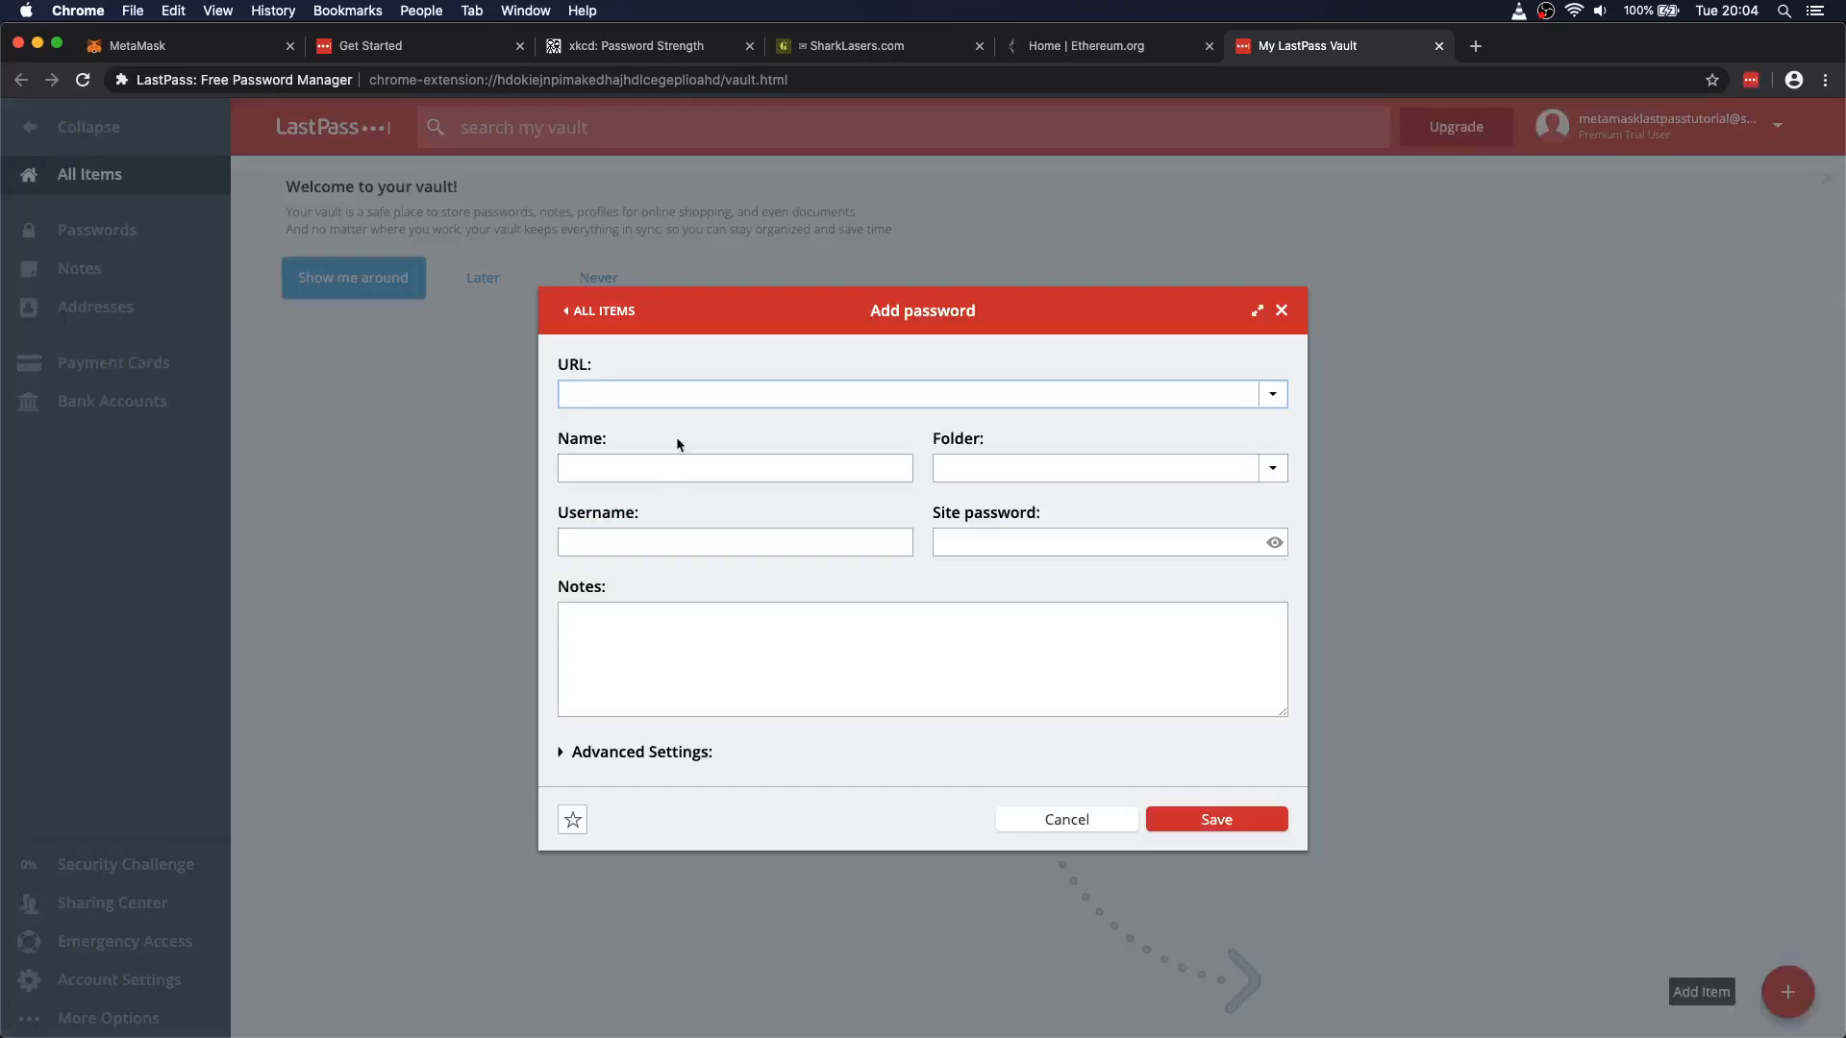
pyautogui.write('MetaMask')
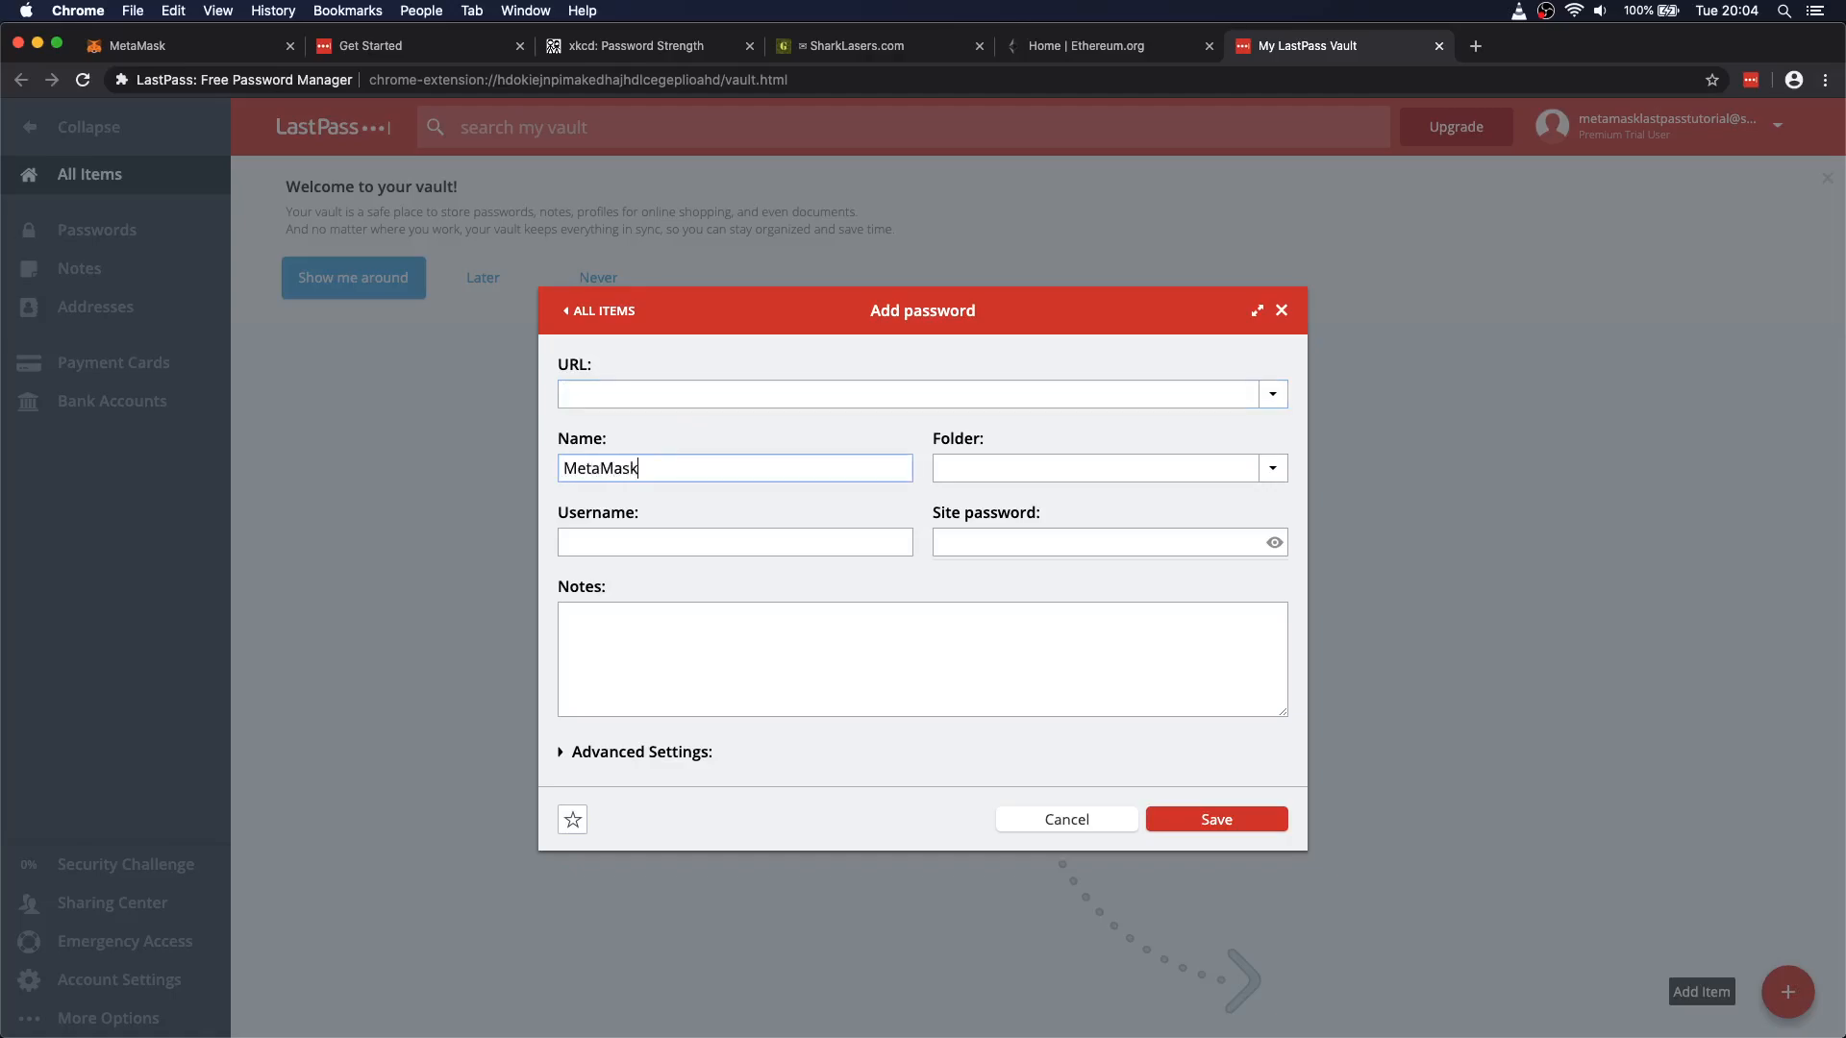
pyautogui.write('Mas')
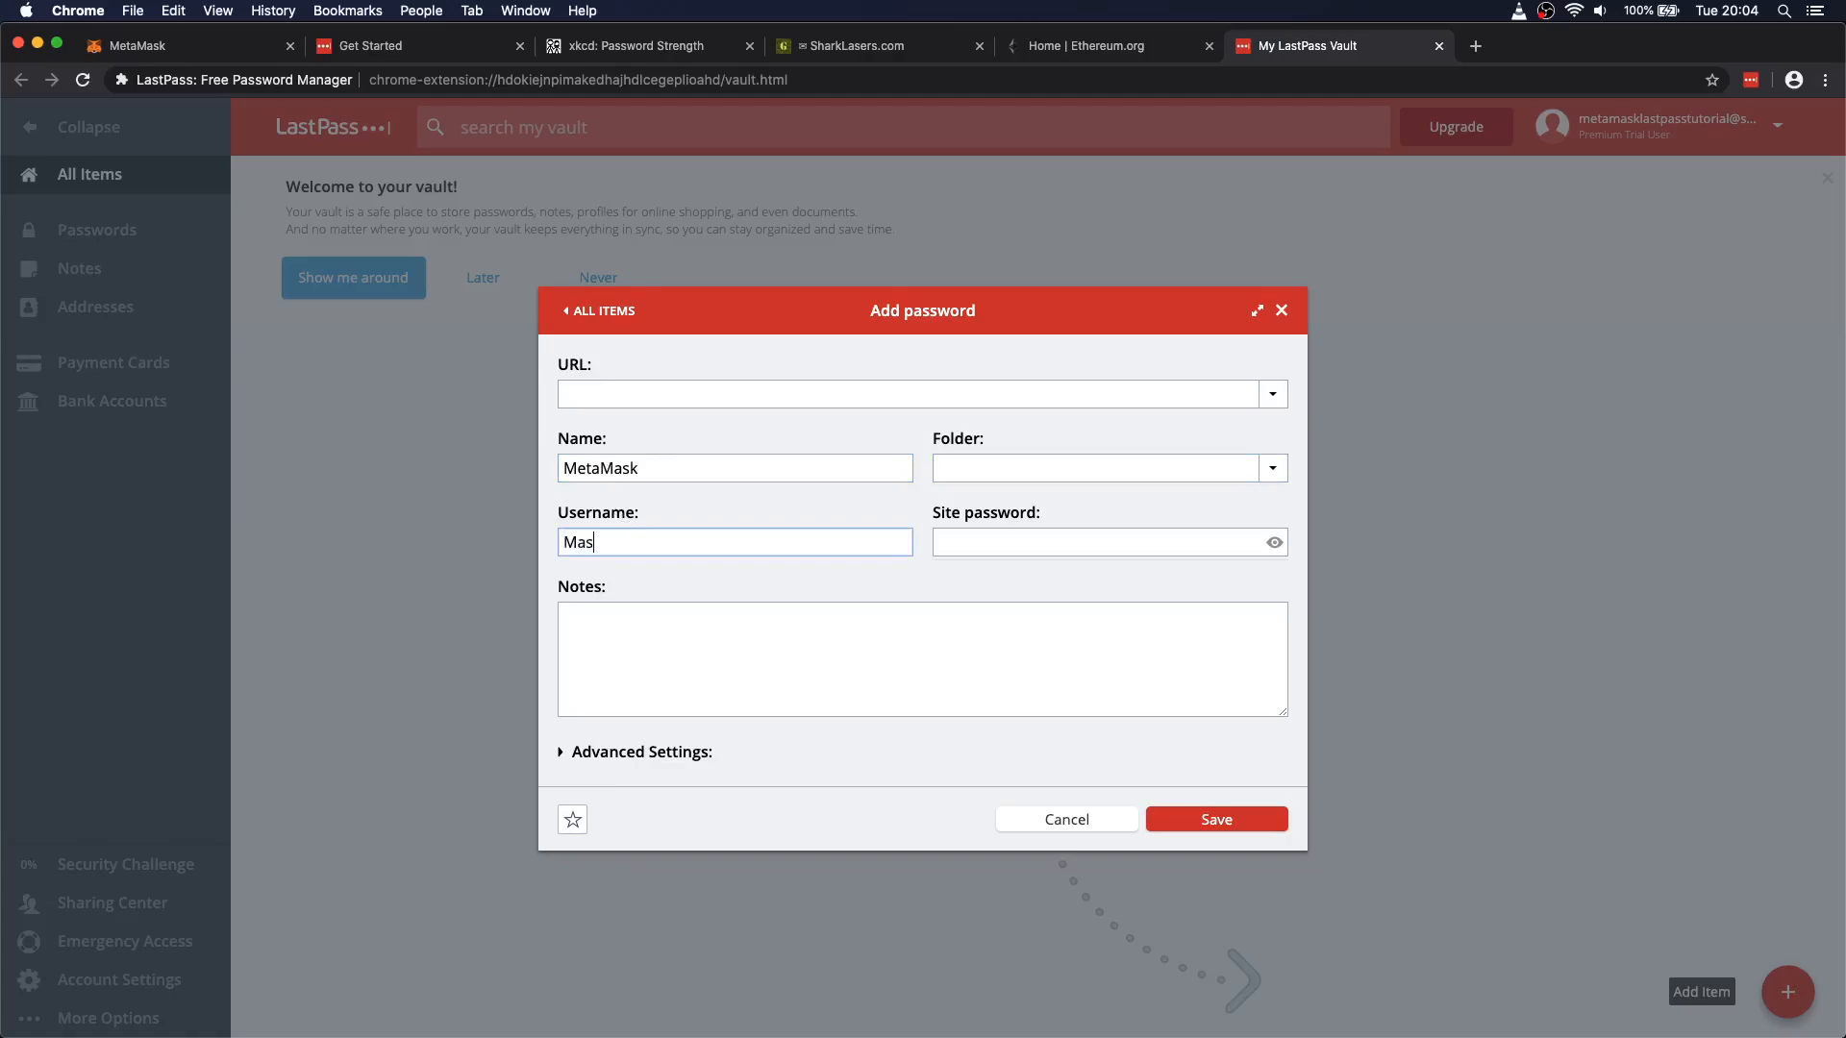
pyautogui.write('MetaM')
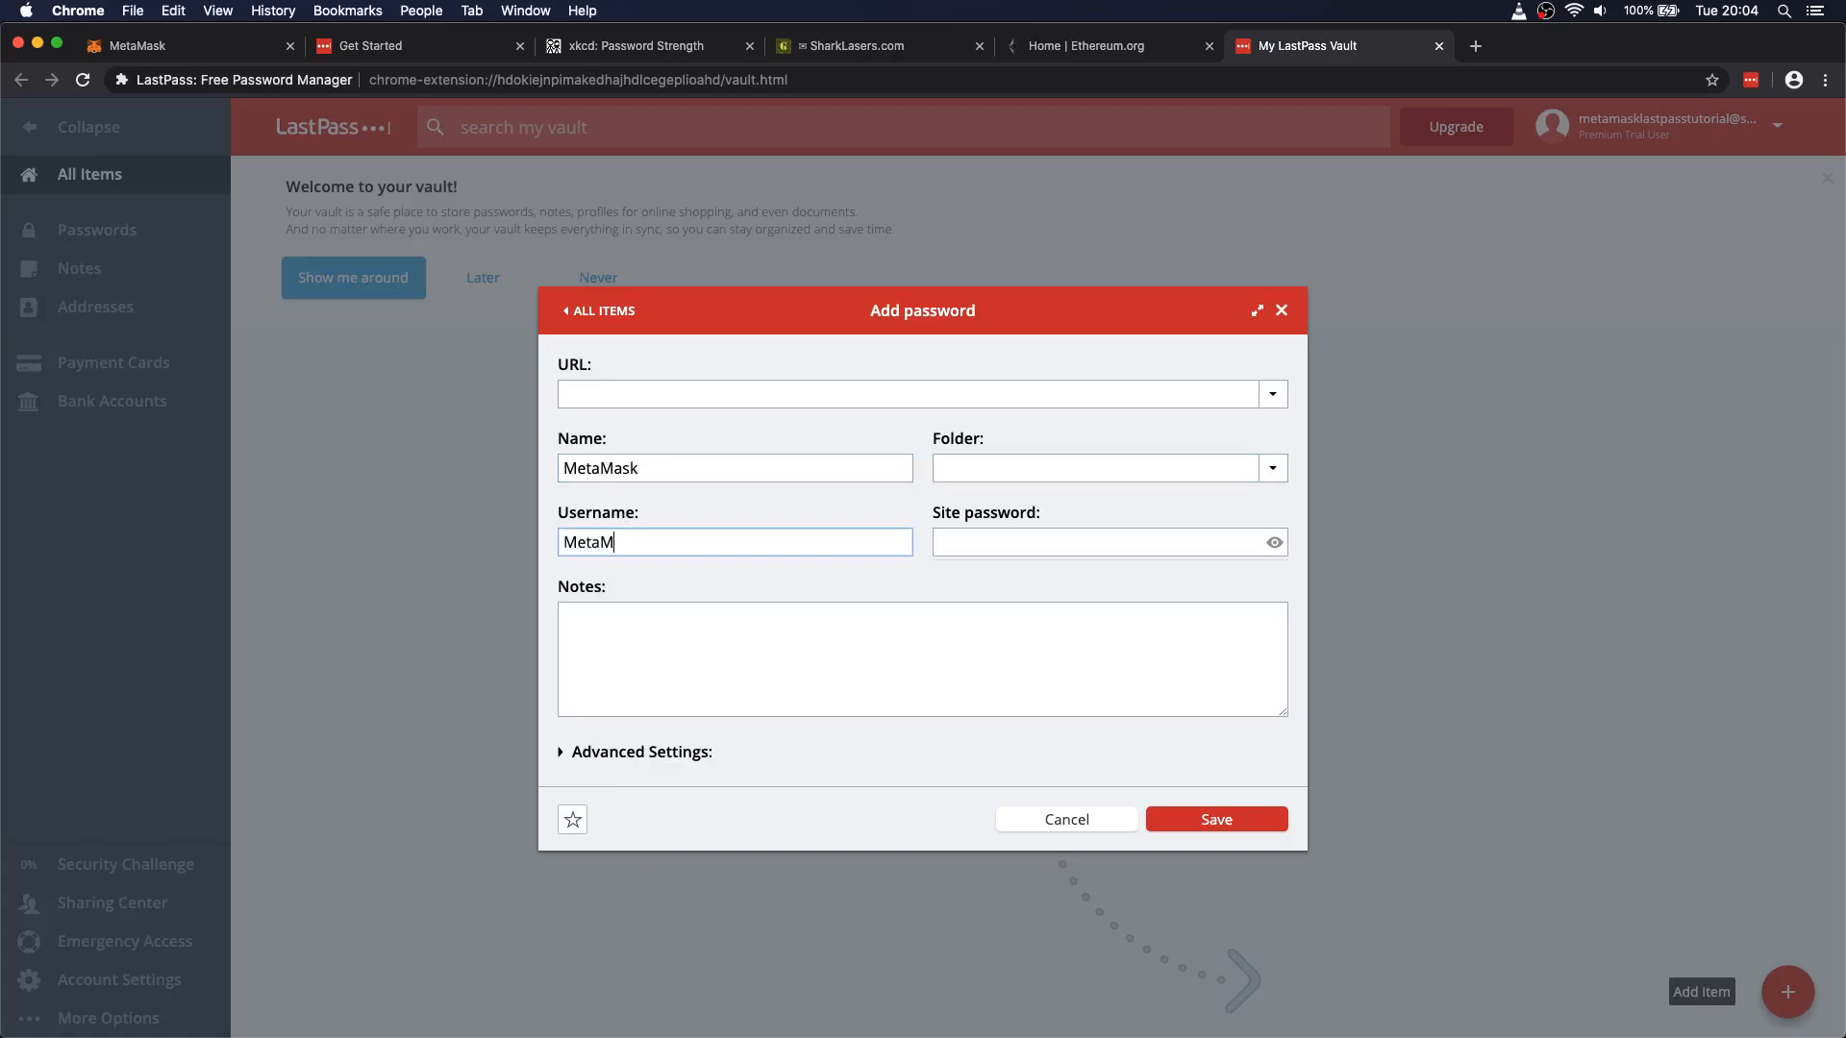
pyautogui.write('ask')
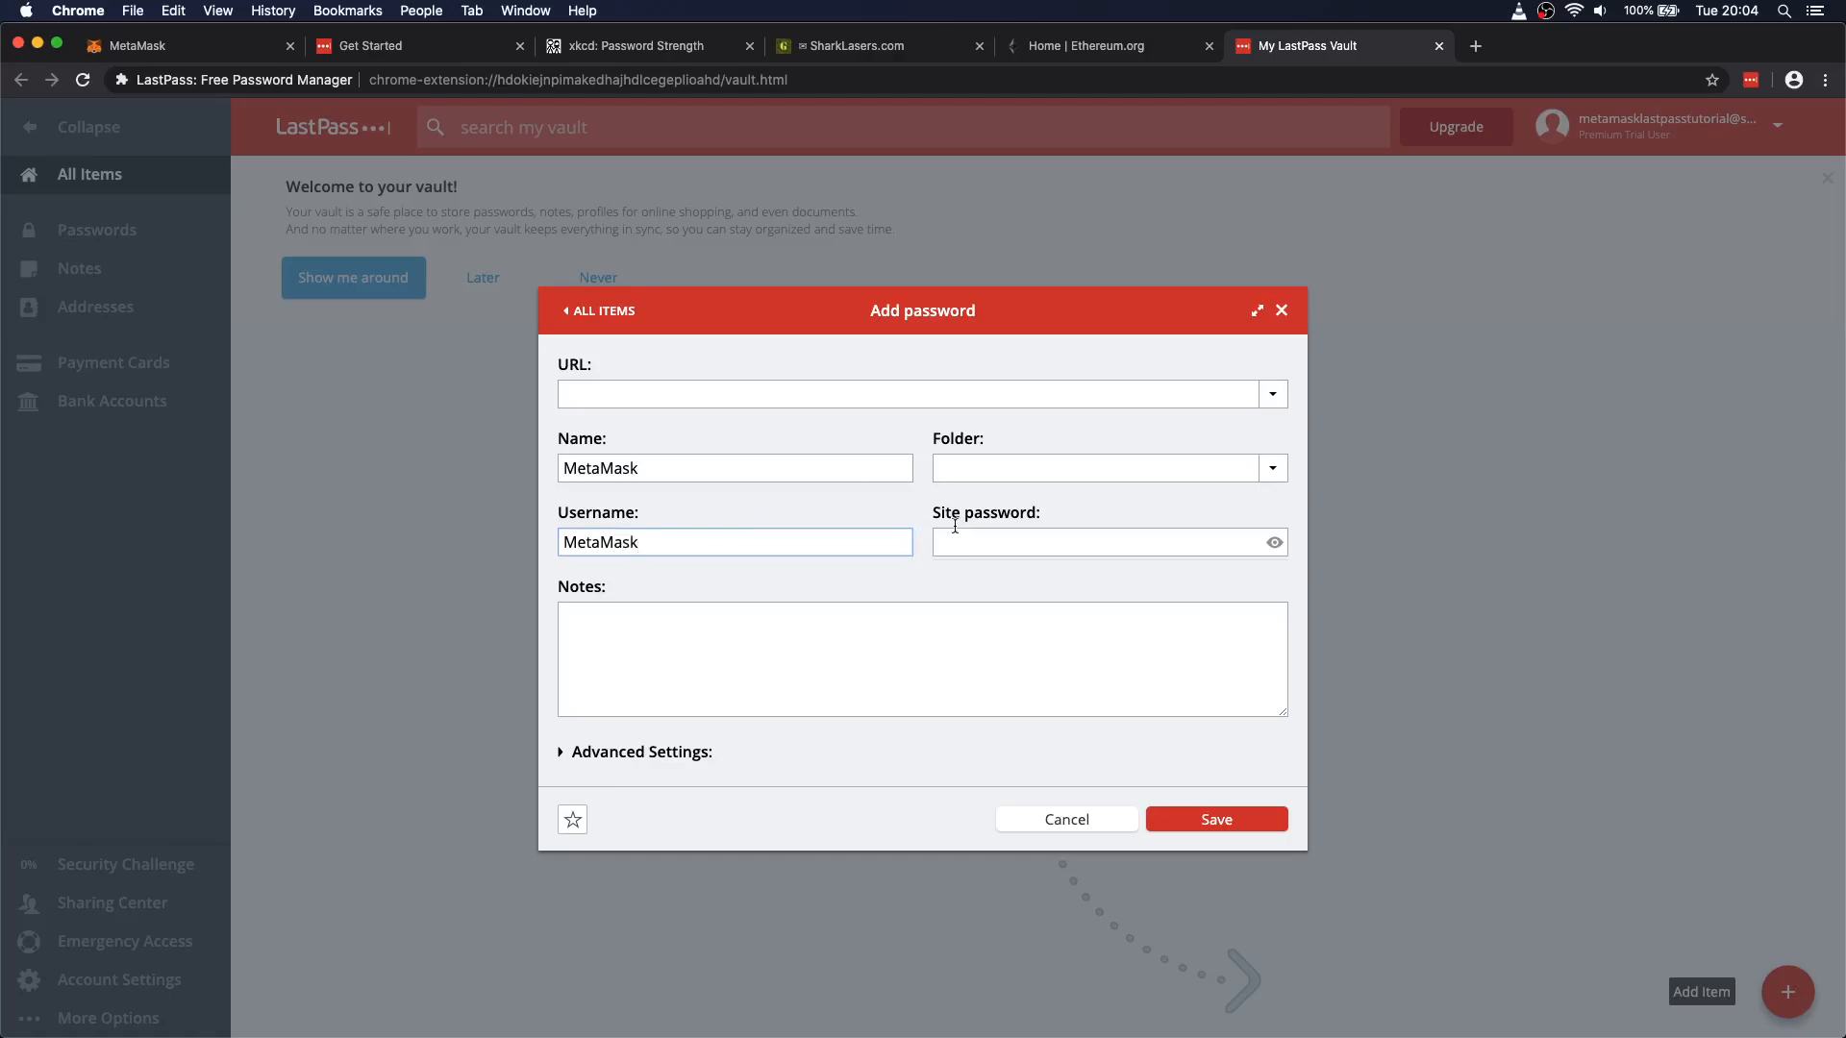
pyautogui.moveTo(1797, 104)
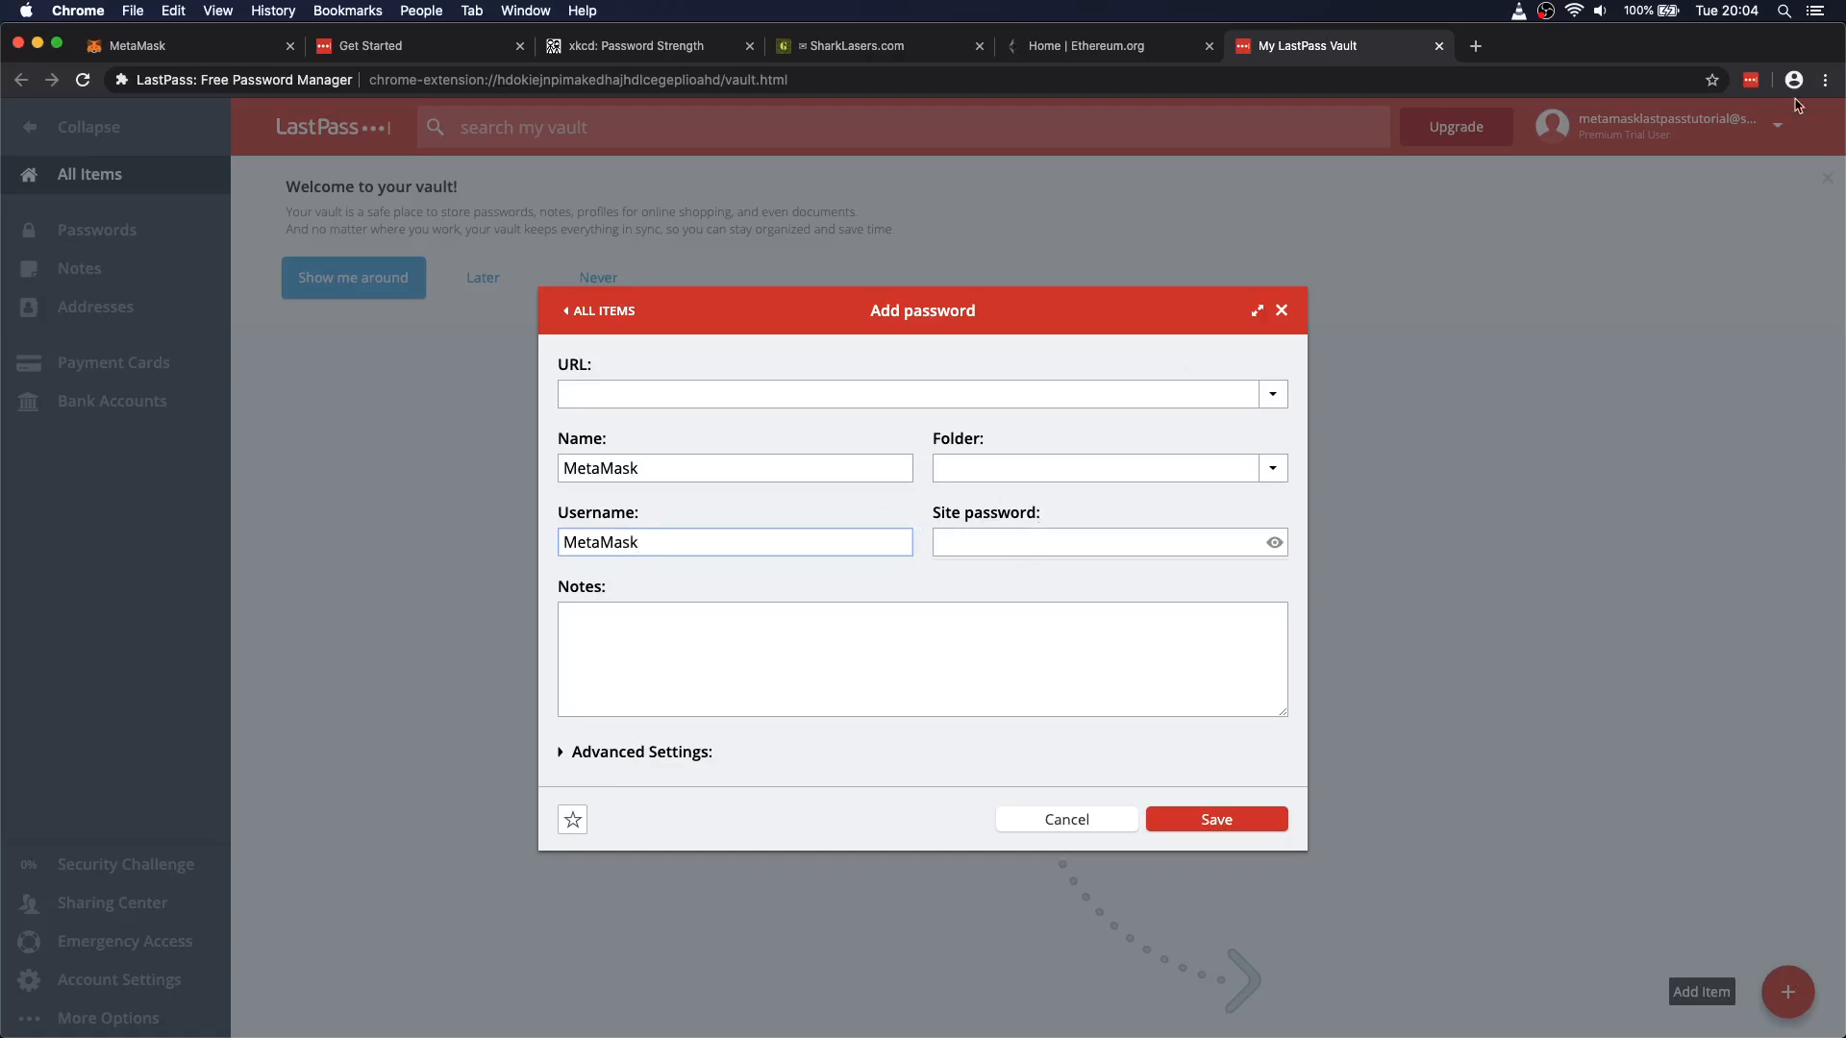
# Generate a 98-character password with uppercase, lowercase, numbers and symbols via the LastPass menu.
pyautogui.click(1750, 80)
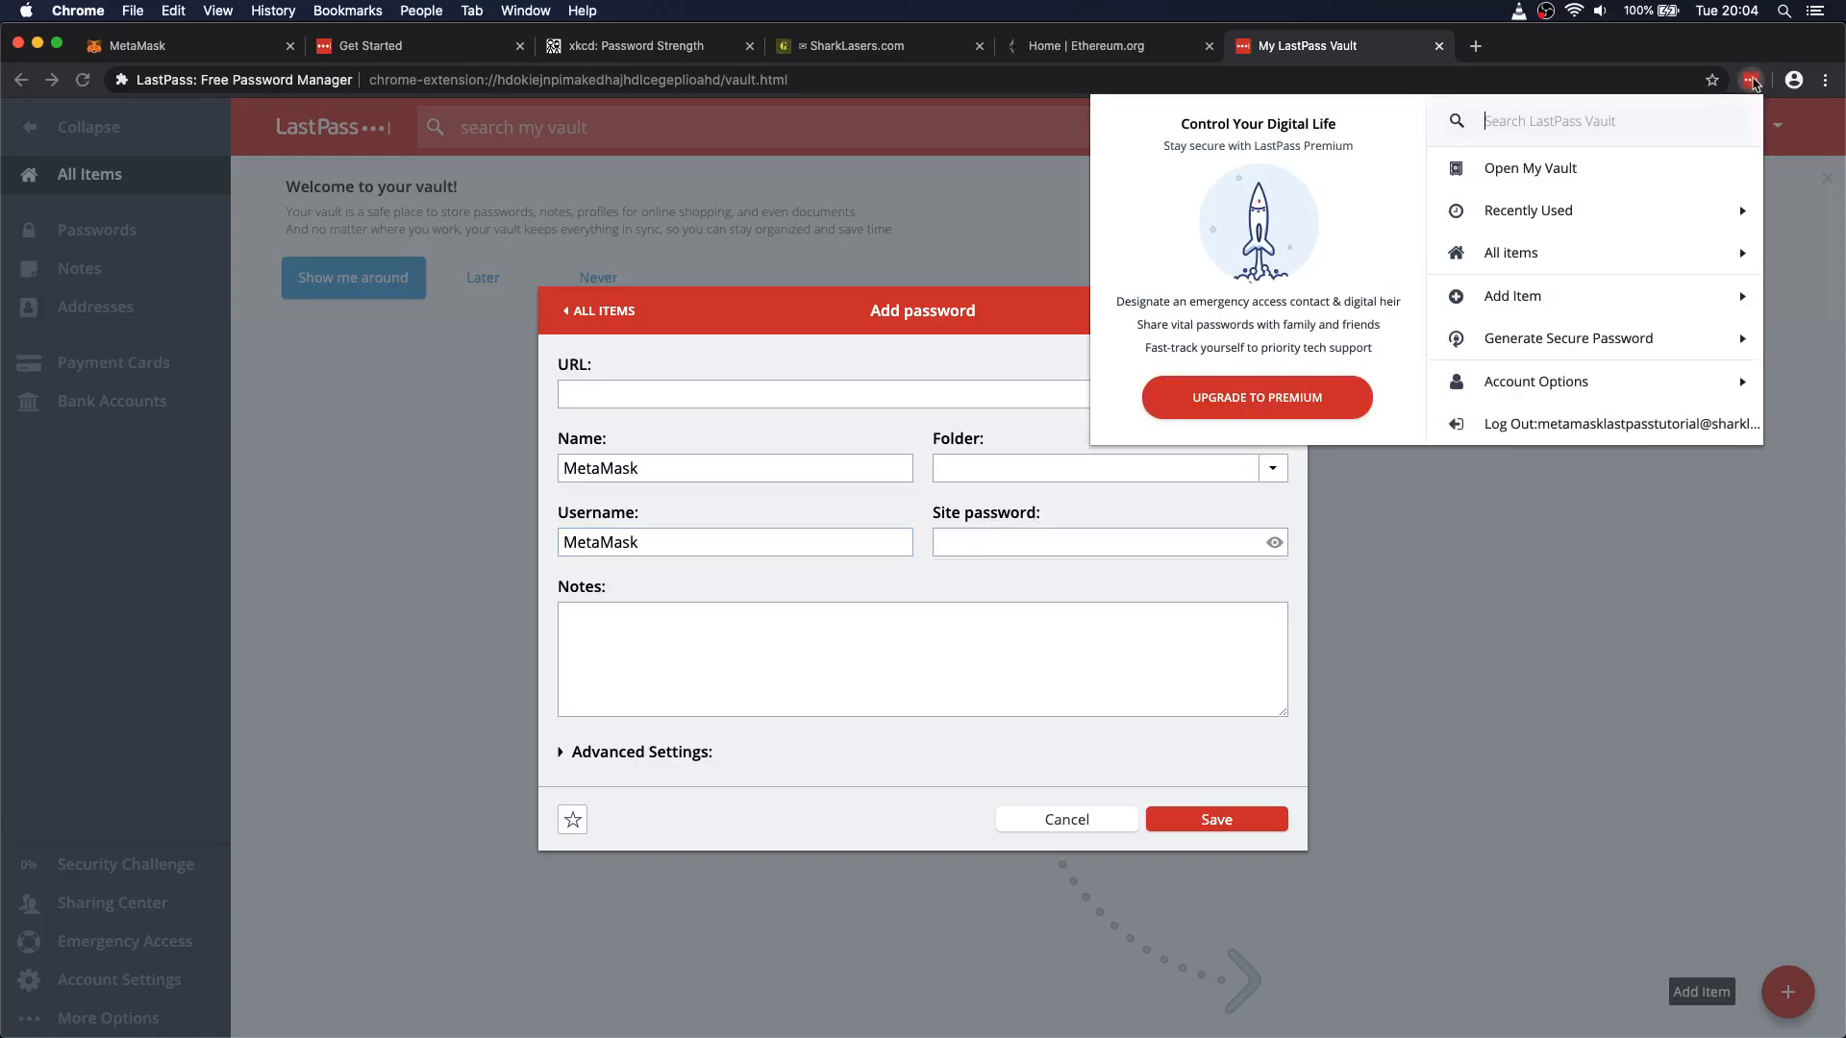
pyautogui.moveTo(1643, 196)
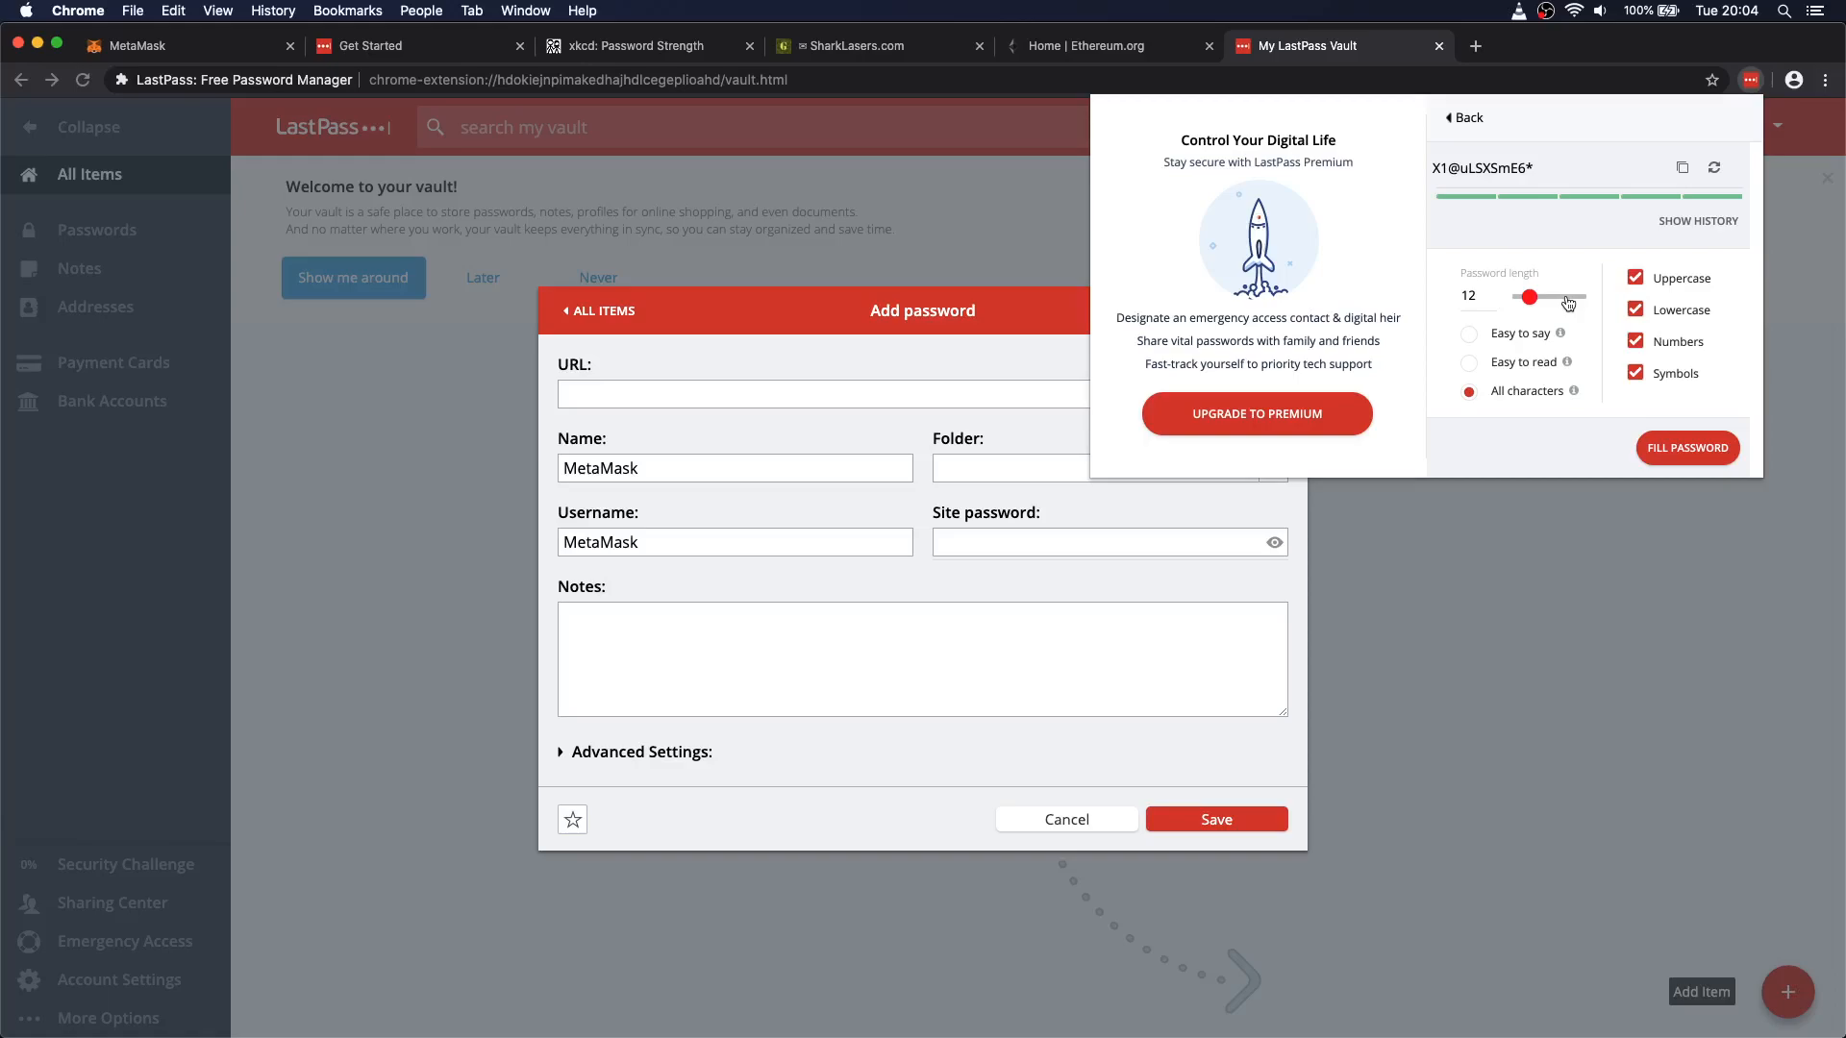
pyautogui.moveTo(1574, 290)
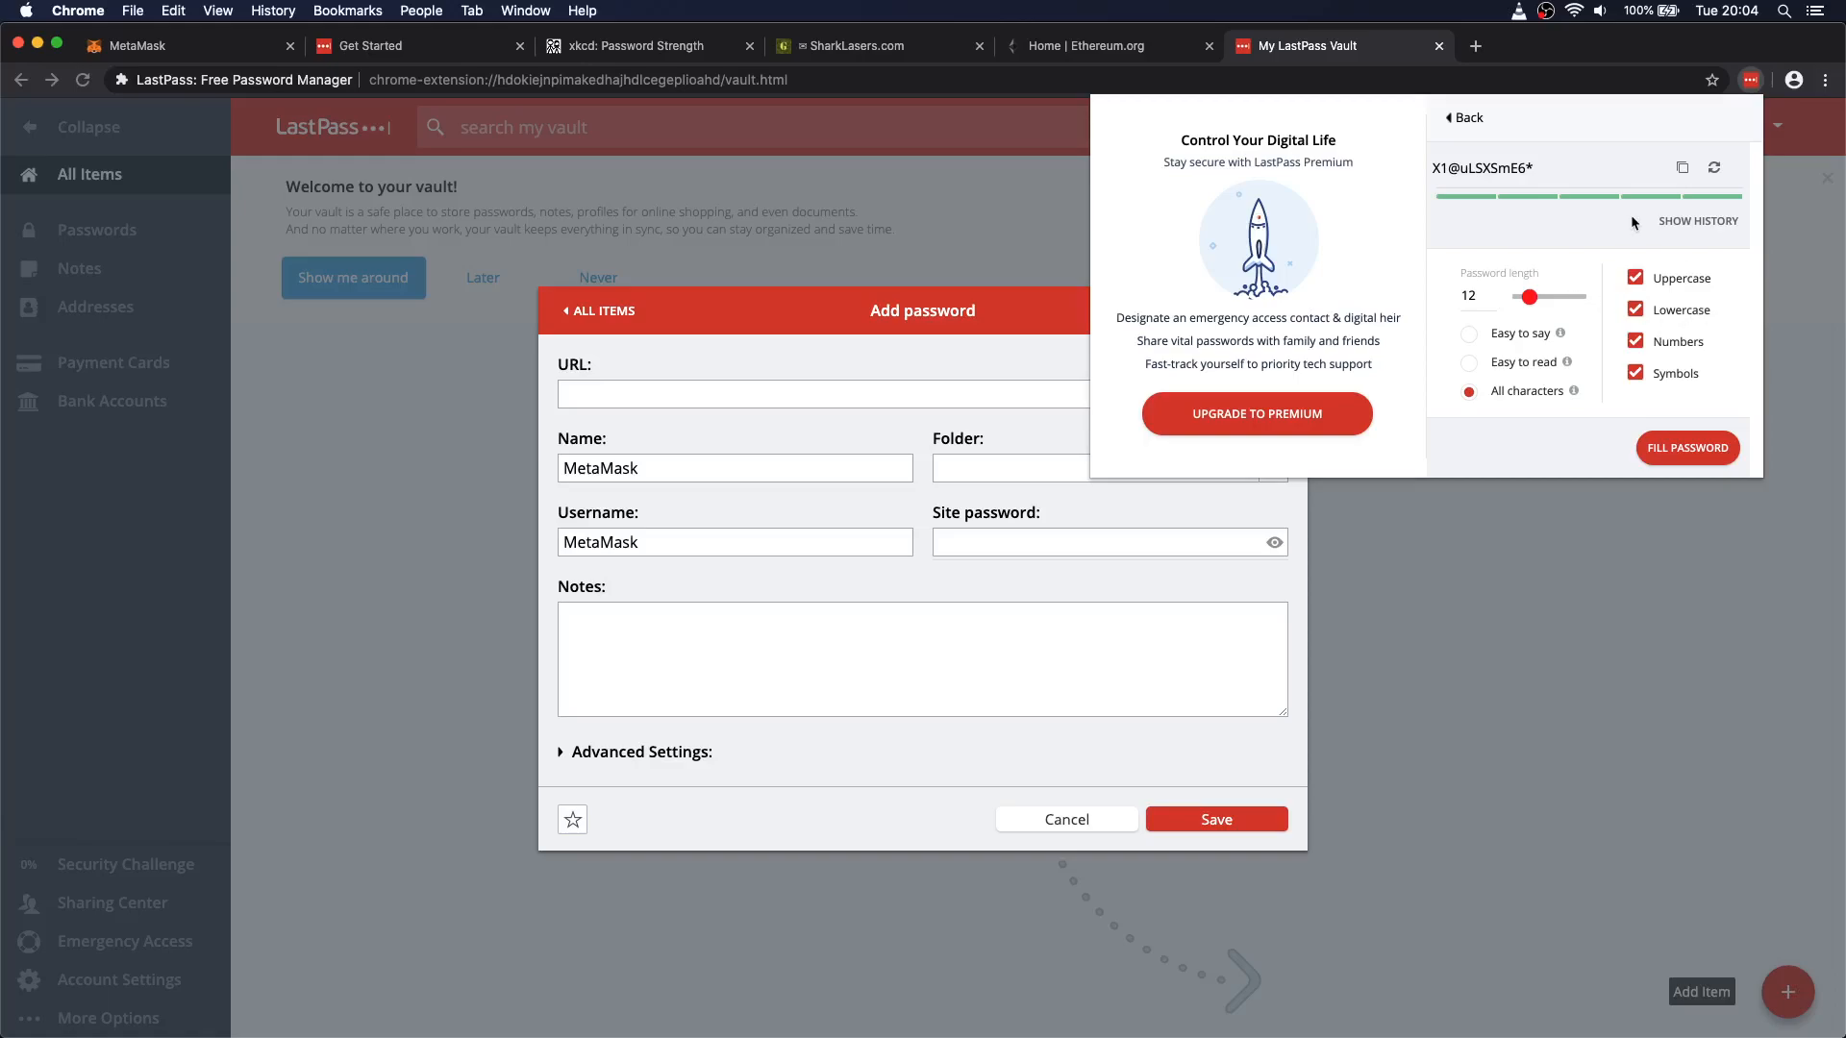
pyautogui.moveTo(1594, 260)
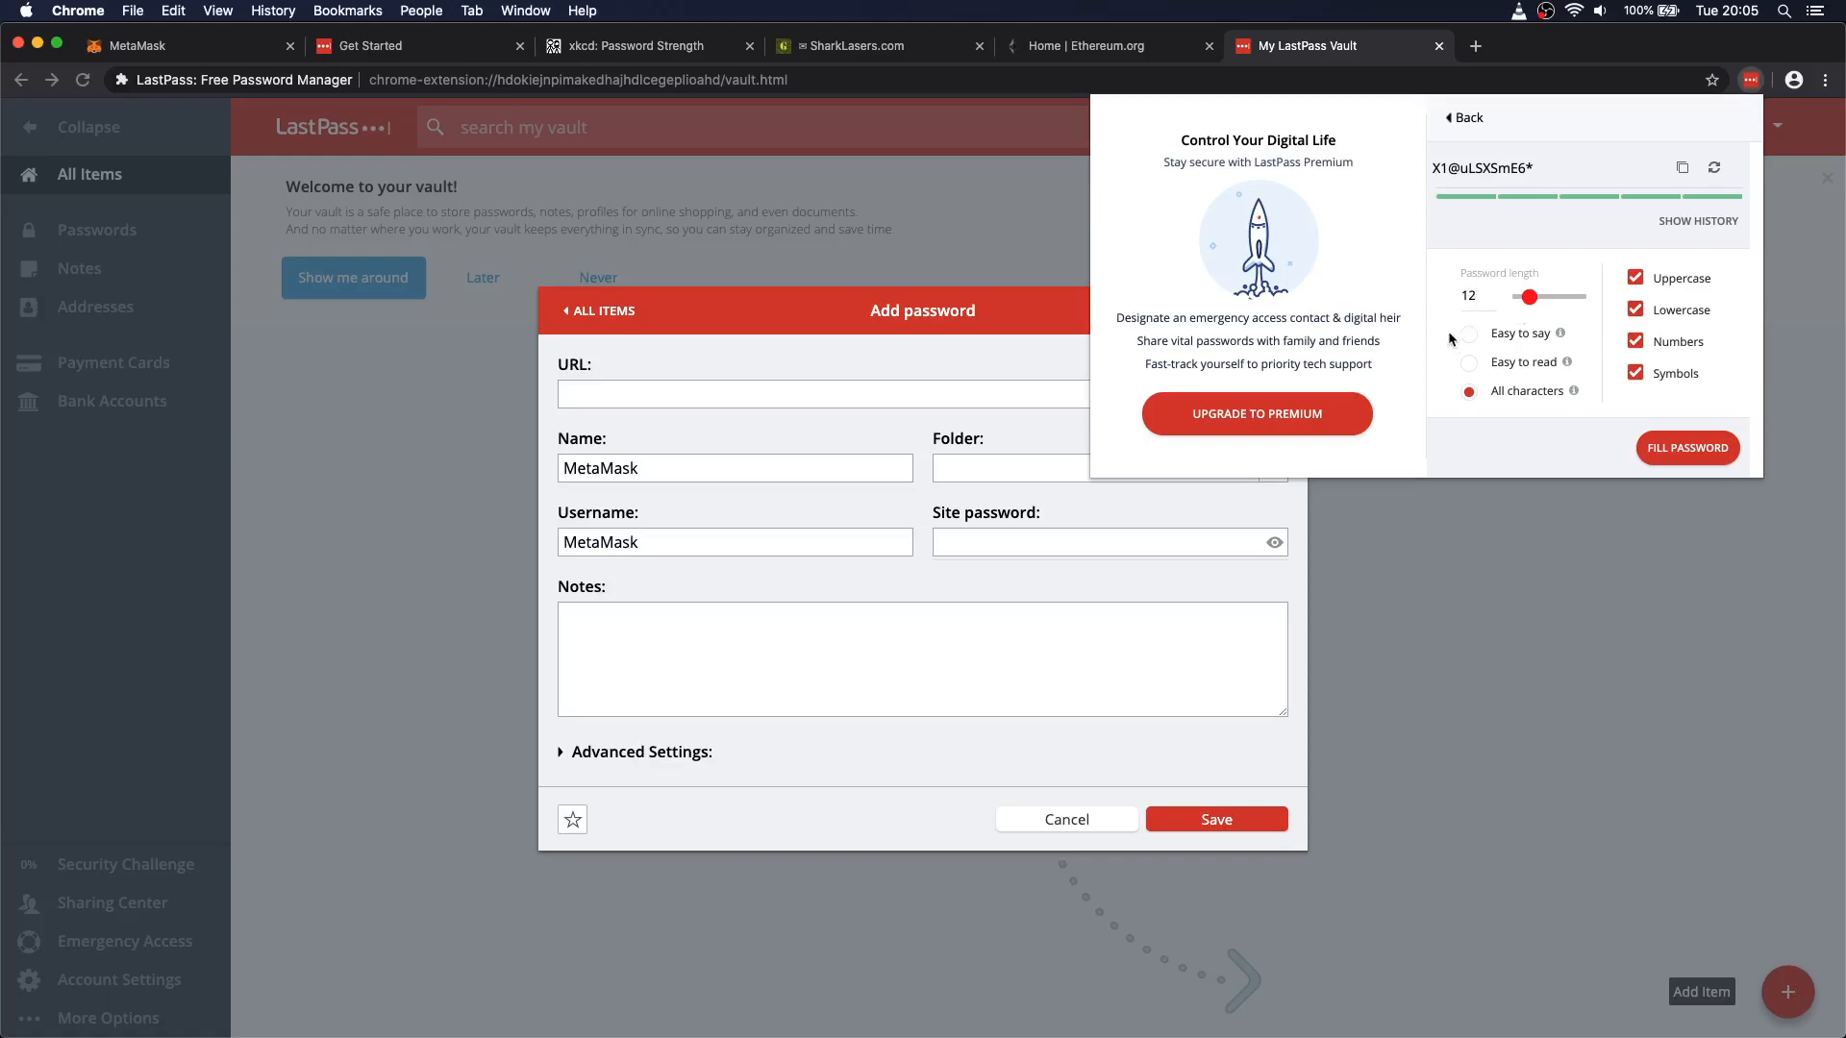
pyautogui.moveTo(1452, 337)
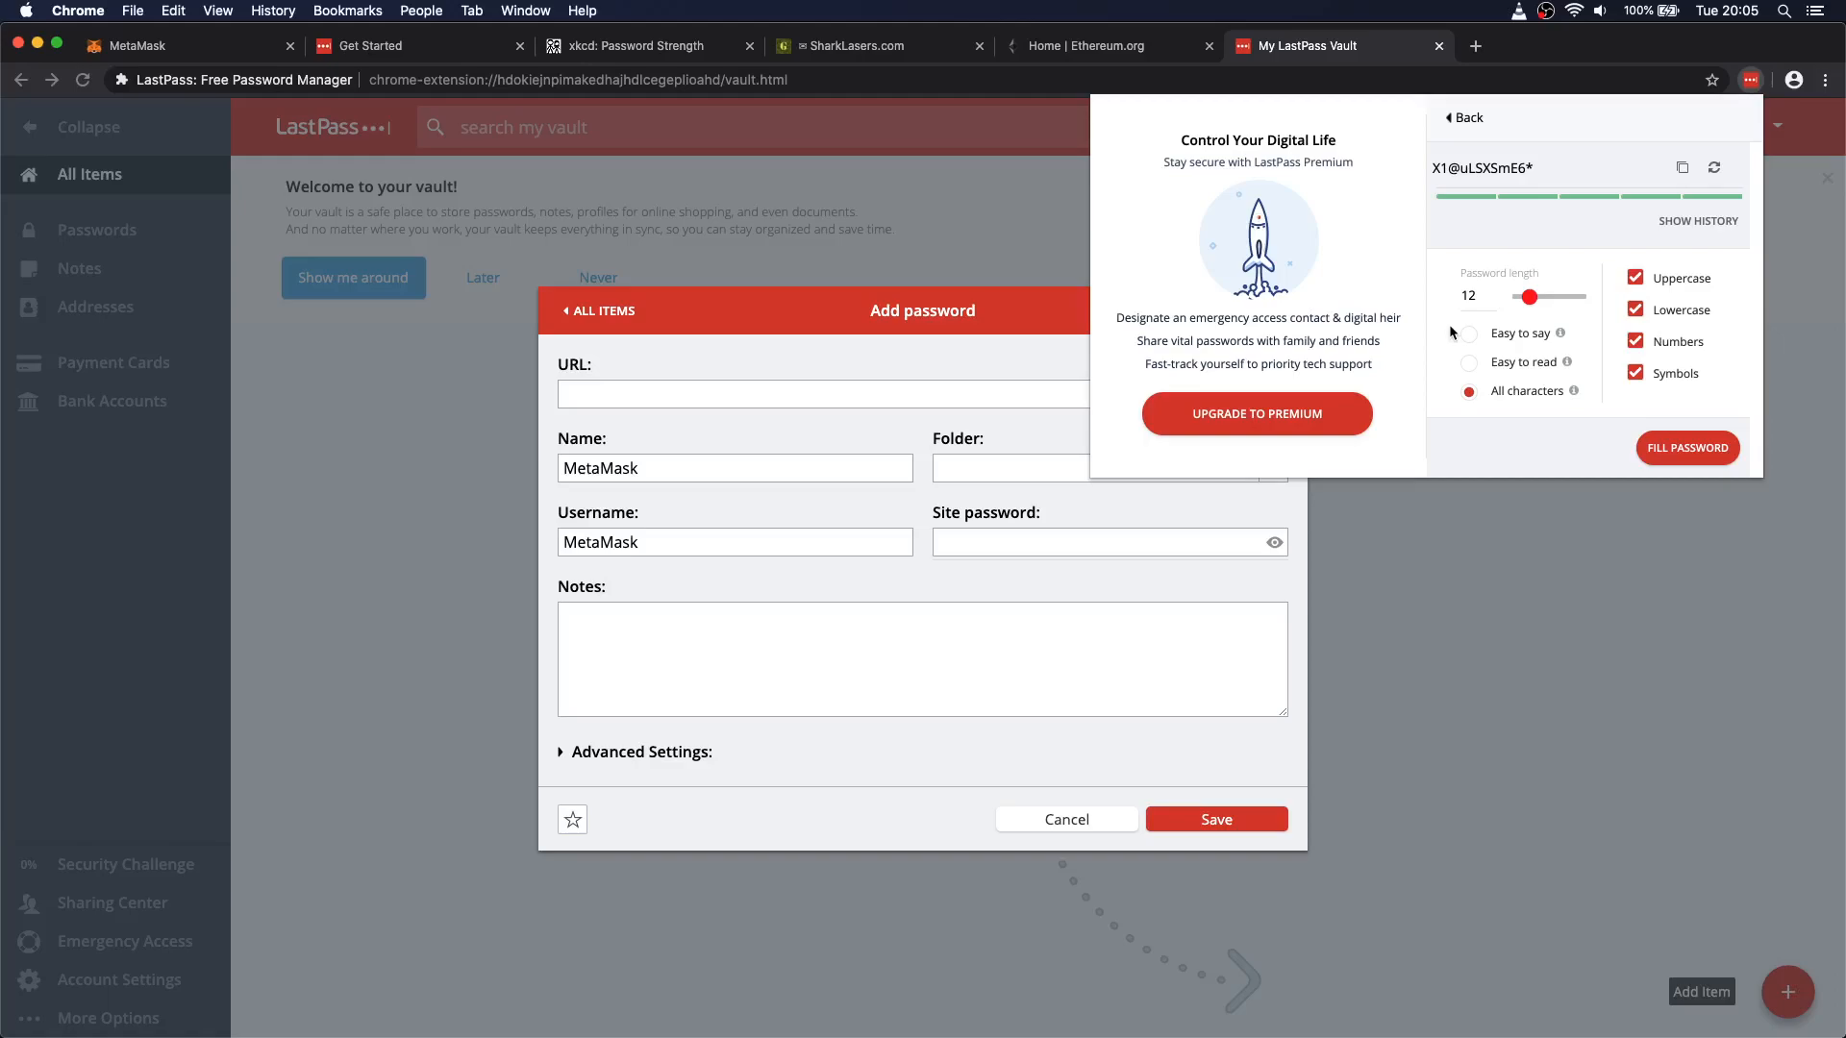
pyautogui.moveTo(1499, 289)
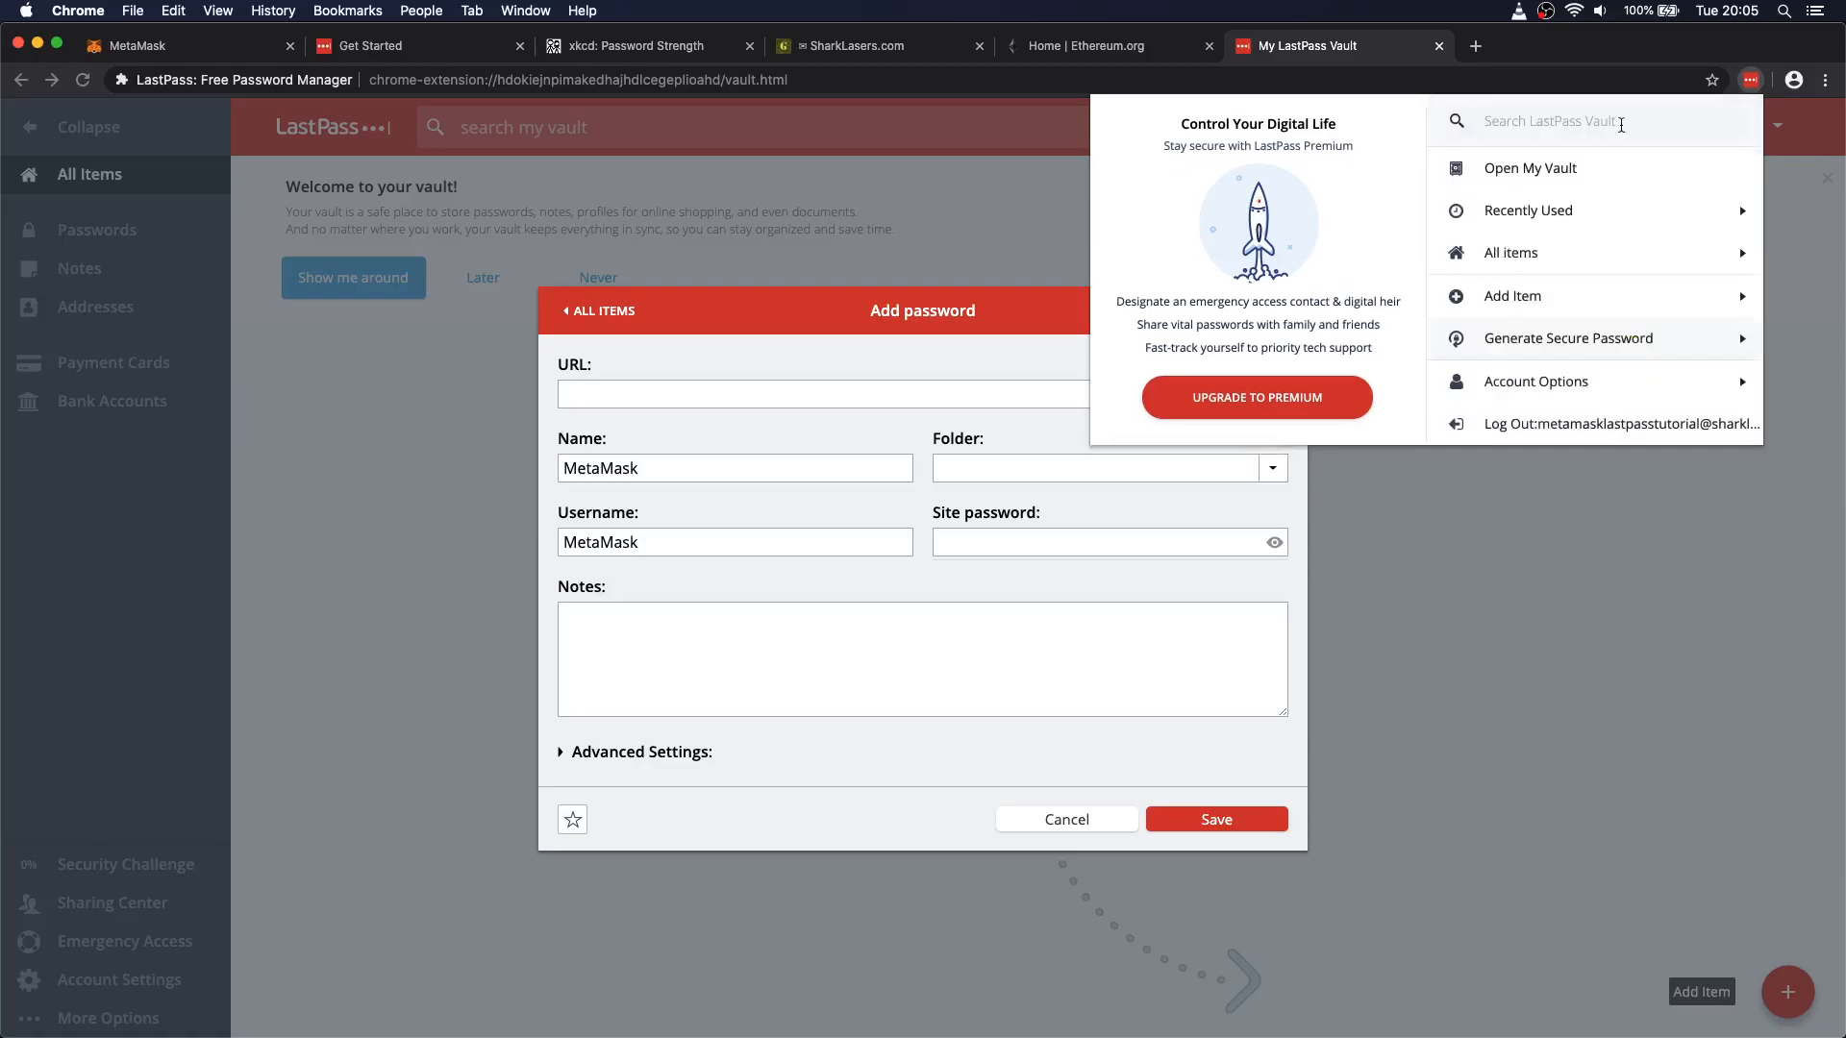
pyautogui.click(1566, 338)
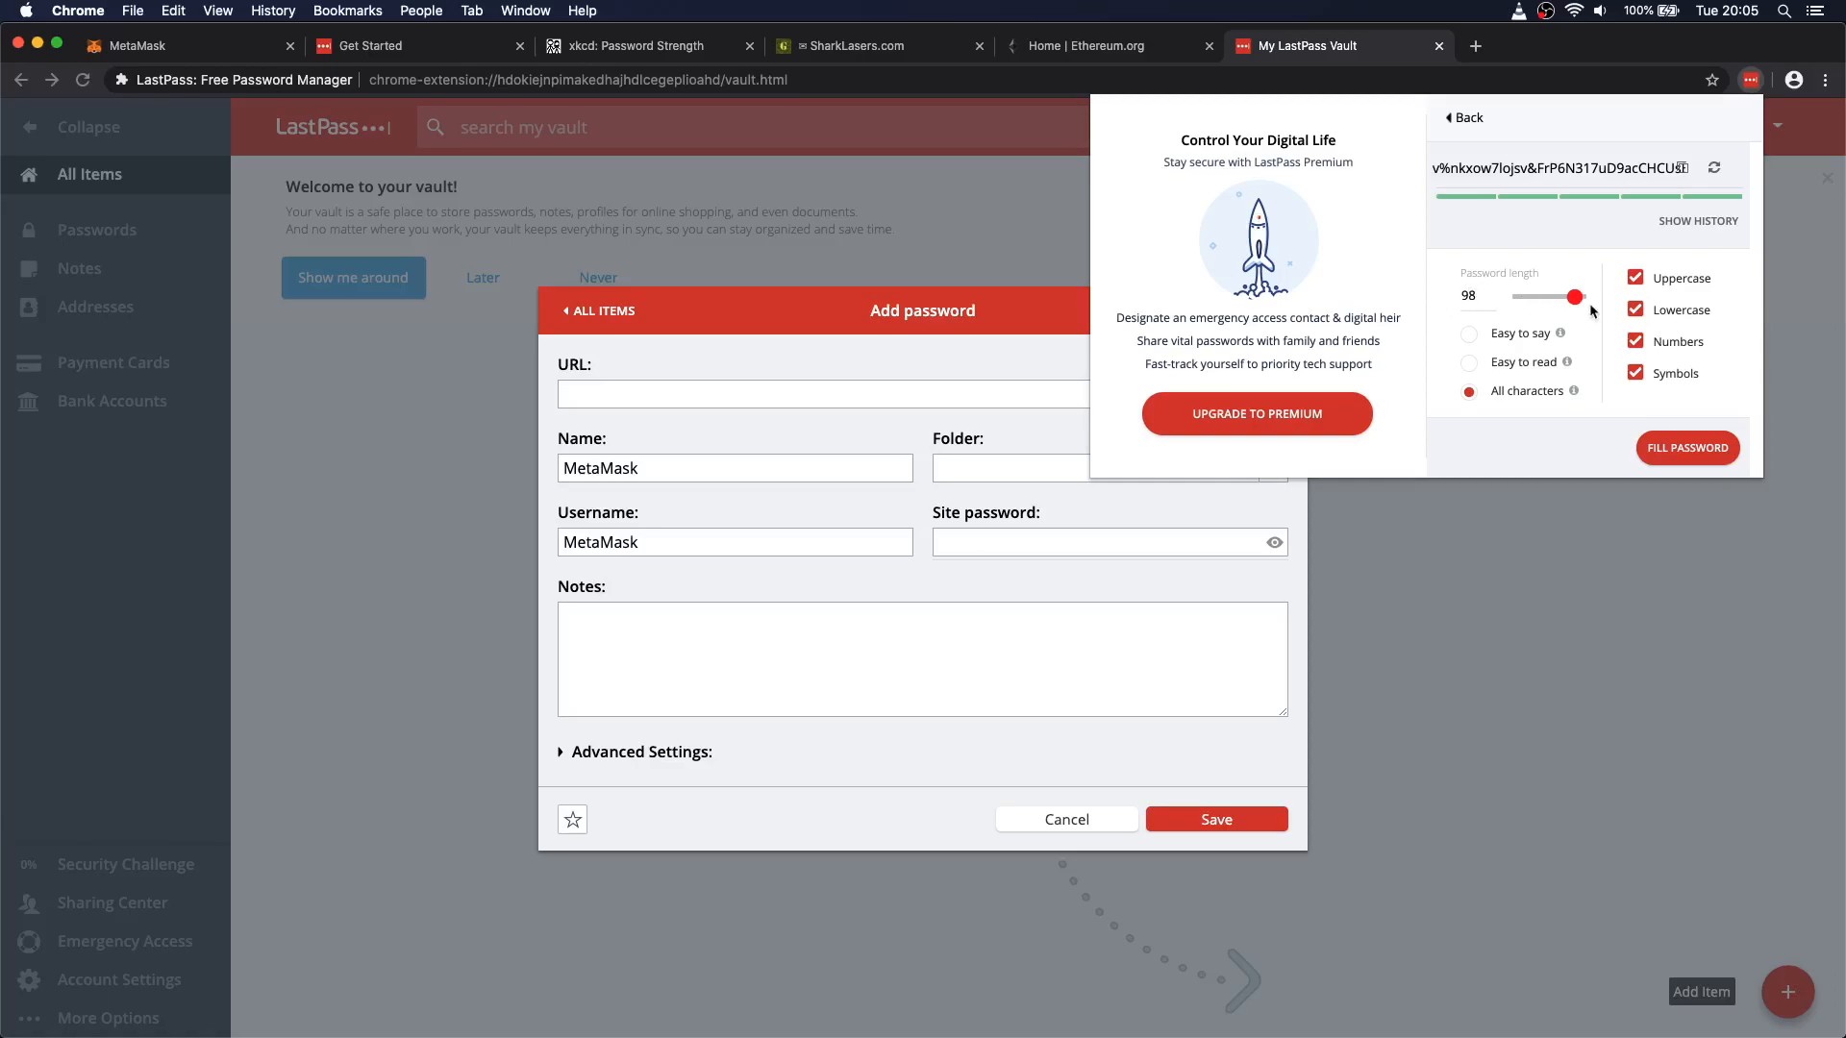
pyautogui.moveTo(1507, 393)
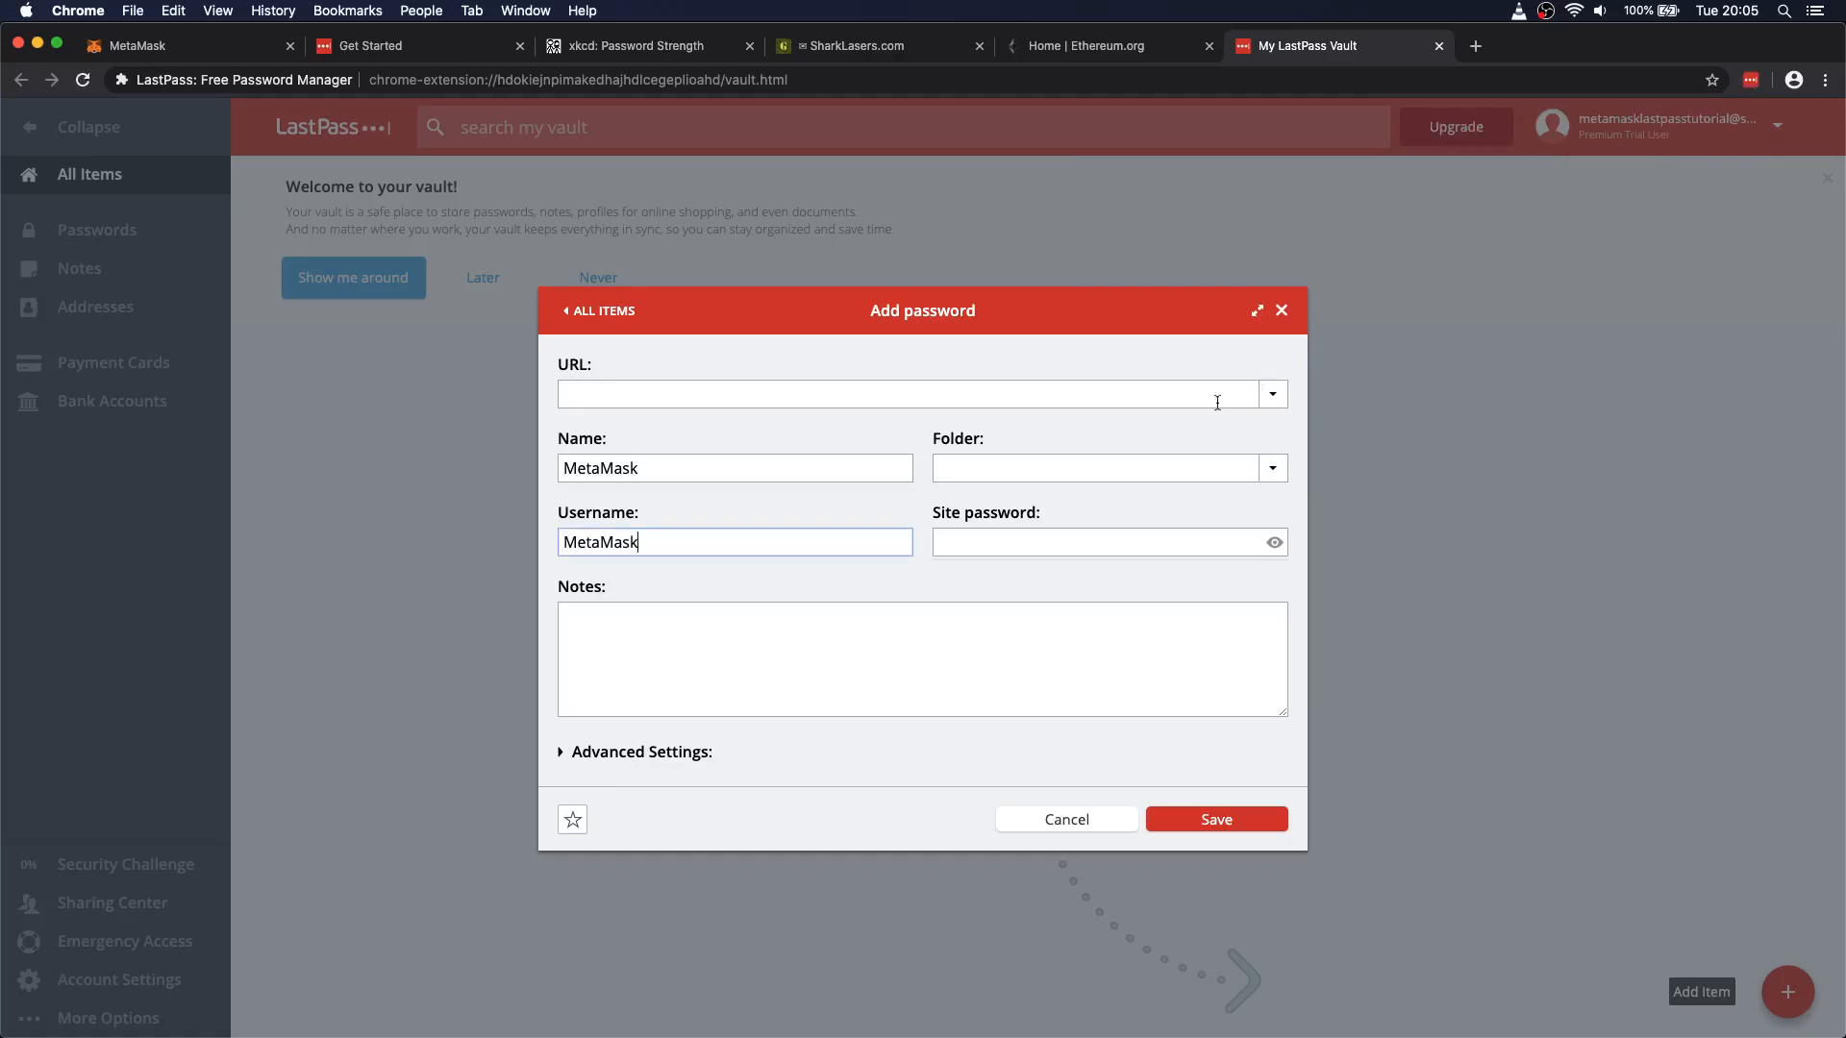
# Paste the generated password into the MetaMask entry, save it, and go to the MetaMask tab.
pyautogui.click(1107, 543)
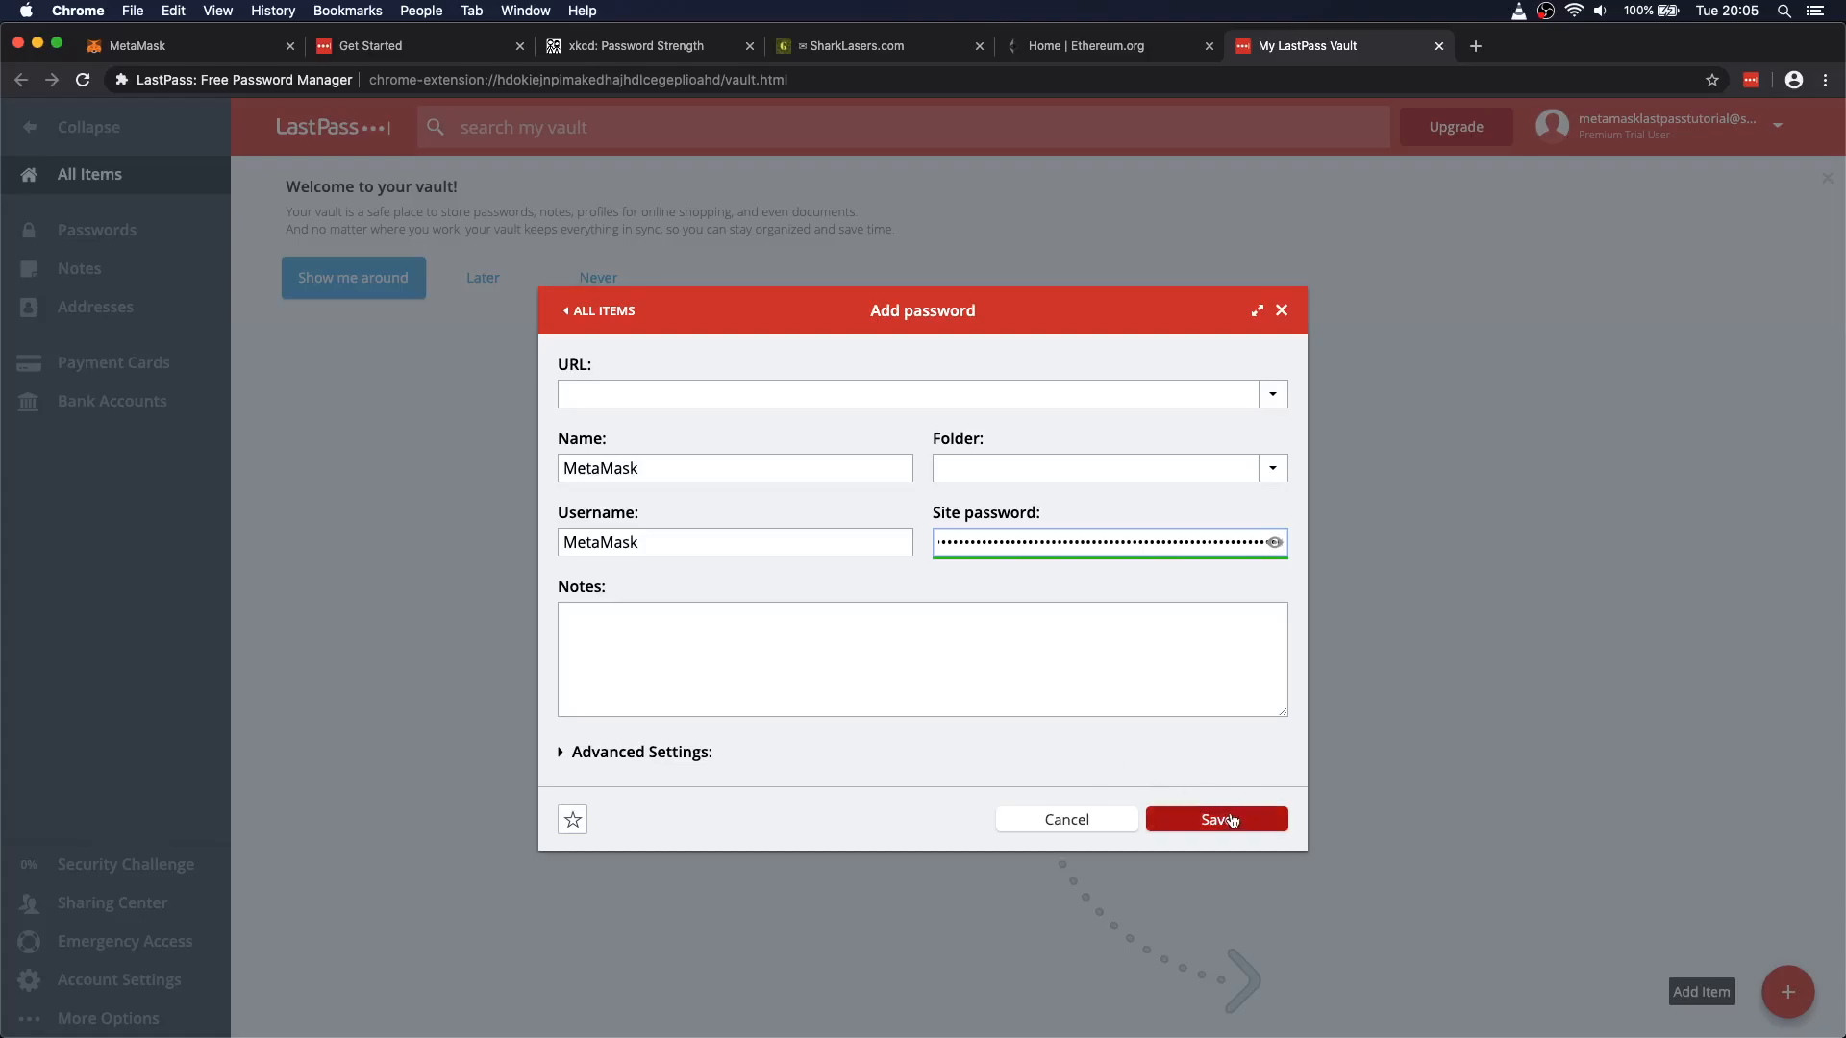
pyautogui.click(1215, 819)
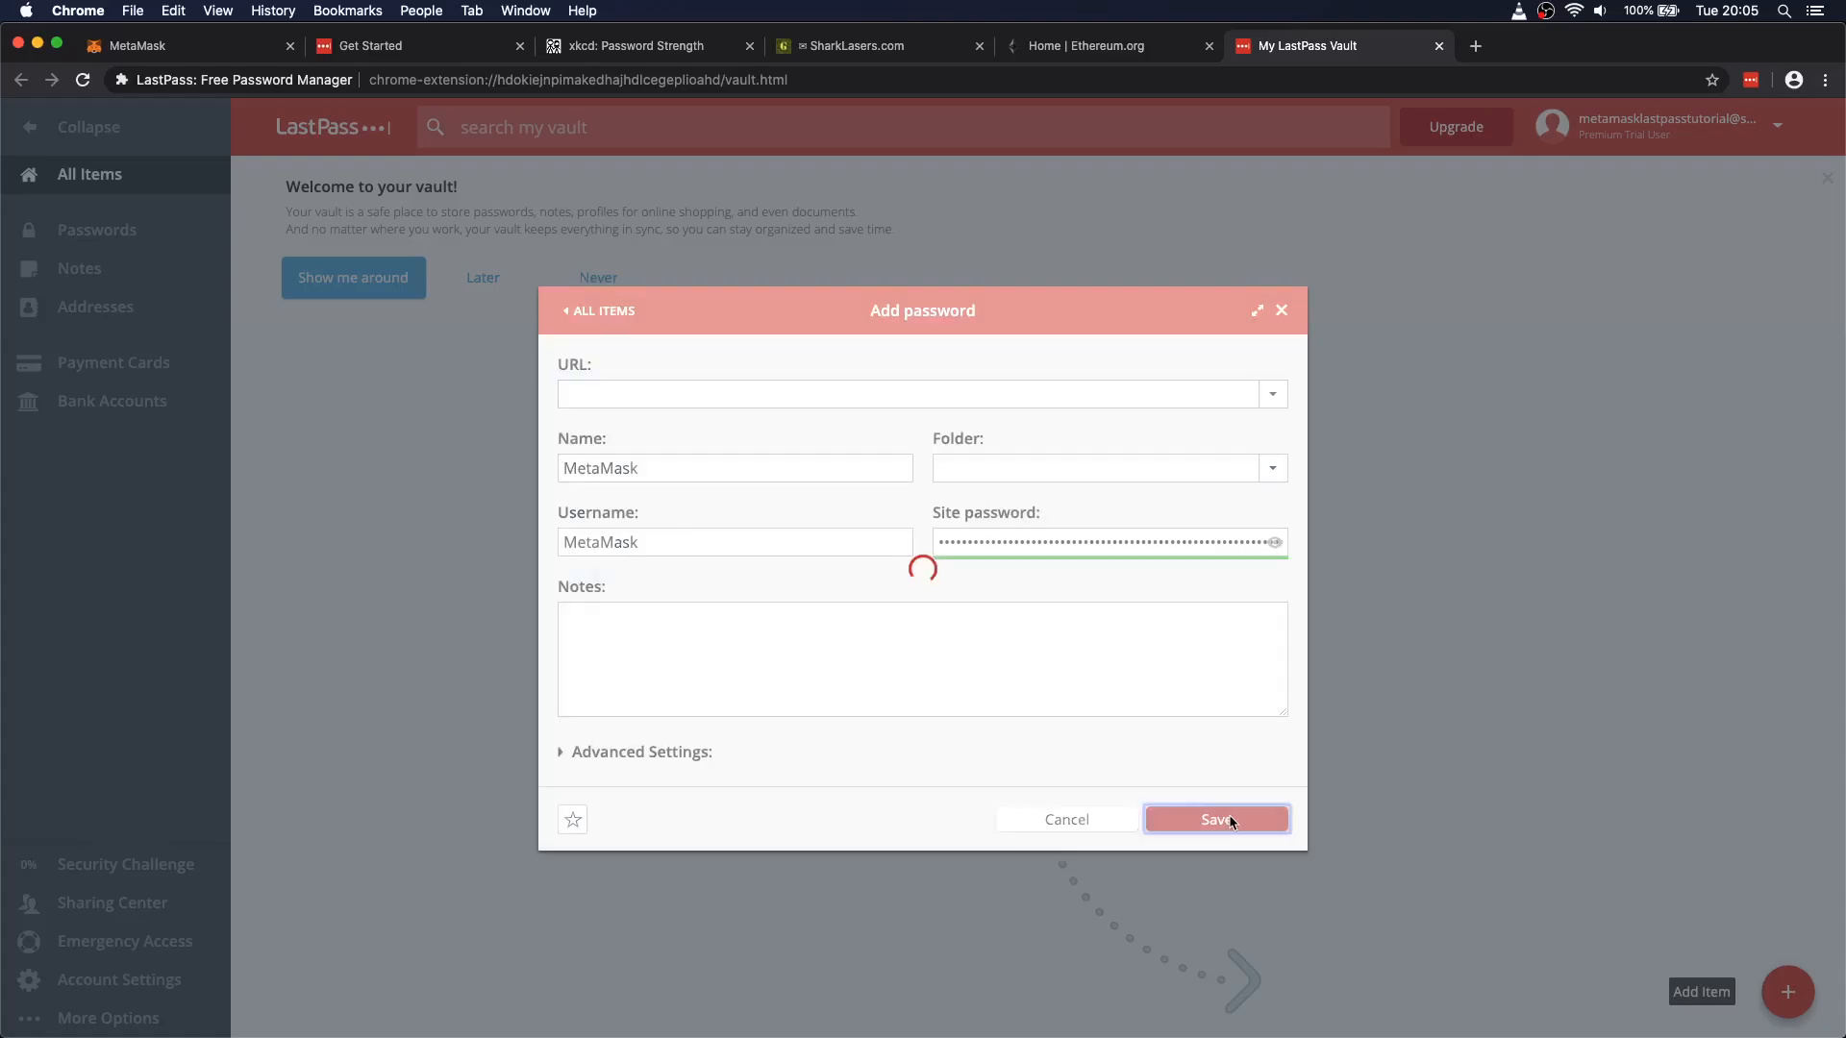
pyautogui.click(1216, 819)
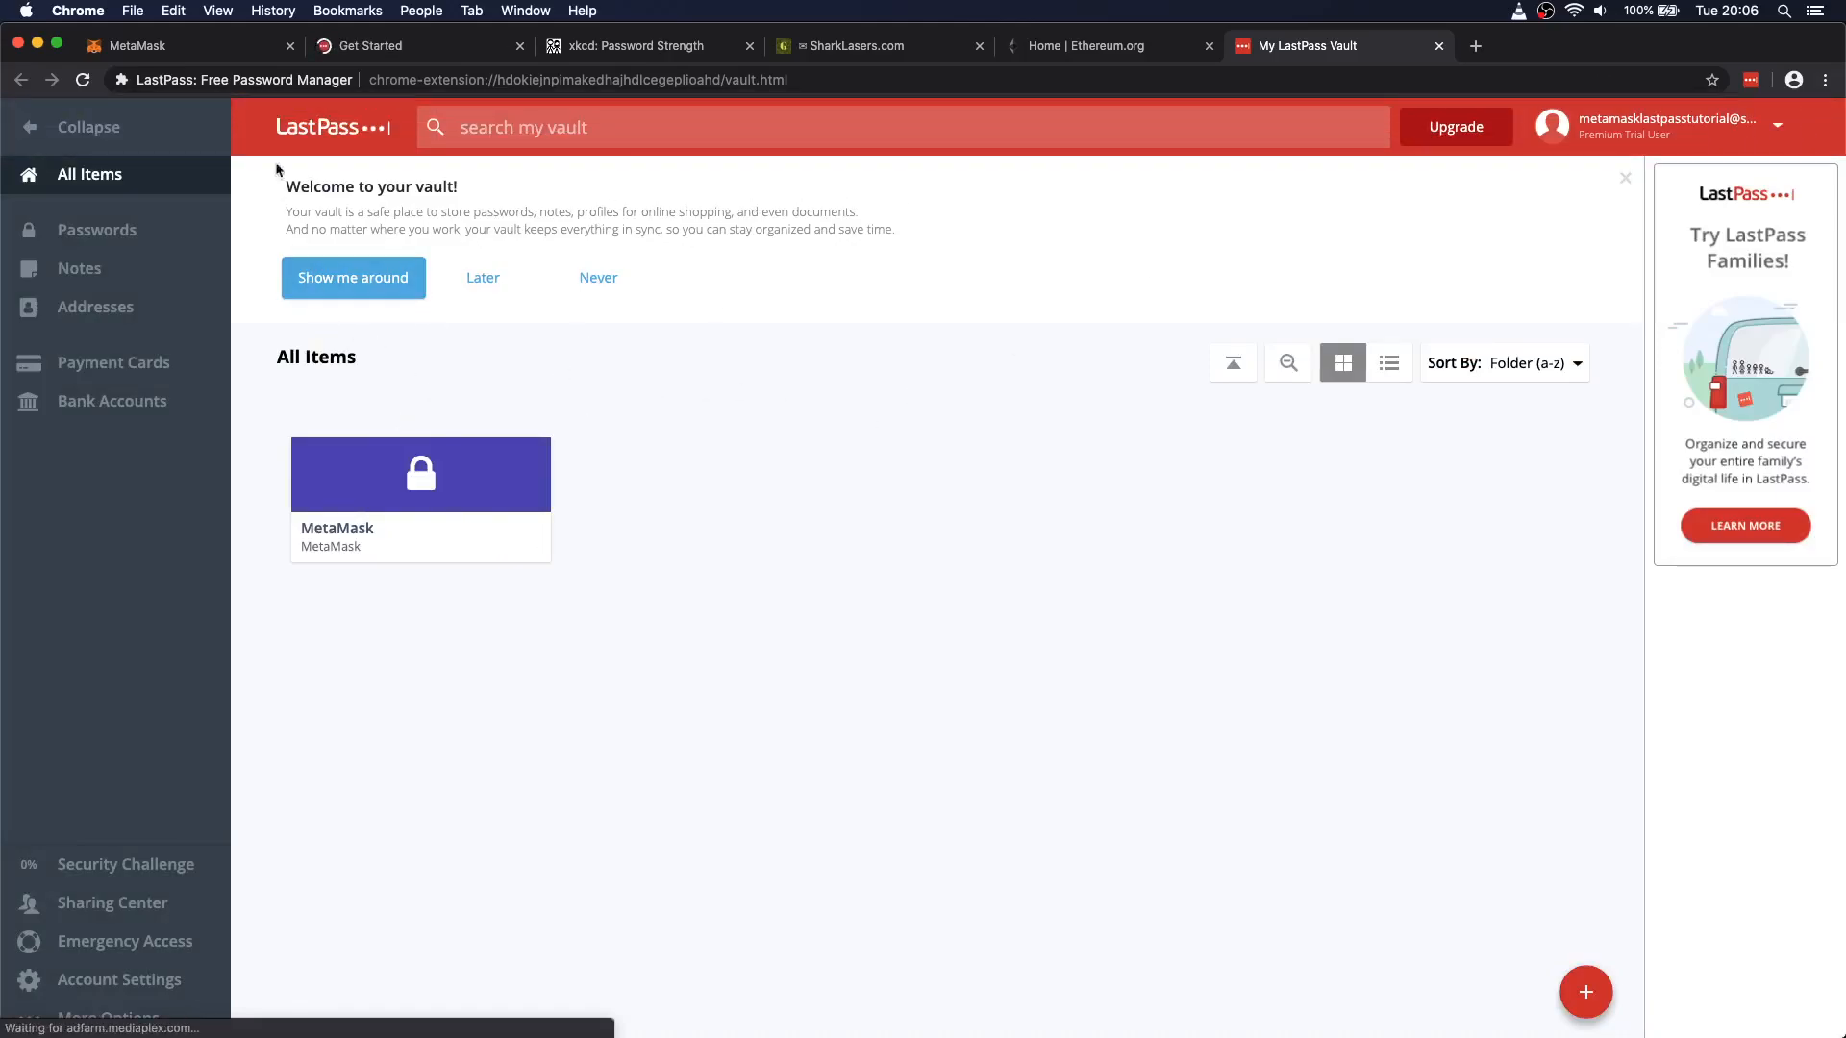
pyautogui.click(142, 45)
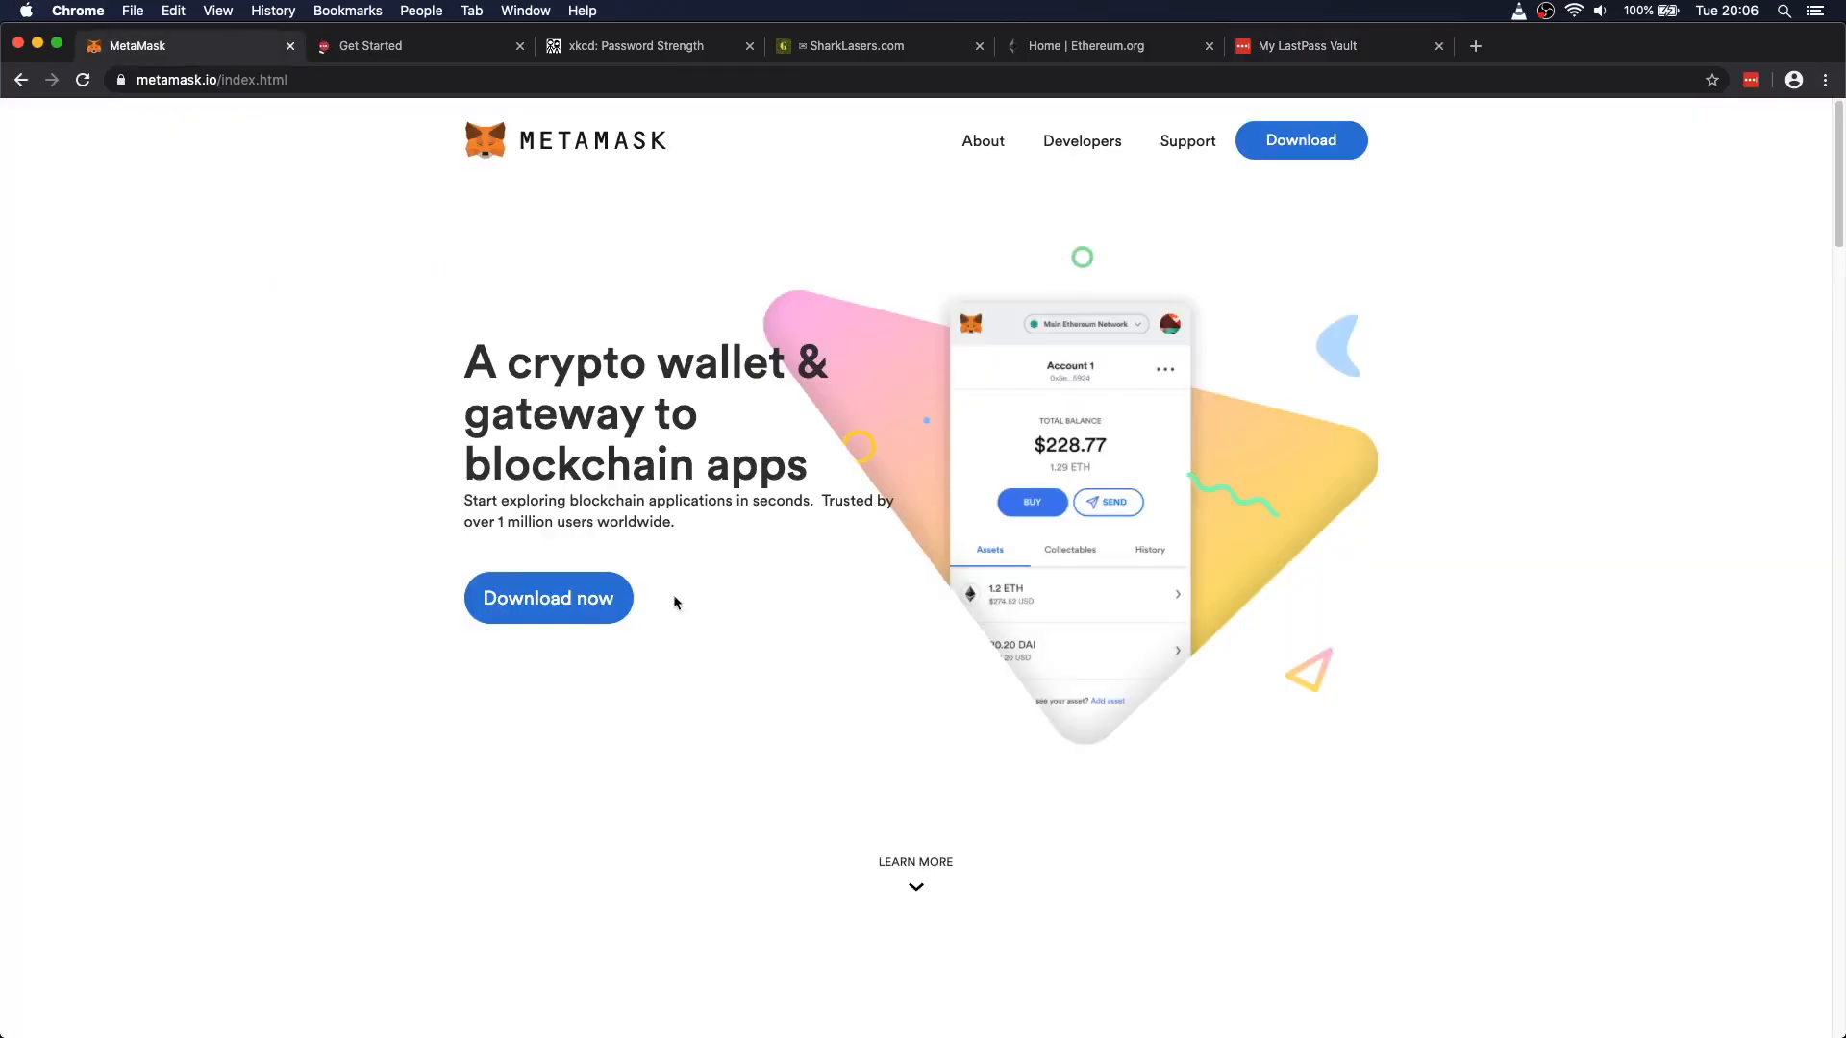
# Get MetaMask for Chrome and confirm adding the extension from the Web Store.
pyautogui.click(547, 598)
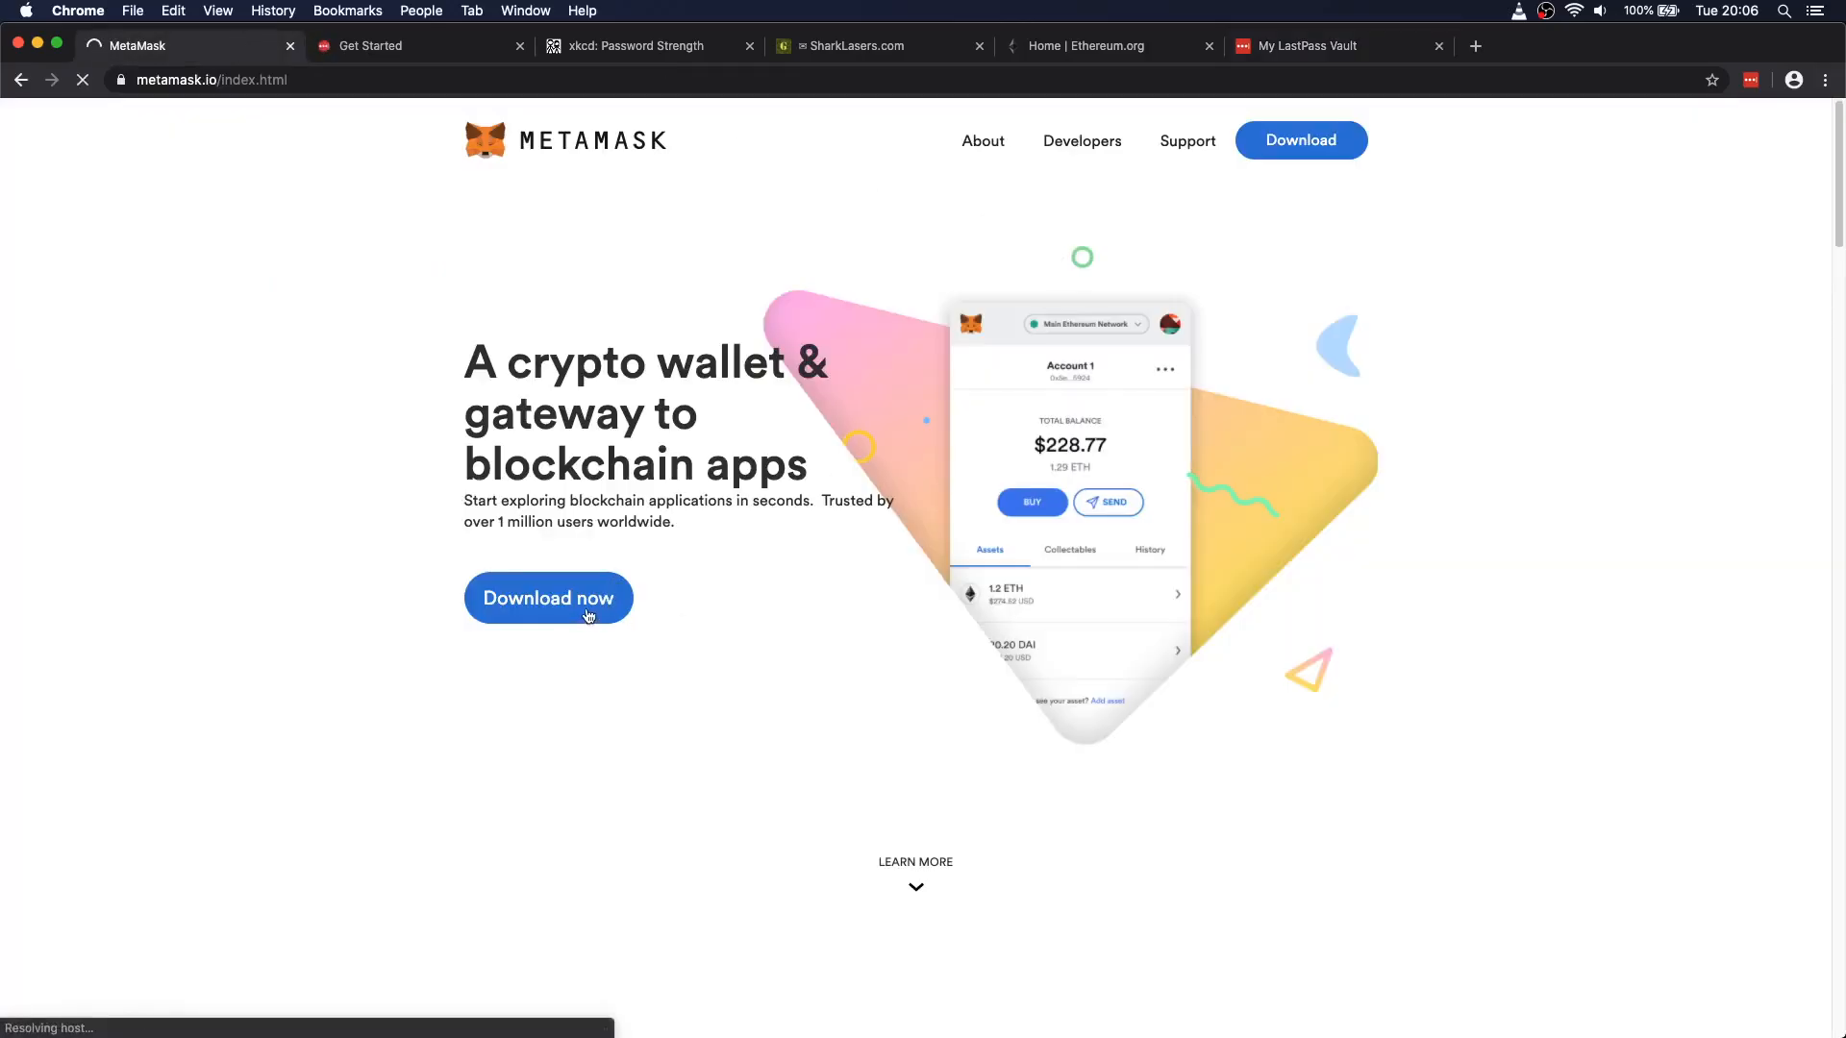
pyautogui.click(547, 598)
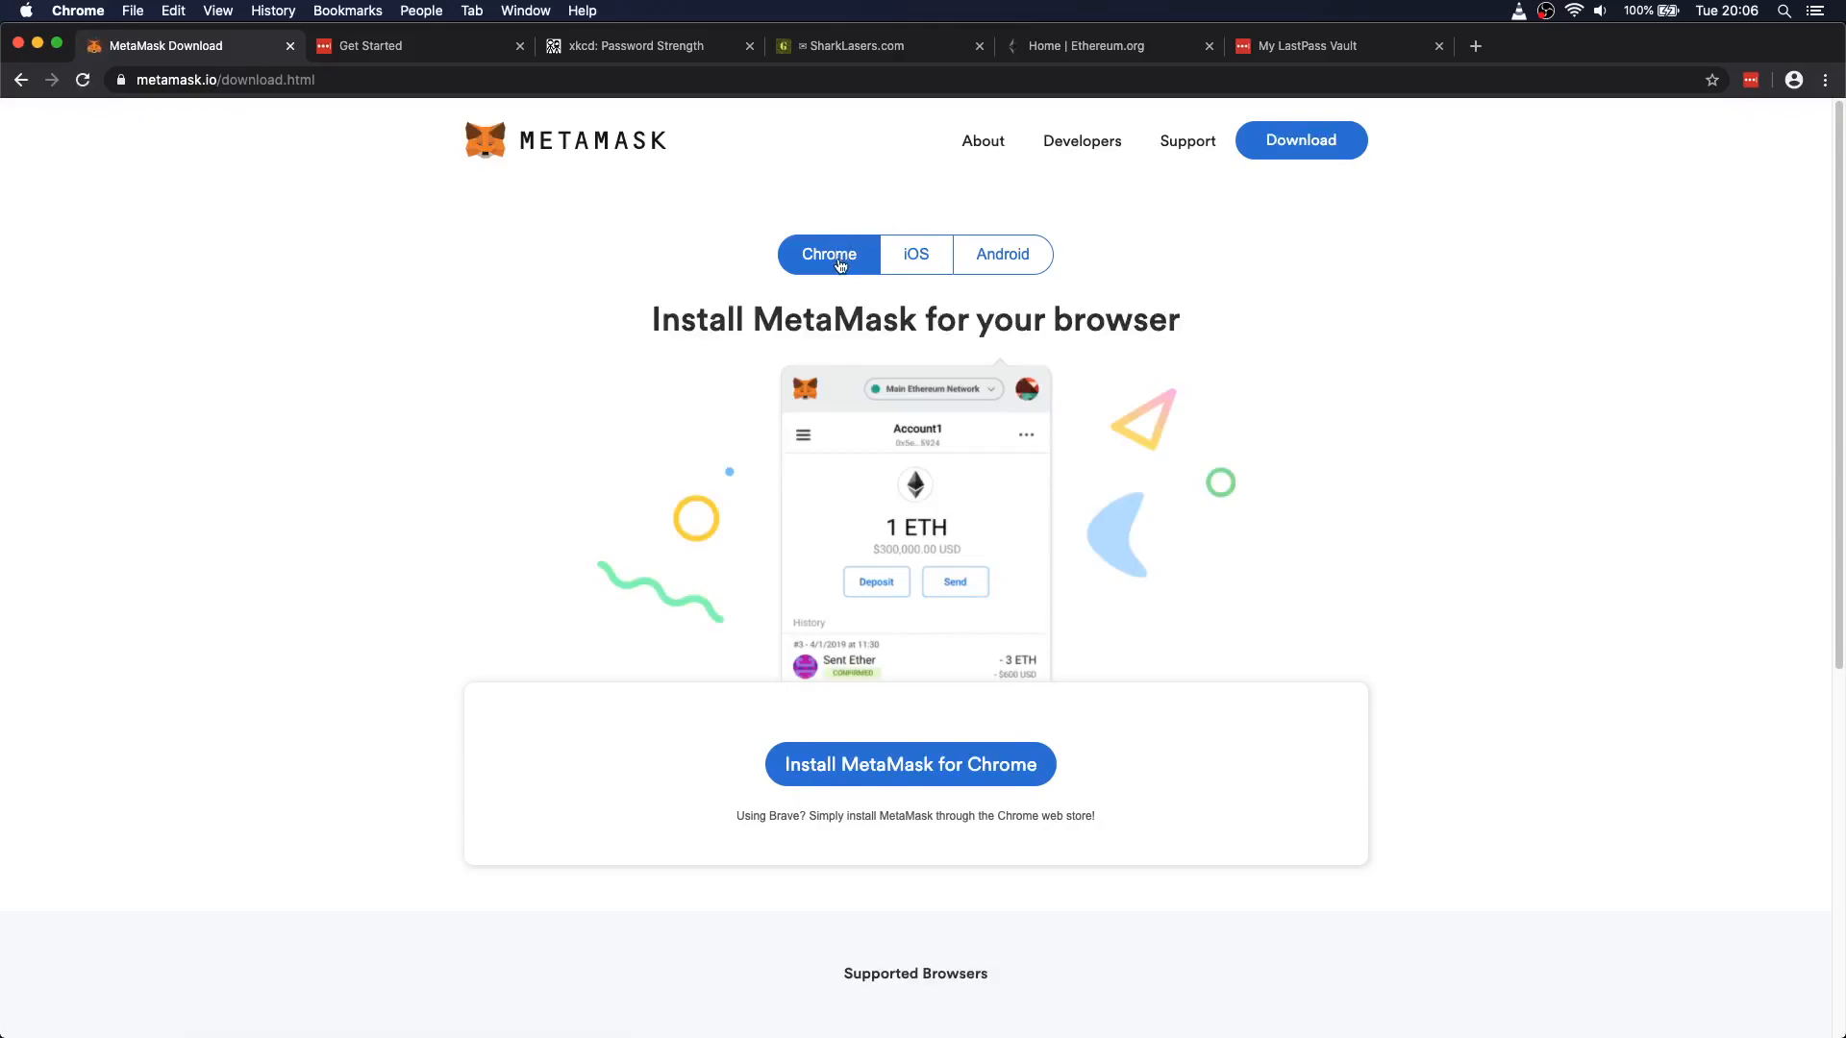
pyautogui.moveTo(966, 762)
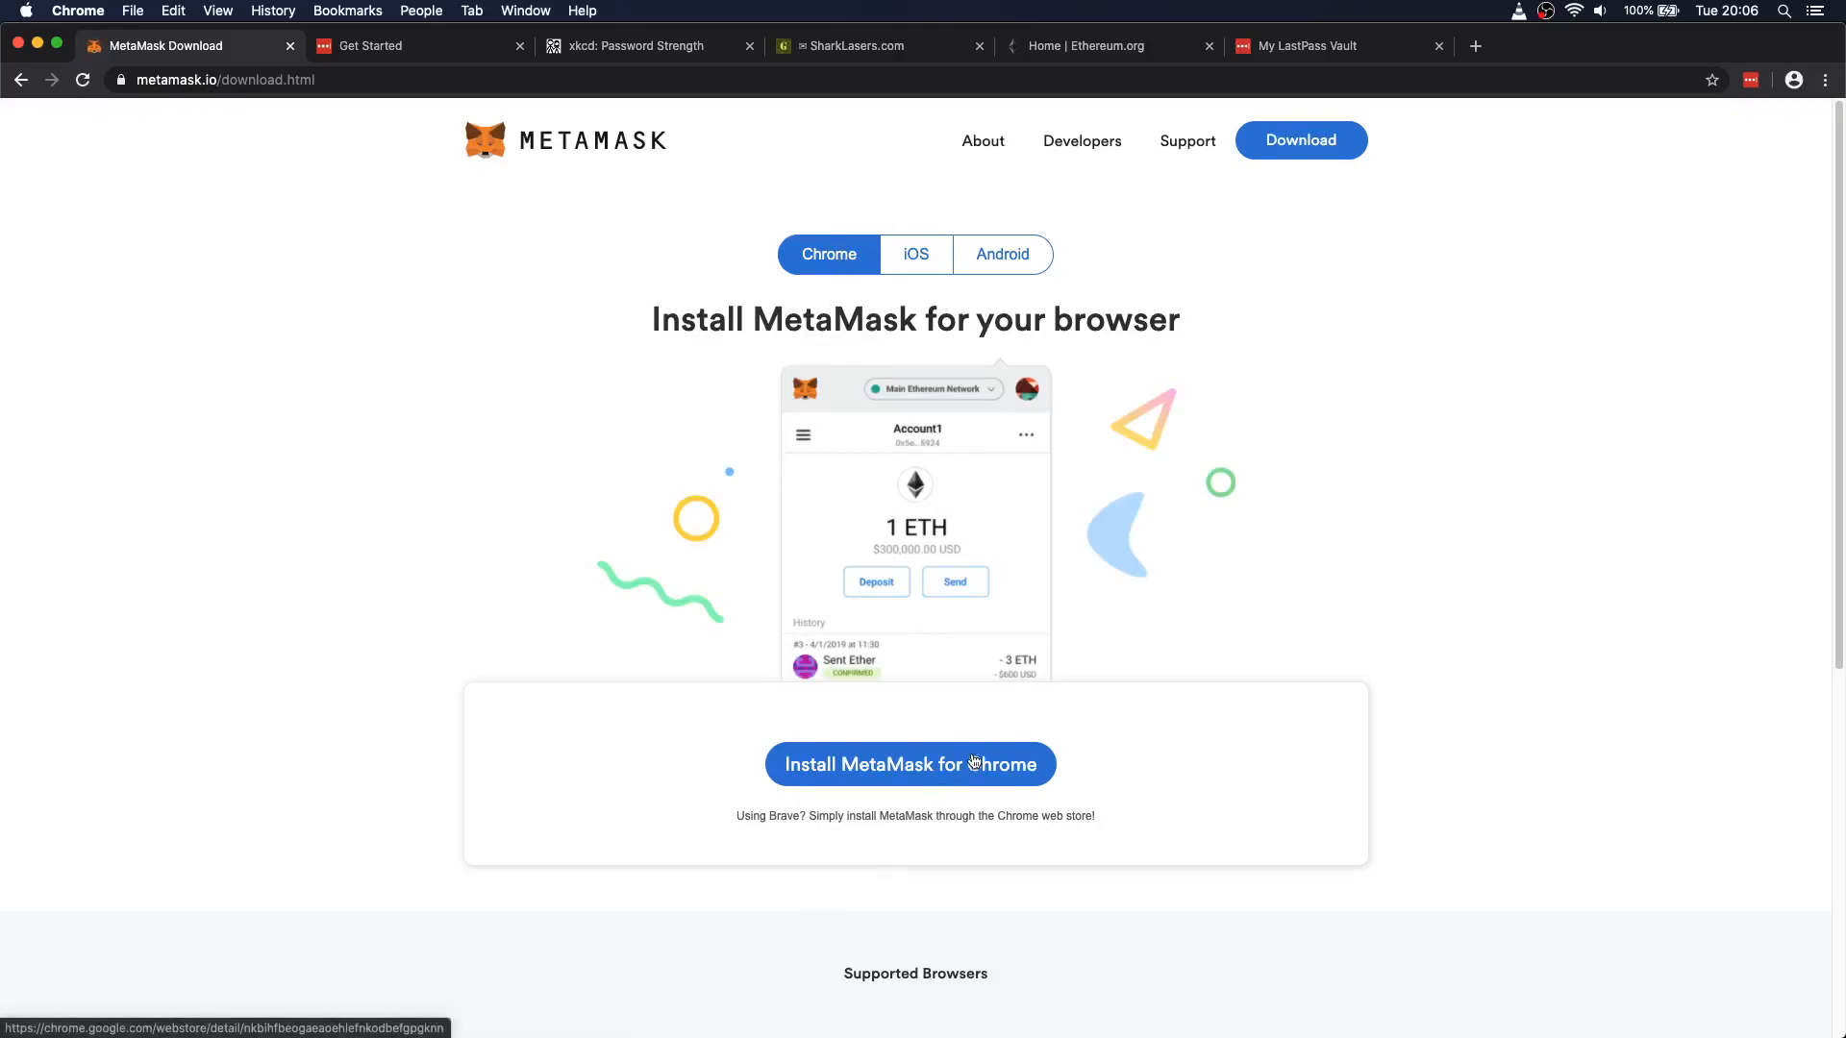
pyautogui.moveTo(968, 770)
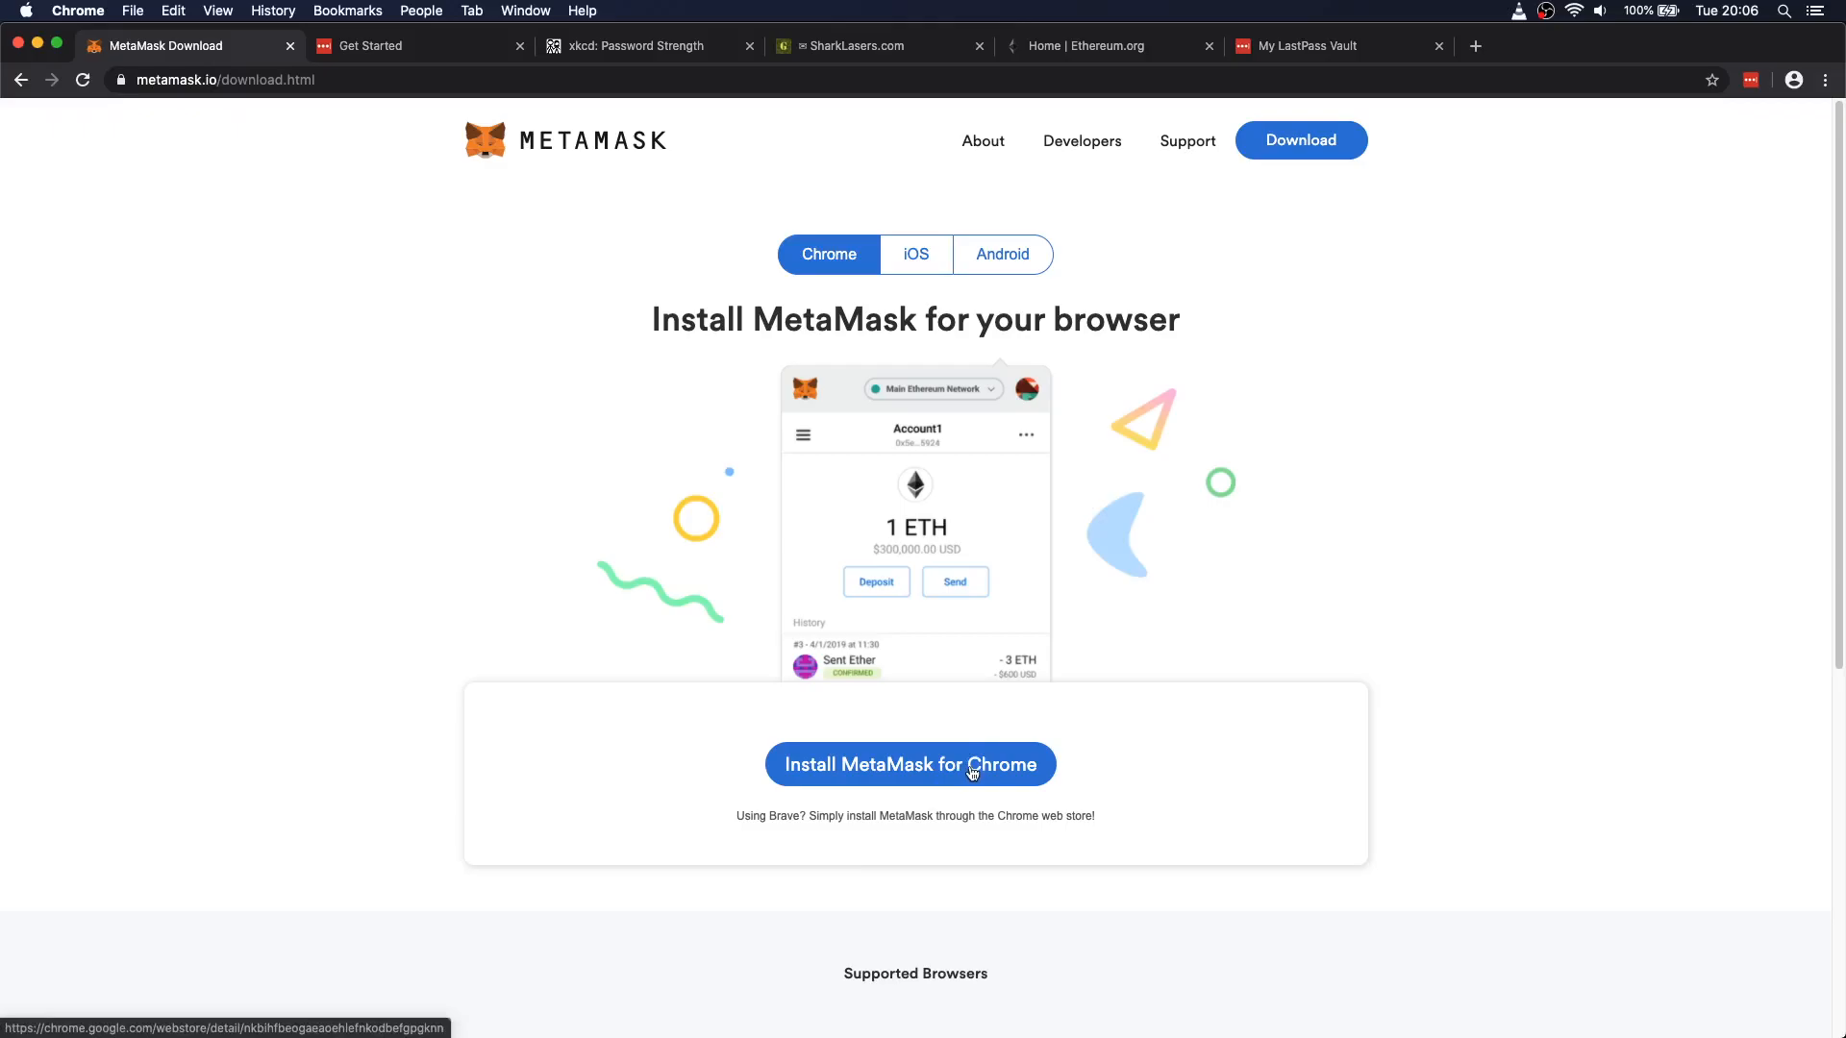
pyautogui.click(910, 764)
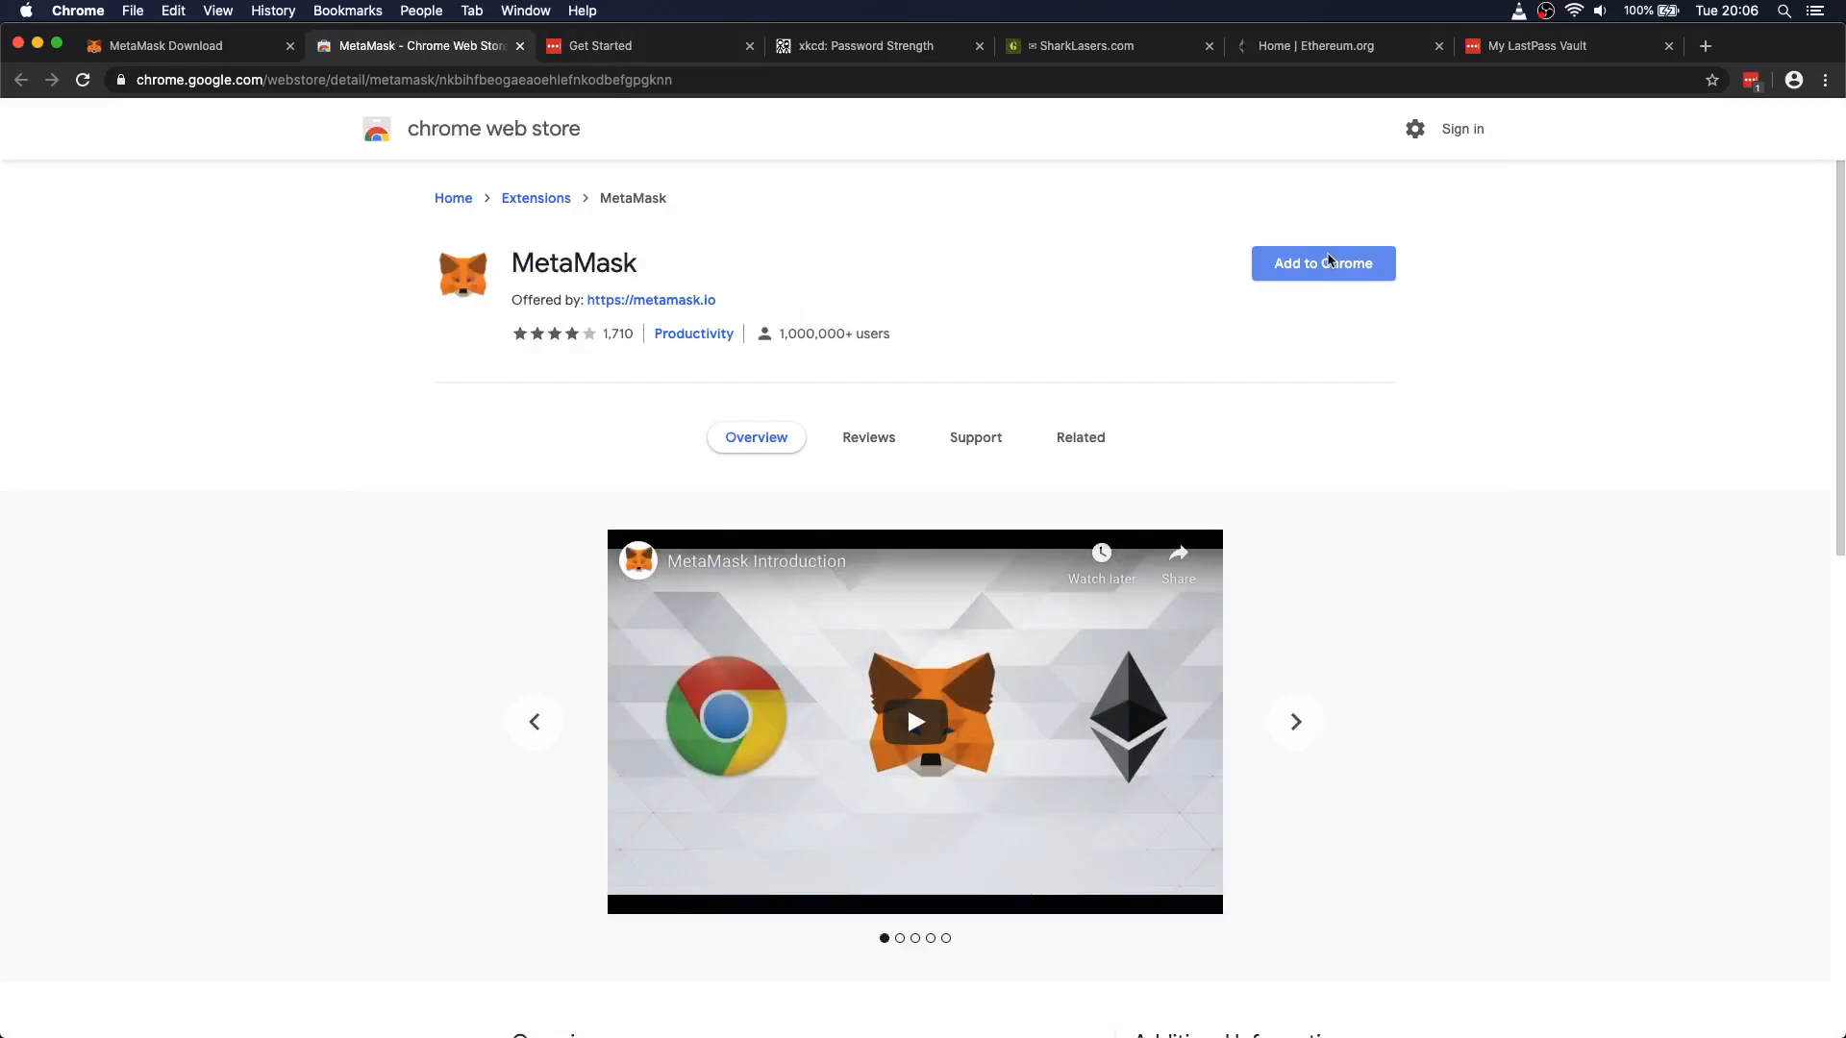
pyautogui.click(1322, 262)
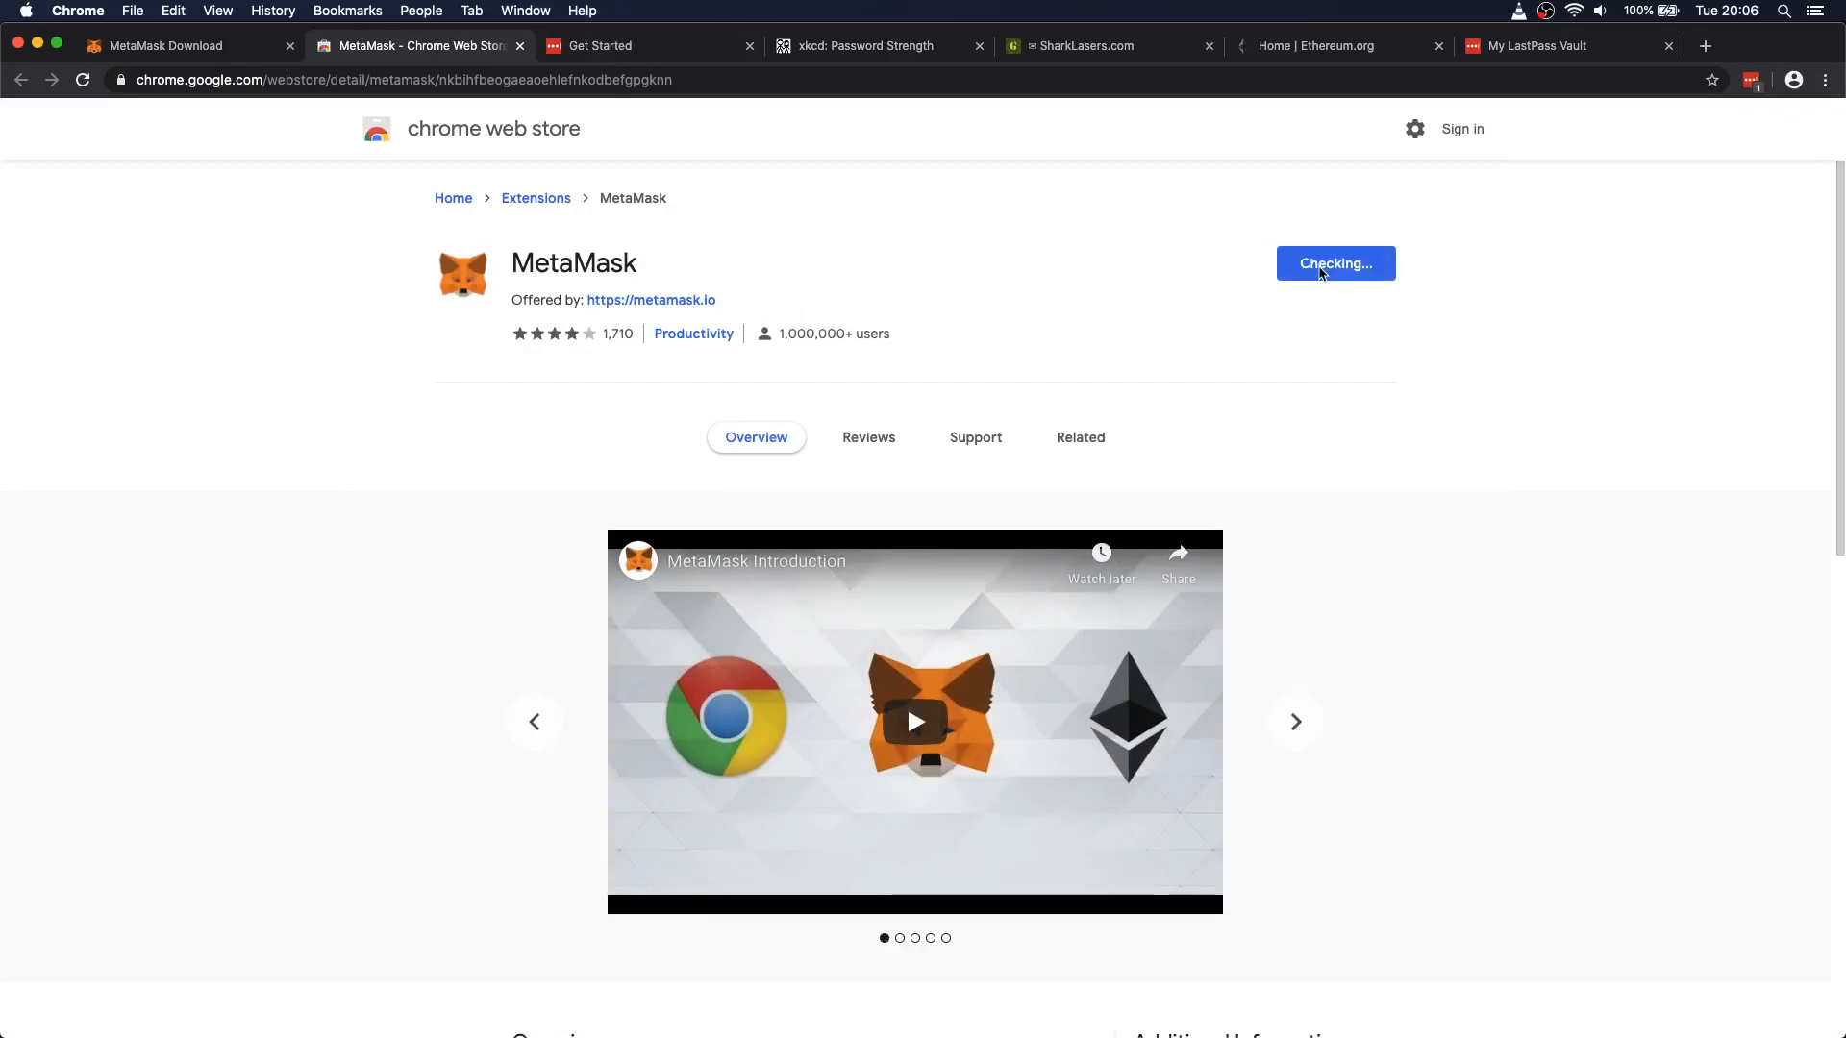
pyautogui.click(1333, 262)
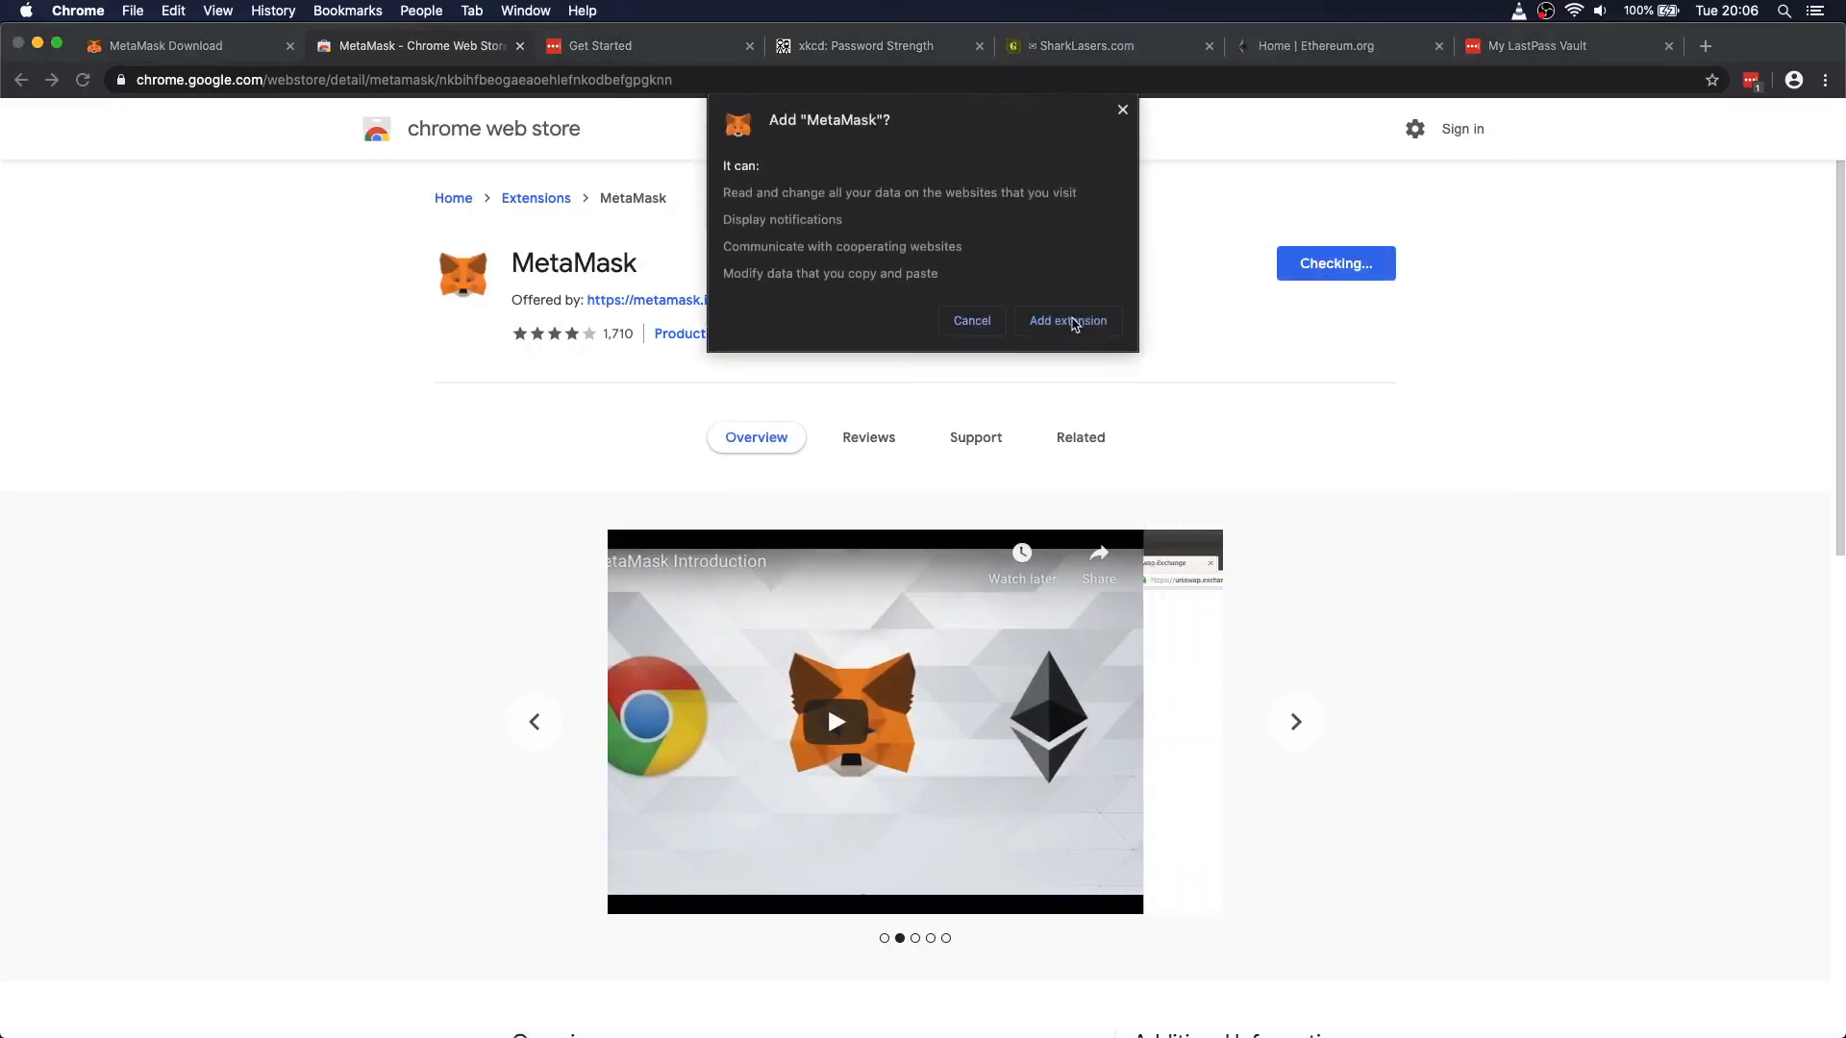
pyautogui.click(1066, 320)
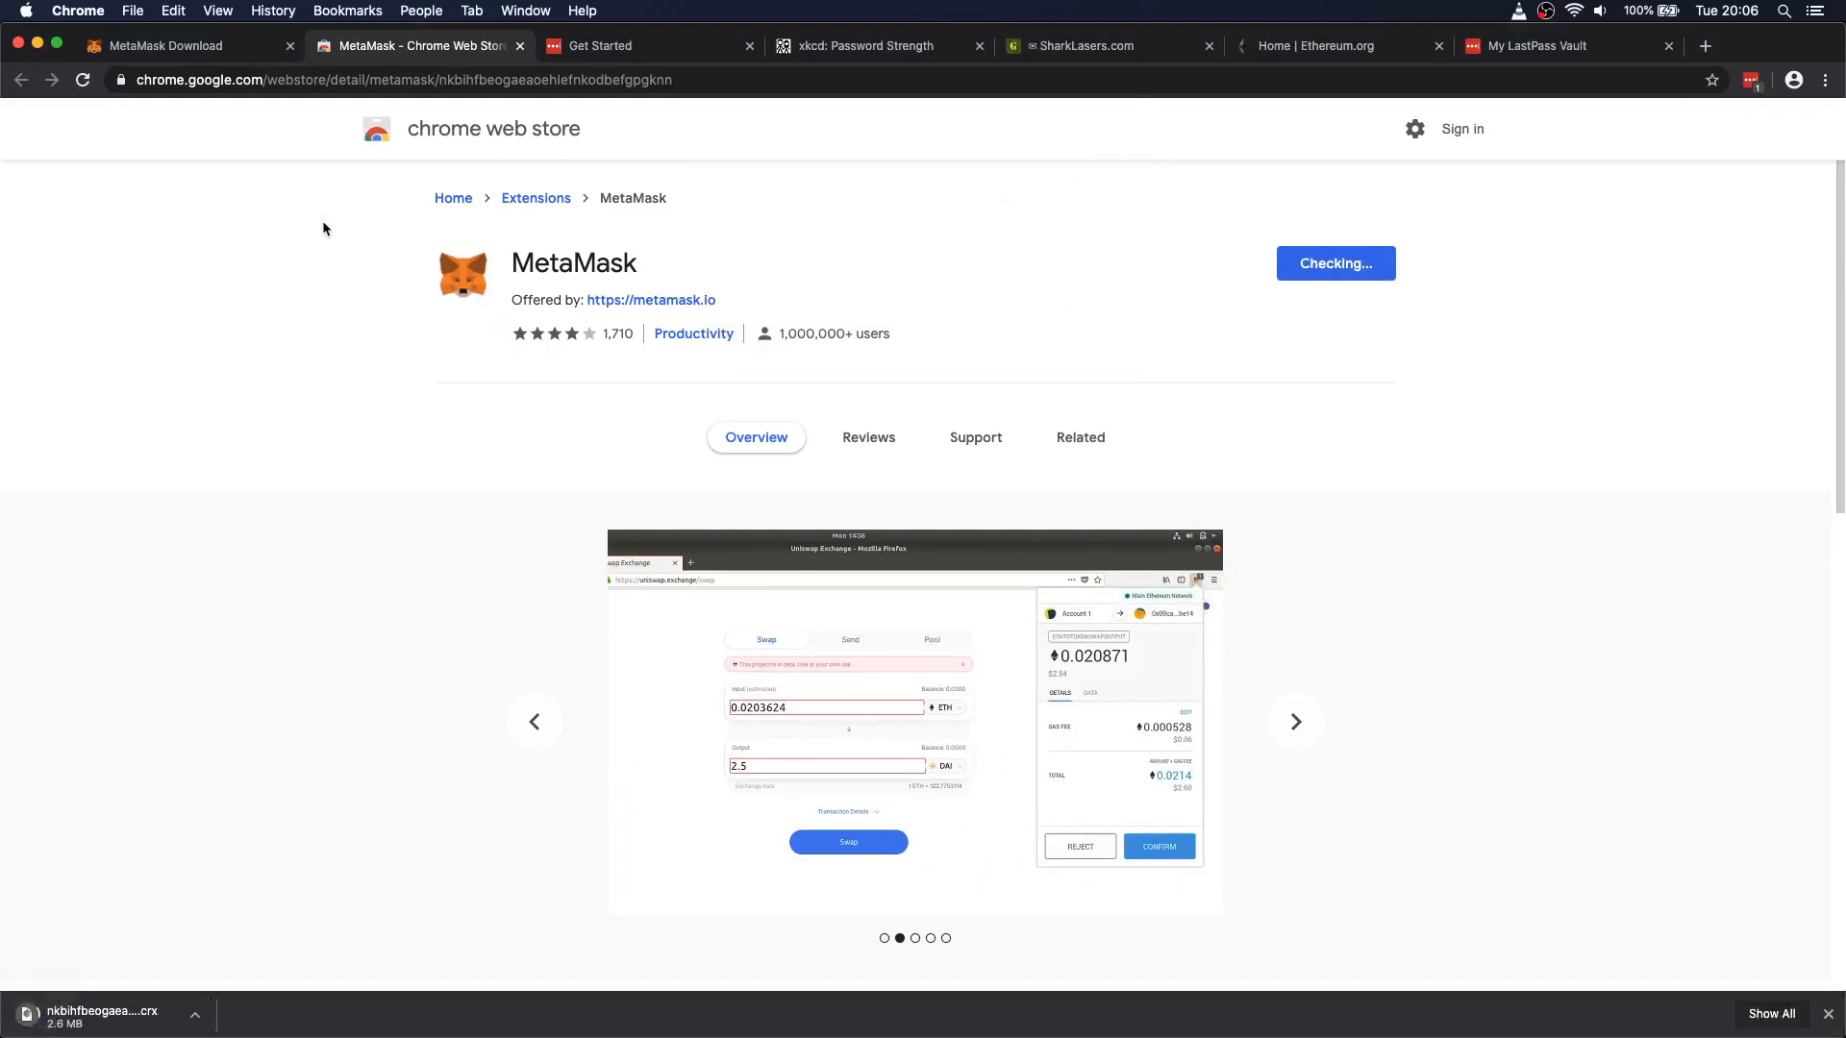
pyautogui.click(1294, 722)
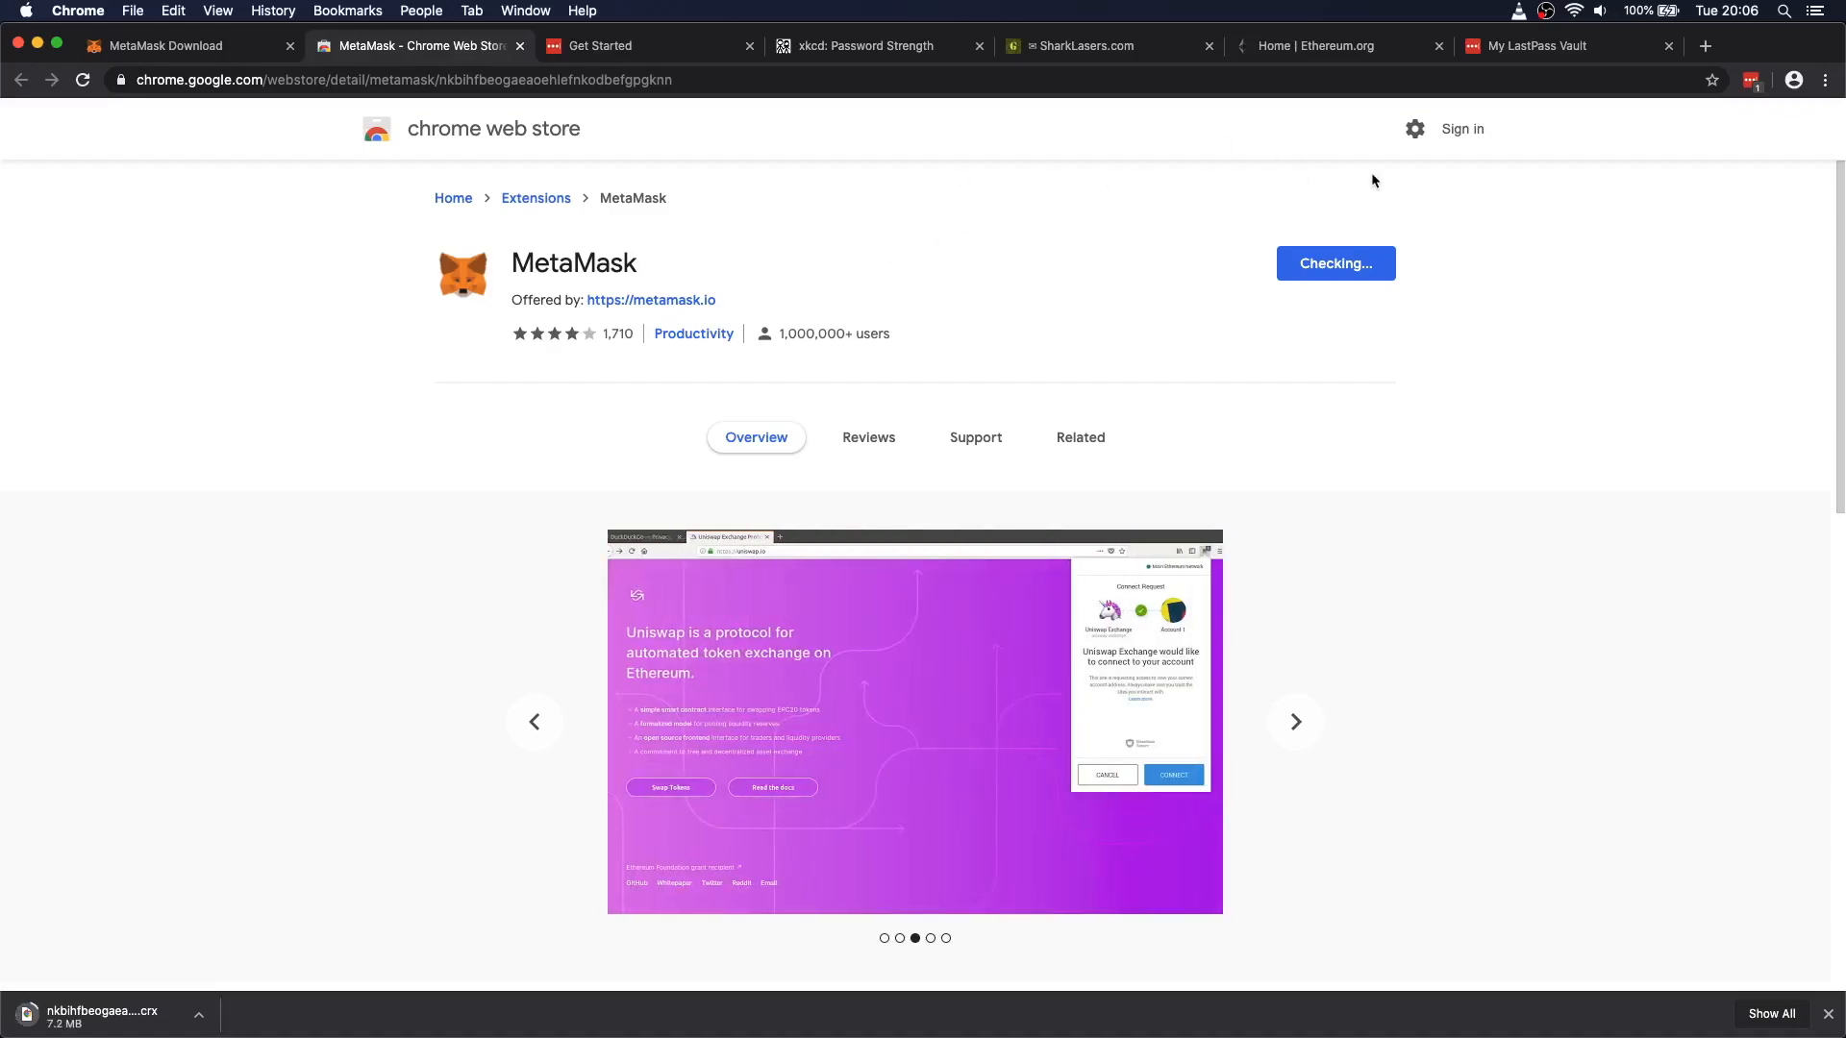
pyautogui.moveTo(1397, 563)
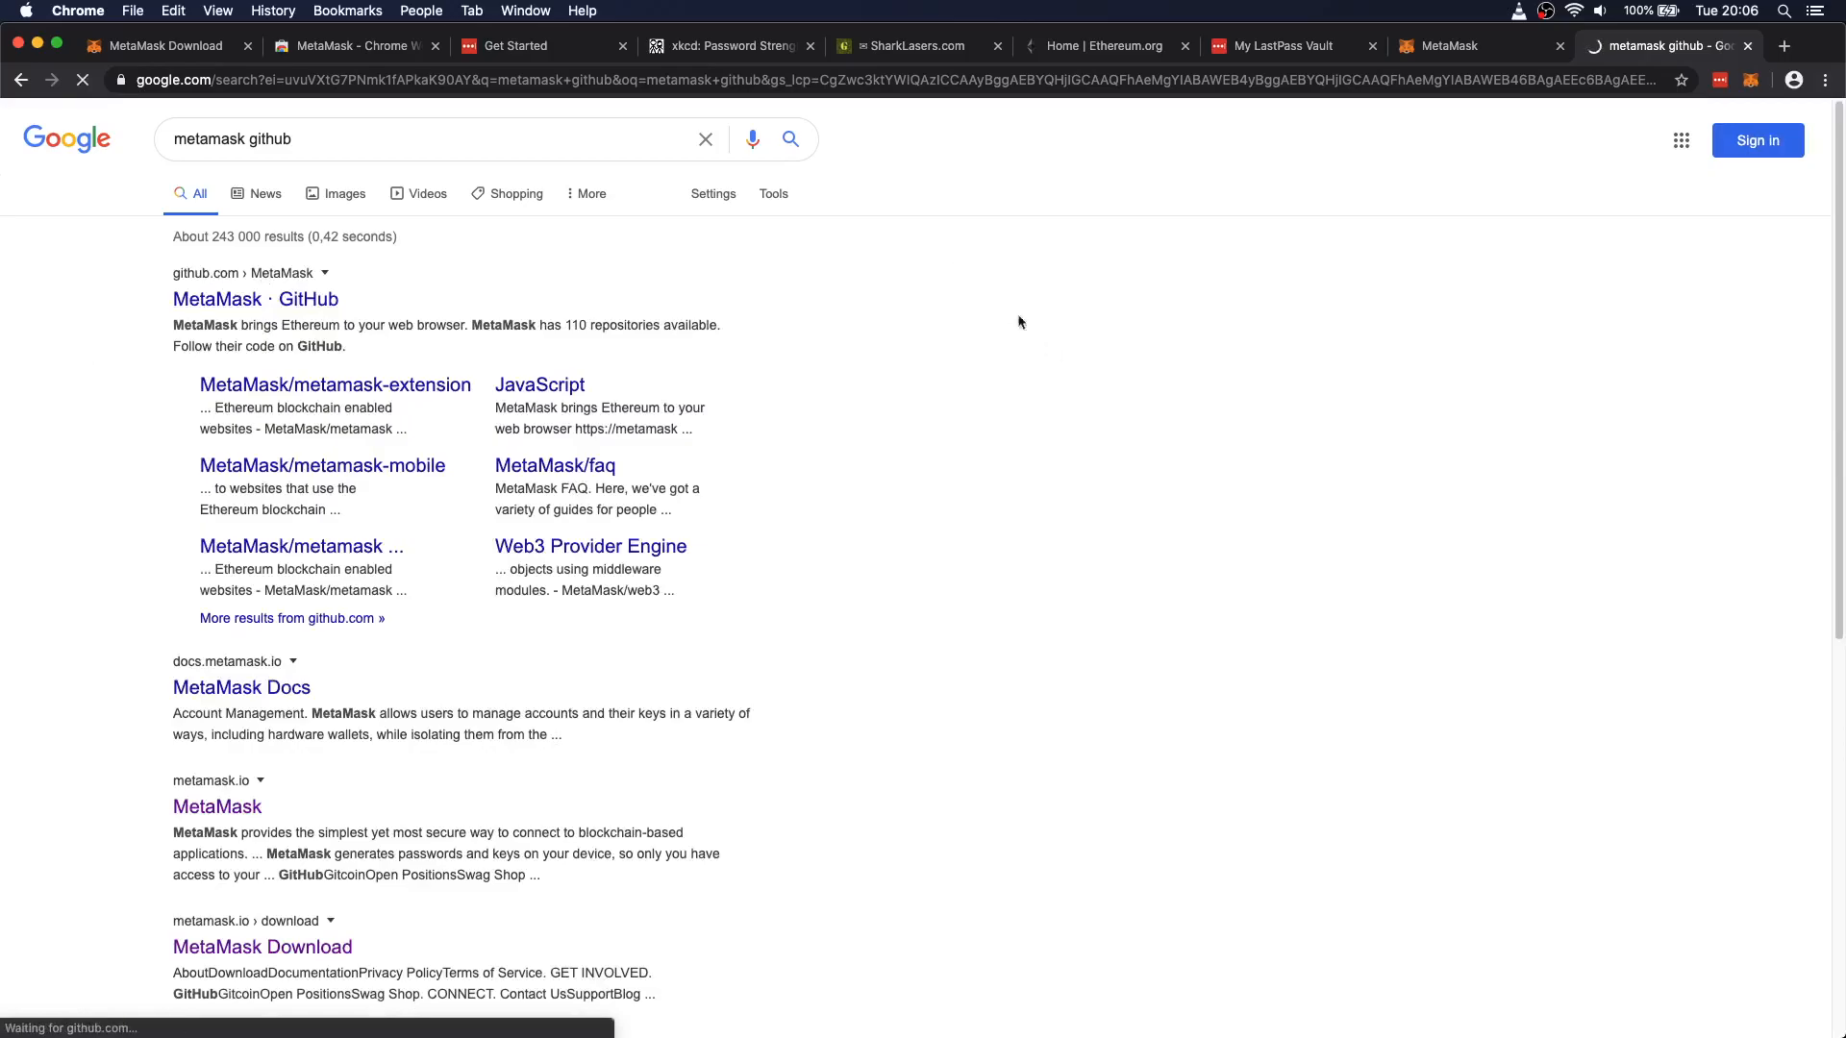
# Open MetaMask's metamask-extension GitHub repository and scroll down toward Architecture.
pyautogui.click(256, 299)
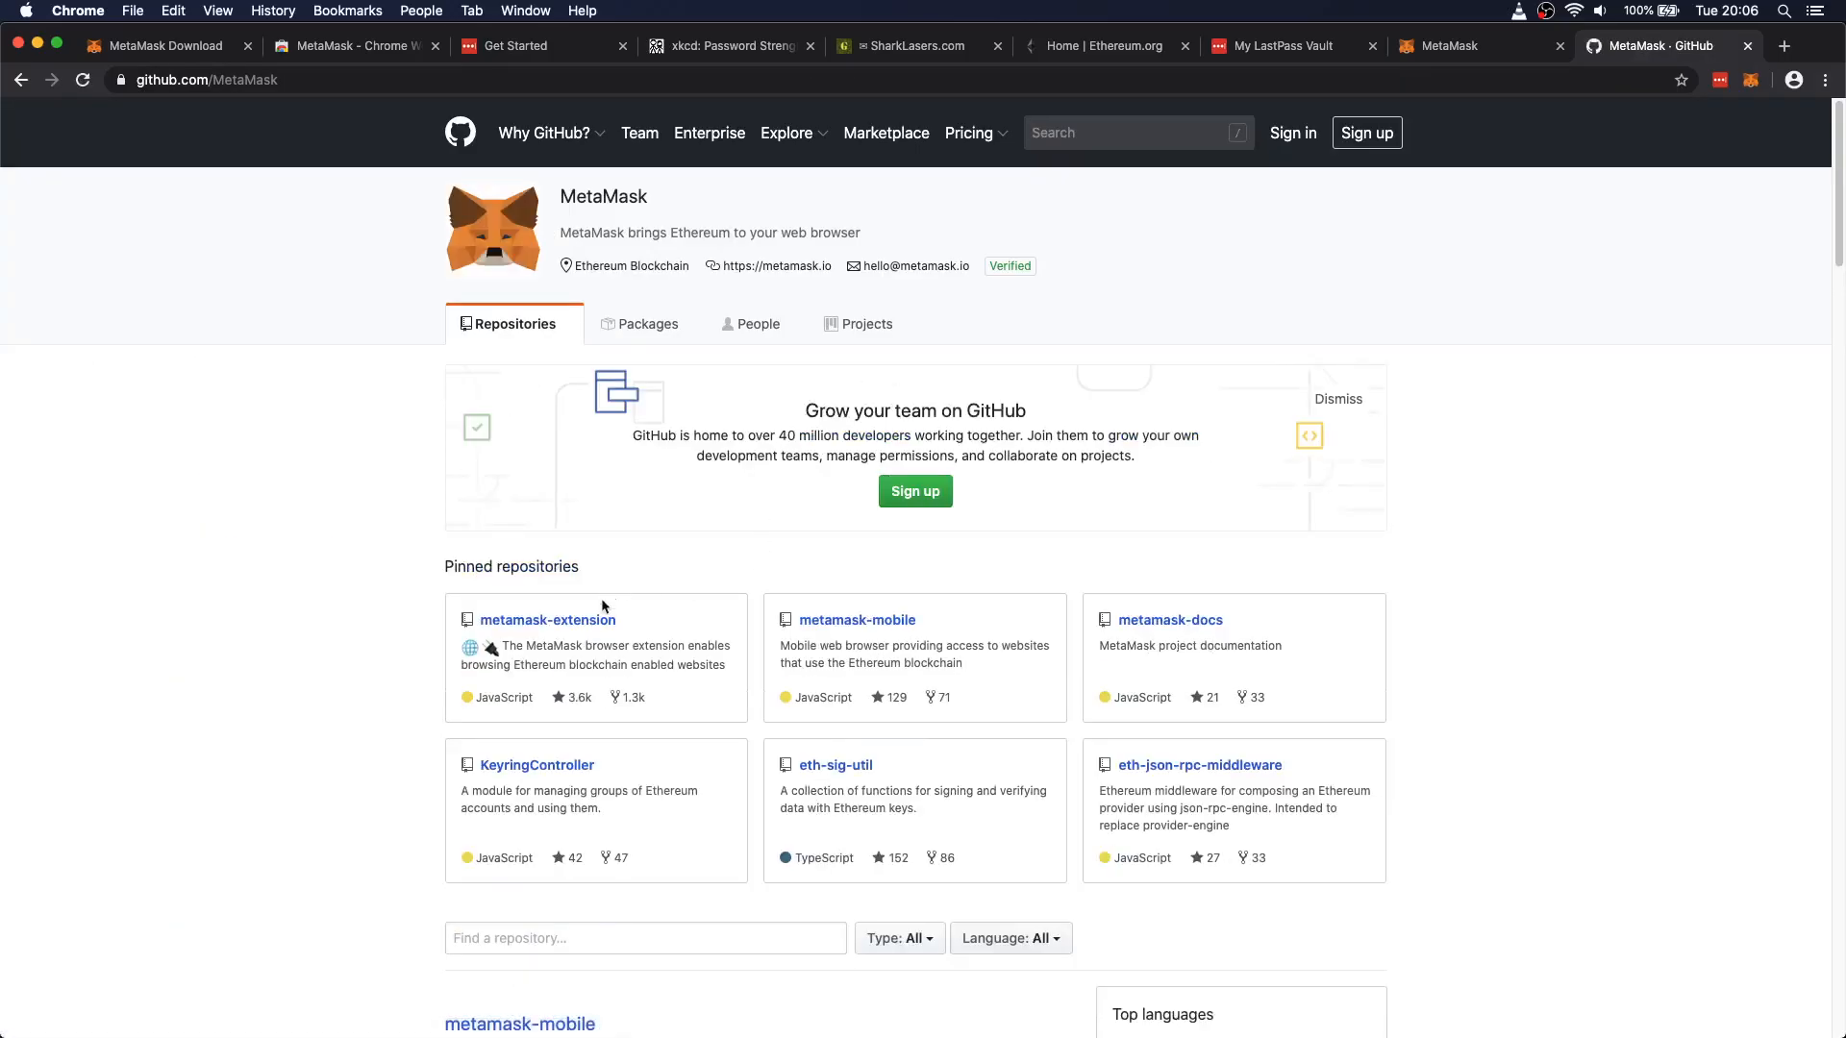
pyautogui.click(547, 620)
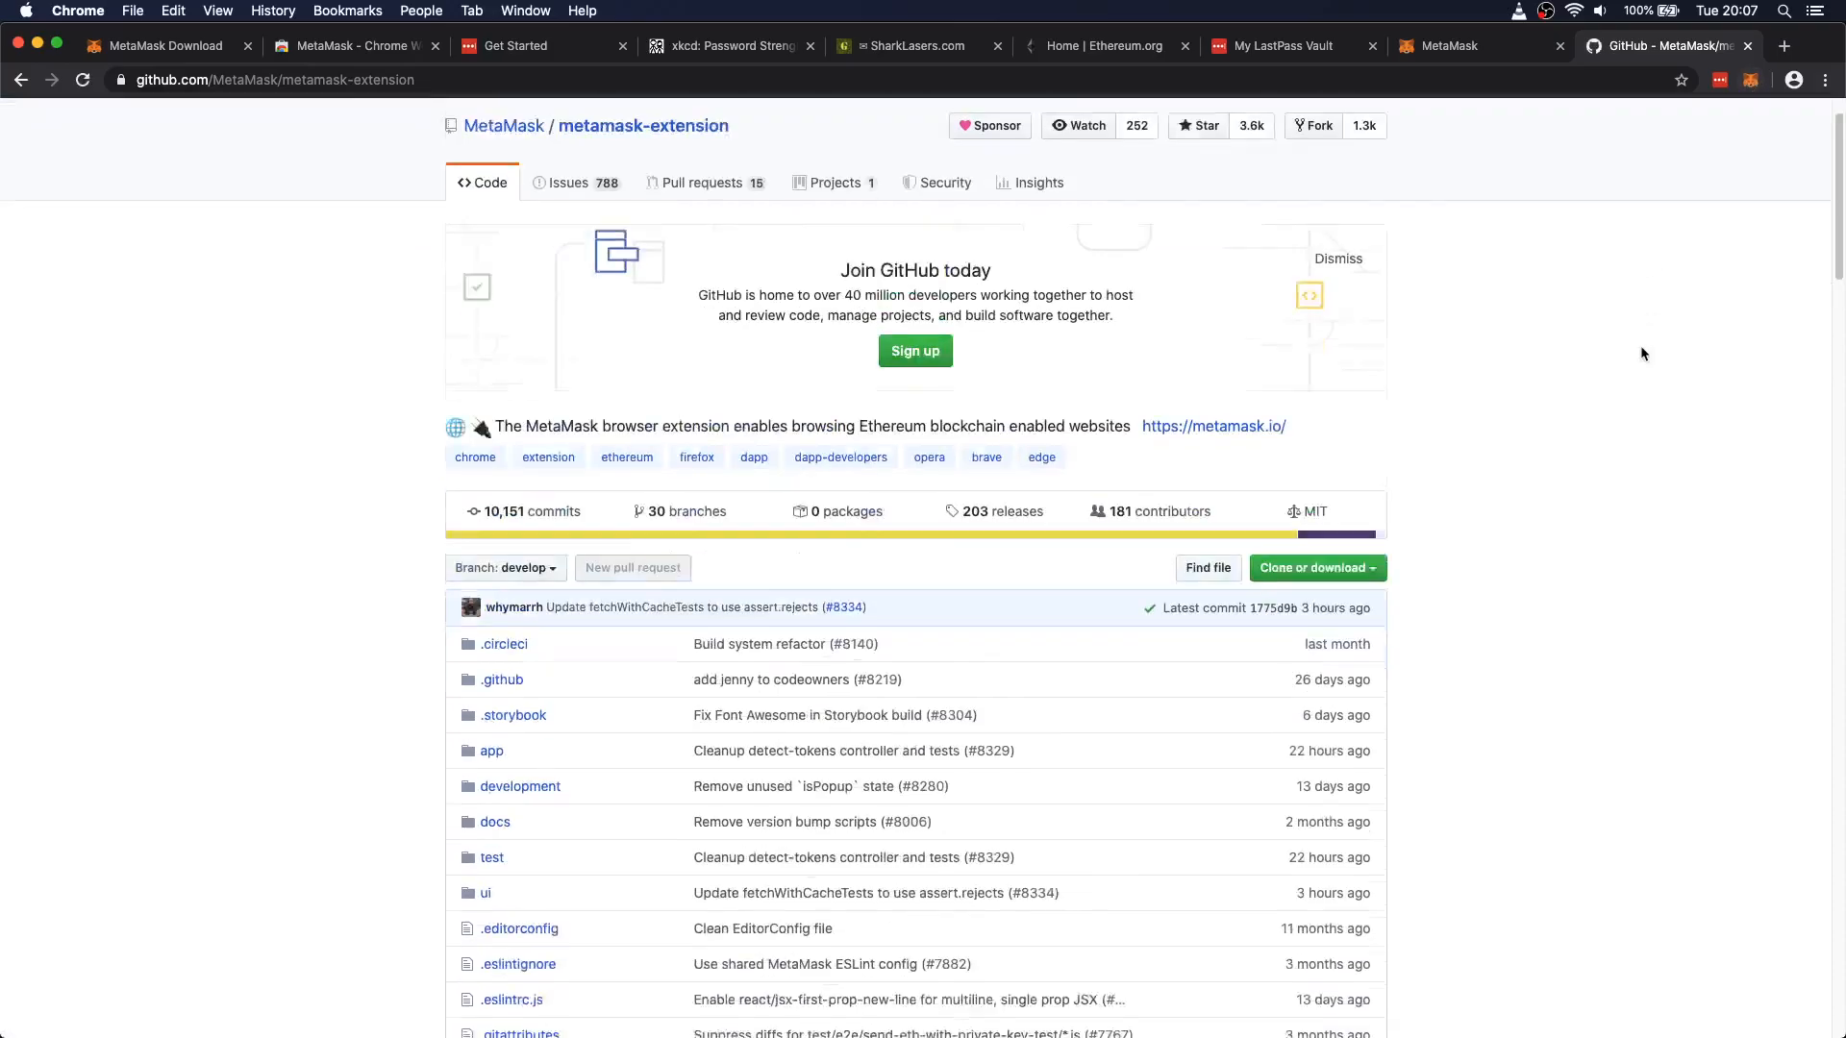
pyautogui.scroll(-3)
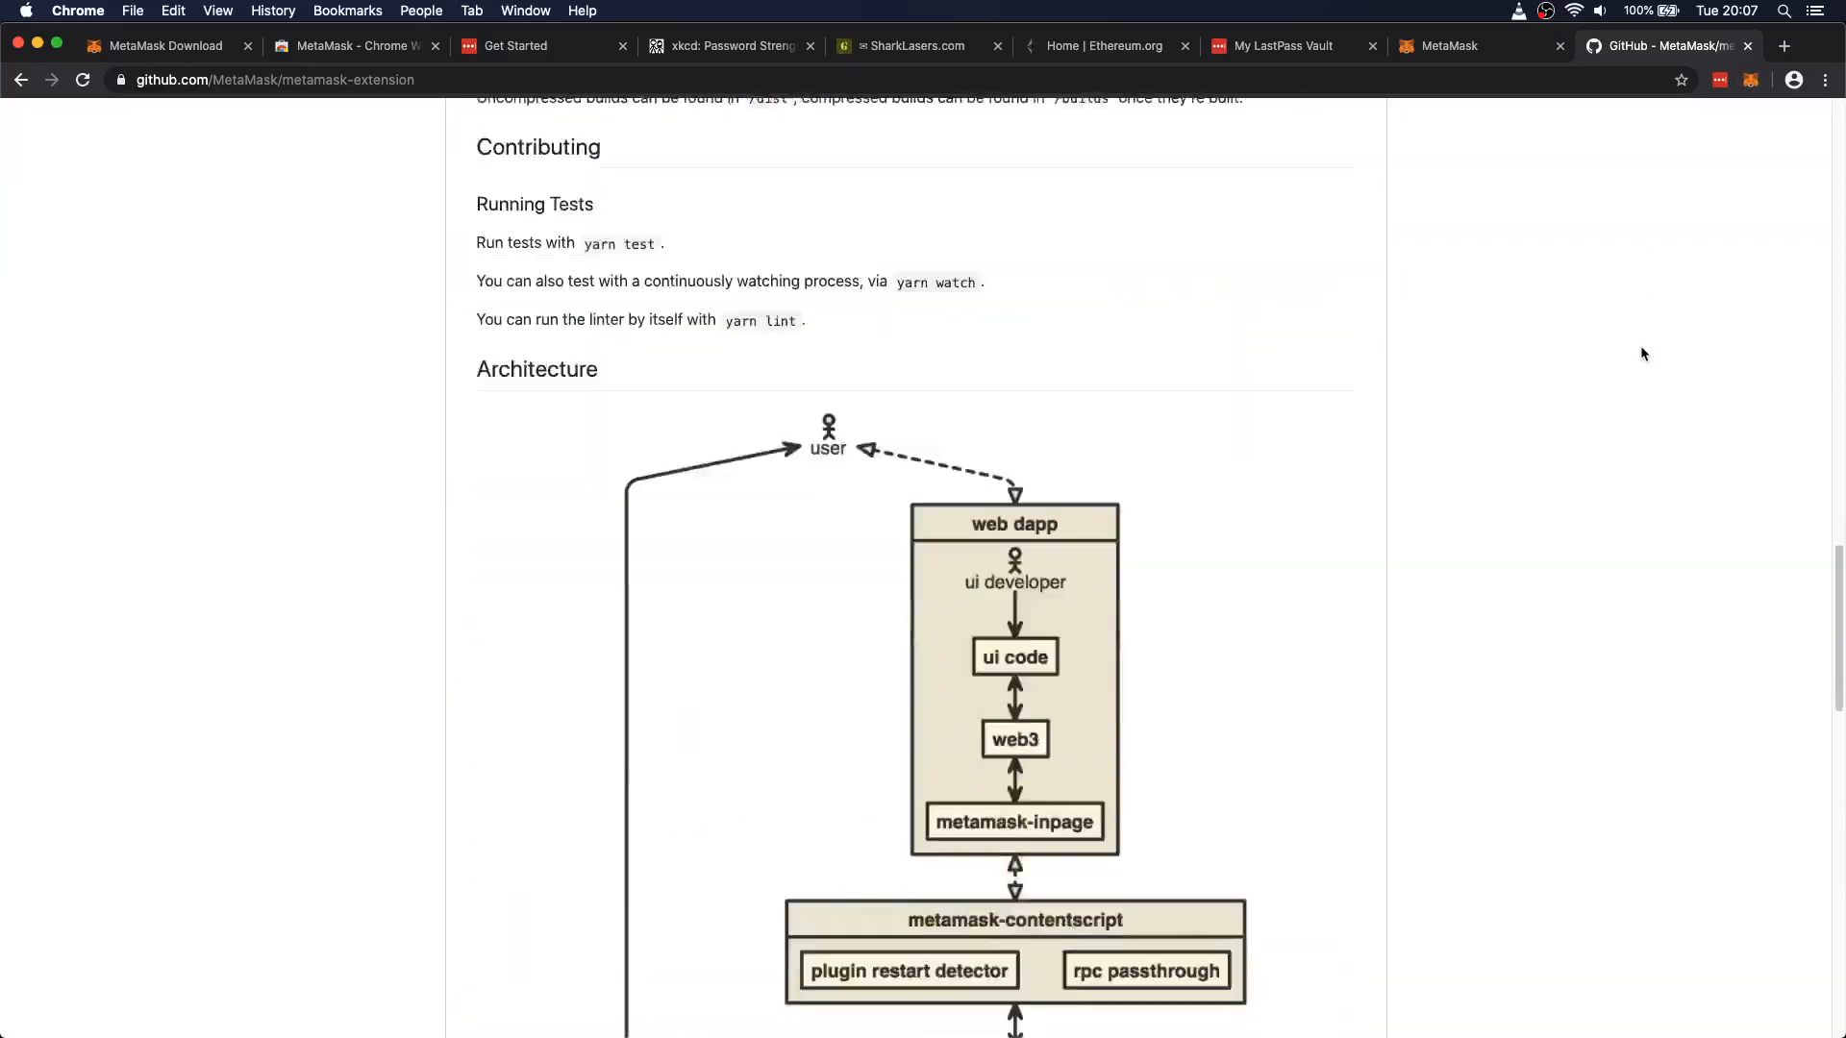
pyautogui.scroll(-3)
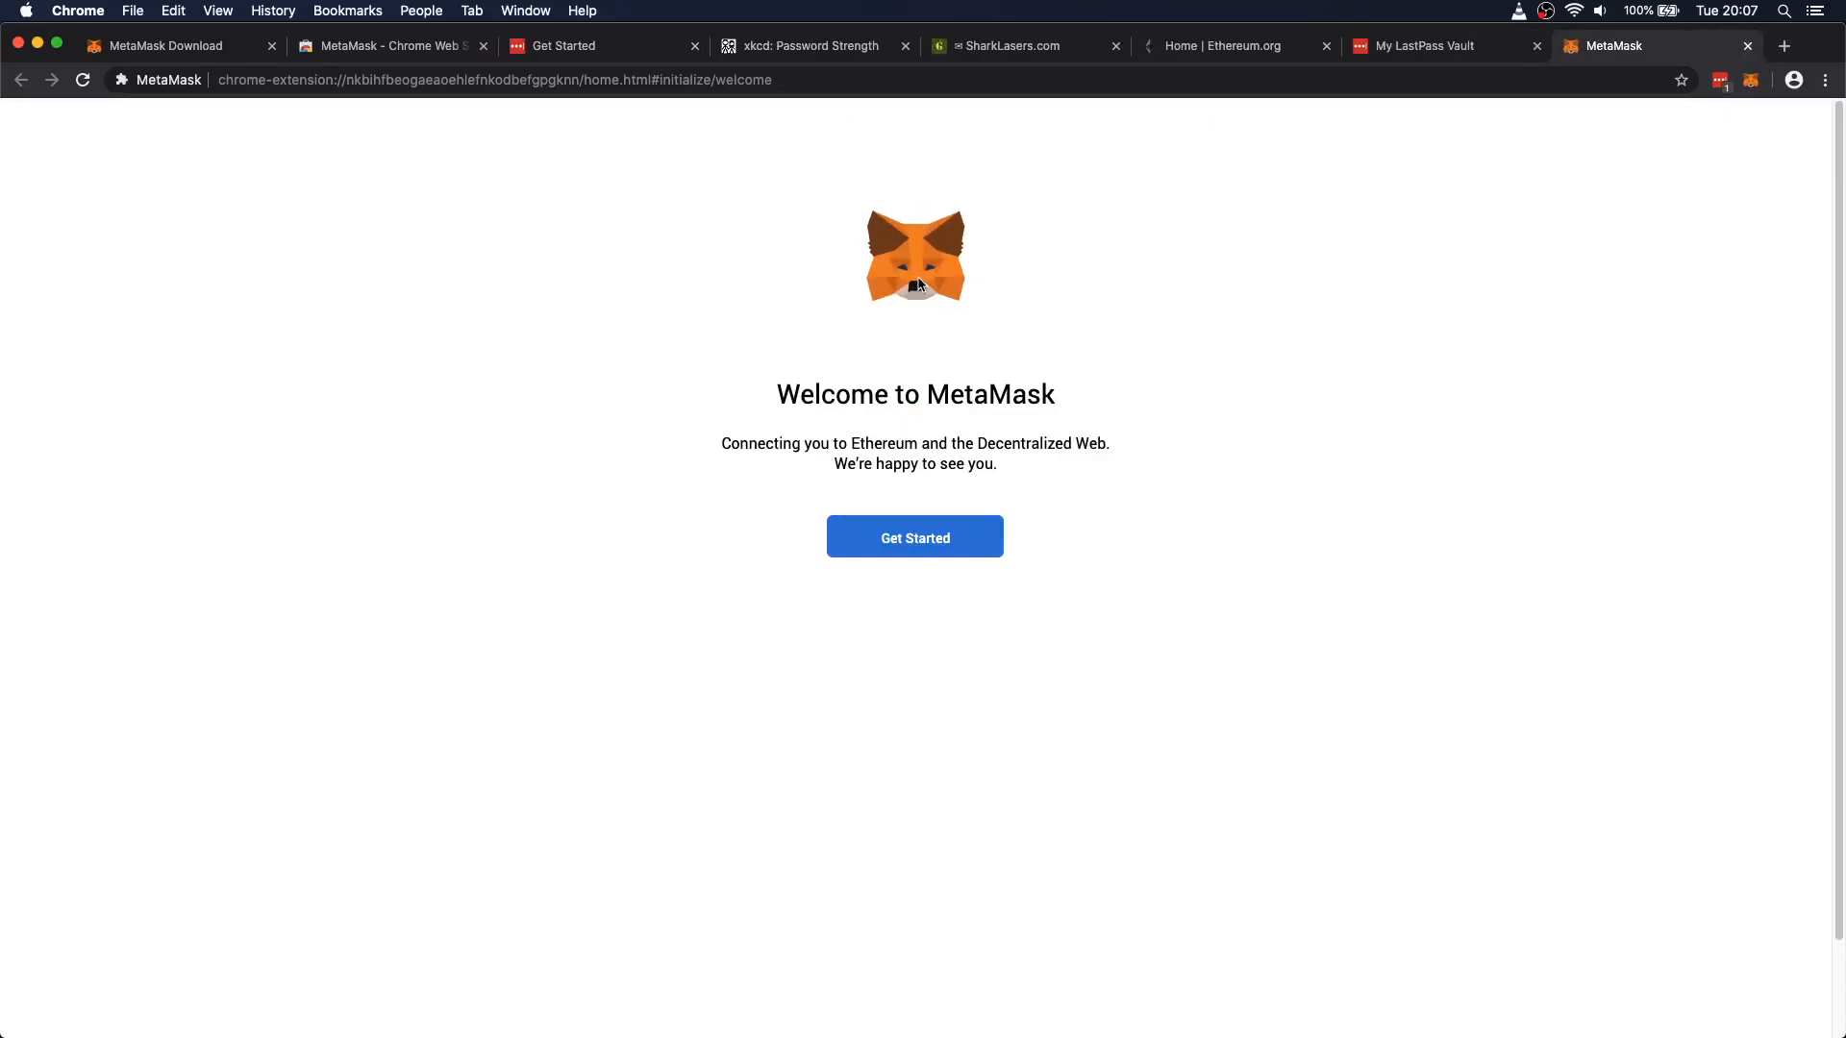
pyautogui.moveTo(912, 193)
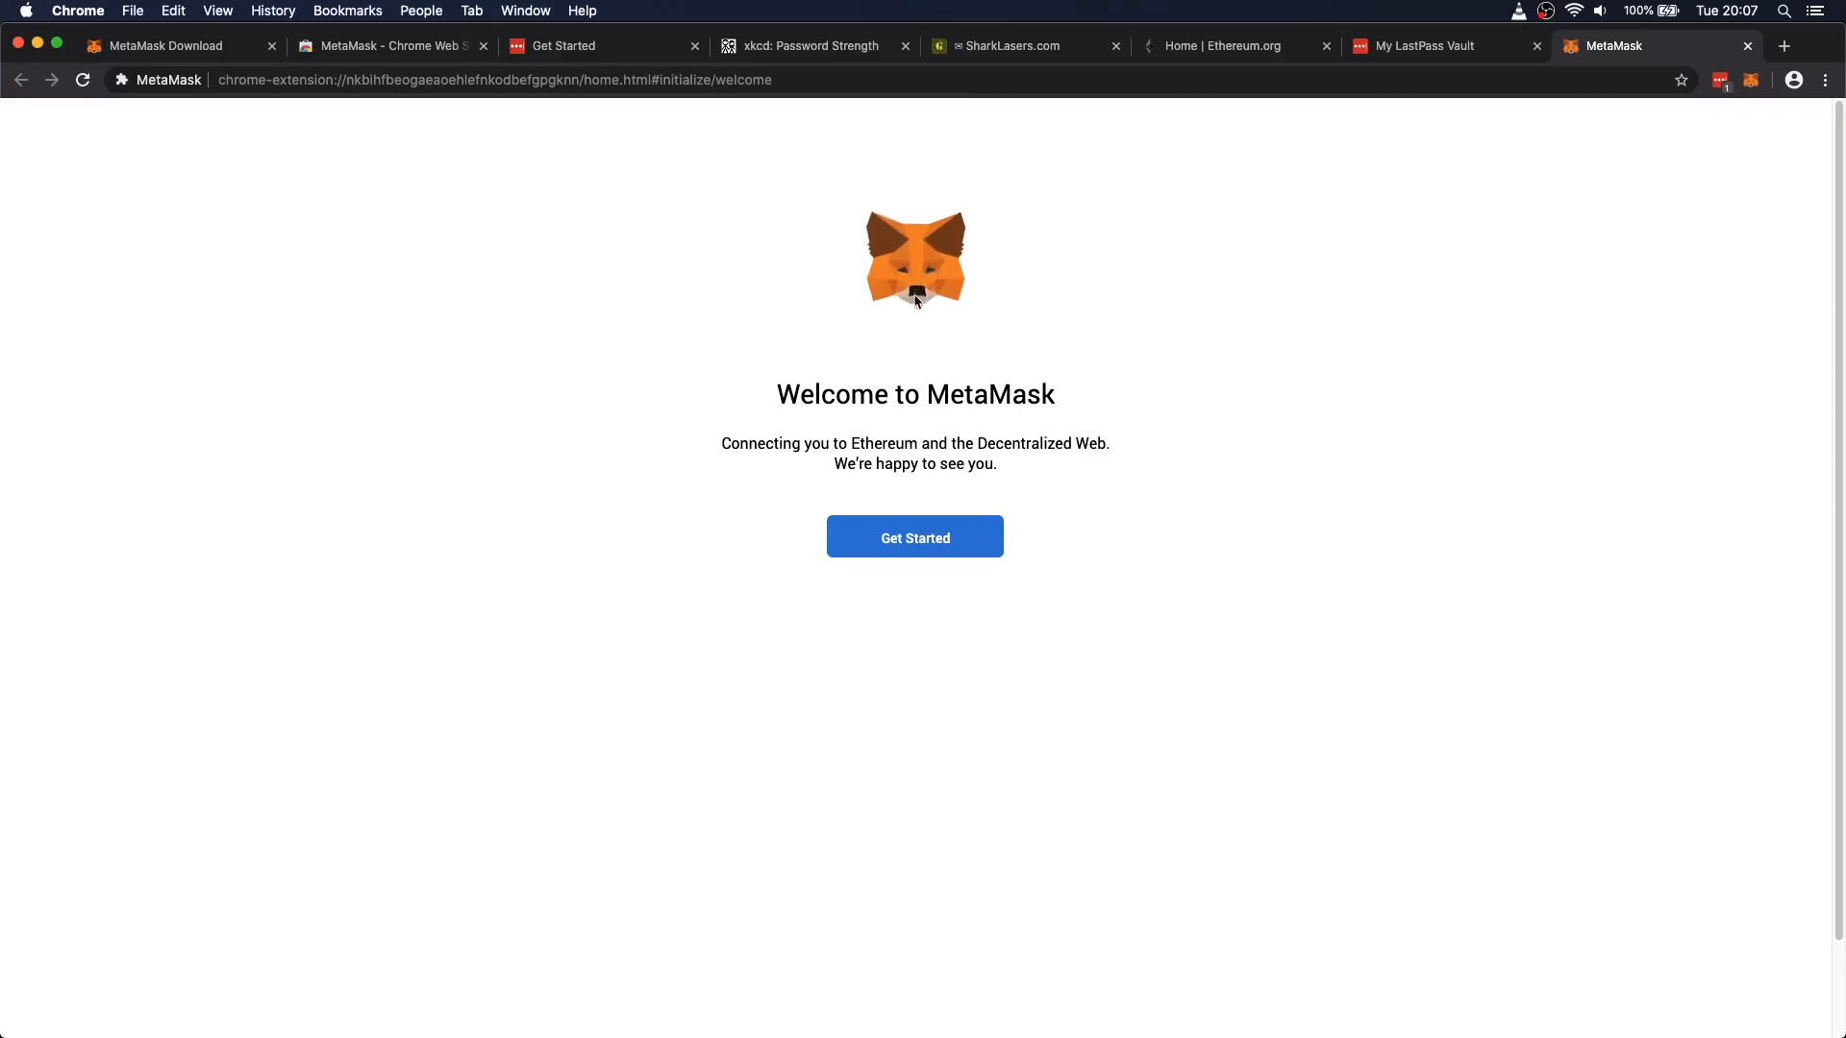
# Get started in MetaMask onboarding and choose Create a Wallet.
pyautogui.click(914, 538)
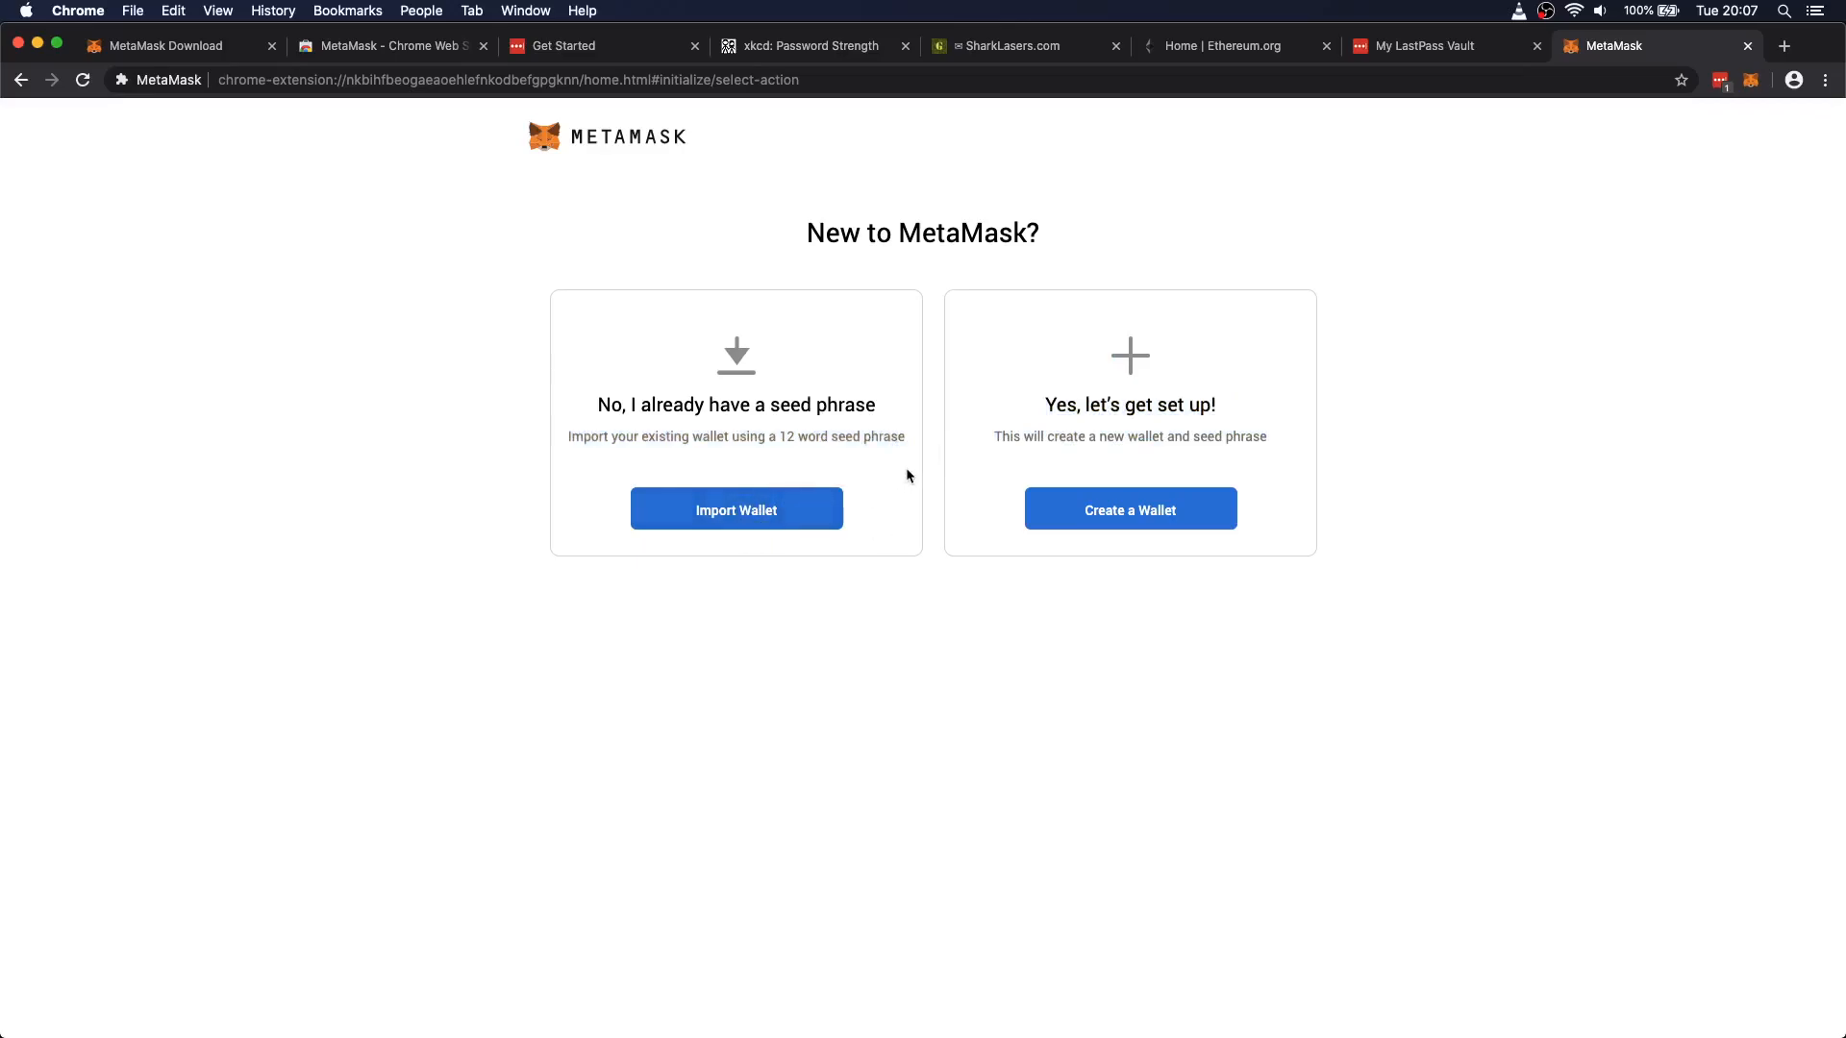
pyautogui.moveTo(1128, 509)
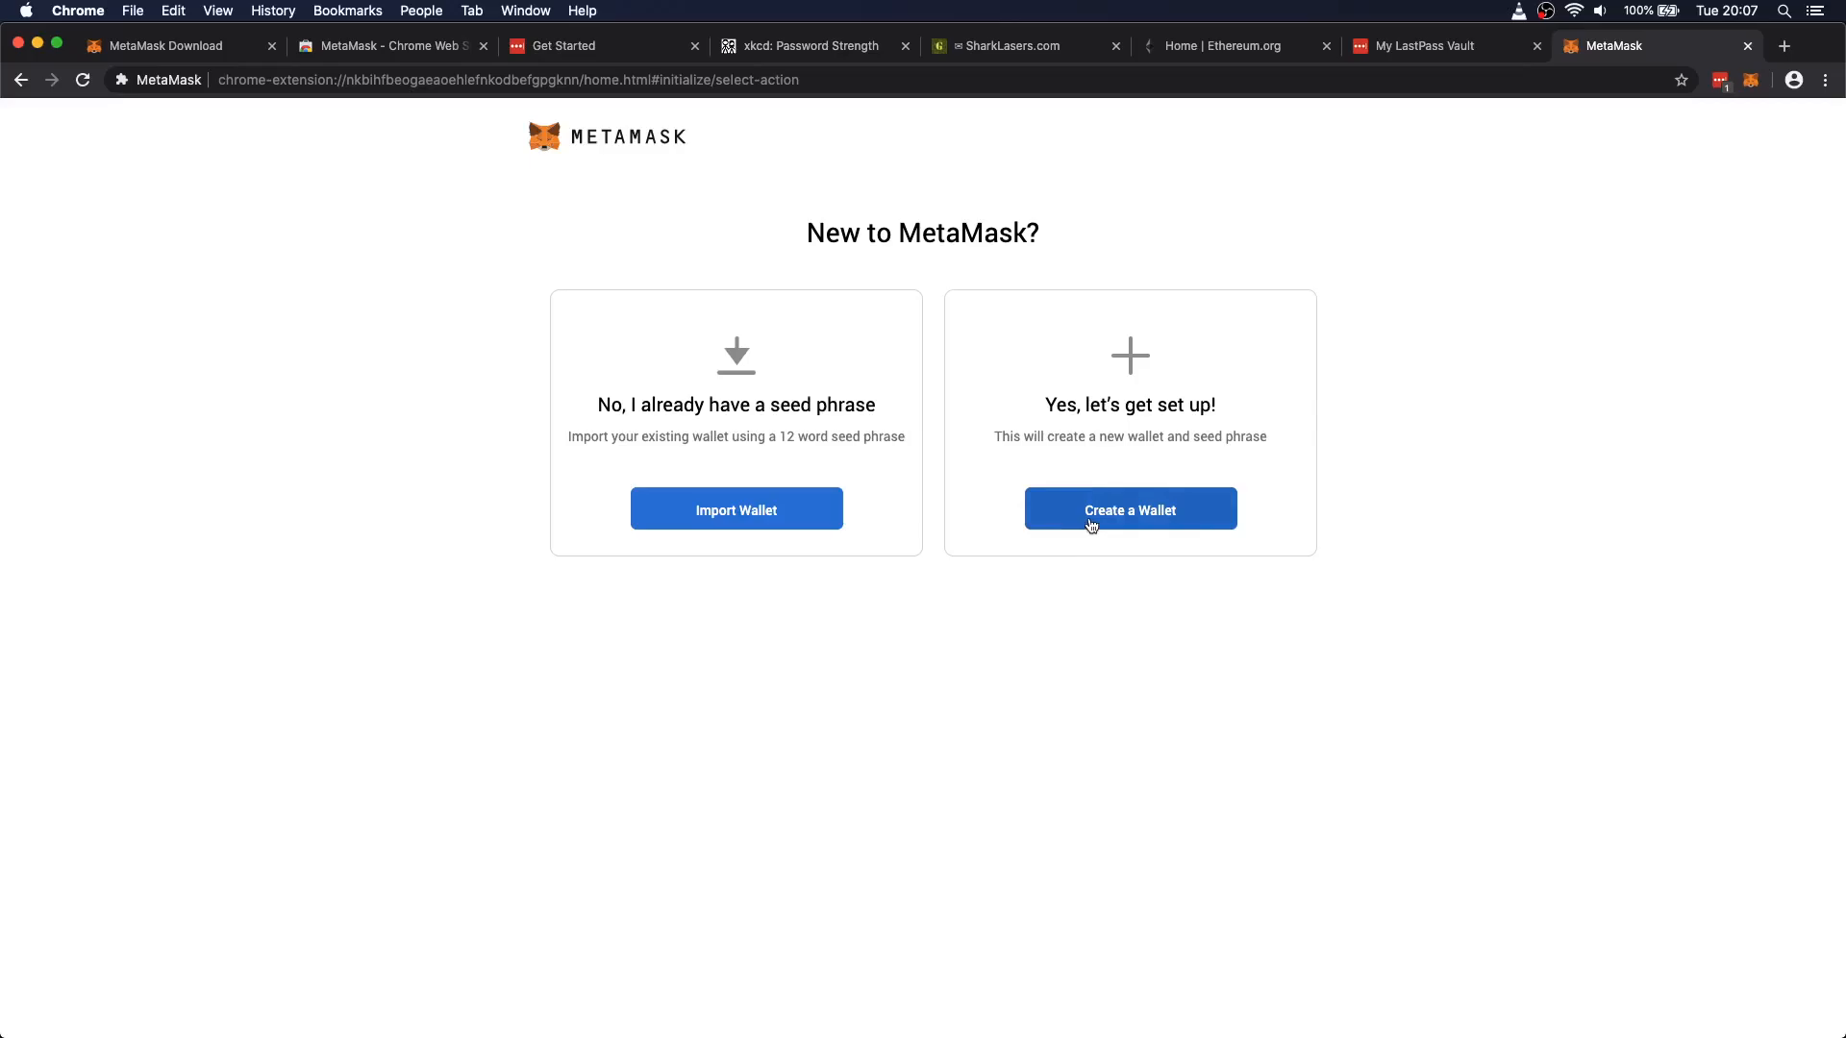
pyautogui.click(1128, 509)
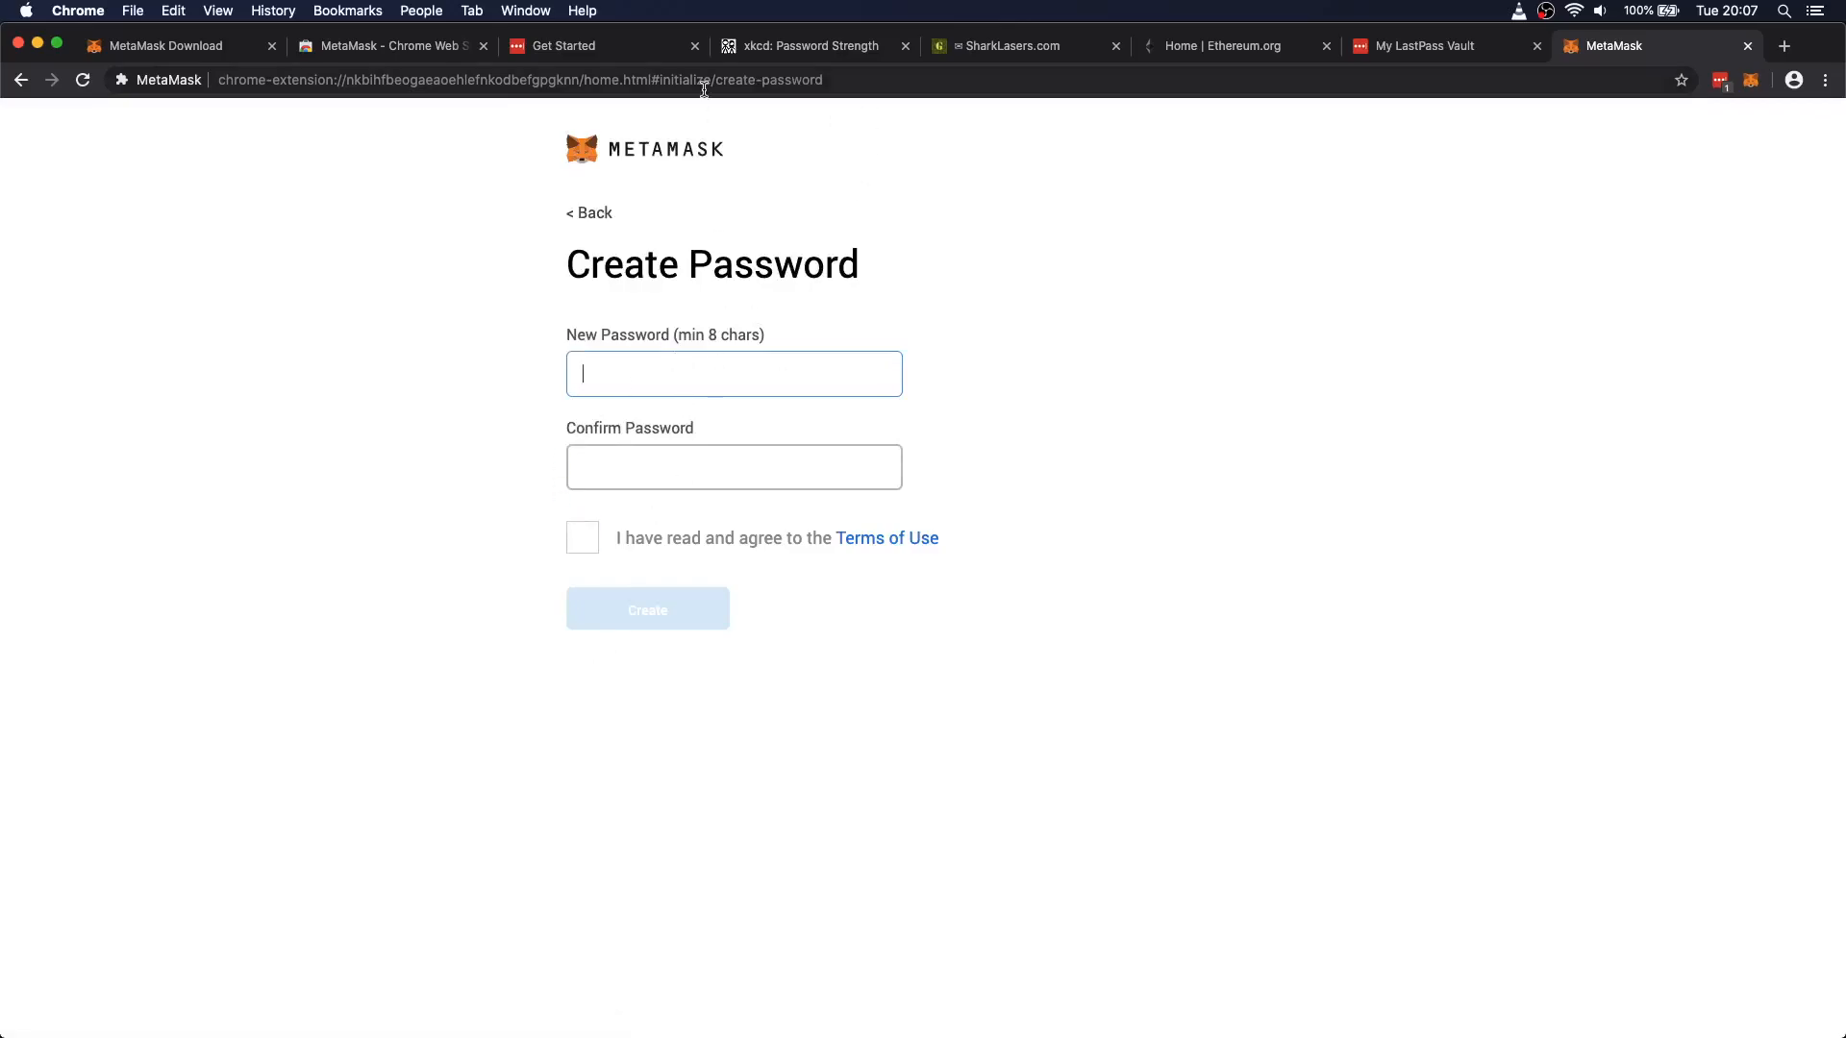
# Reveal the MetaMask site password in the LastPass vault and enter it in MetaMask's password fields.
pyautogui.click(1412, 45)
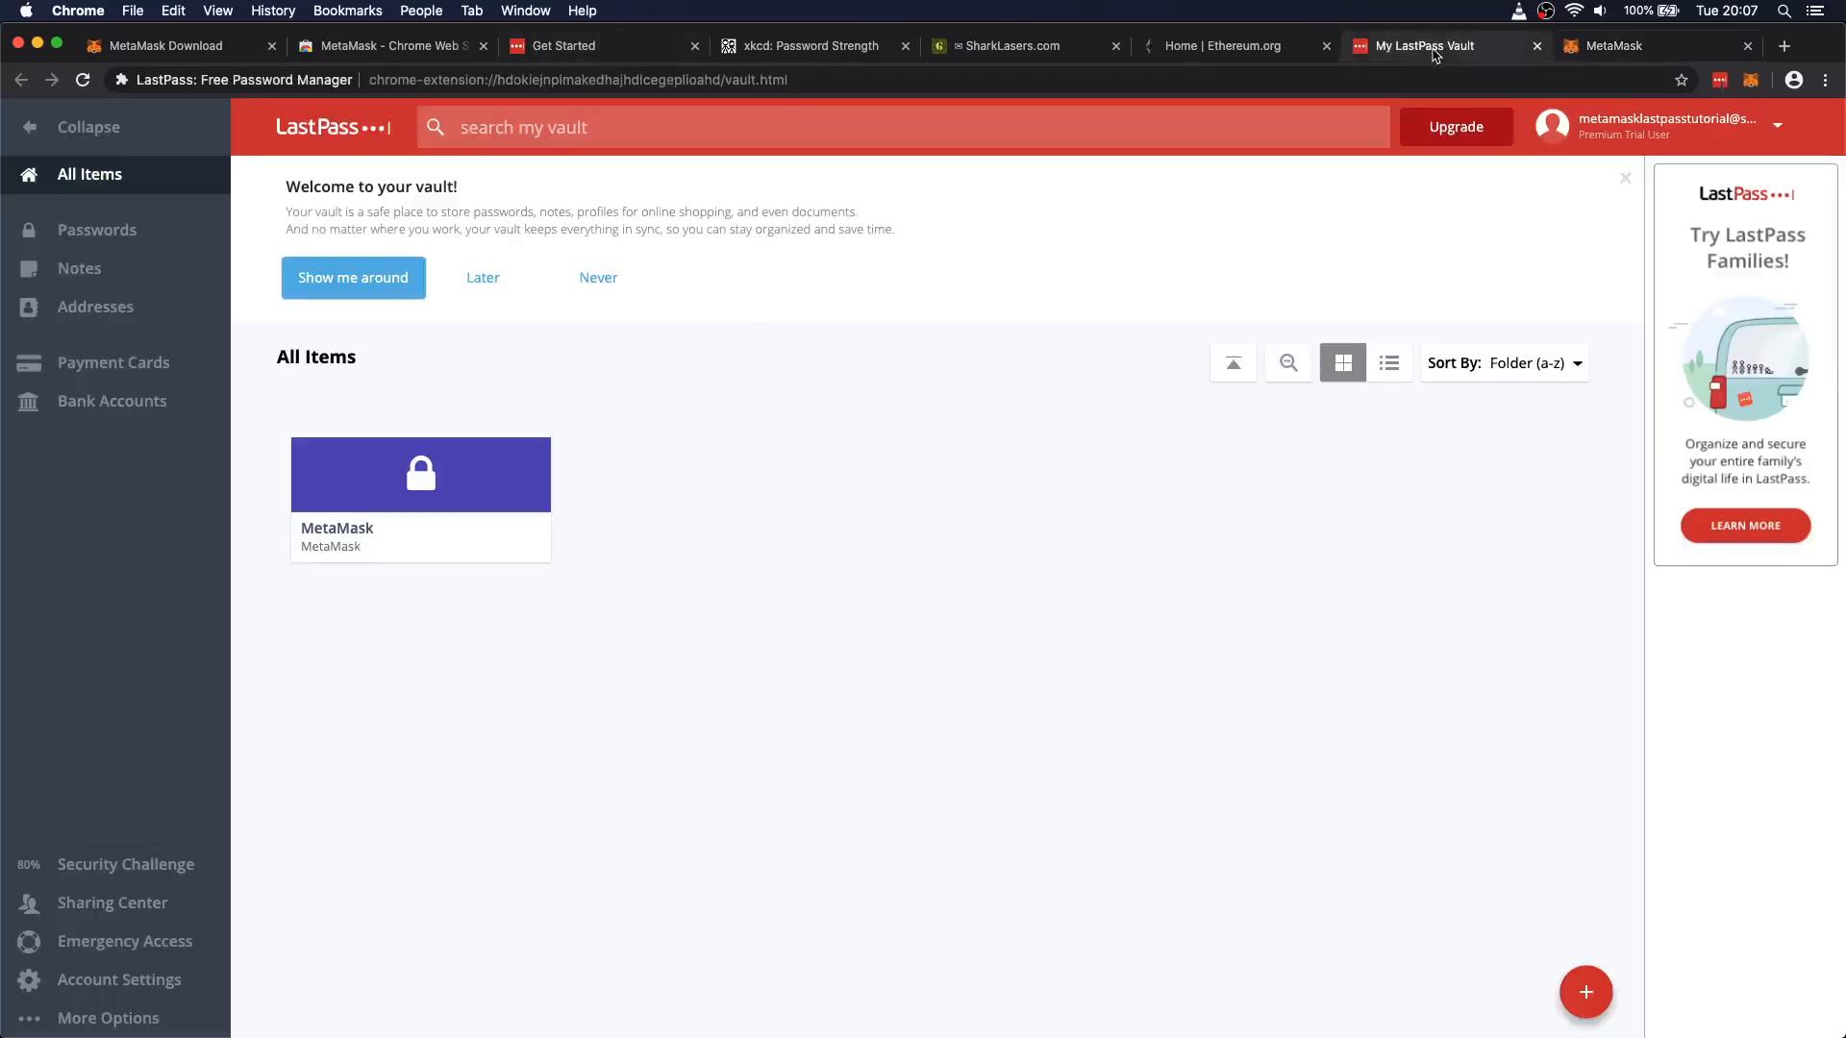
pyautogui.click(420, 473)
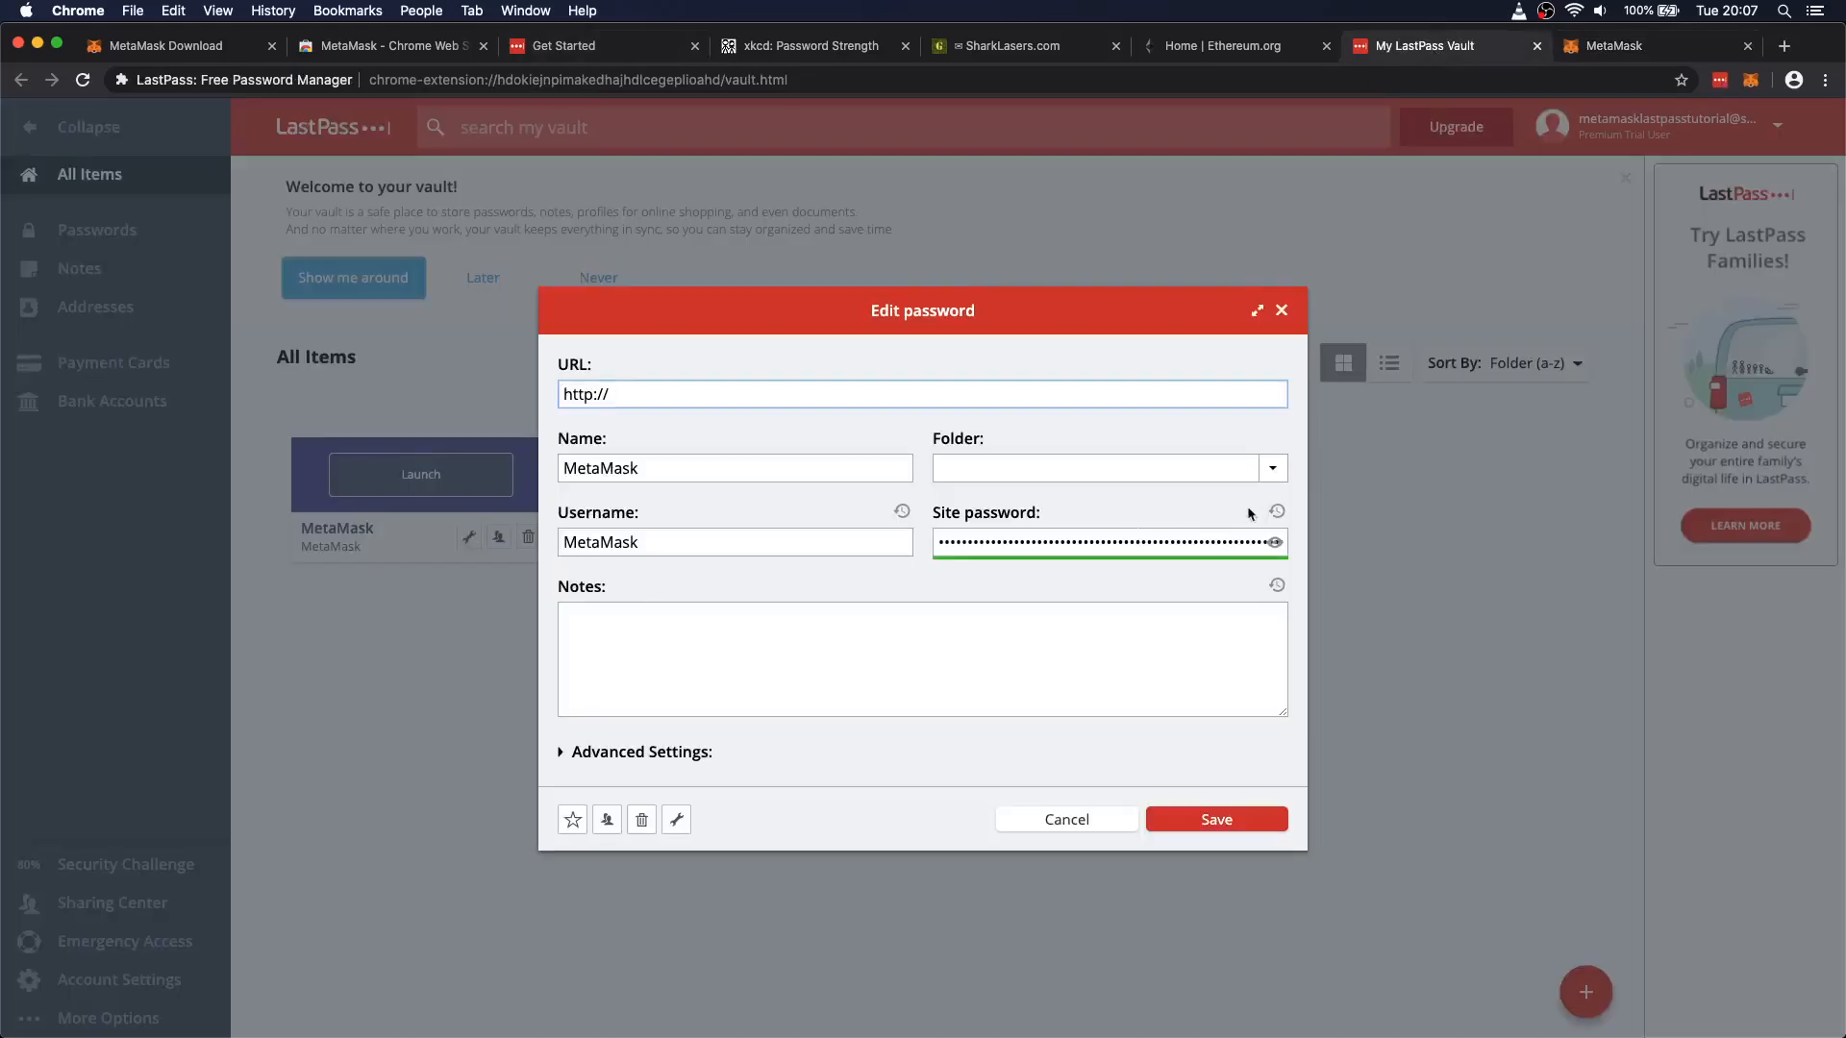
pyautogui.click(1274, 541)
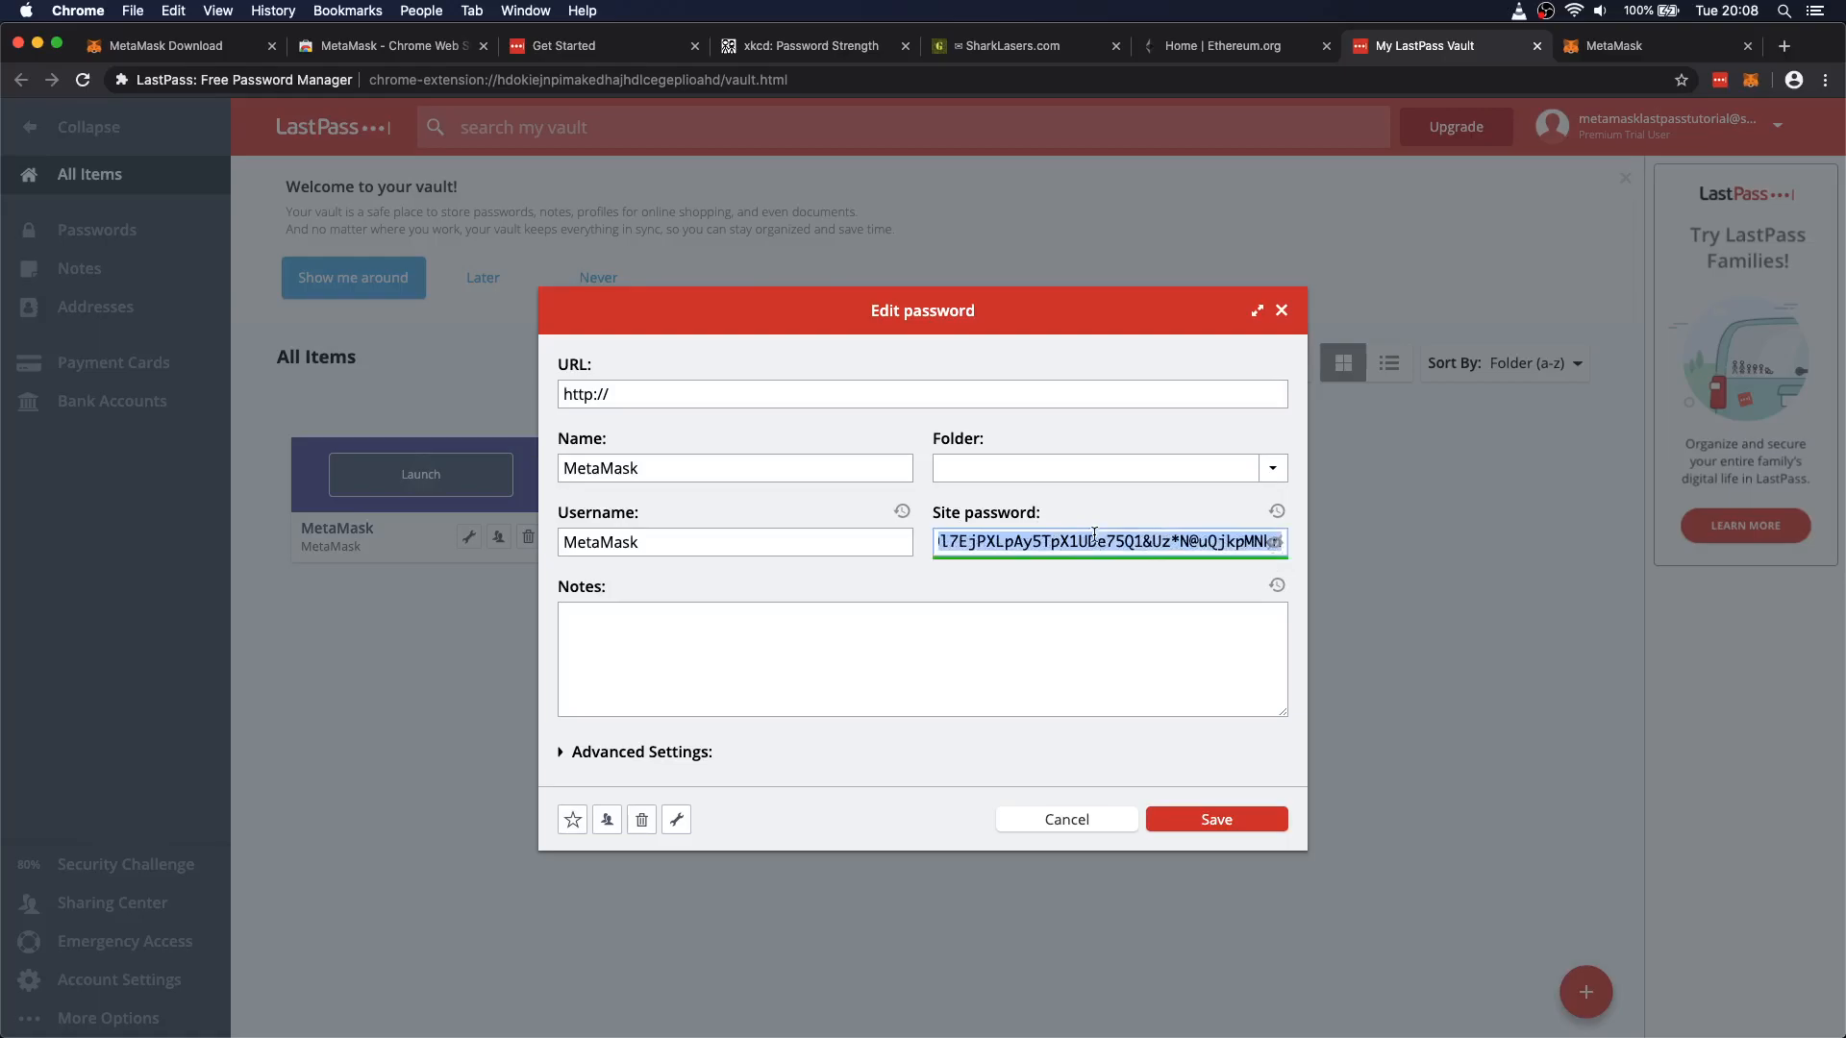
pyautogui.click(1613, 45)
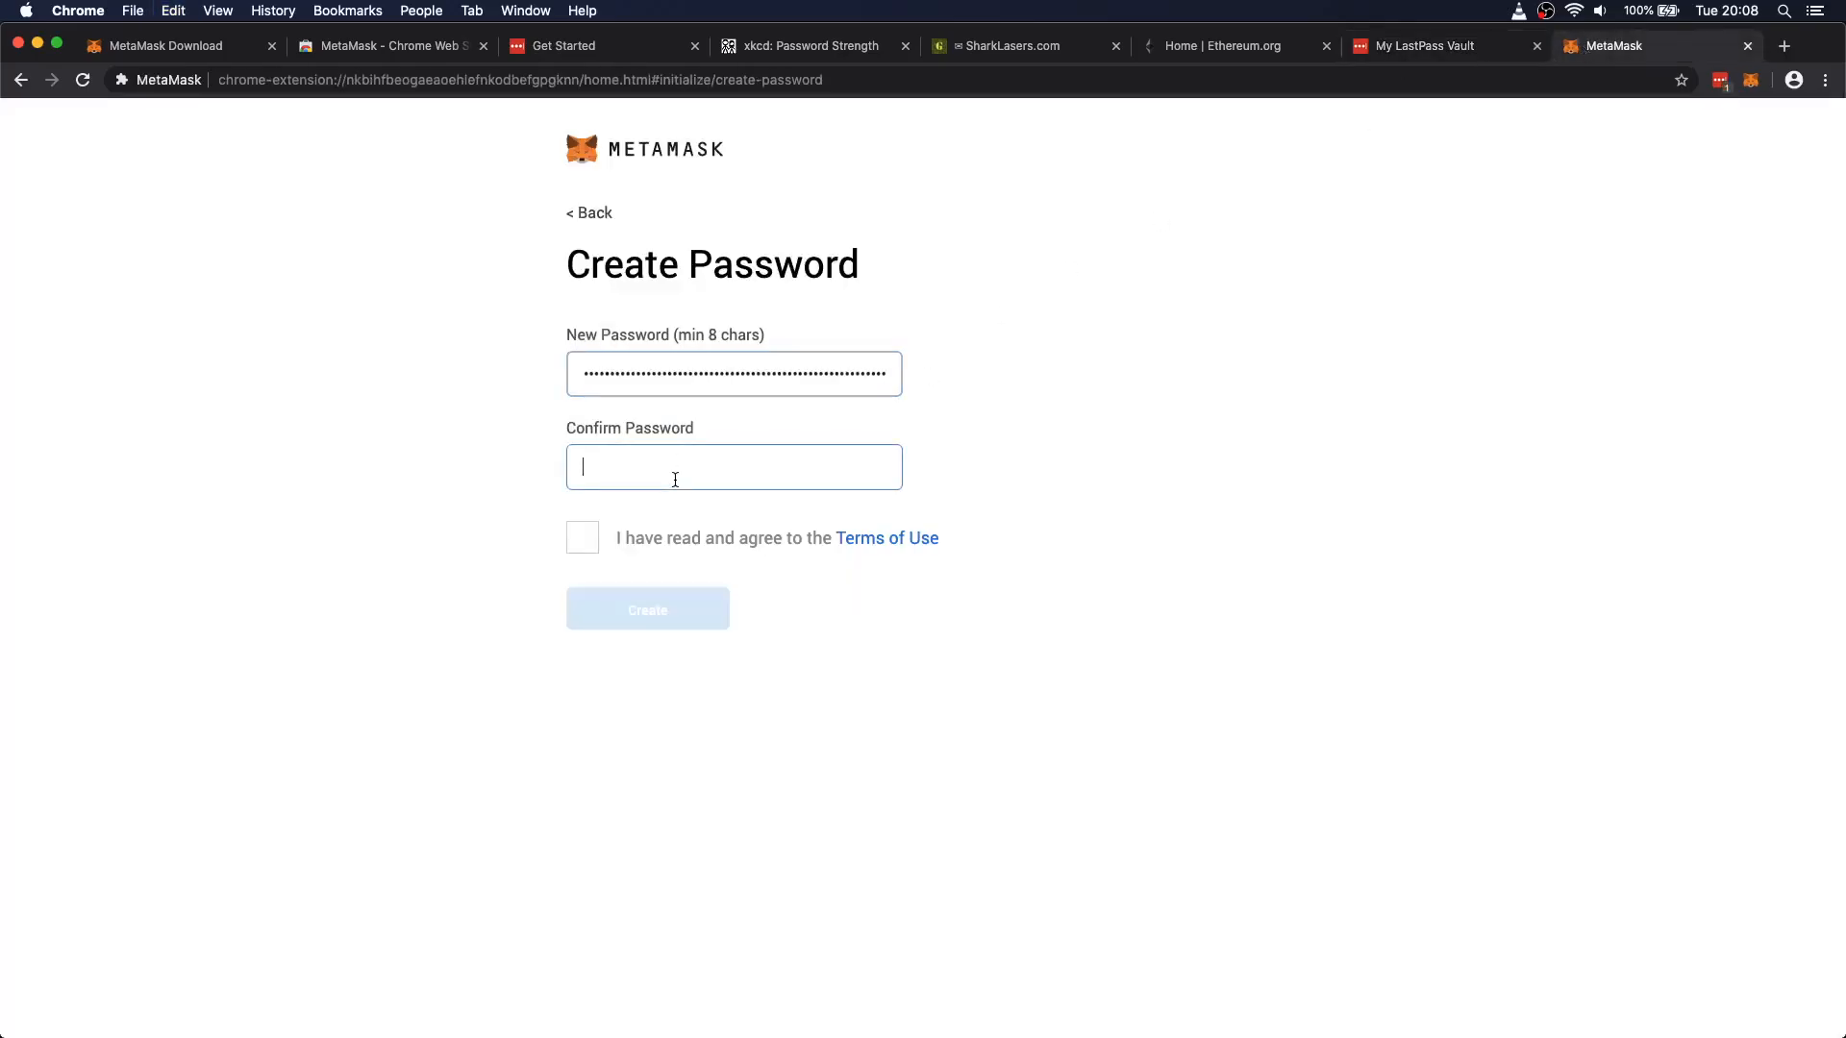
pyautogui.click(646, 609)
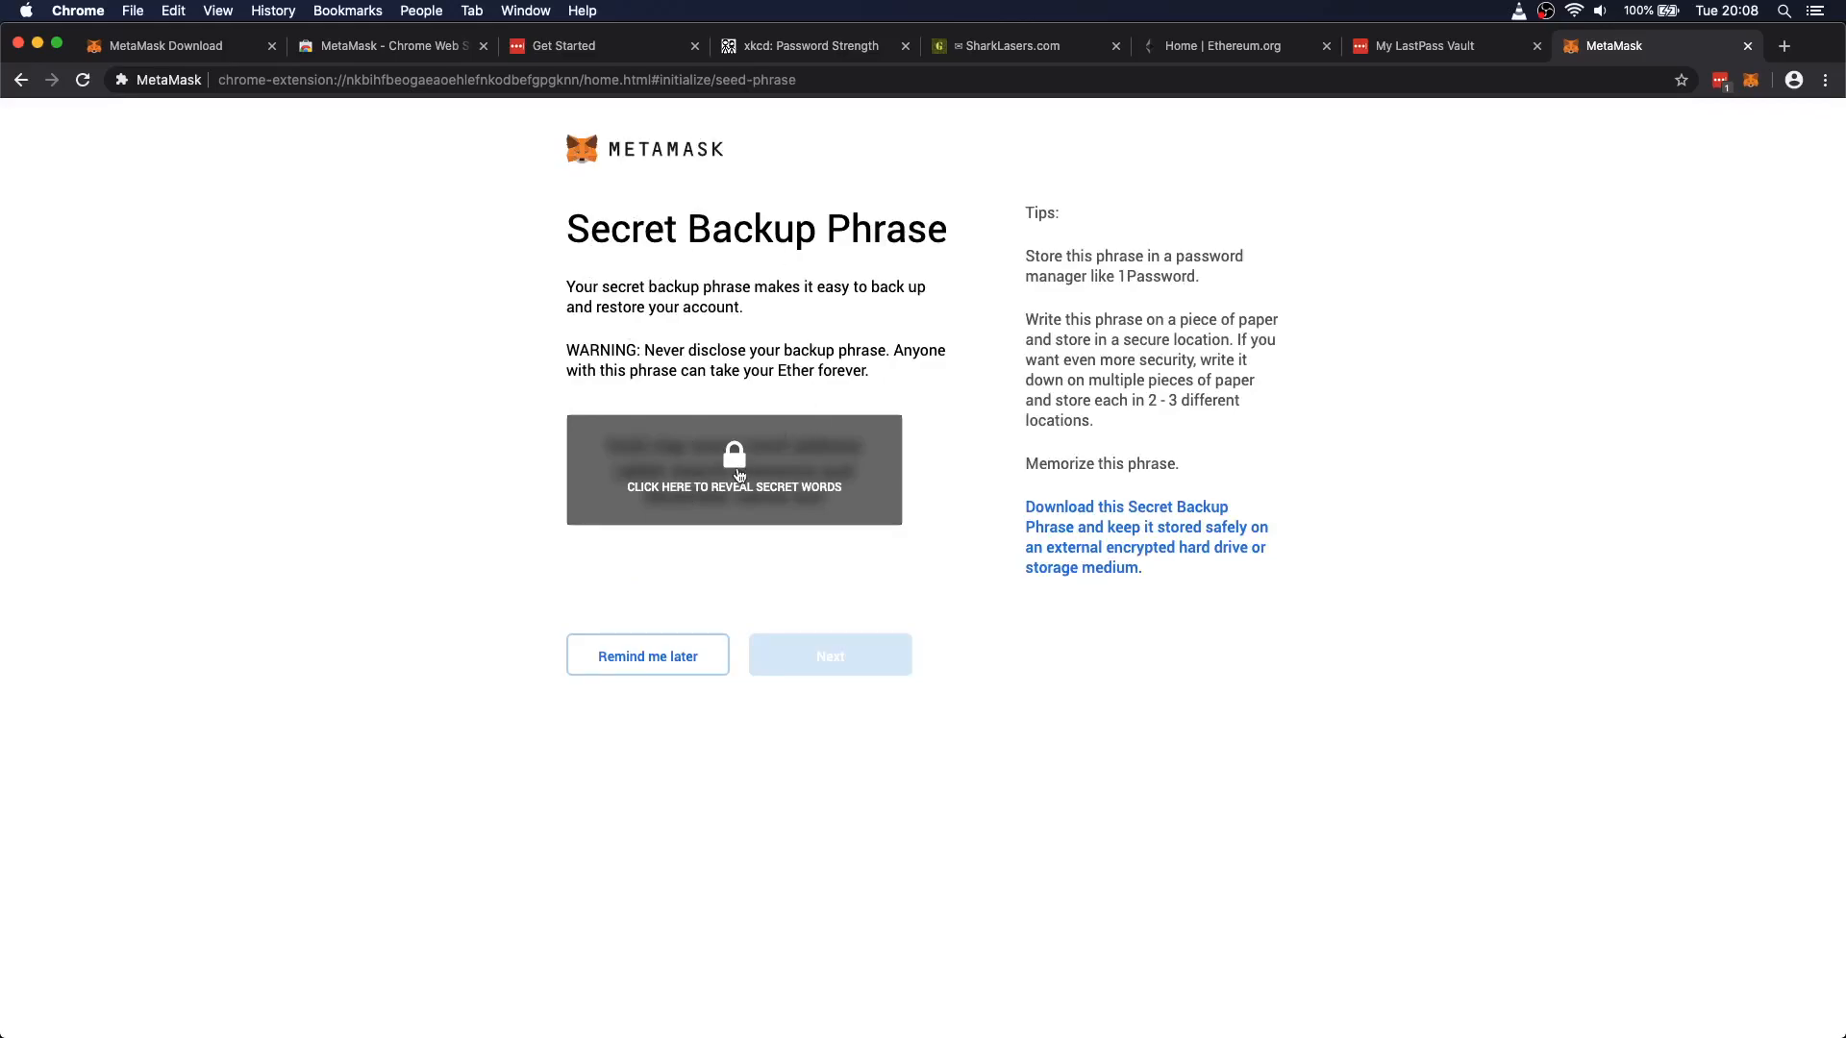
# Uncover MetaMask's twelve secret backup words and select the whole phrase for copying.
pyautogui.click(734, 468)
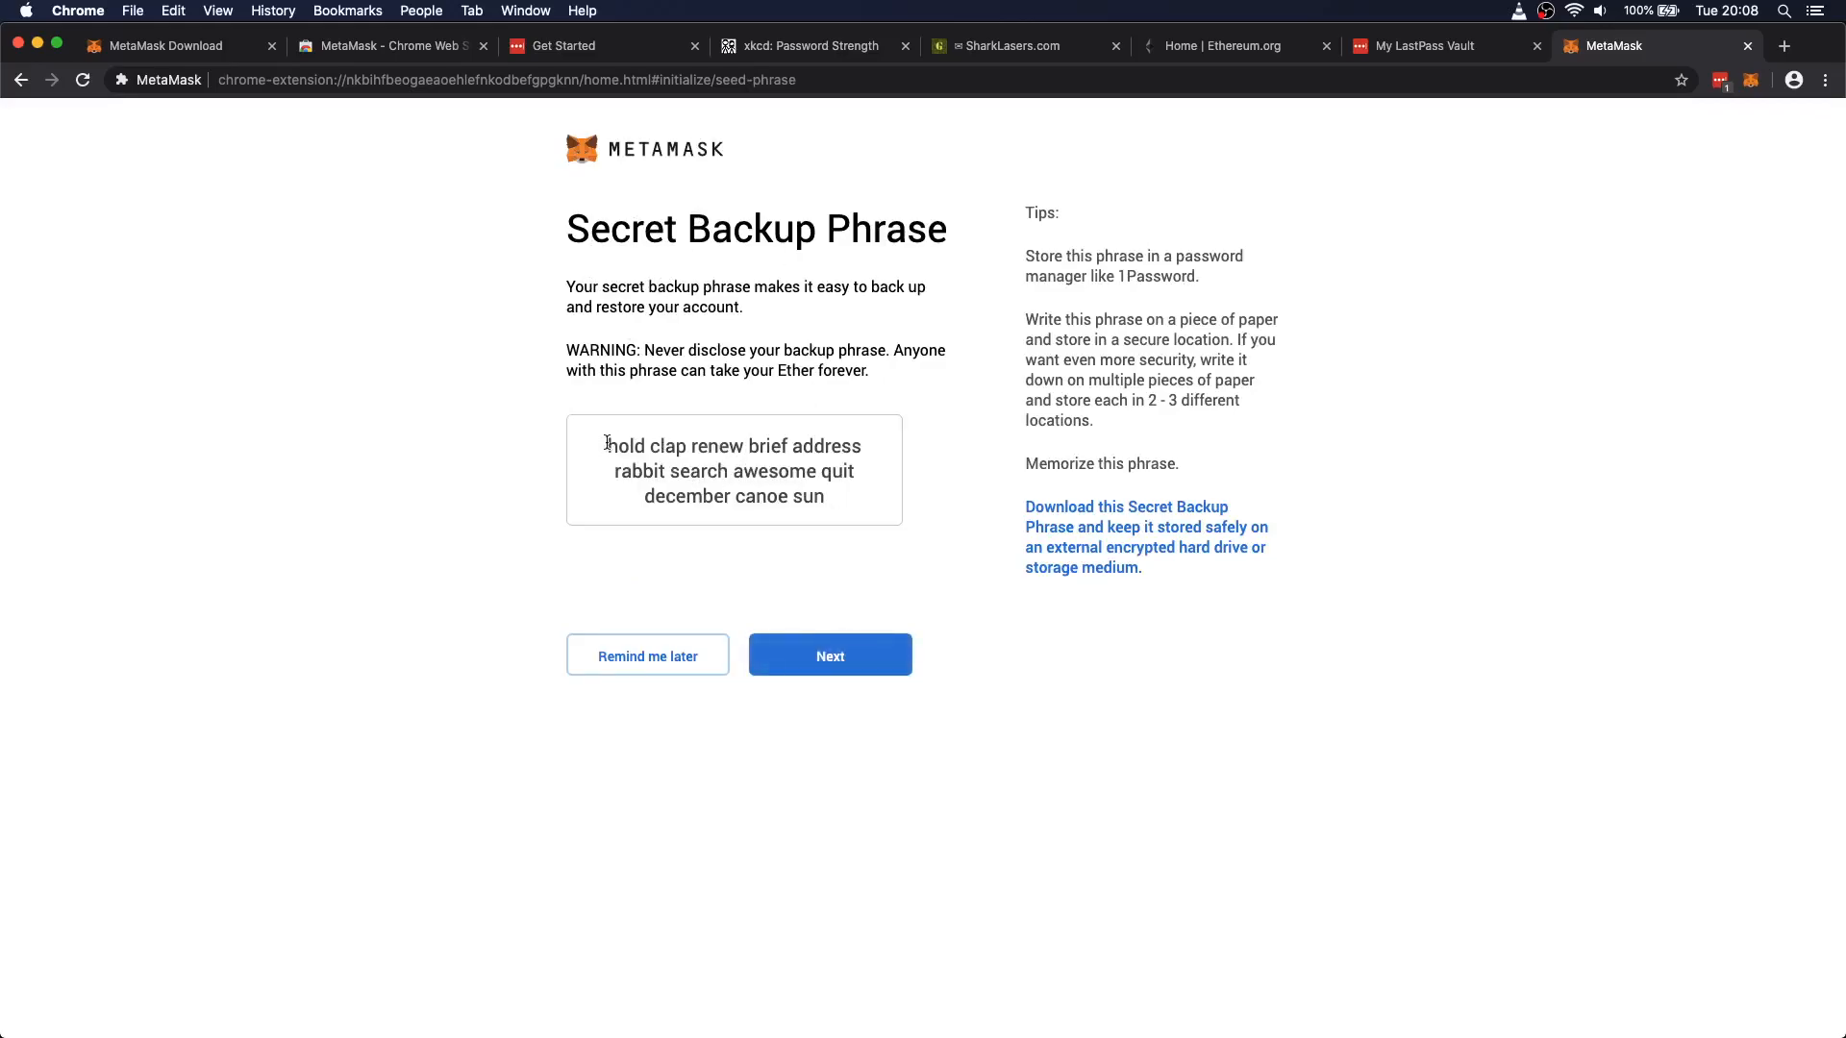
pyautogui.moveTo(607, 445); pyautogui.dragTo(824, 496)
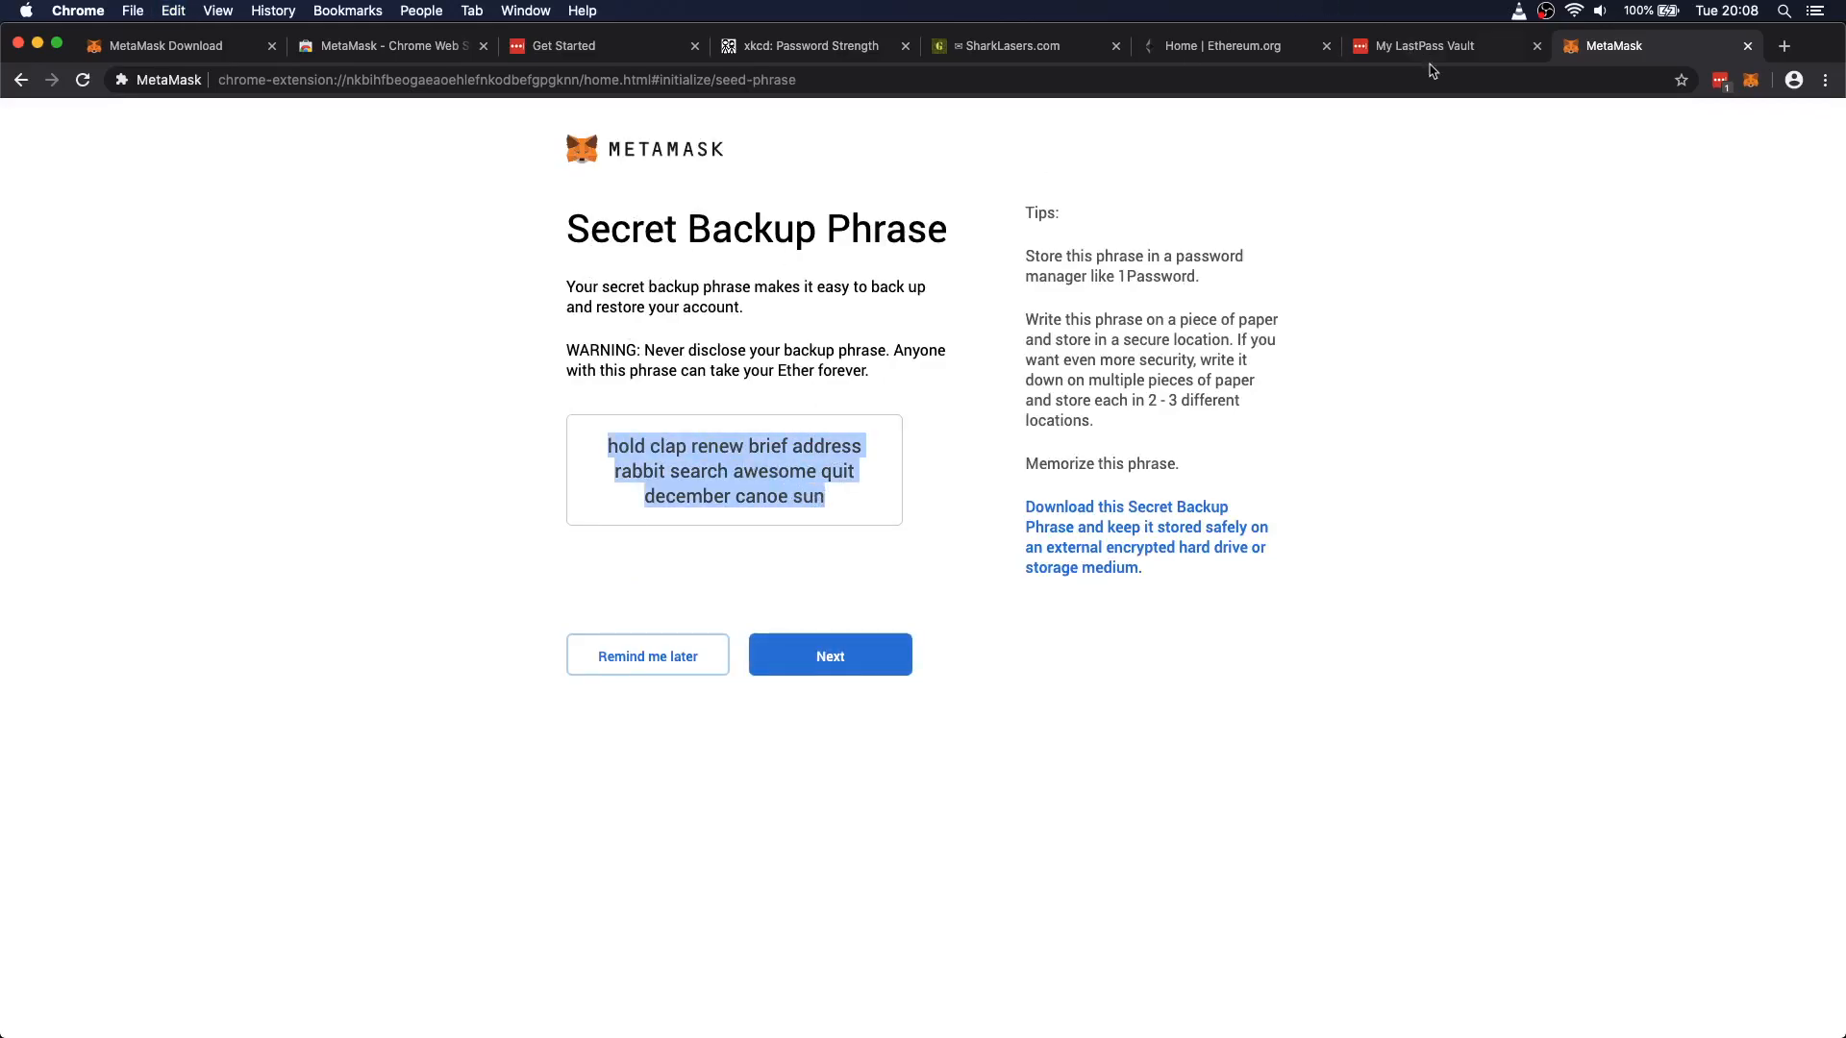
pyautogui.moveTo(1432, 65)
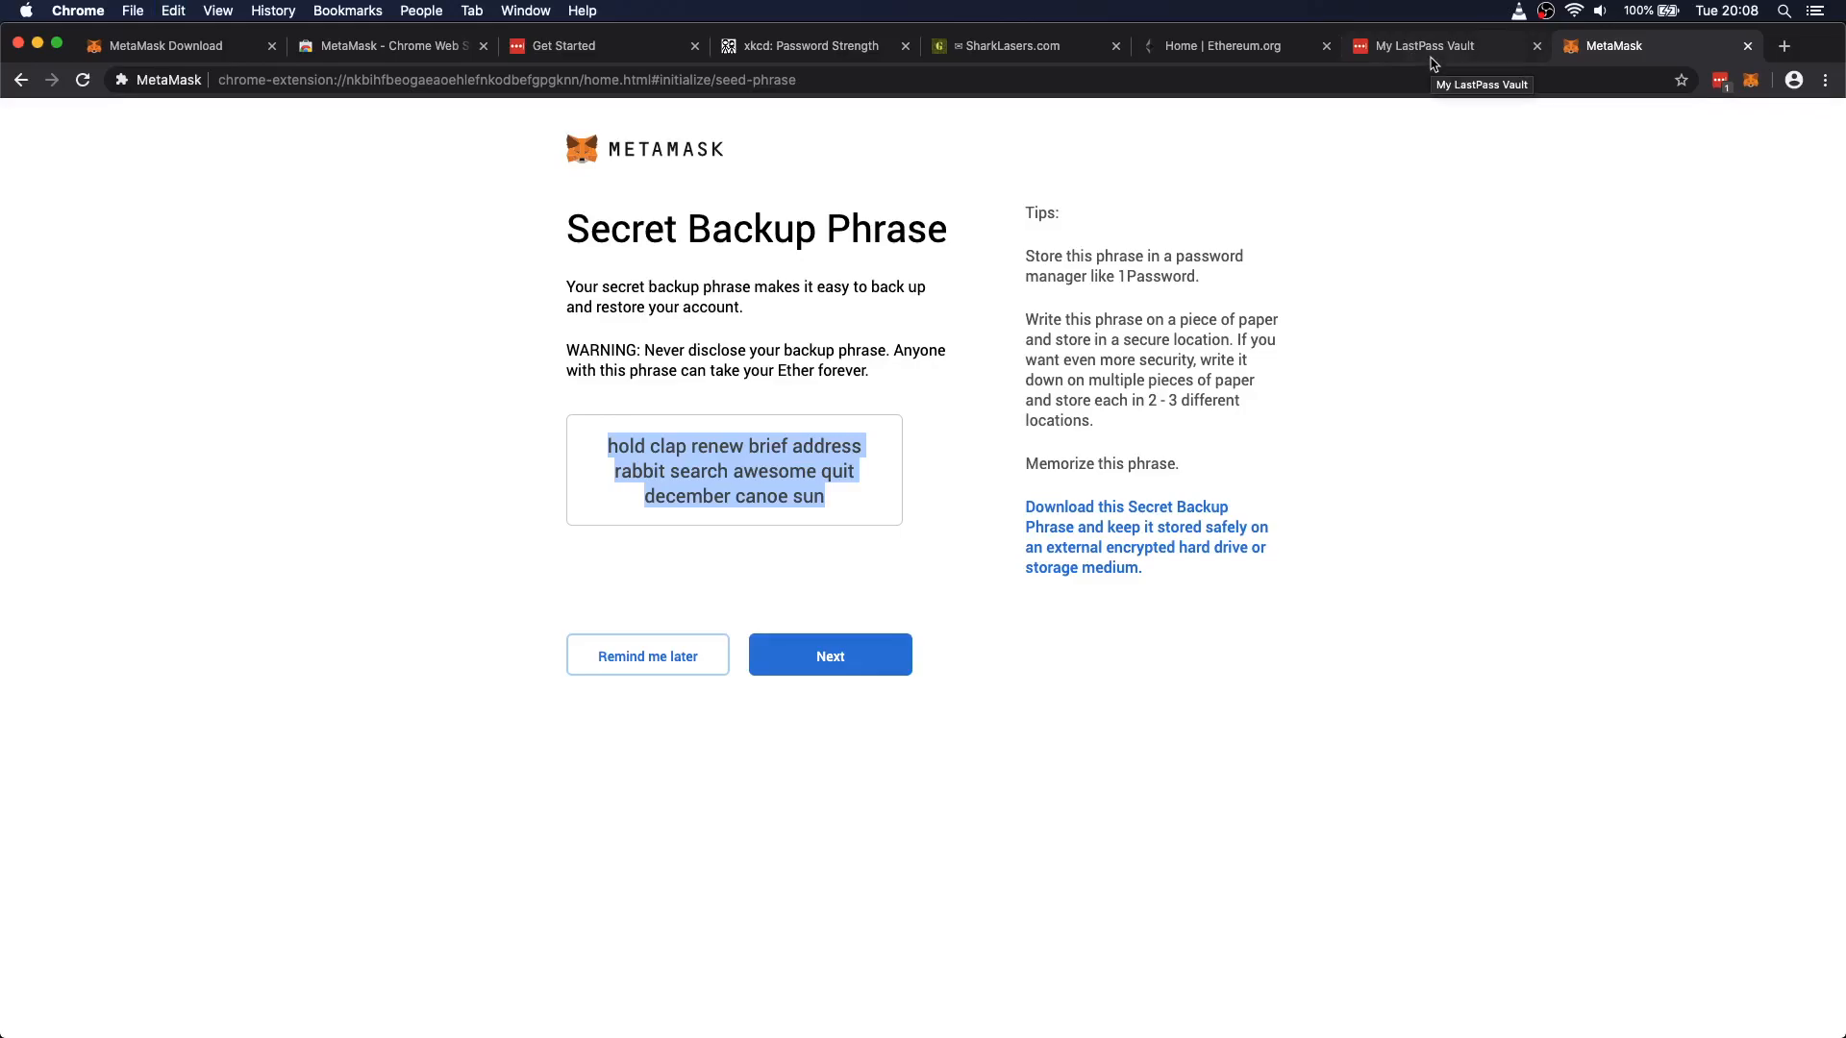
pyautogui.moveTo(1589, 287)
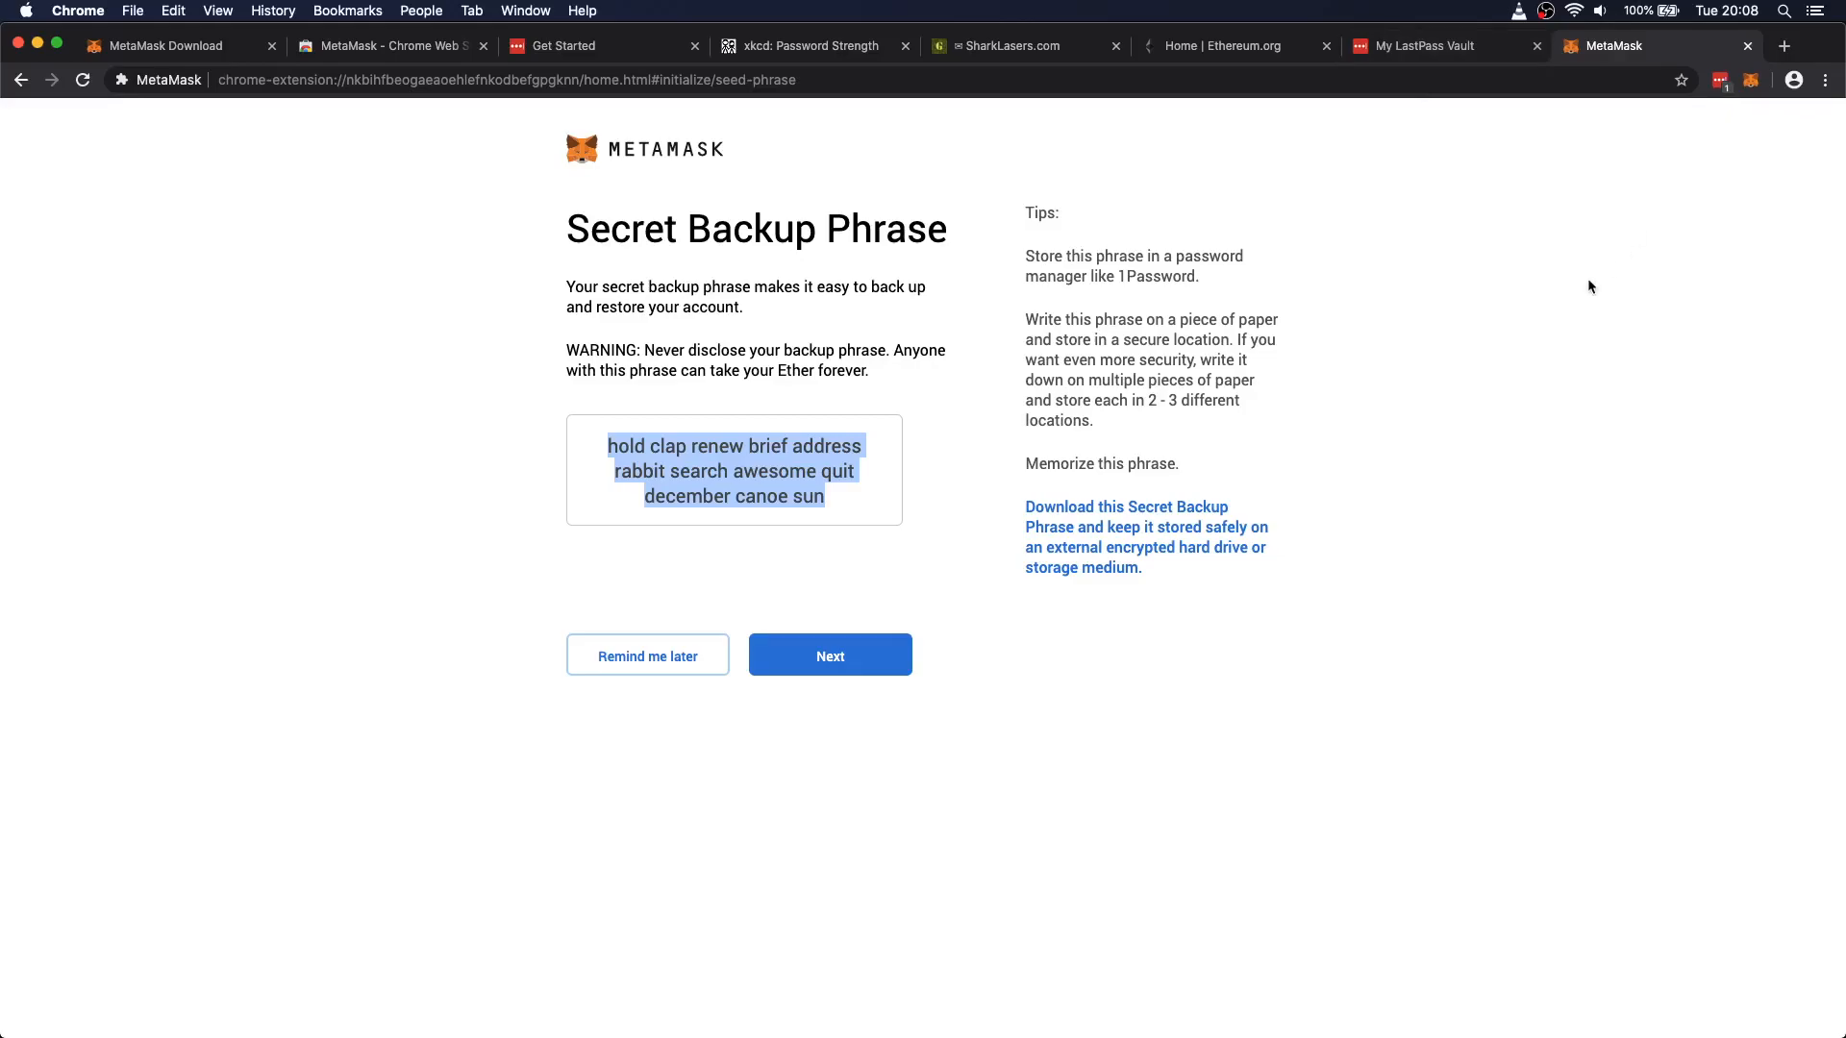
pyautogui.moveTo(1736, 120)
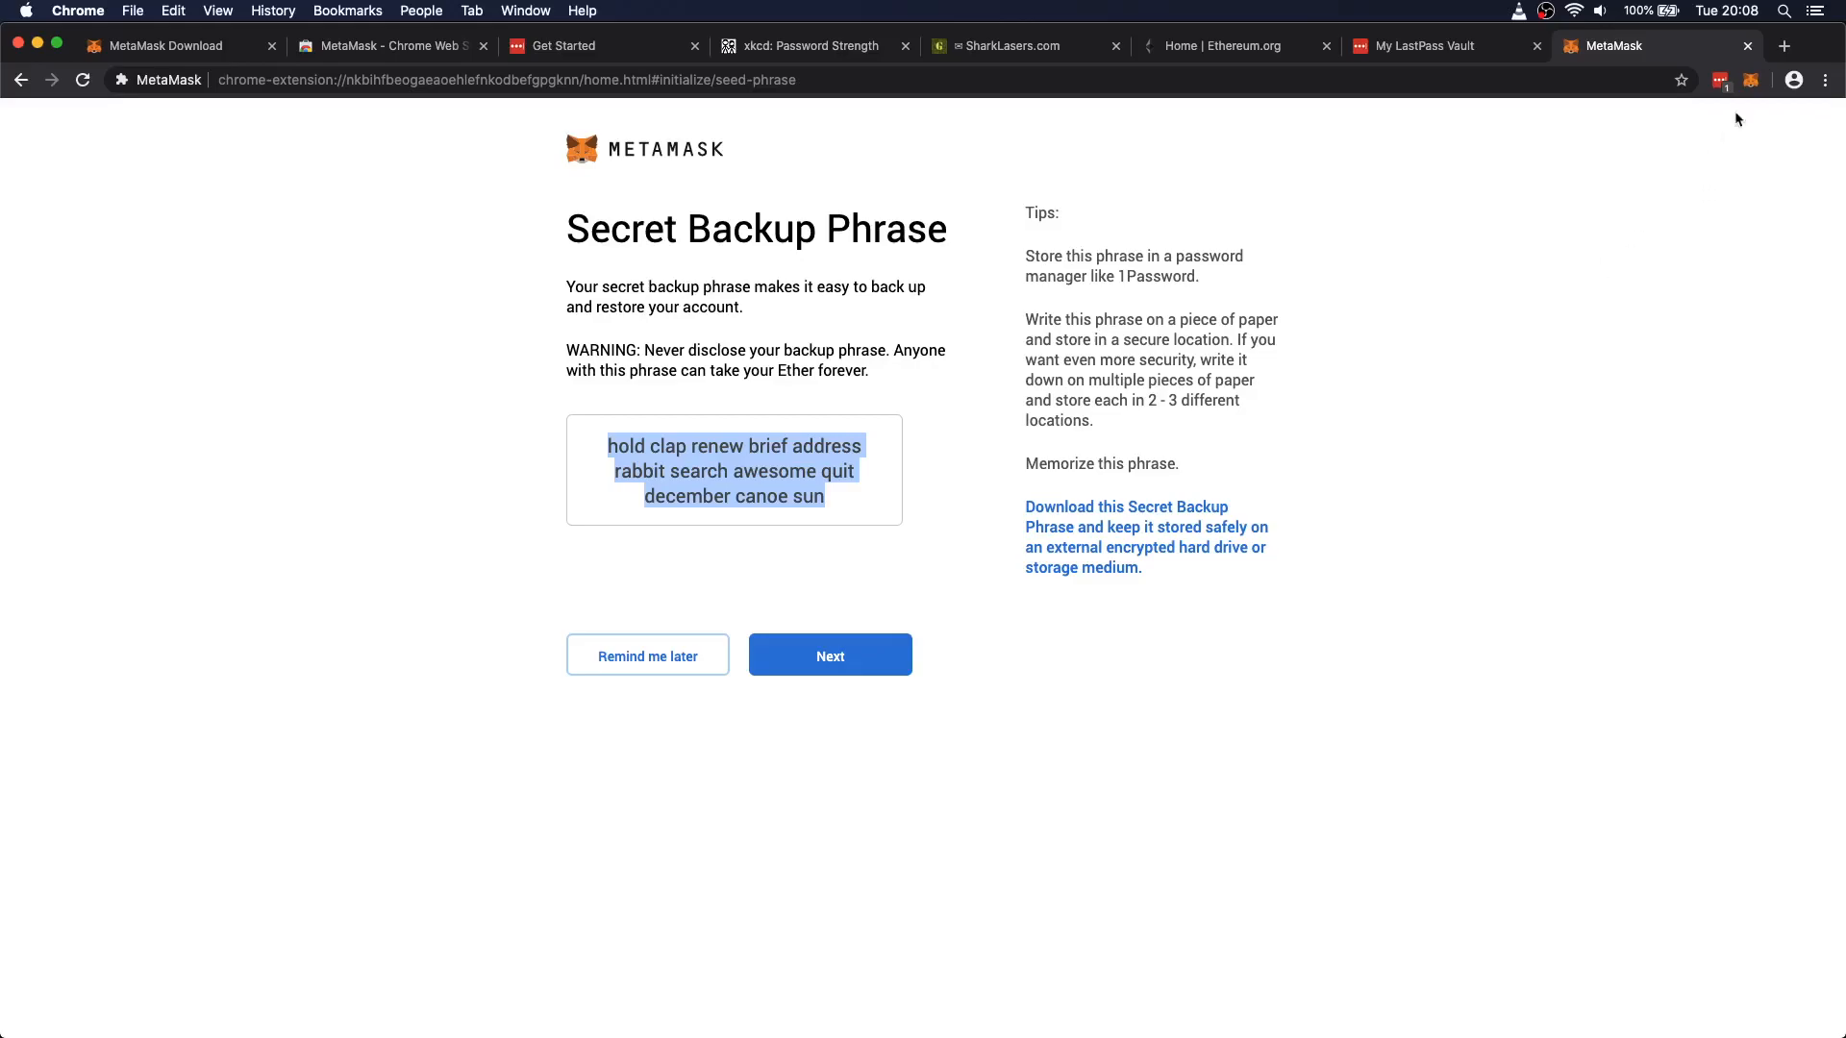
pyautogui.moveTo(1751, 80)
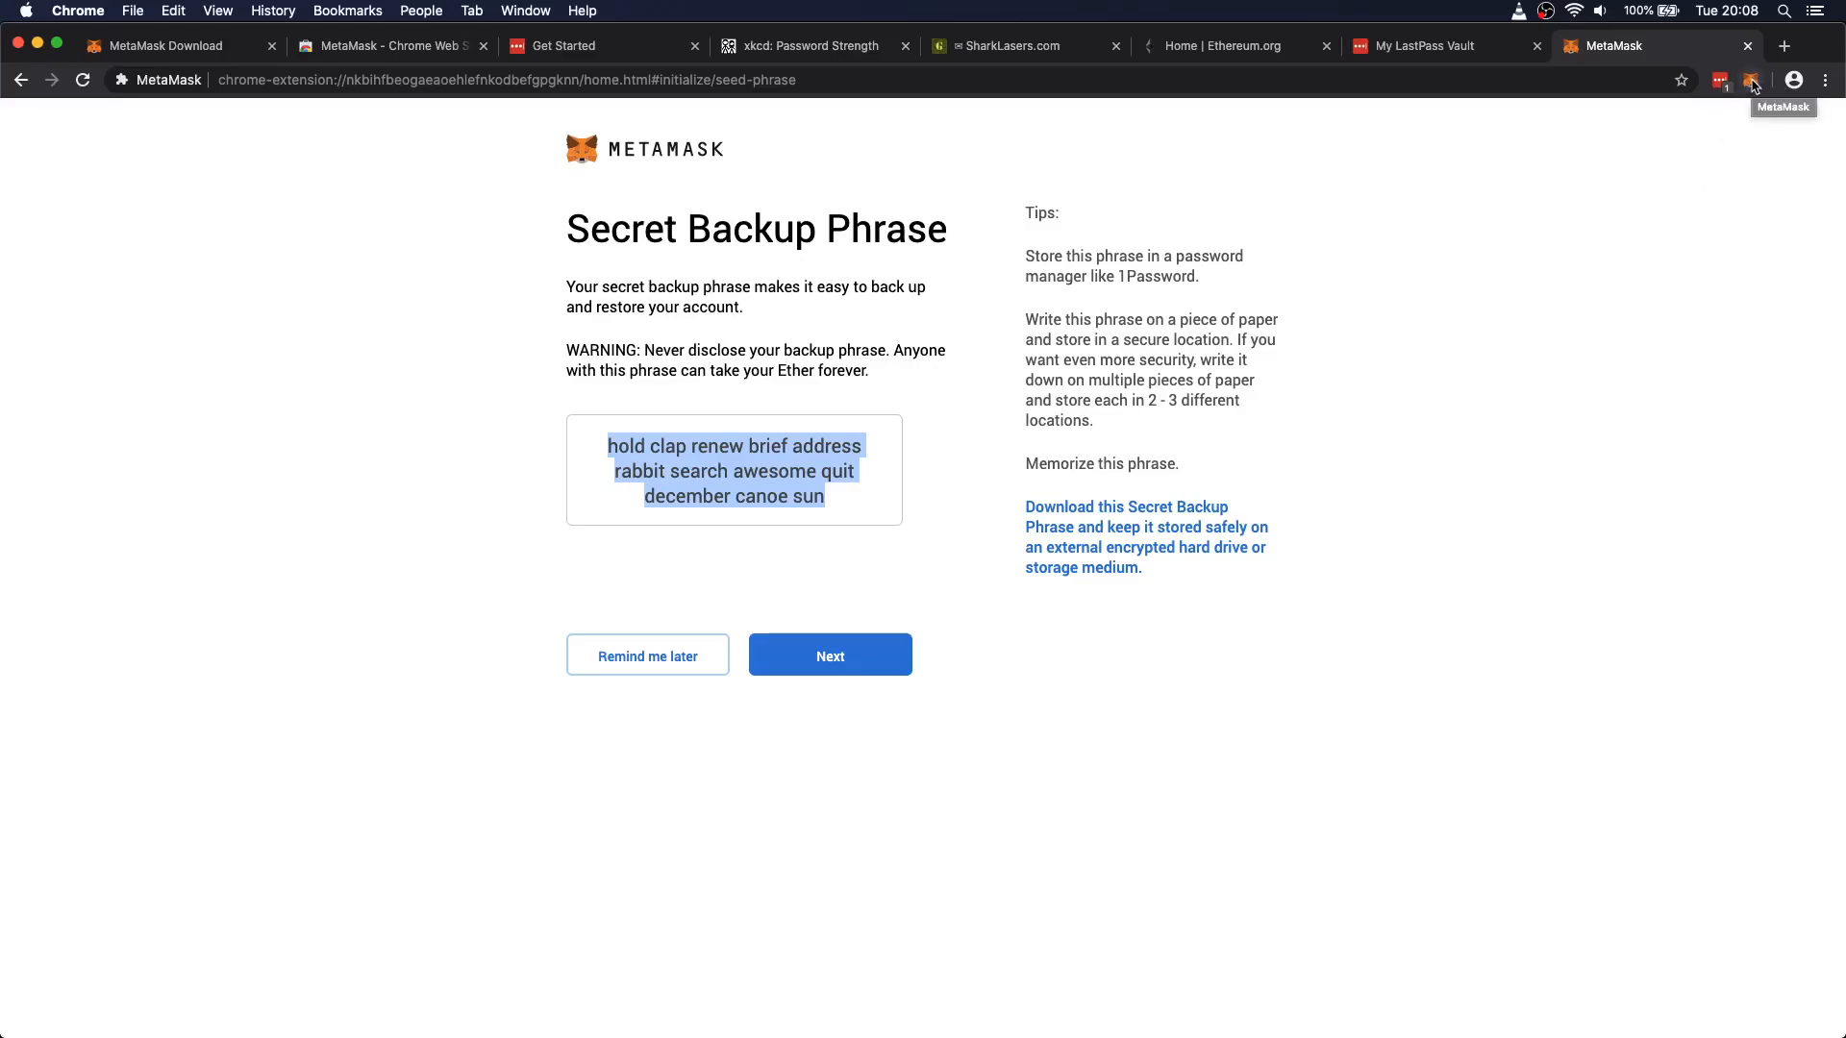
pyautogui.moveTo(1404, 447)
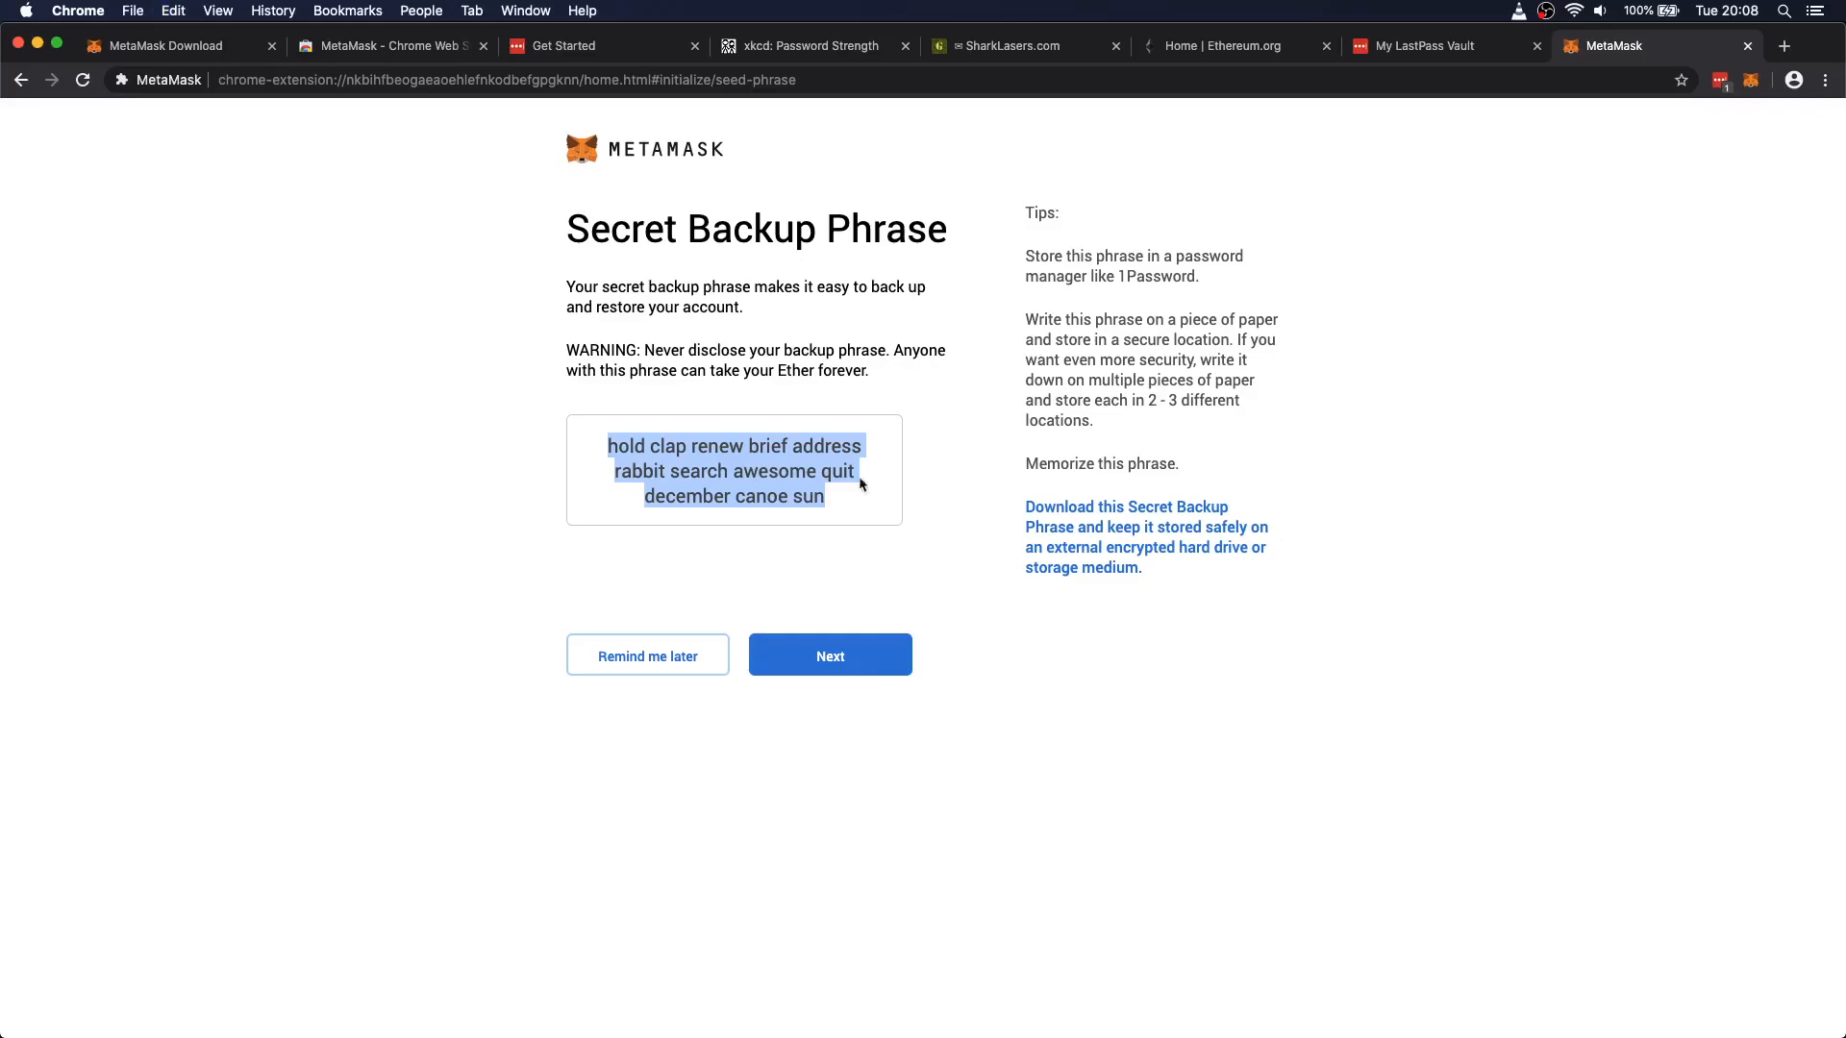
pyautogui.moveTo(1622, 261)
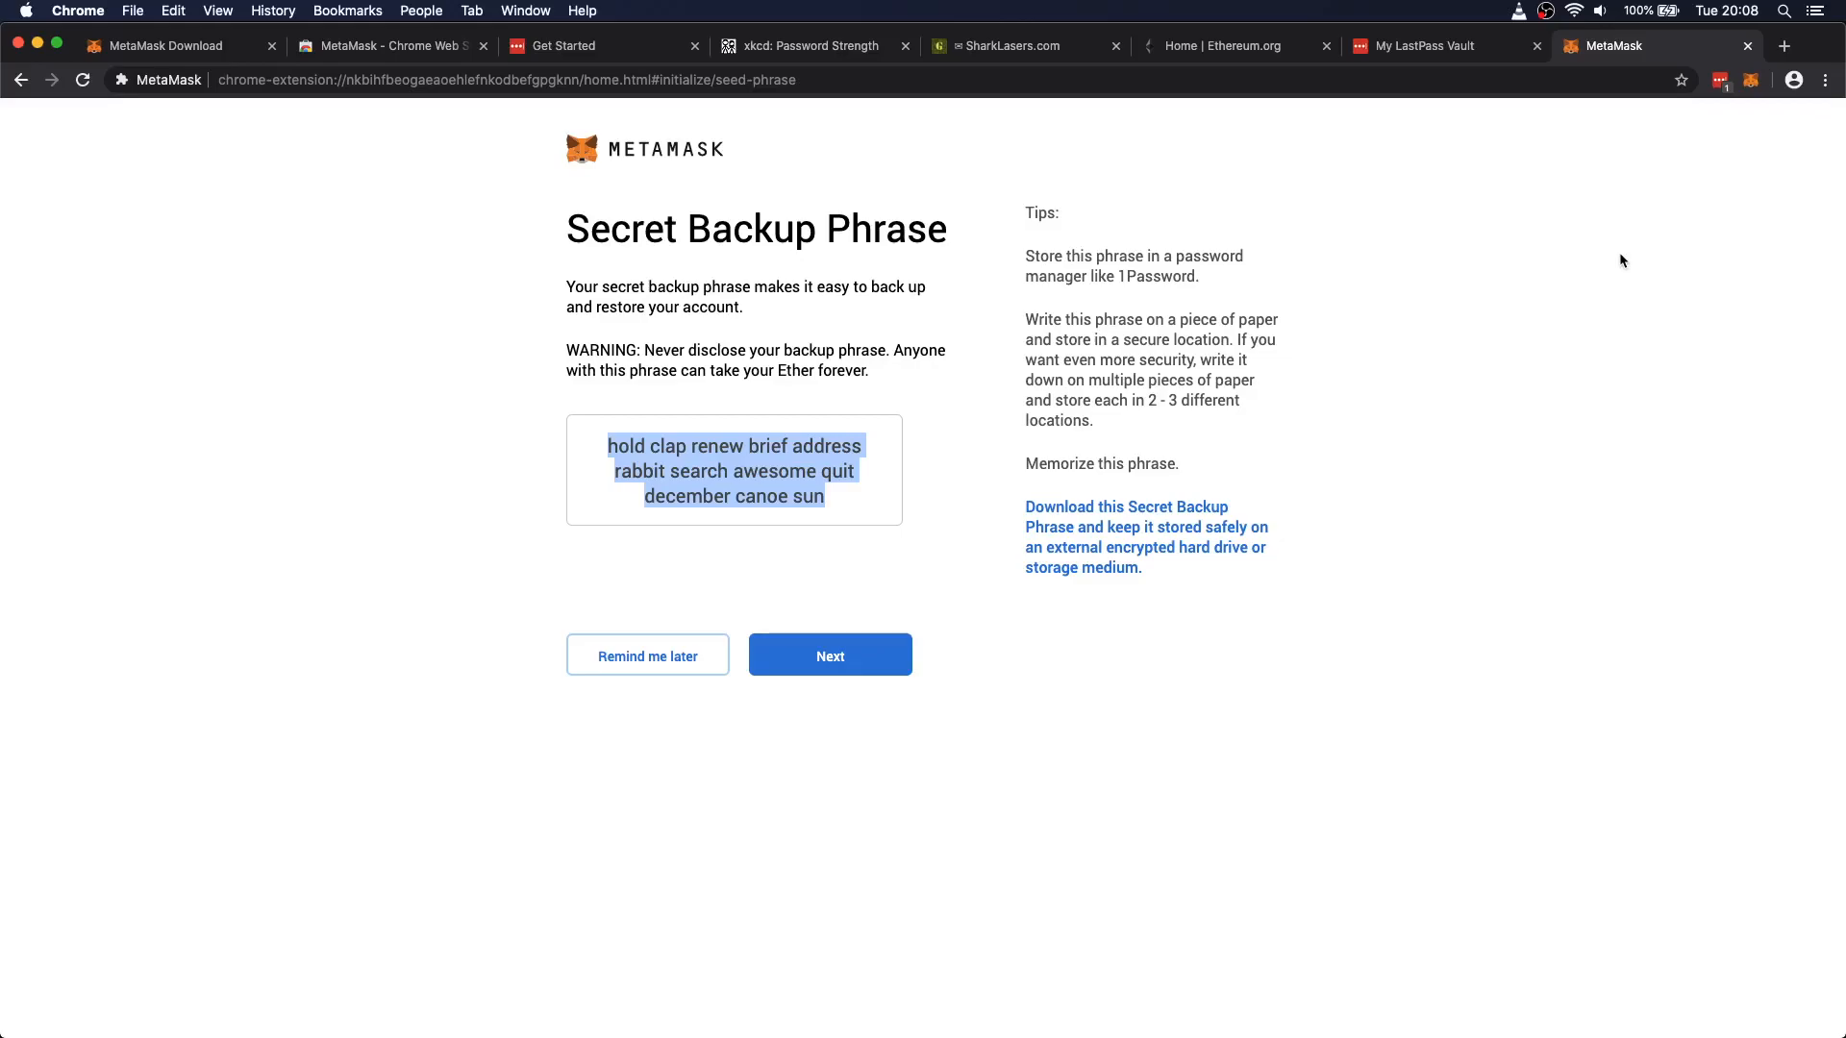
pyautogui.click(596, 440)
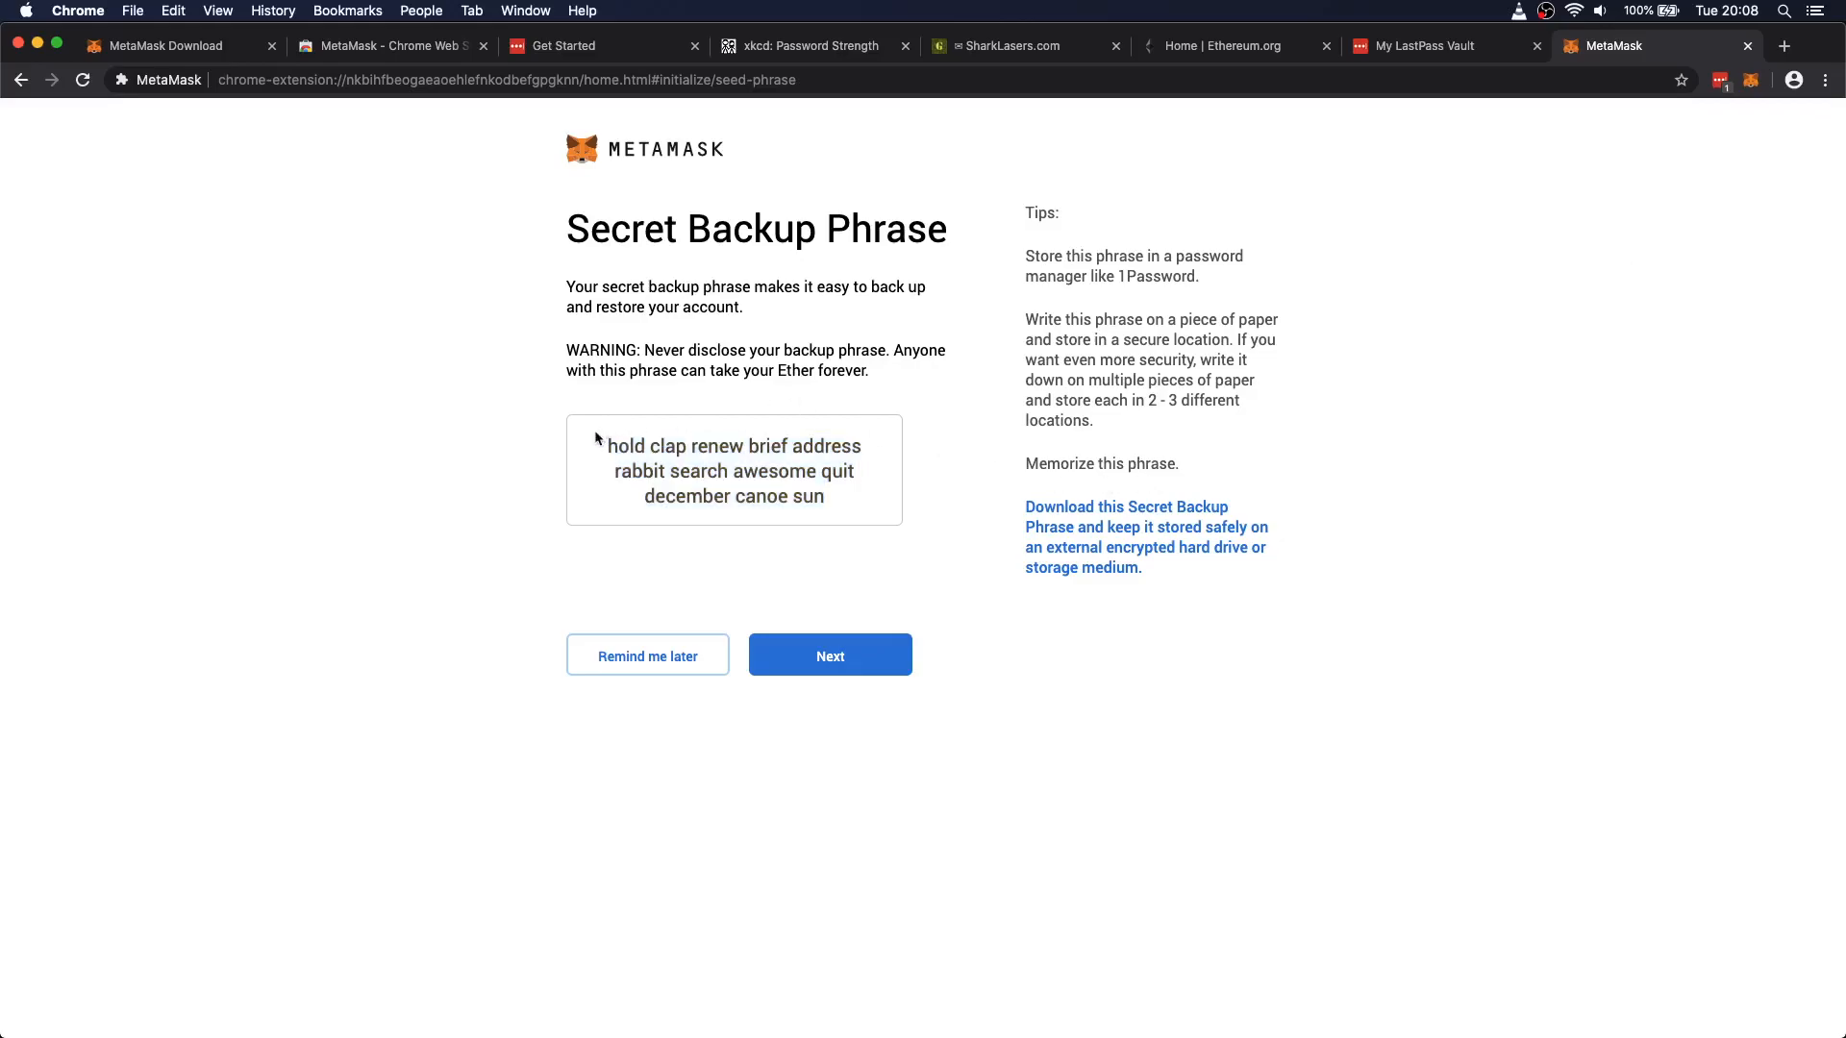
pyautogui.moveTo(604, 445); pyautogui.dragTo(824, 496)
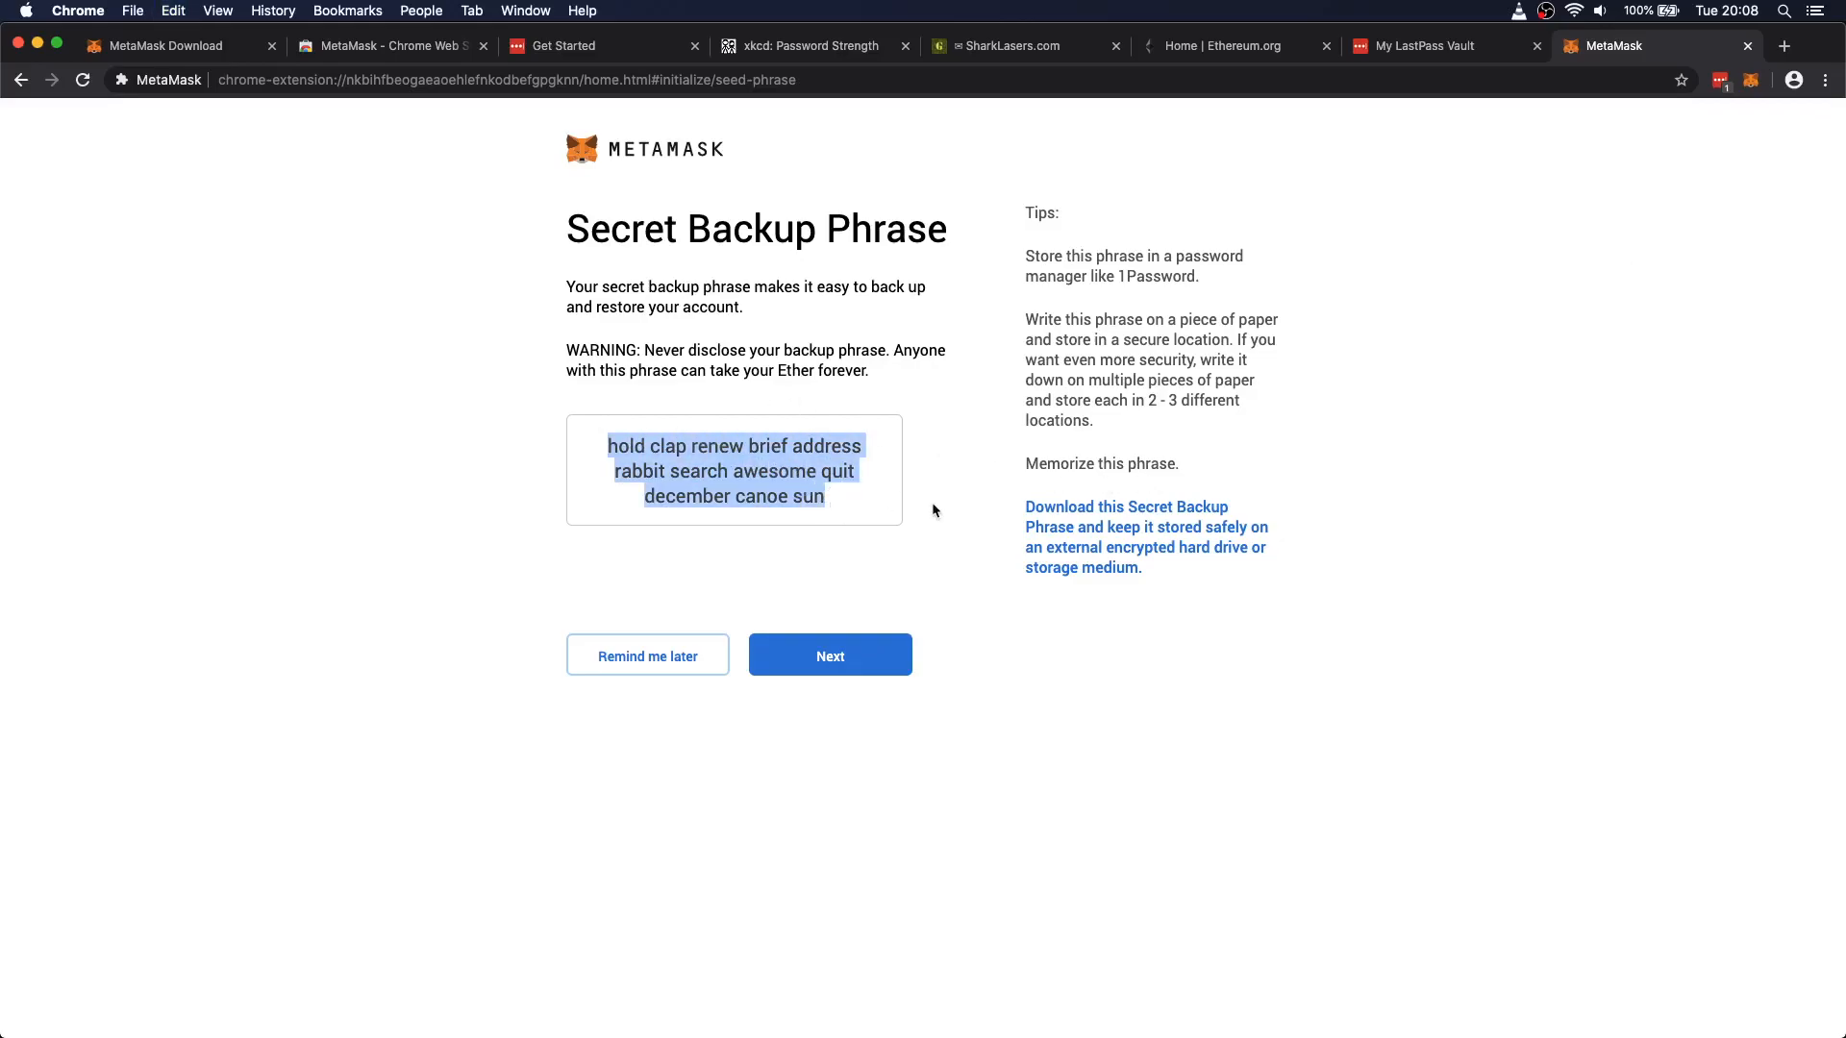
pyautogui.moveTo(834, 505)
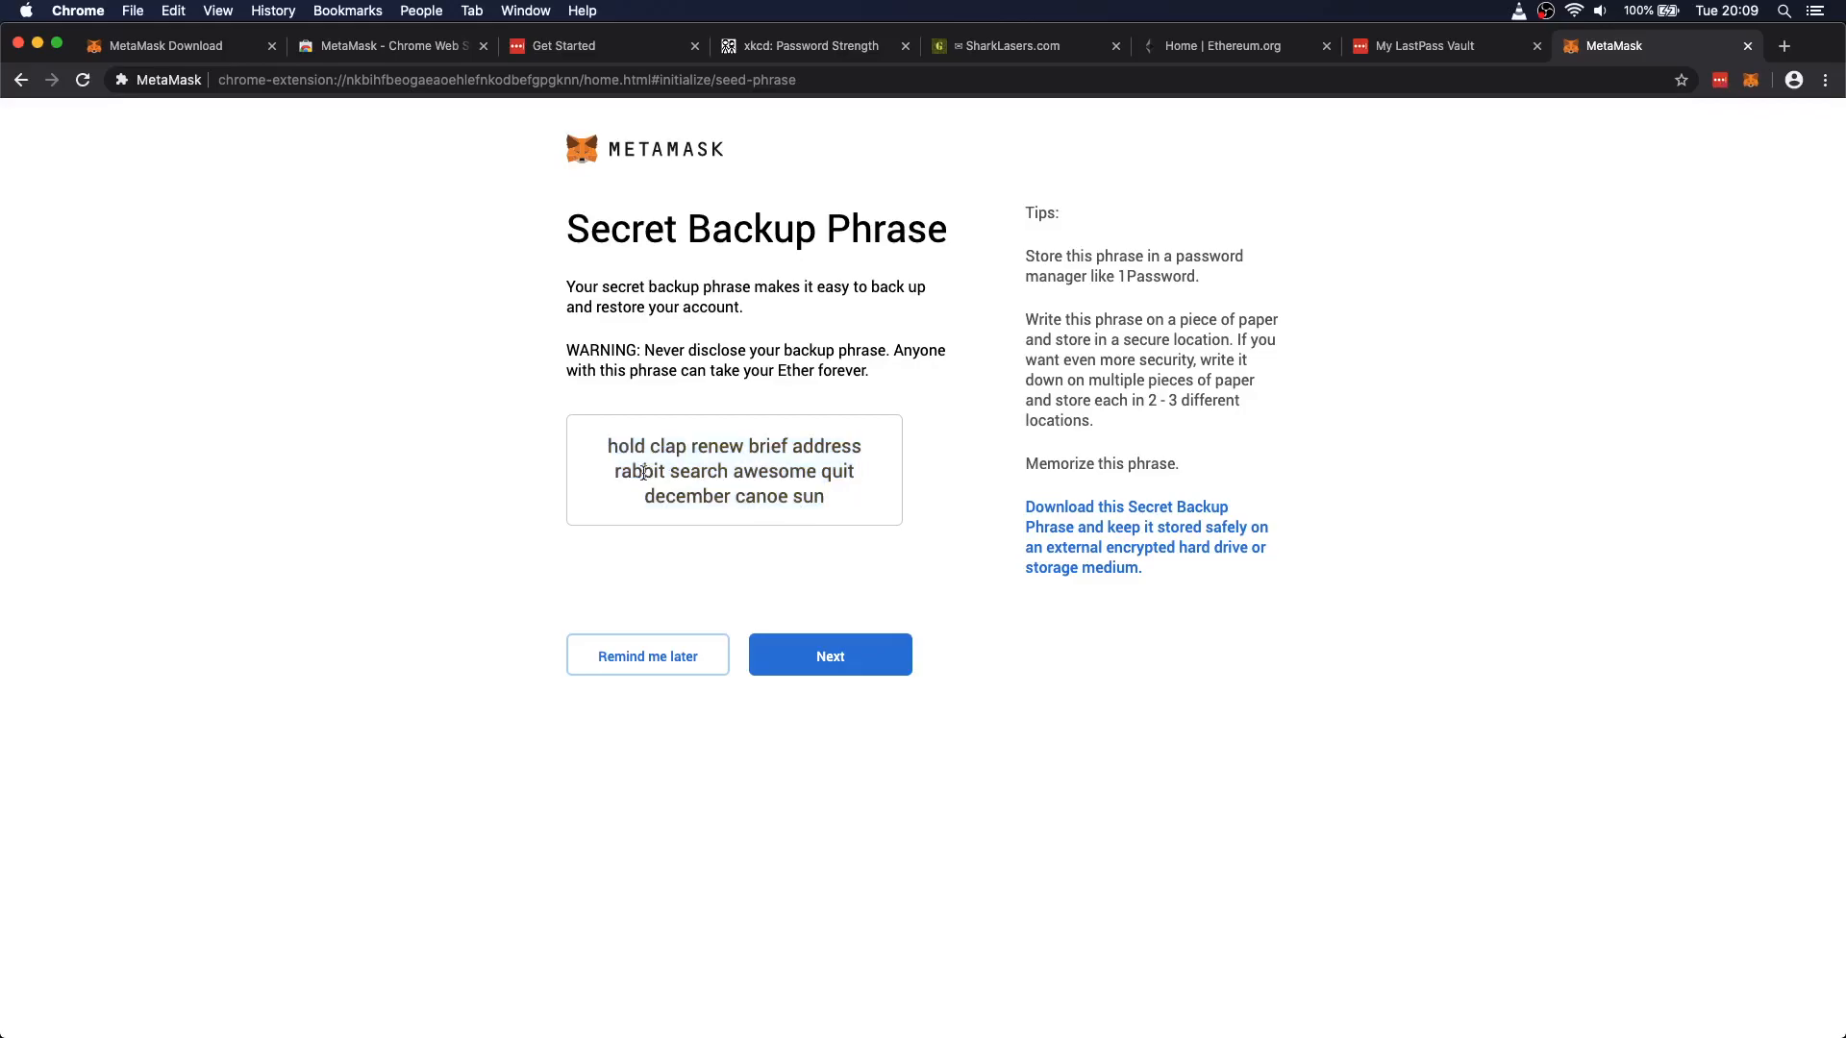
pyautogui.moveTo(607, 445); pyautogui.dragTo(825, 496)
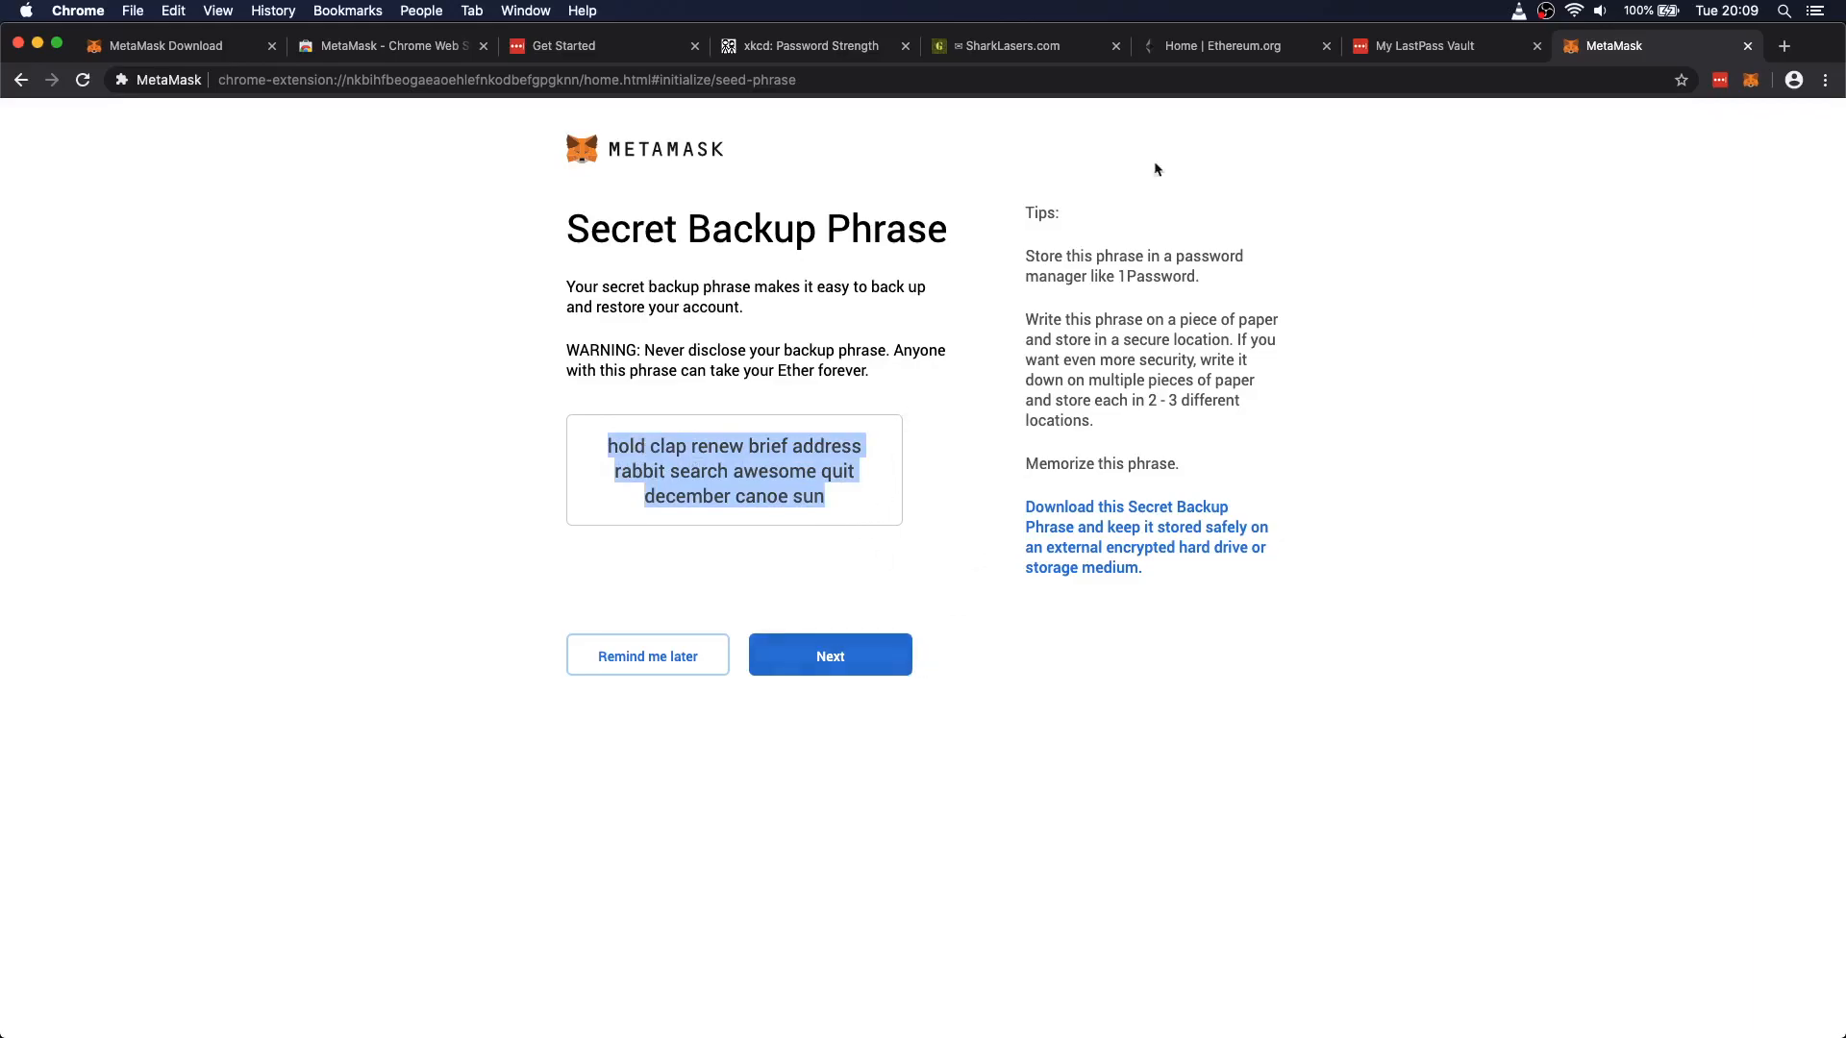
pyautogui.moveTo(1367, 301)
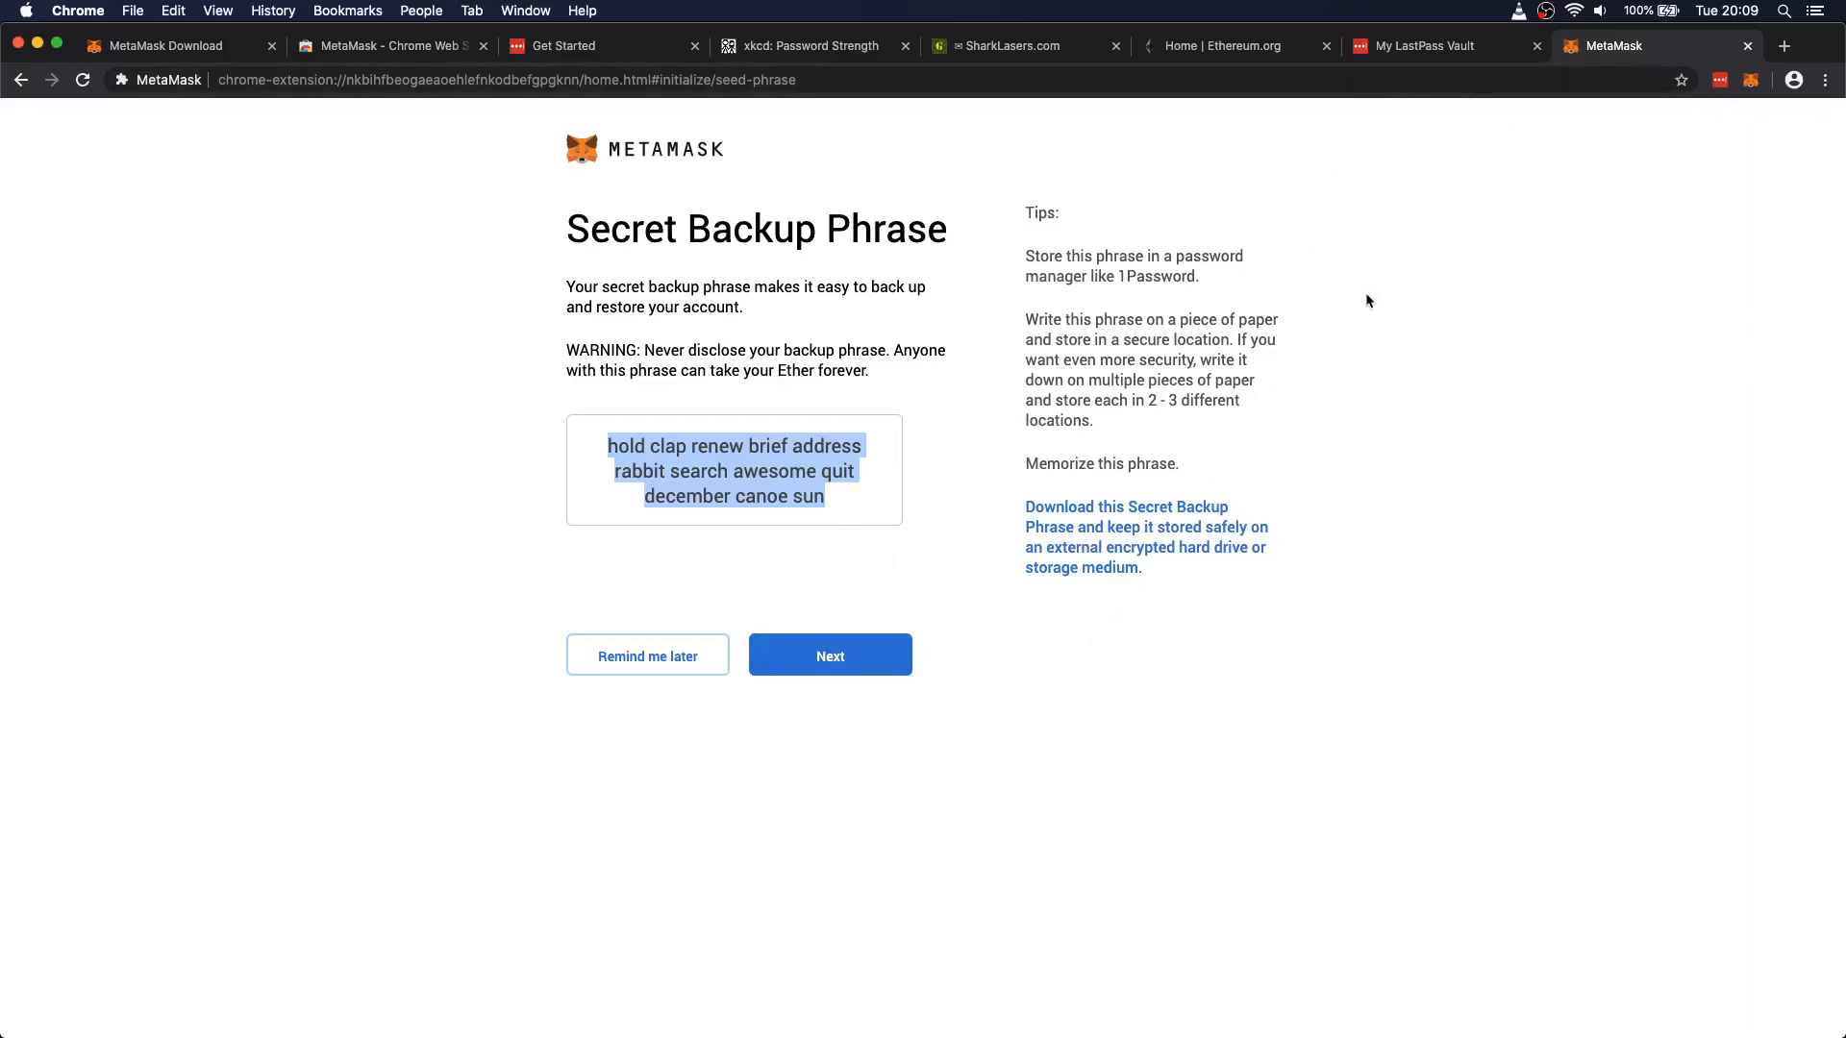
pyautogui.moveTo(1353, 143)
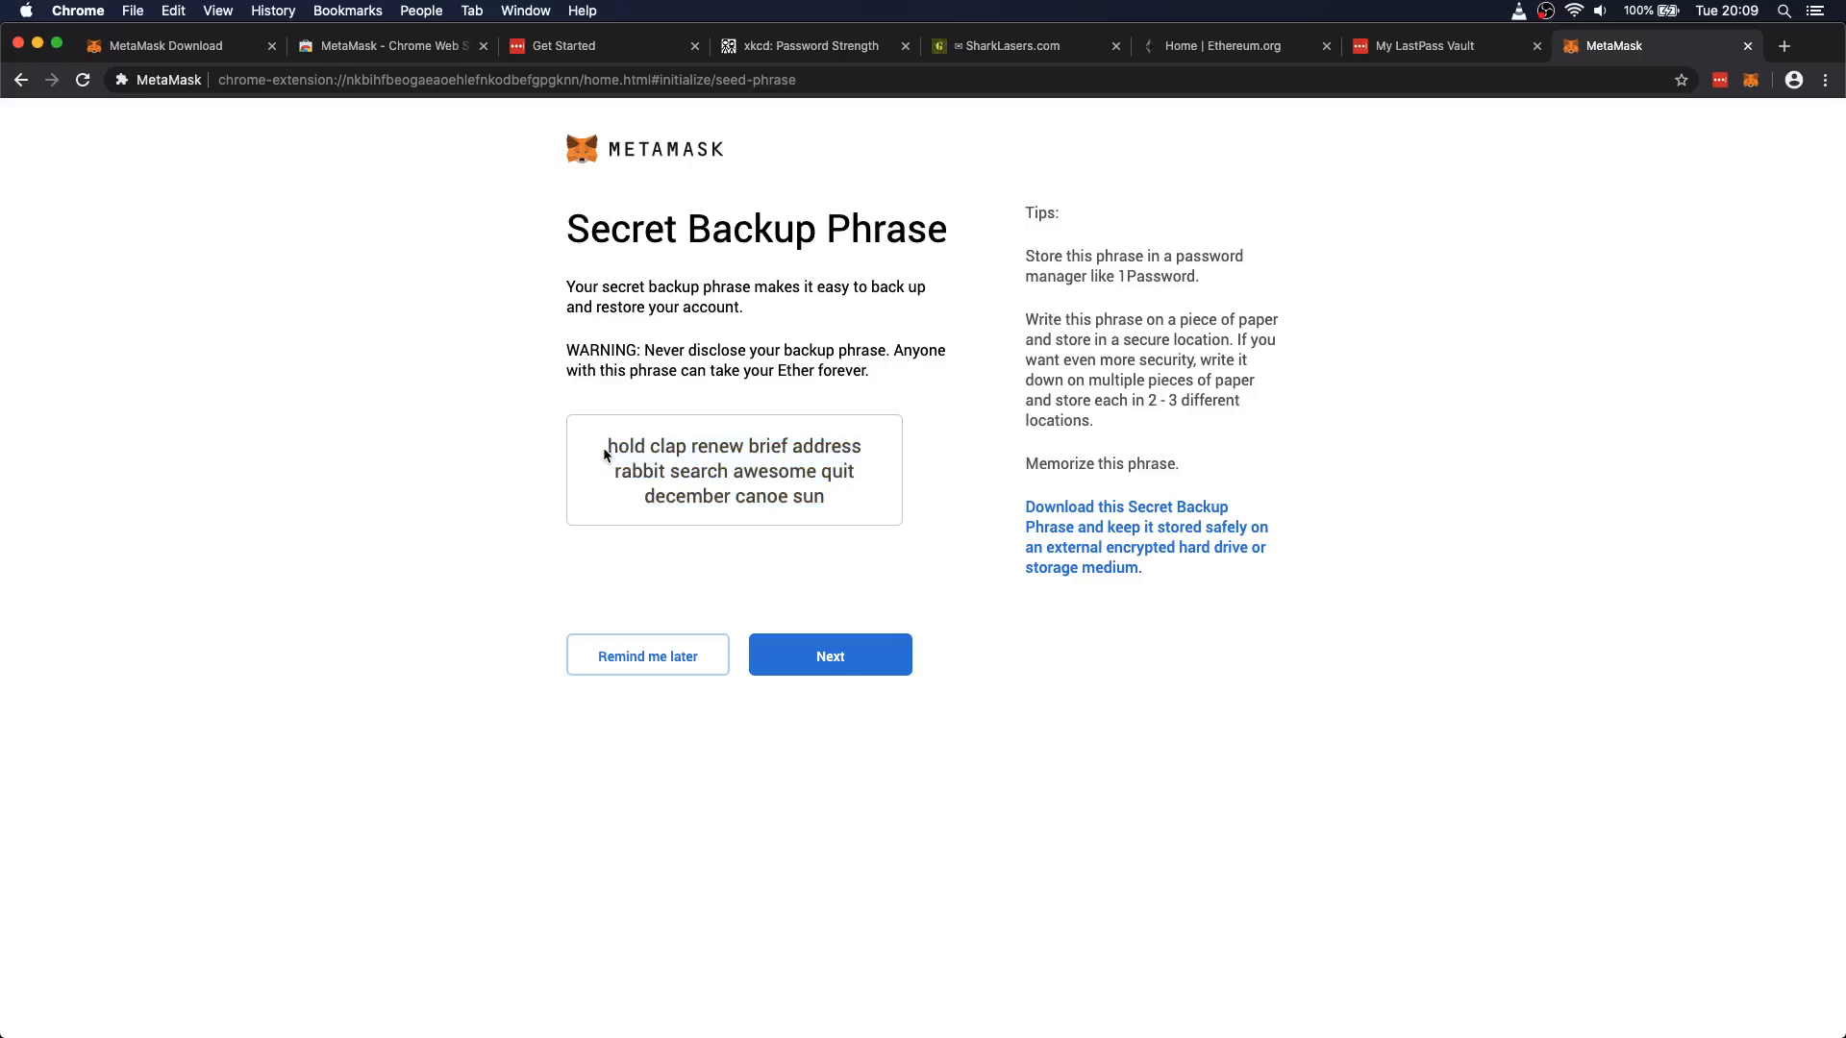
pyautogui.moveTo(557, 261)
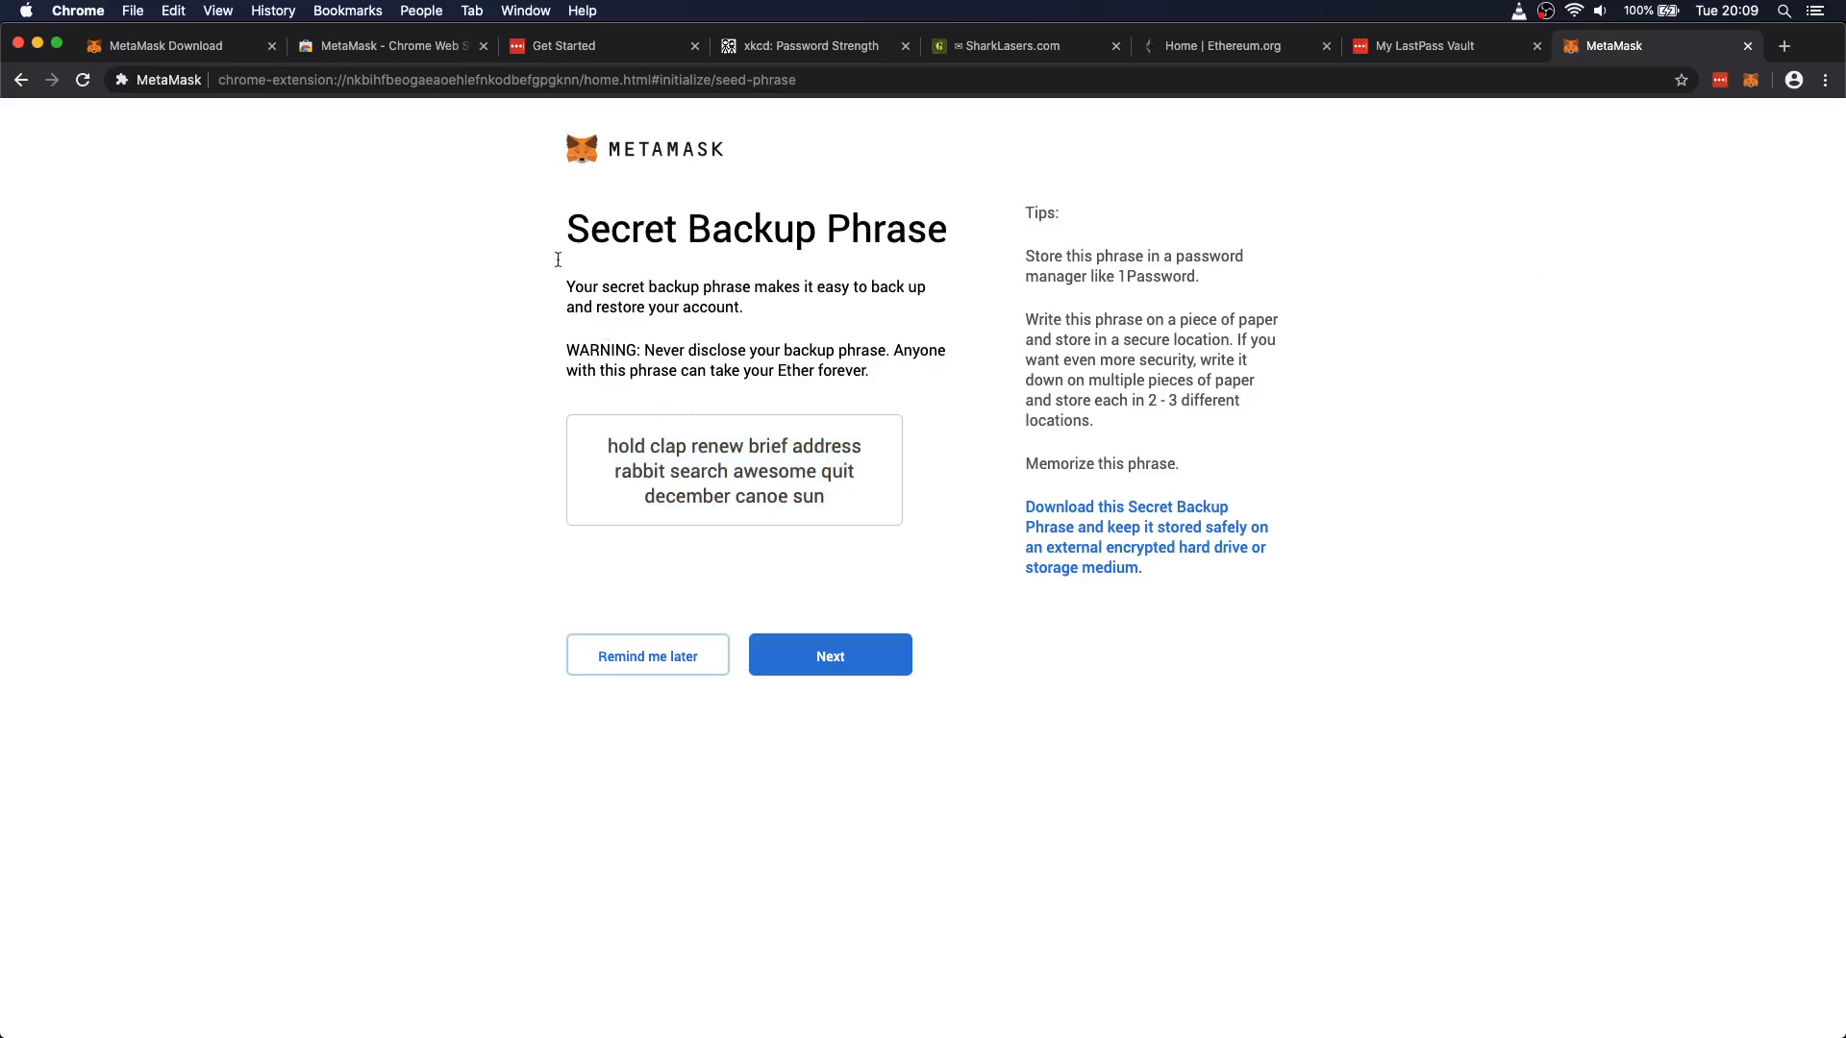
pyautogui.click(1412, 46)
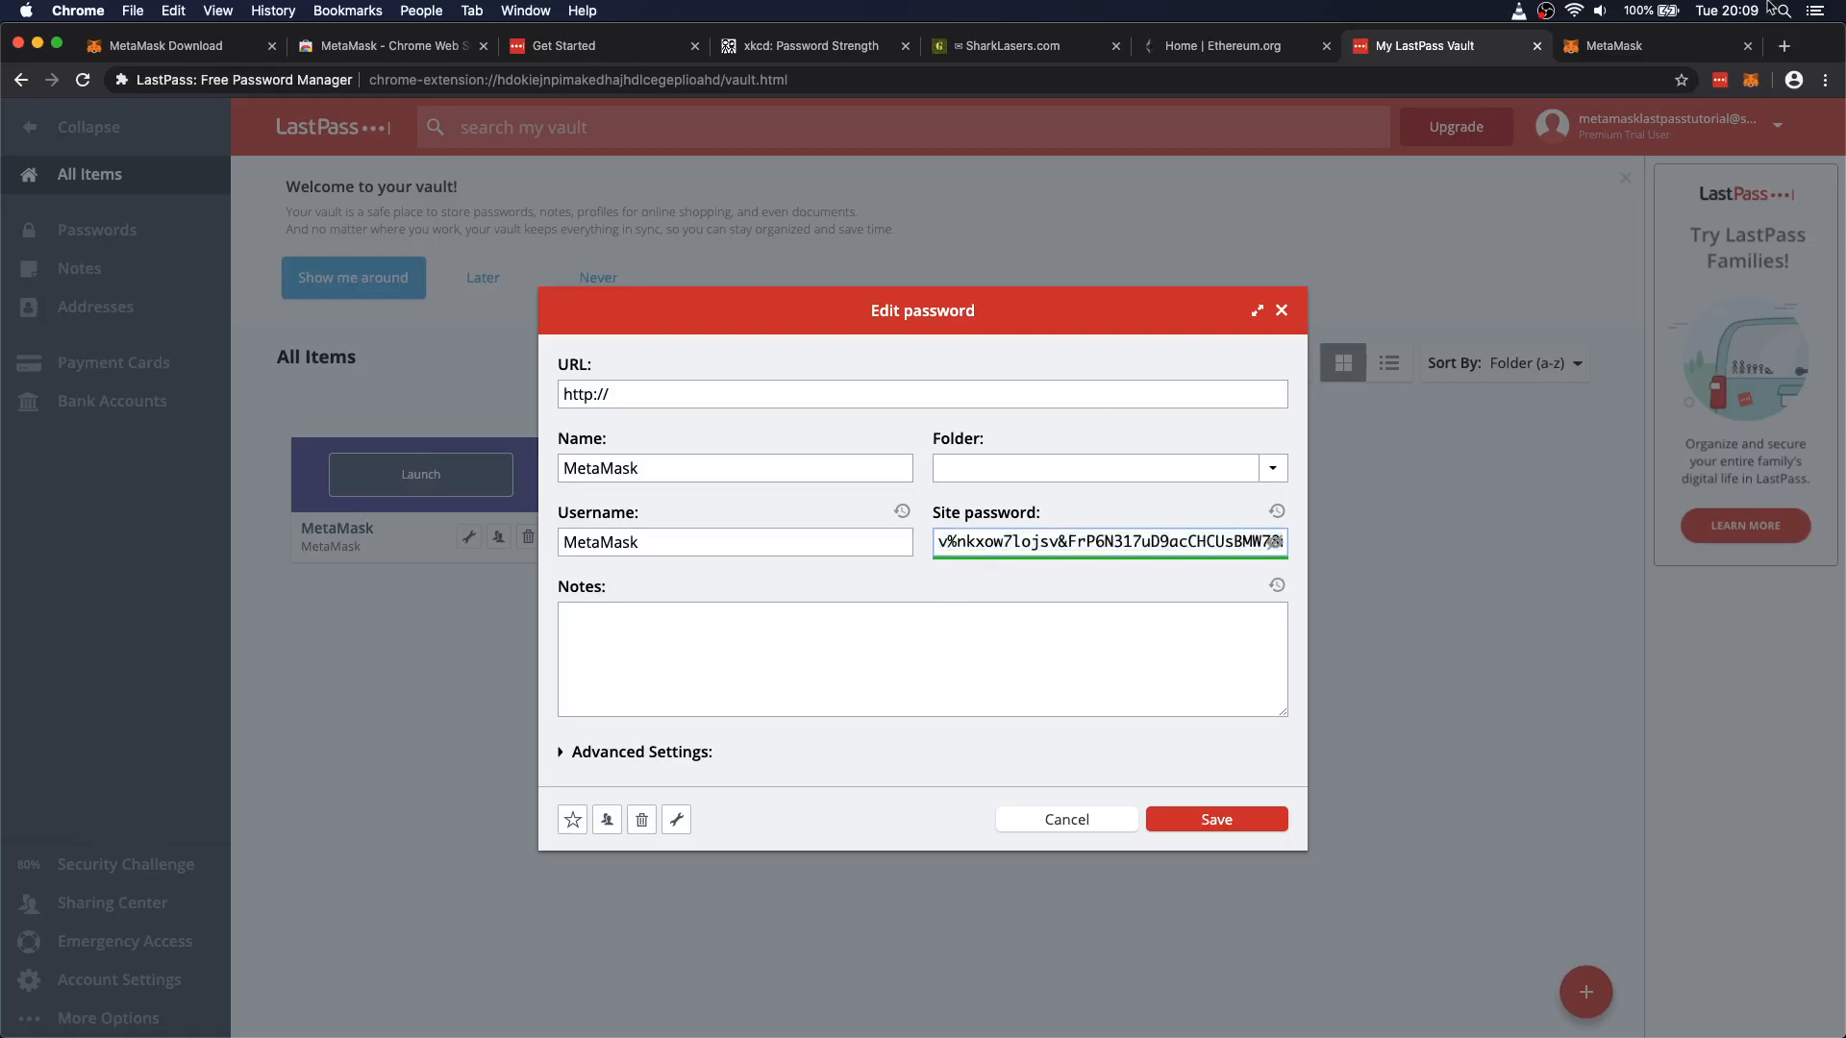
pyautogui.click(1606, 46)
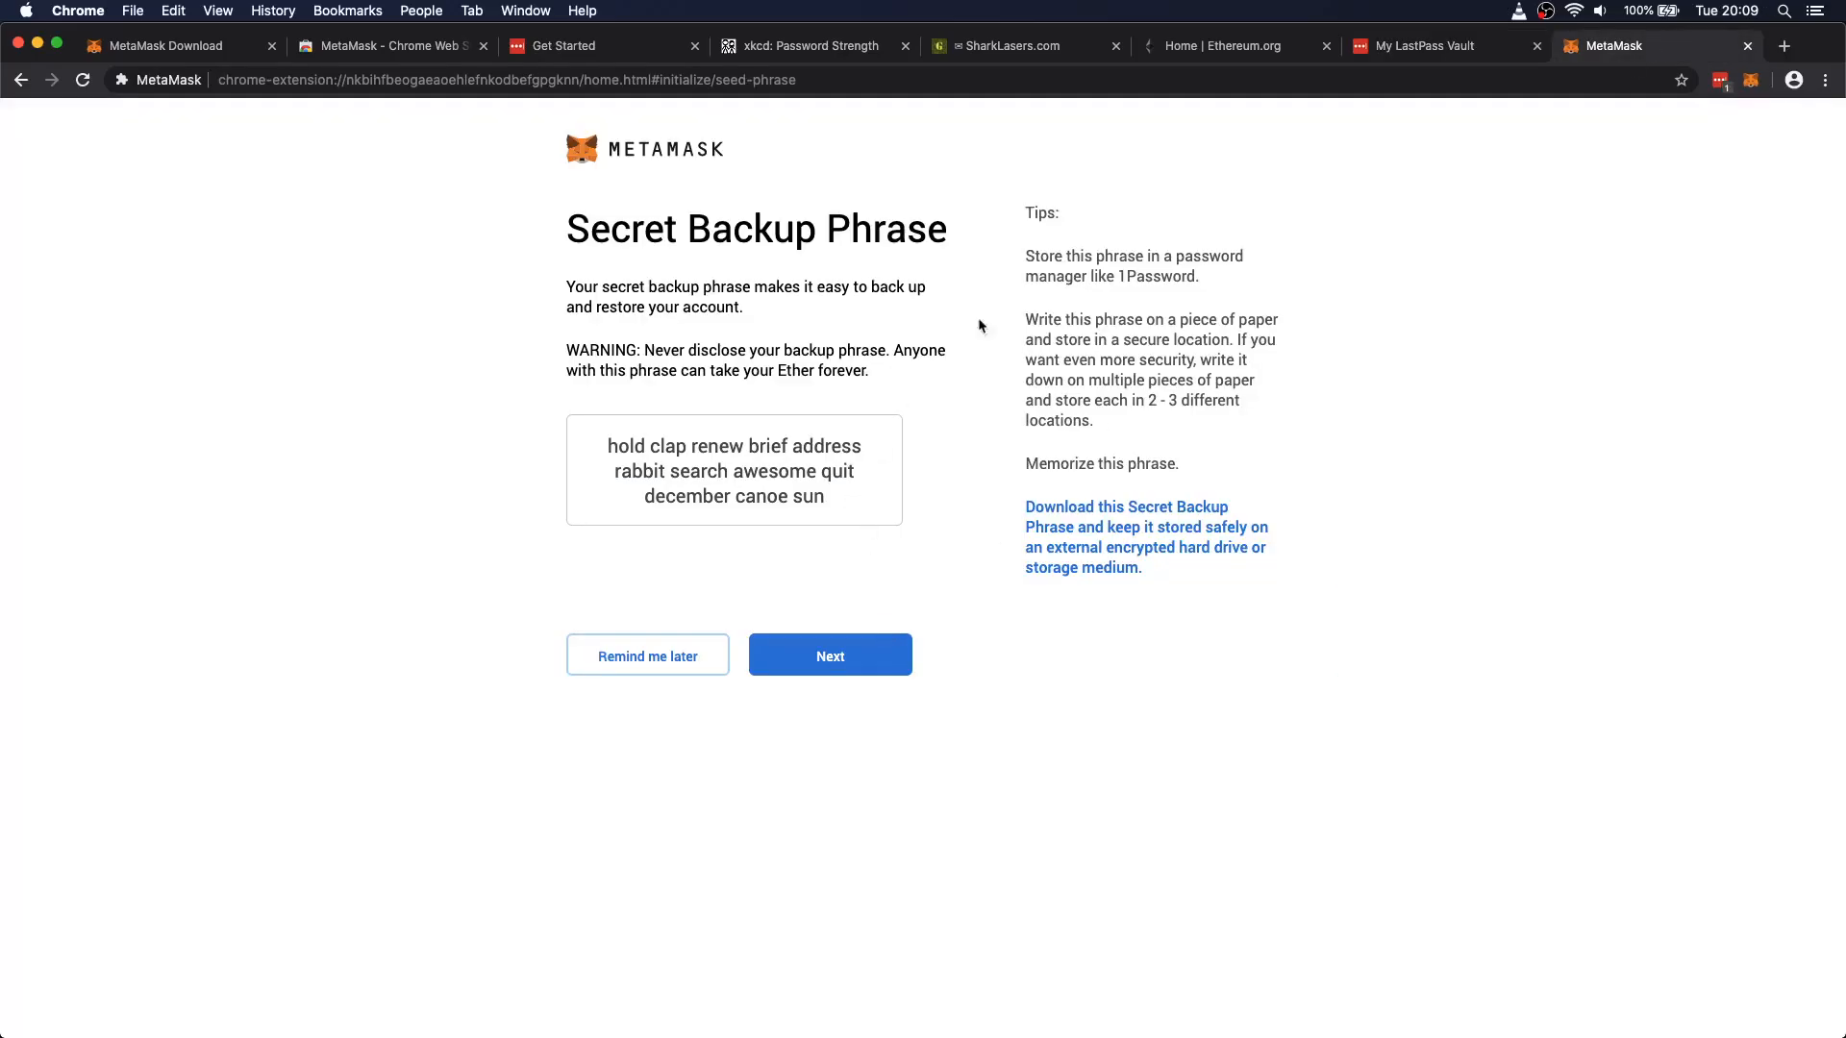
pyautogui.moveTo(1657, 316)
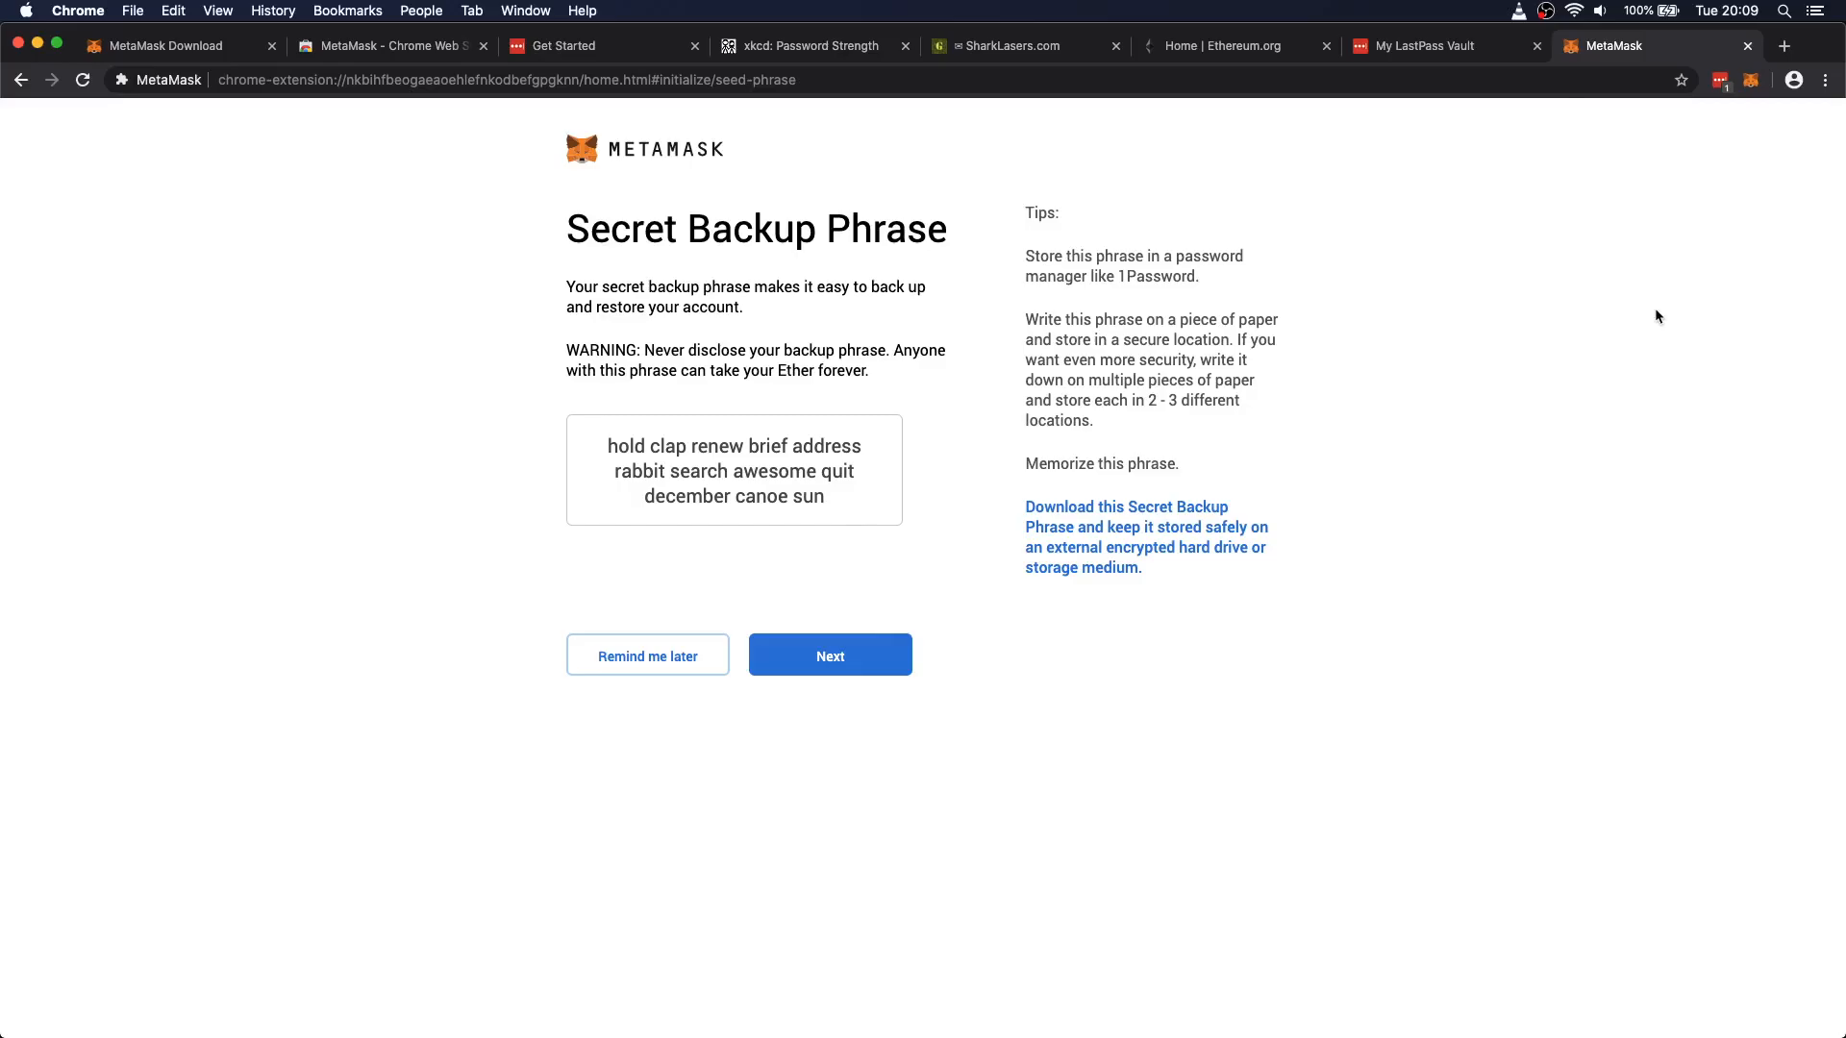
pyautogui.moveTo(829, 513)
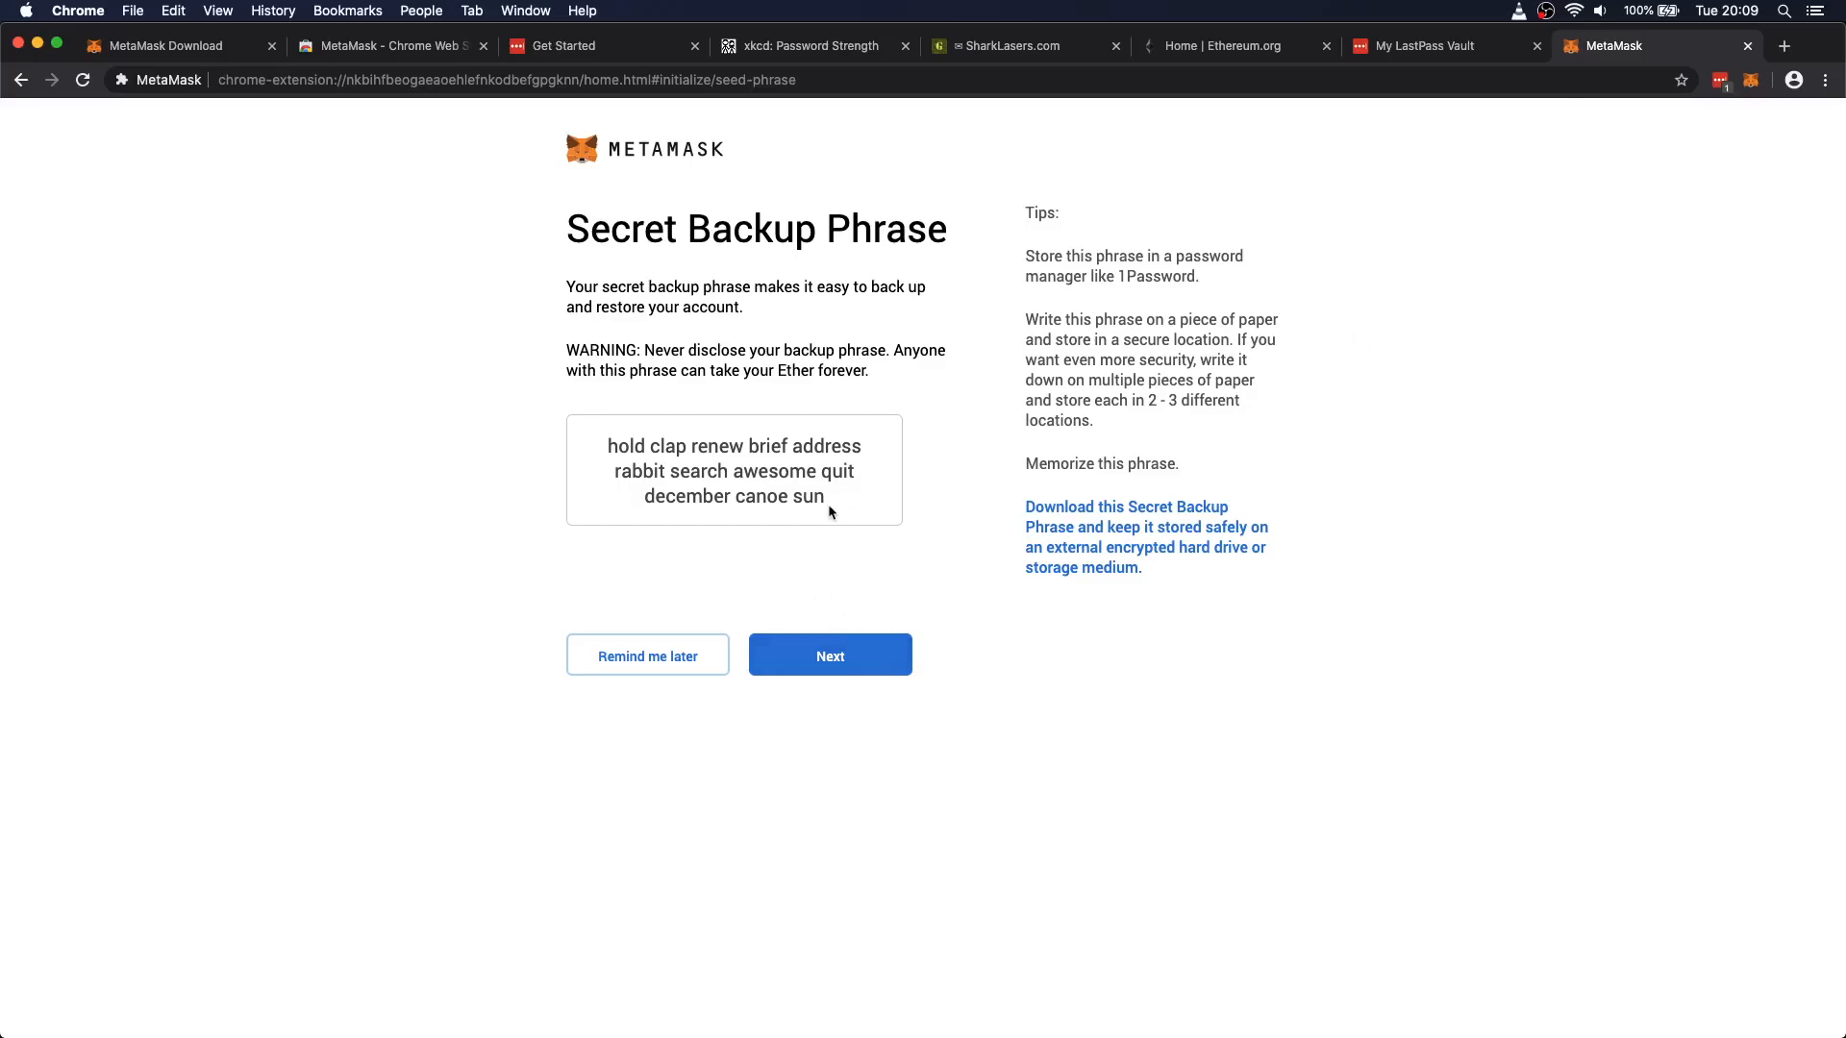
pyautogui.click(1412, 46)
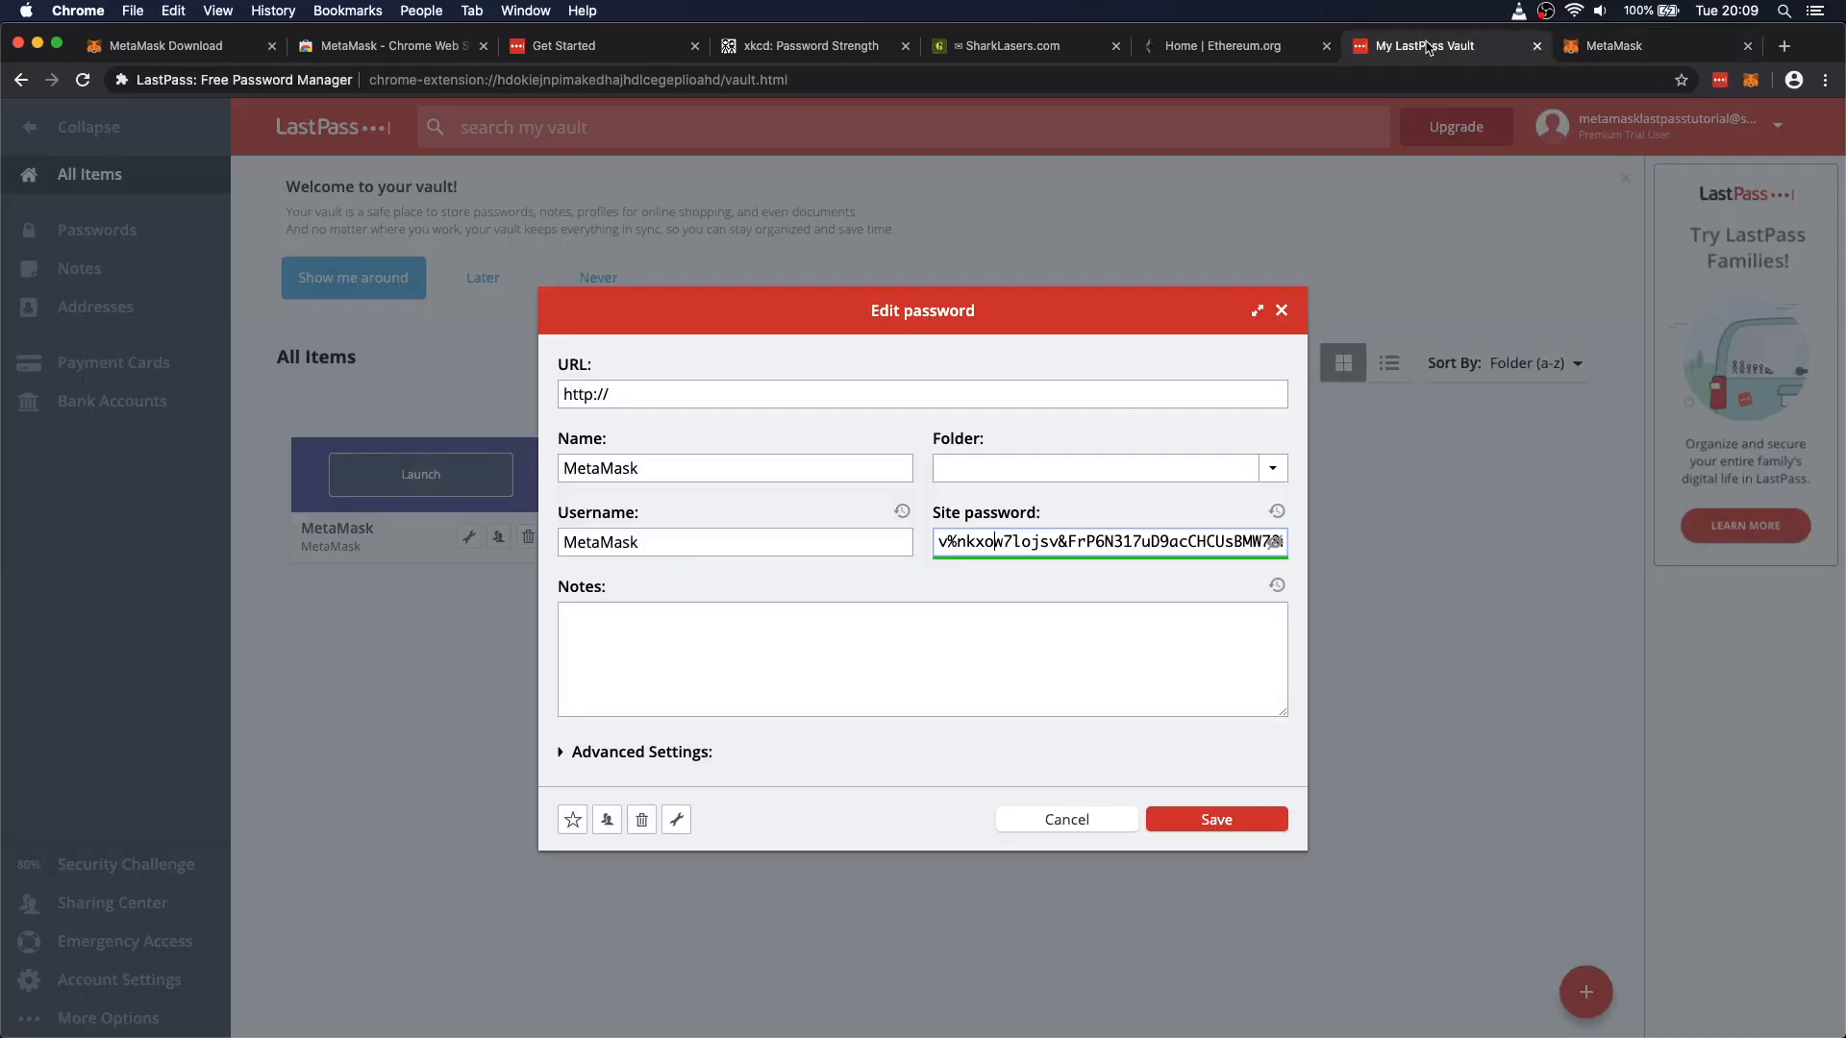
pyautogui.click(715, 658)
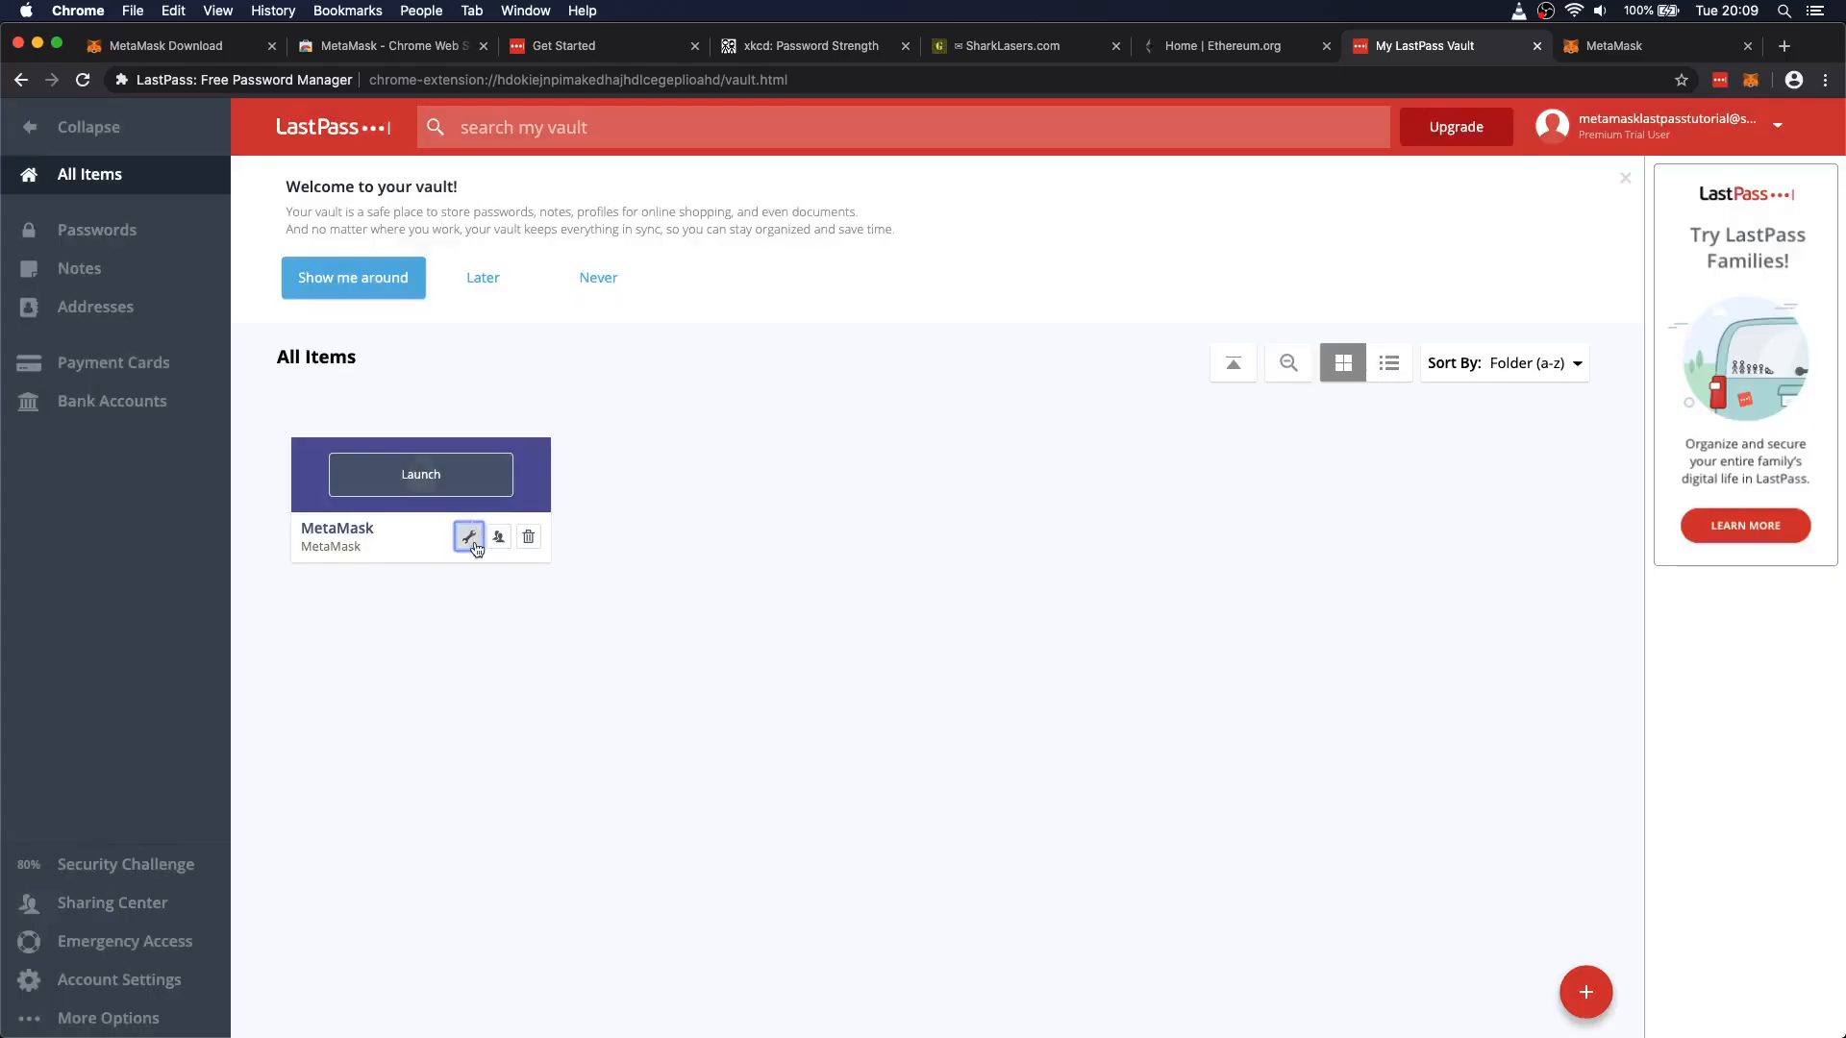
pyautogui.click(469, 538)
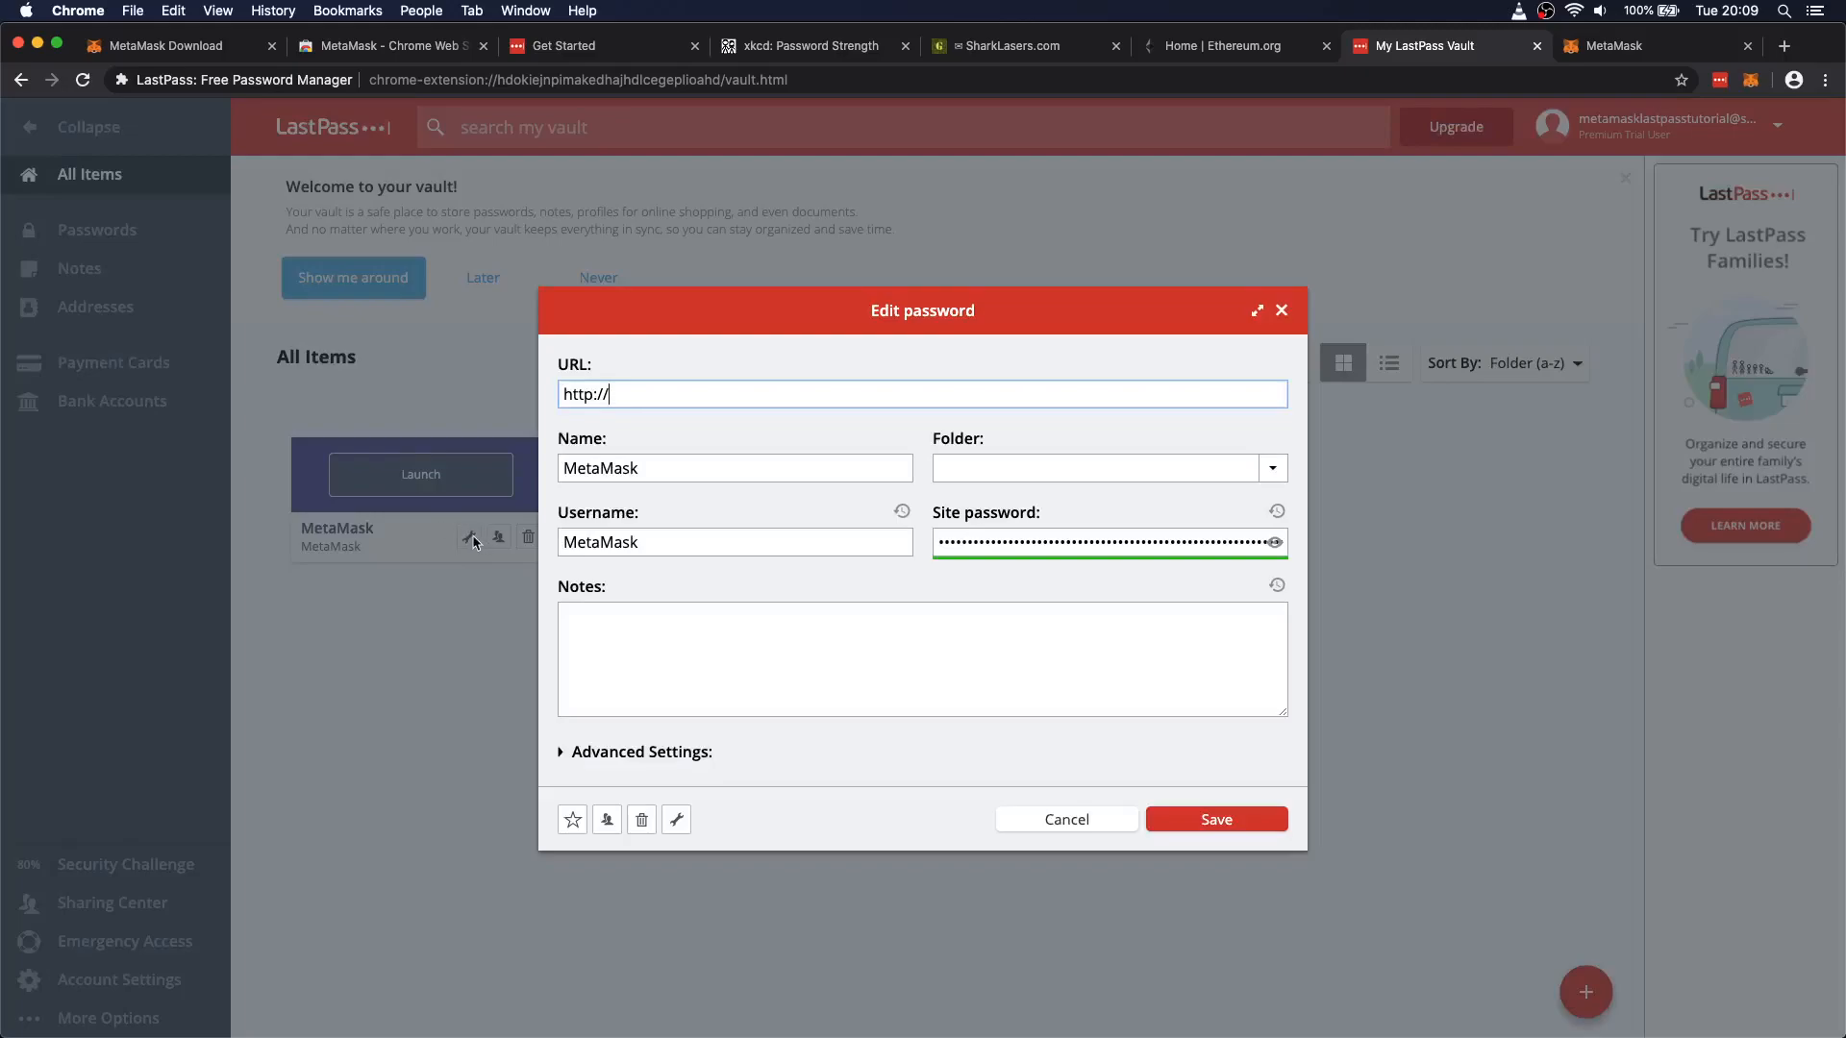
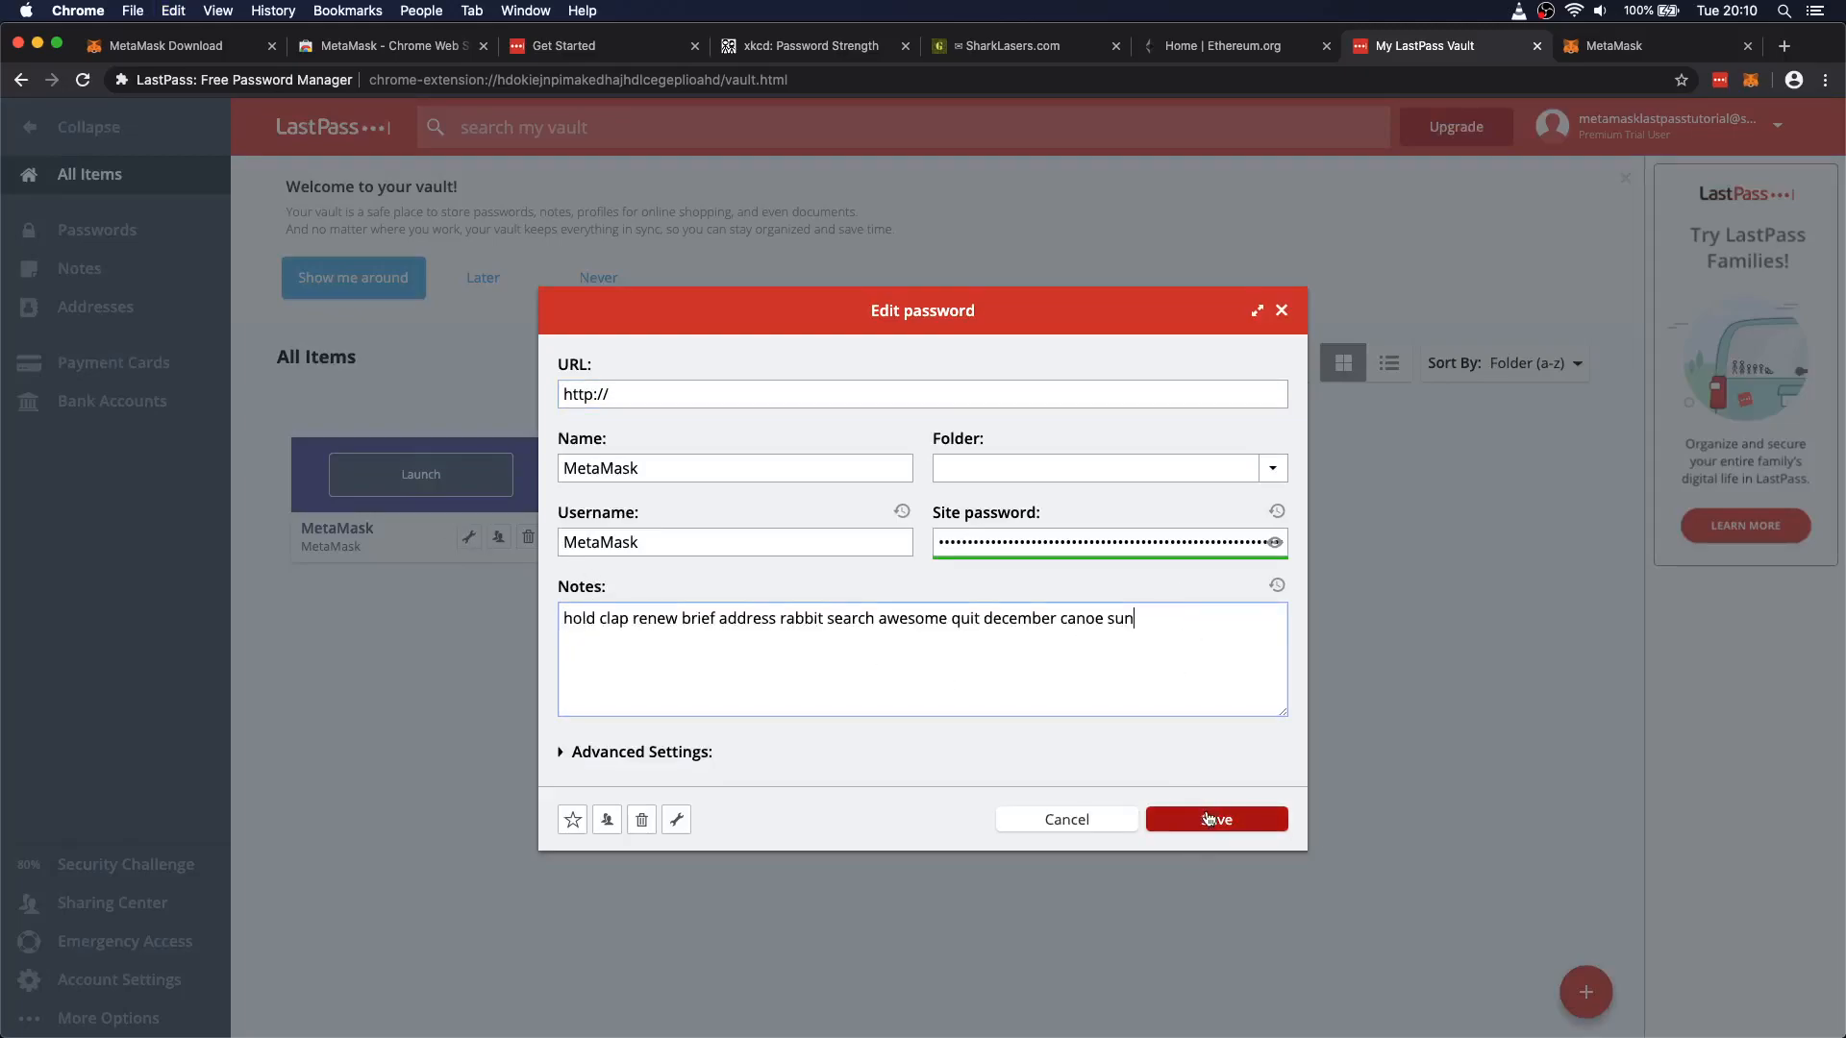
pyautogui.click(1619, 46)
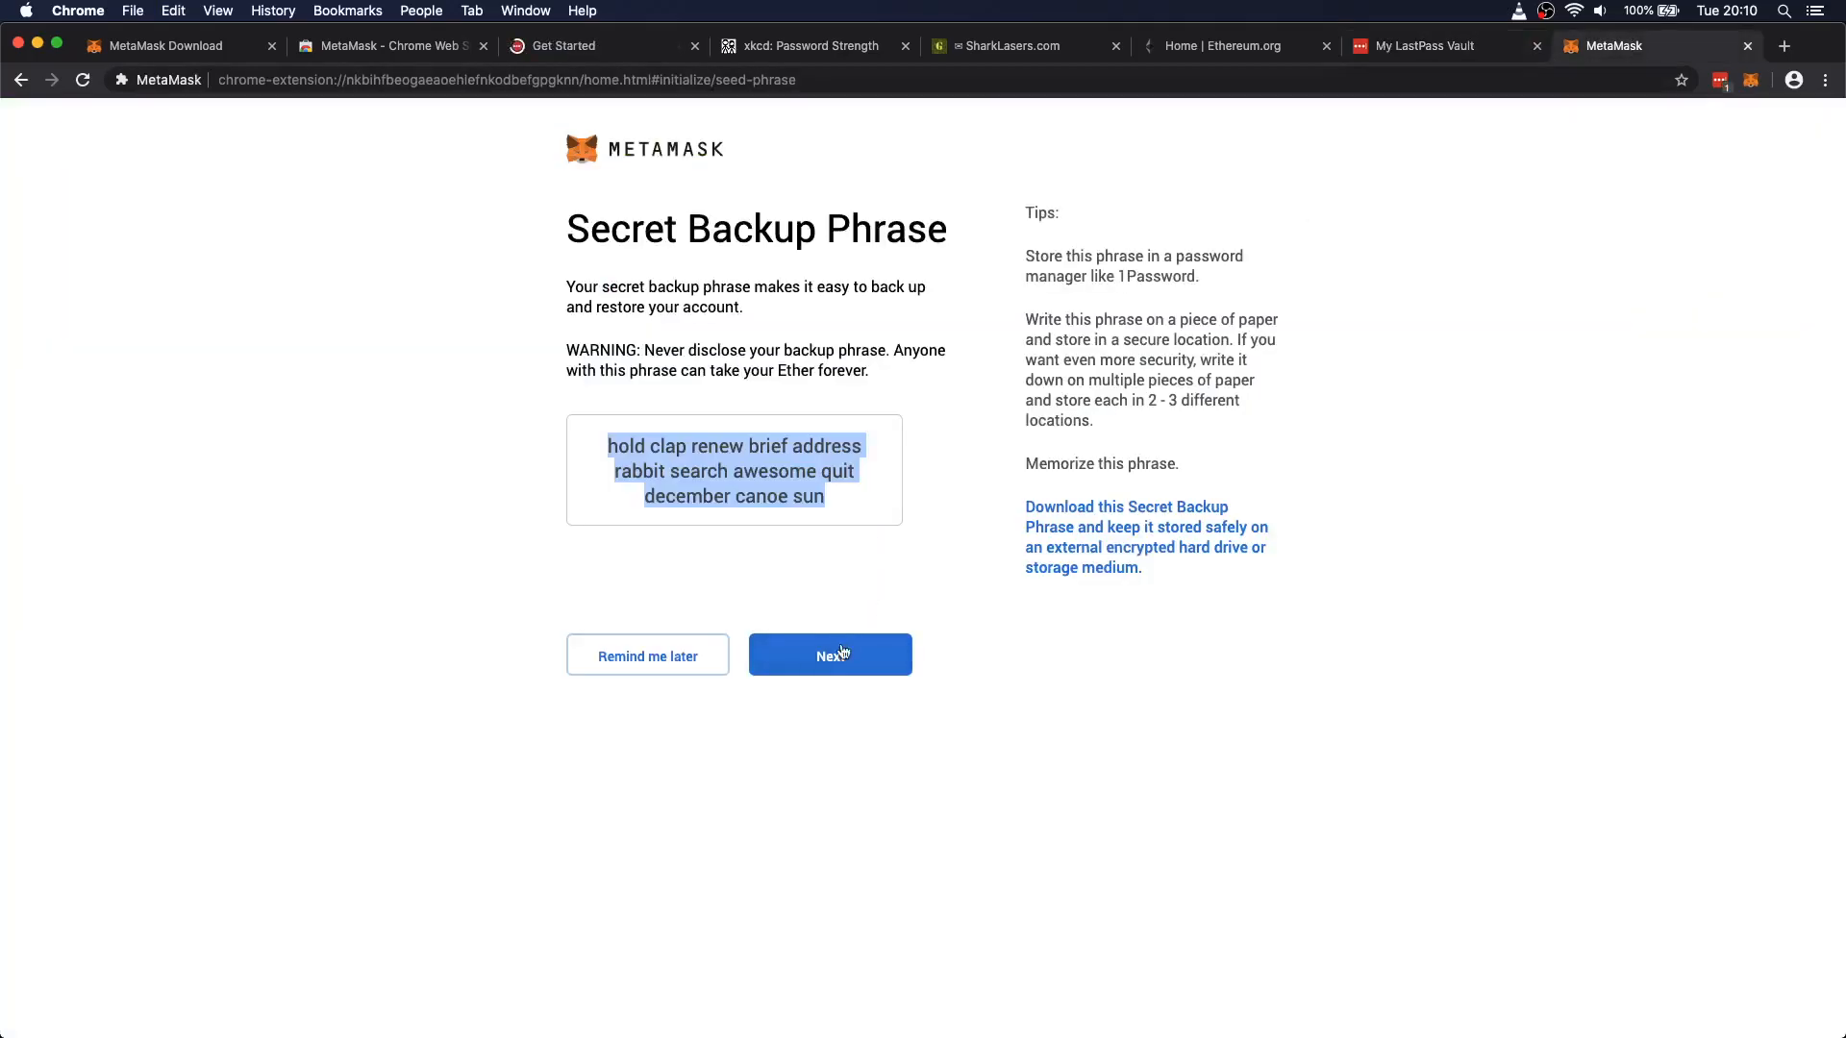
pyautogui.click(829, 656)
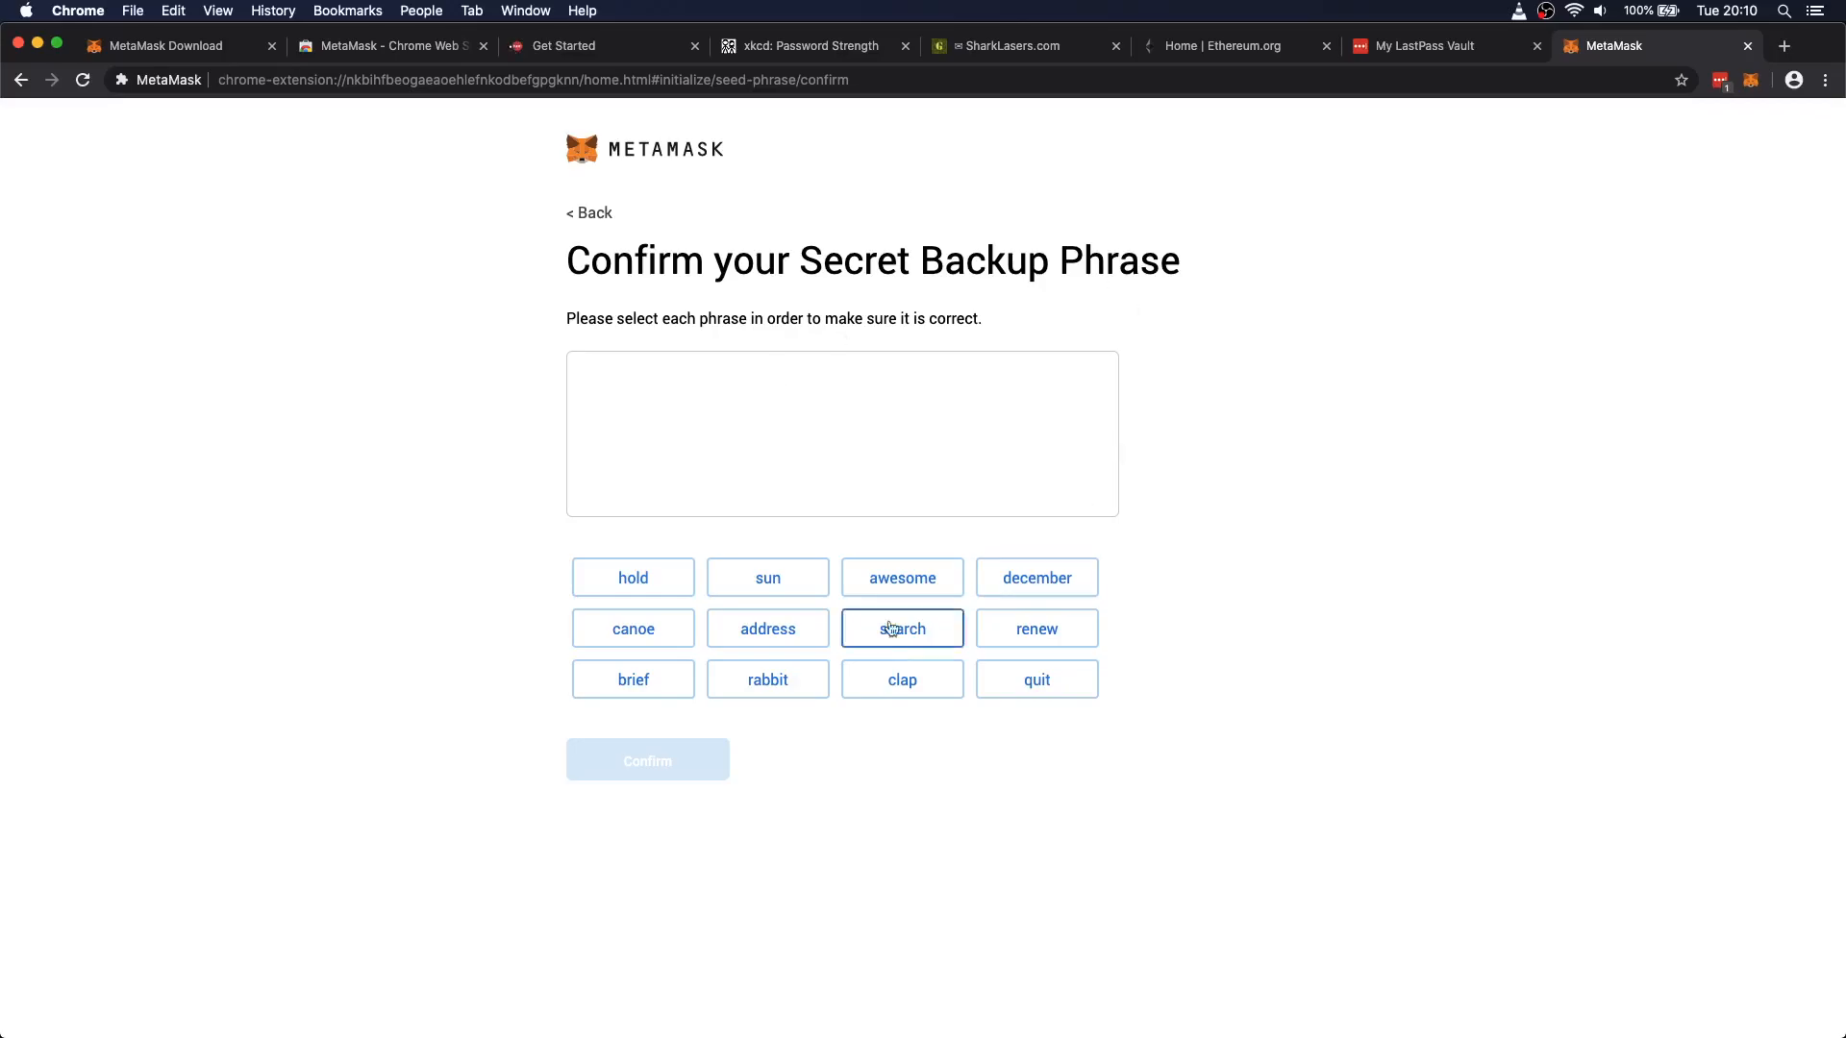
pyautogui.click(1412, 47)
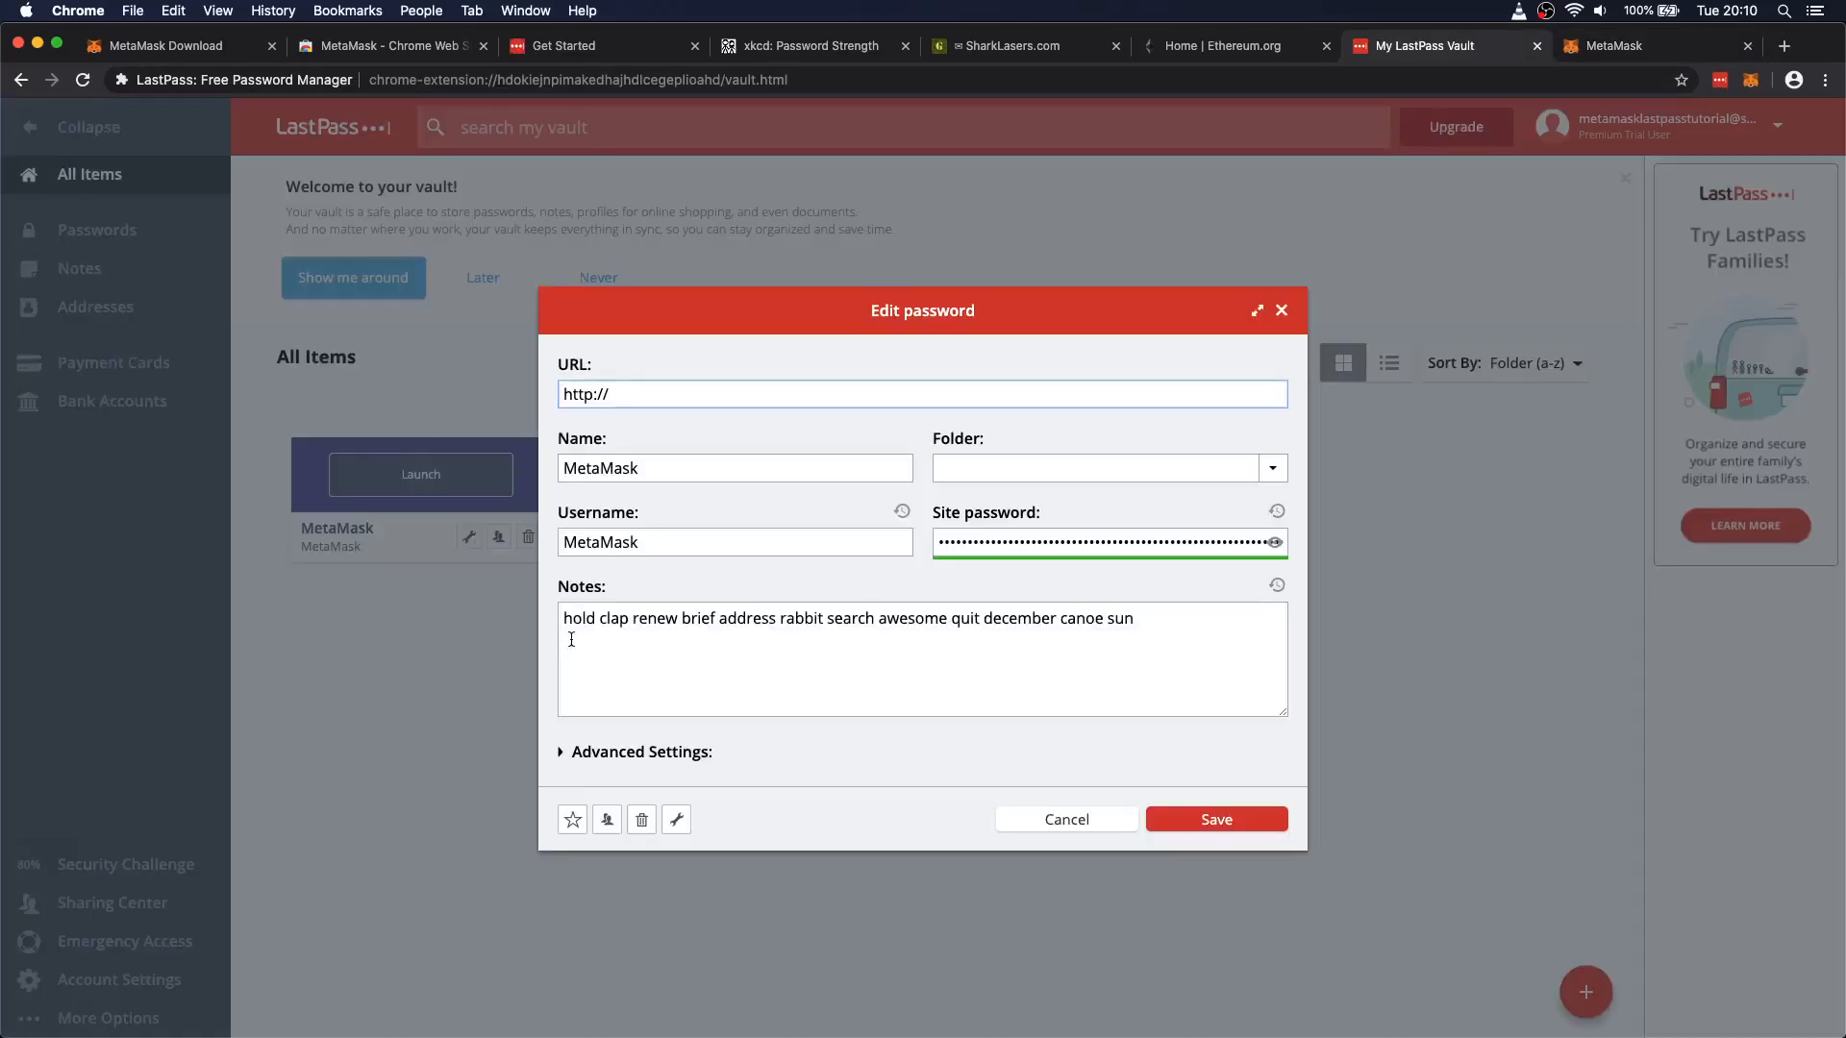
pyautogui.moveTo(1104, 624)
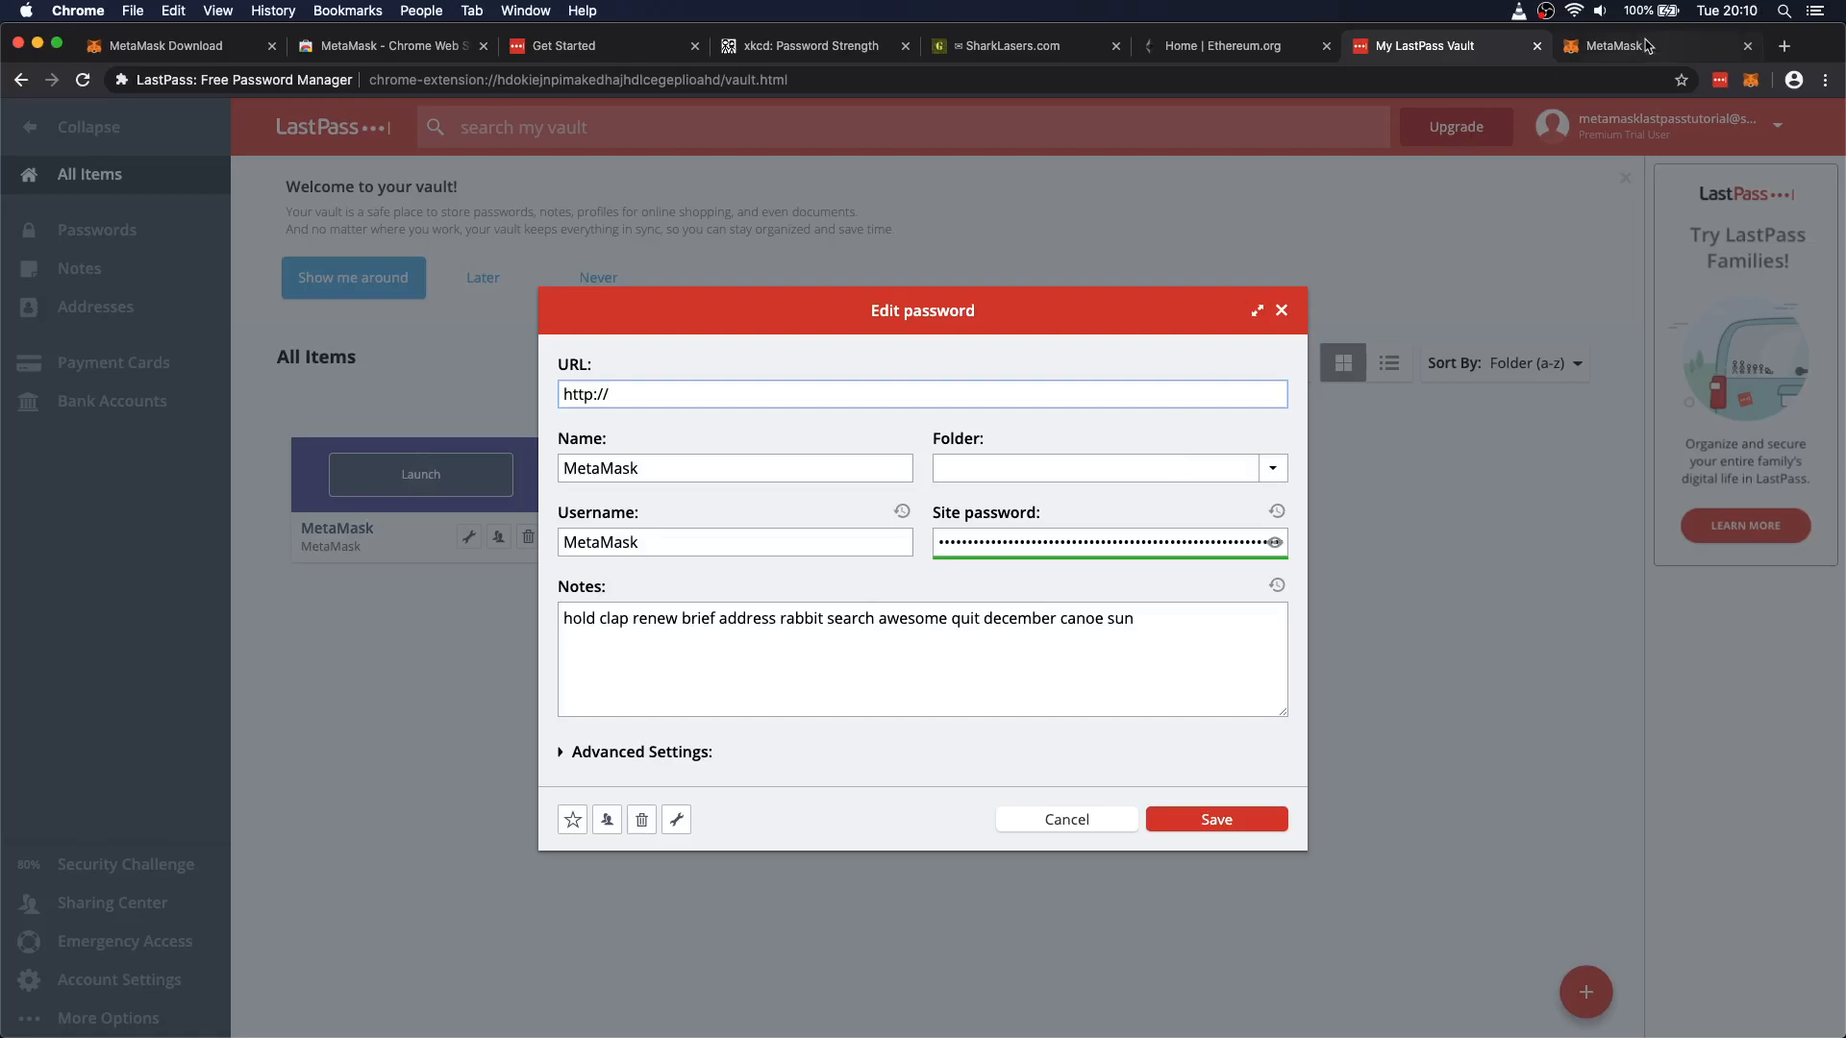
pyautogui.click(1613, 45)
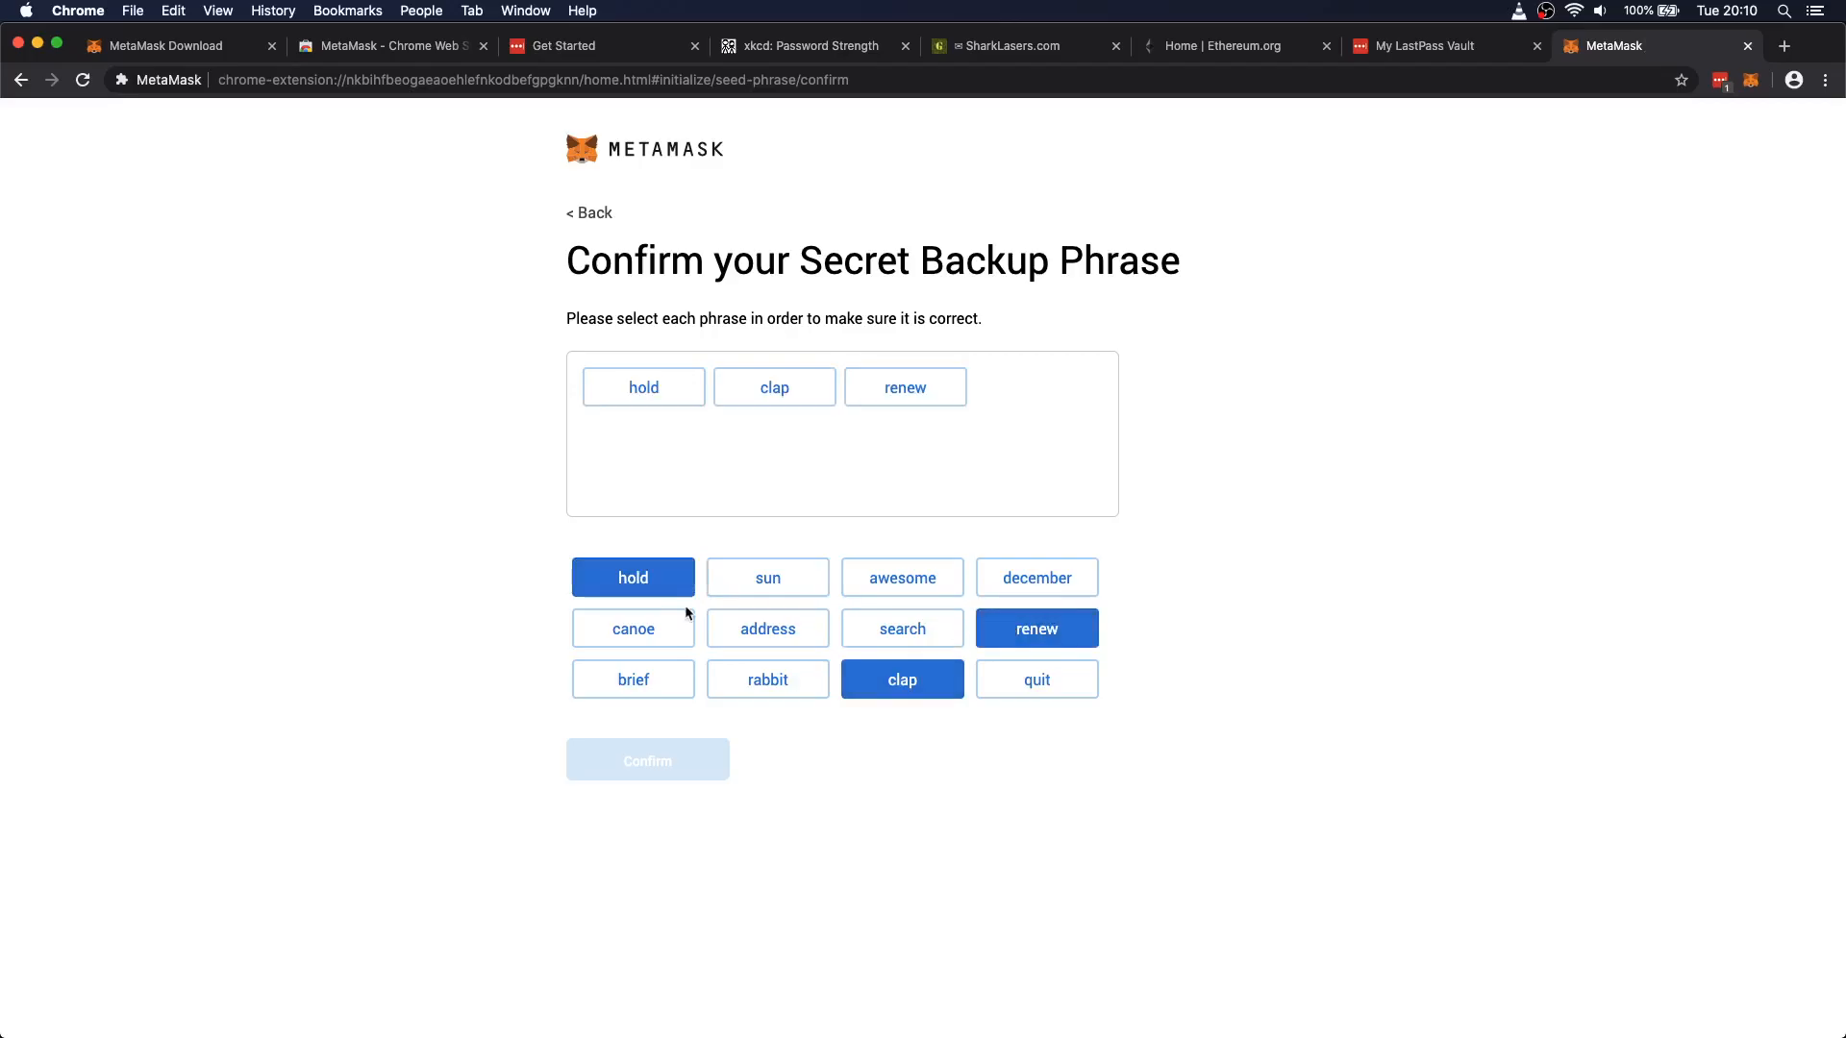
pyautogui.click(1411, 45)
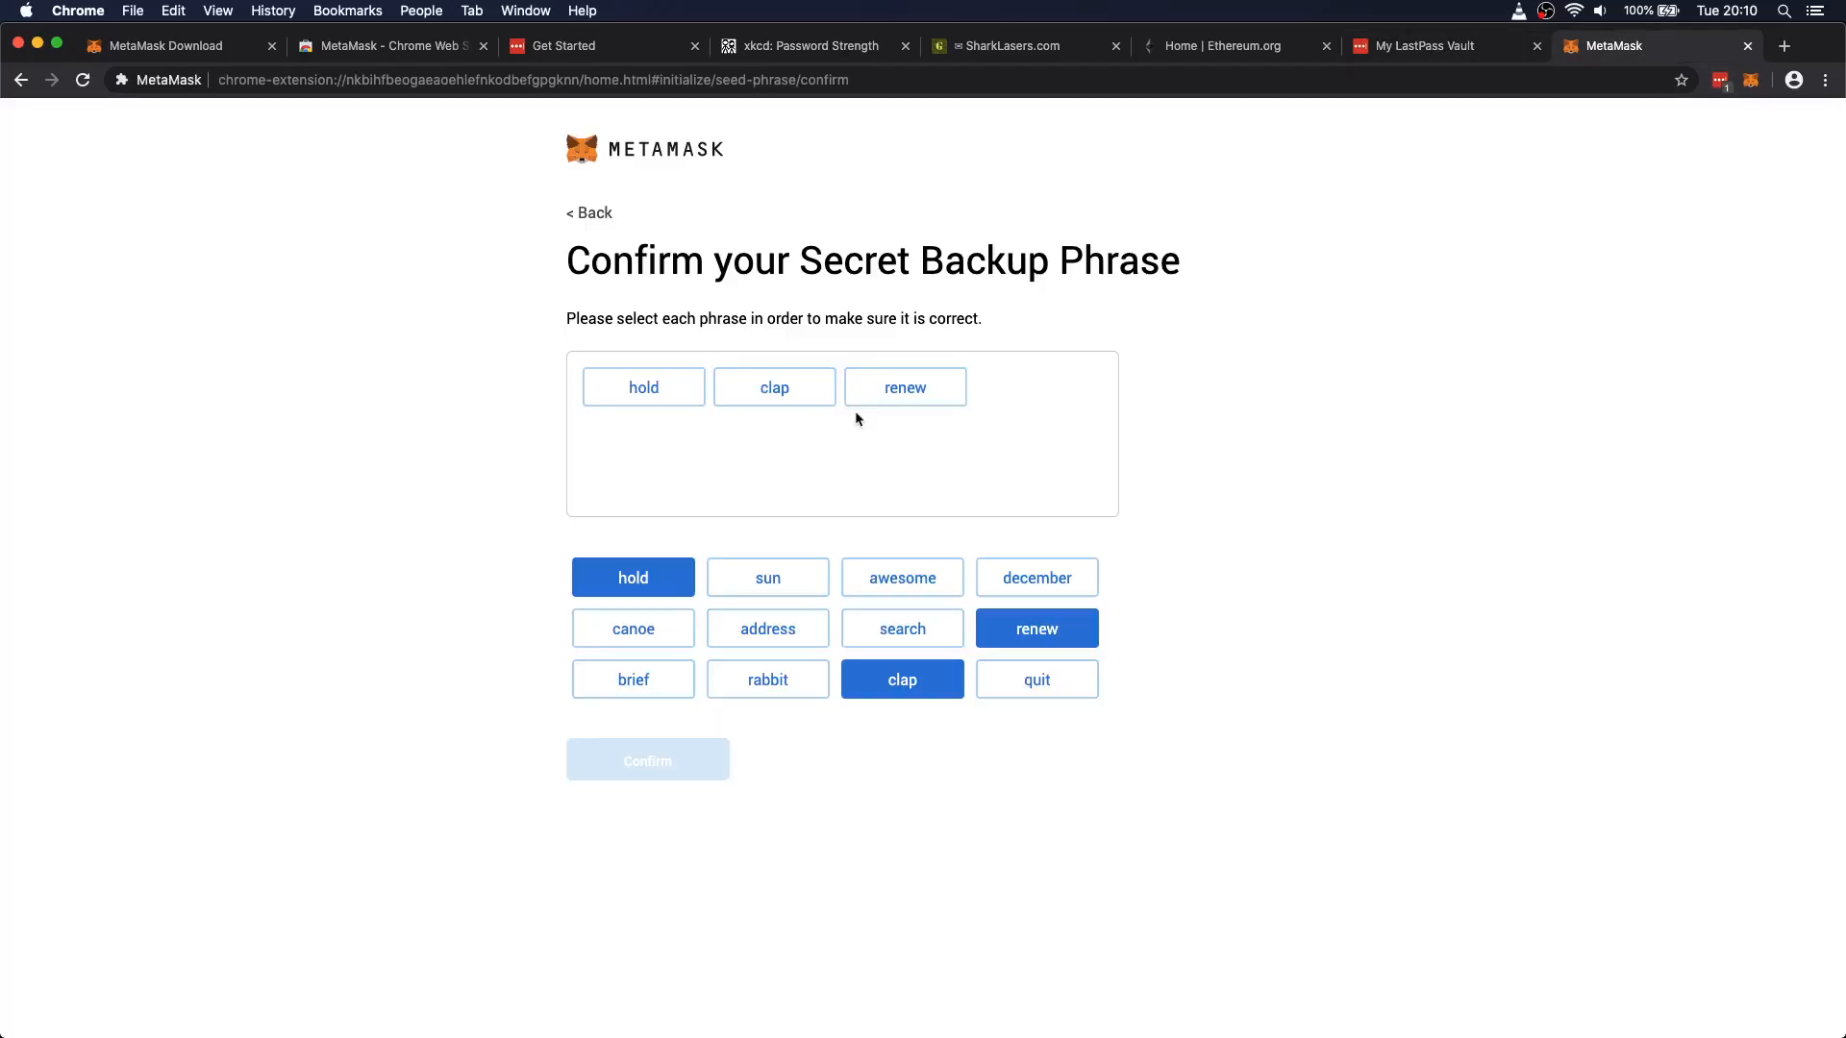
pyautogui.click(633, 680)
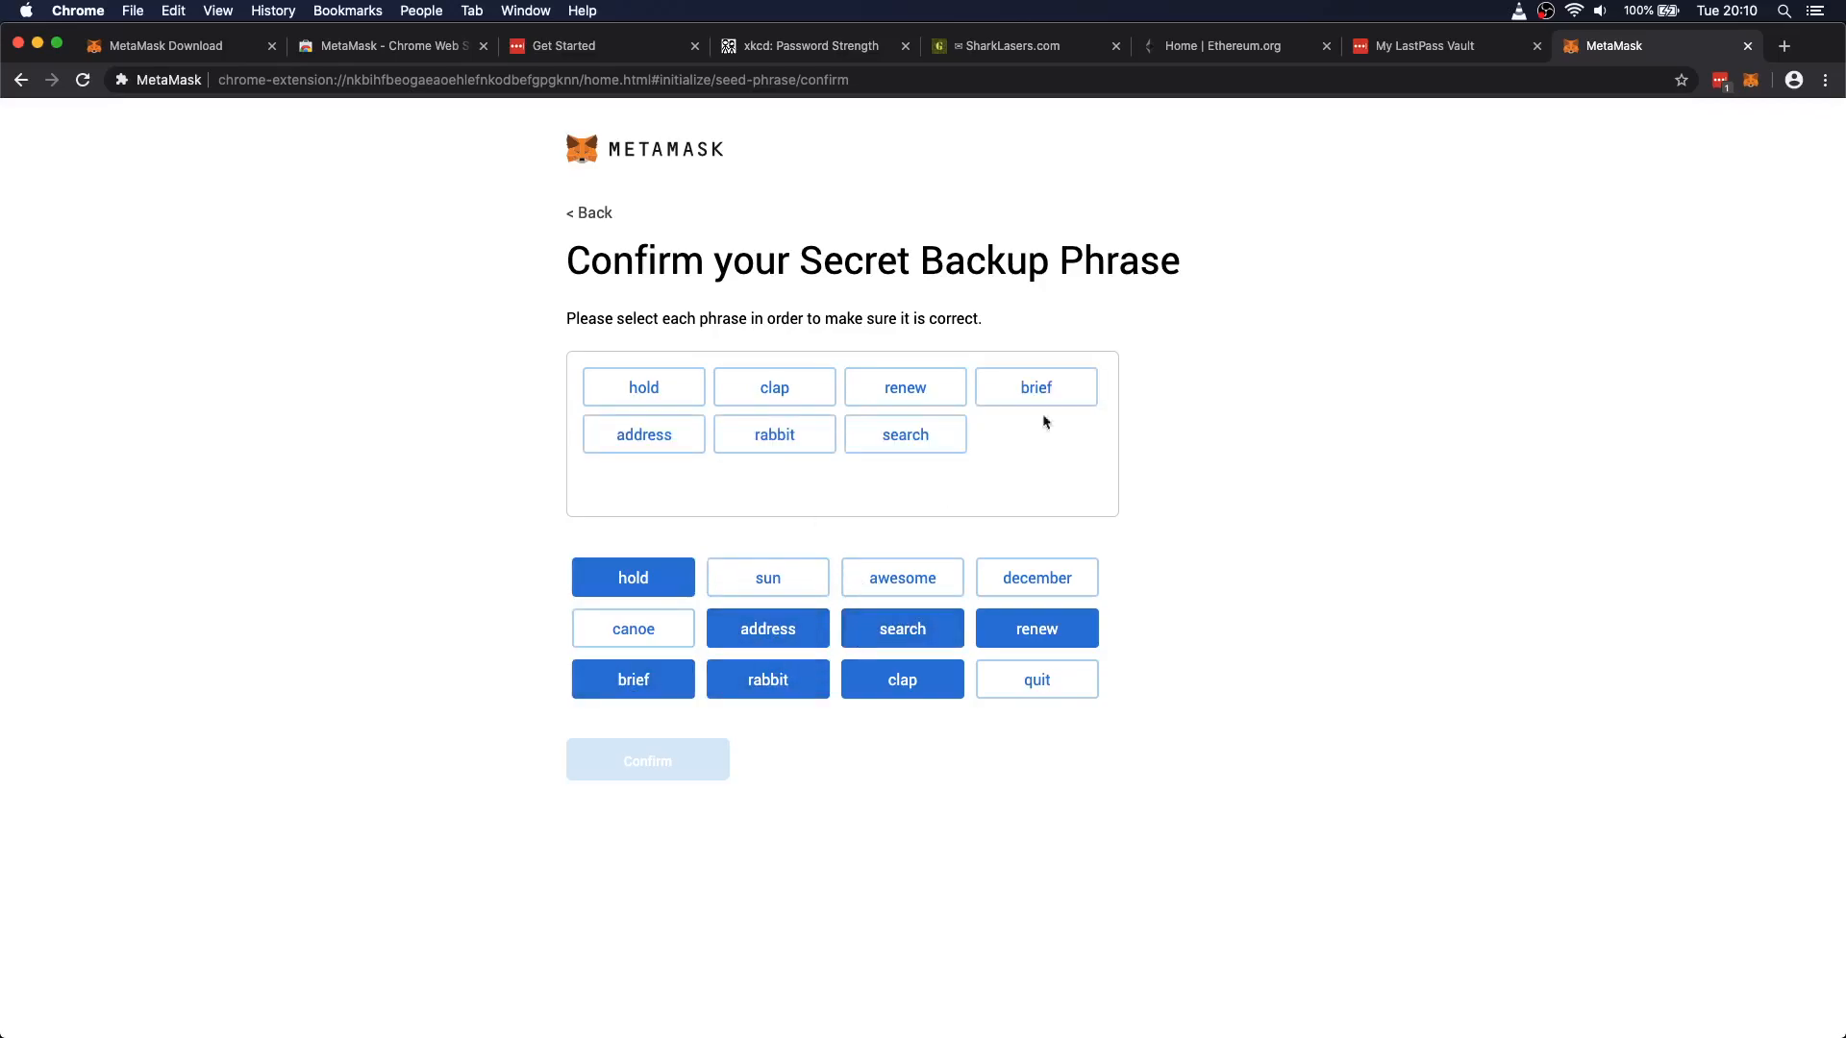
pyautogui.click(1400, 46)
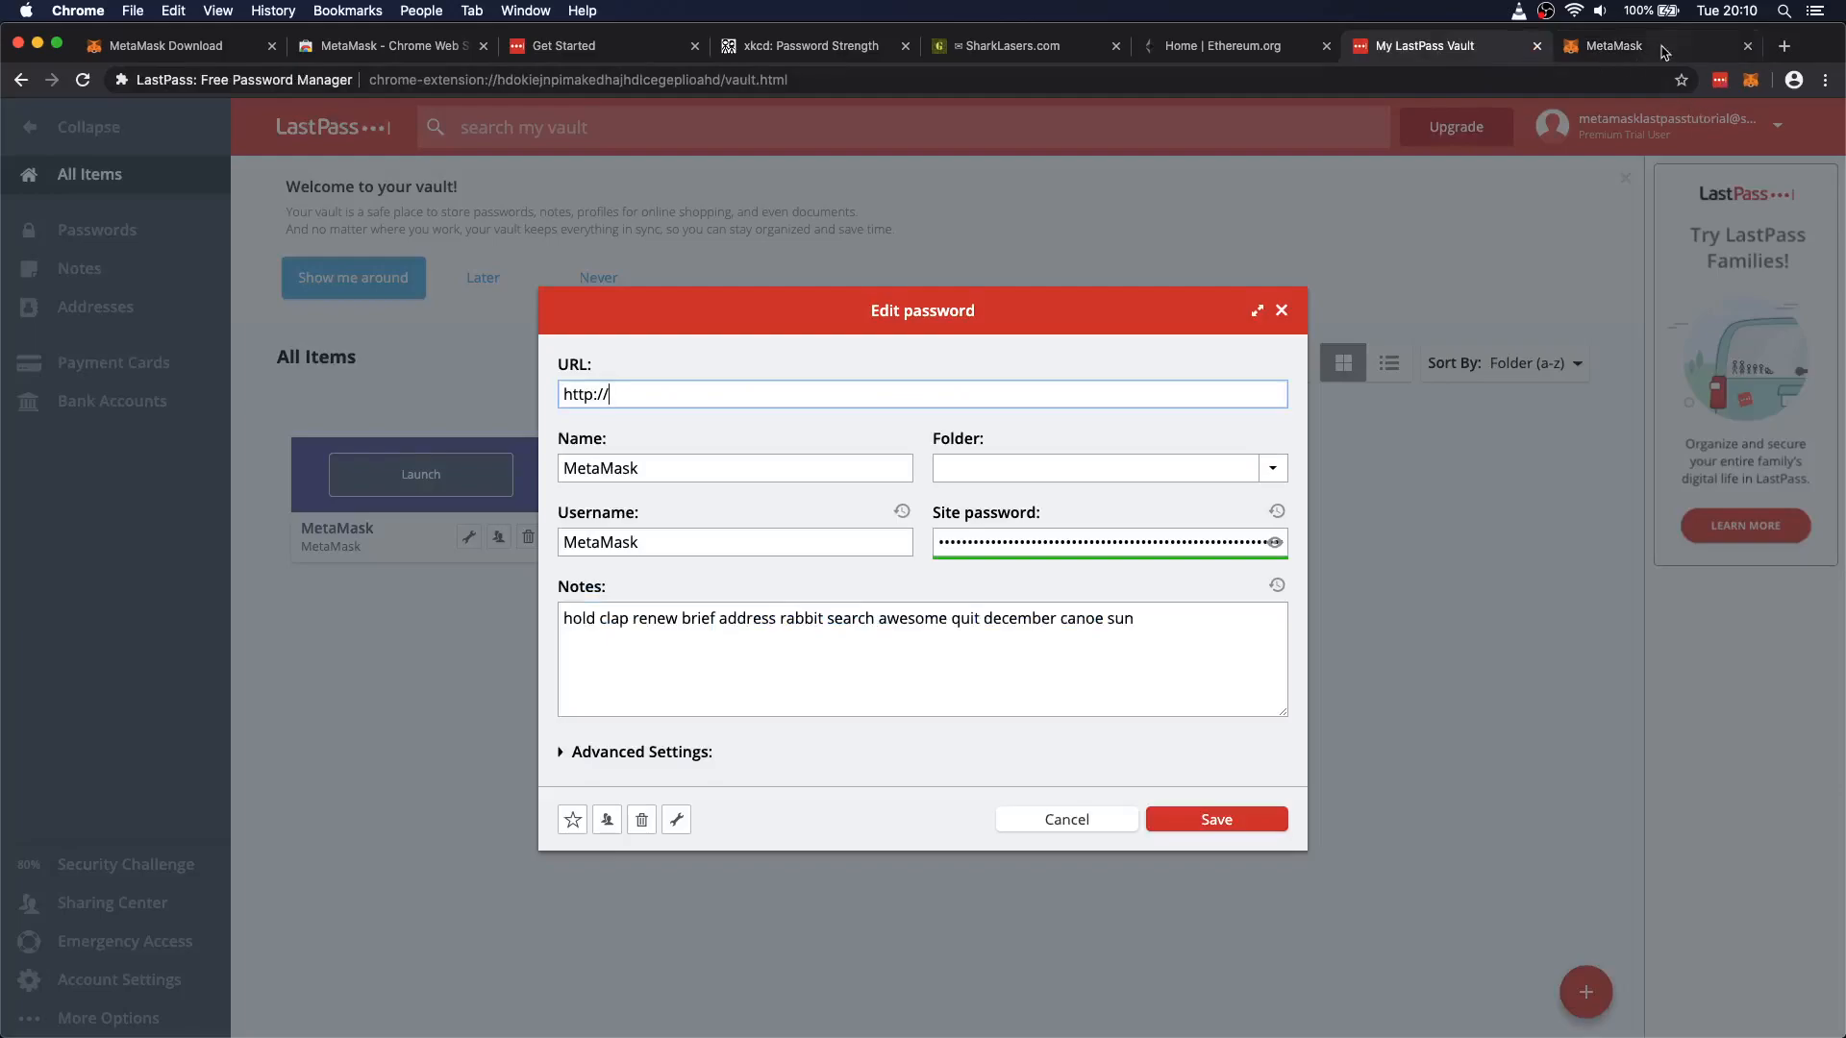
pyautogui.click(1611, 46)
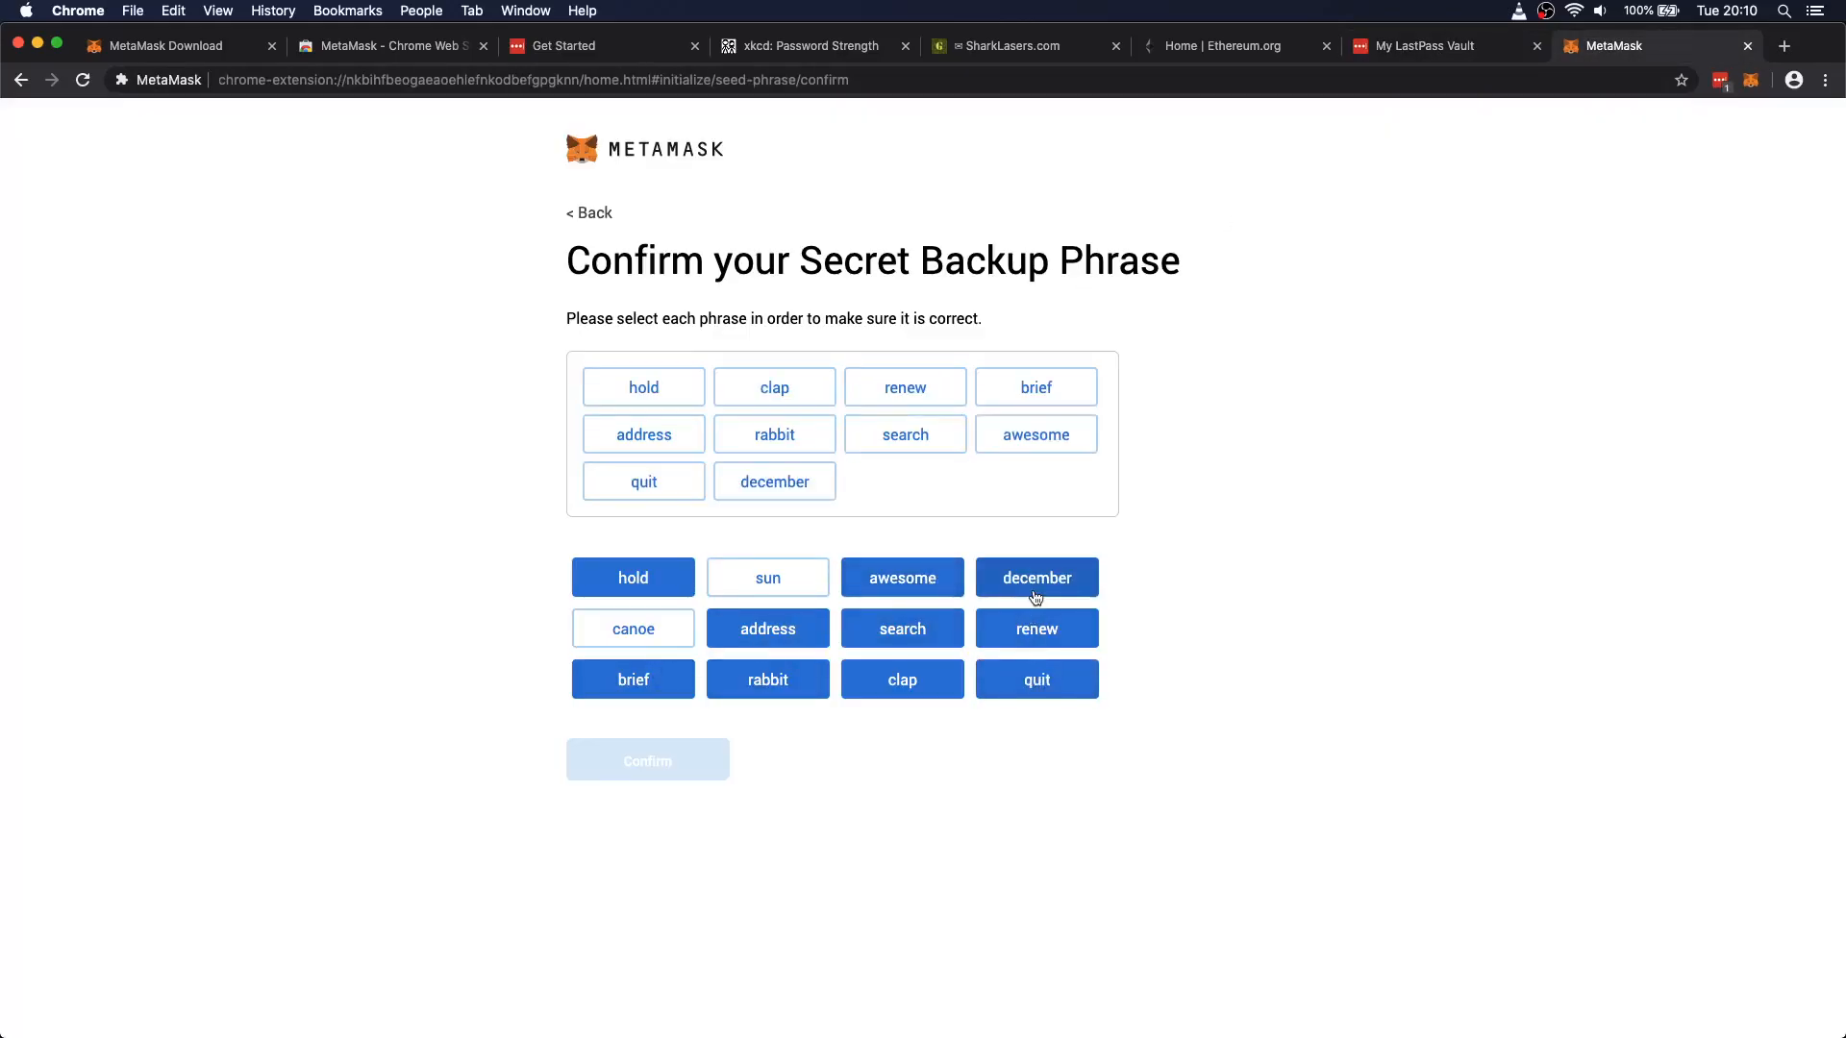
pyautogui.click(1419, 46)
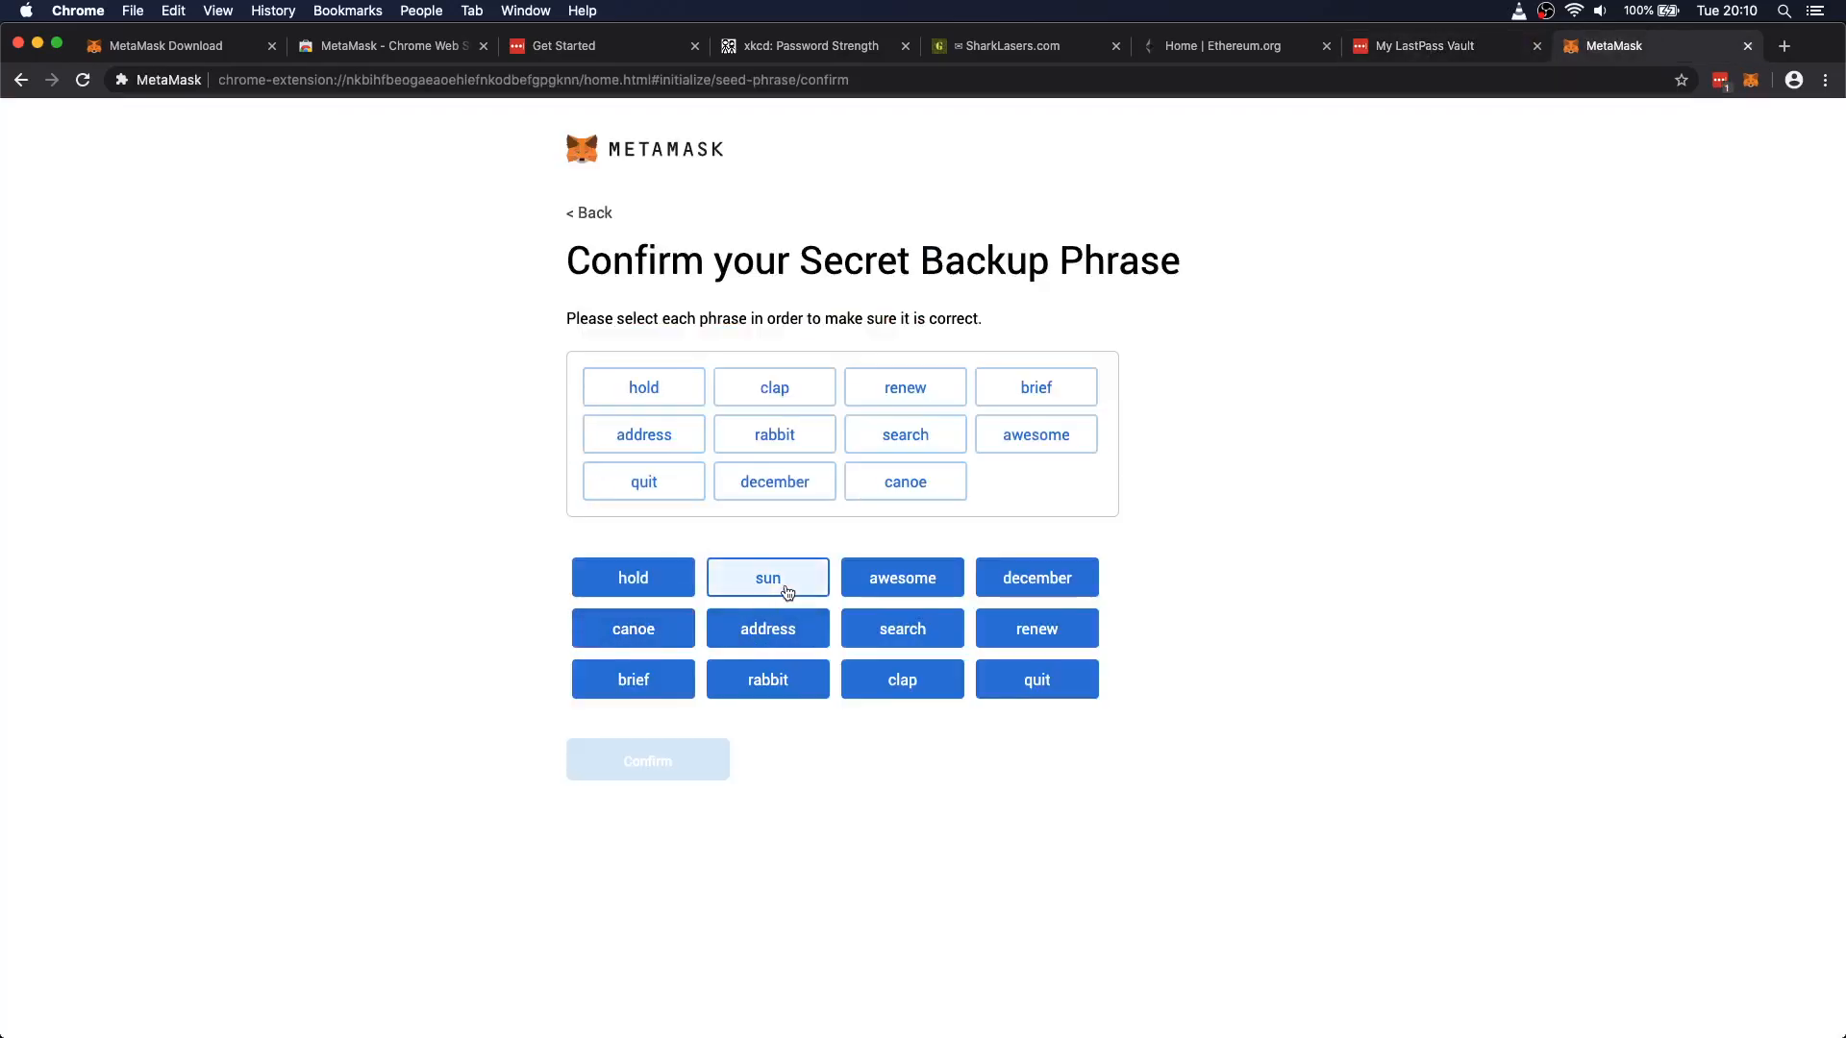
pyautogui.click(767, 577)
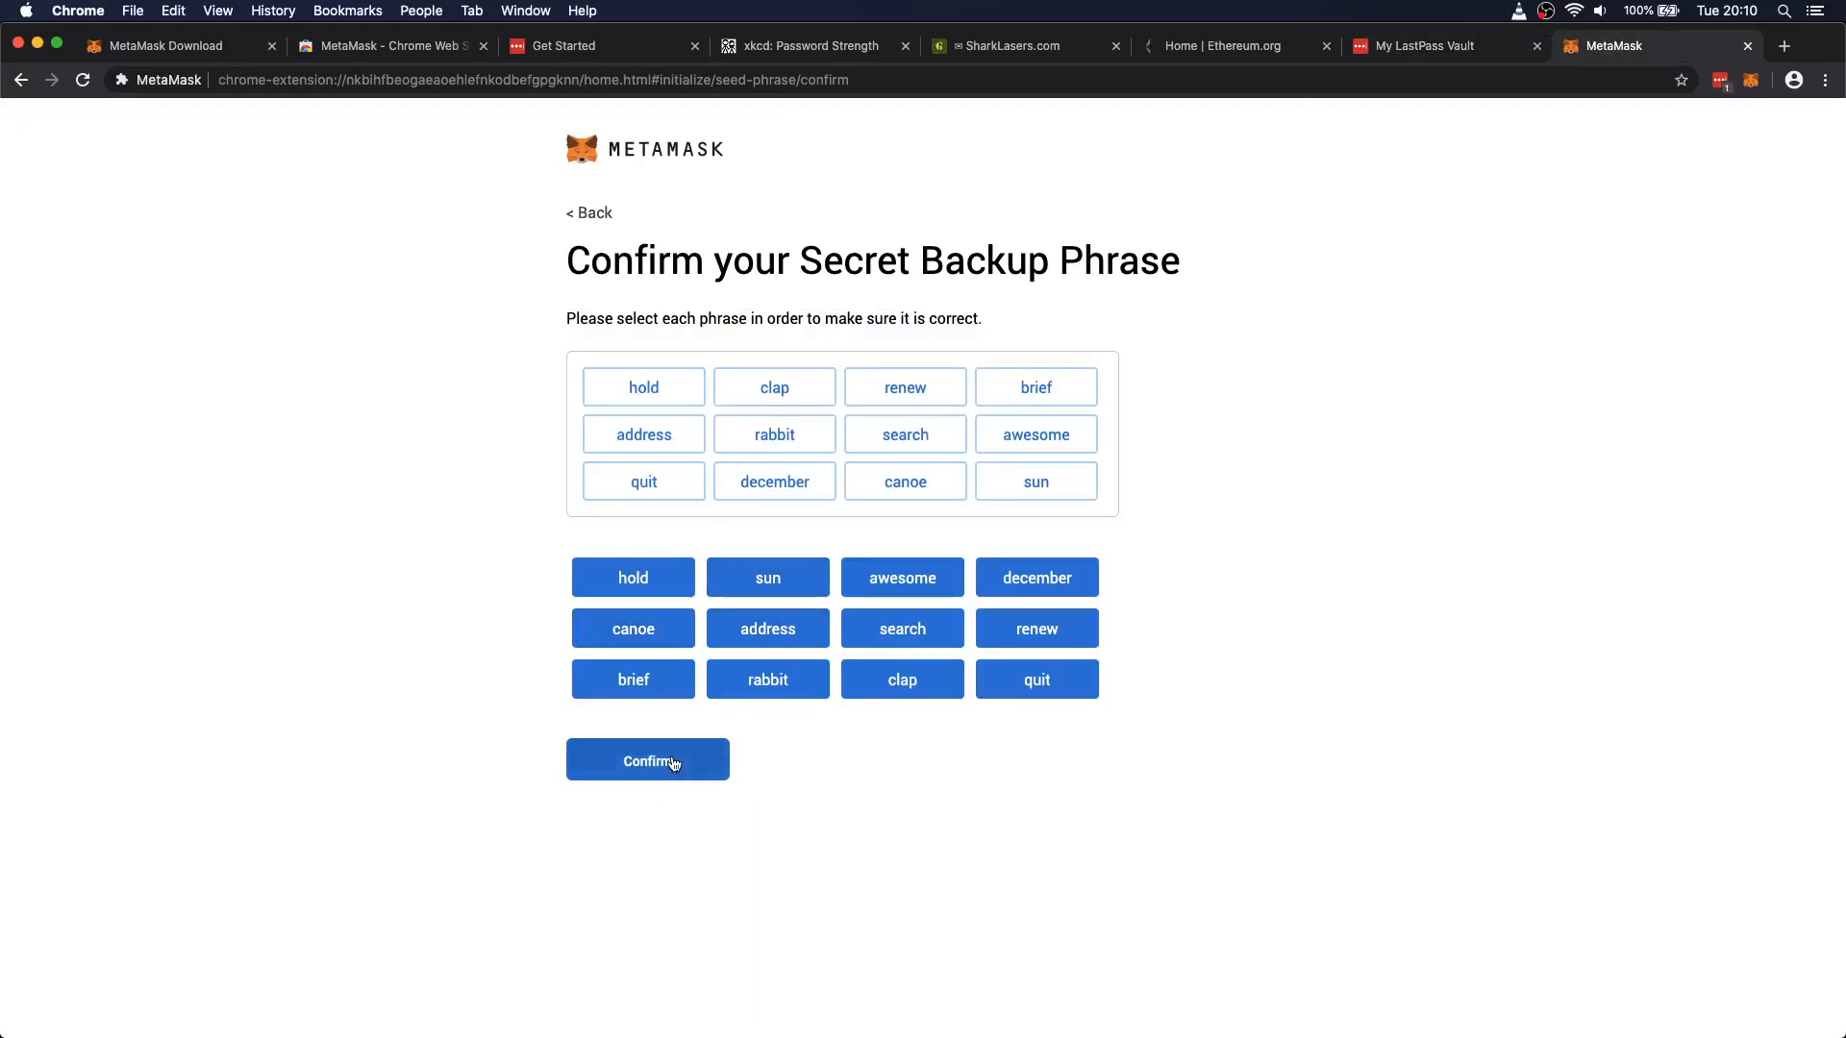
pyautogui.click(646, 759)
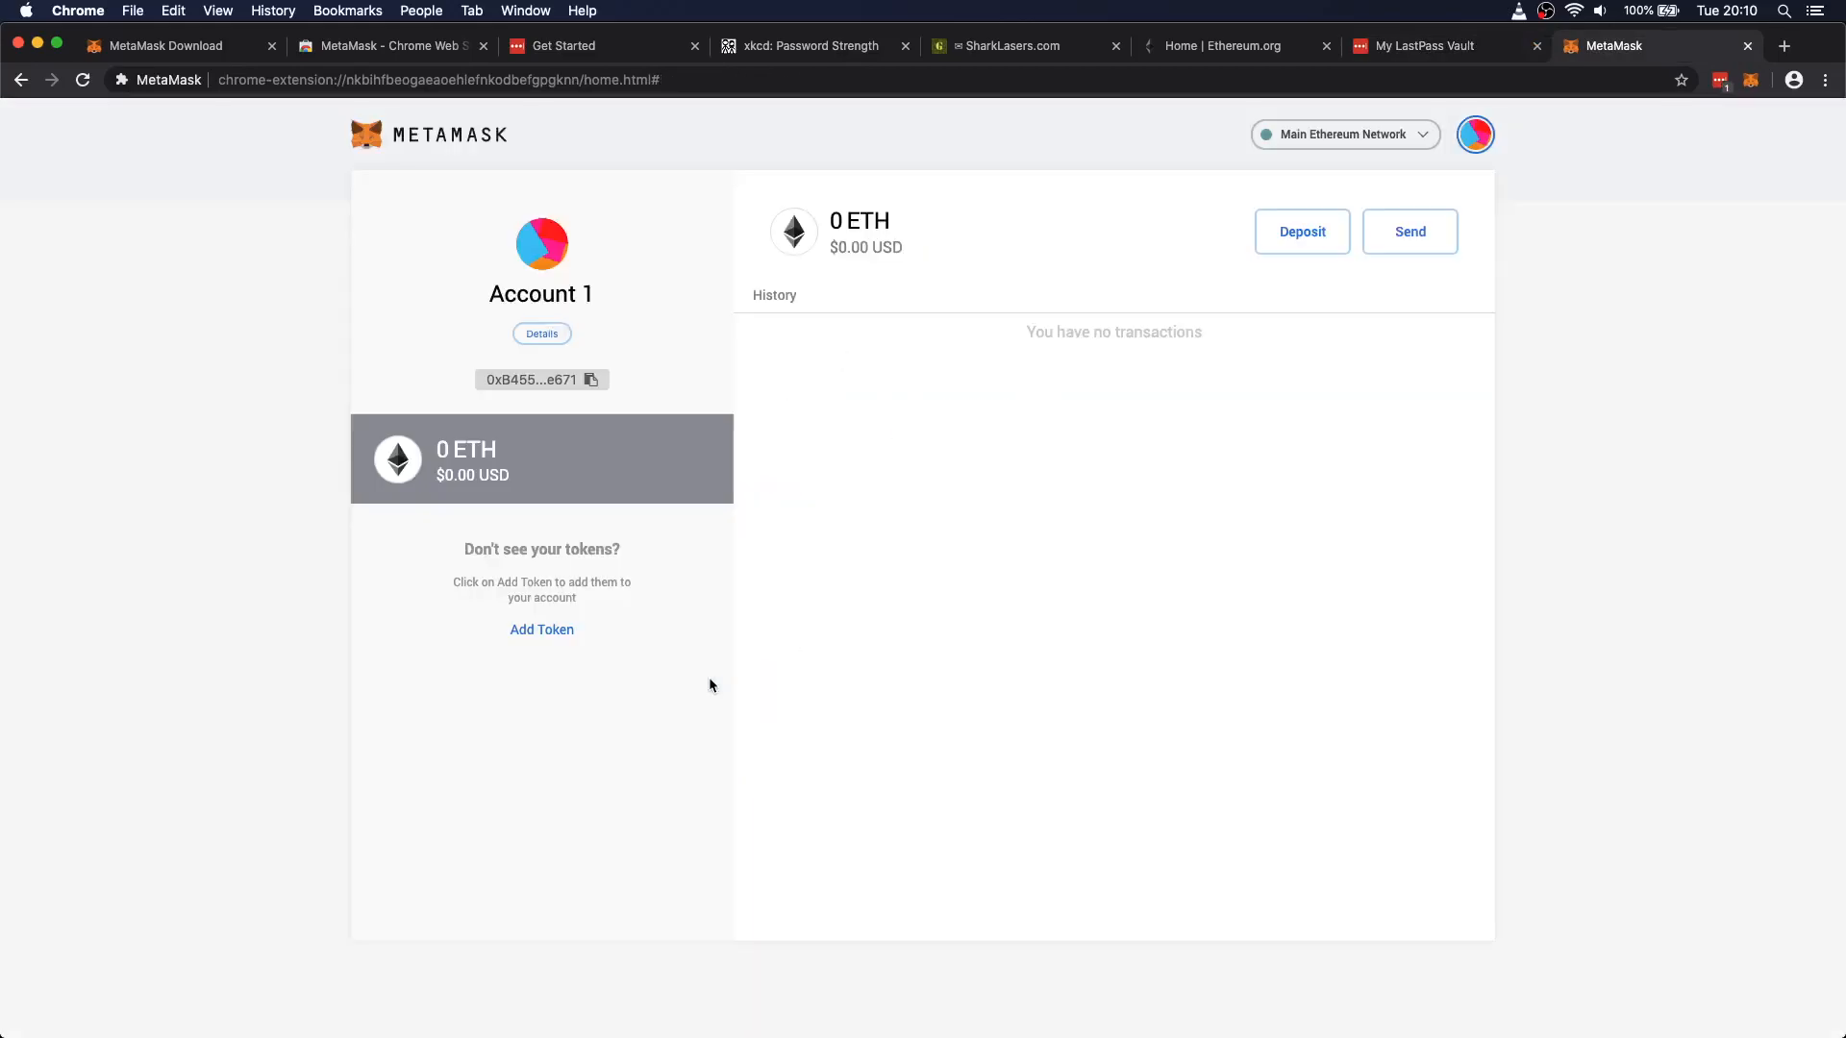
pyautogui.moveTo(1050, 500)
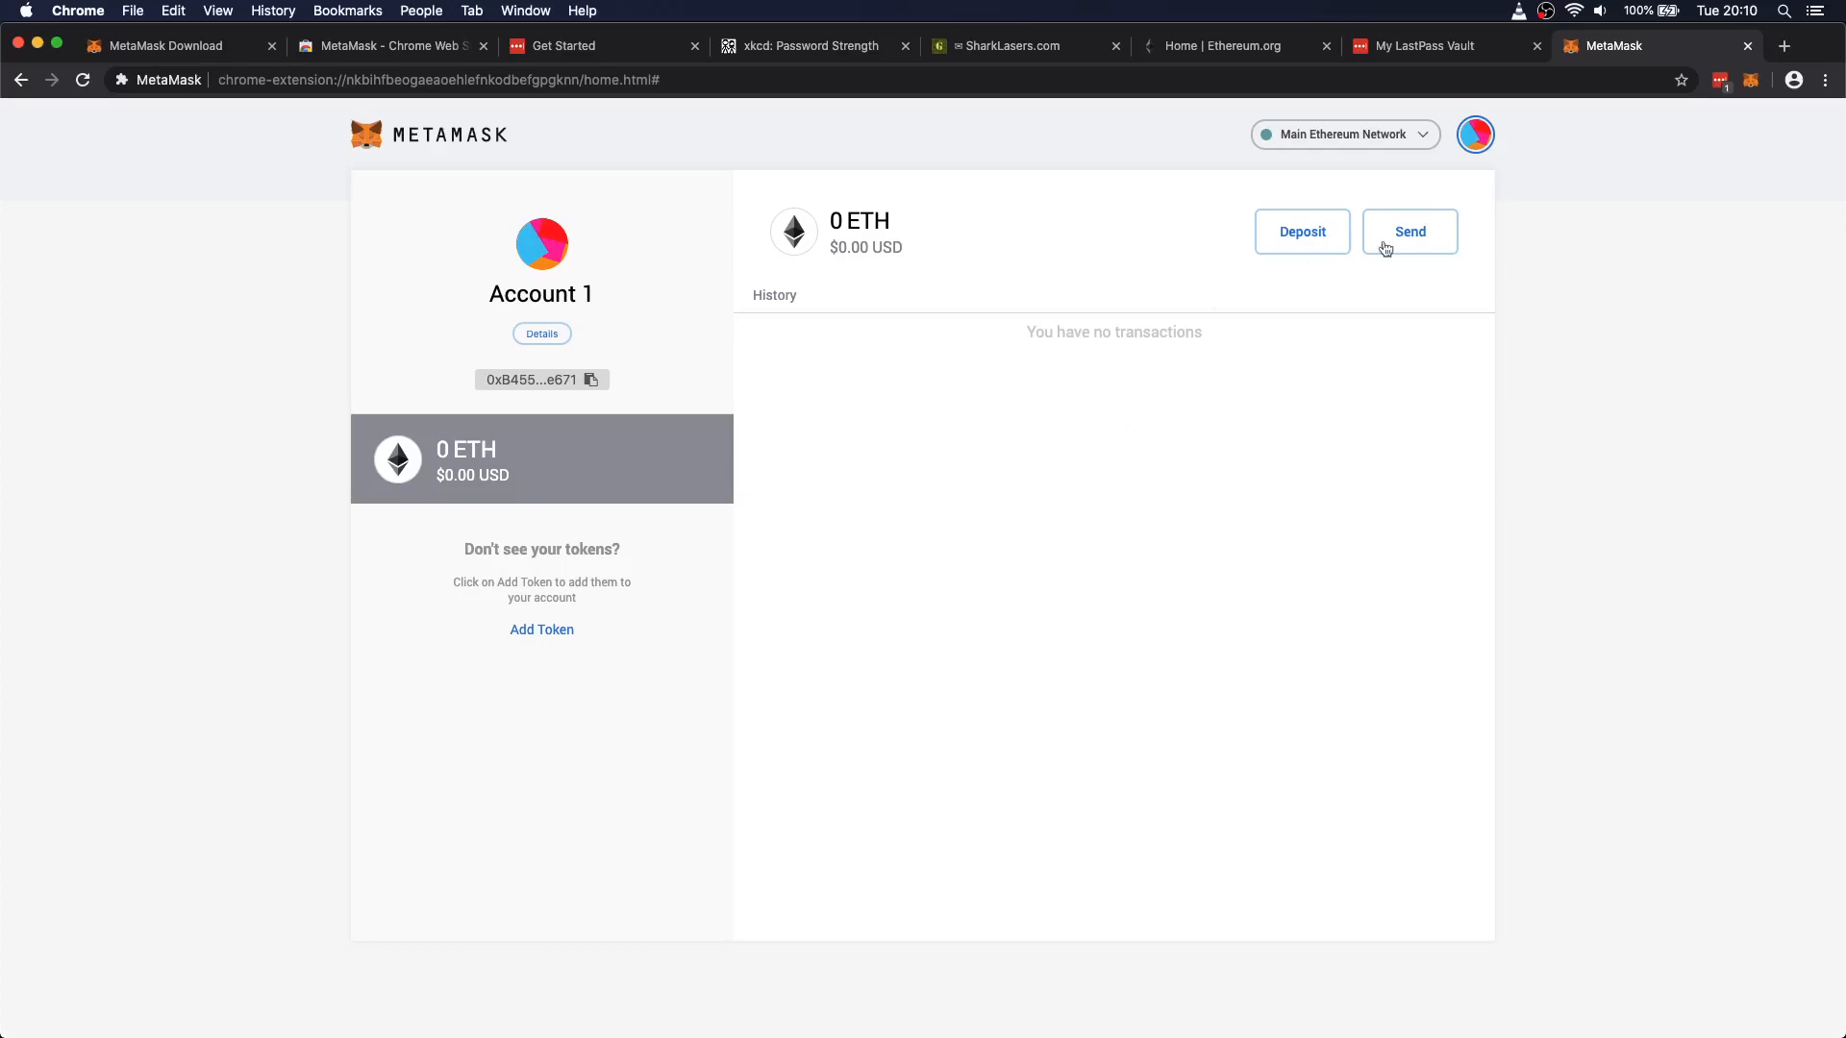
pyautogui.moveTo(608, 420)
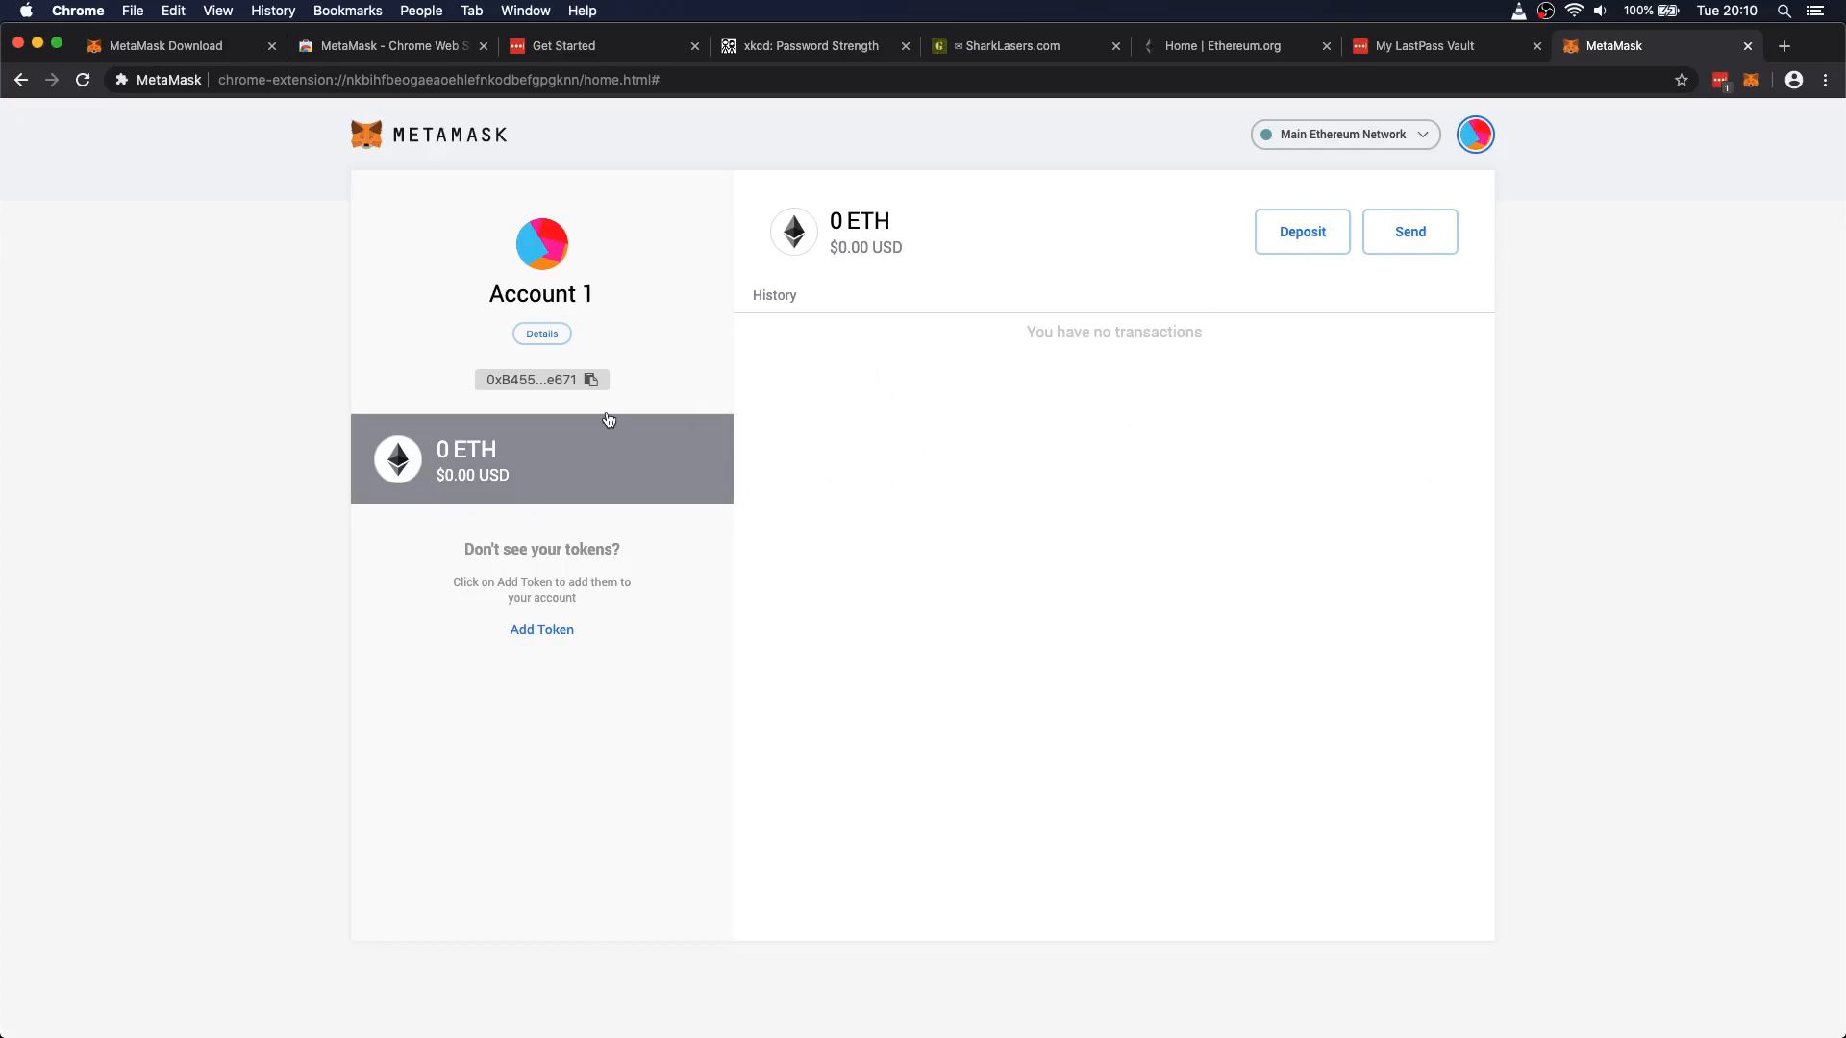
pyautogui.moveTo(884, 388)
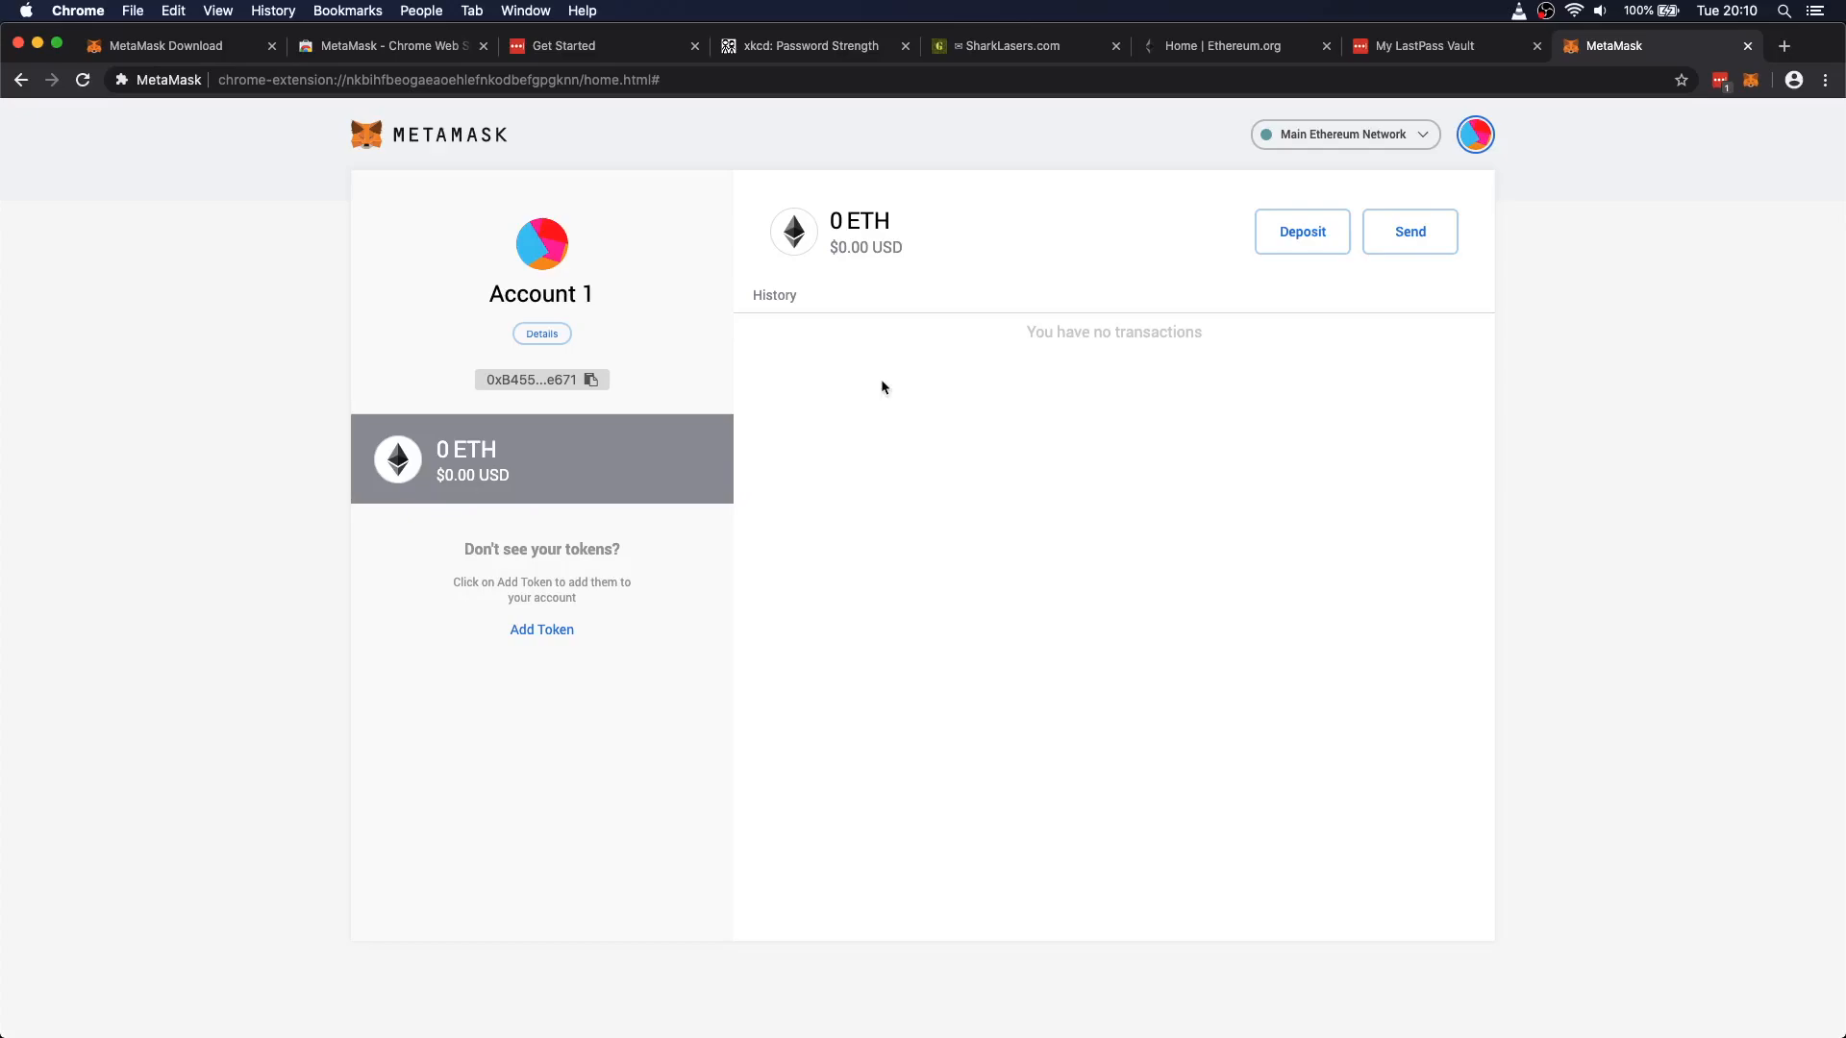
pyautogui.moveTo(541, 379)
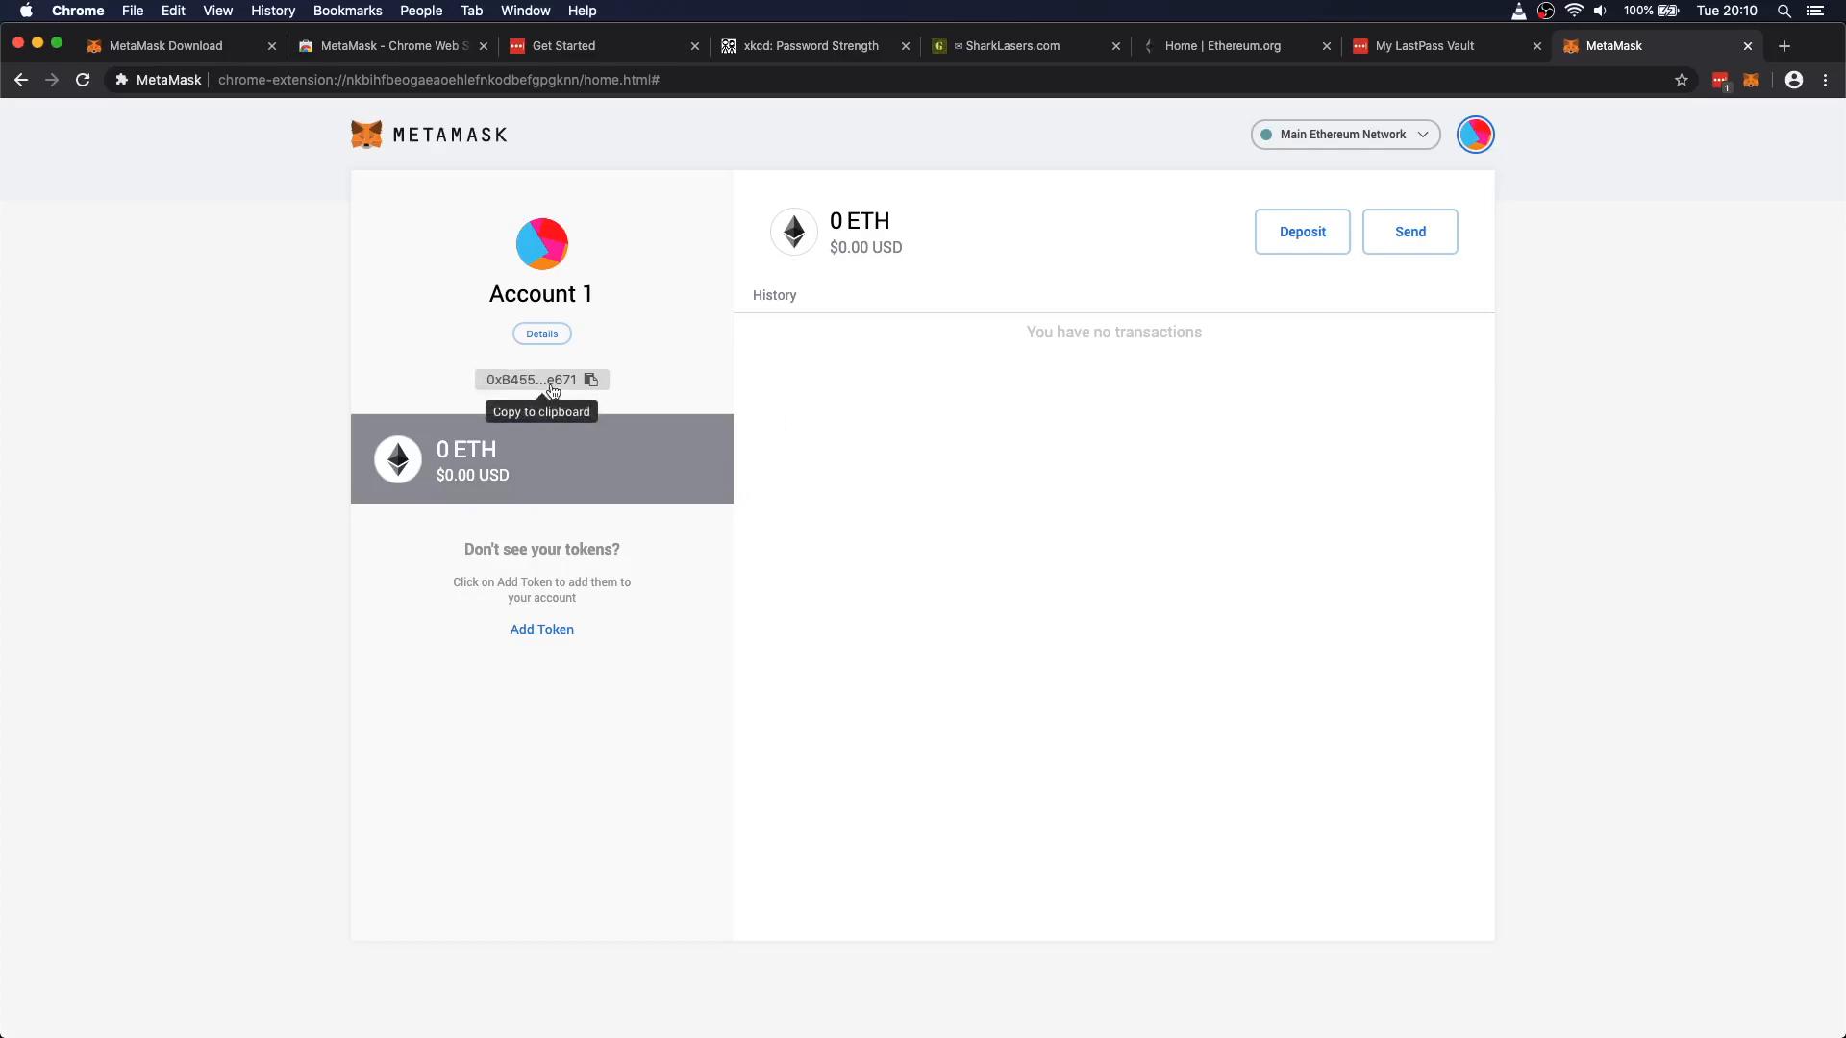
# Copy the Account 1 address and open the MetaMask extension popup showing 0 ETH.
pyautogui.click(540, 379)
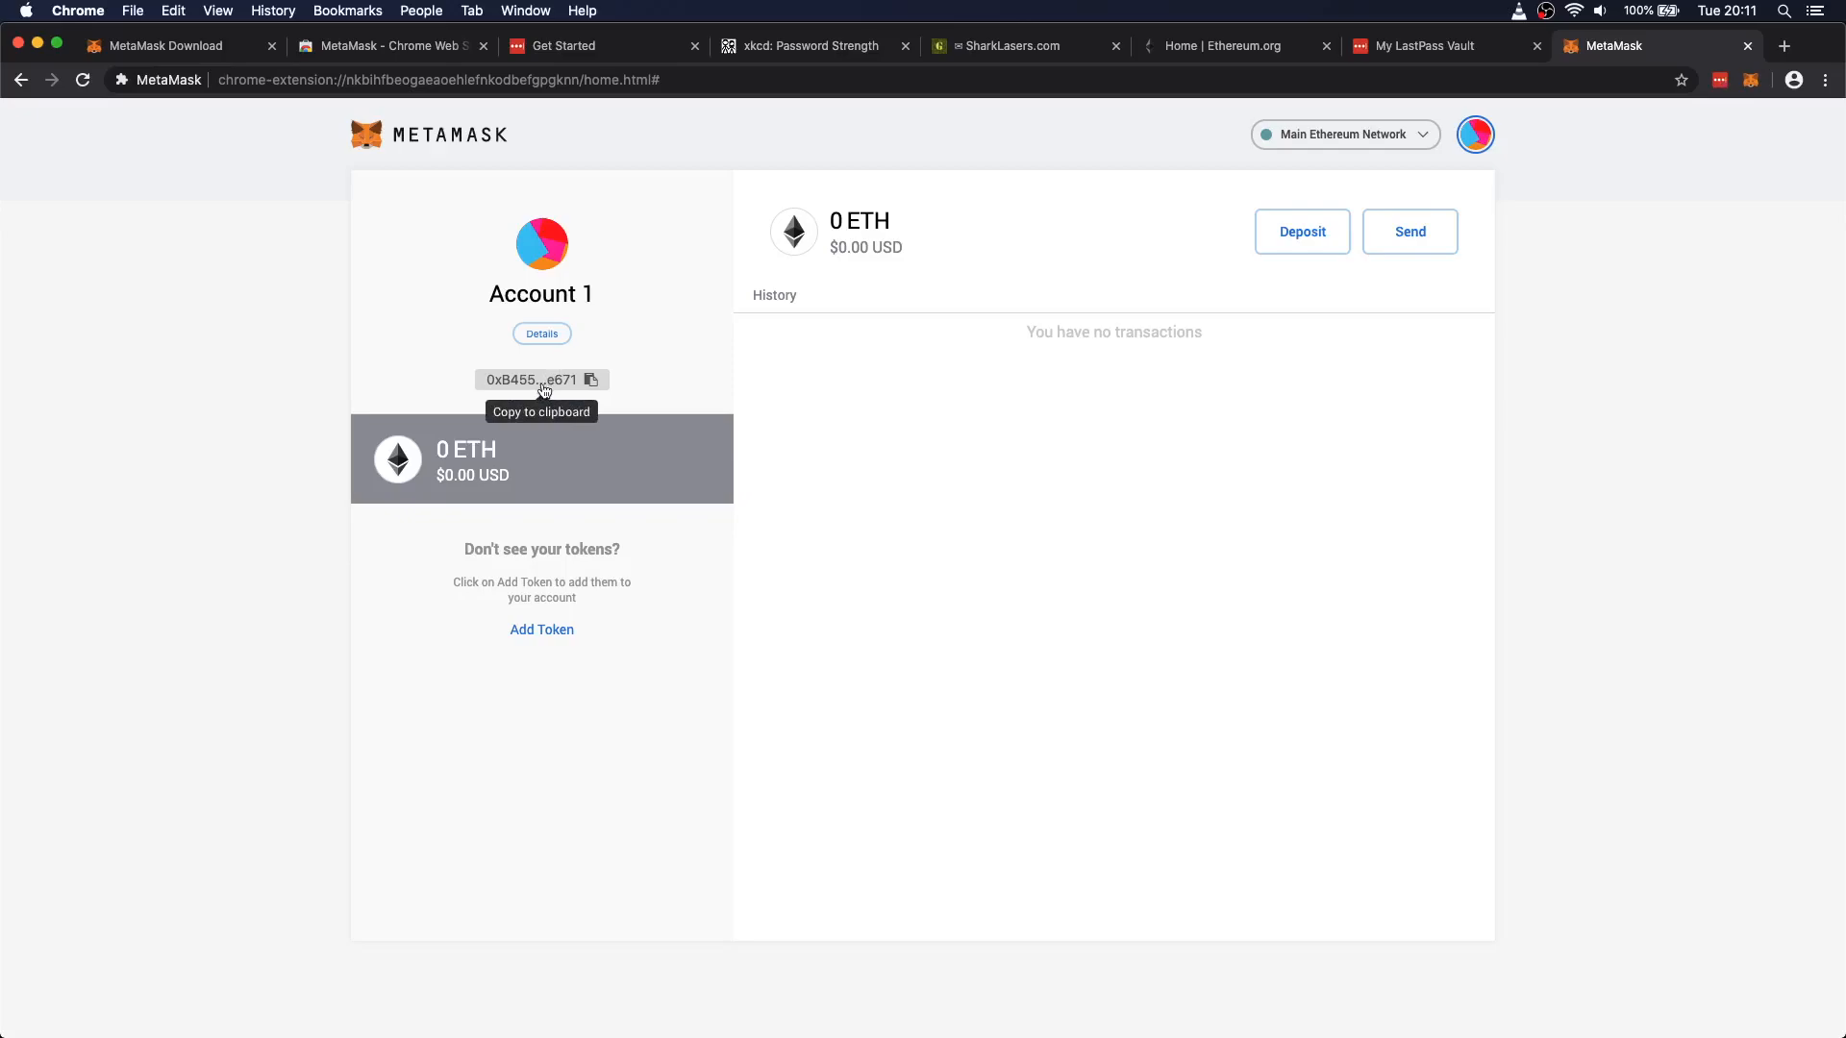
pyautogui.moveTo(541, 379)
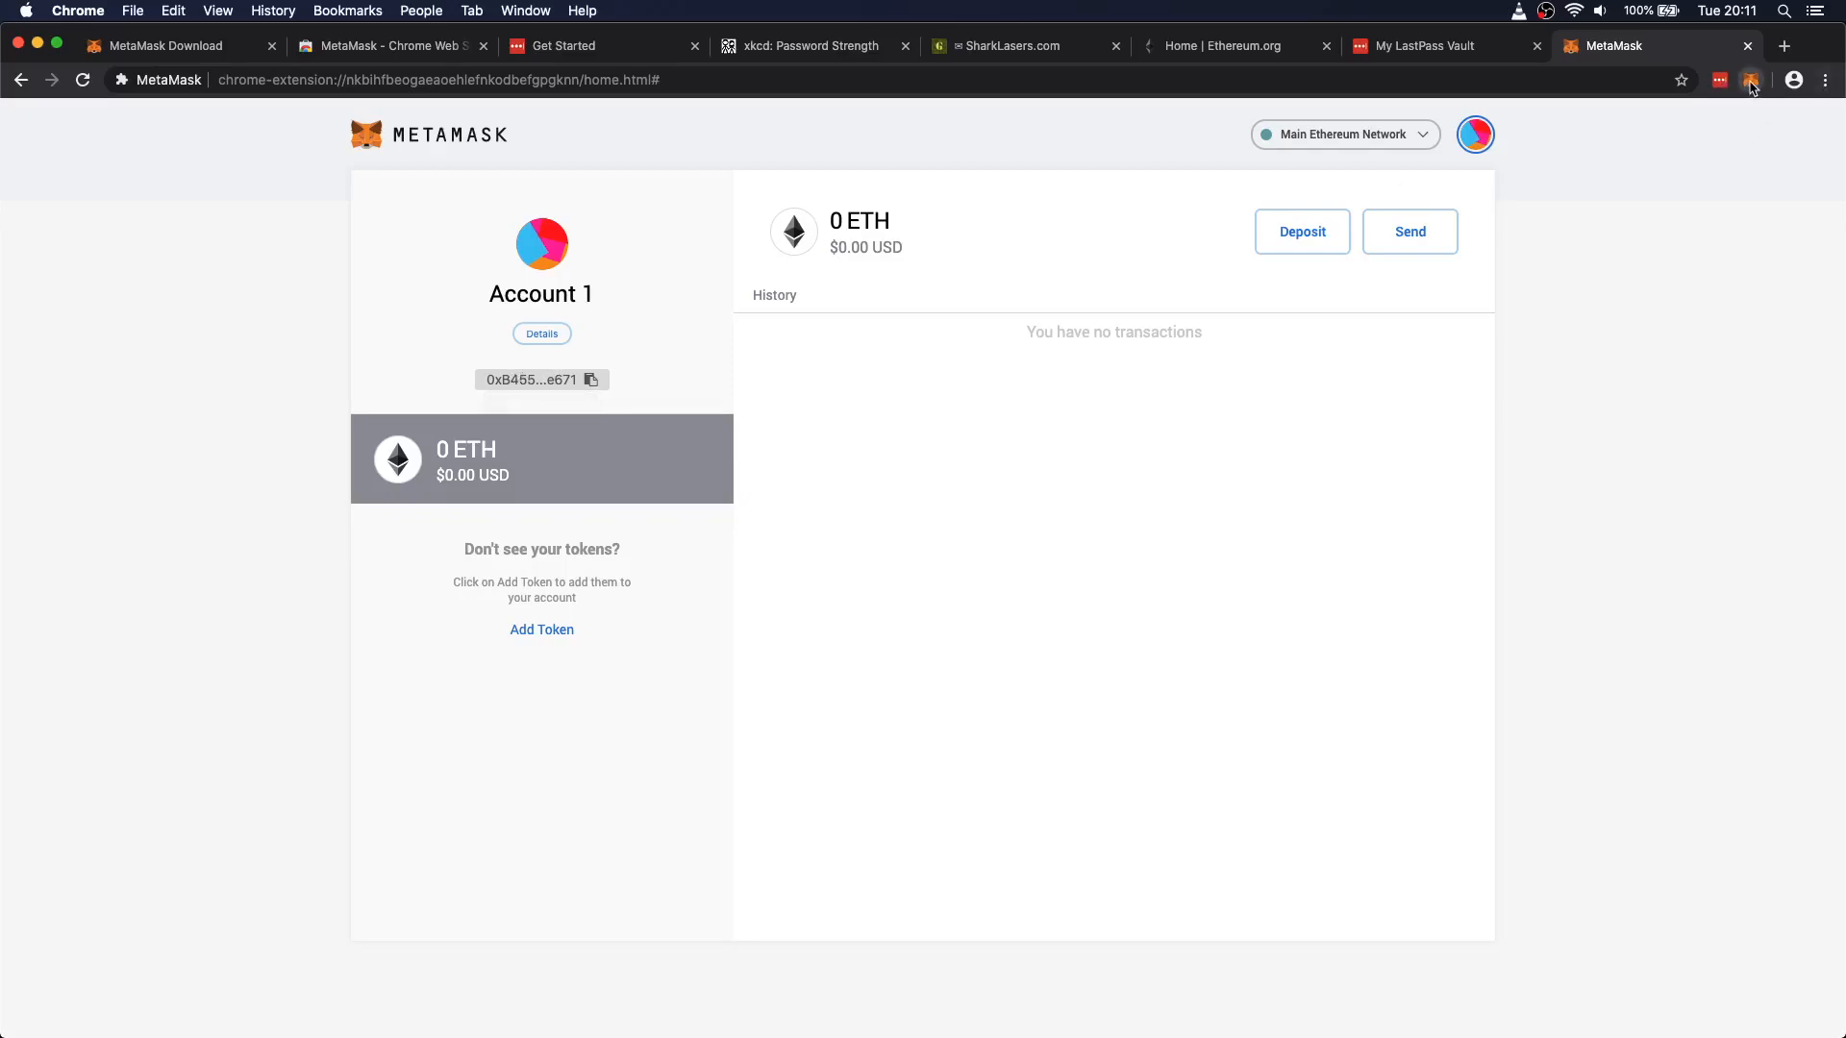
pyautogui.click(1751, 80)
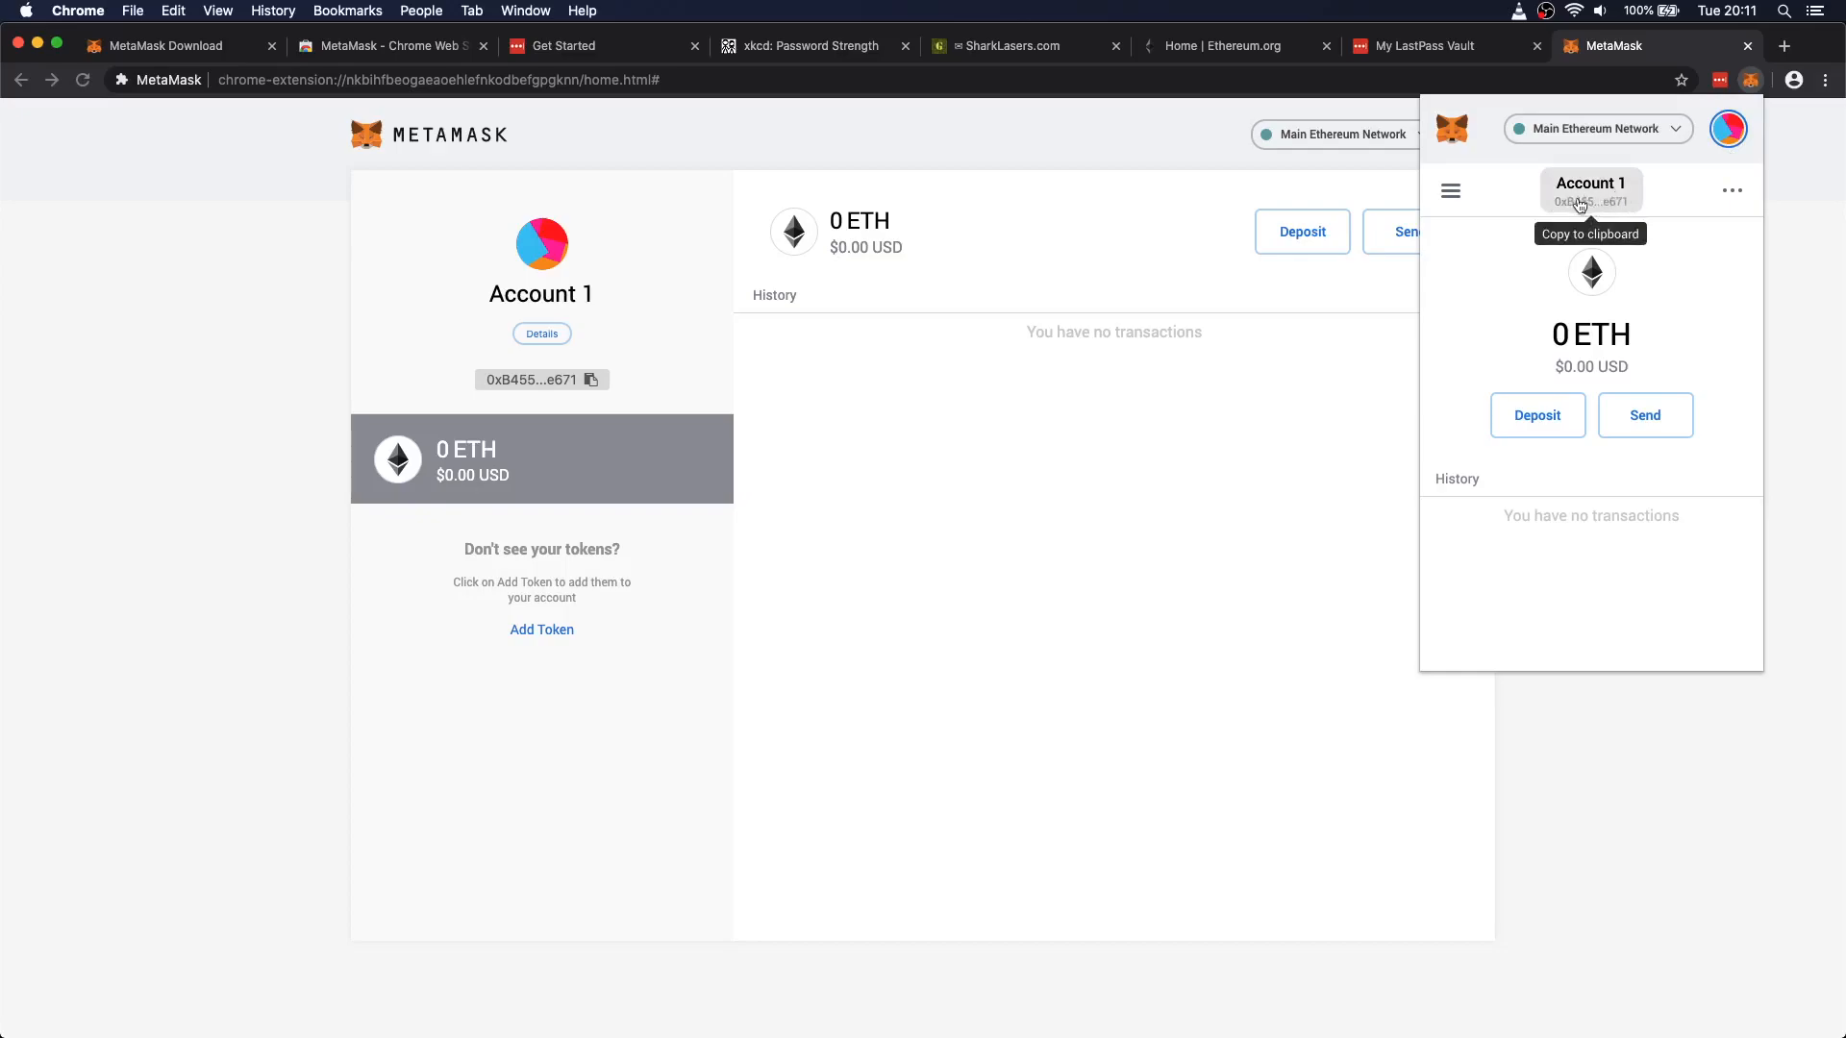
pyautogui.click(1590, 191)
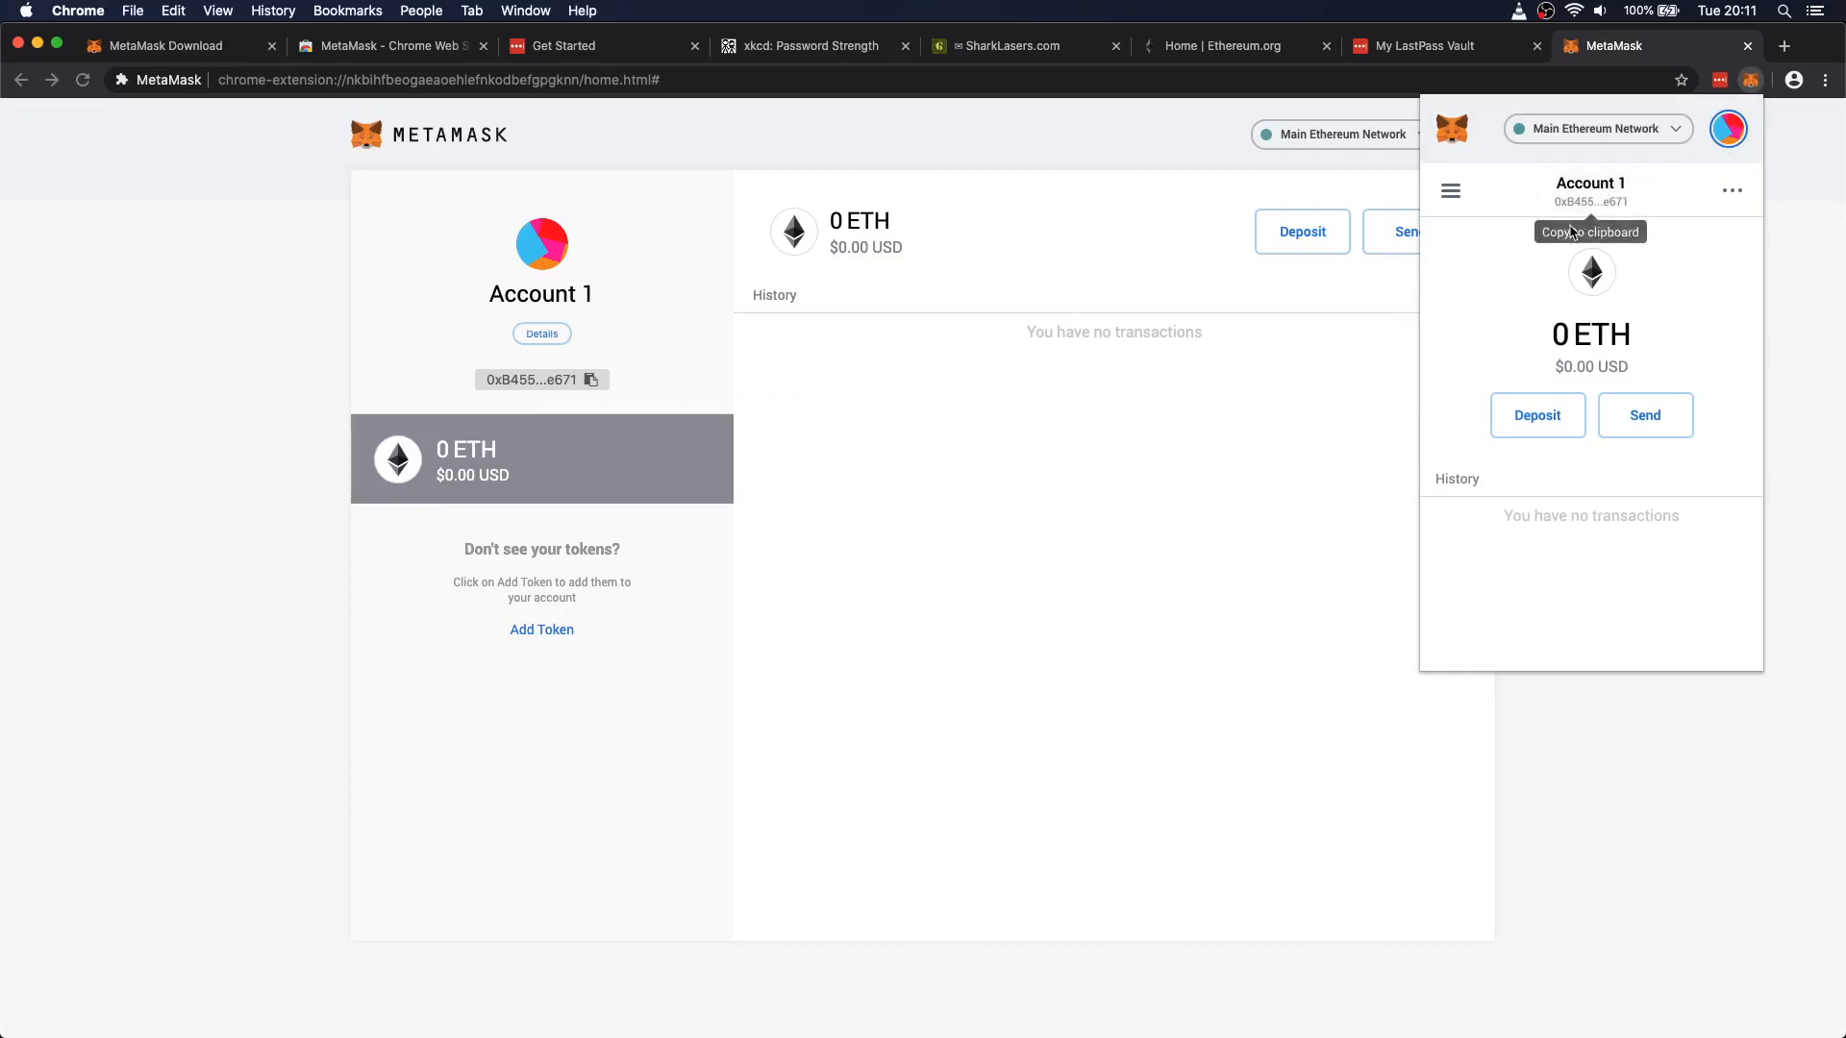
pyautogui.moveTo(1671, 190)
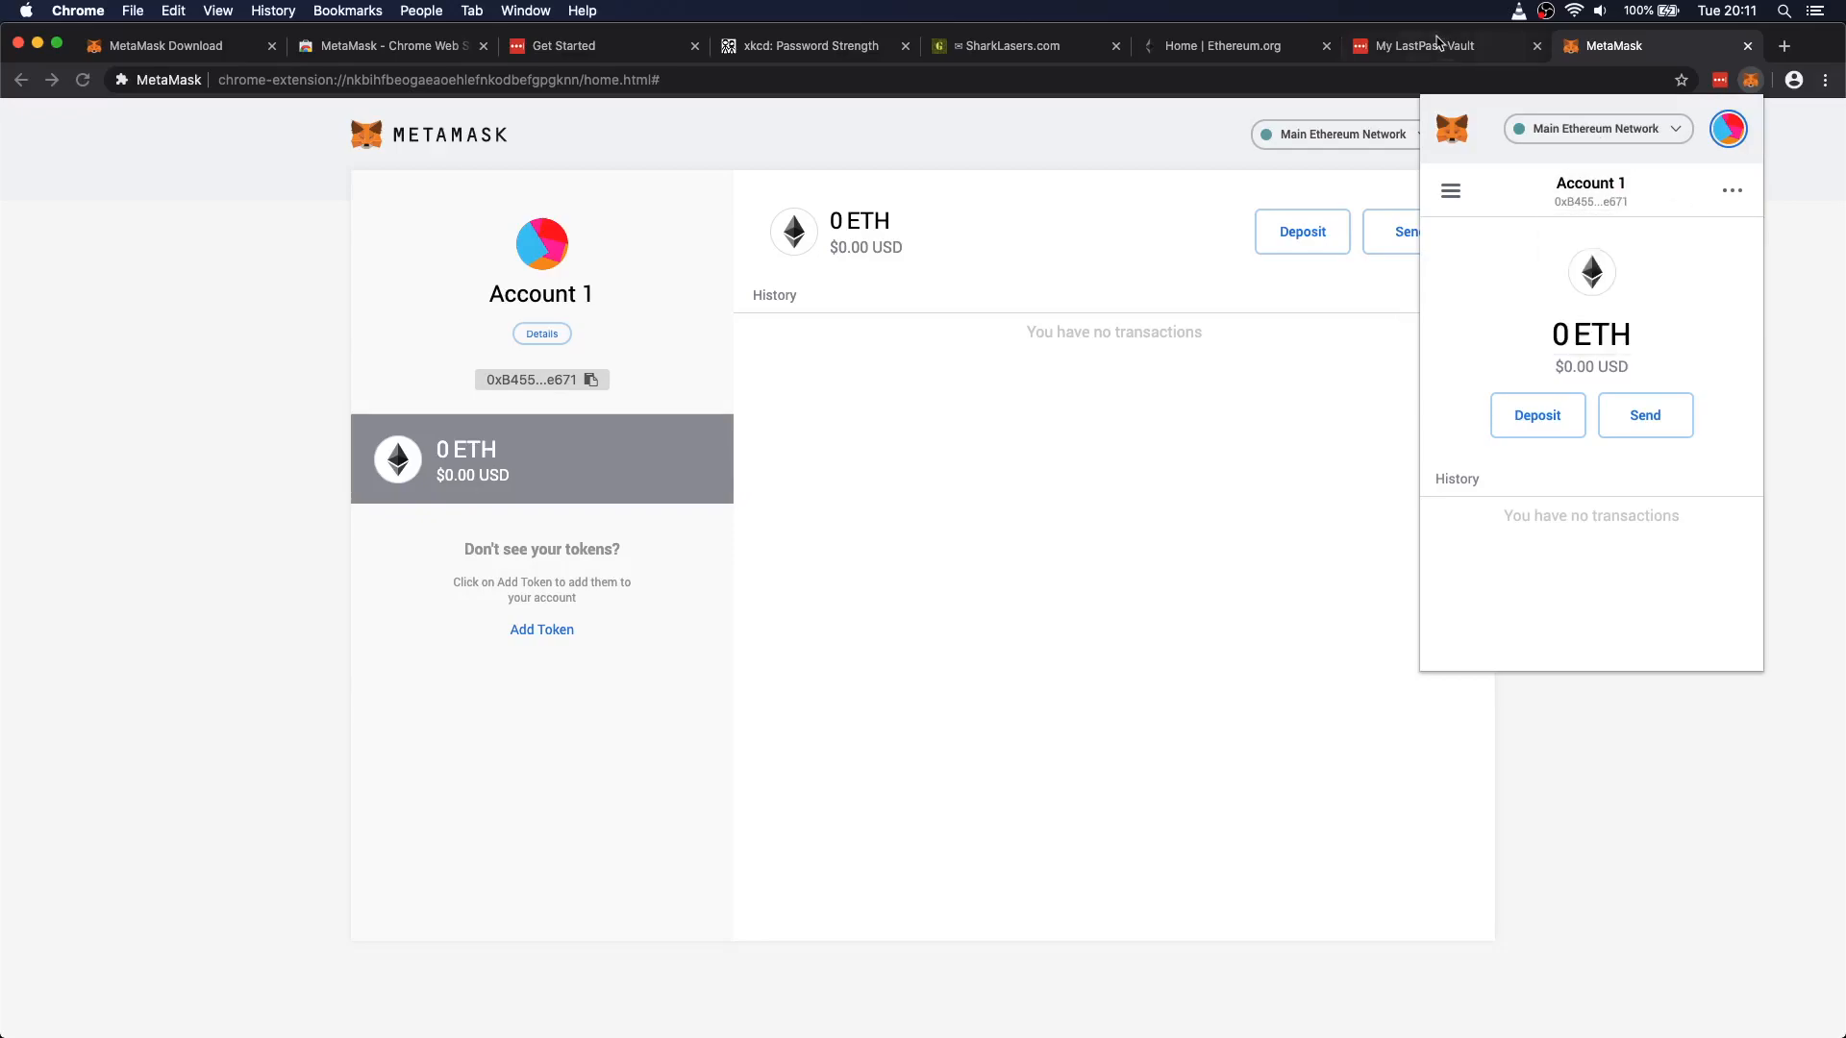
pyautogui.moveTo(1411, 54)
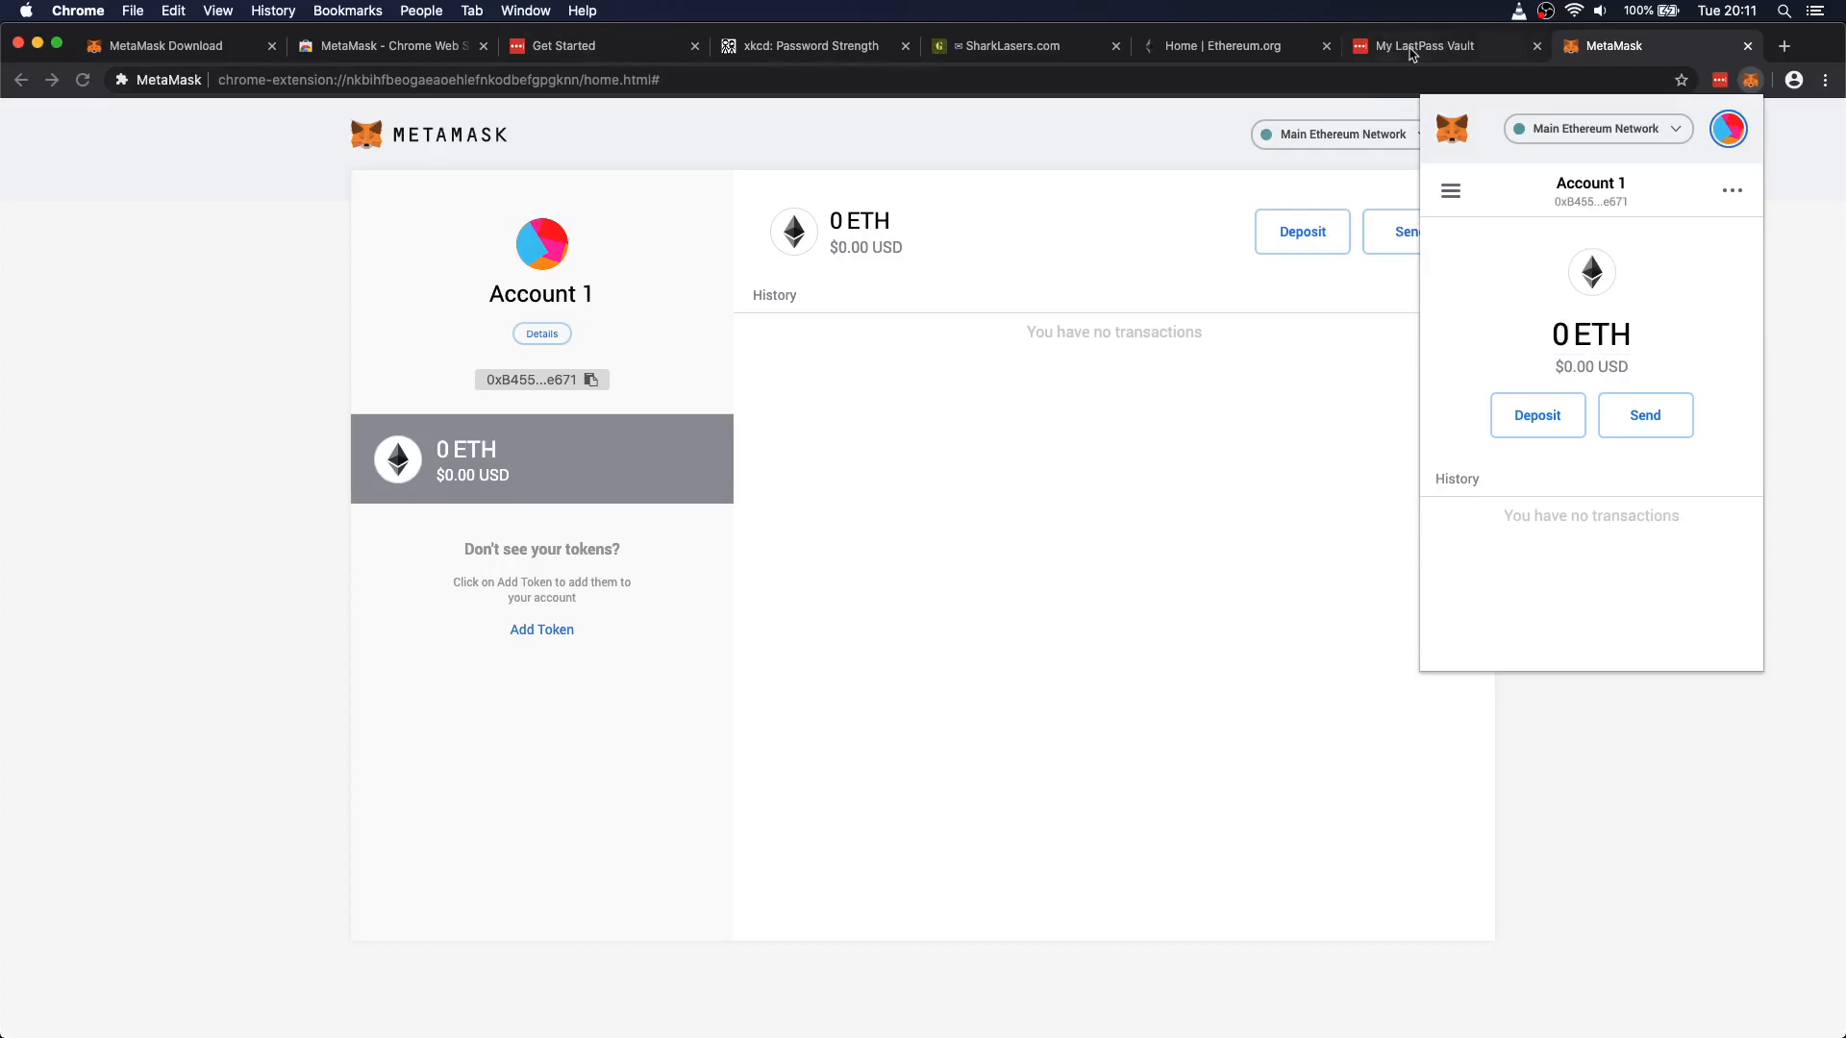
# Dismiss MetaMask's account options and settings panel, leaving the LastPass MetaMask entry open.
pyautogui.click(1412, 46)
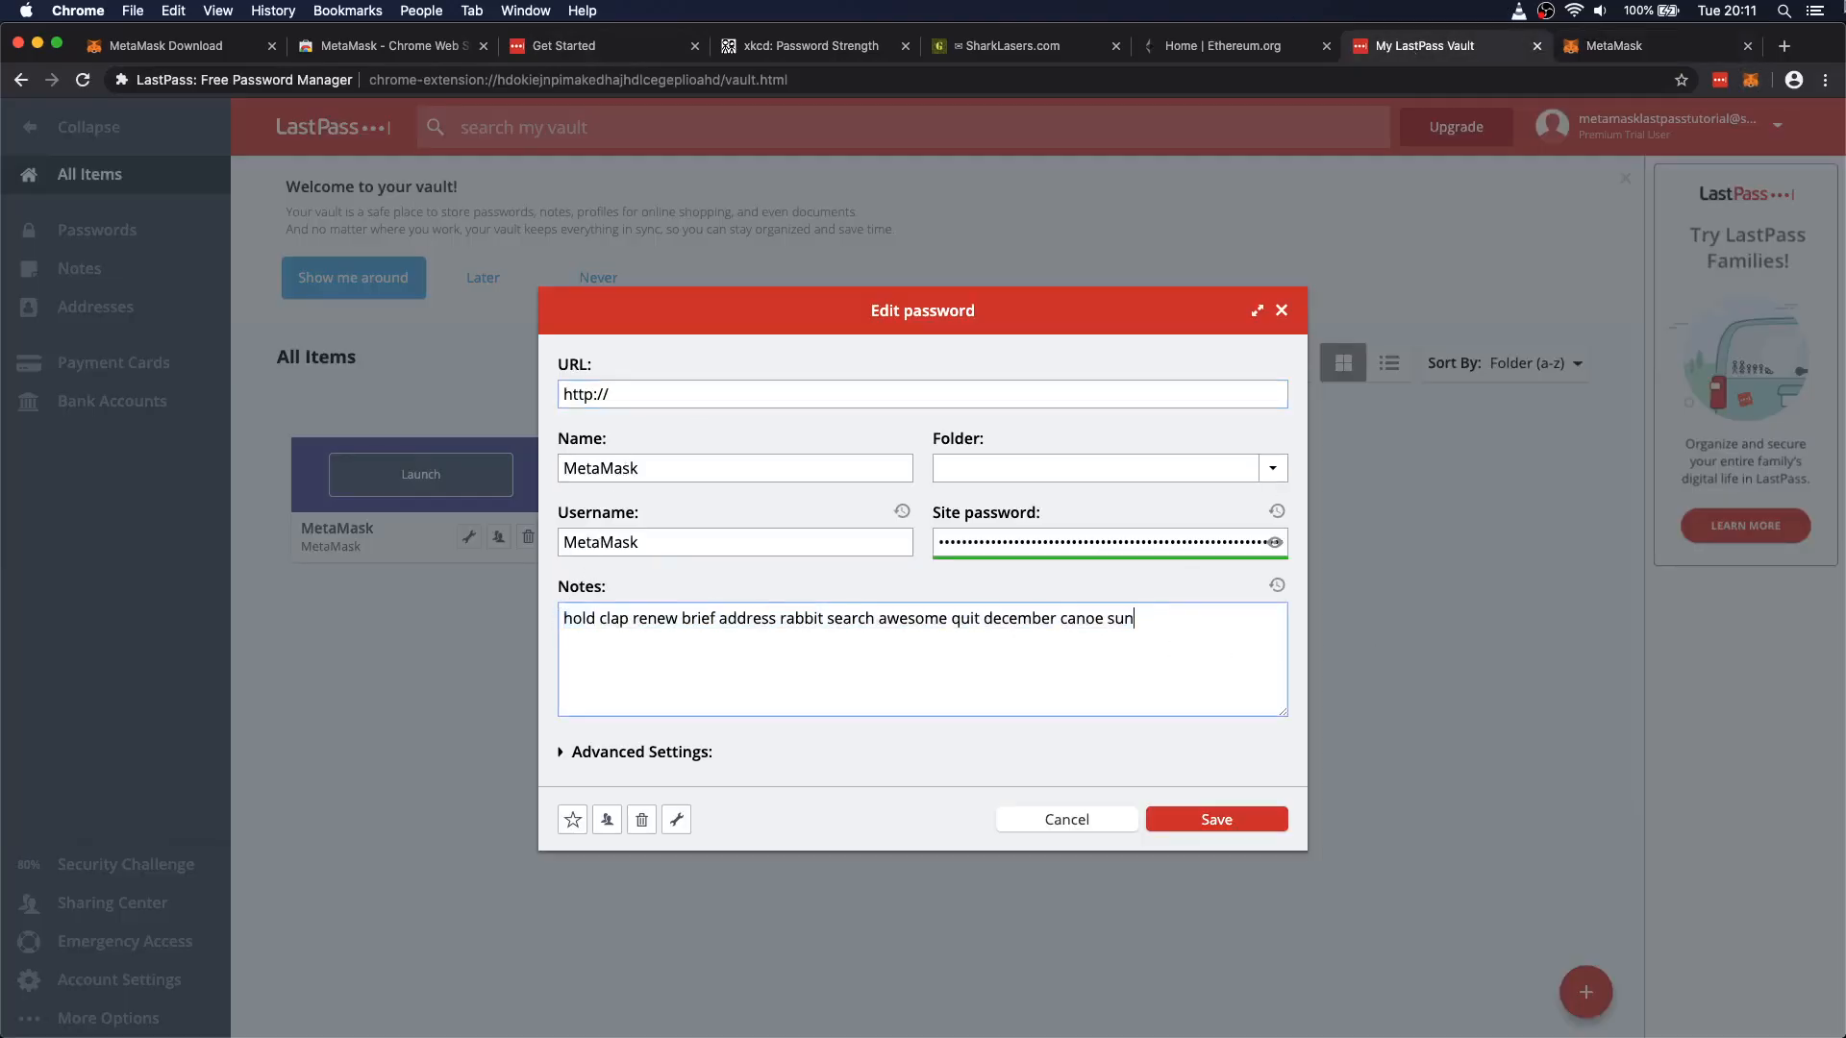
pyautogui.moveTo(1692, 156)
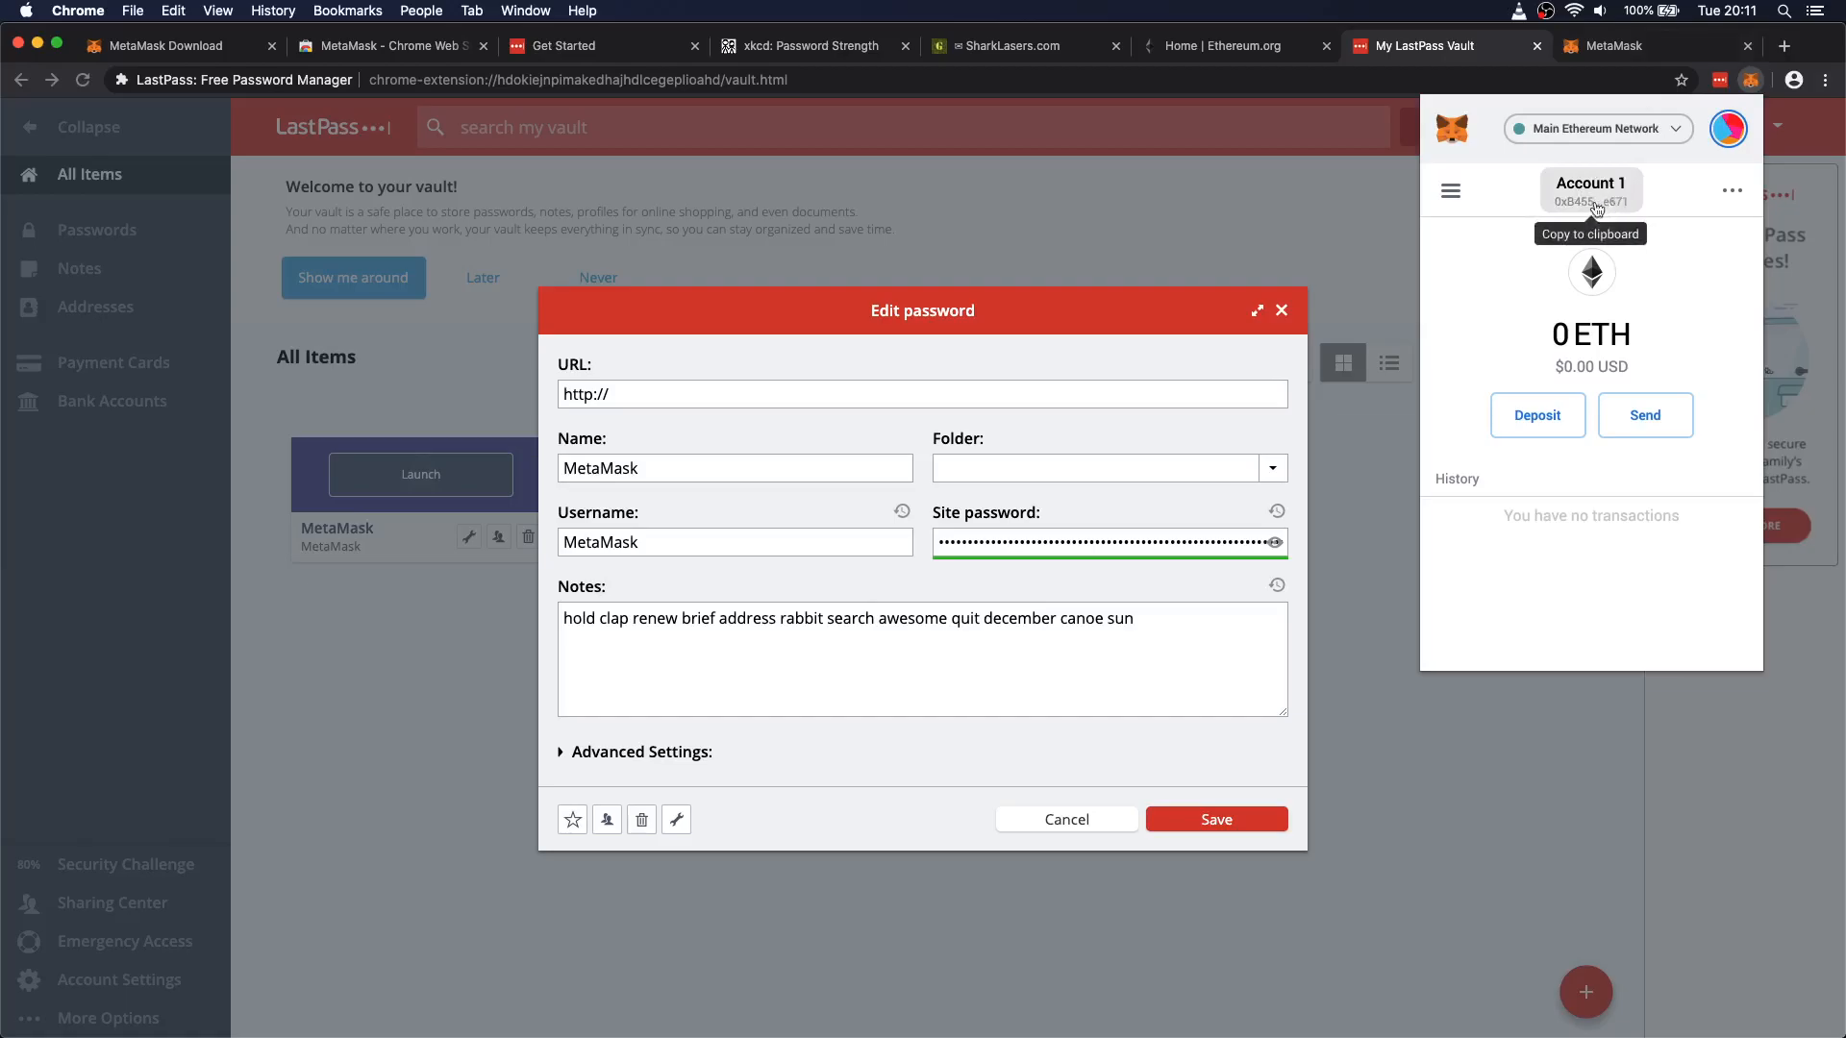
pyautogui.moveTo(1663, 195)
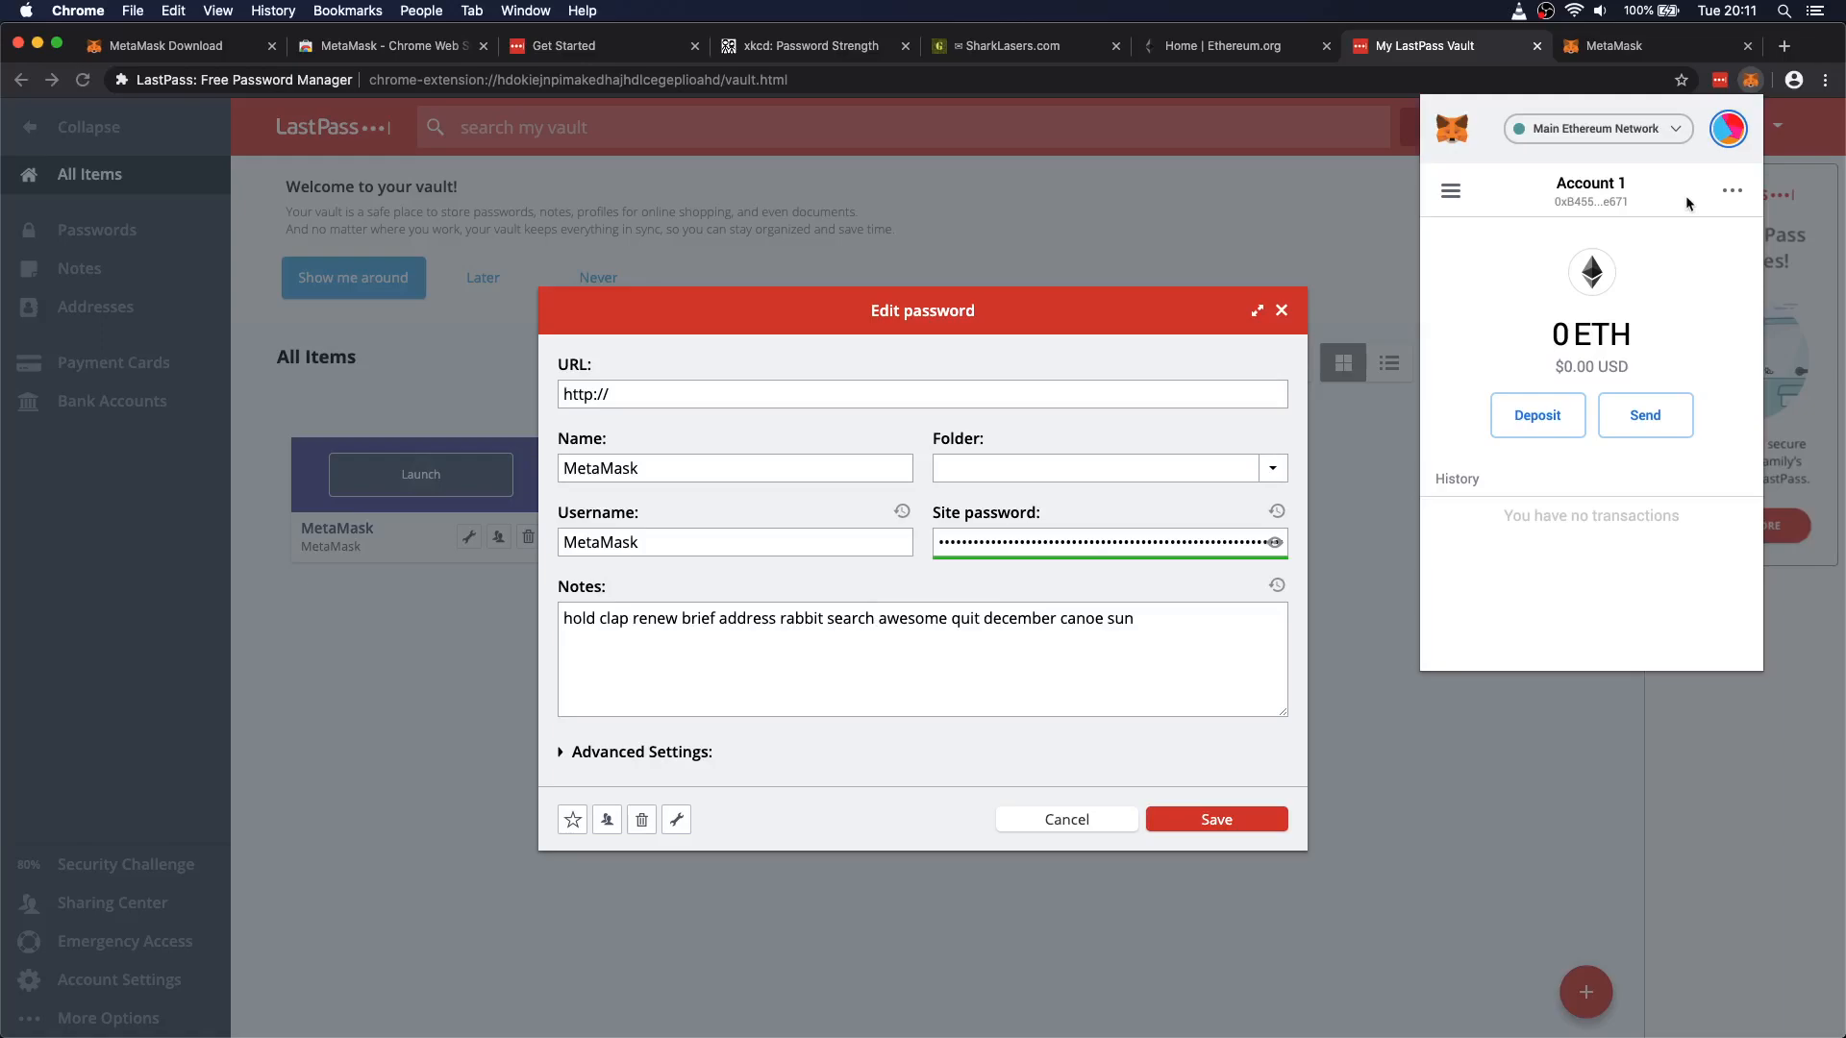
pyautogui.moveTo(1725, 195)
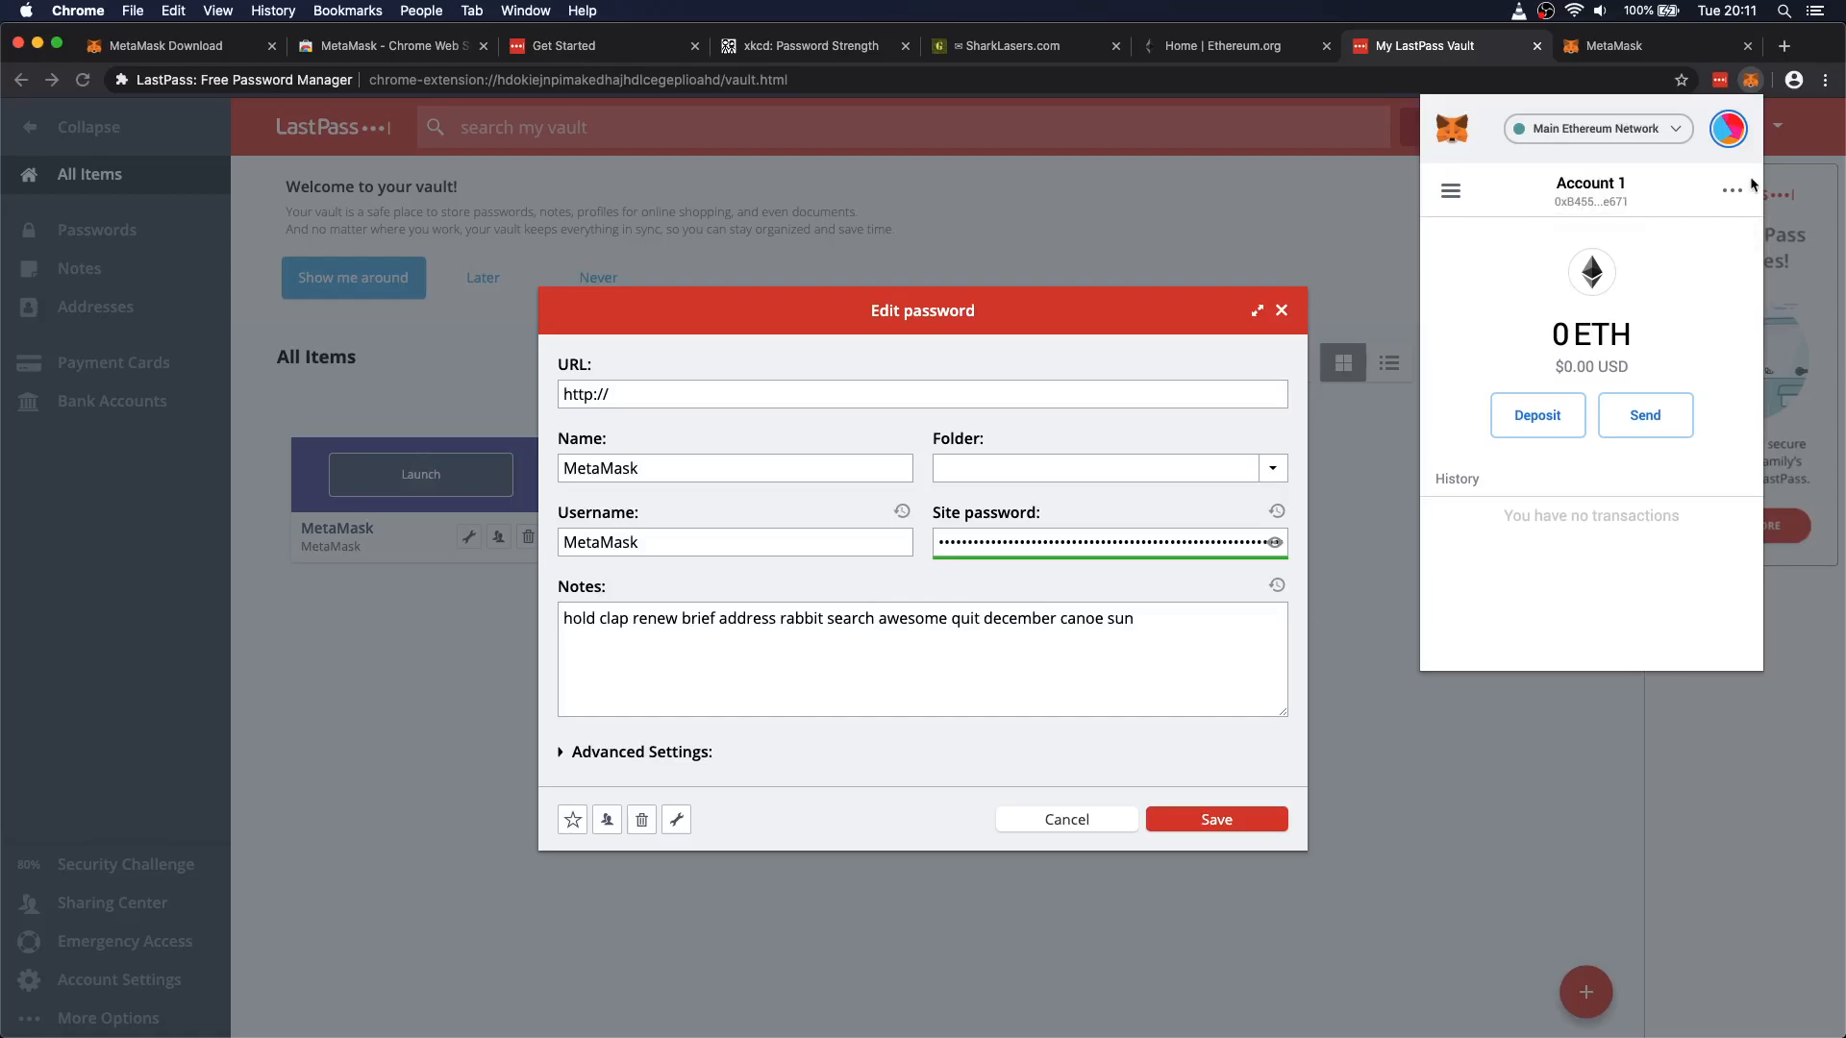
pyautogui.click(1731, 189)
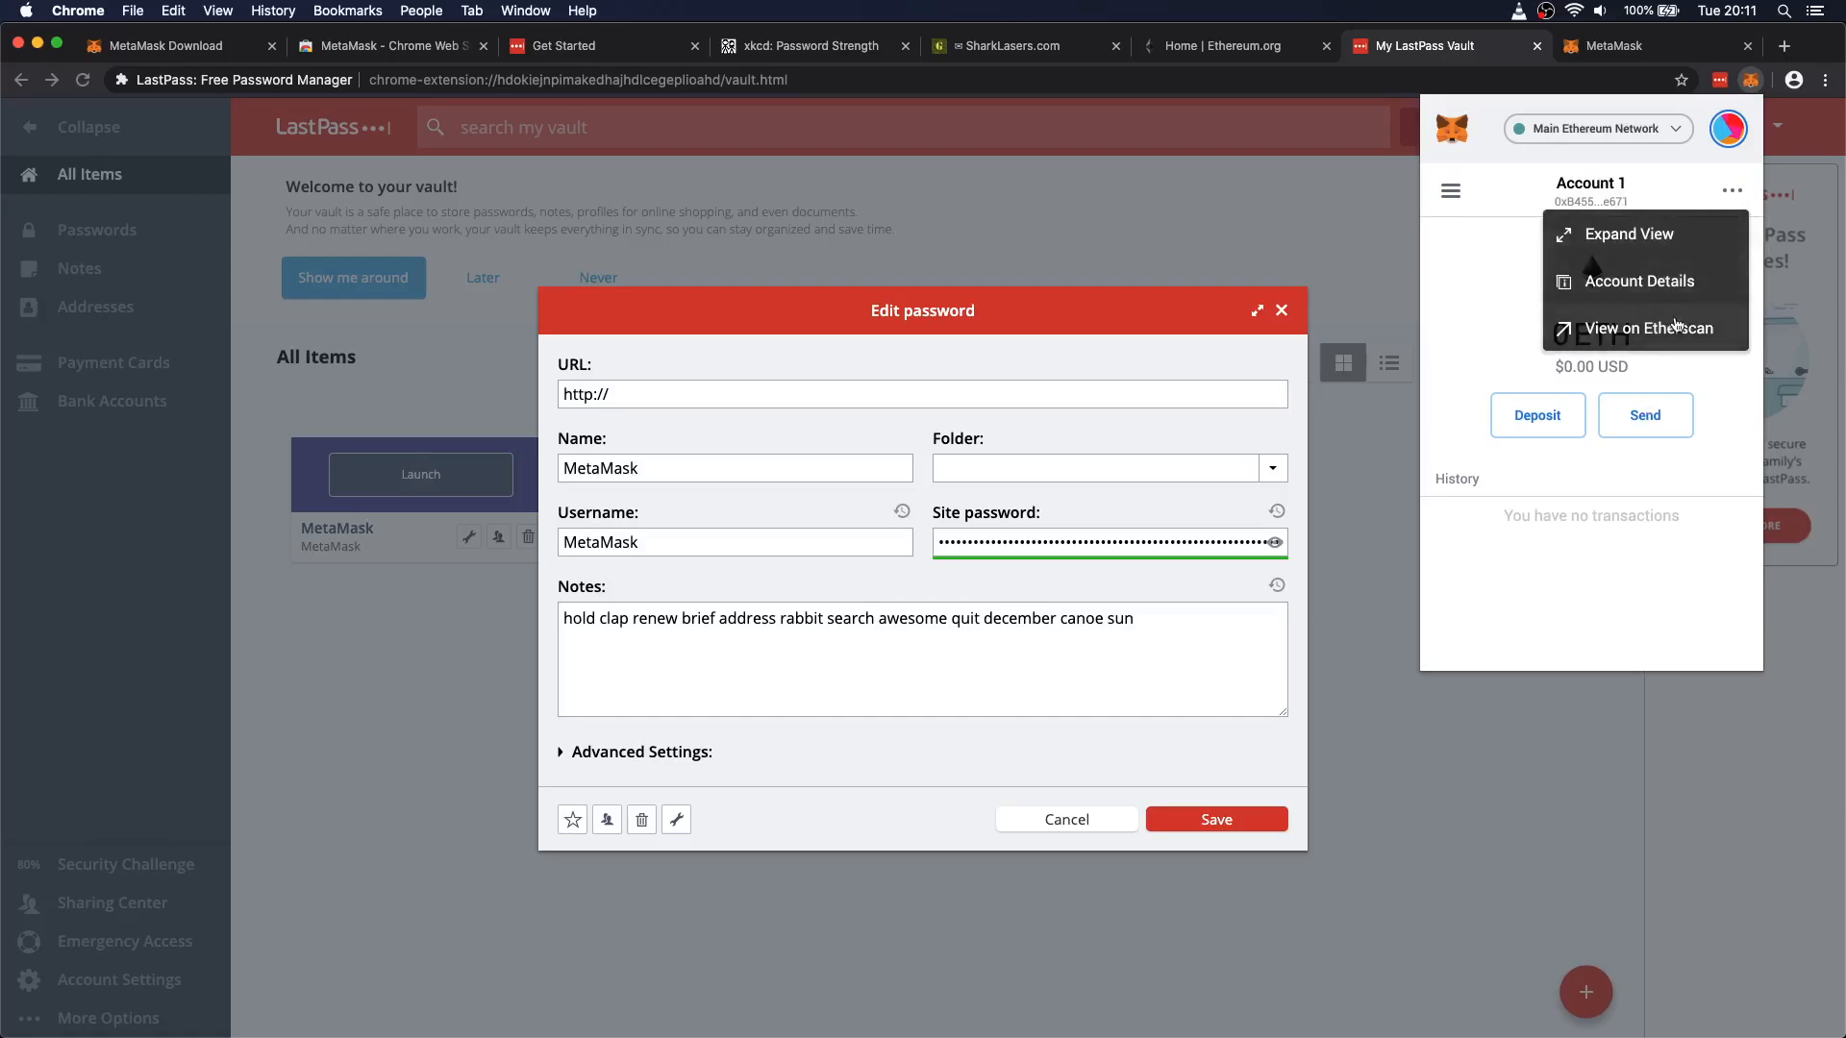
pyautogui.click(1451, 189)
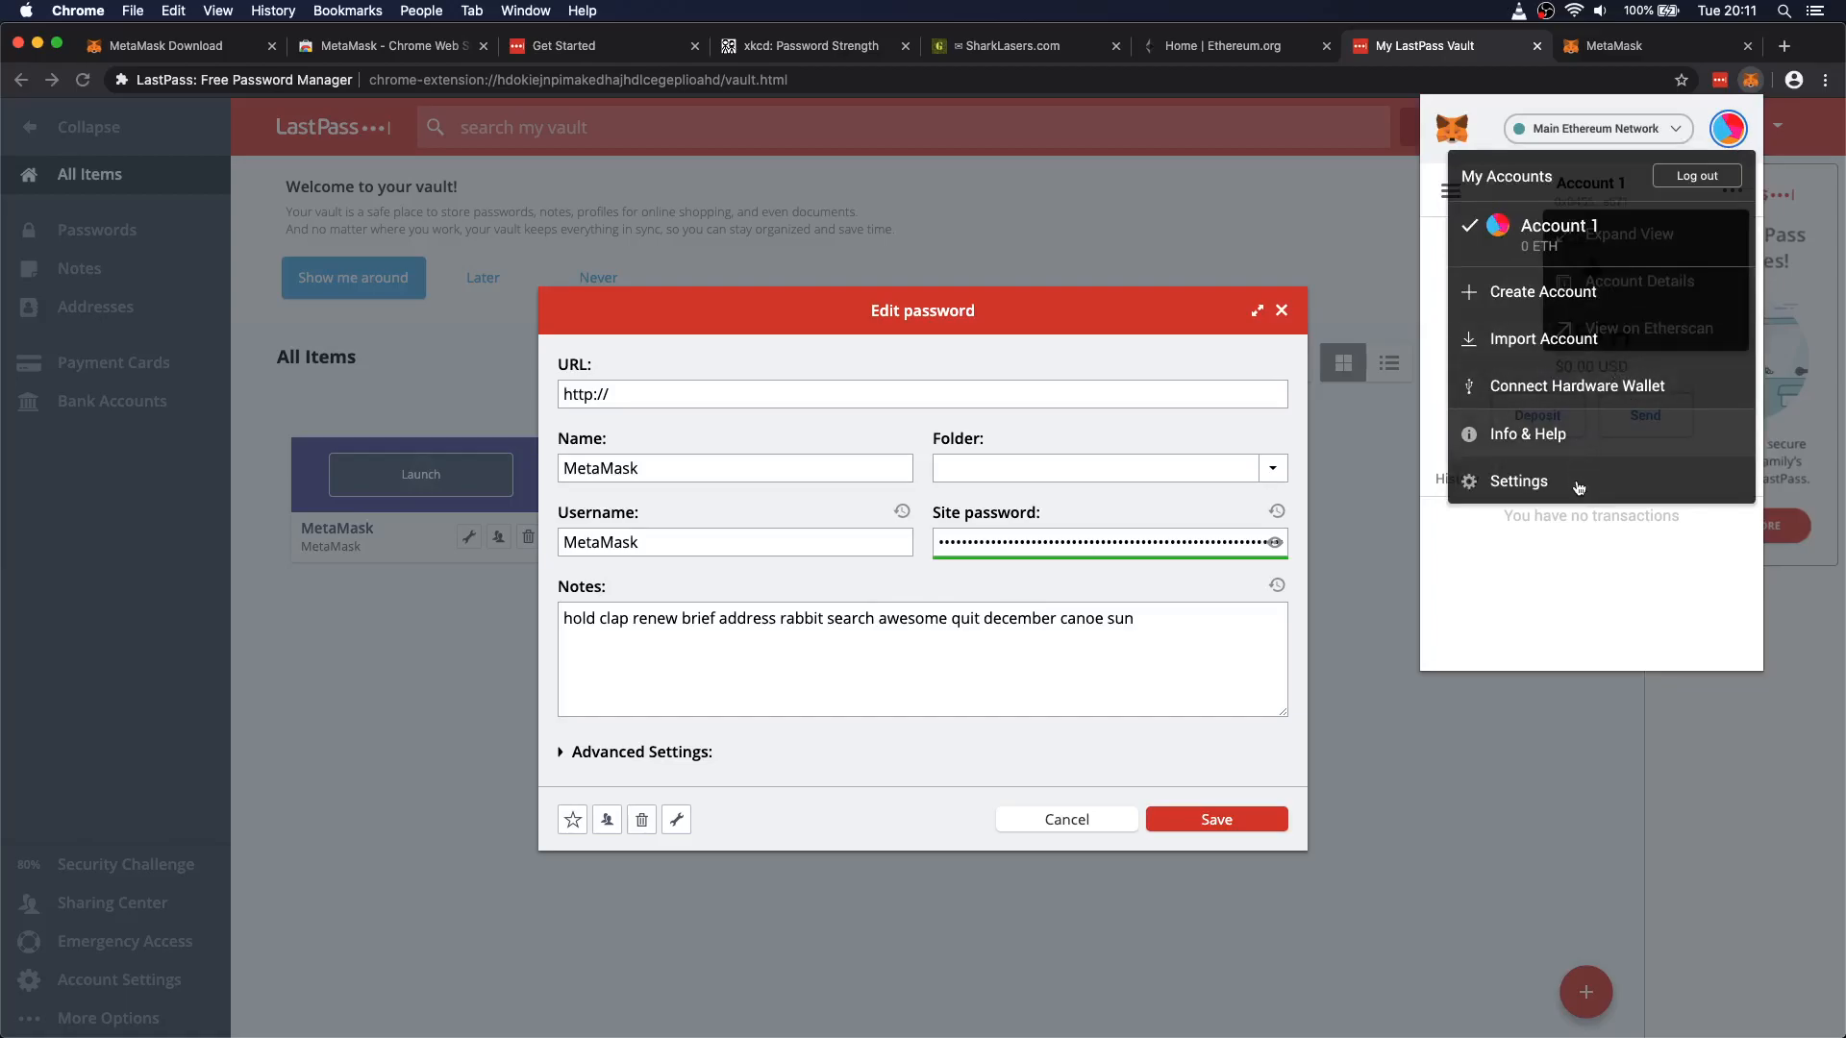
pyautogui.click(1517, 481)
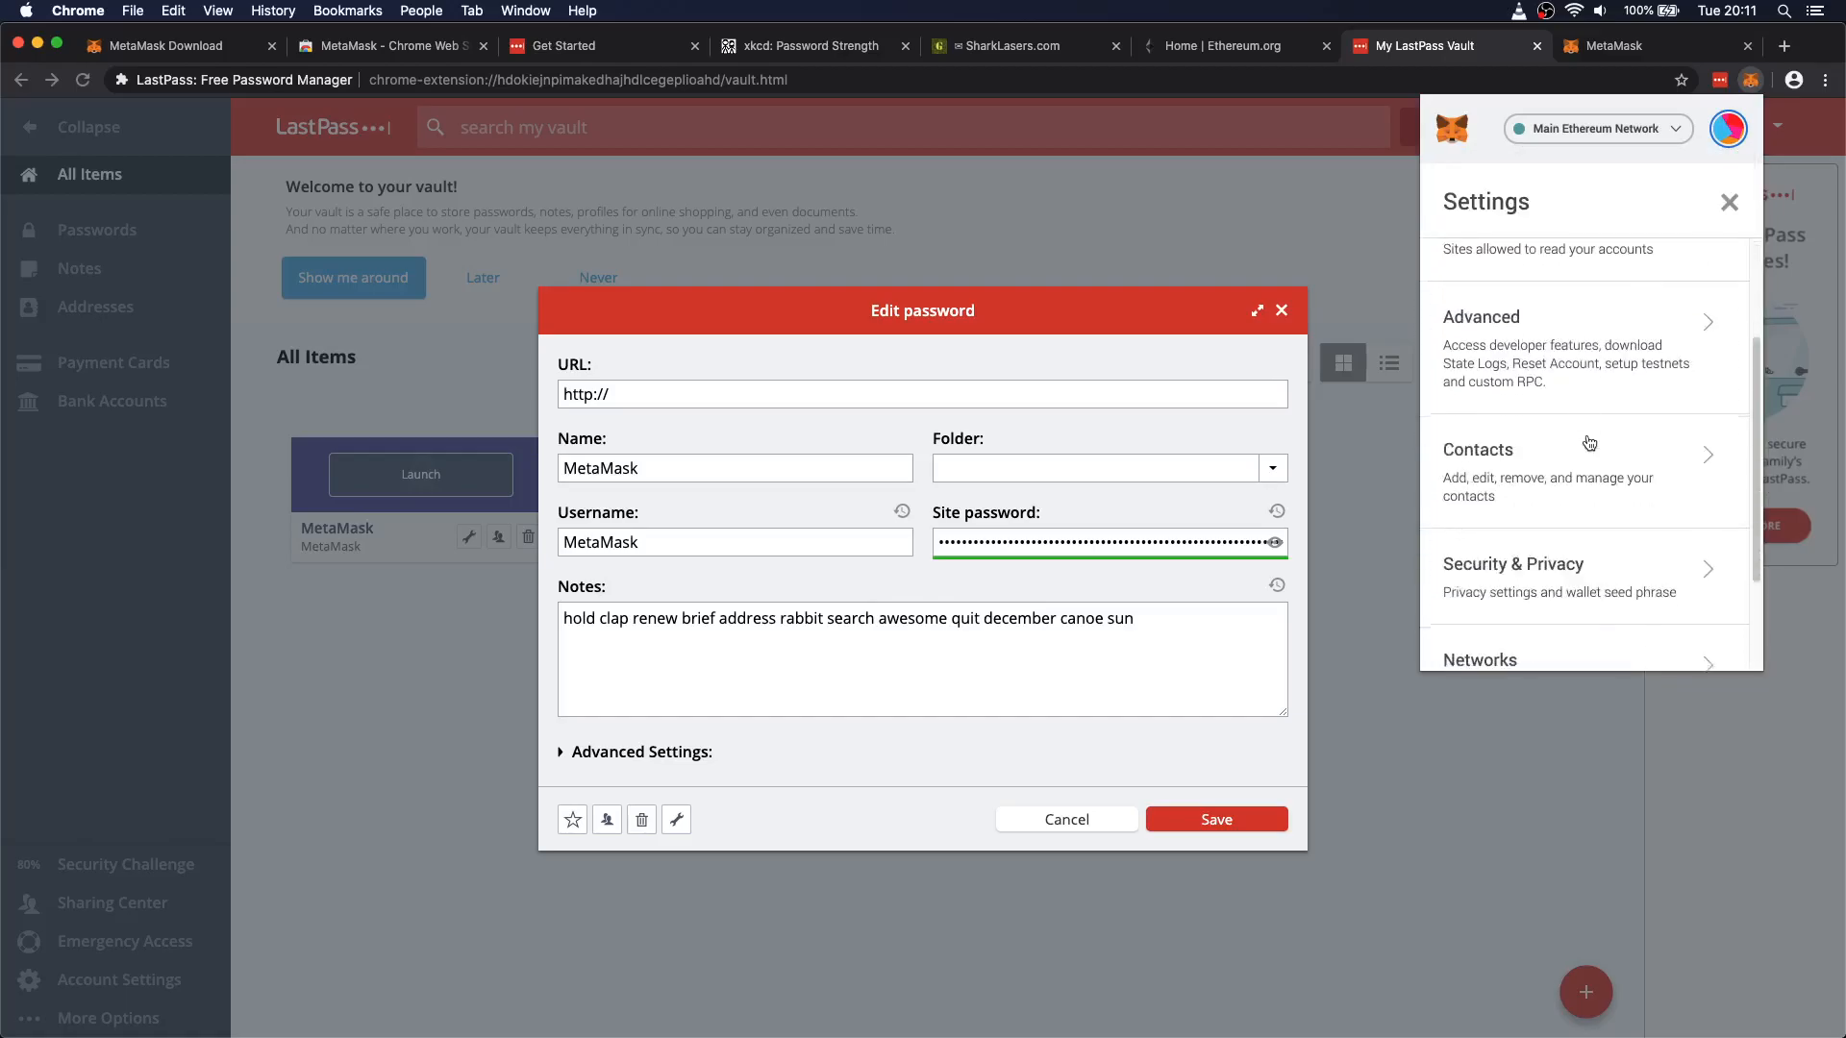
pyautogui.click(1514, 564)
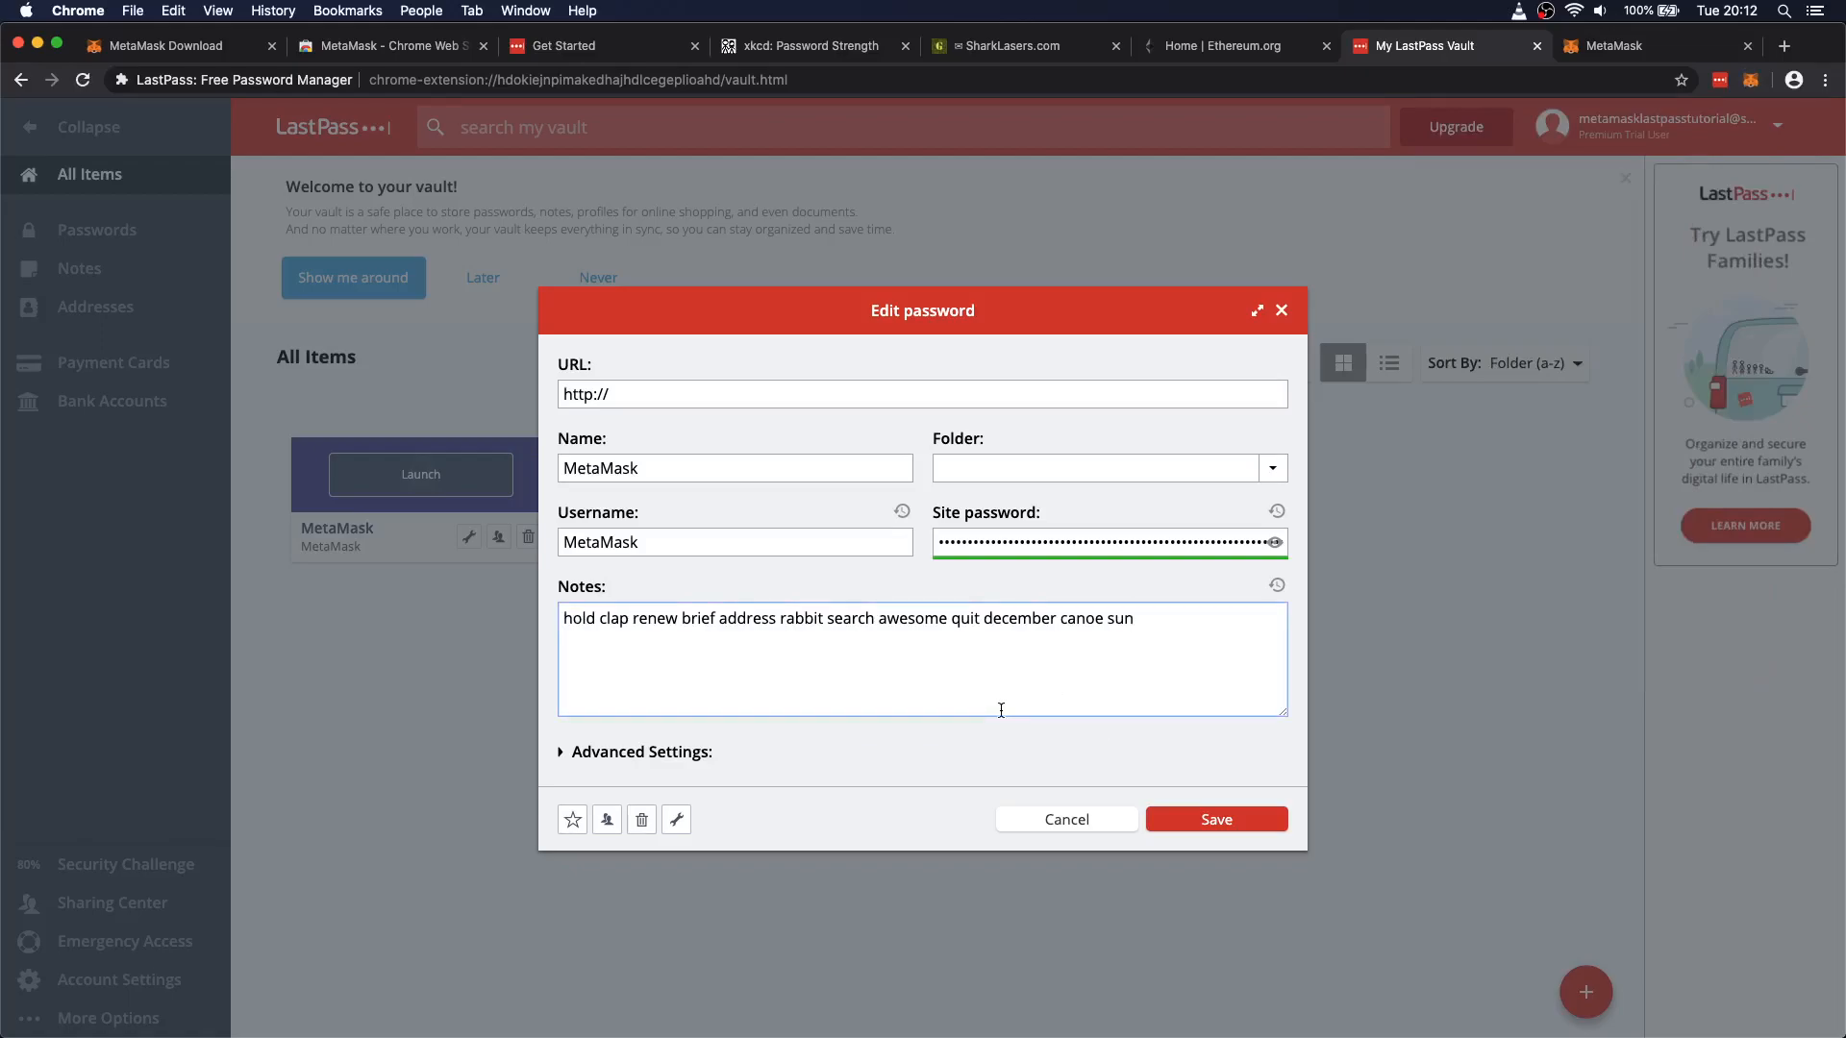
pyautogui.moveTo(1614, 486)
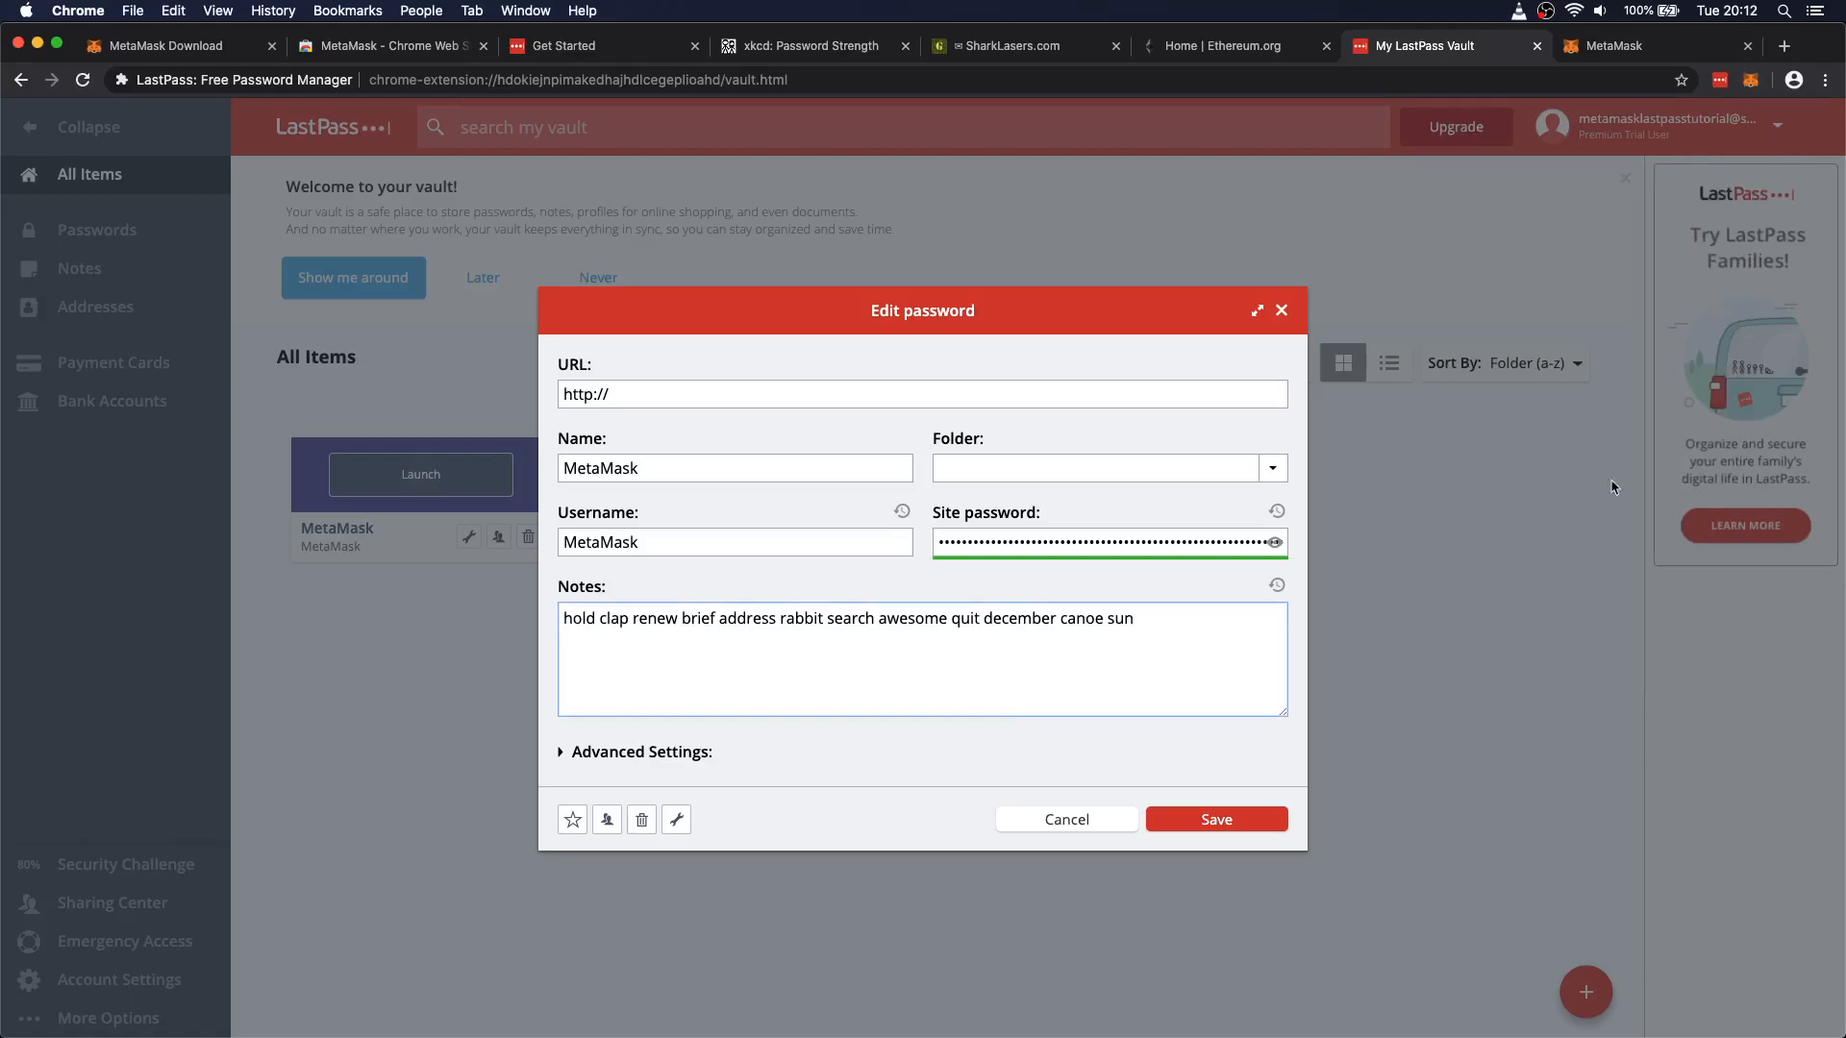
pyautogui.moveTo(1750, 128)
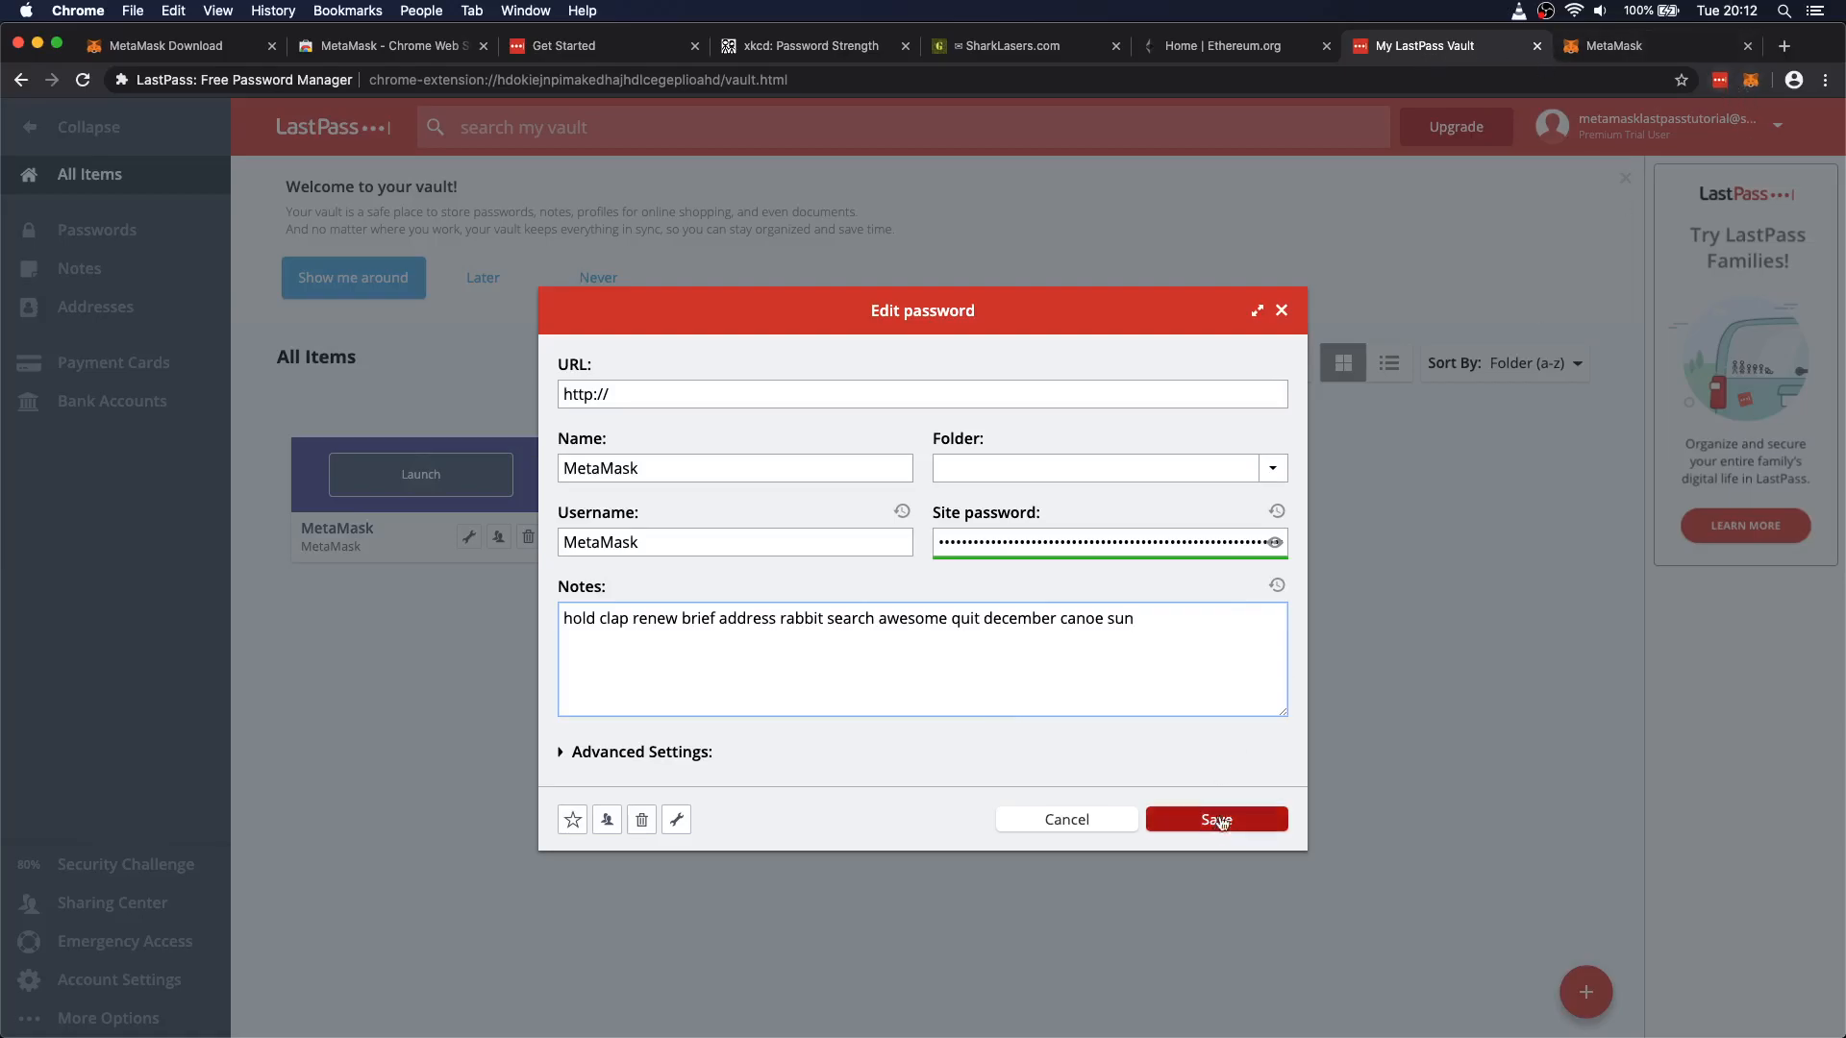
# Save the MetaMask entry's seed phrase, then view MetaMask's locked Welcome Back screen.
pyautogui.click(1216, 819)
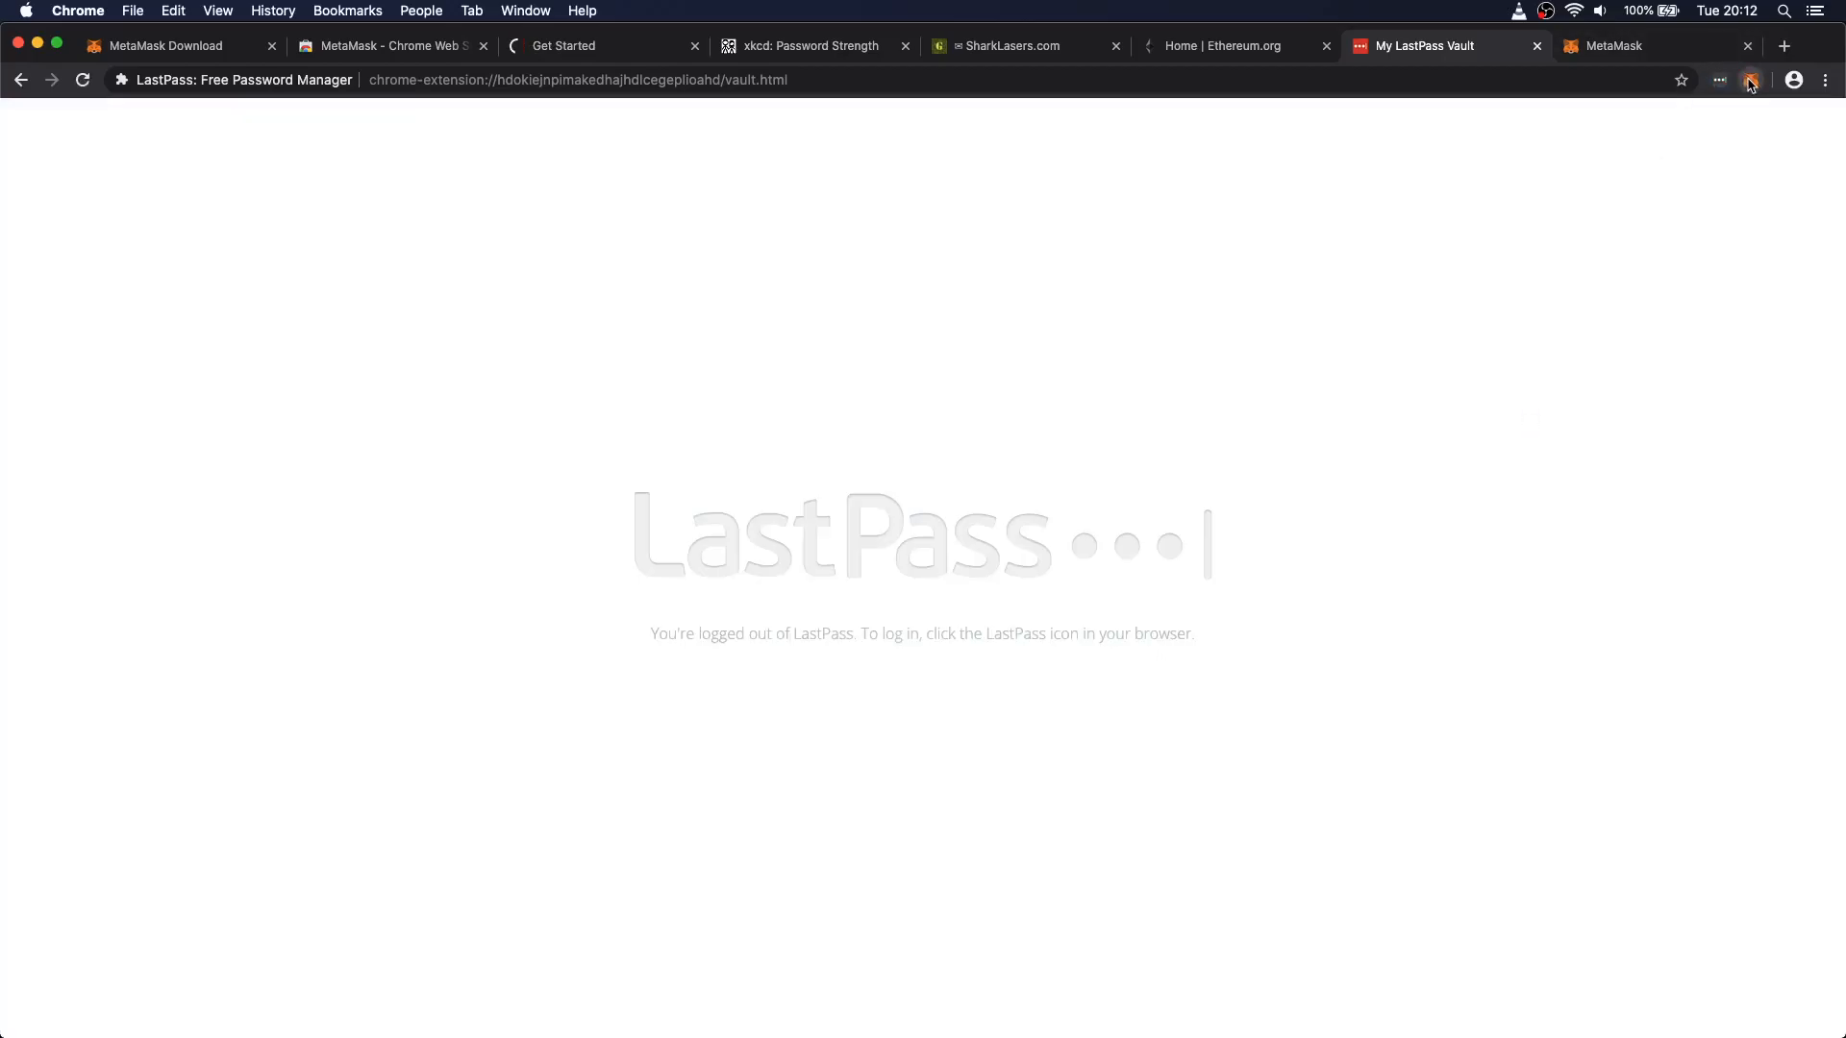
pyautogui.click(1750, 80)
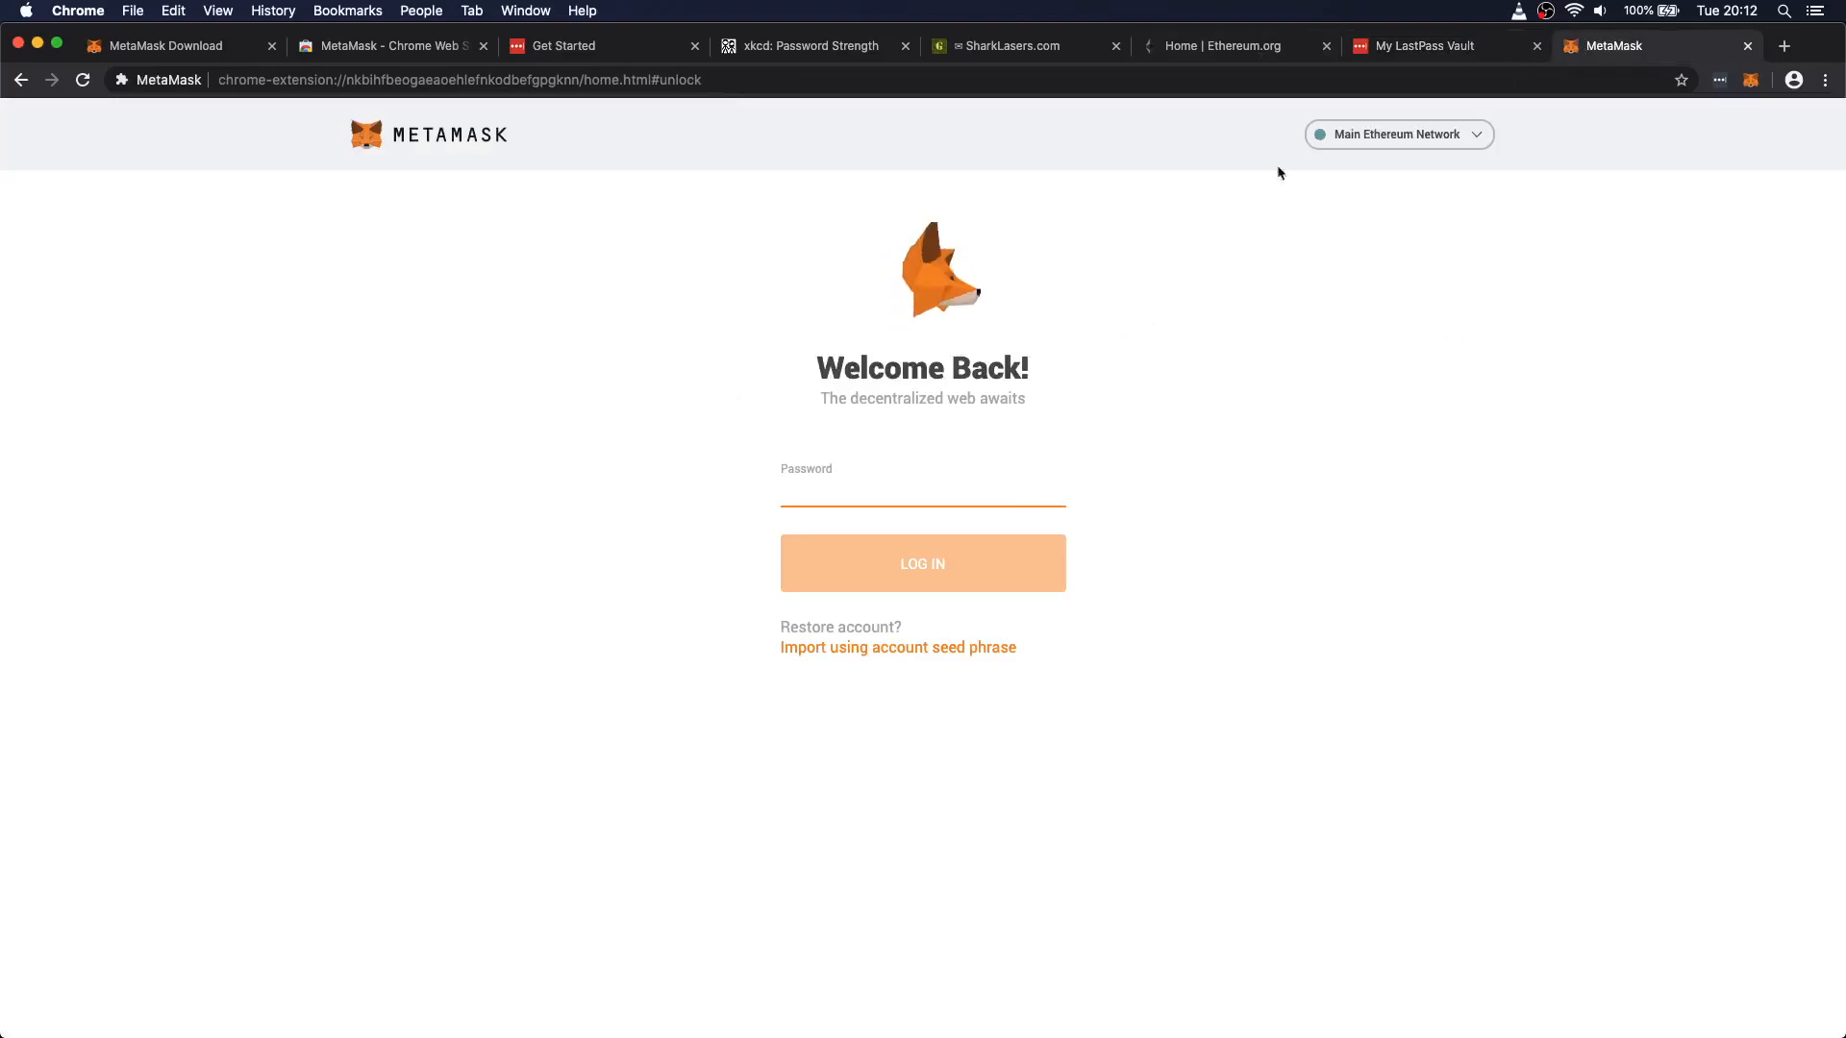
pyautogui.click(1425, 46)
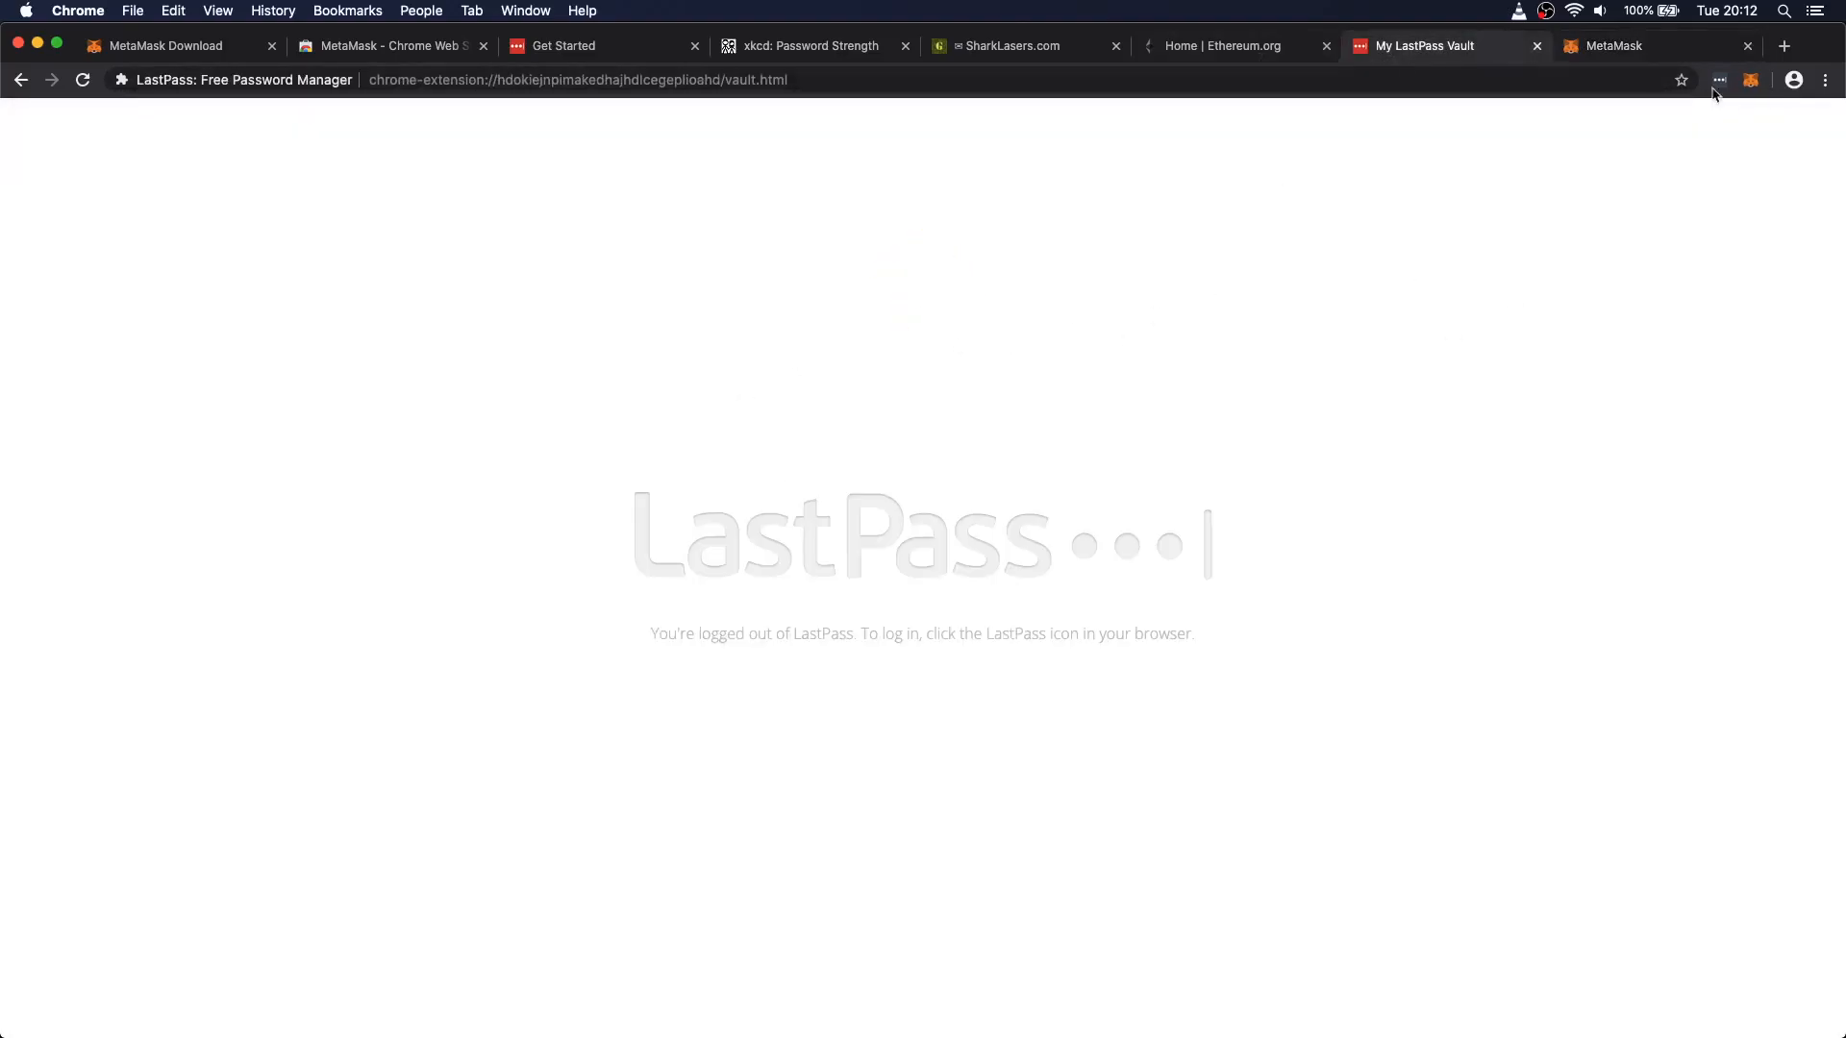
# Log into LastPass, copy the MetaMask entry's password, and unlock the MetaMask popup.
pyautogui.click(1719, 80)
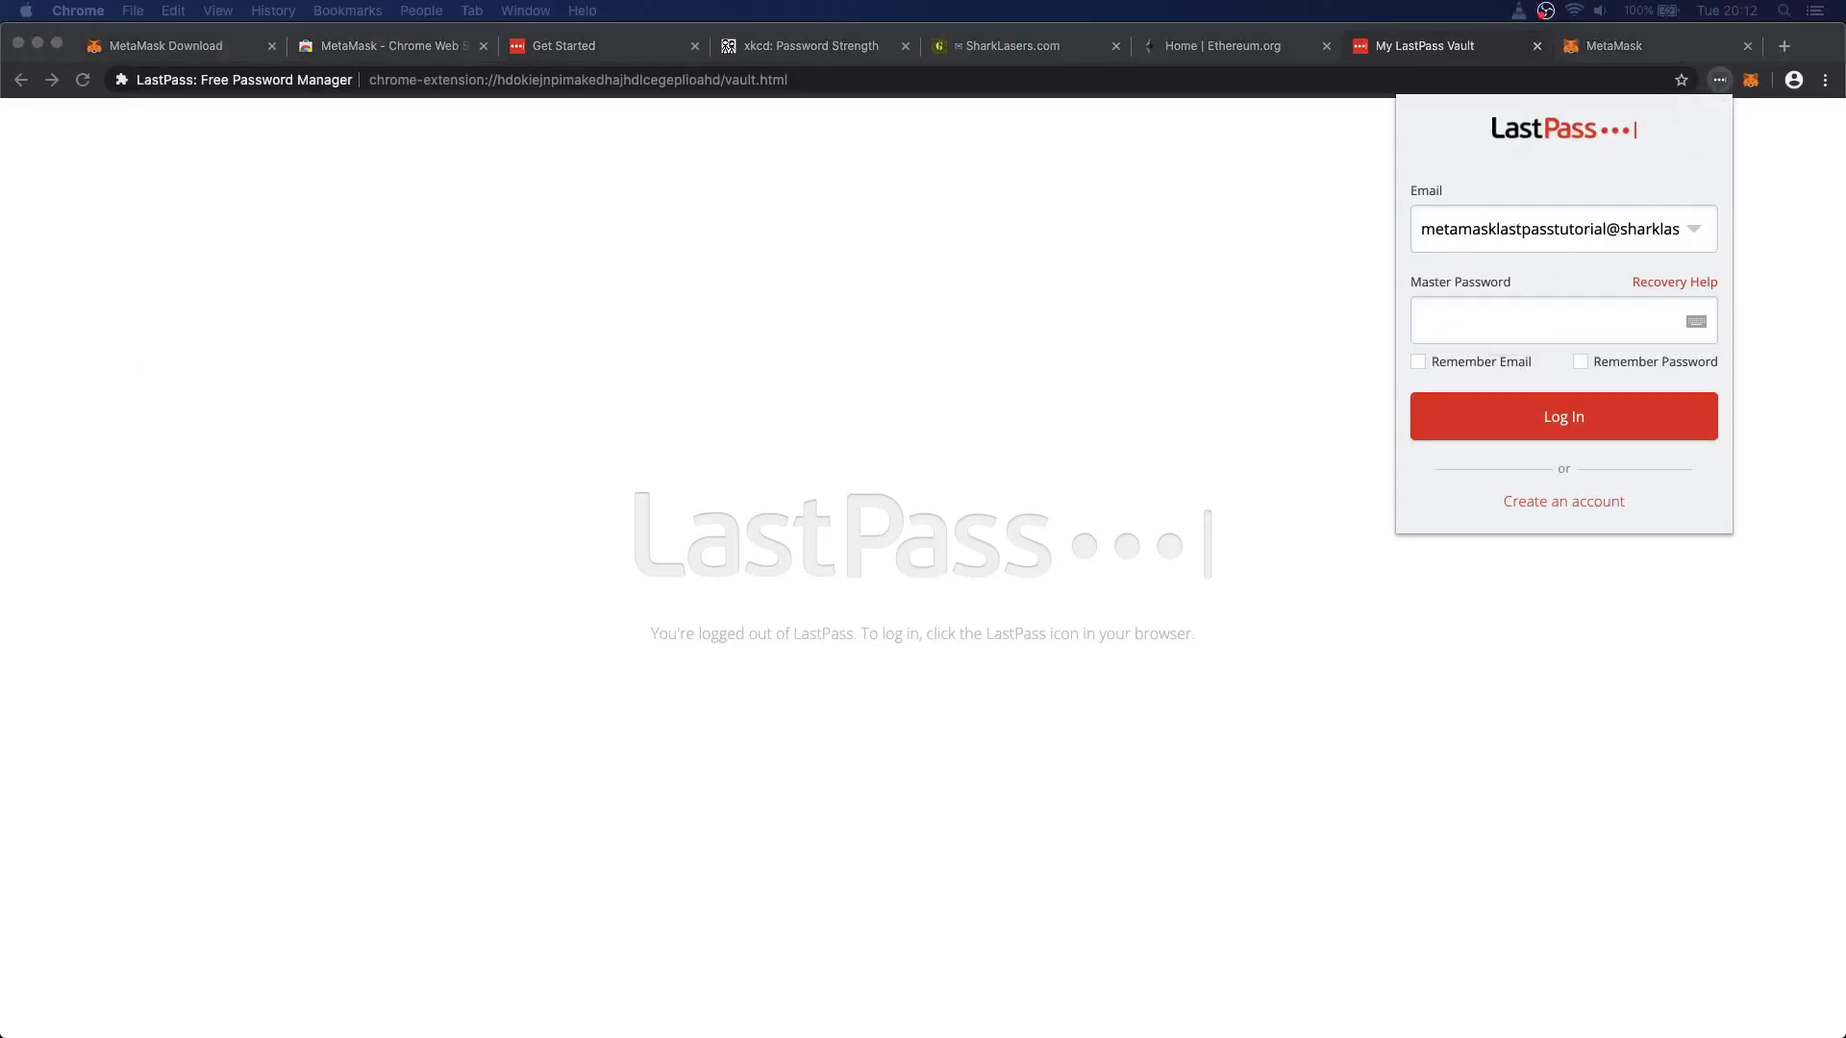
pyautogui.click(1562, 320)
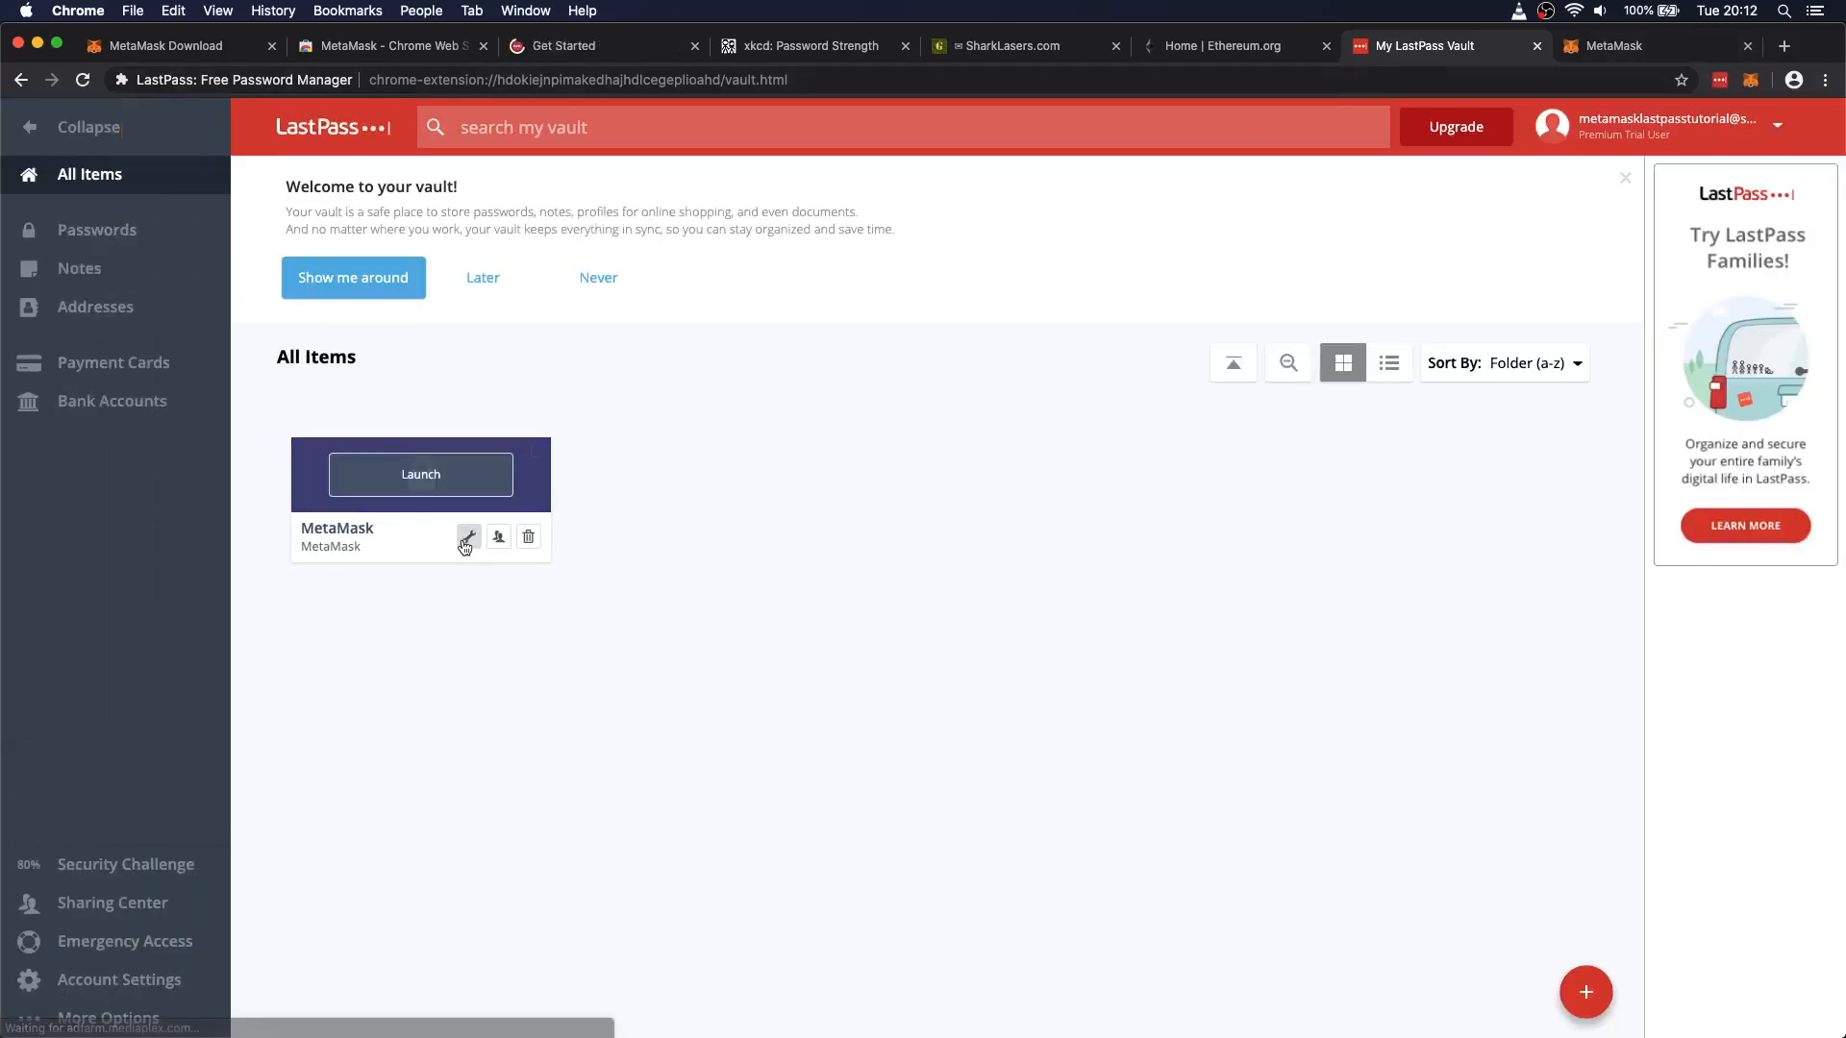
pyautogui.click(468, 536)
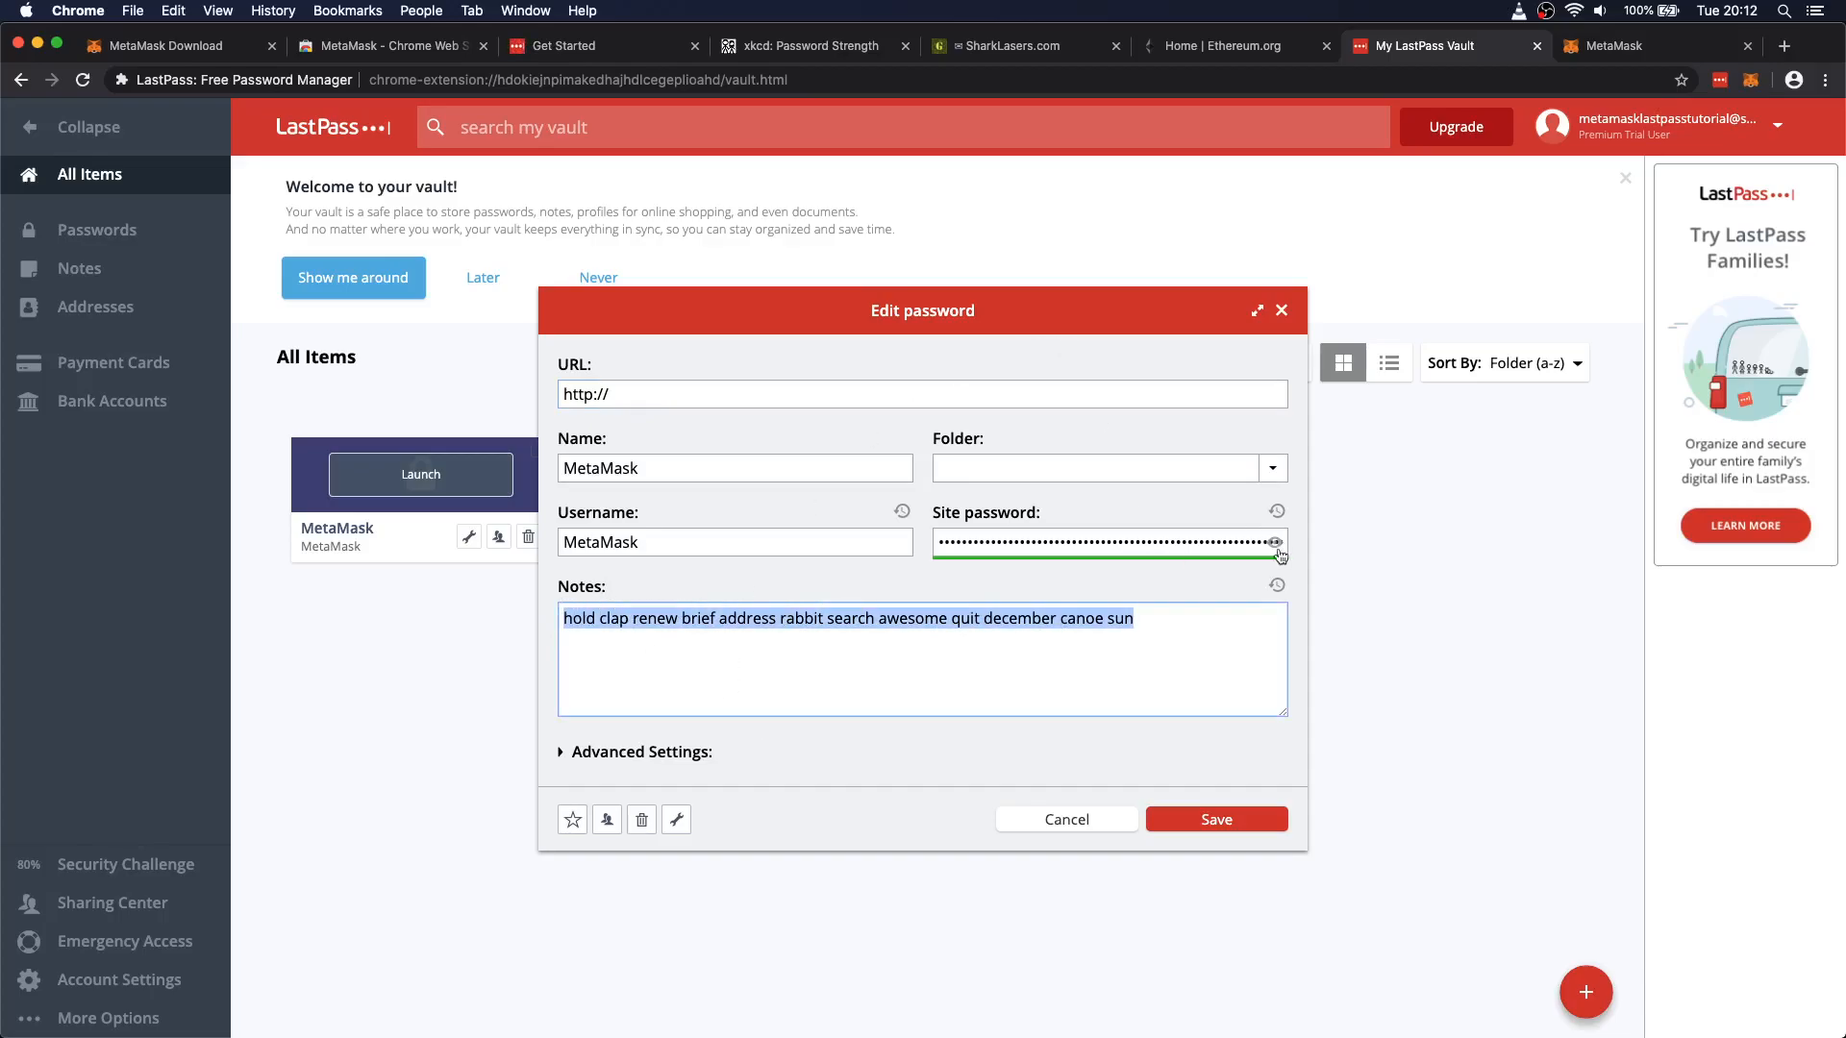
pyautogui.click(1276, 543)
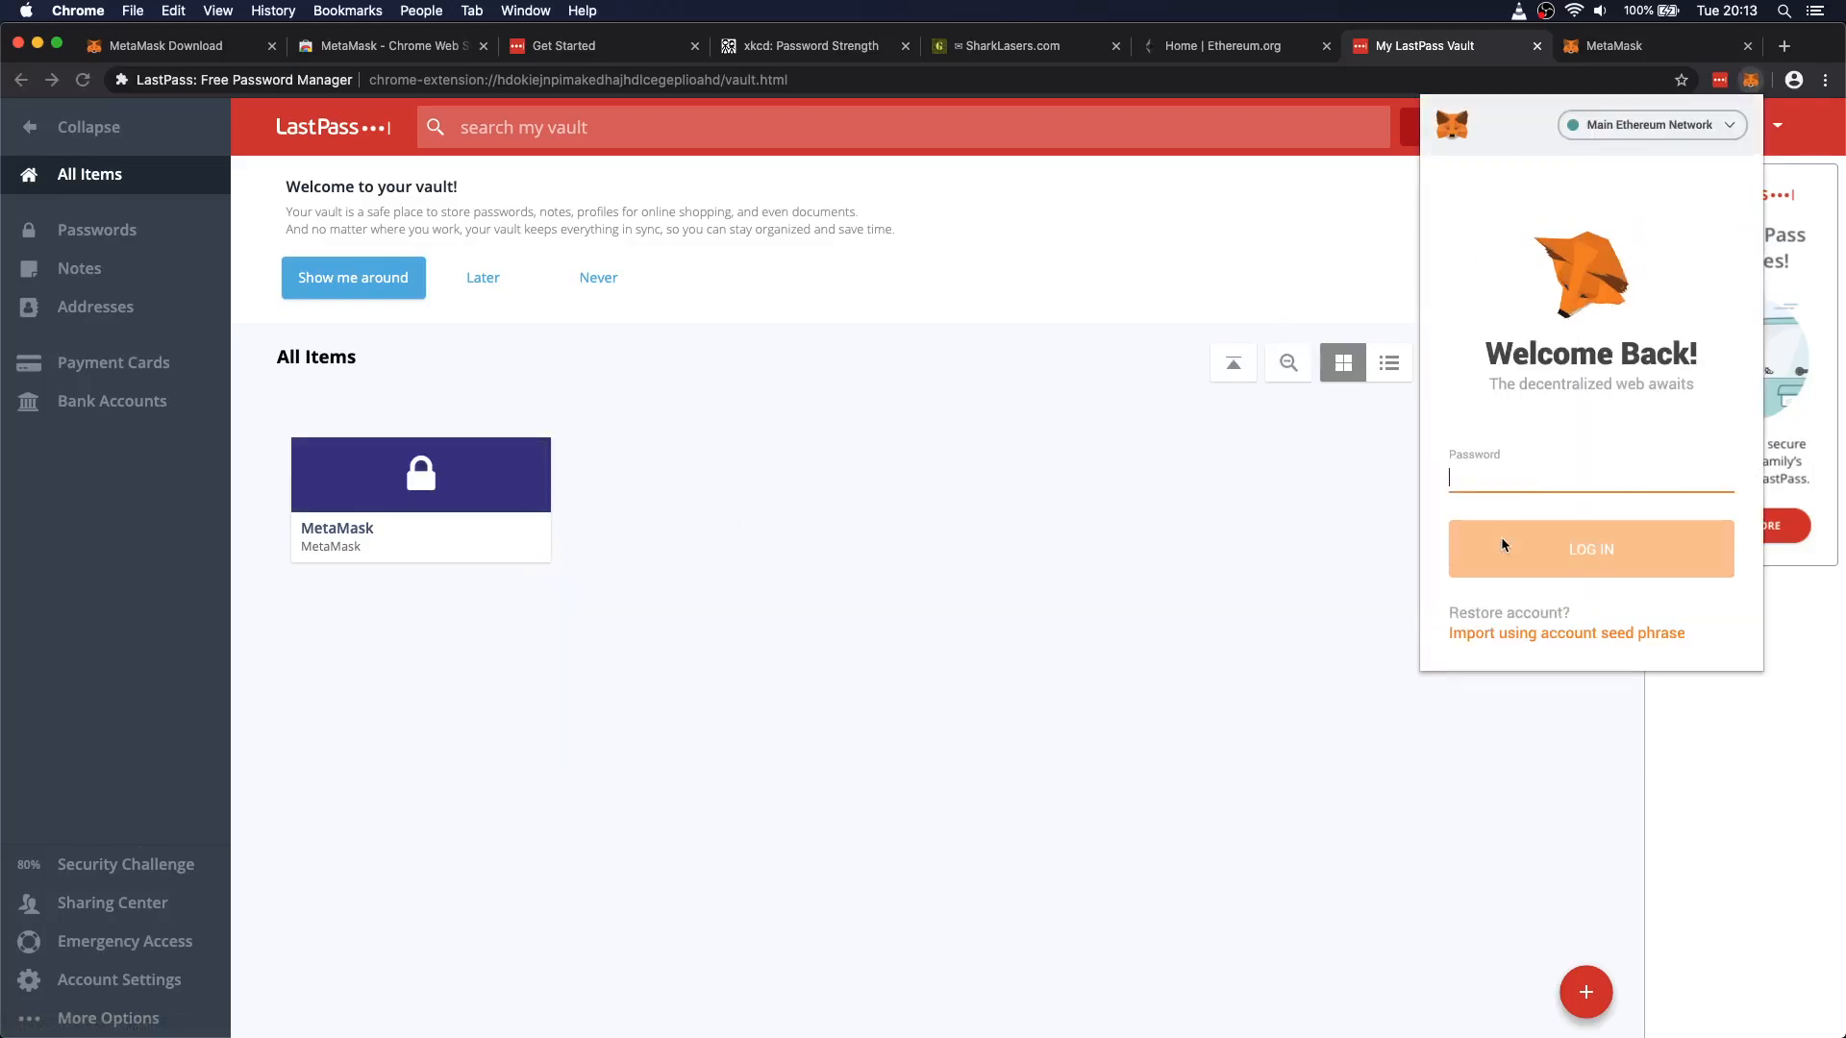
pyautogui.moveTo(1610, 457)
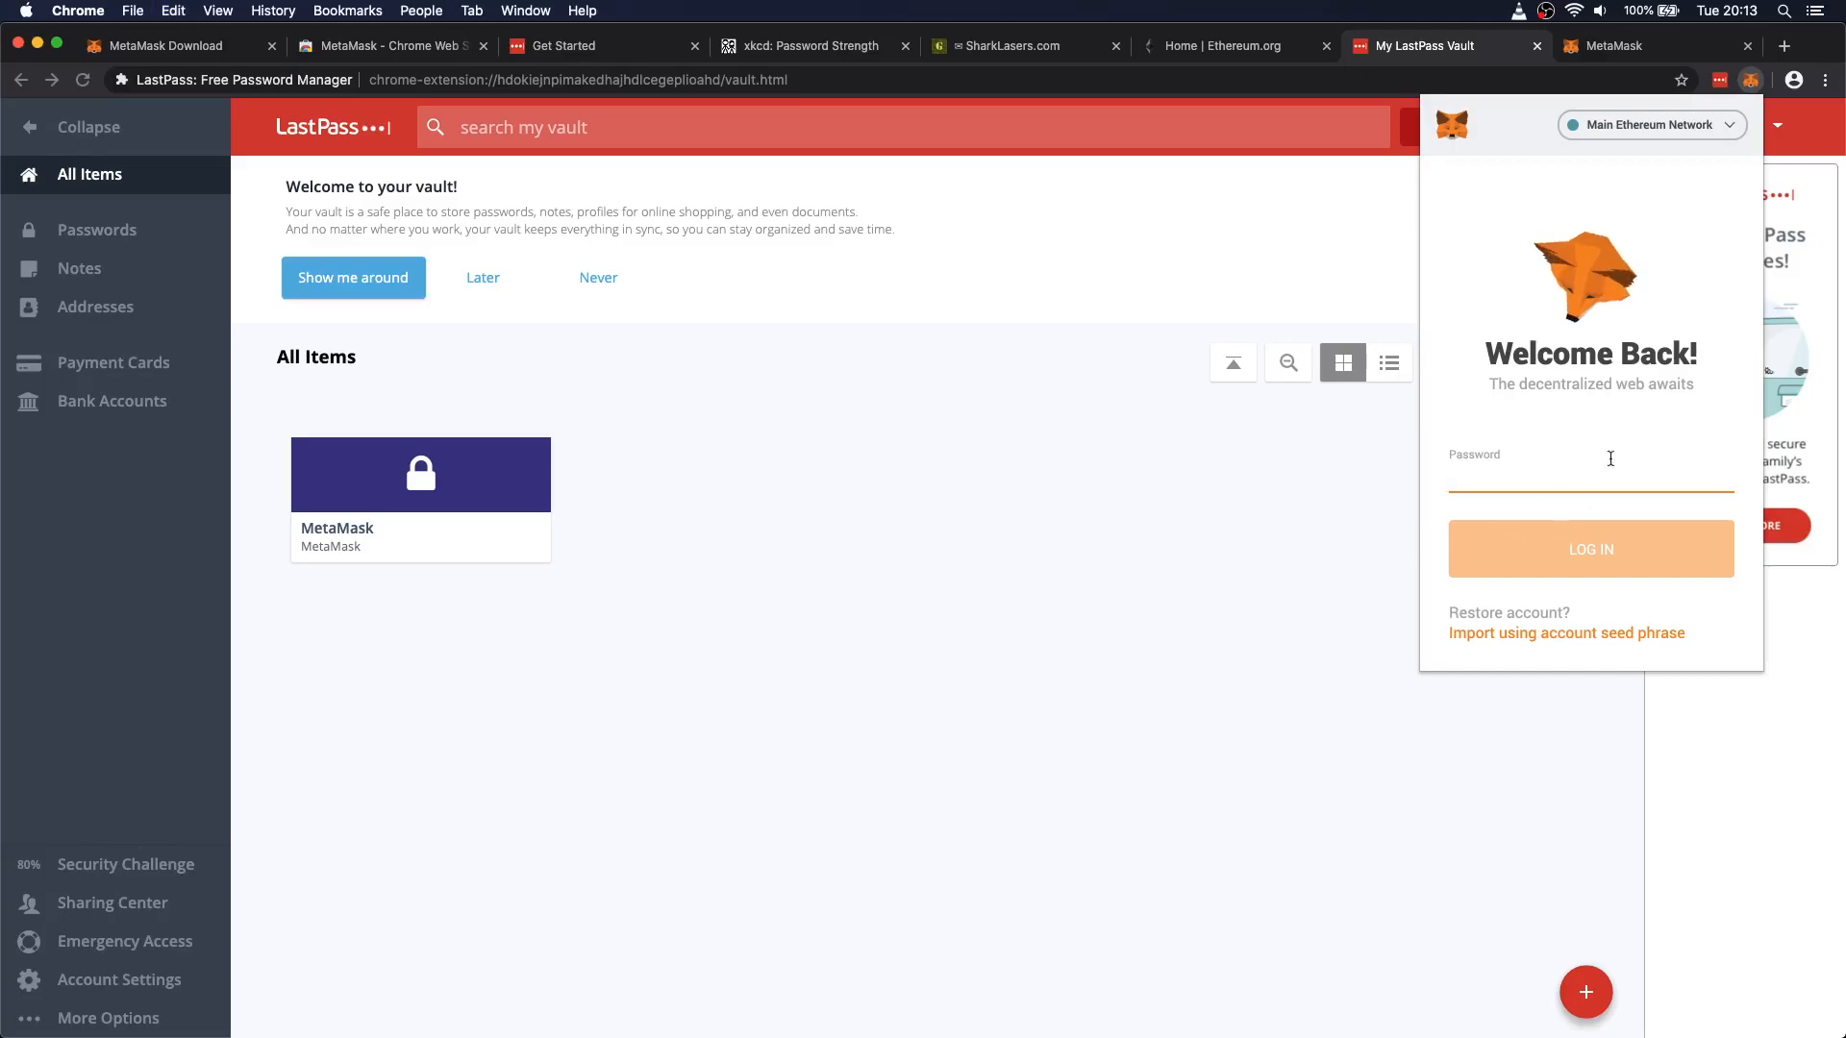
pyautogui.write('password')
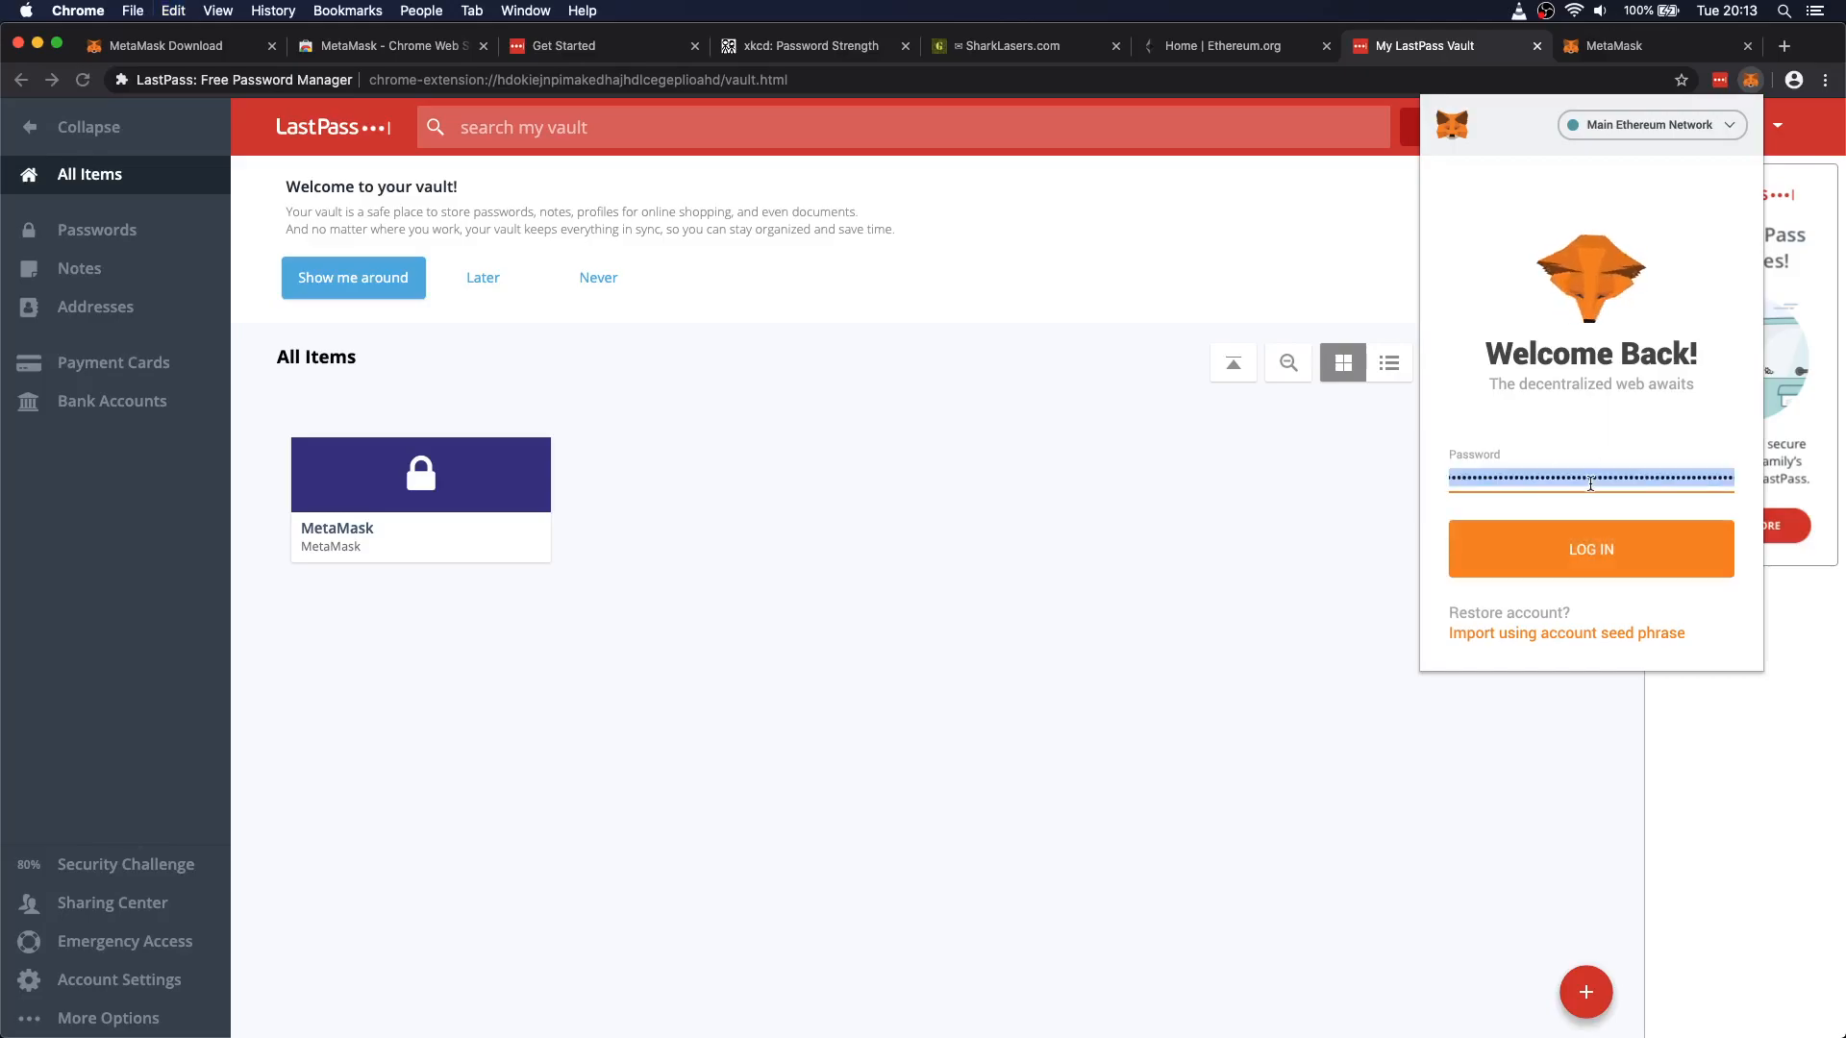
pyautogui.click(1590, 548)
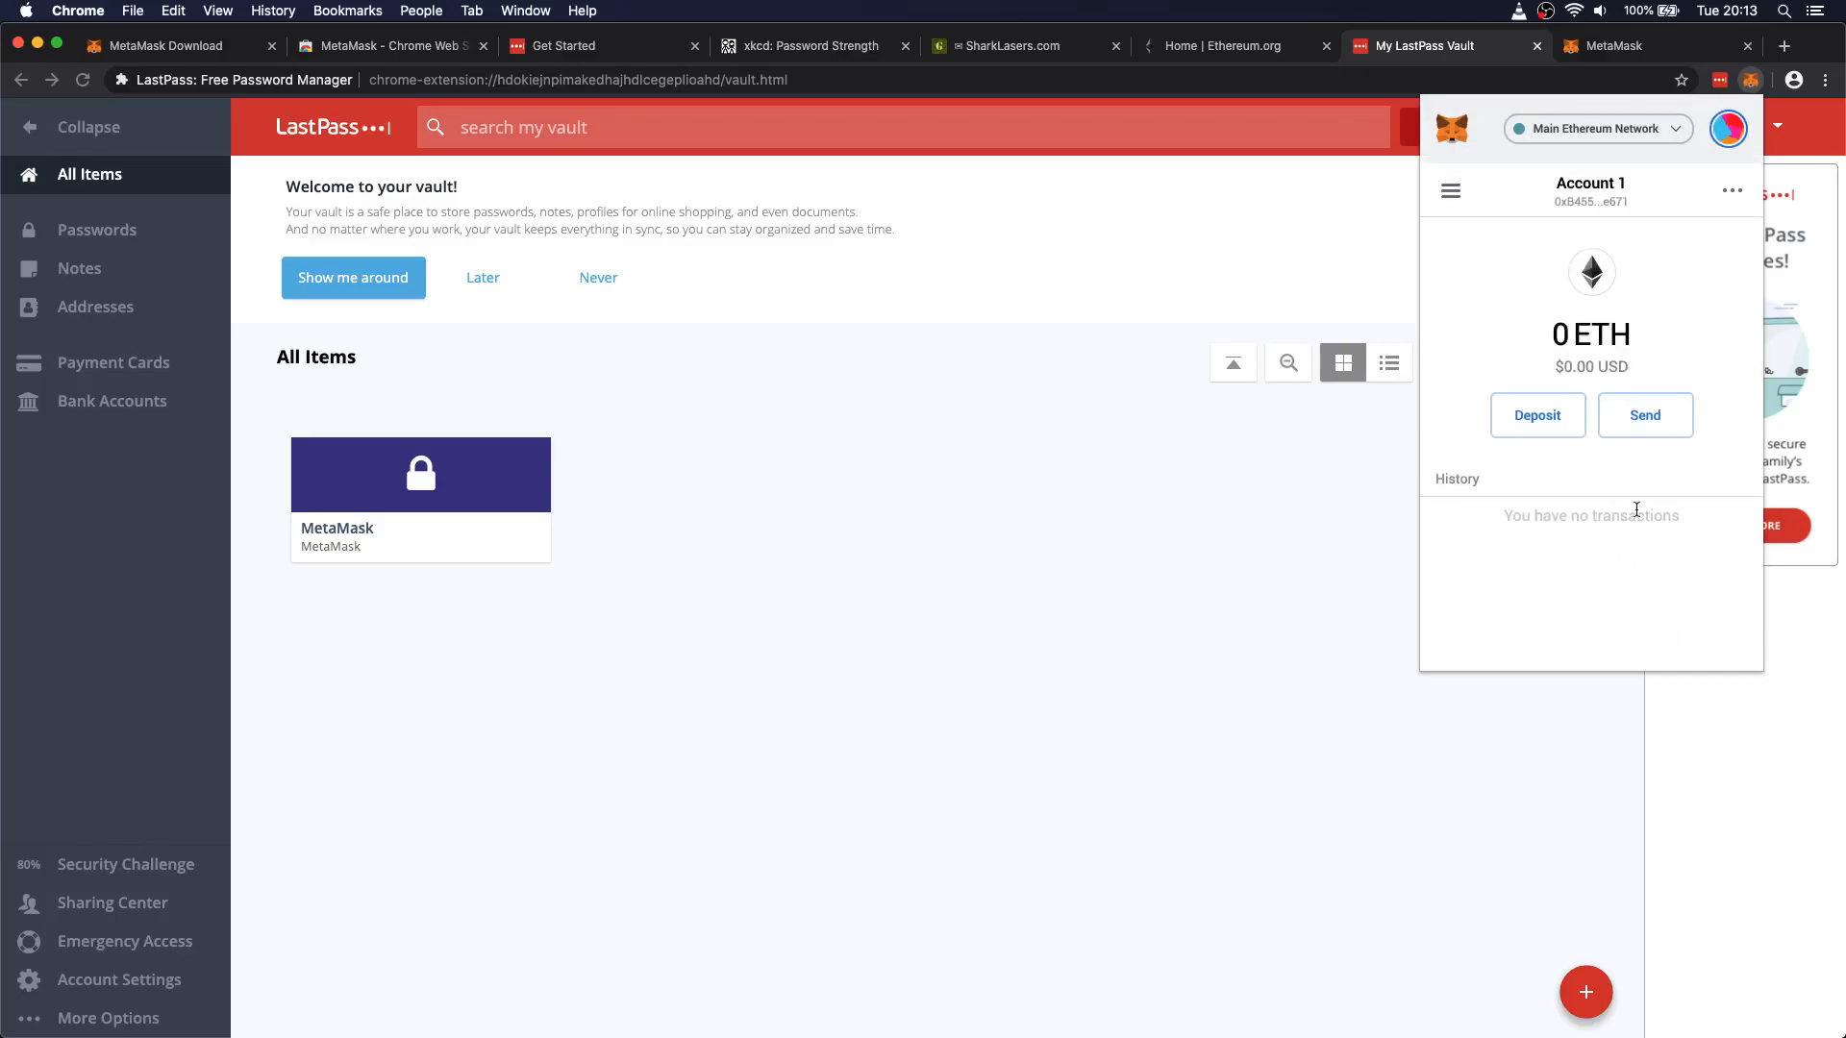
pyautogui.moveTo(1590, 191)
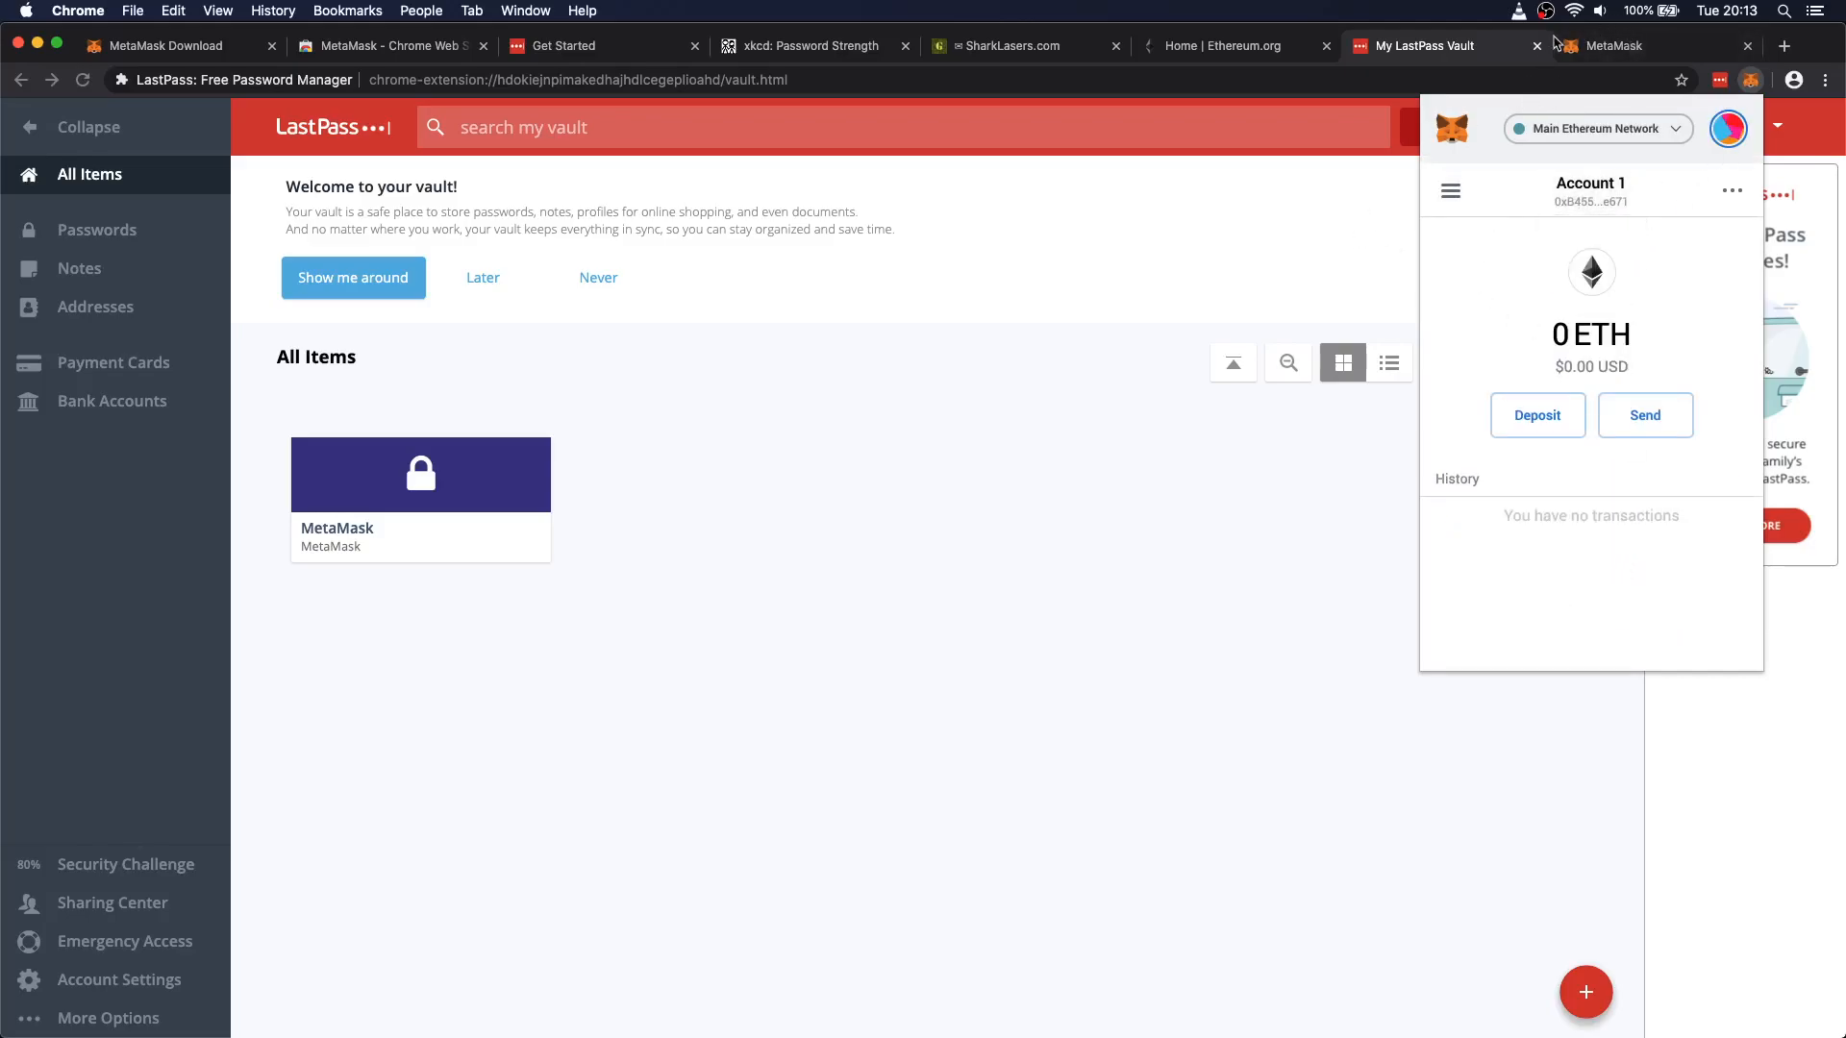
pyautogui.click(1613, 46)
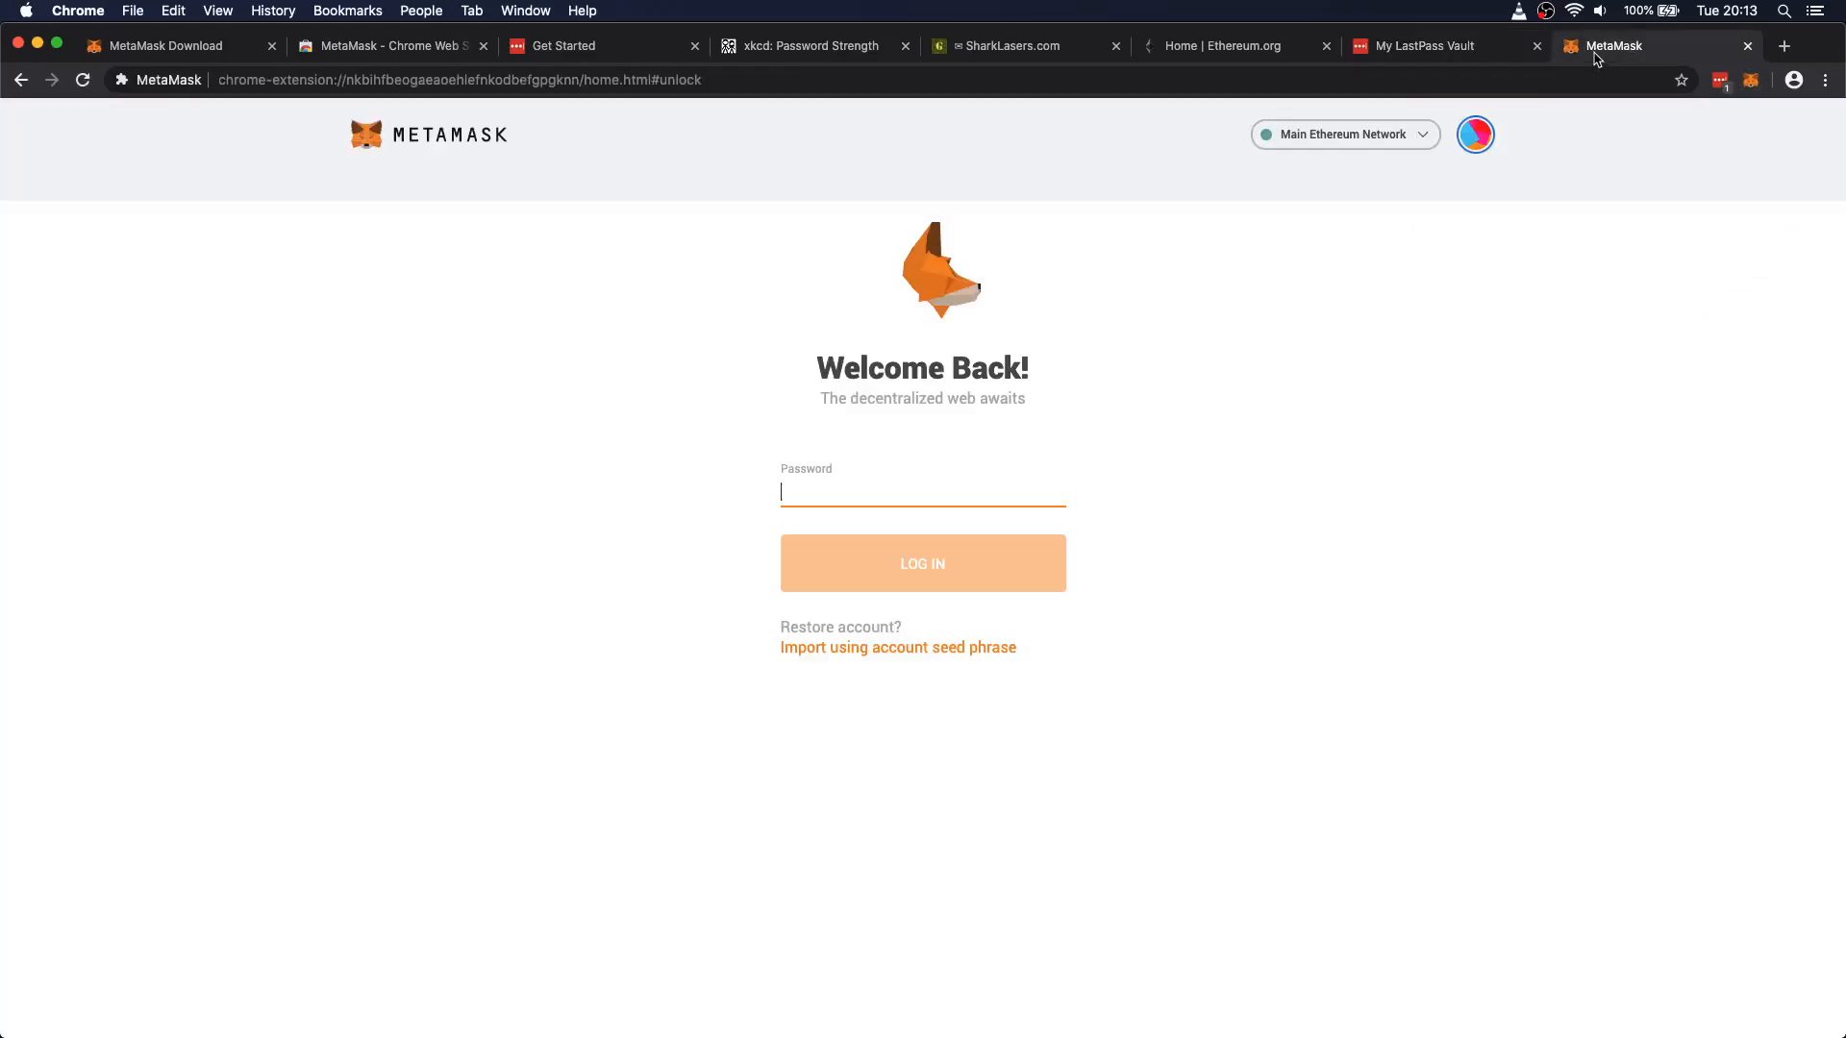
pyautogui.moveTo(1436, 53)
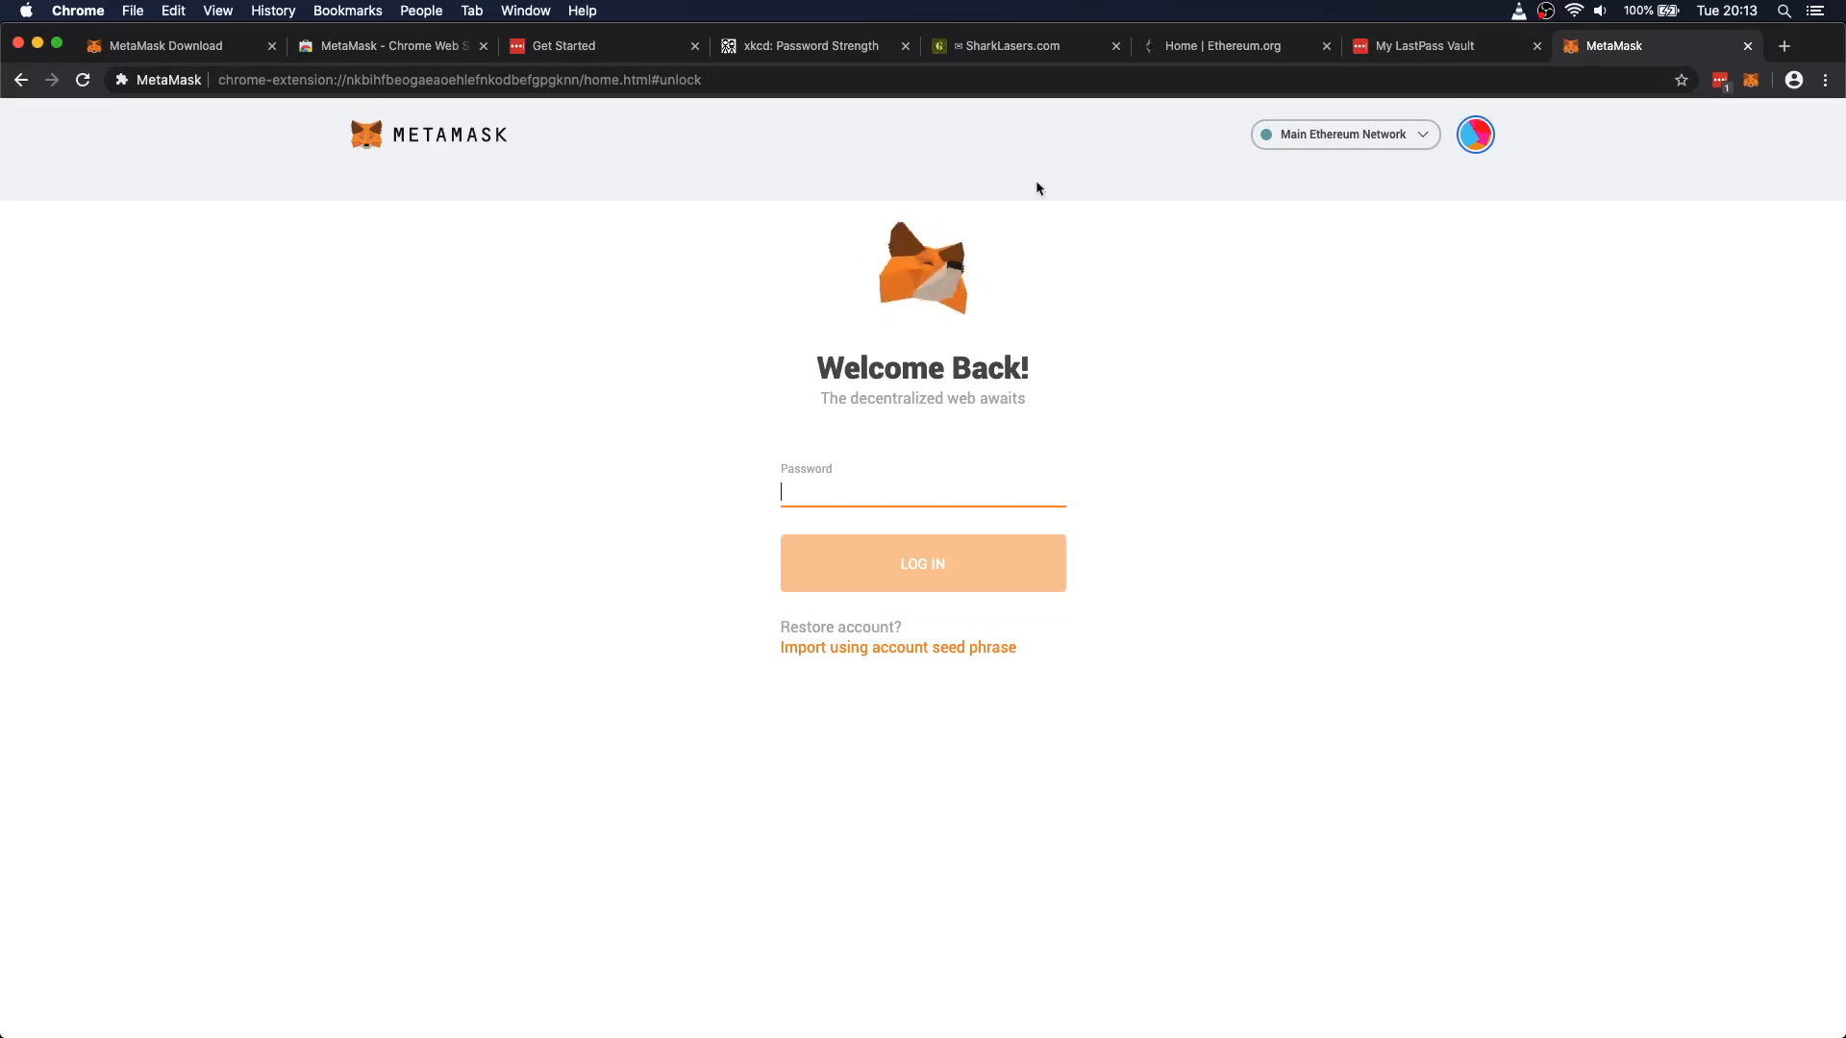
pyautogui.moveTo(1157, 309)
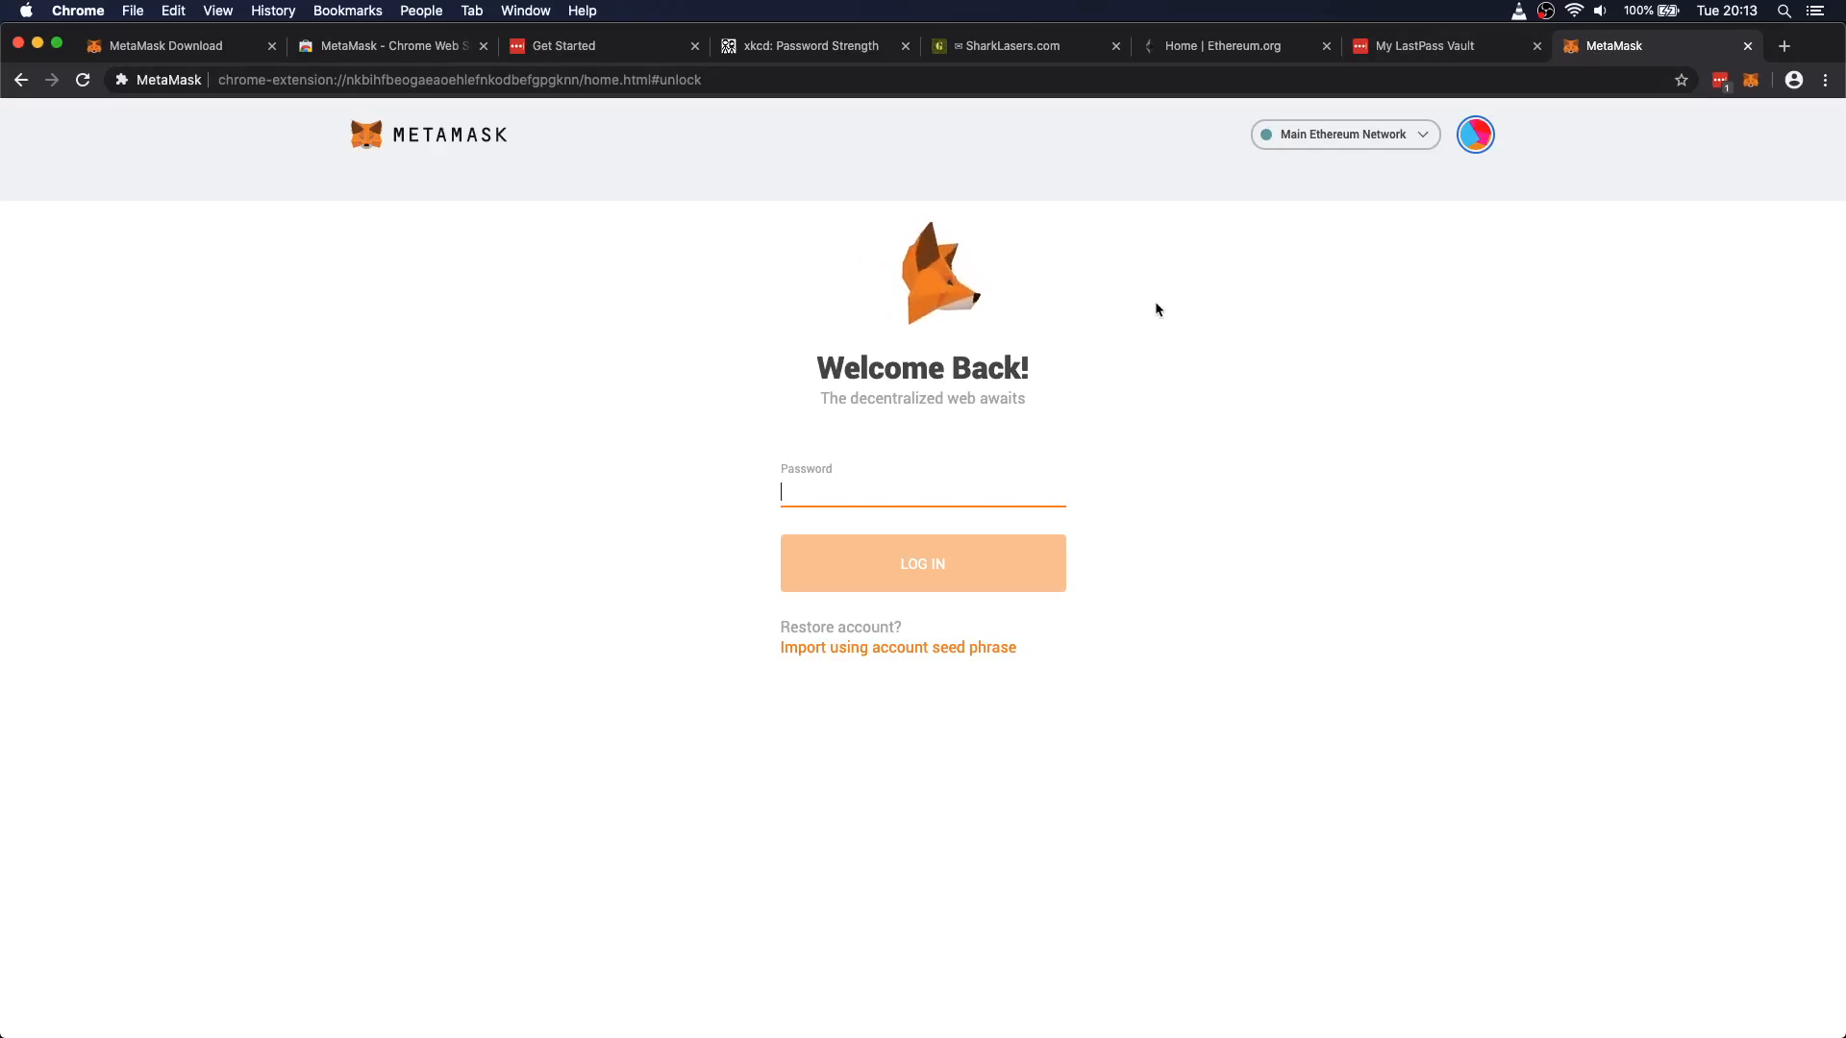
pyautogui.click(1216, 47)
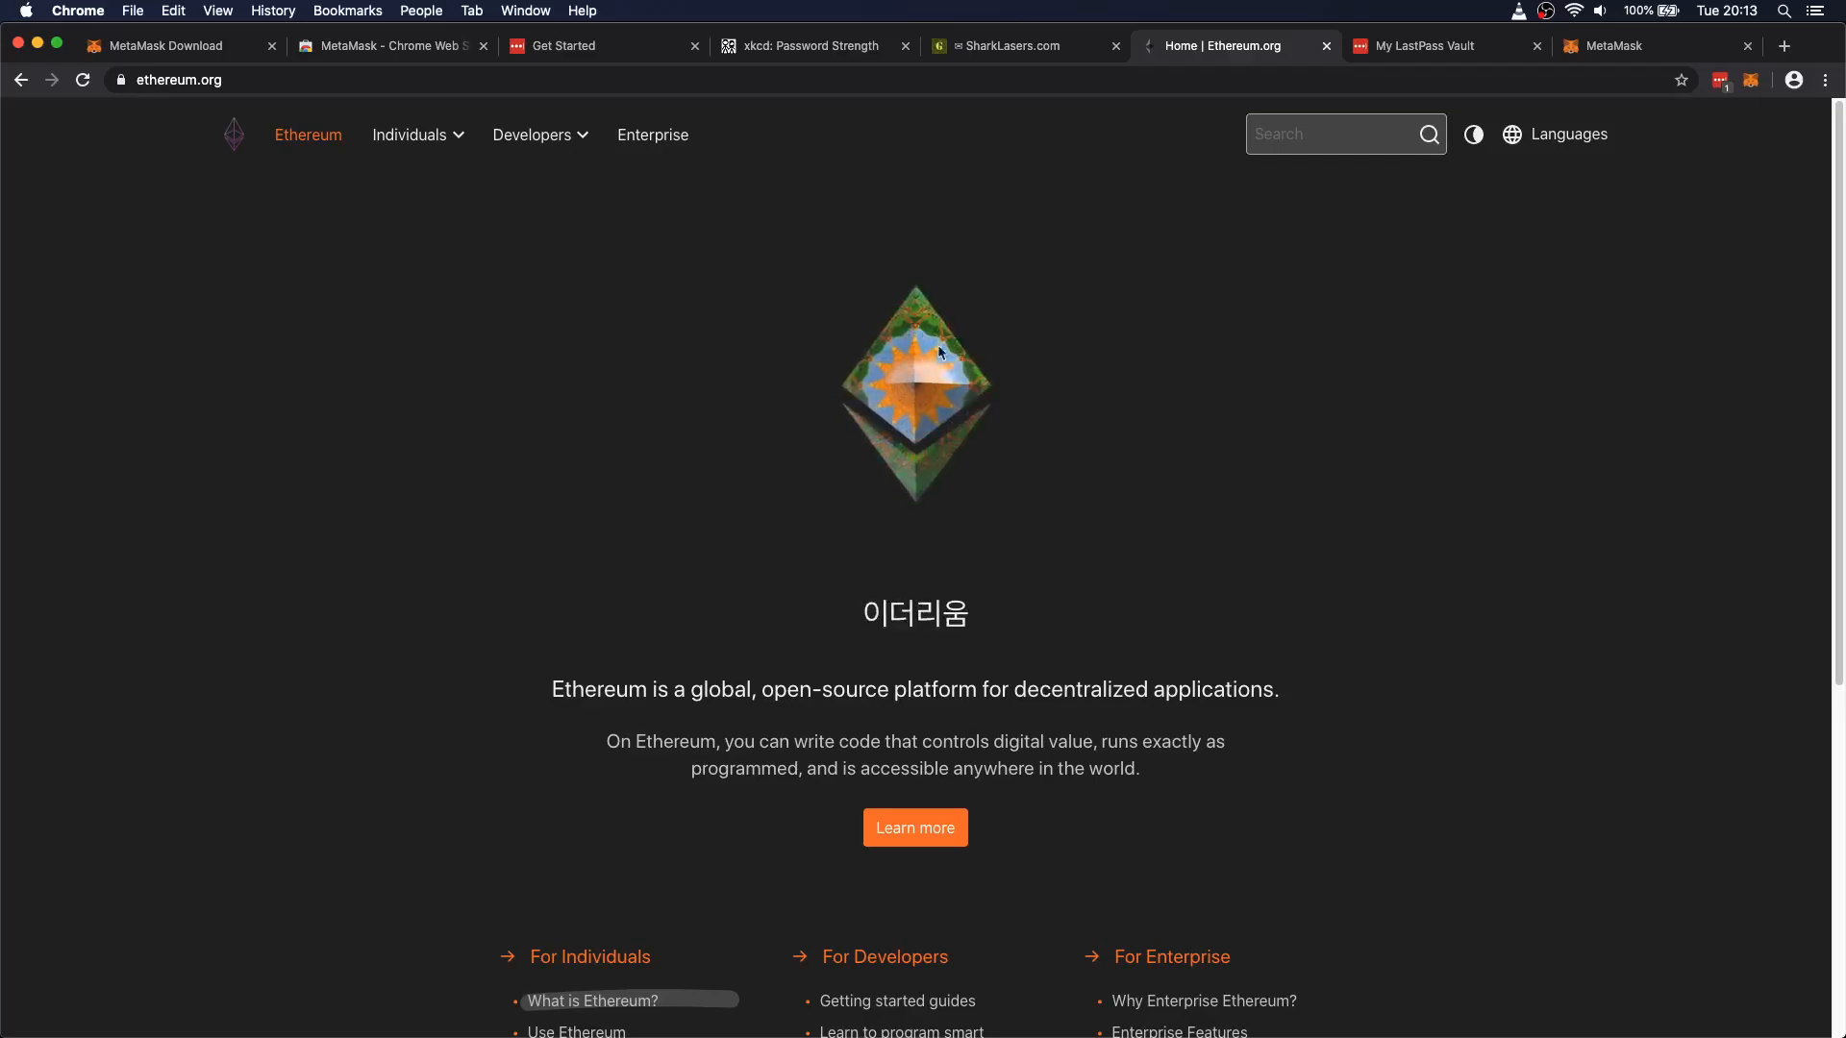
pyautogui.moveTo(992, 376)
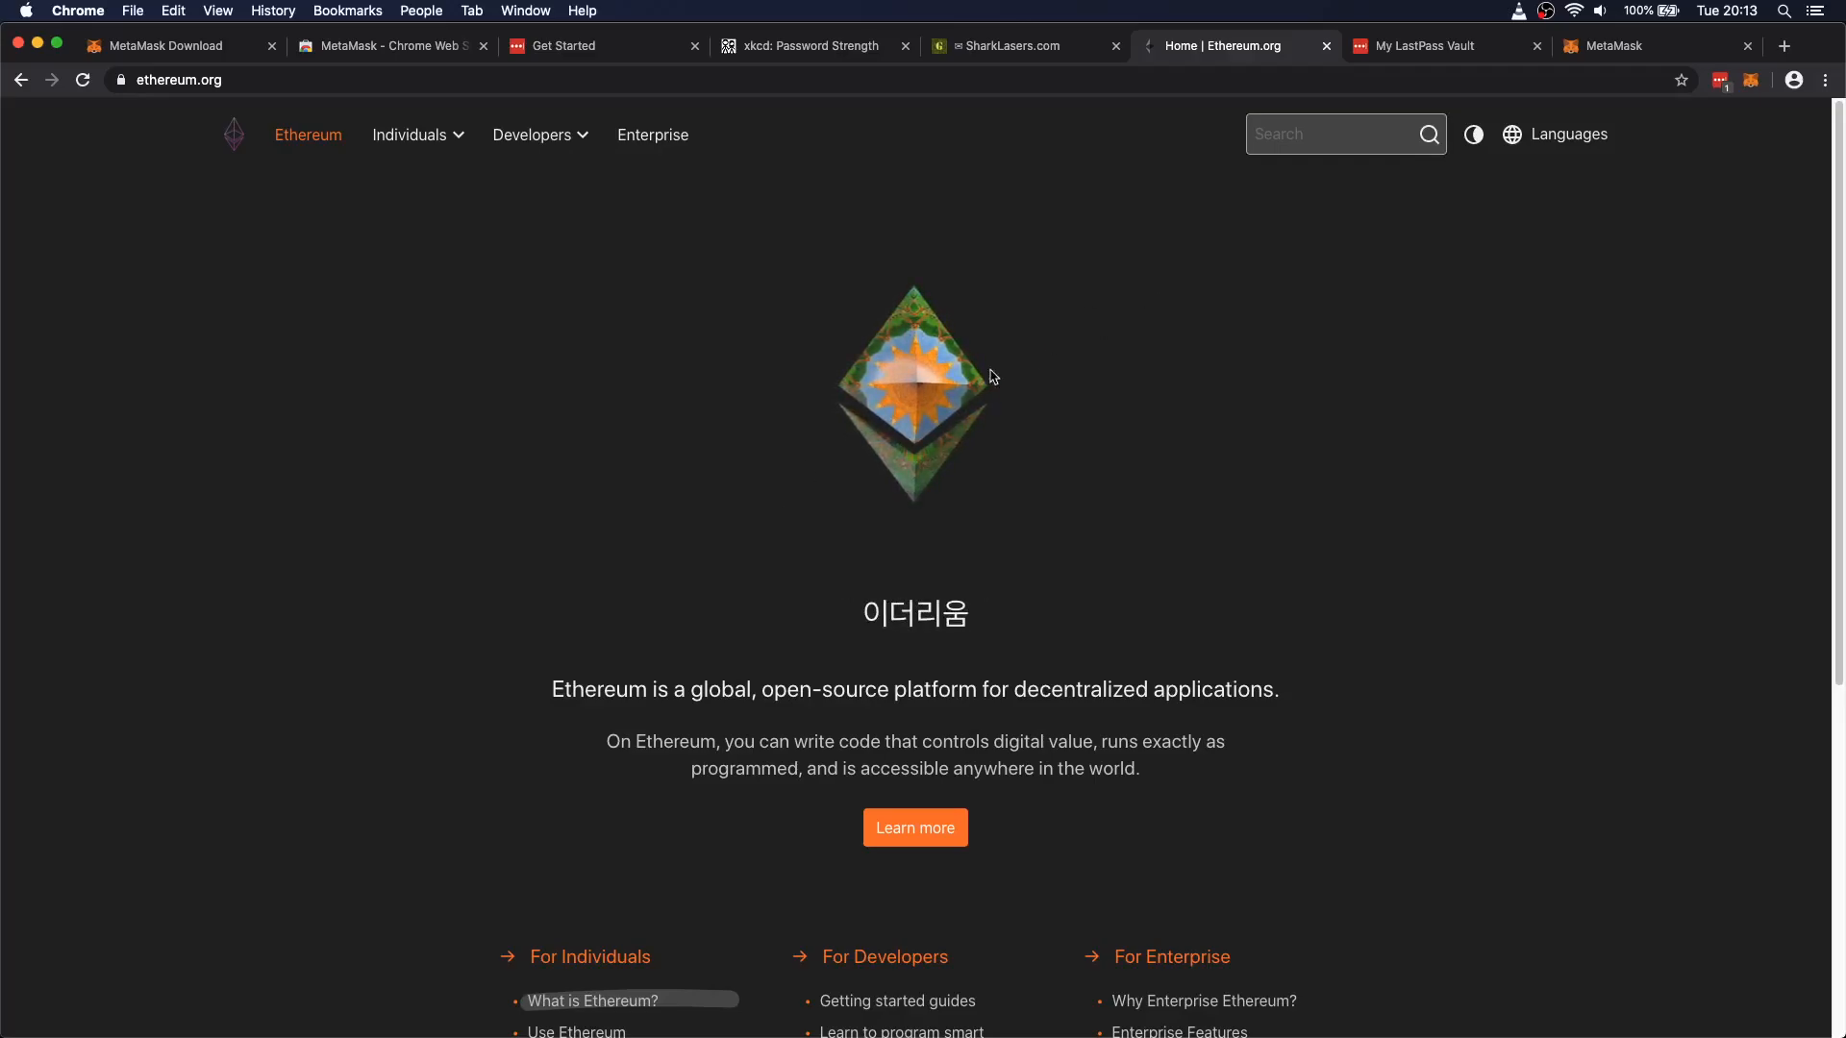
pyautogui.click(1618, 46)
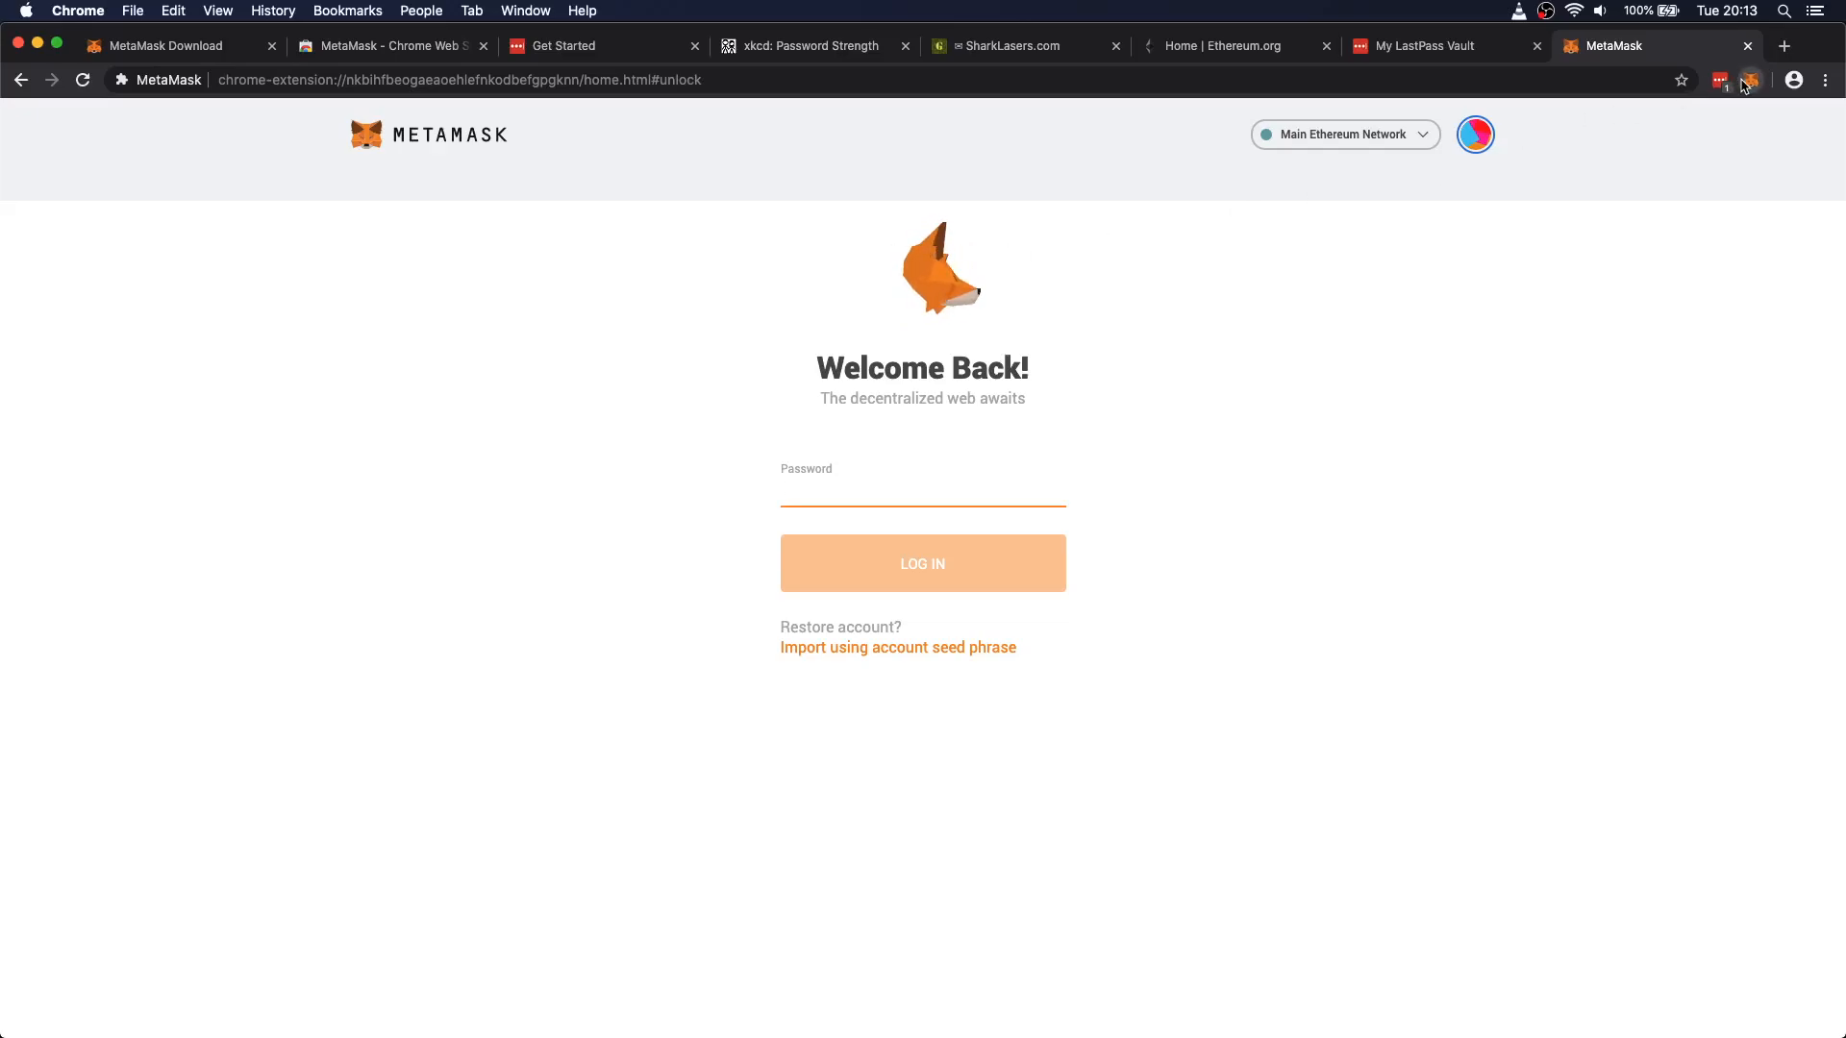
# View Account 1's 0 ETH balance in the popup, then go to luno.com in a new tab.
pyautogui.click(1750, 80)
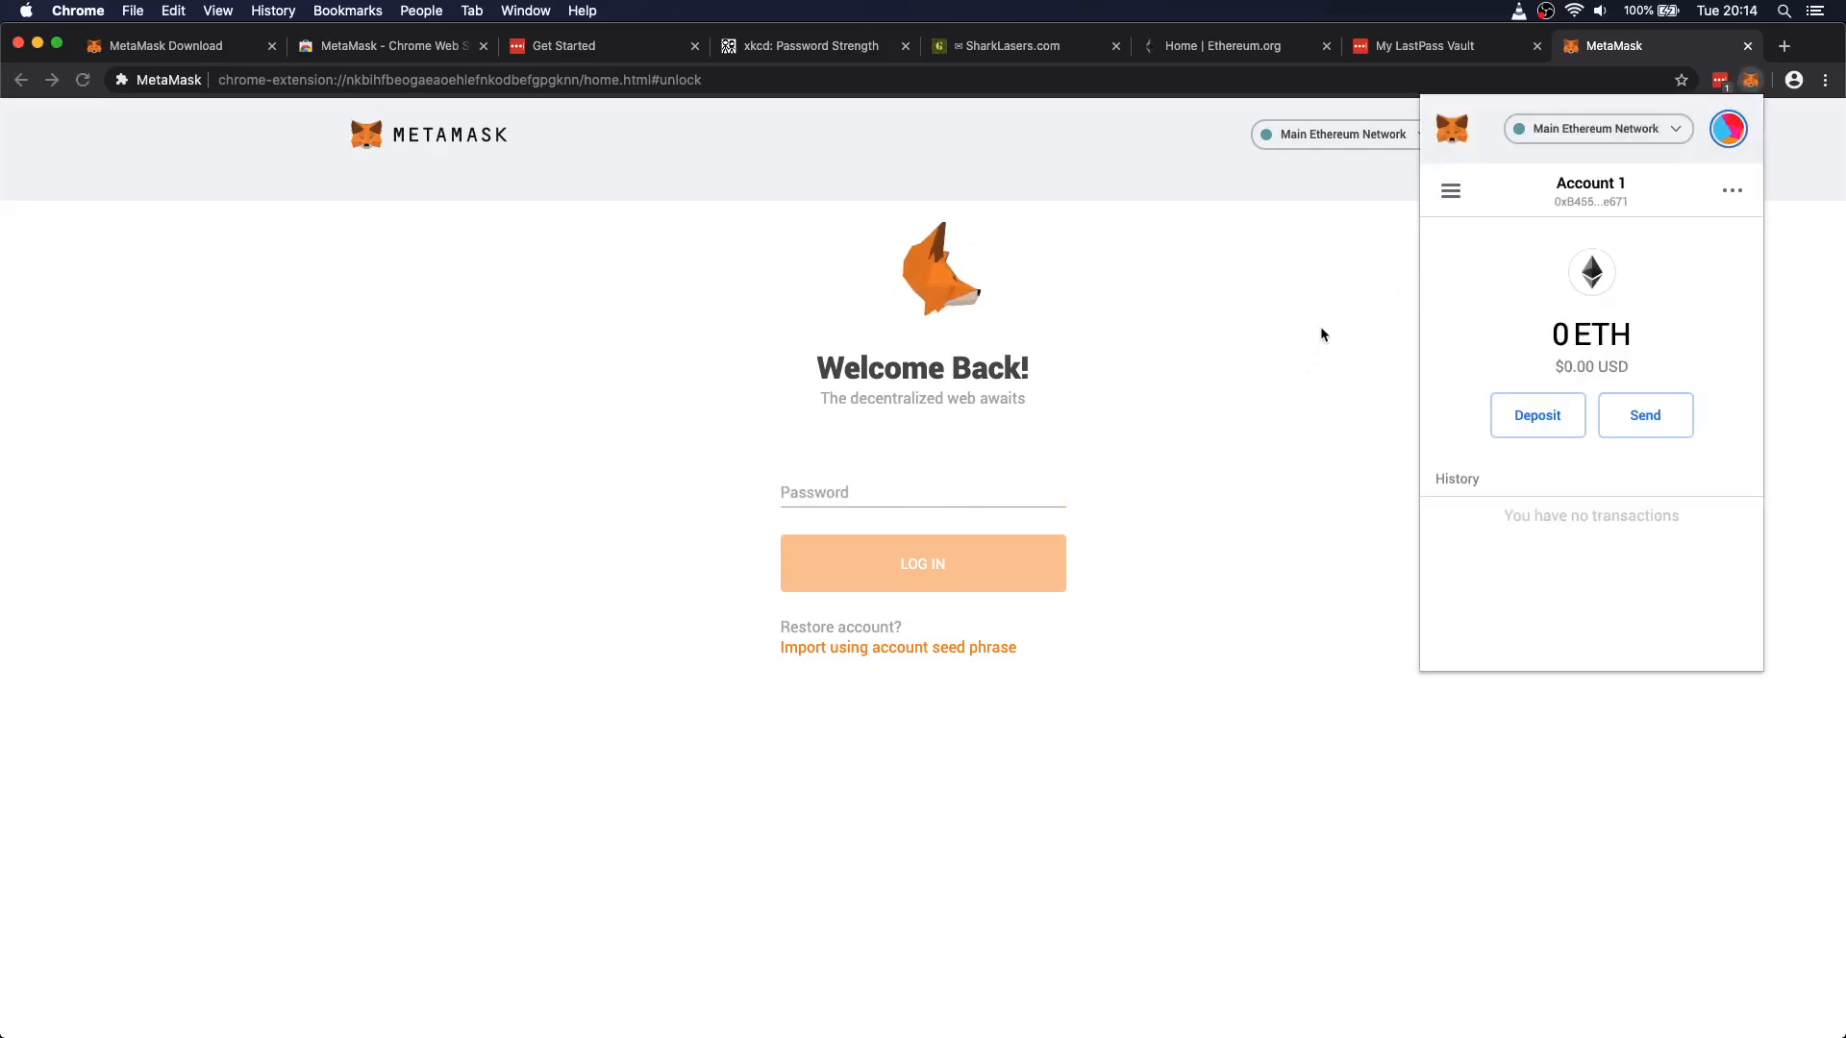
pyautogui.moveTo(1411, 244)
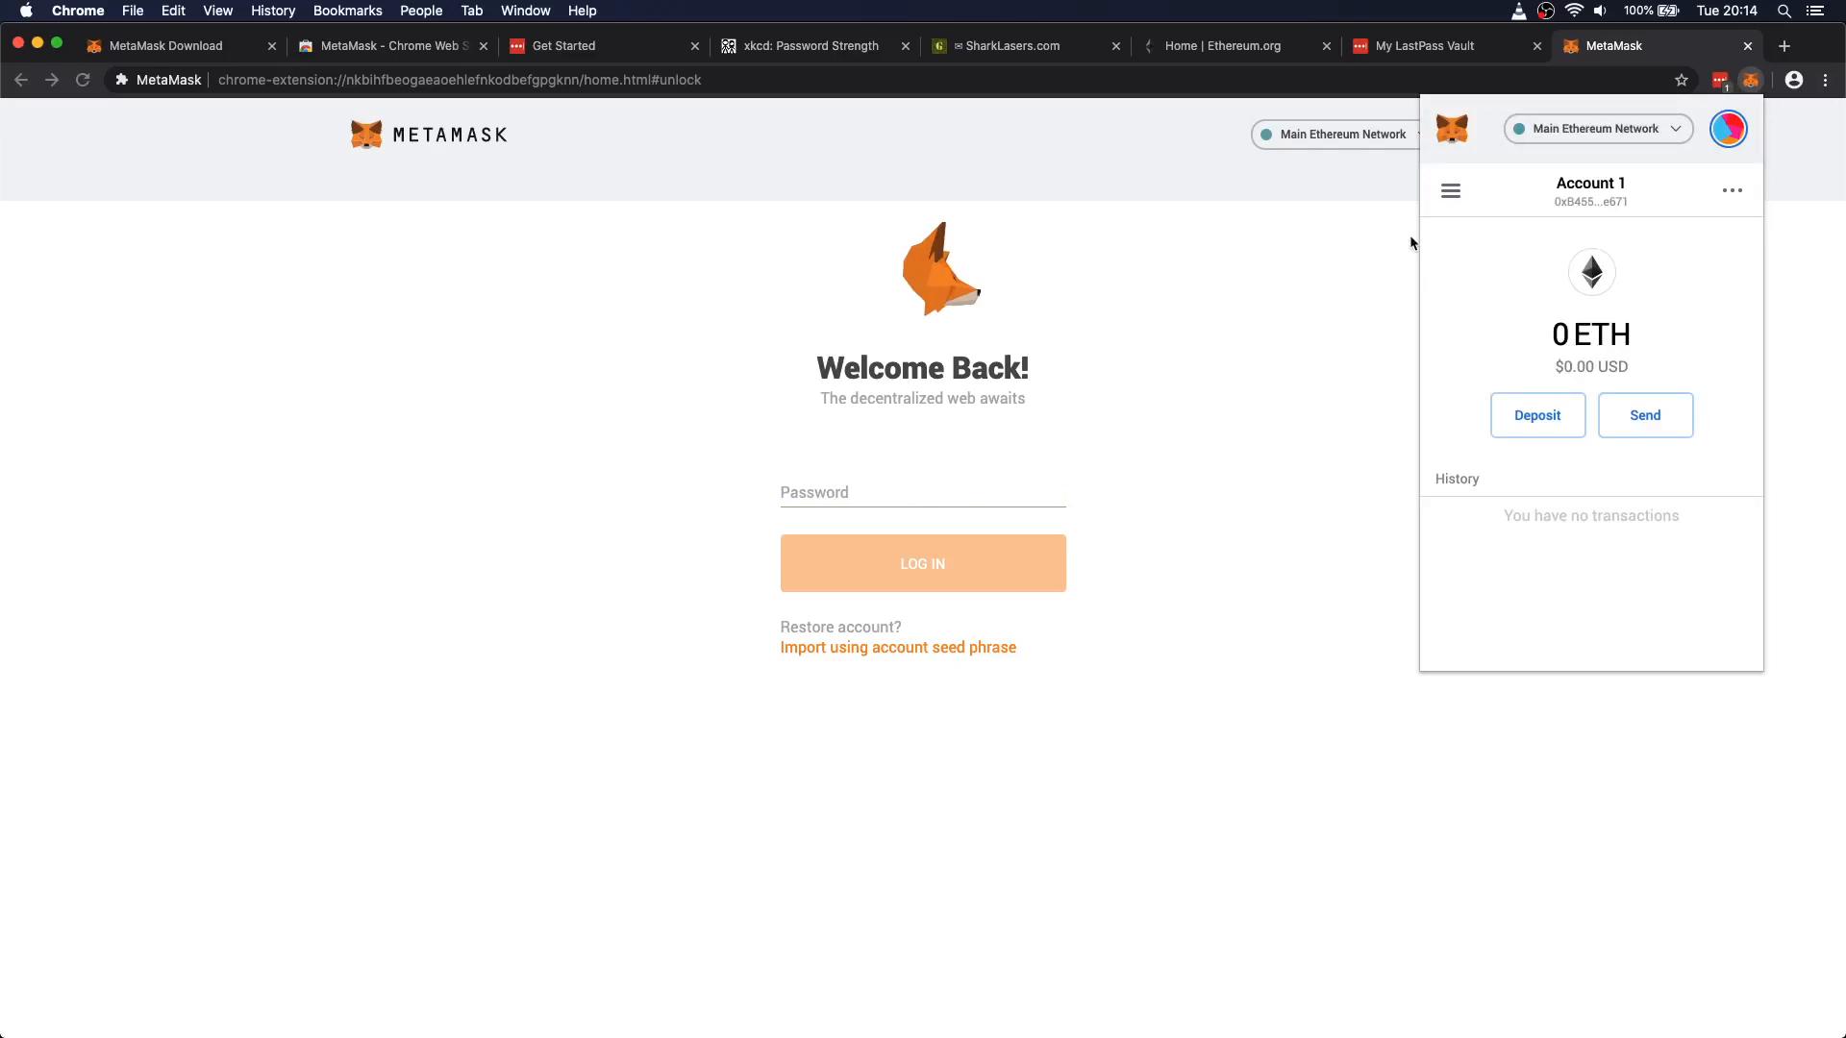
pyautogui.moveTo(1399, 253)
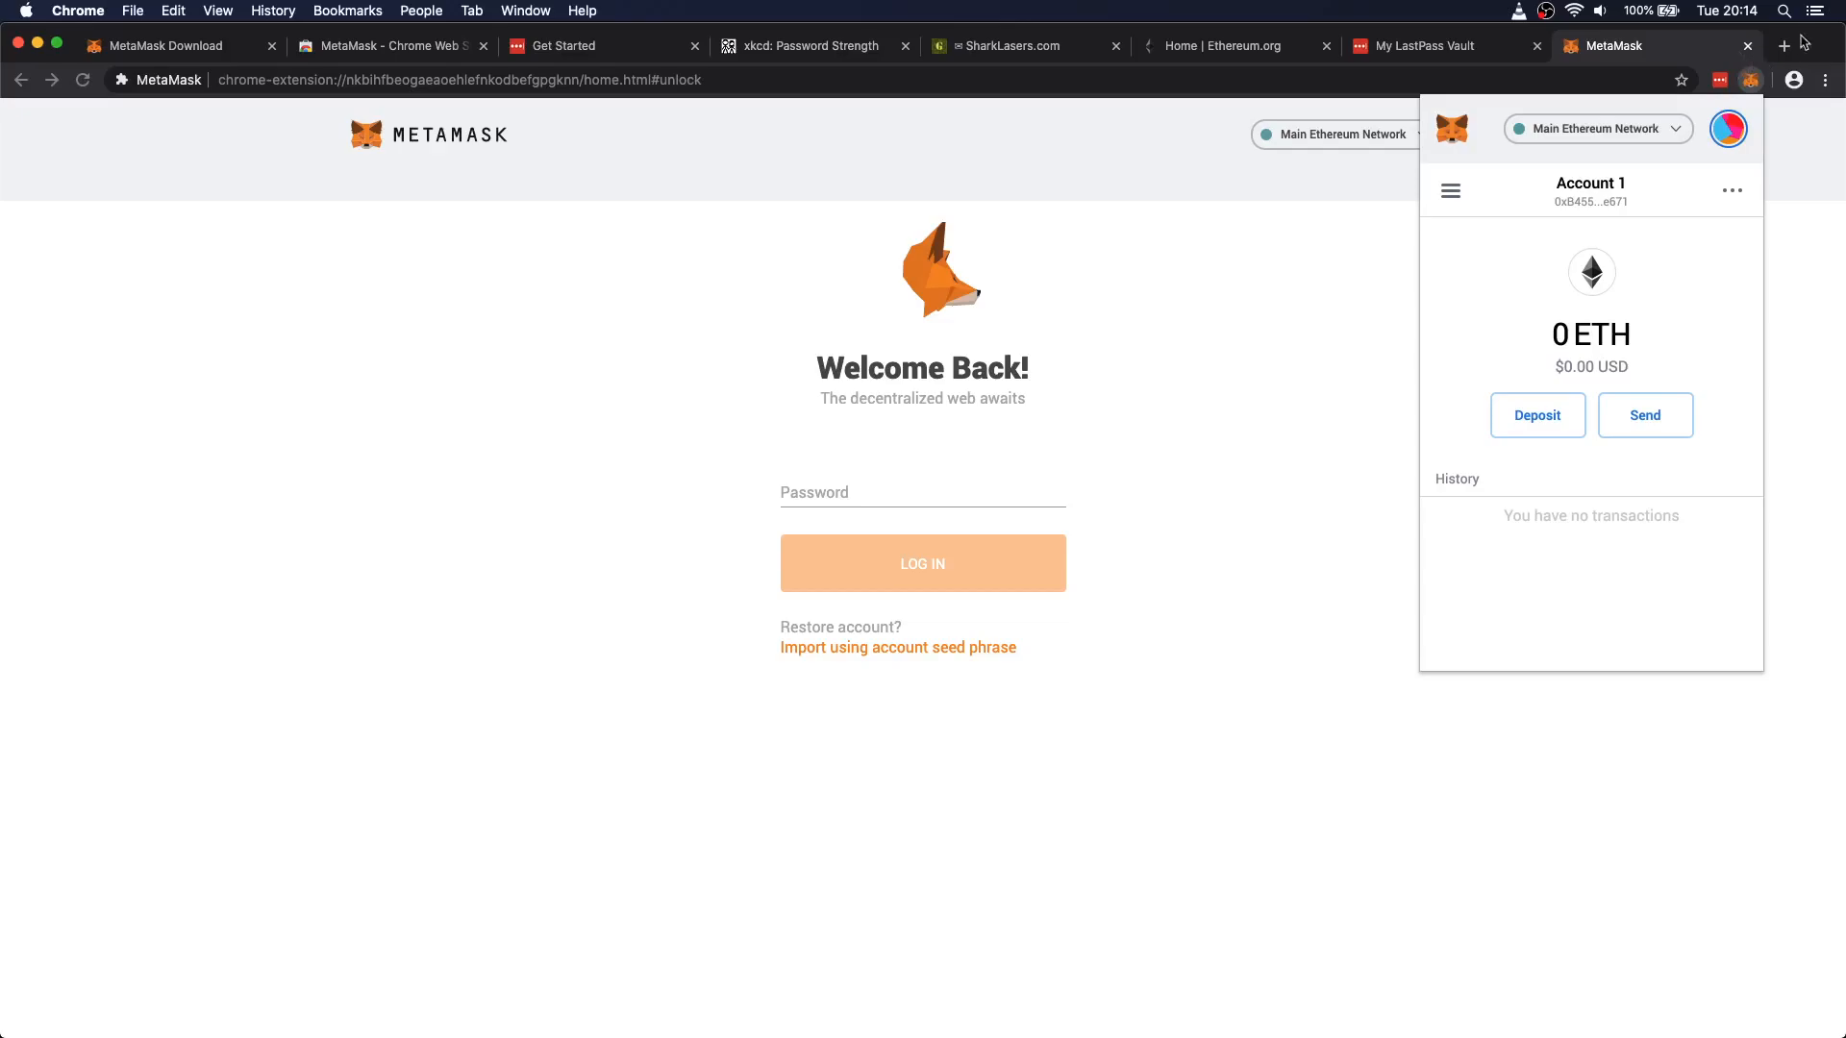
pyautogui.moveTo(1573, 348)
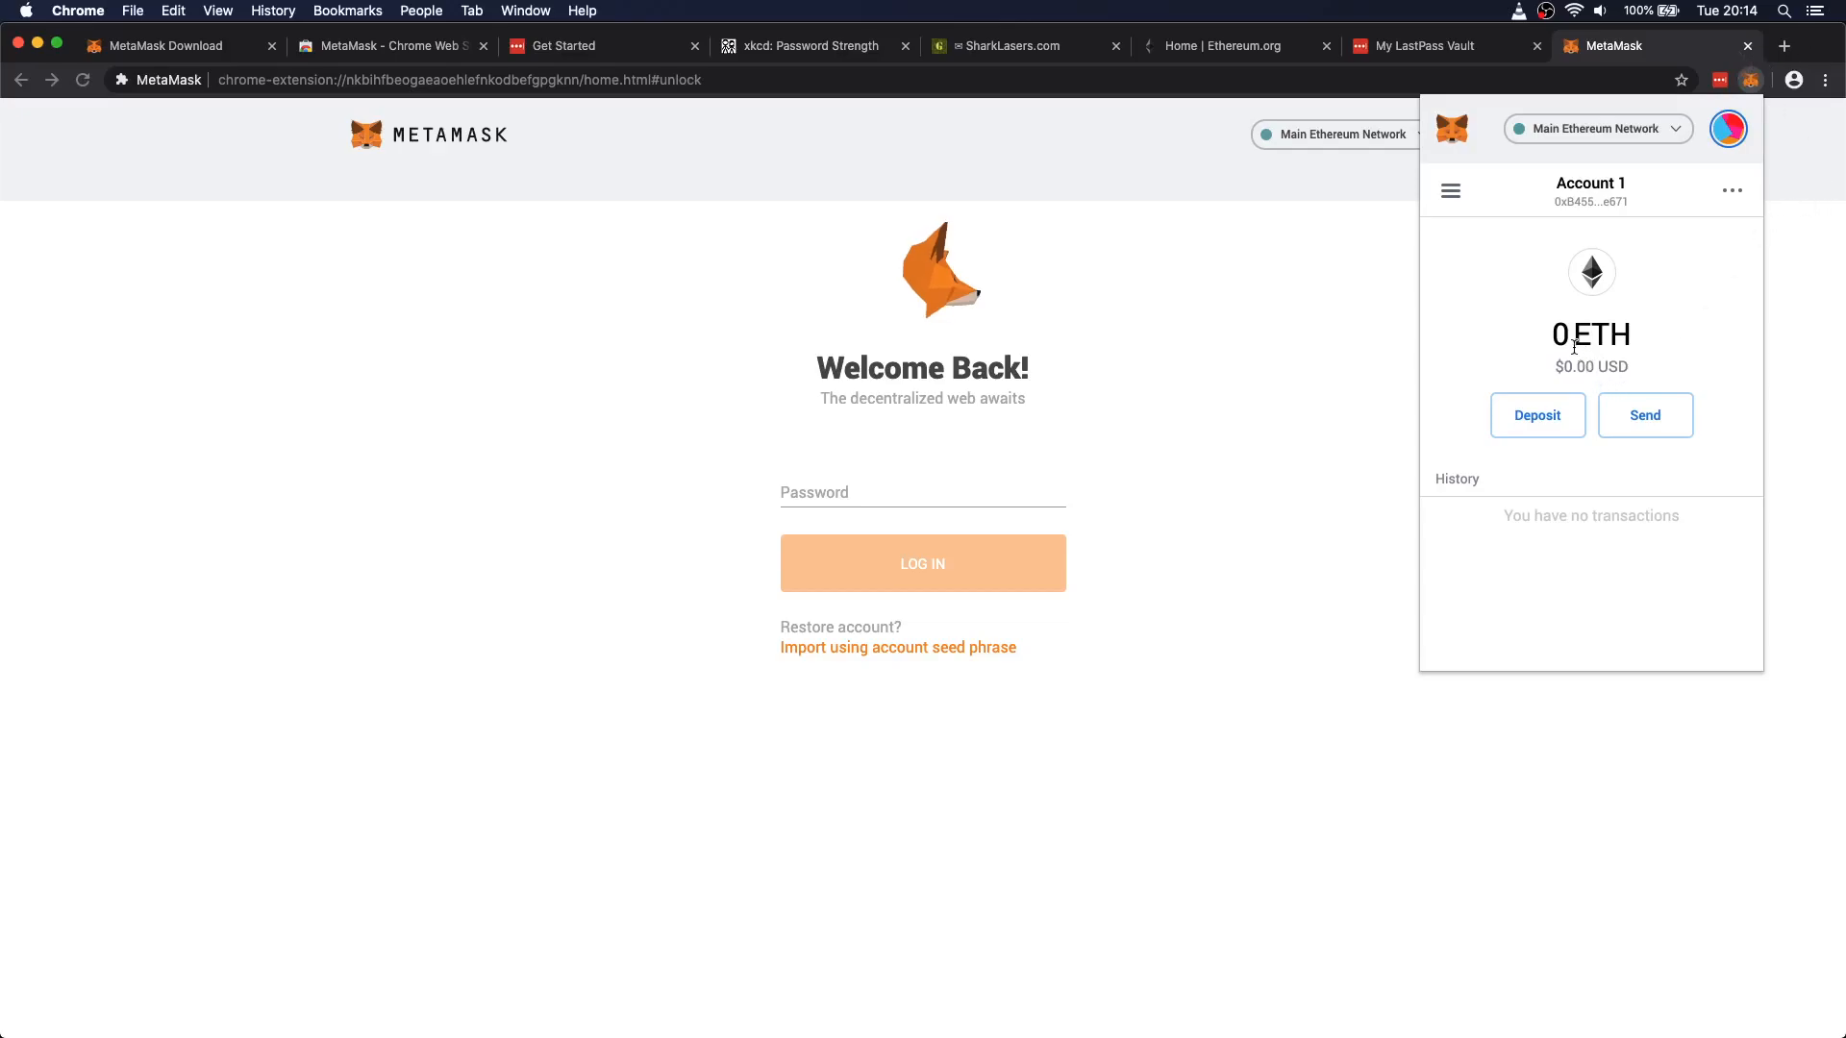
pyautogui.moveTo(1816, 274)
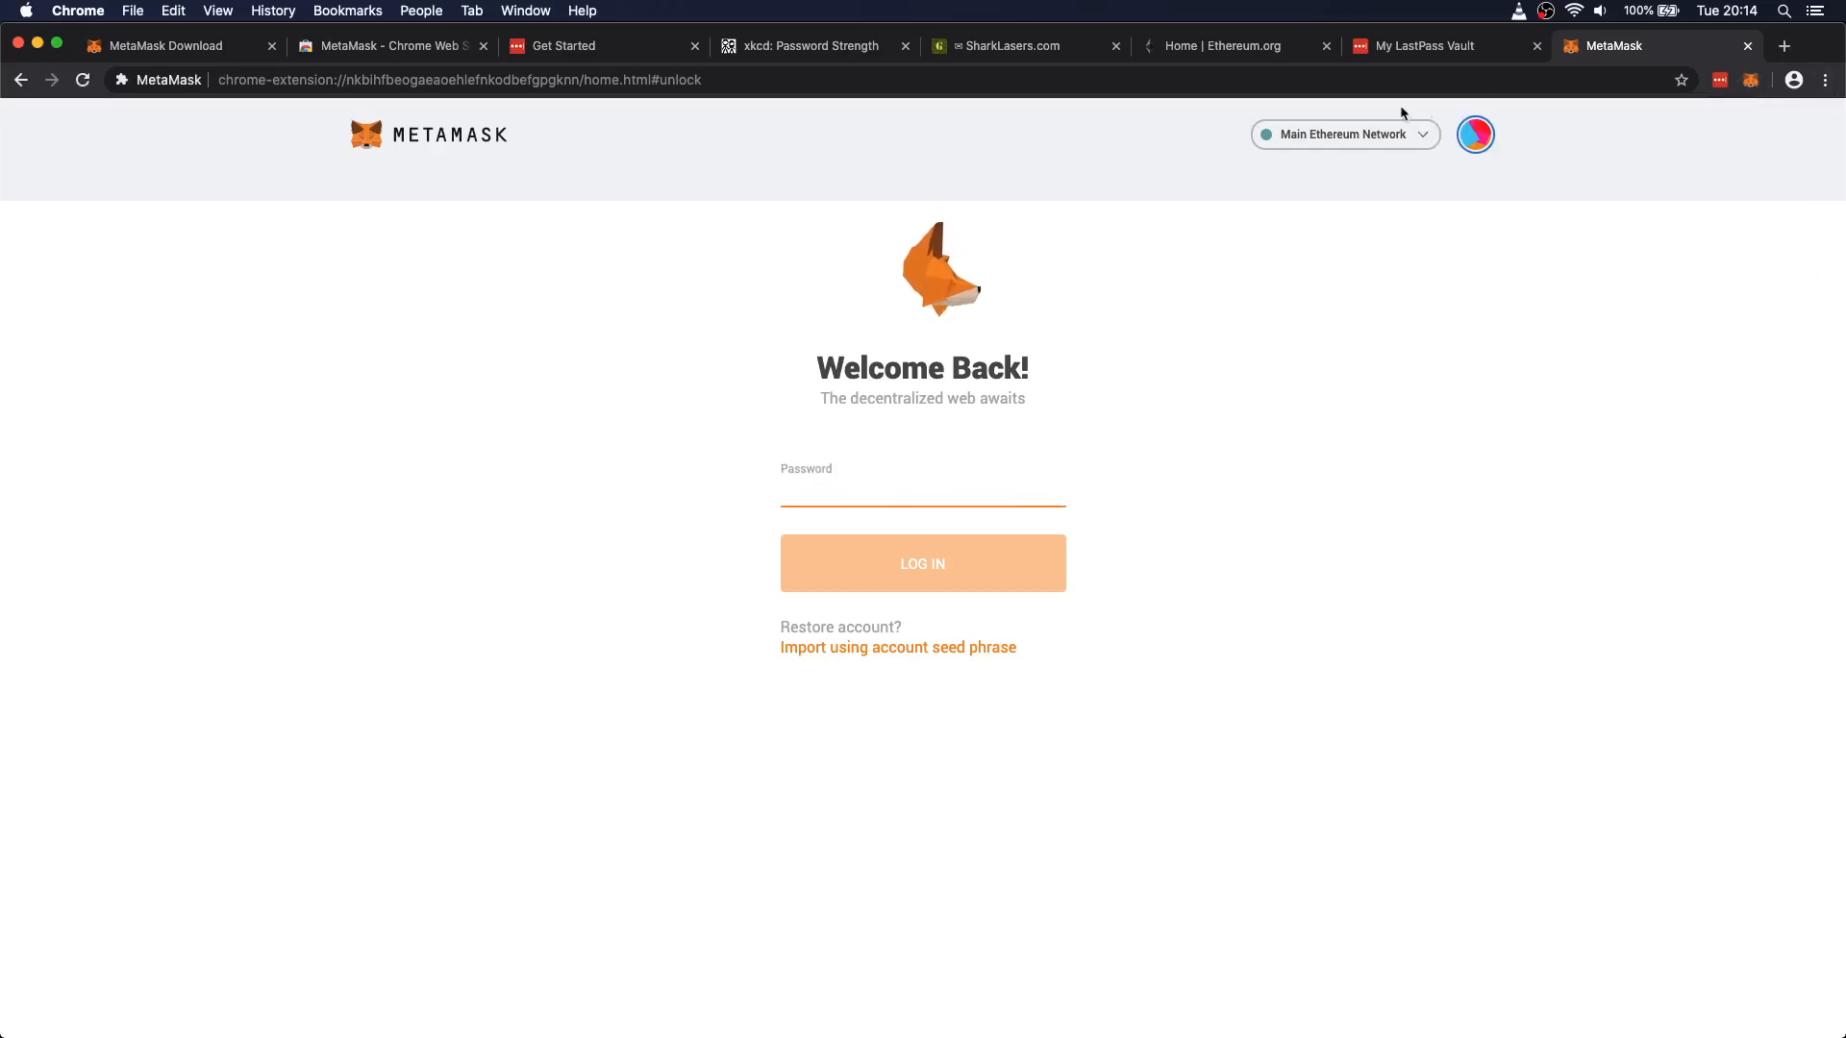
pyautogui.moveTo(1346, 229)
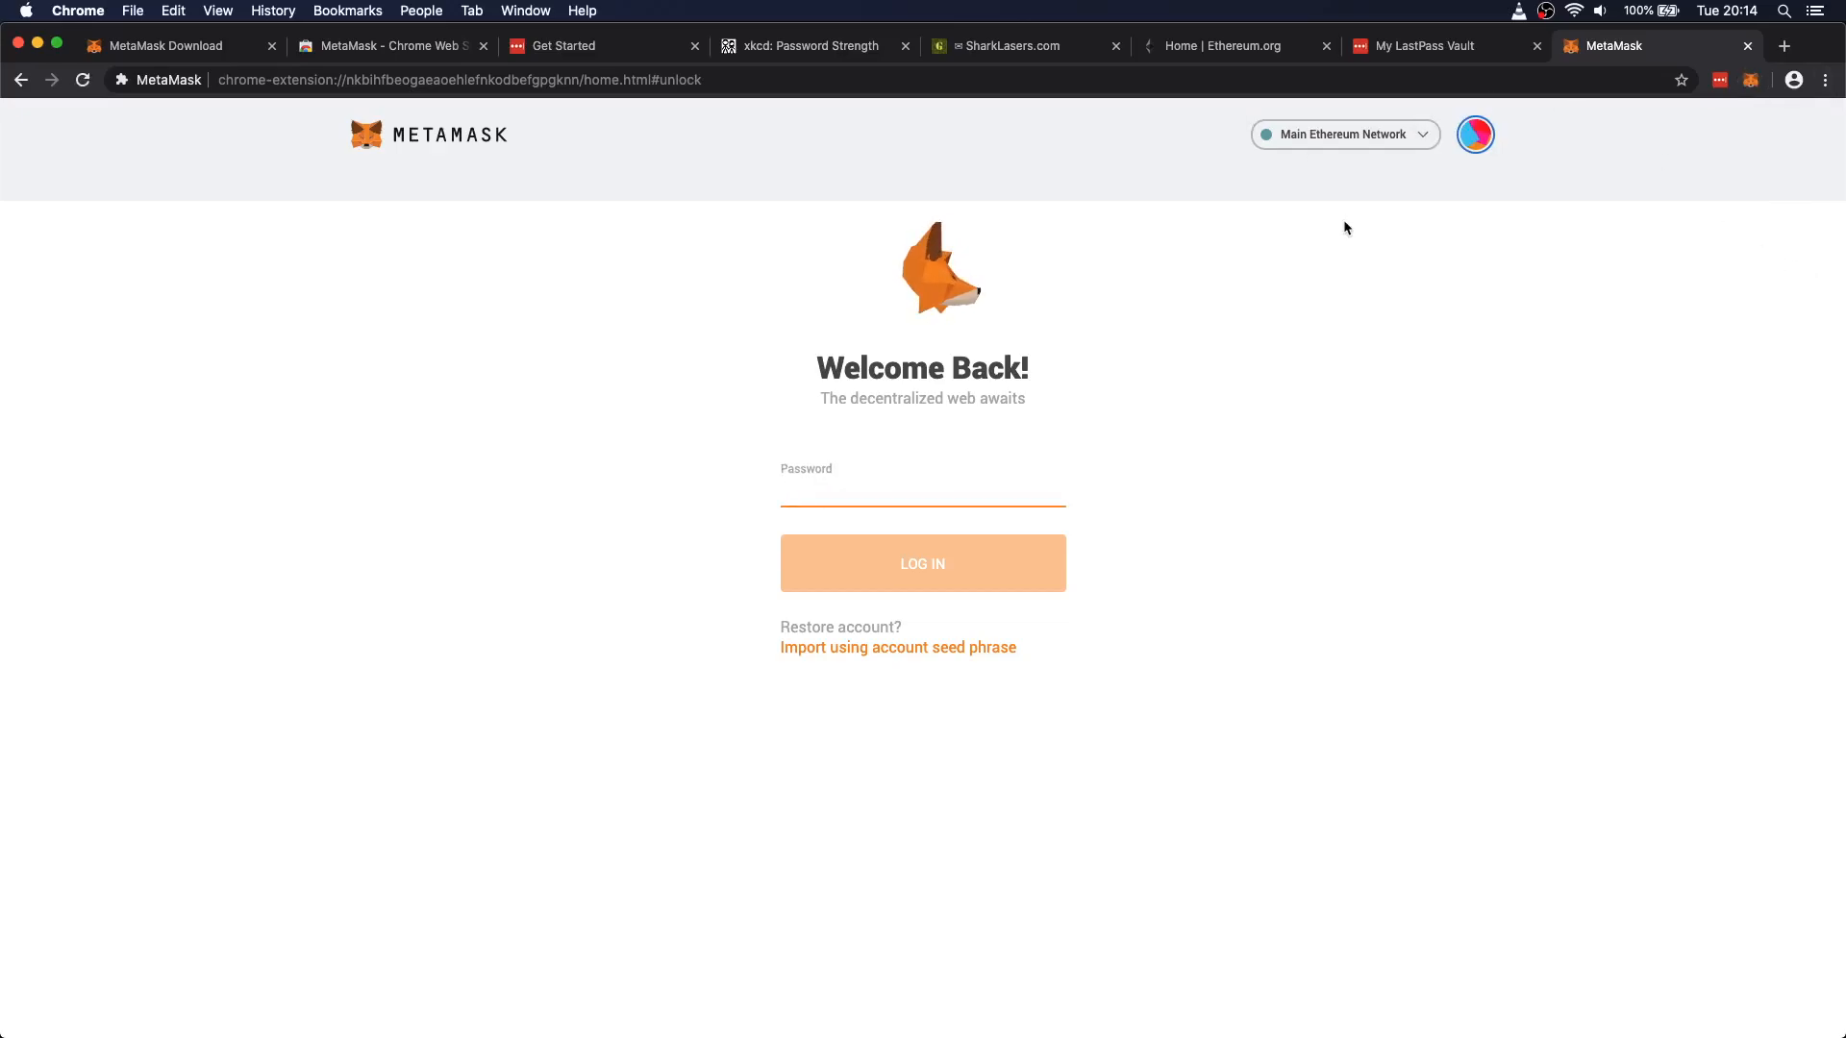
pyautogui.moveTo(1779, 43)
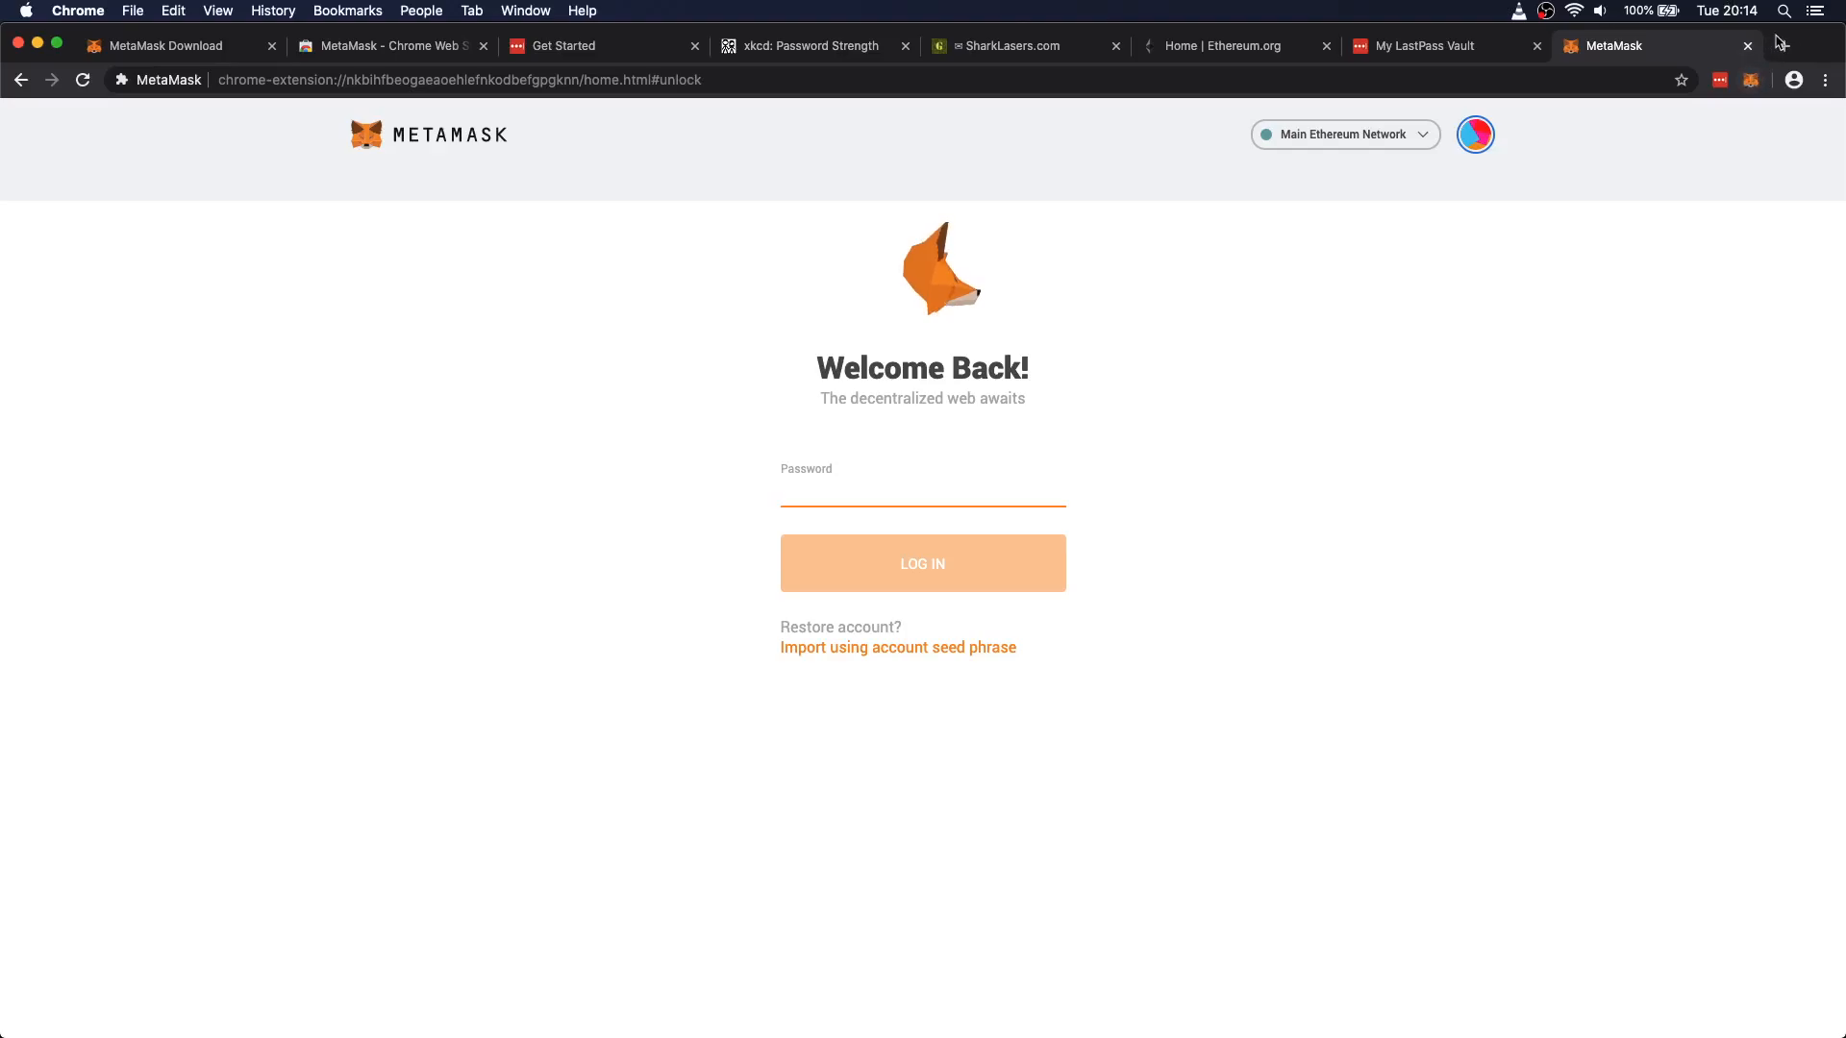
pyautogui.click(1782, 45)
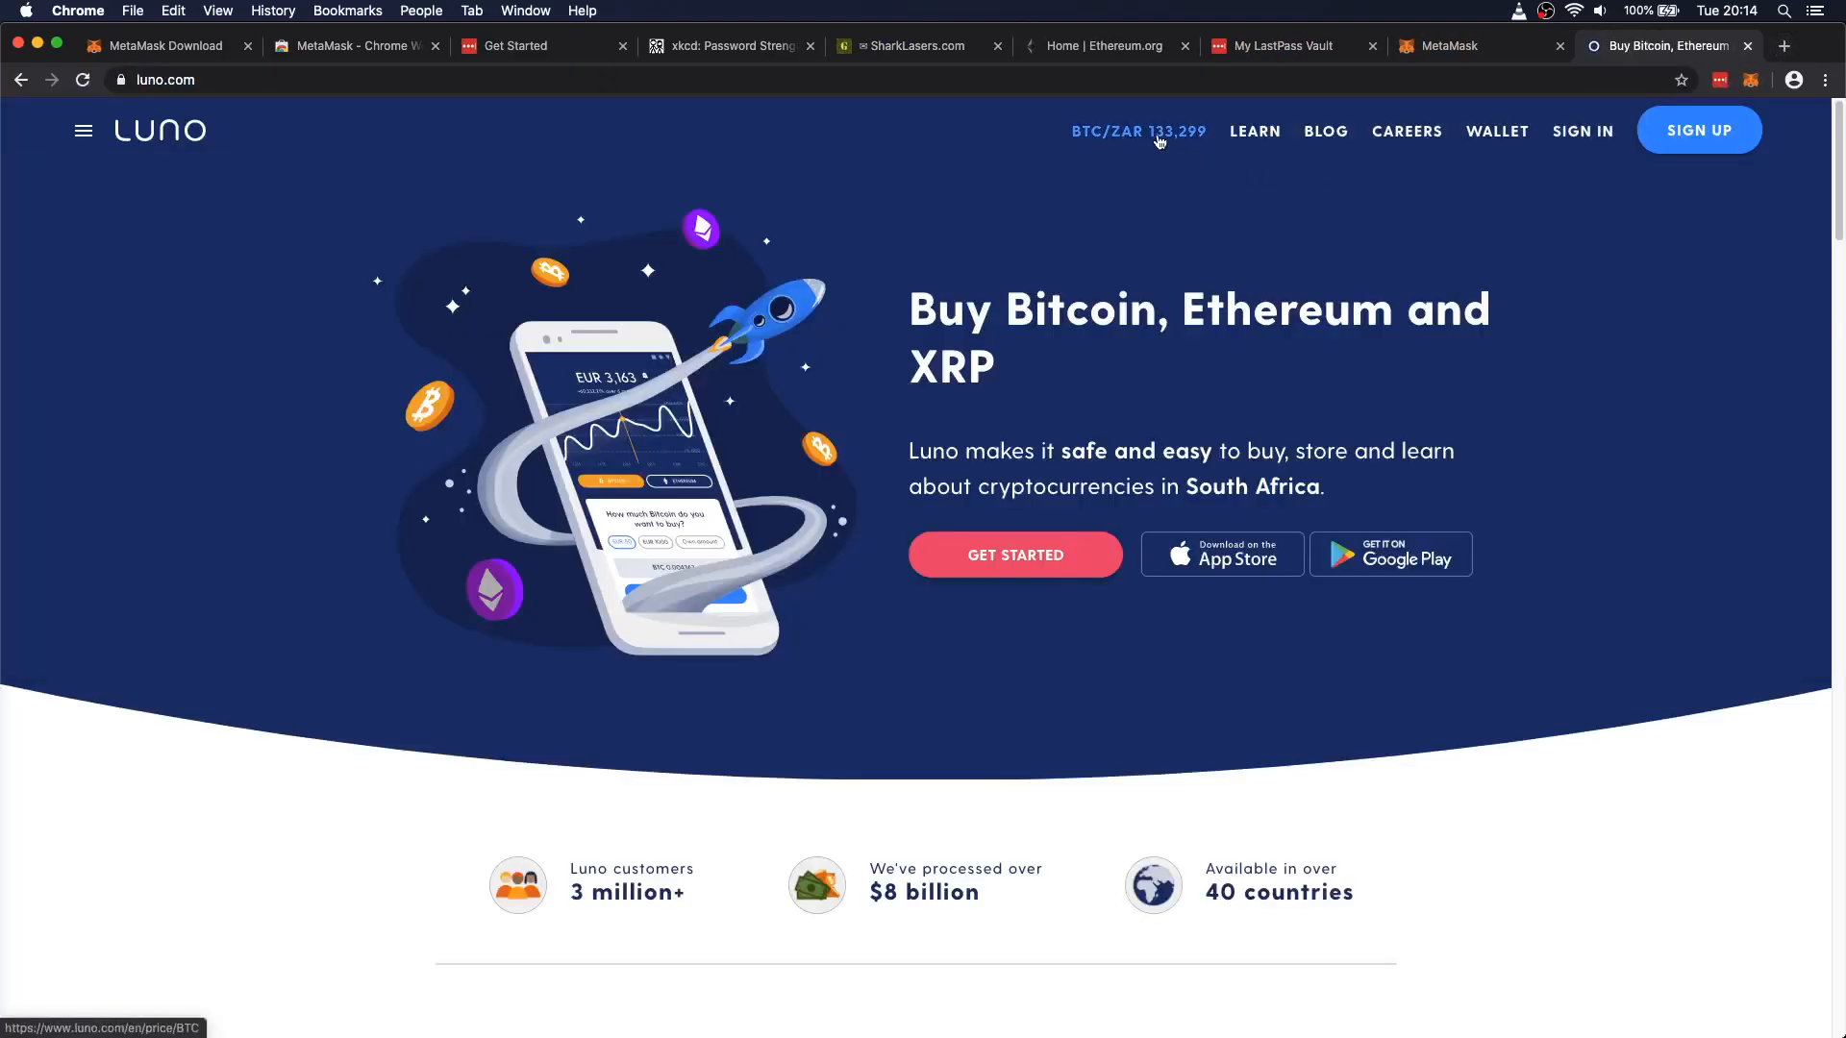
# Show Luno's Ethereum price in ZAR with its monthly chart and recheck MetaMask's 0 ETH balance.
pyautogui.click(1137, 131)
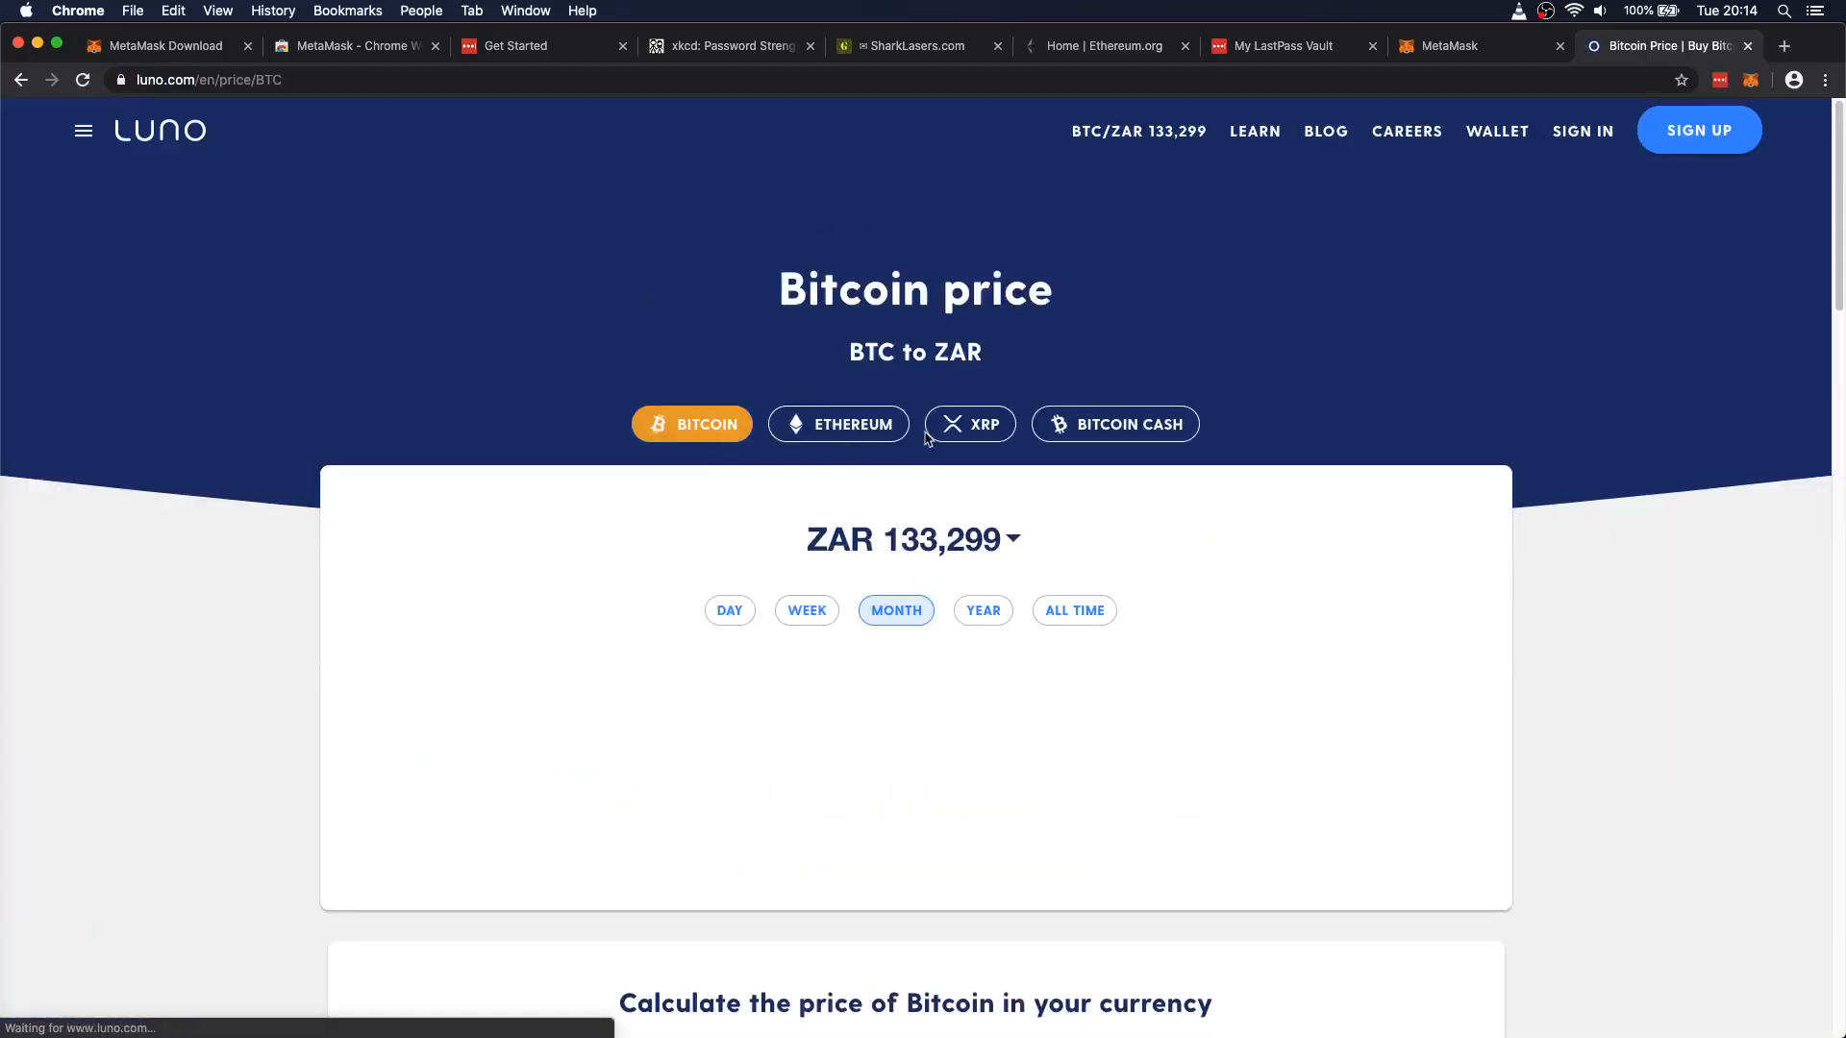
pyautogui.click(839, 424)
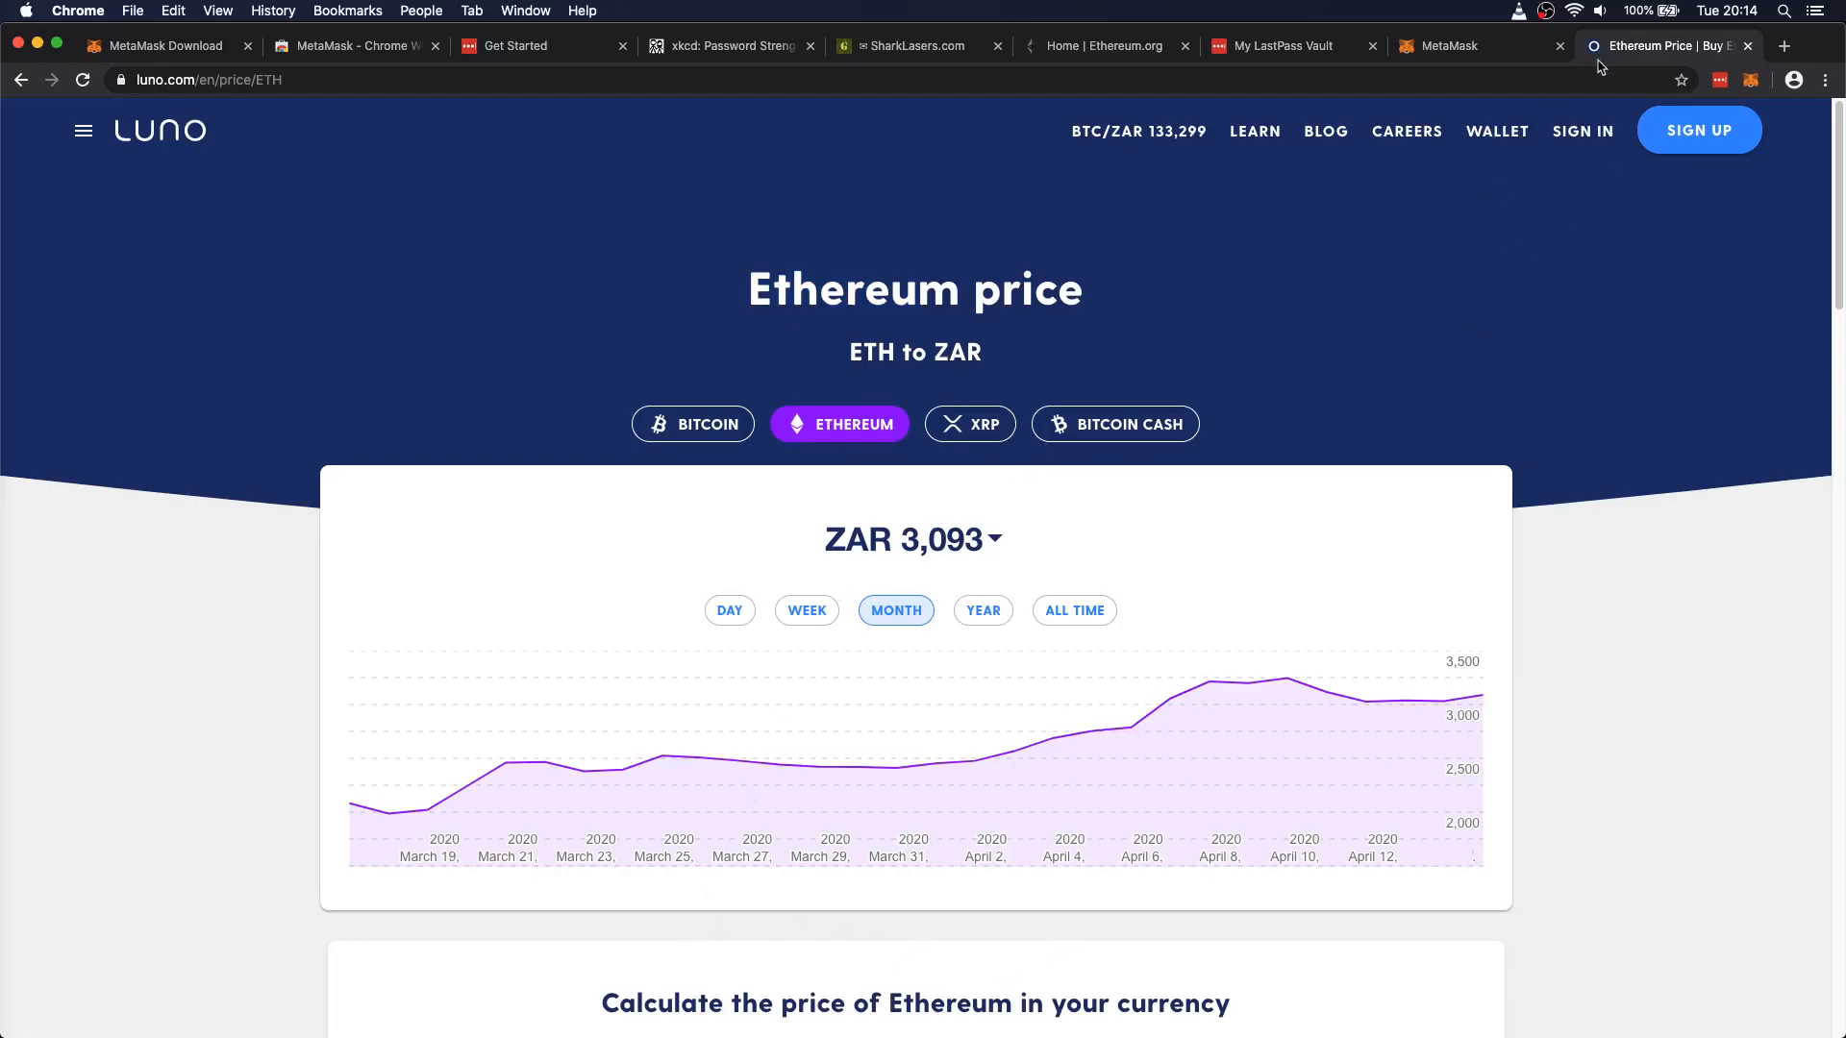
pyautogui.moveTo(1205, 143)
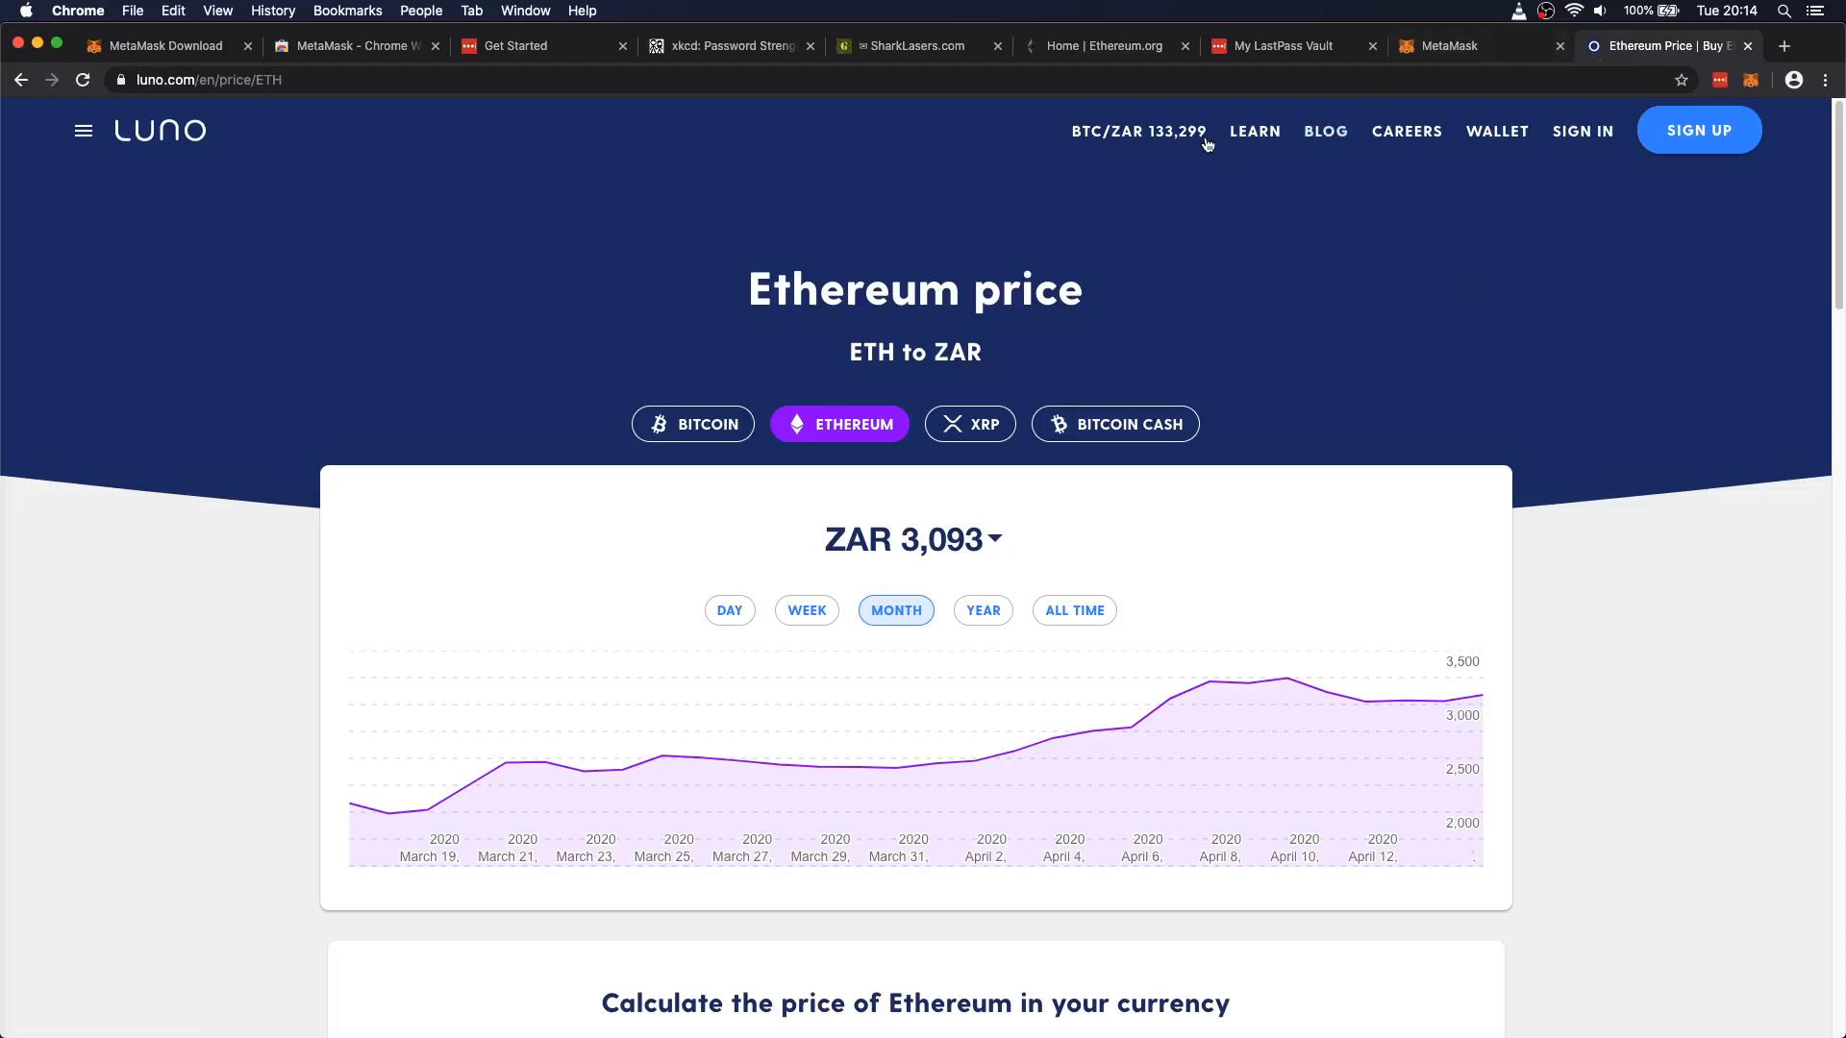
pyautogui.moveTo(762, 273)
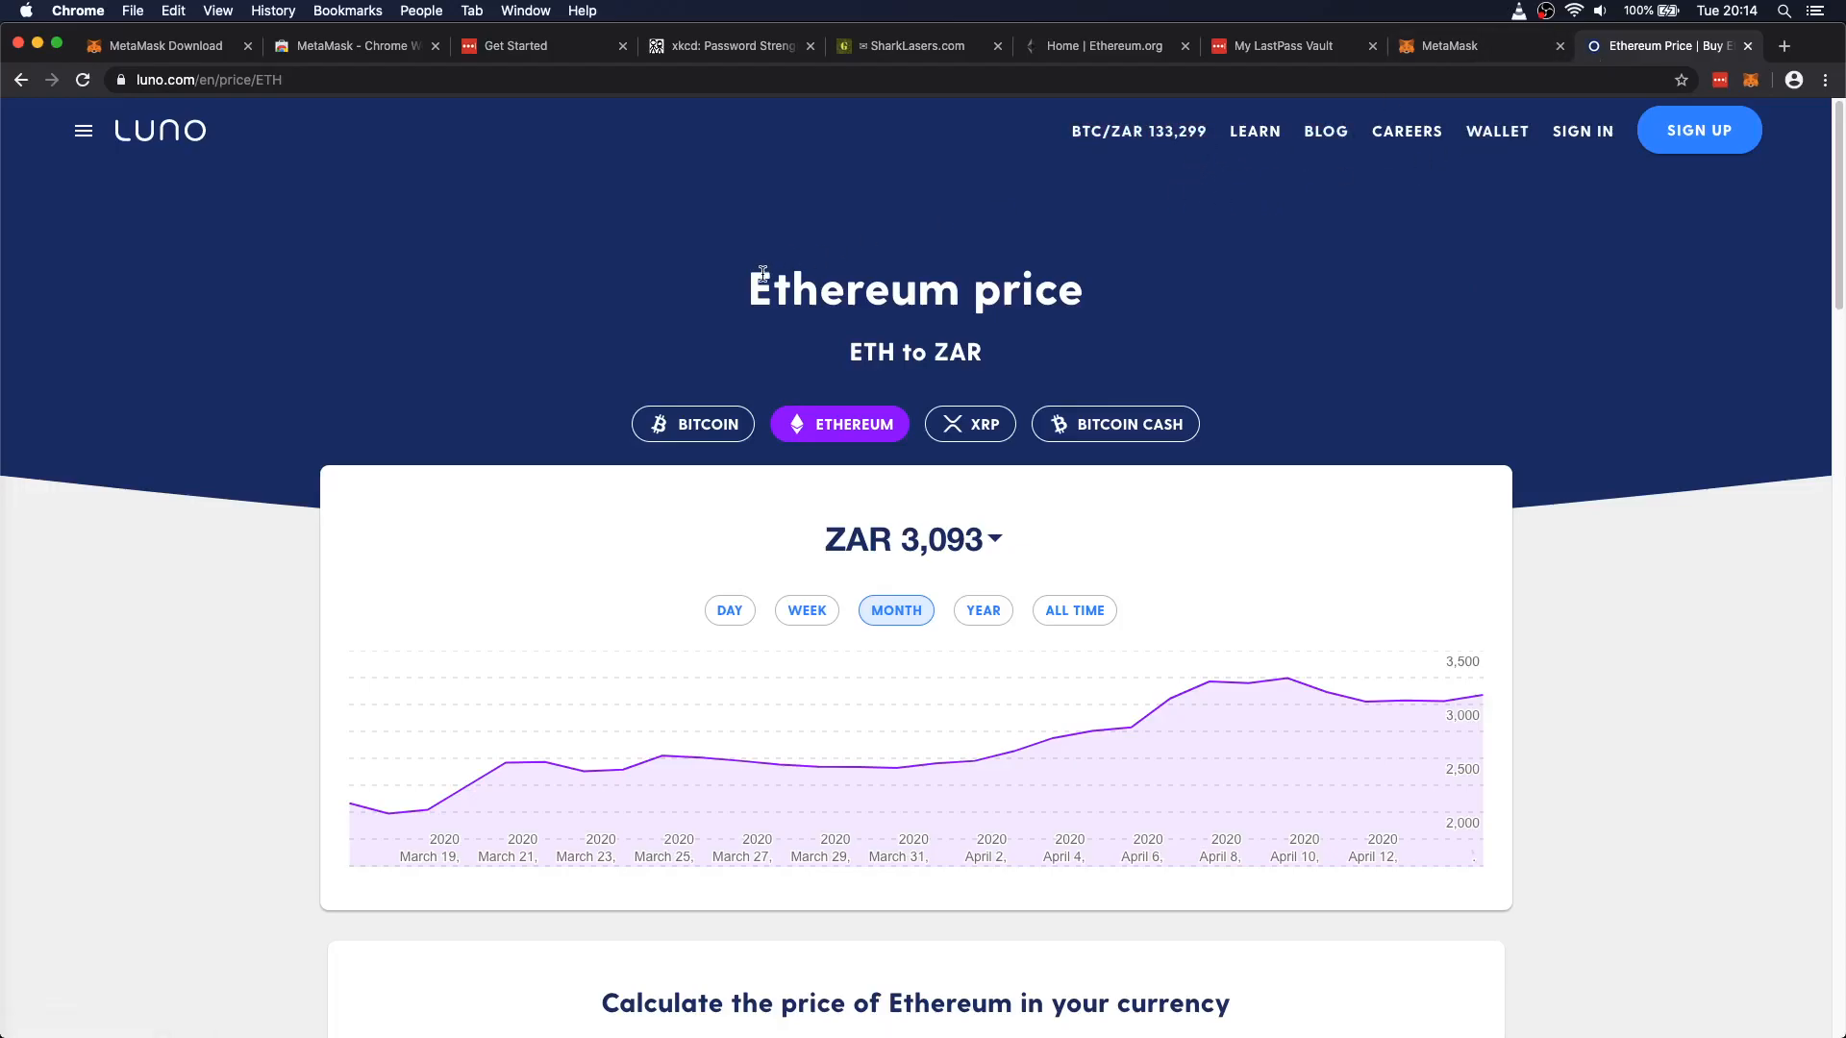
pyautogui.moveTo(1190, 688)
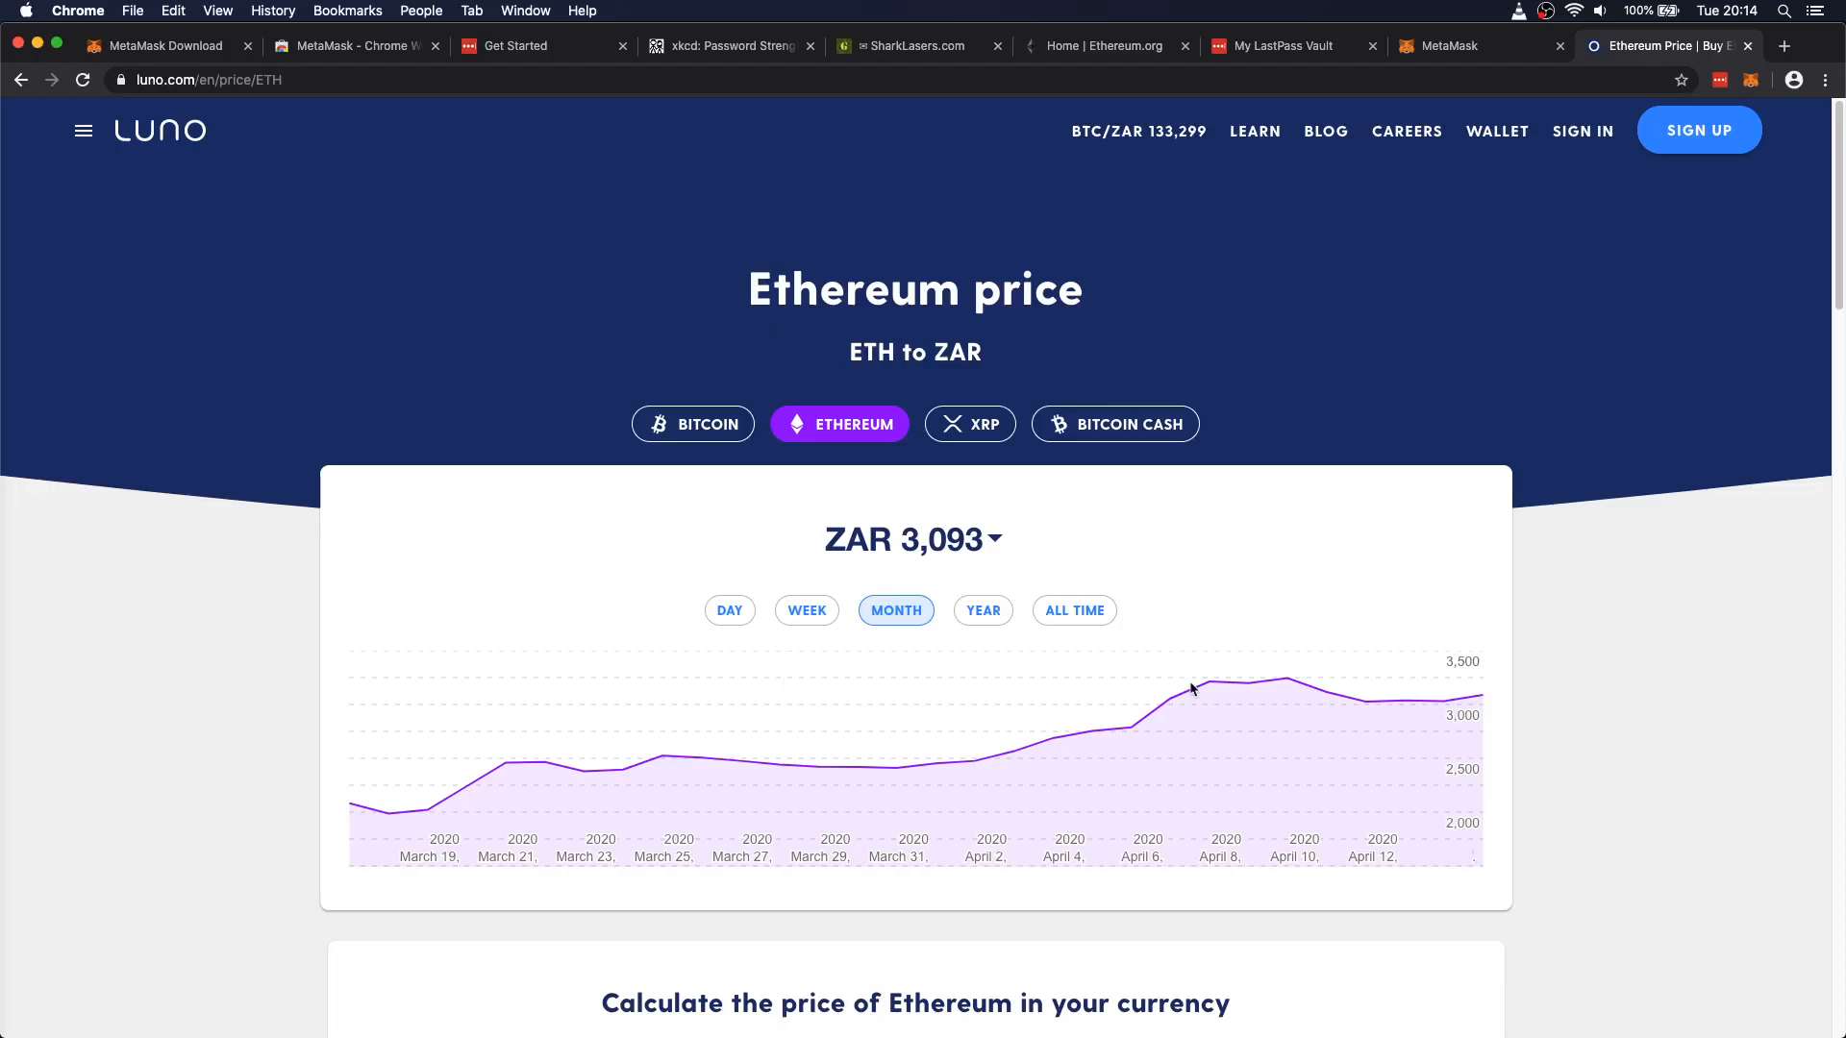
pyautogui.moveTo(1773, 70)
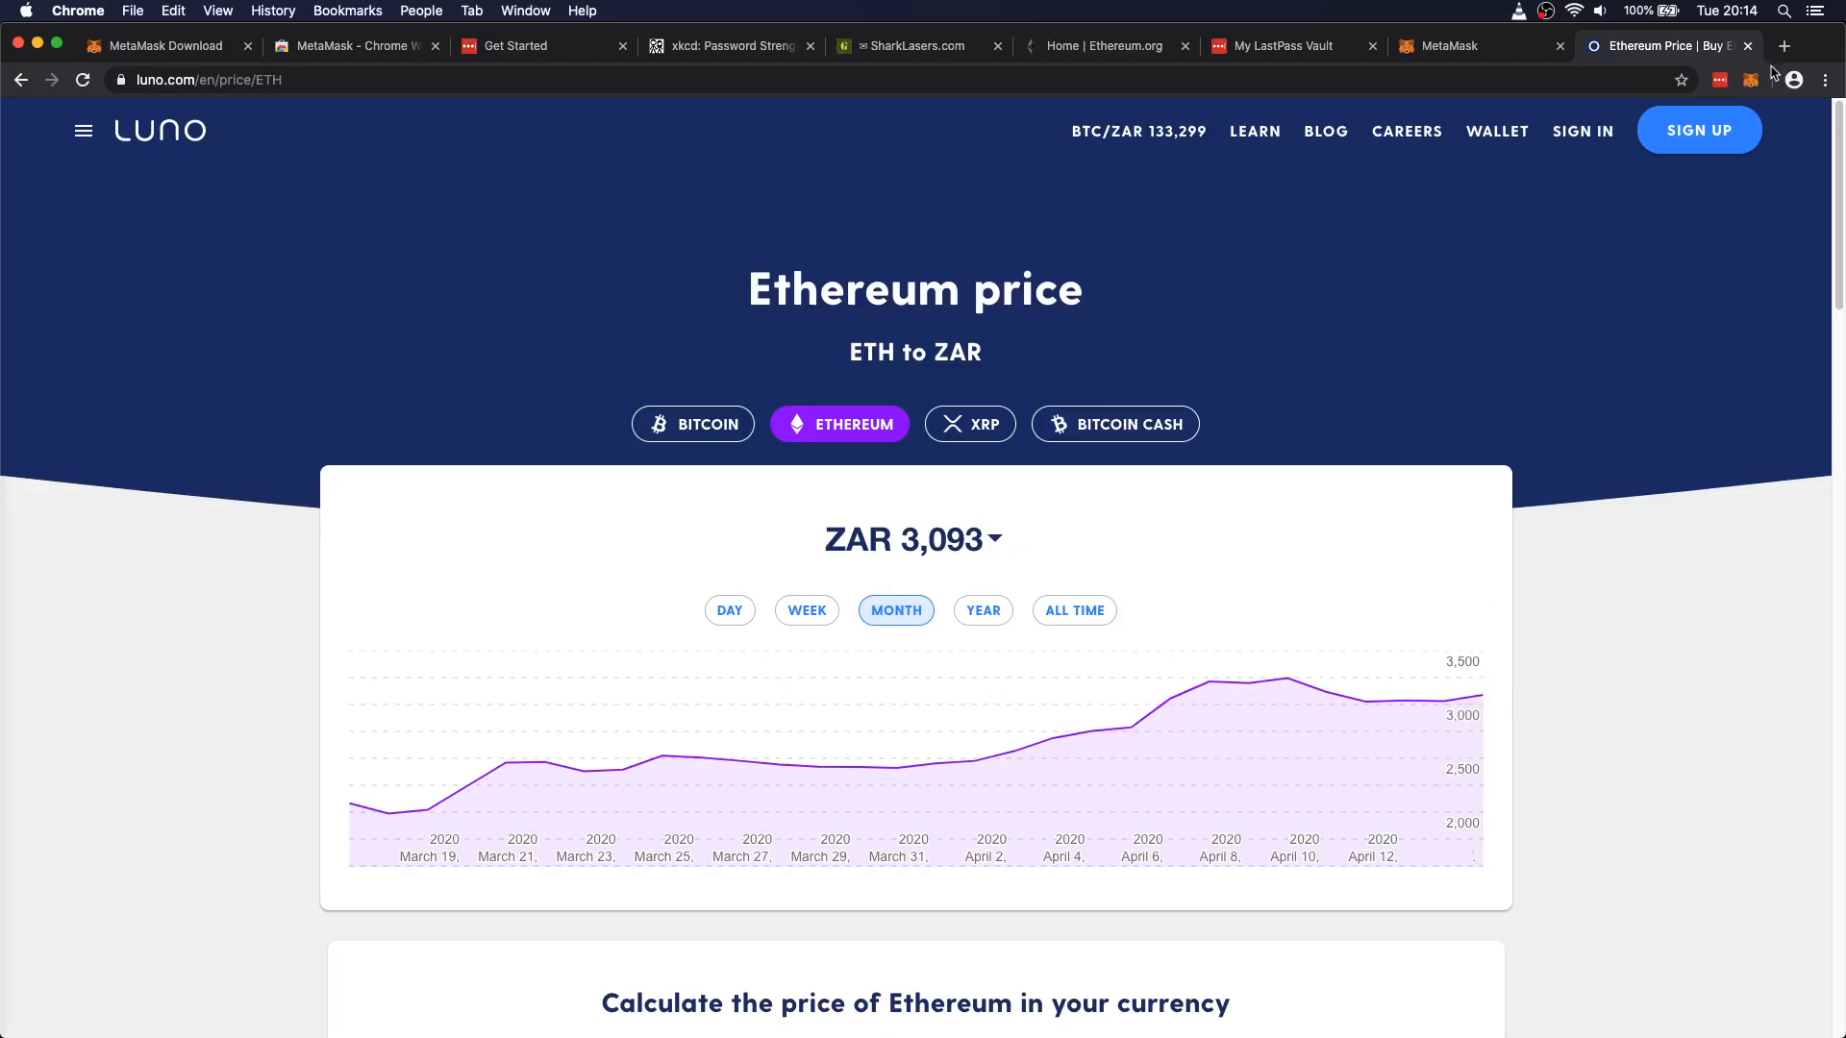
pyautogui.click(1751, 80)
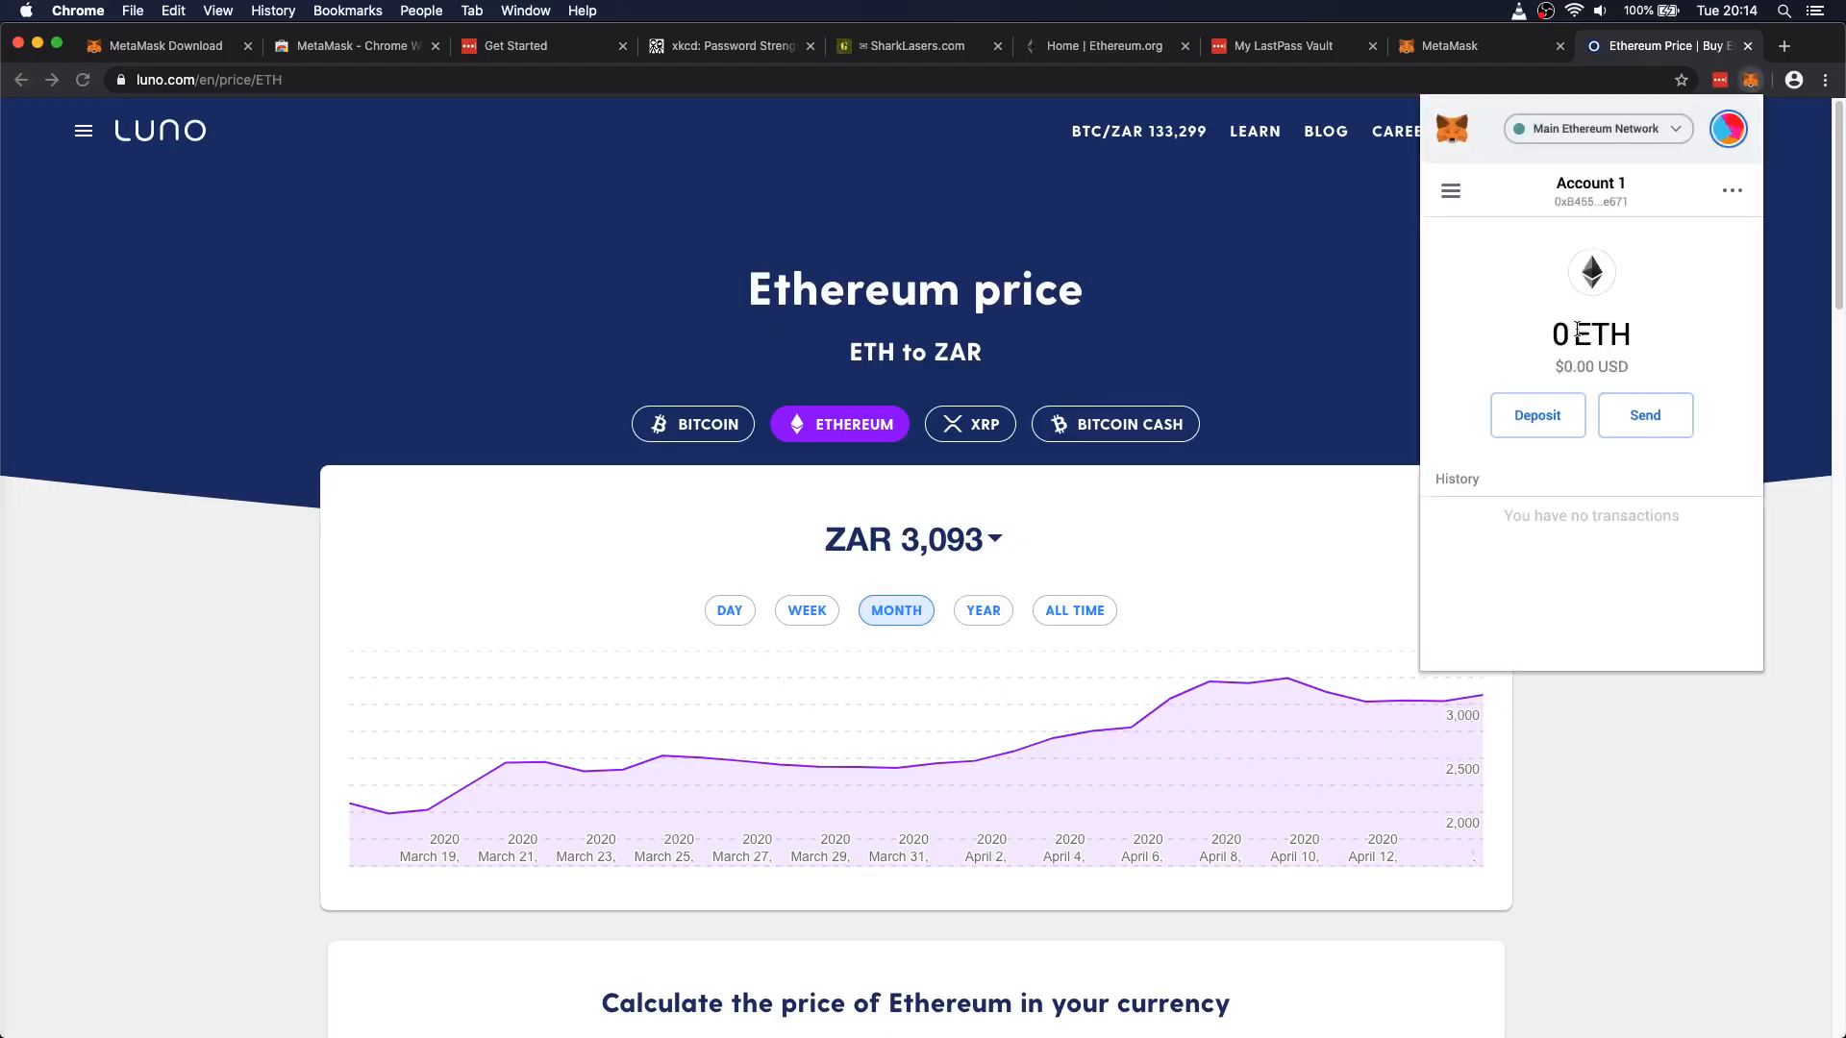
pyautogui.moveTo(851, 440)
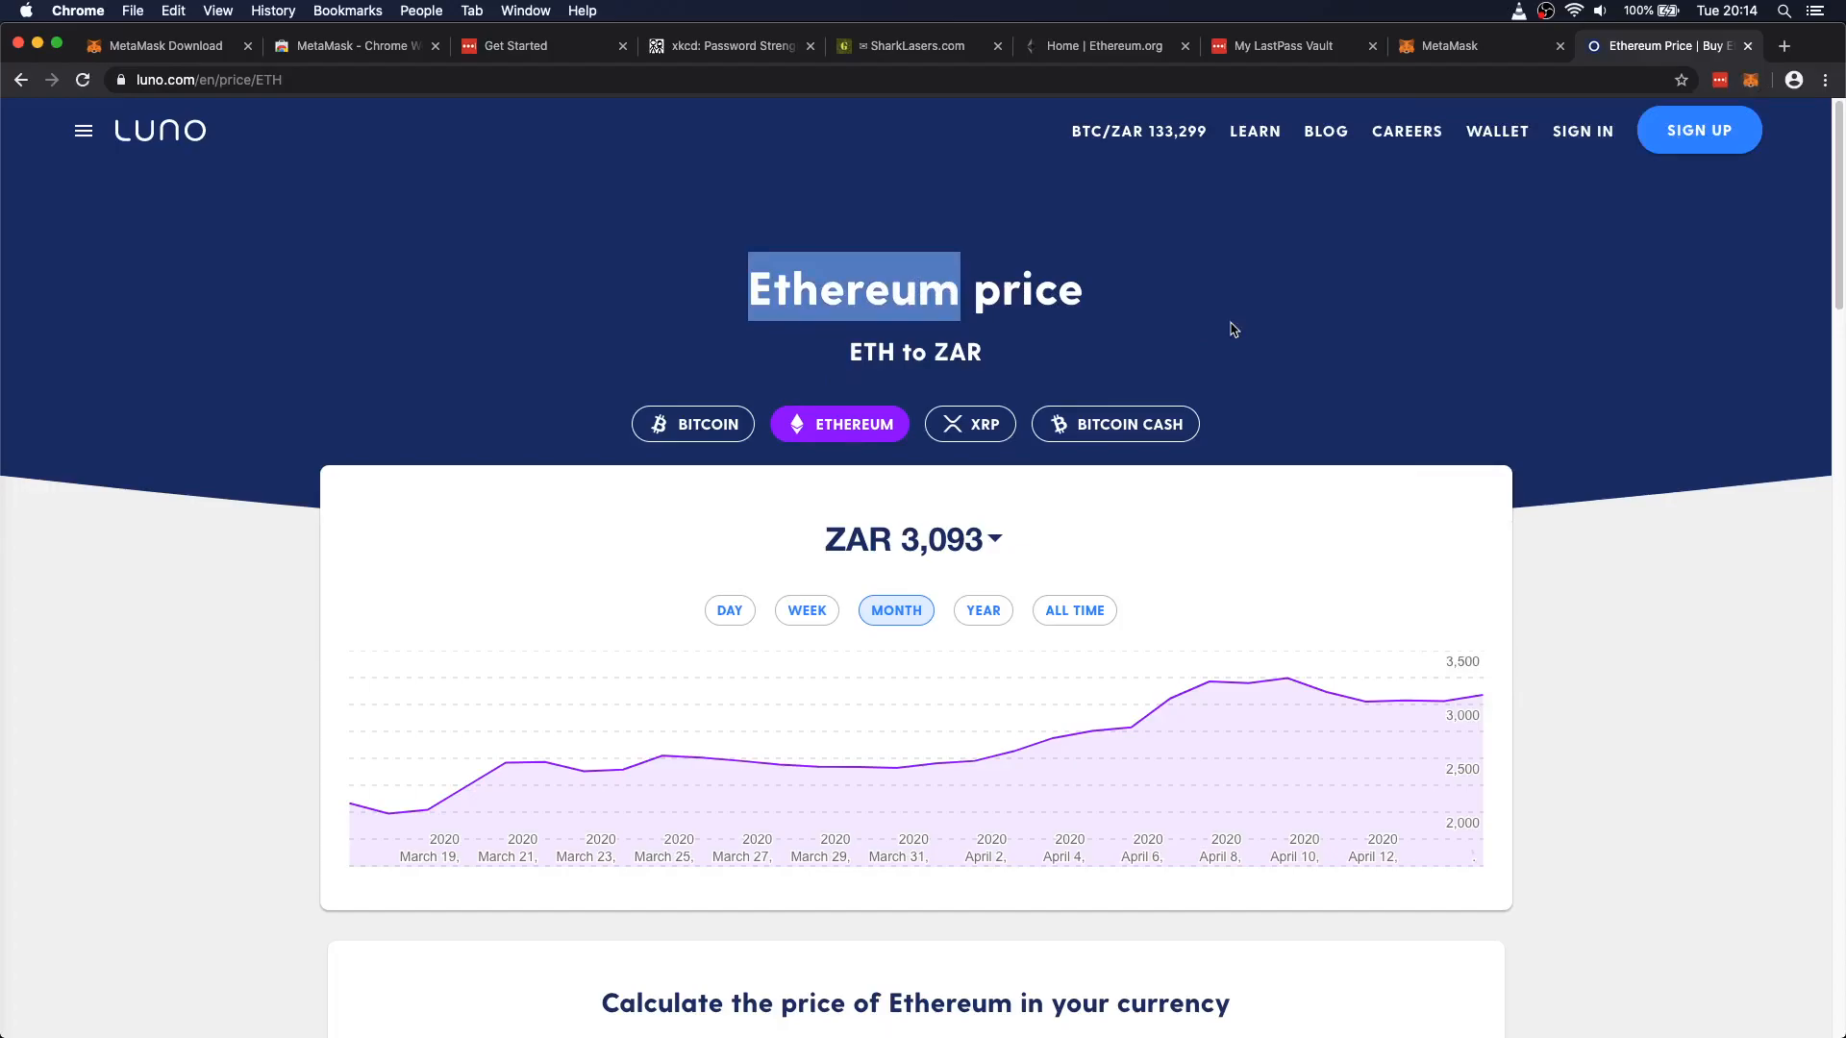
pyautogui.moveTo(1370, 240)
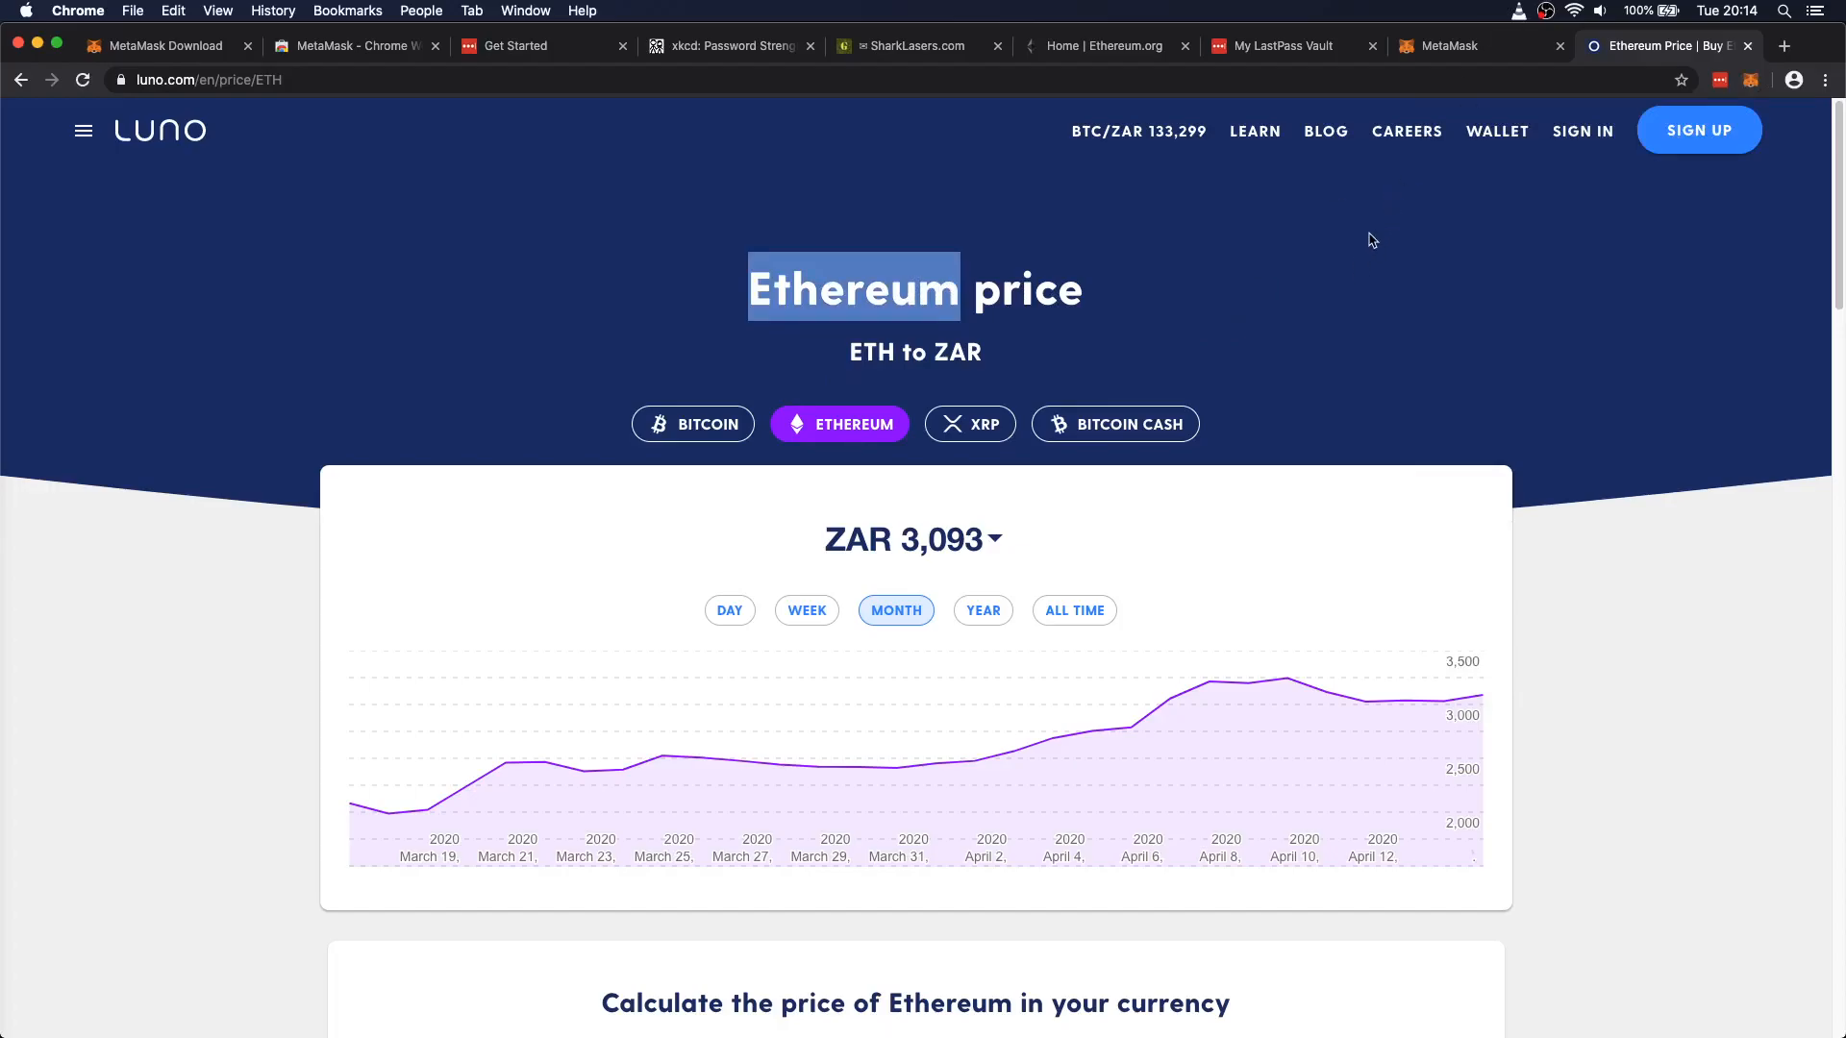
pyautogui.moveTo(1461, 115)
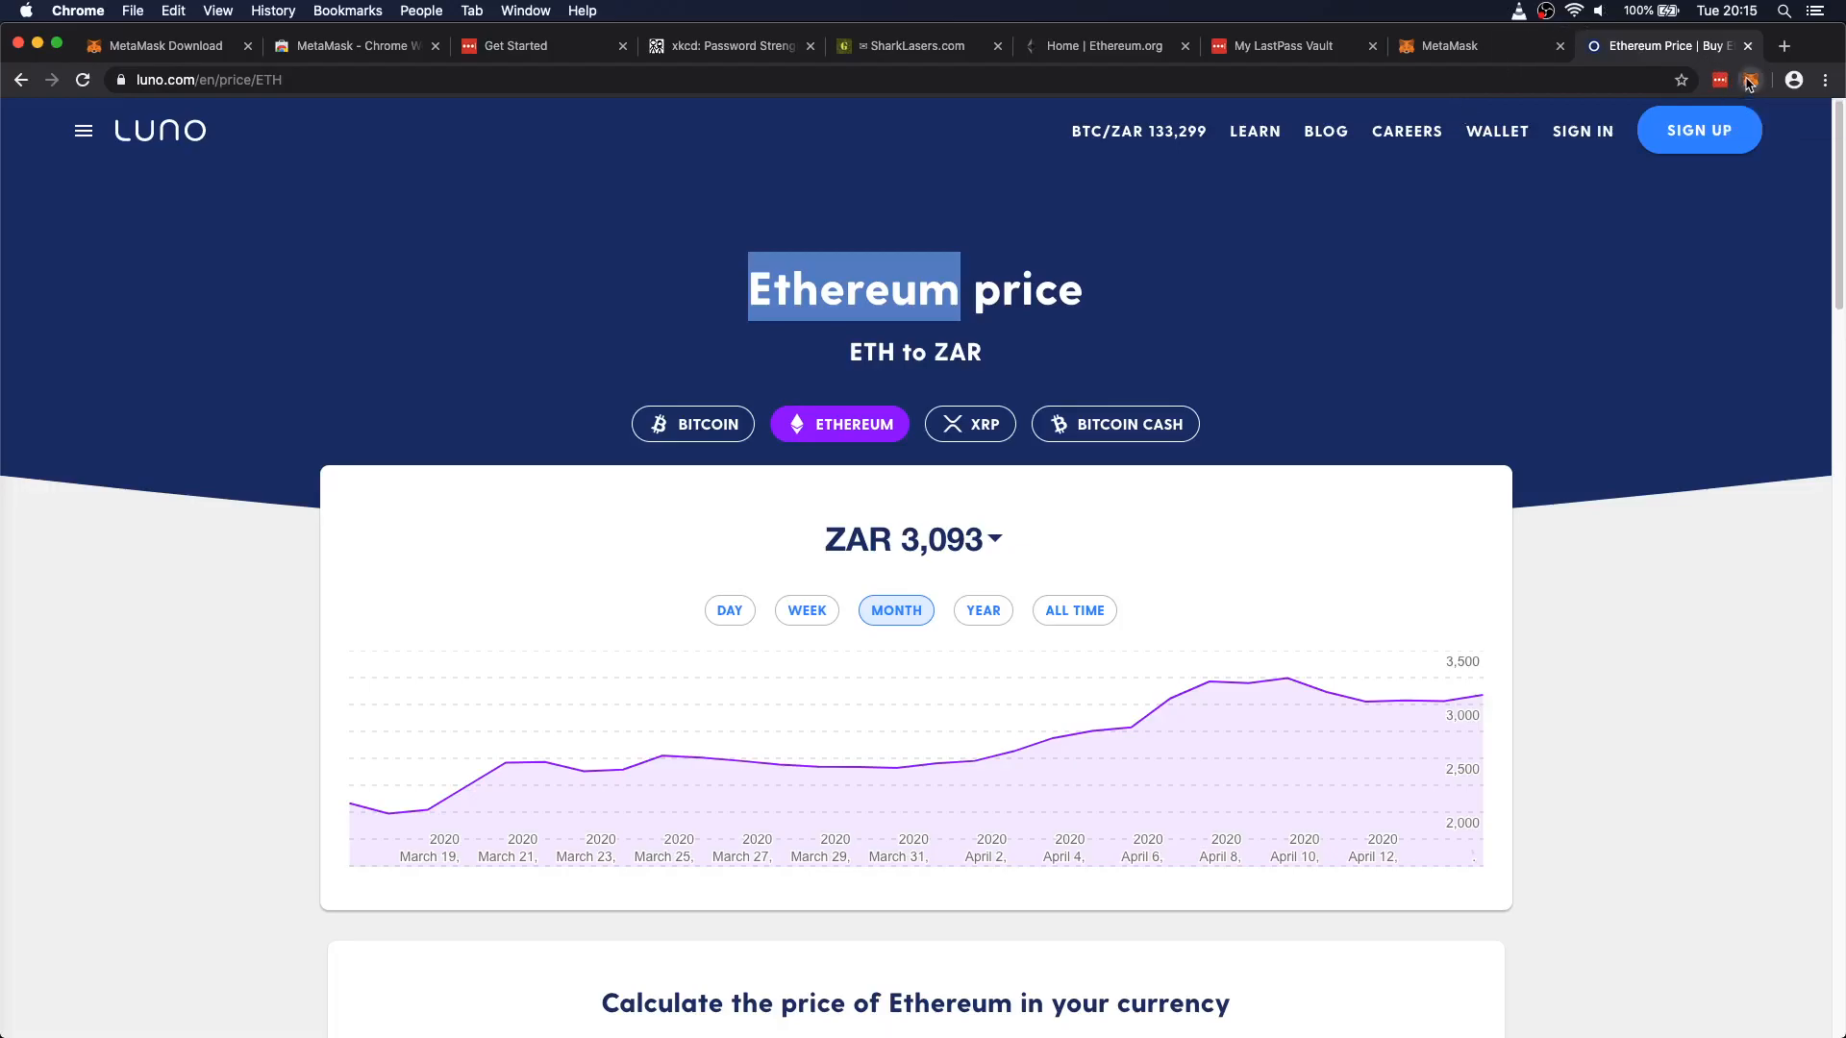
pyautogui.click(1750, 80)
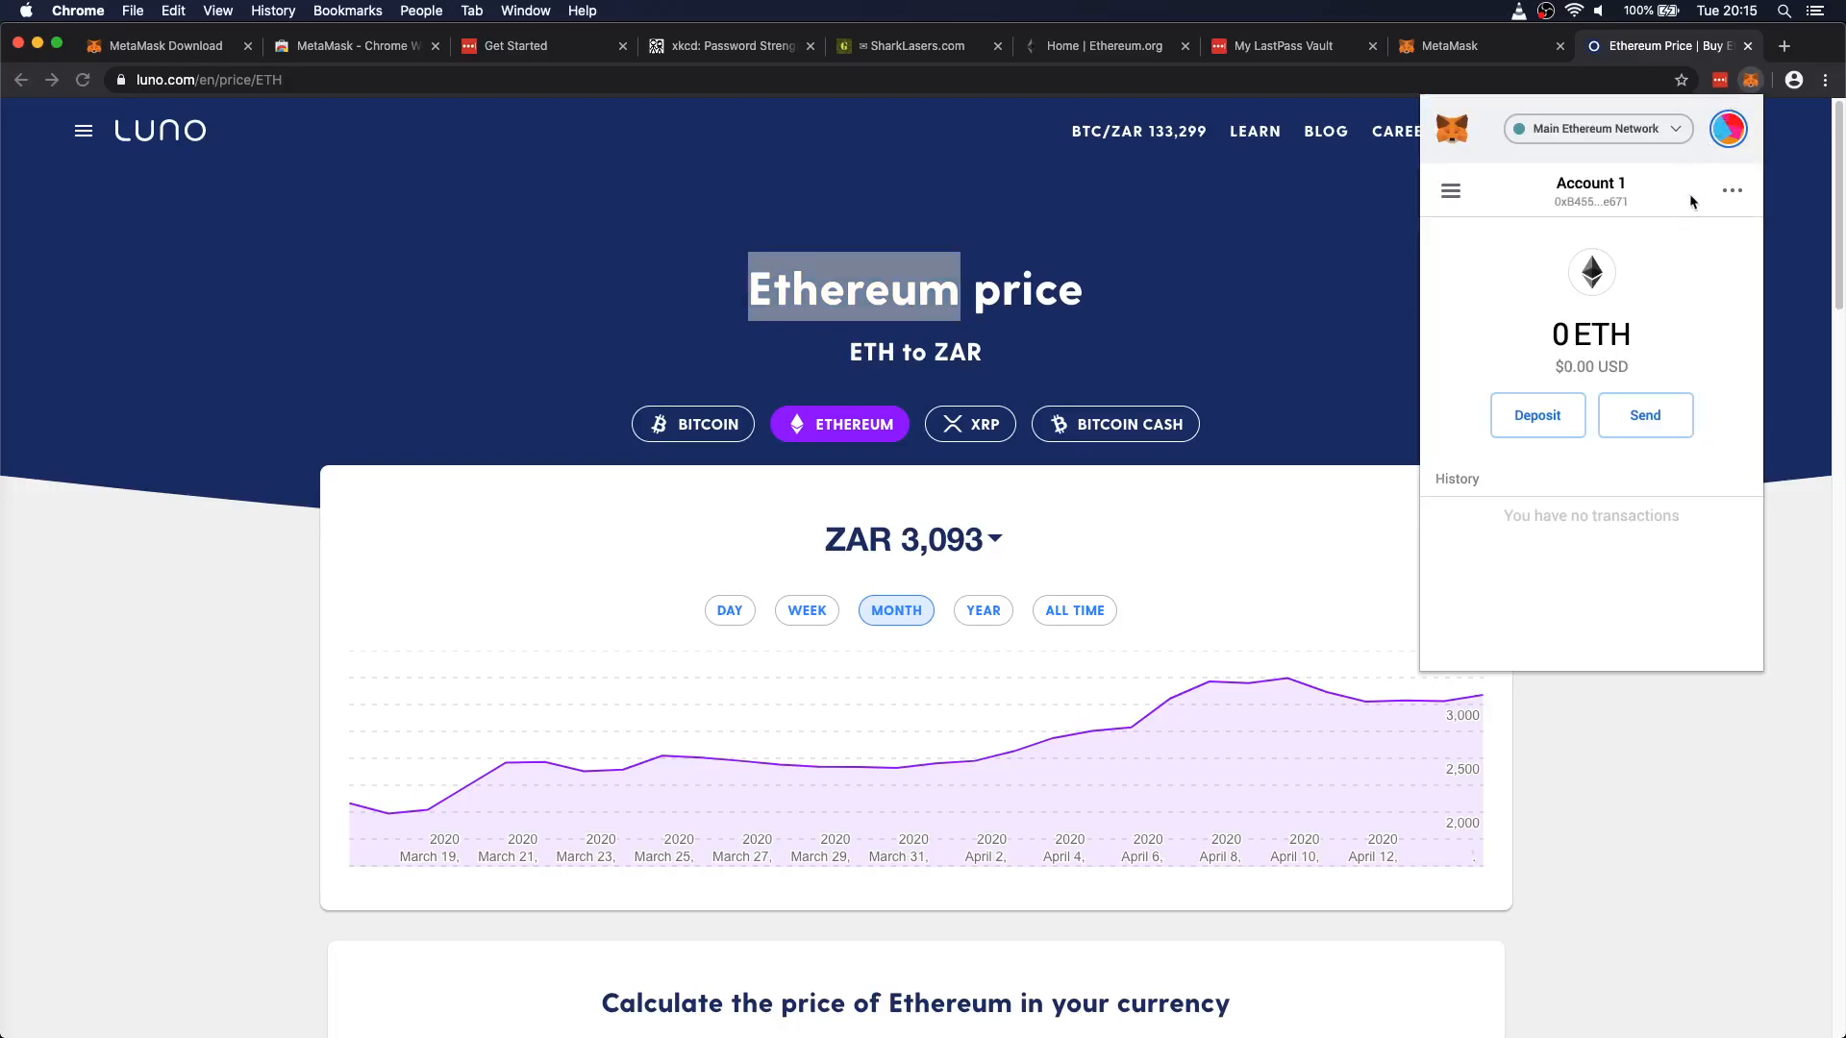
pyautogui.moveTo(1713, 248)
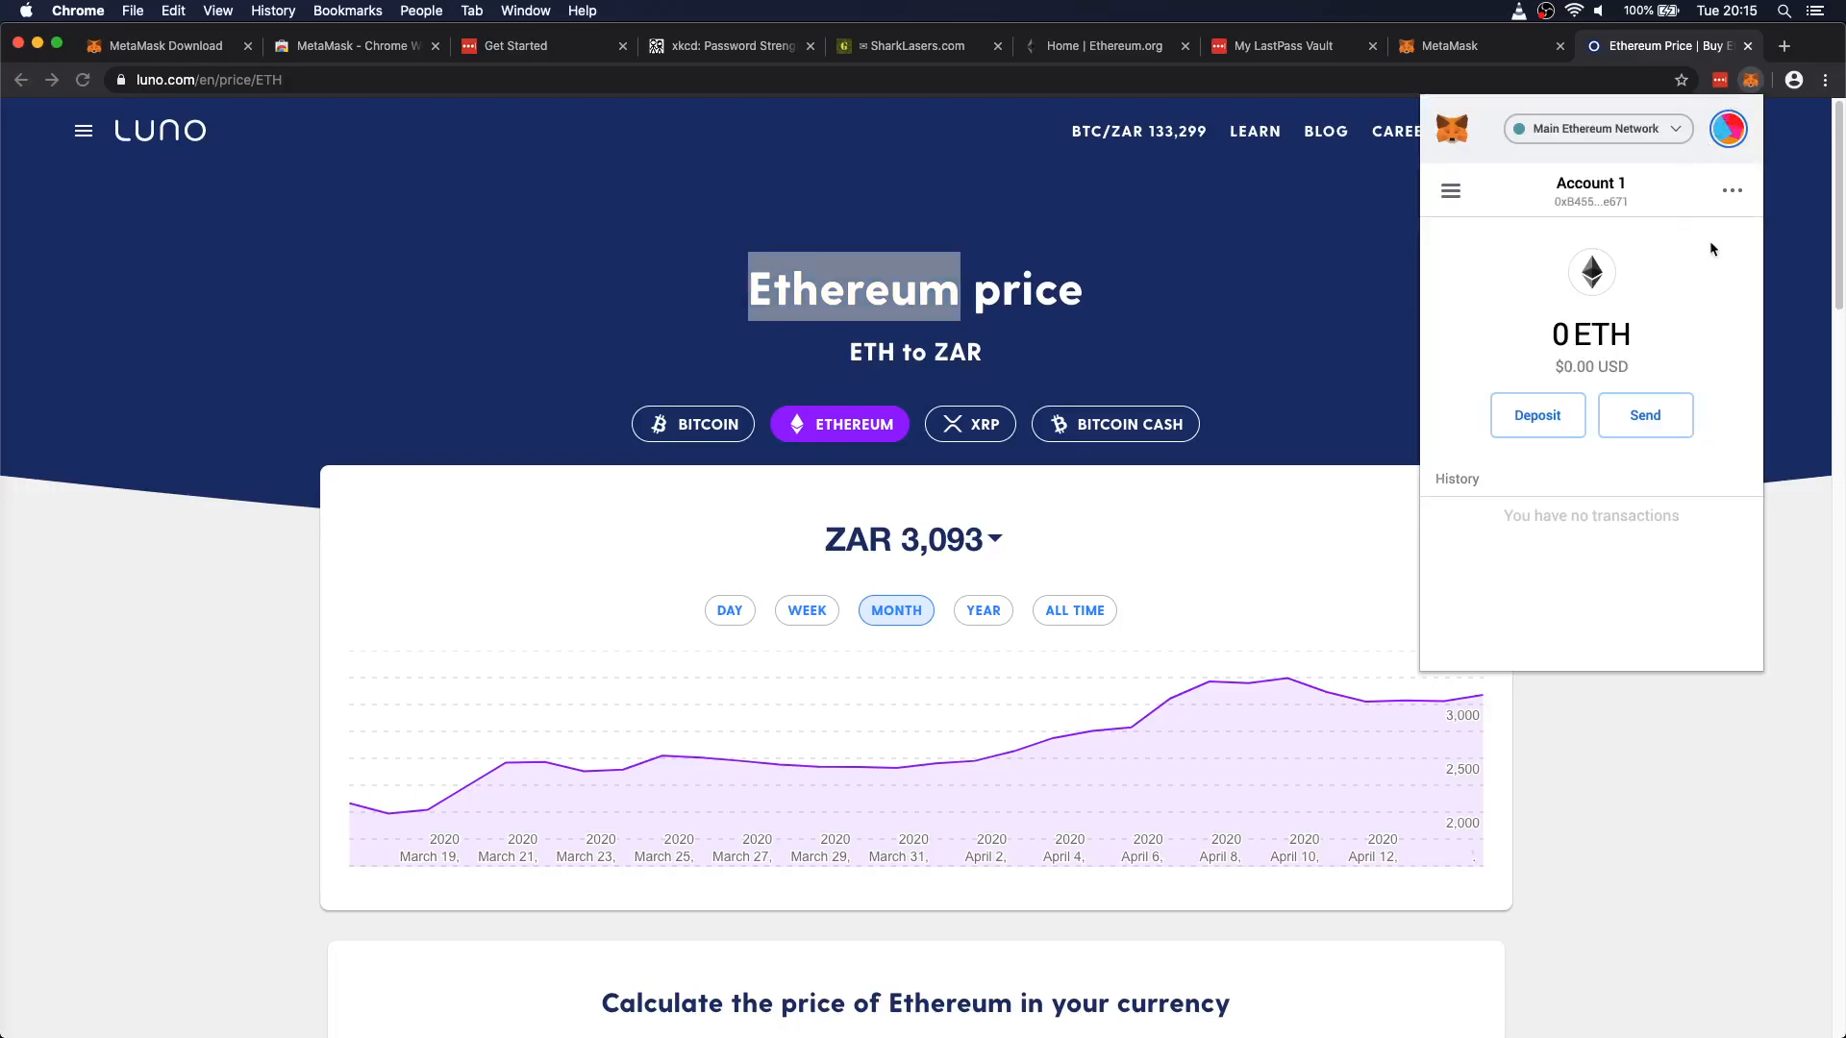
pyautogui.moveTo(1491, 294)
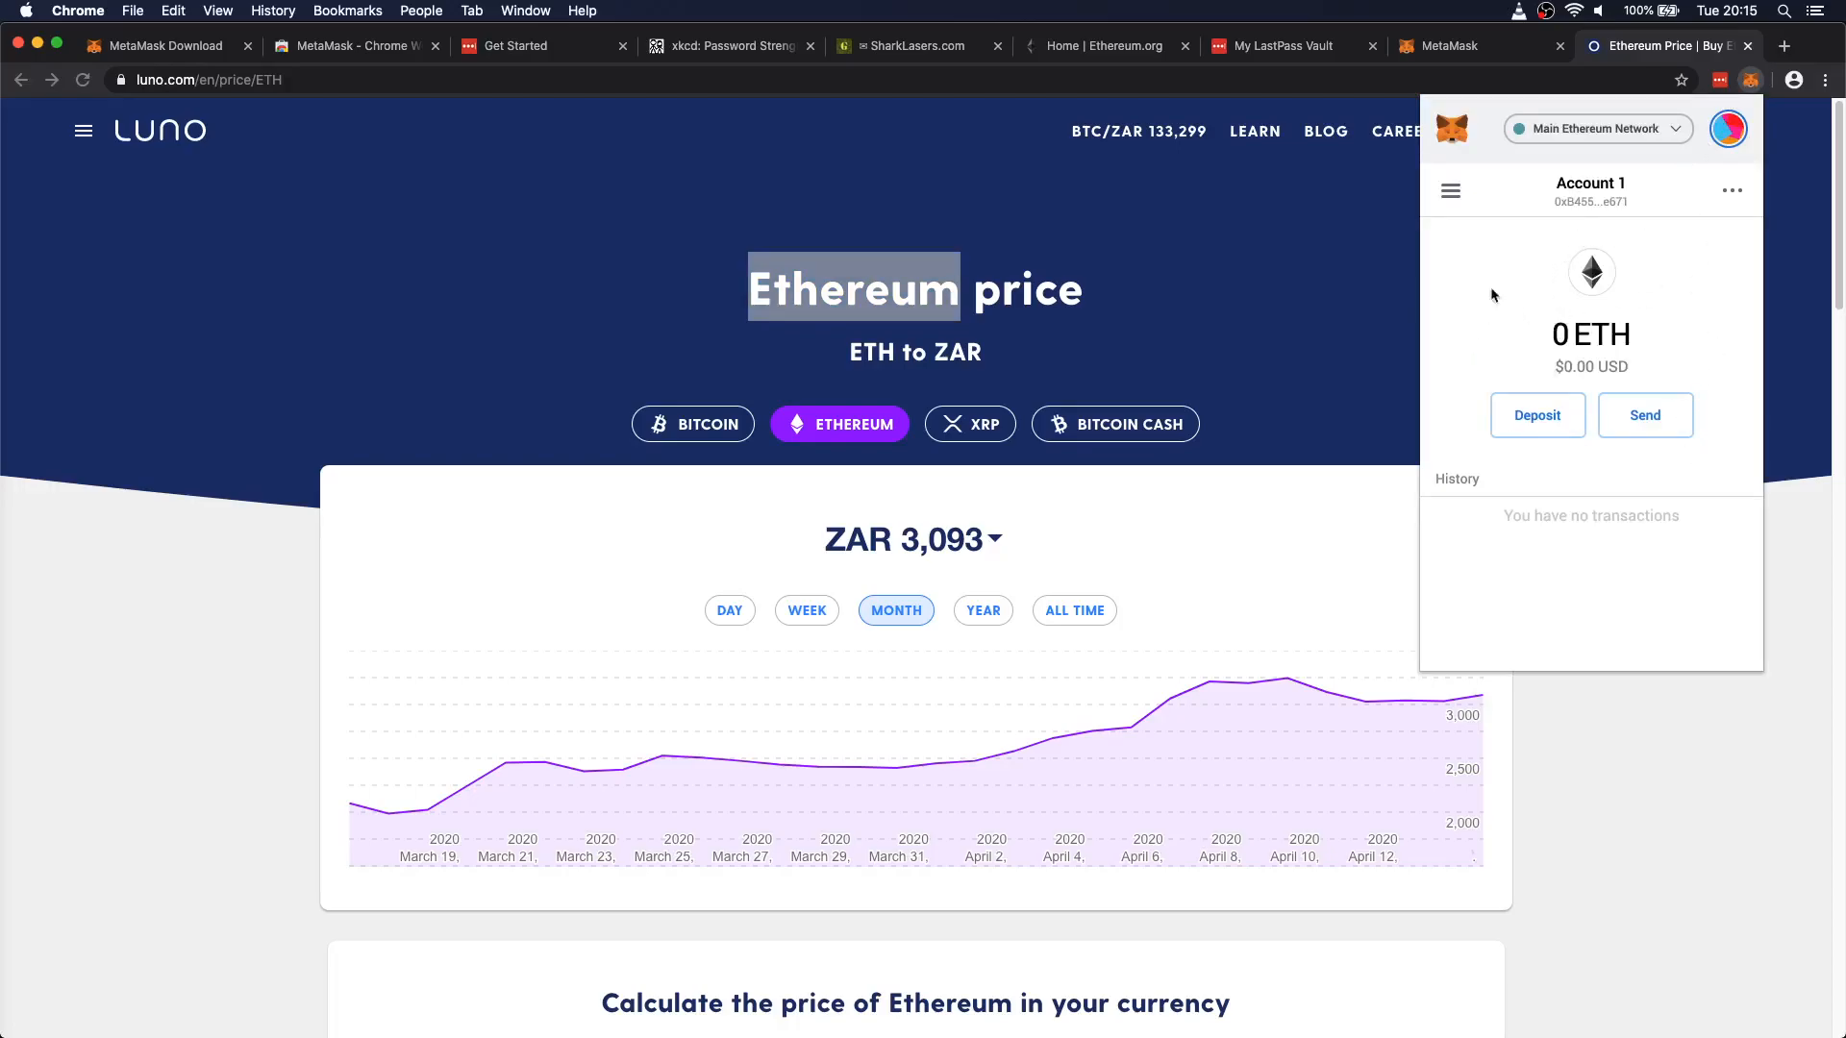
pyautogui.moveTo(1620, 337)
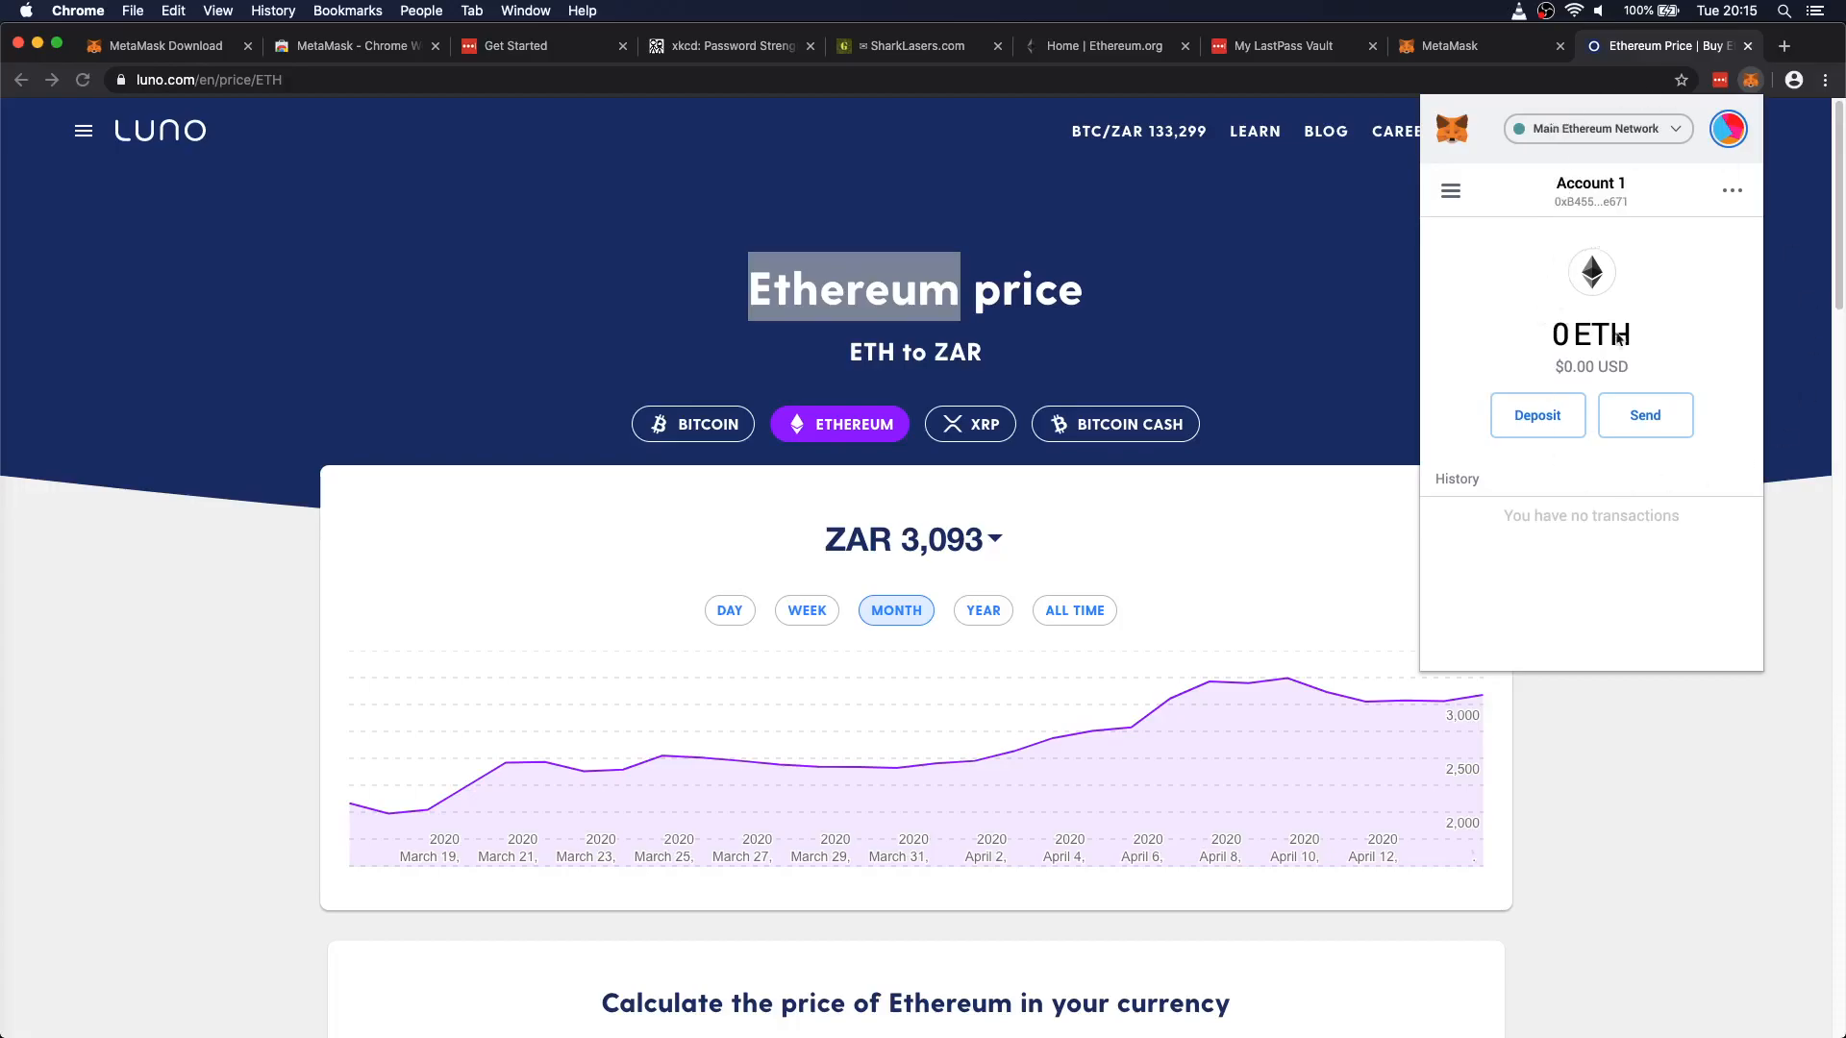
pyautogui.moveTo(1597, 497)
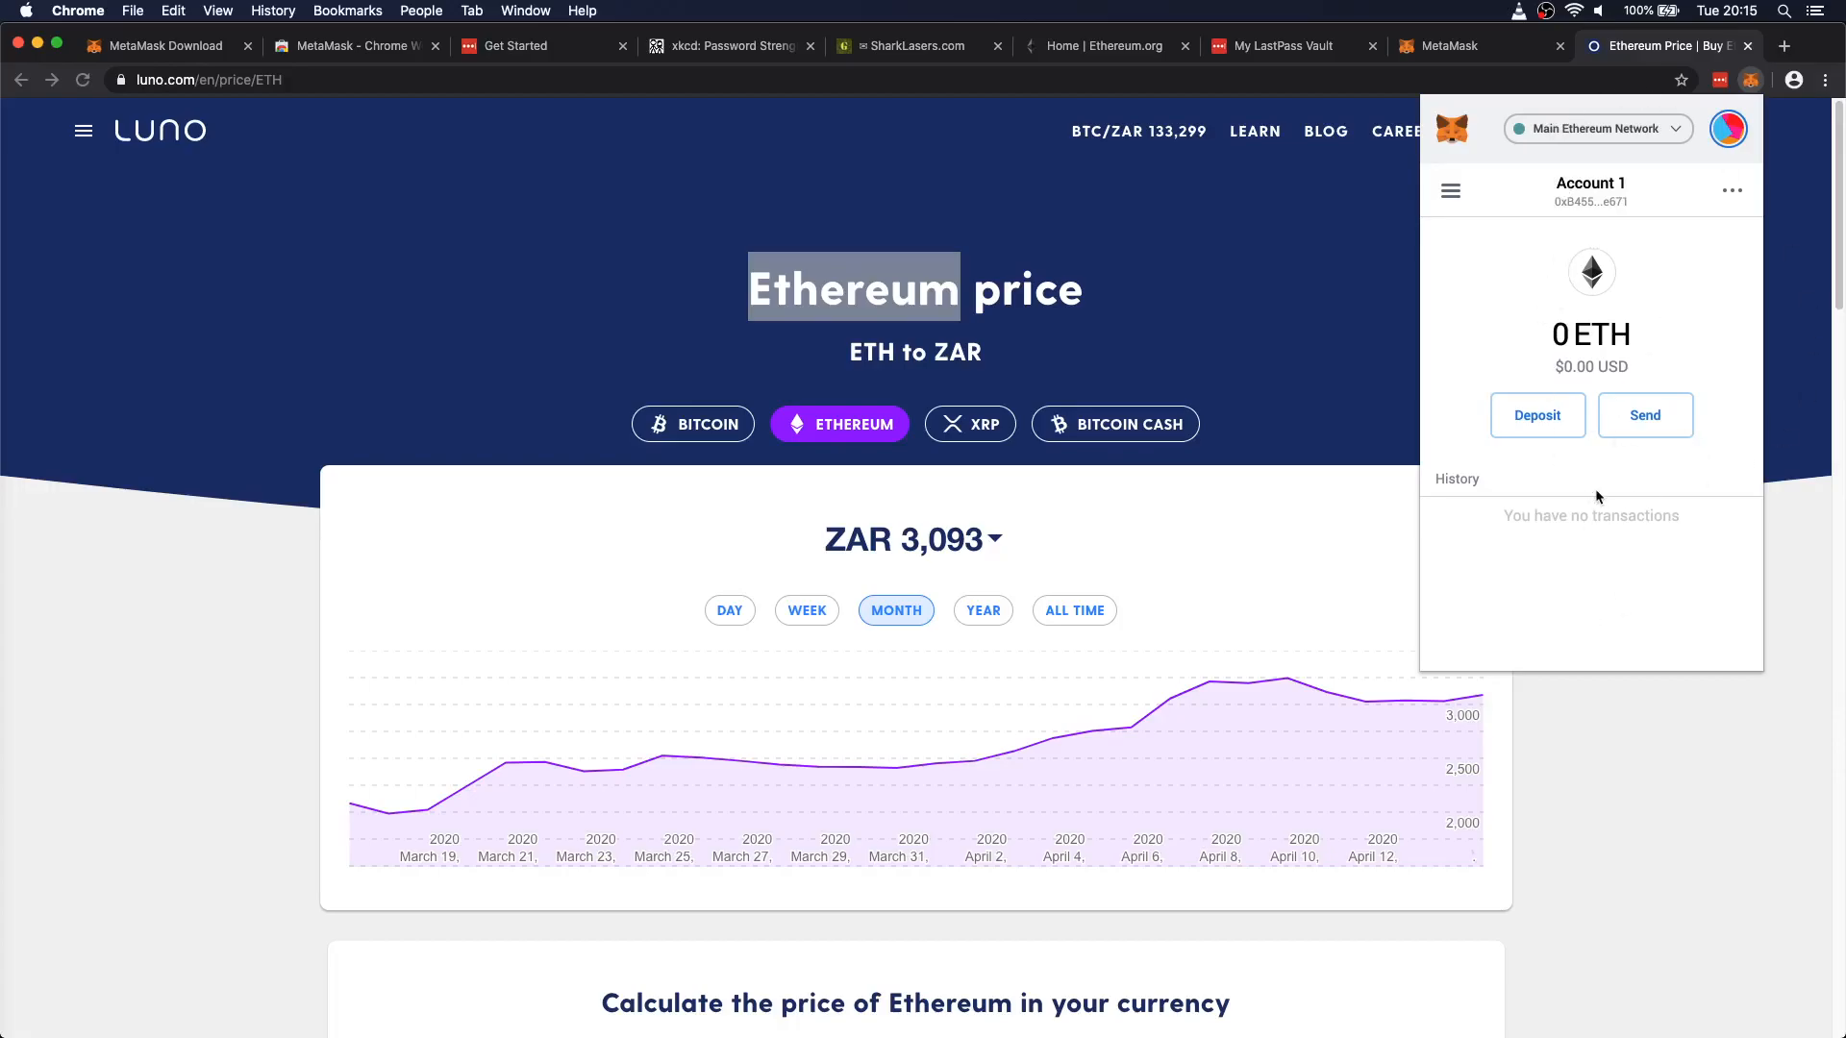
pyautogui.moveTo(1584, 473)
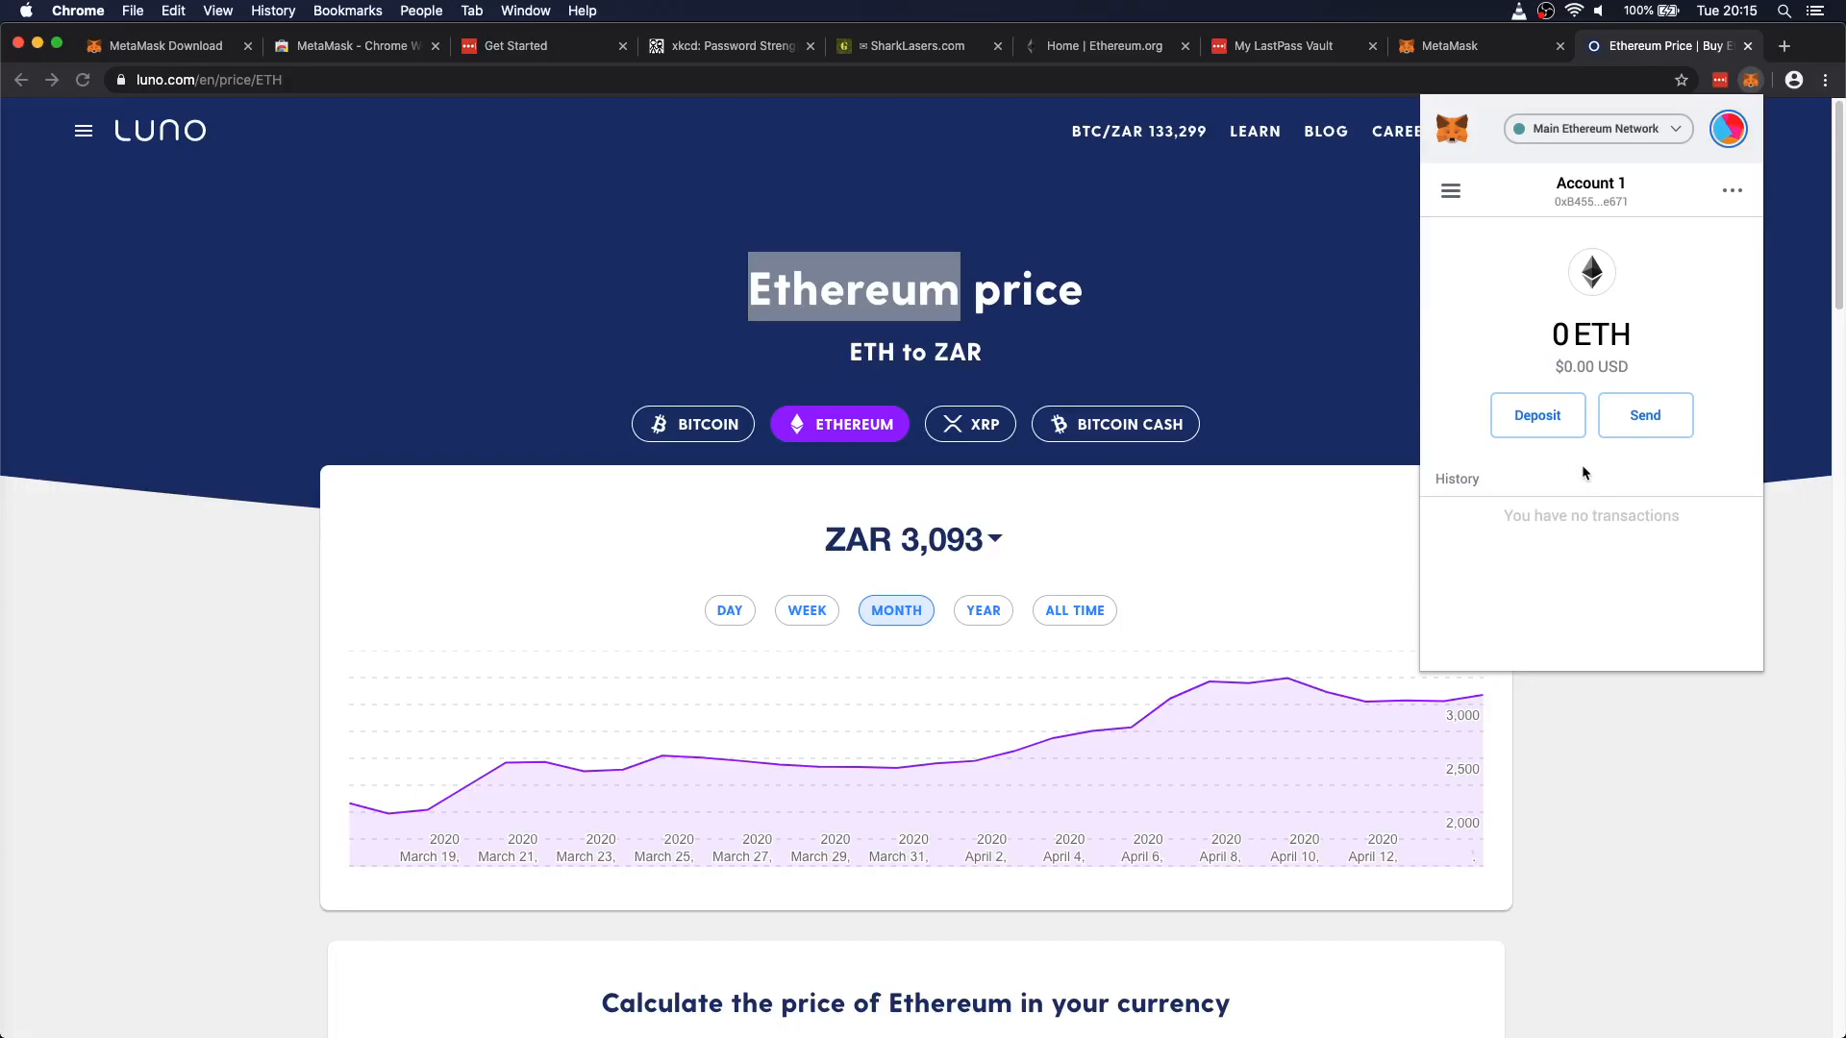
pyautogui.moveTo(1370, 376)
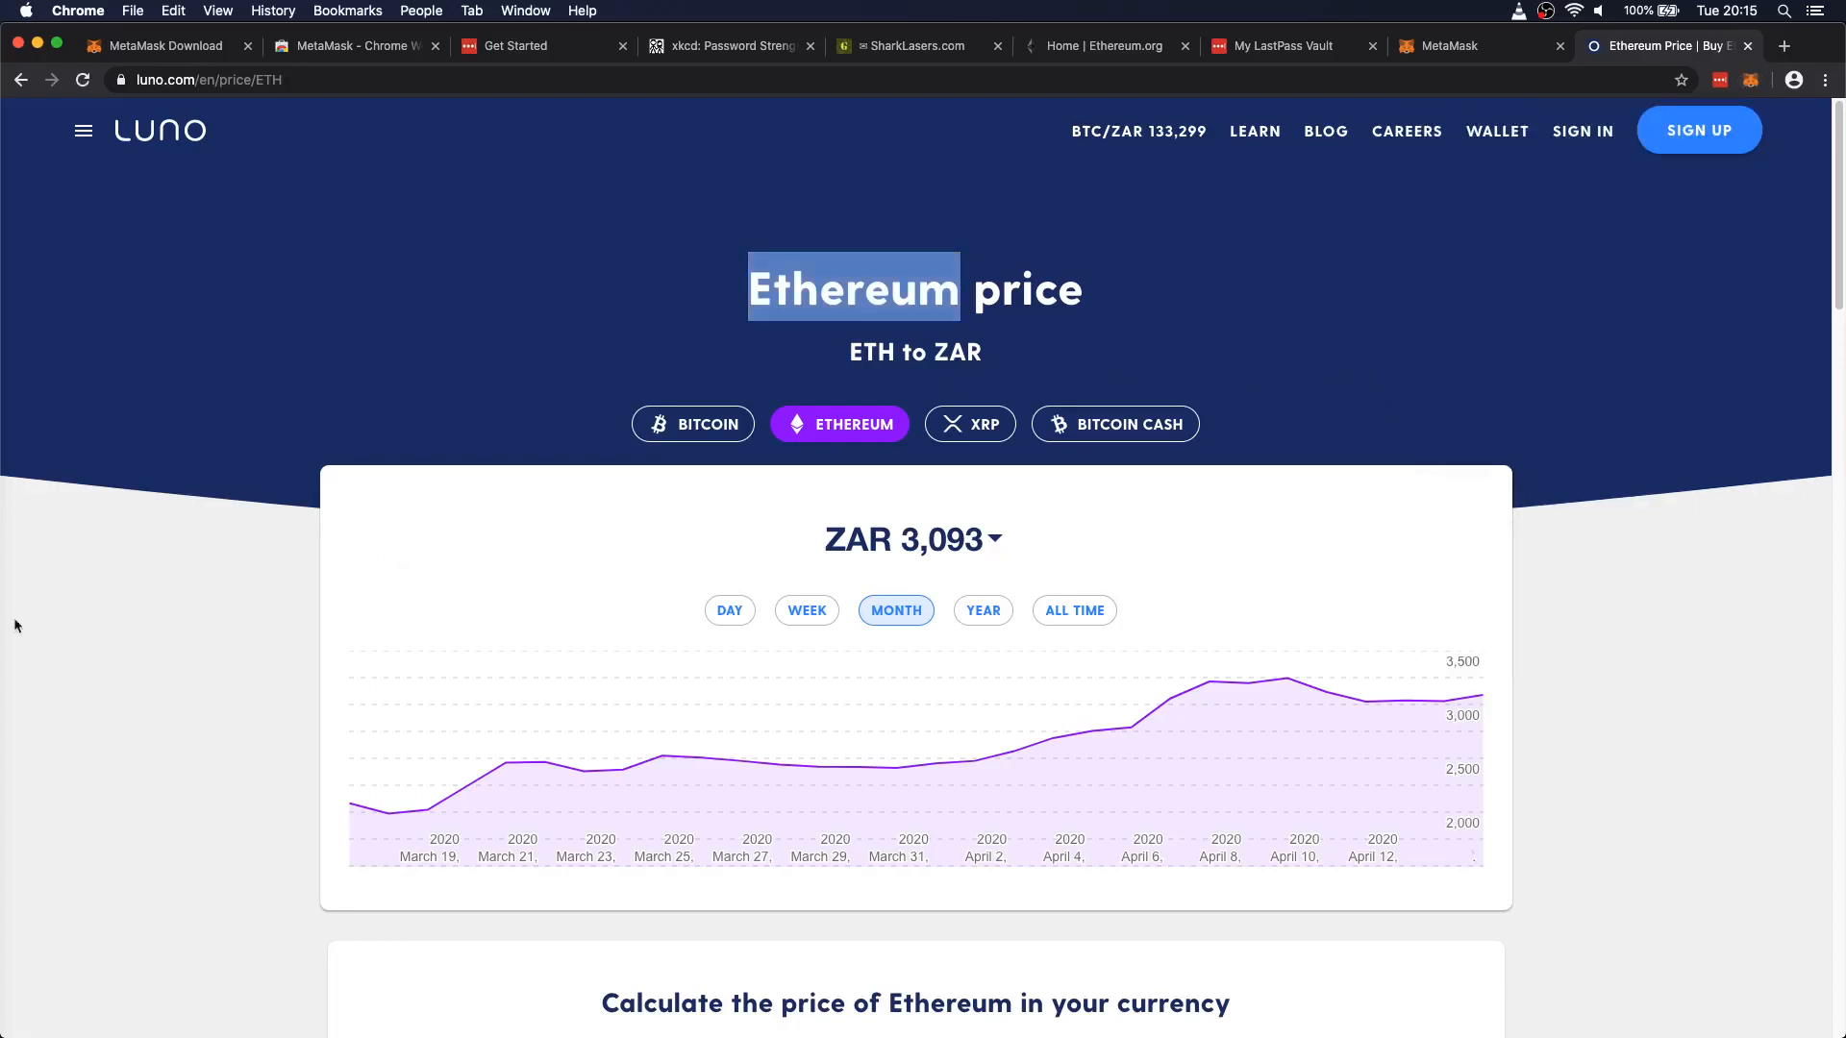
pyautogui.moveTo(1104, 180)
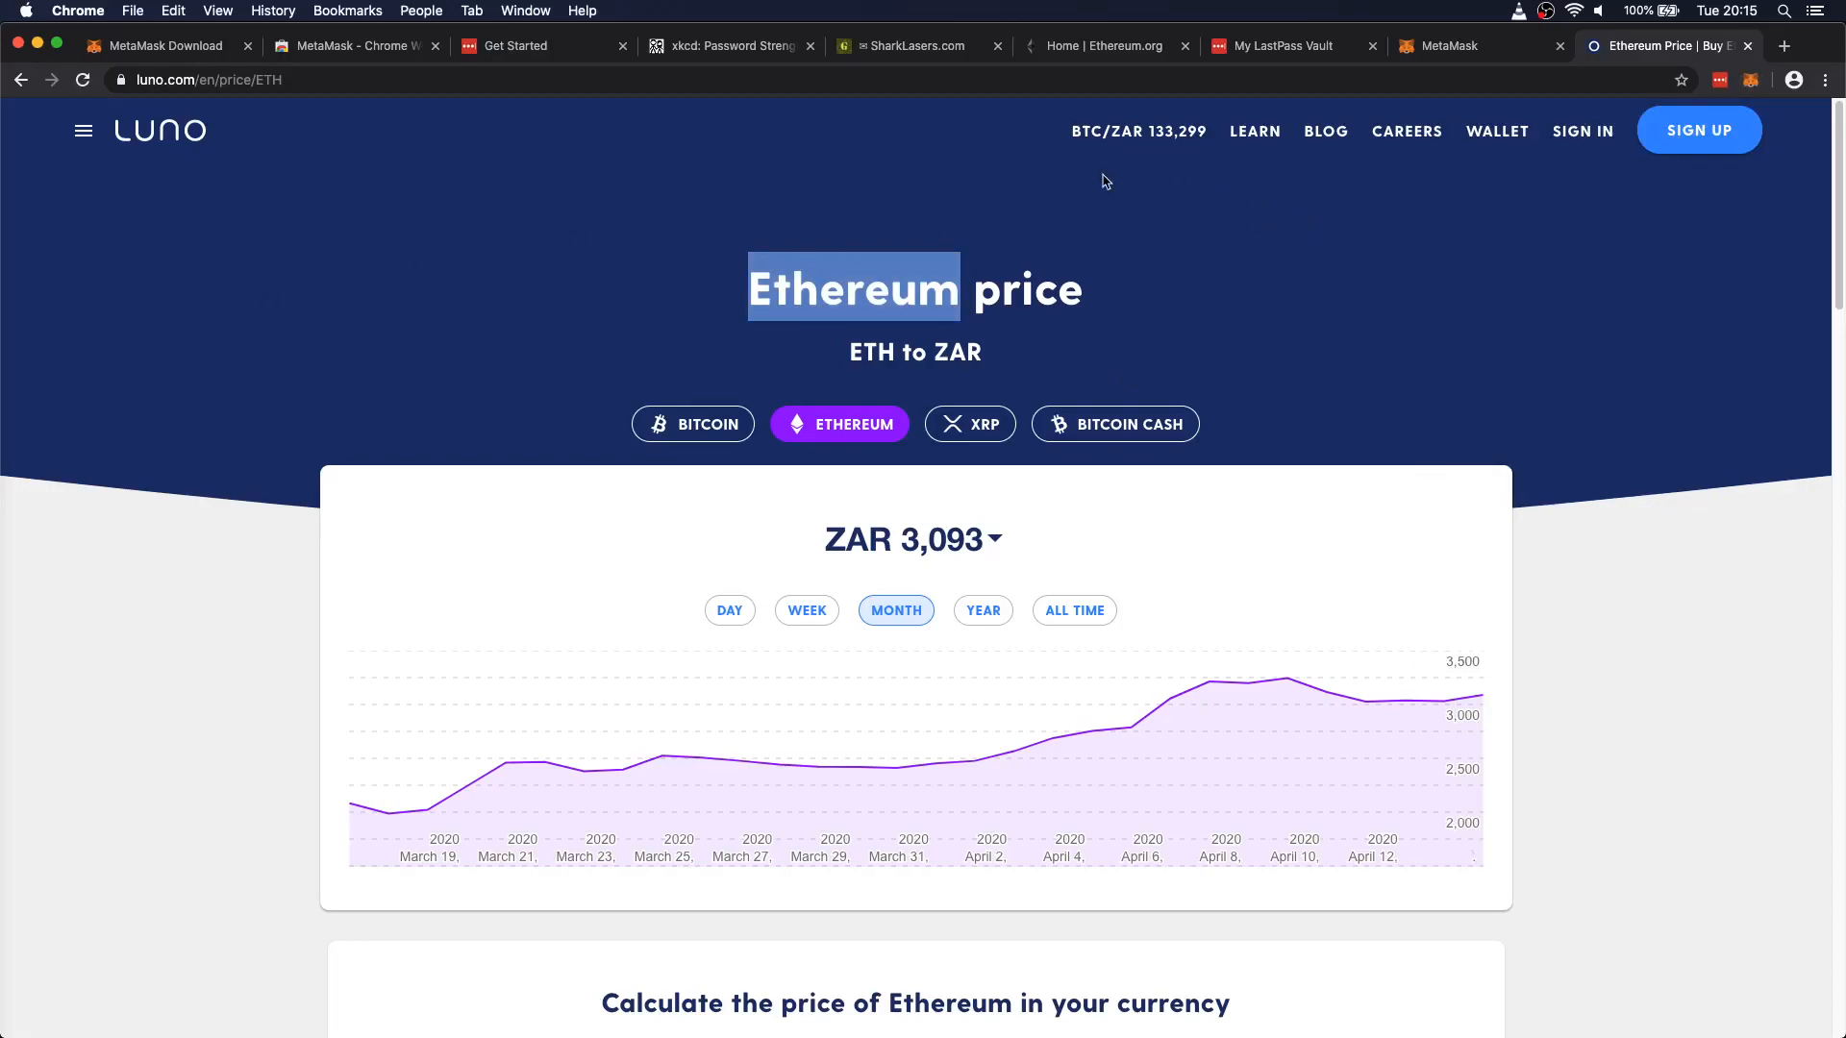
pyautogui.moveTo(1496, 131)
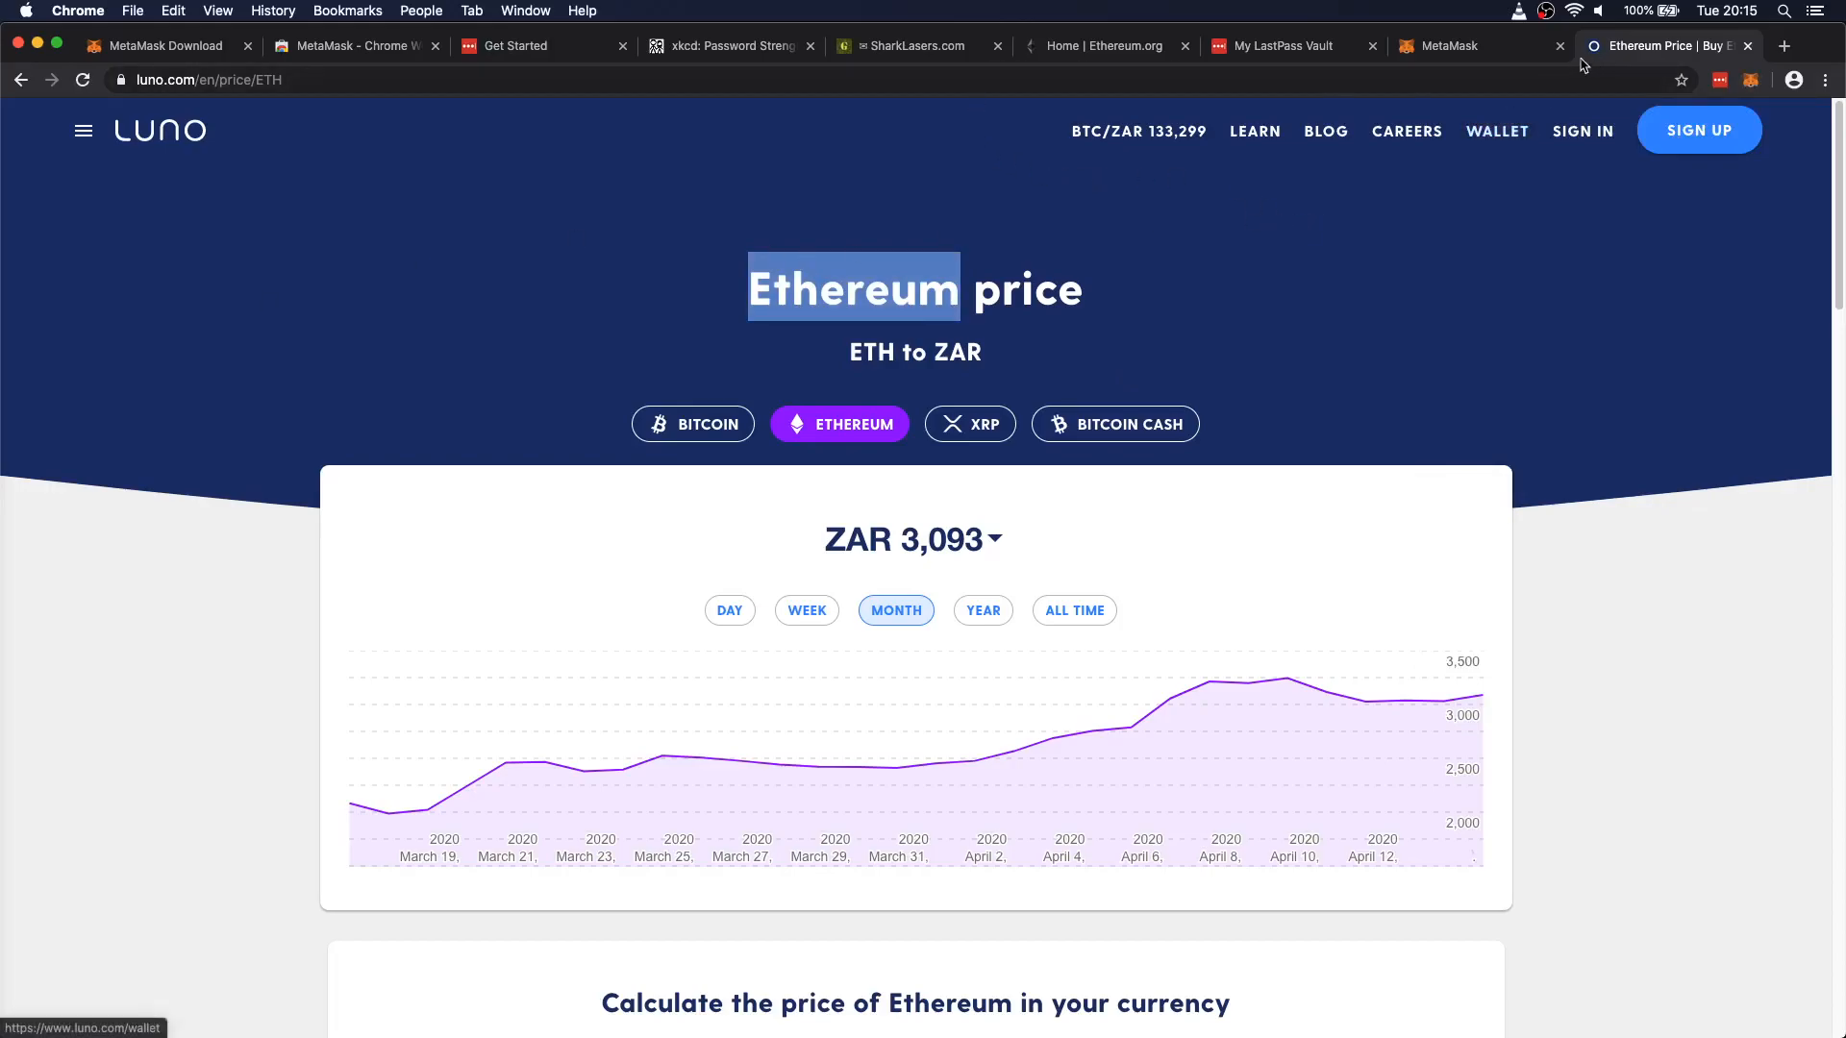
pyautogui.moveTo(1137, 343)
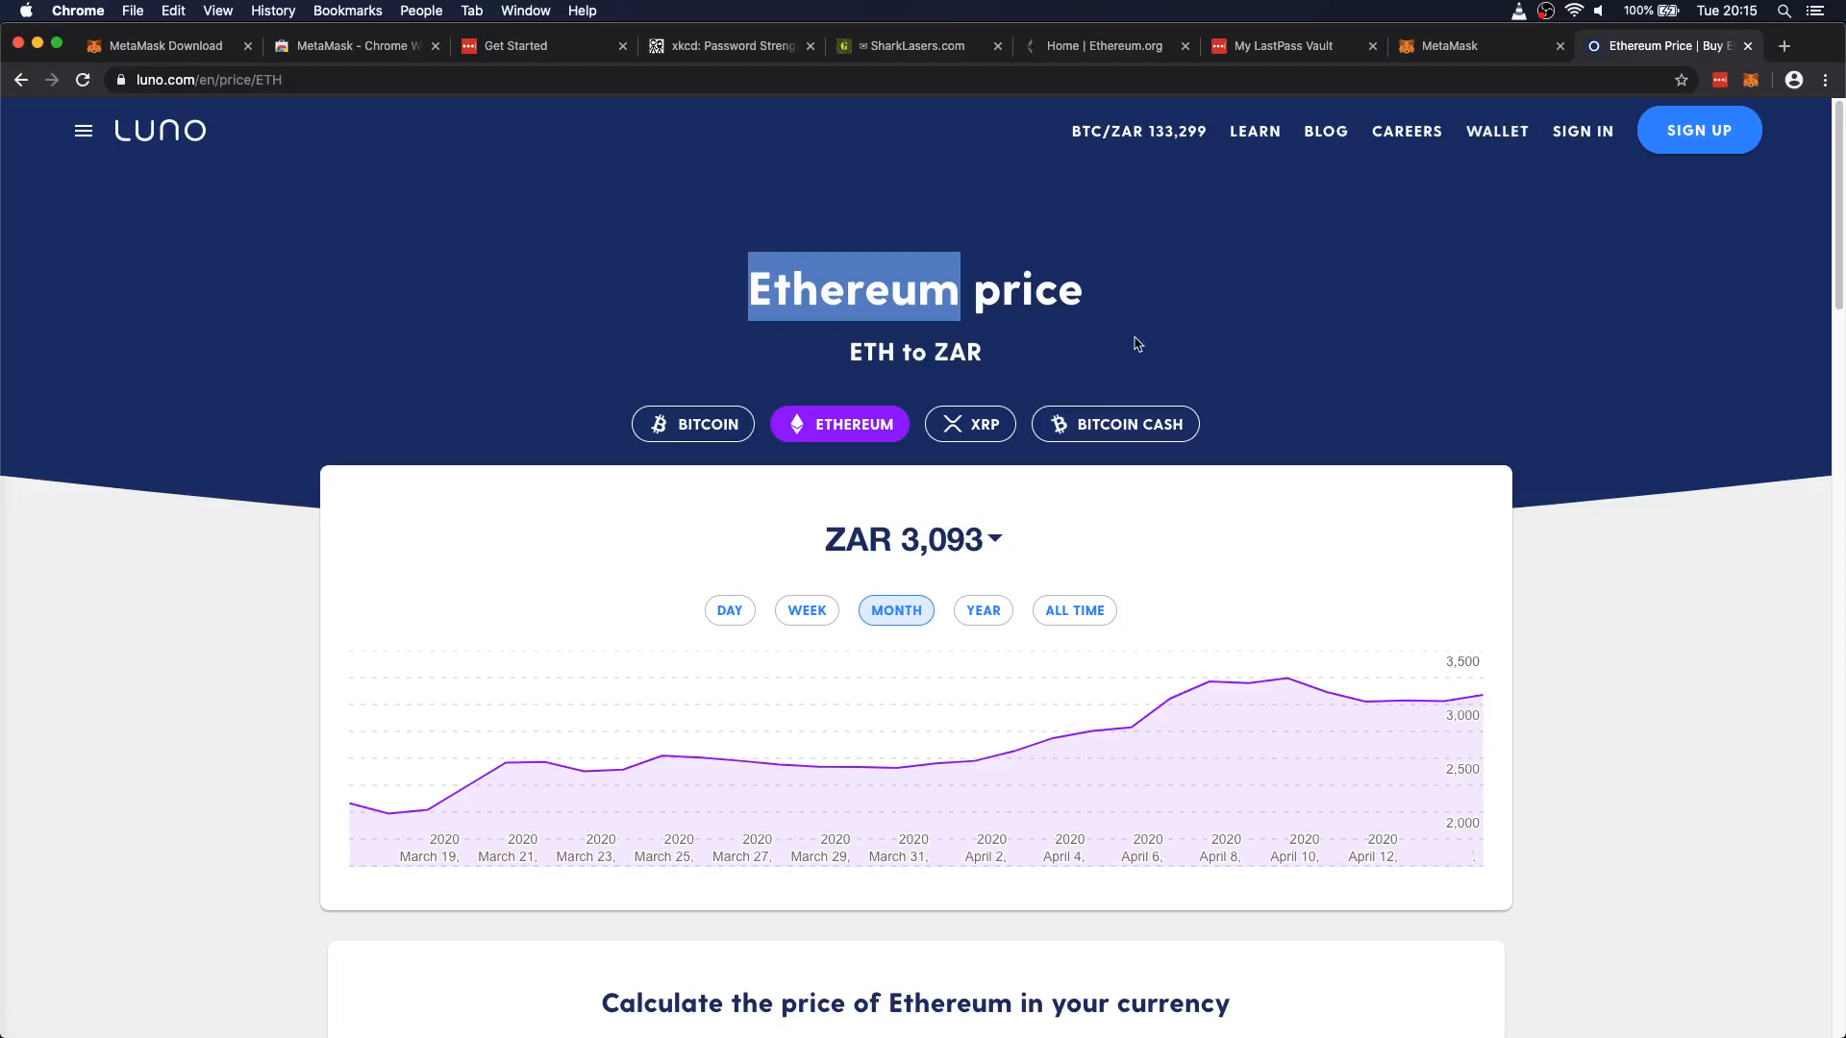
pyautogui.click(954, 291)
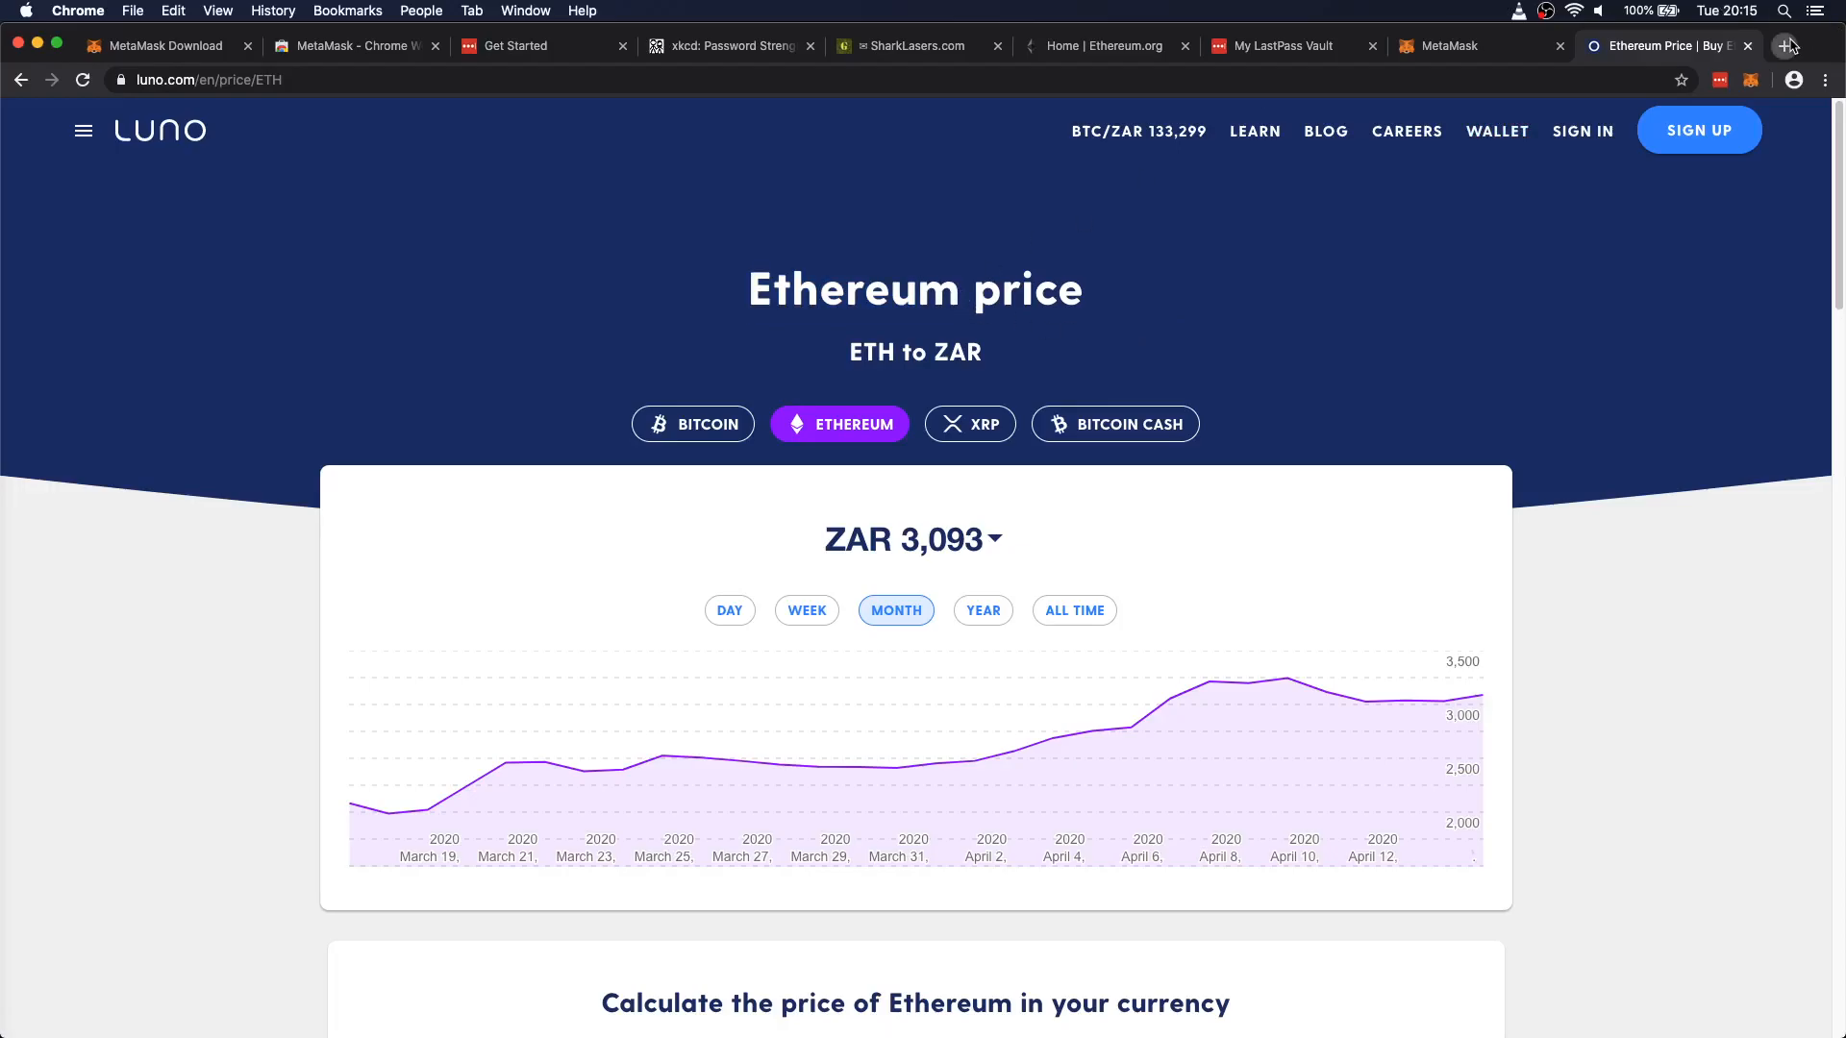
# Go to society0x.org in a new tab.
pyautogui.click(1784, 47)
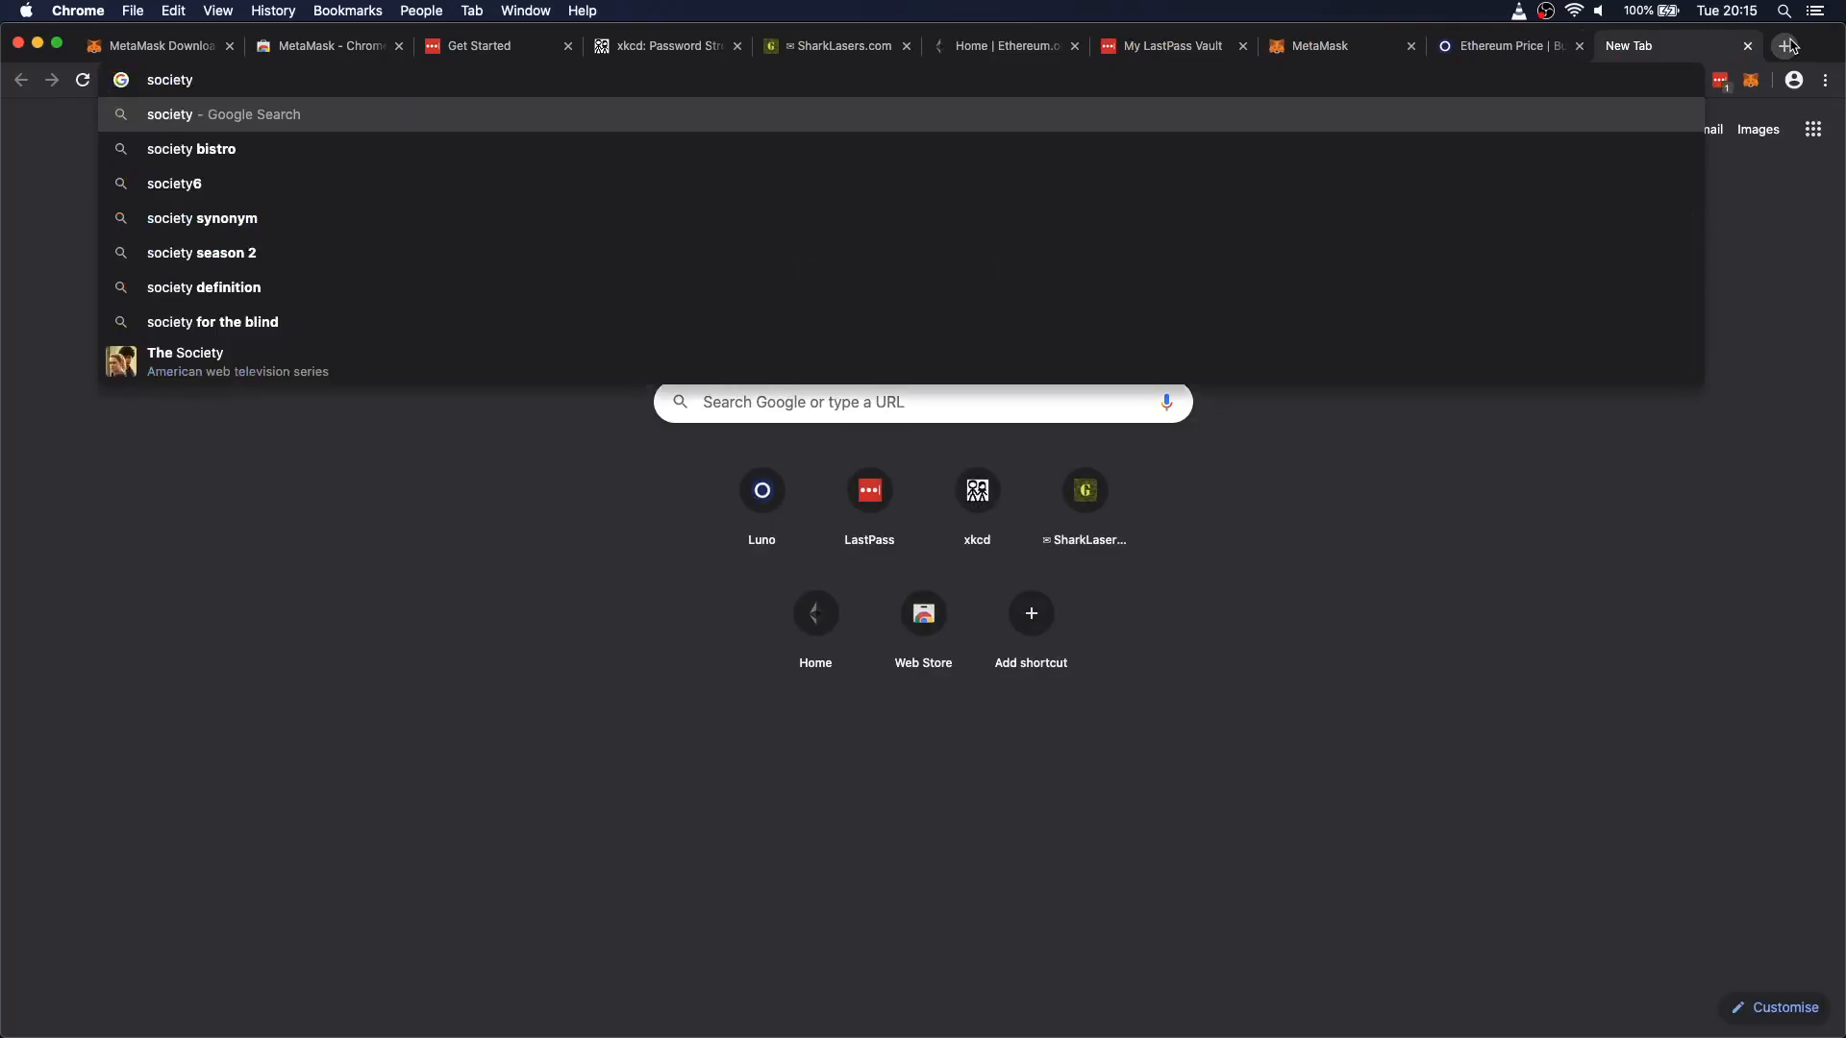
pyautogui.write('0x,oi')
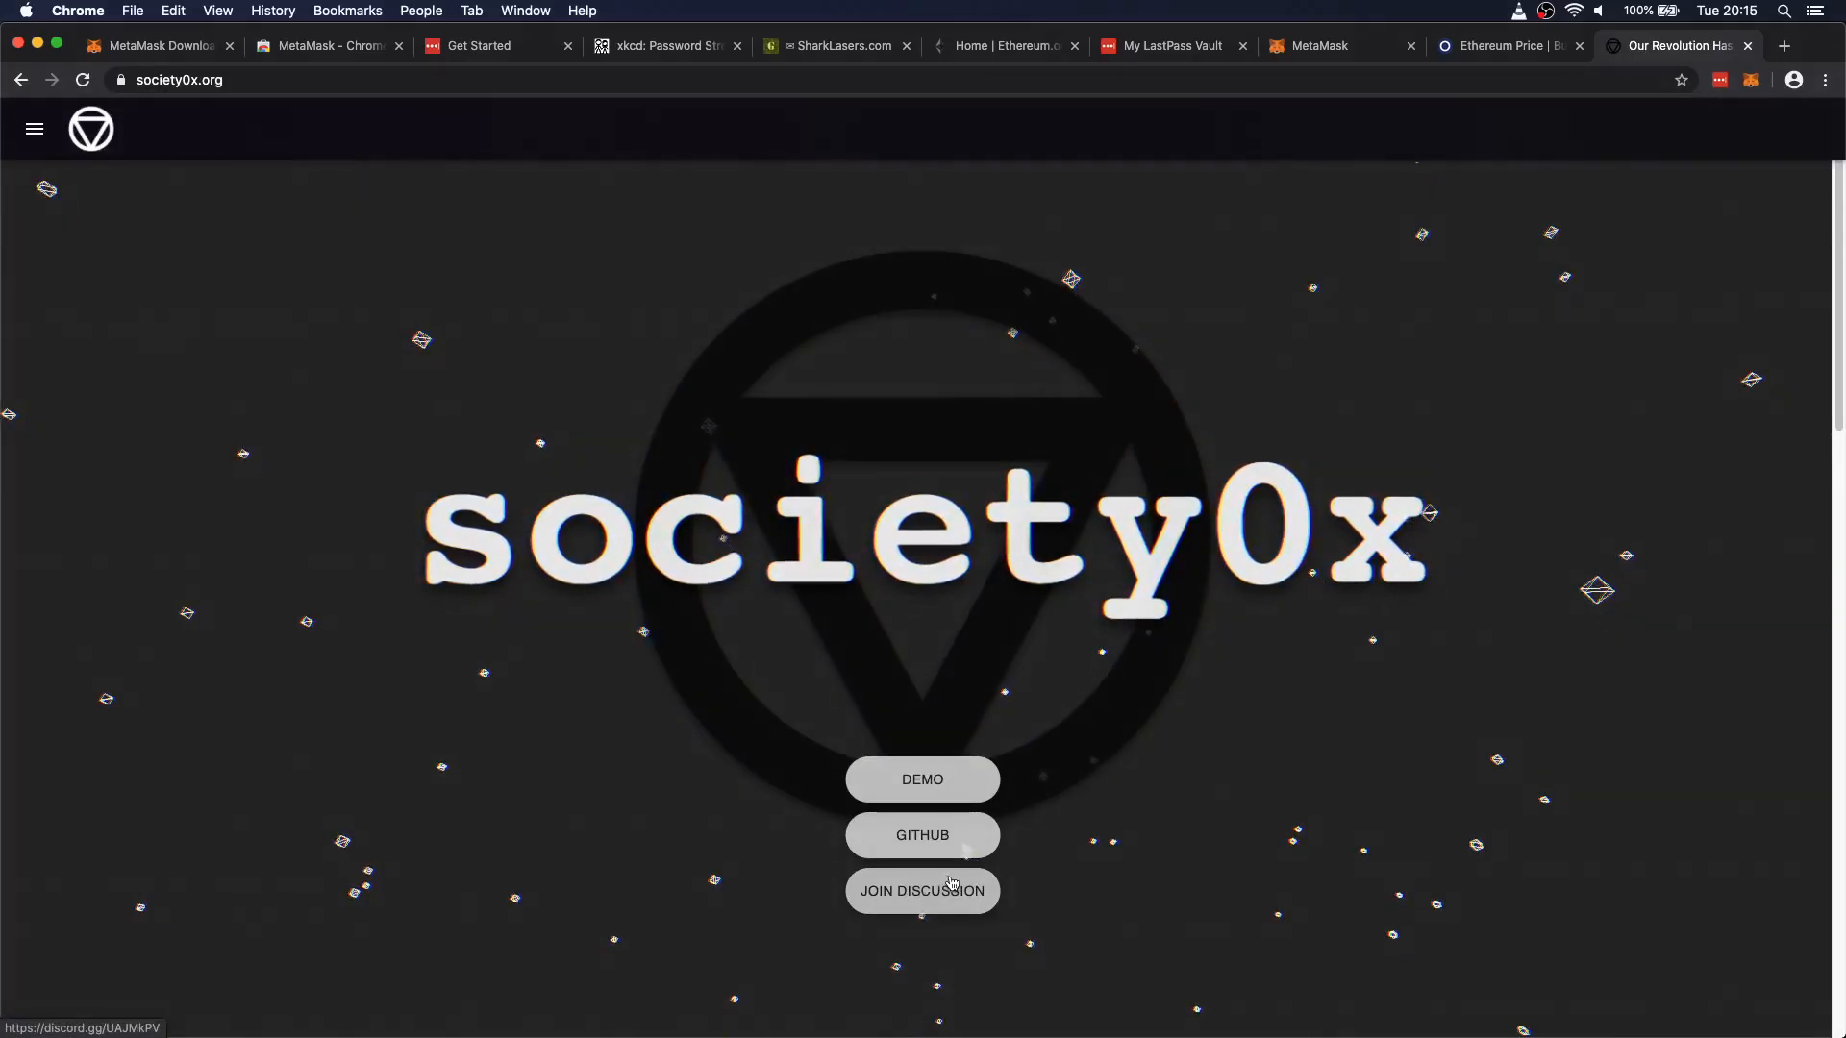
pyautogui.moveTo(1005, 821)
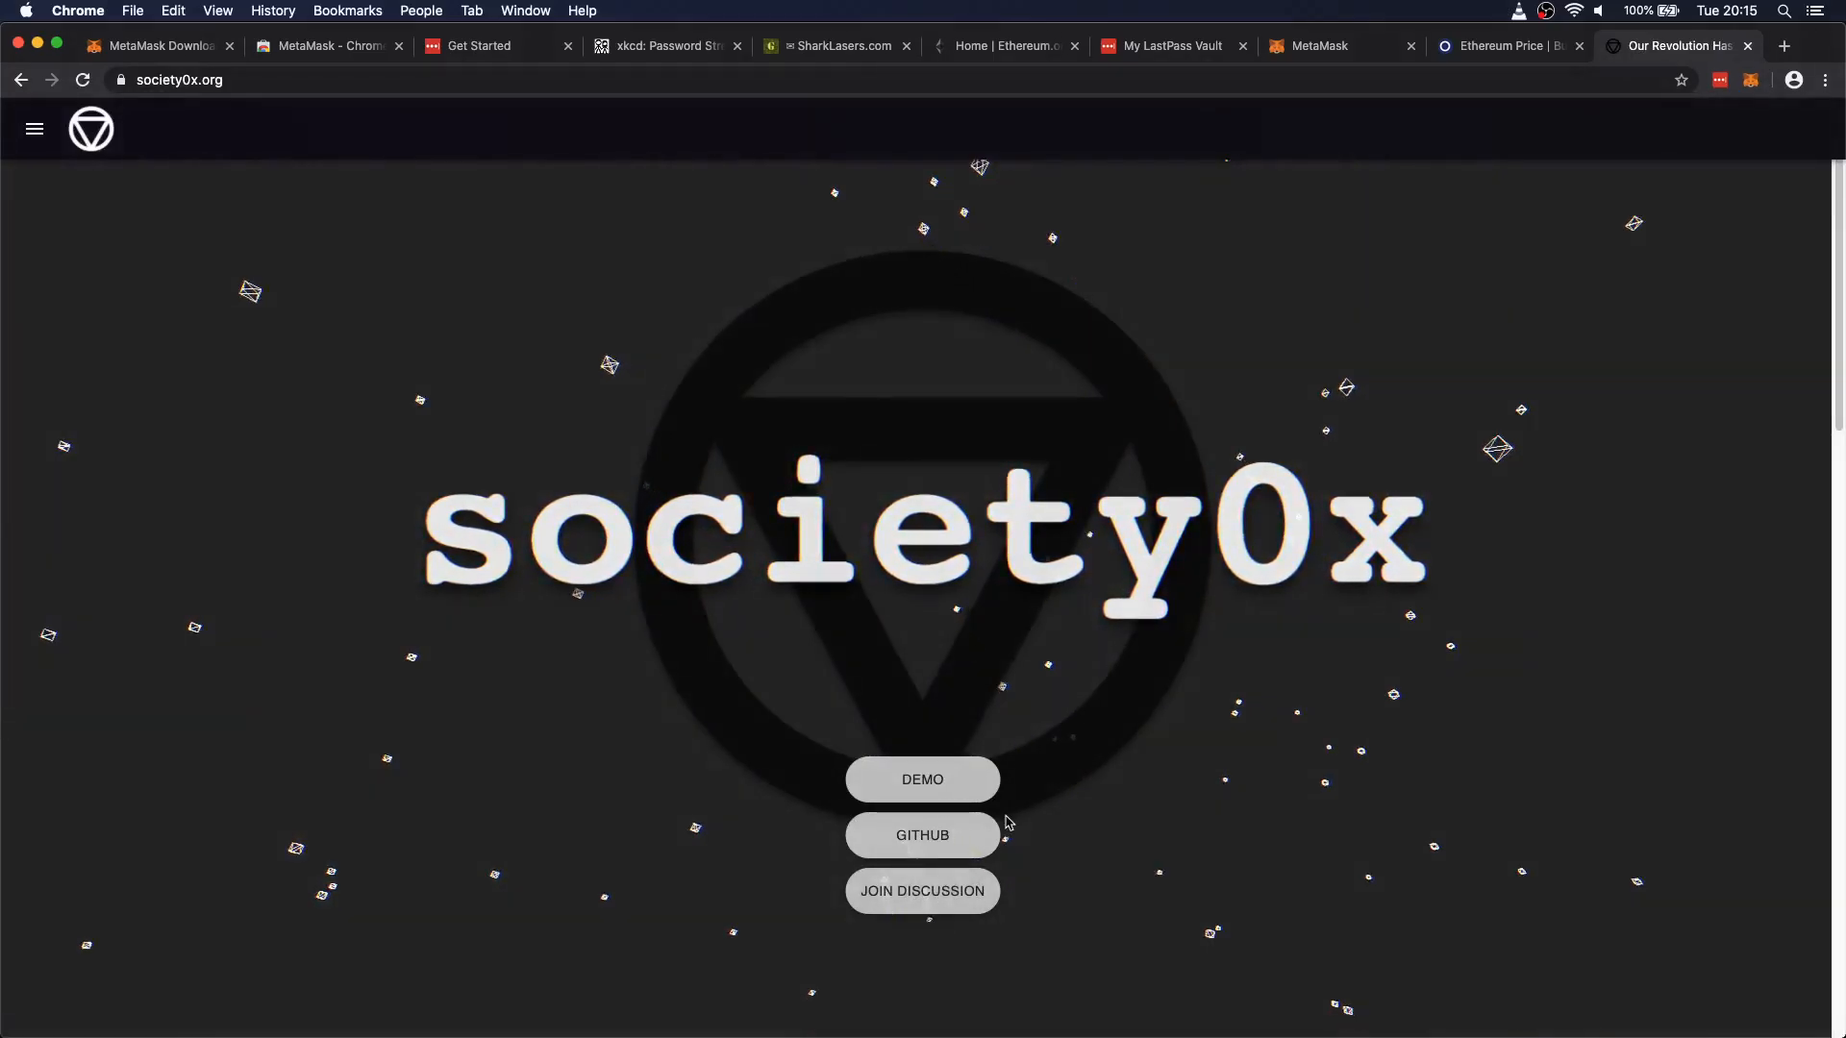
pyautogui.moveTo(922, 834)
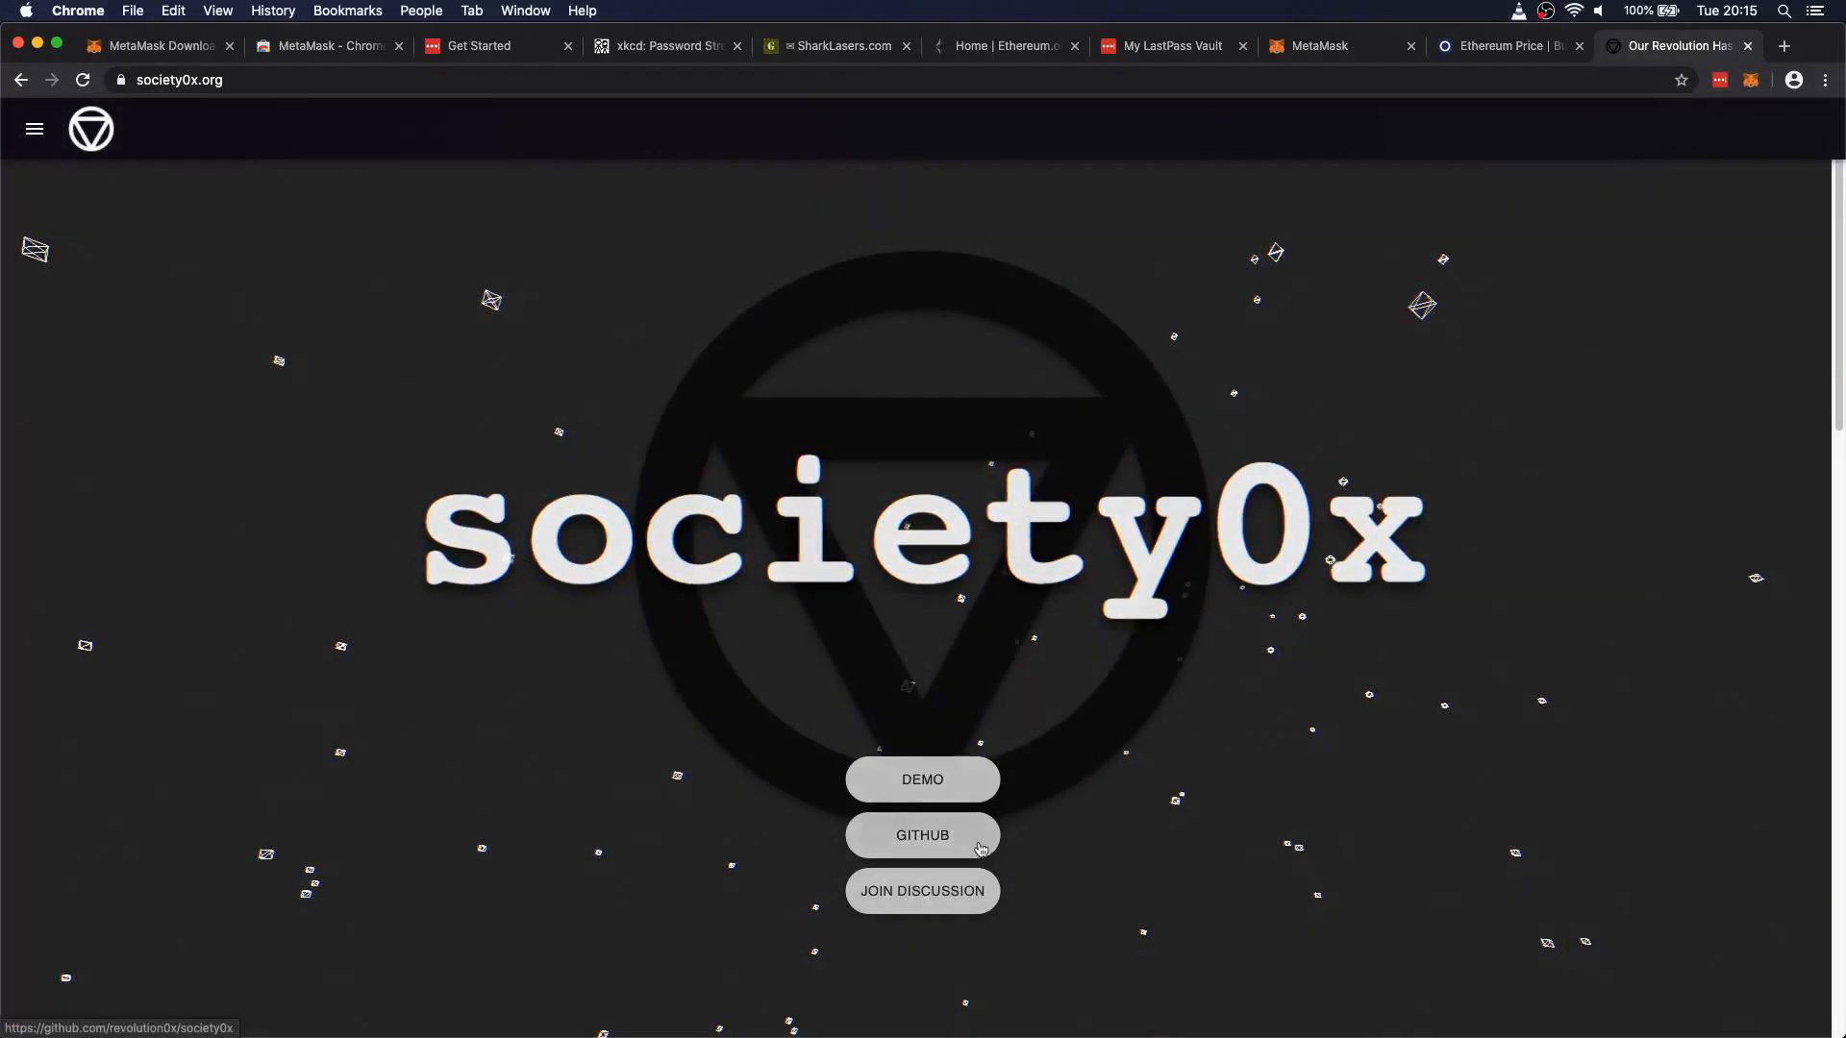